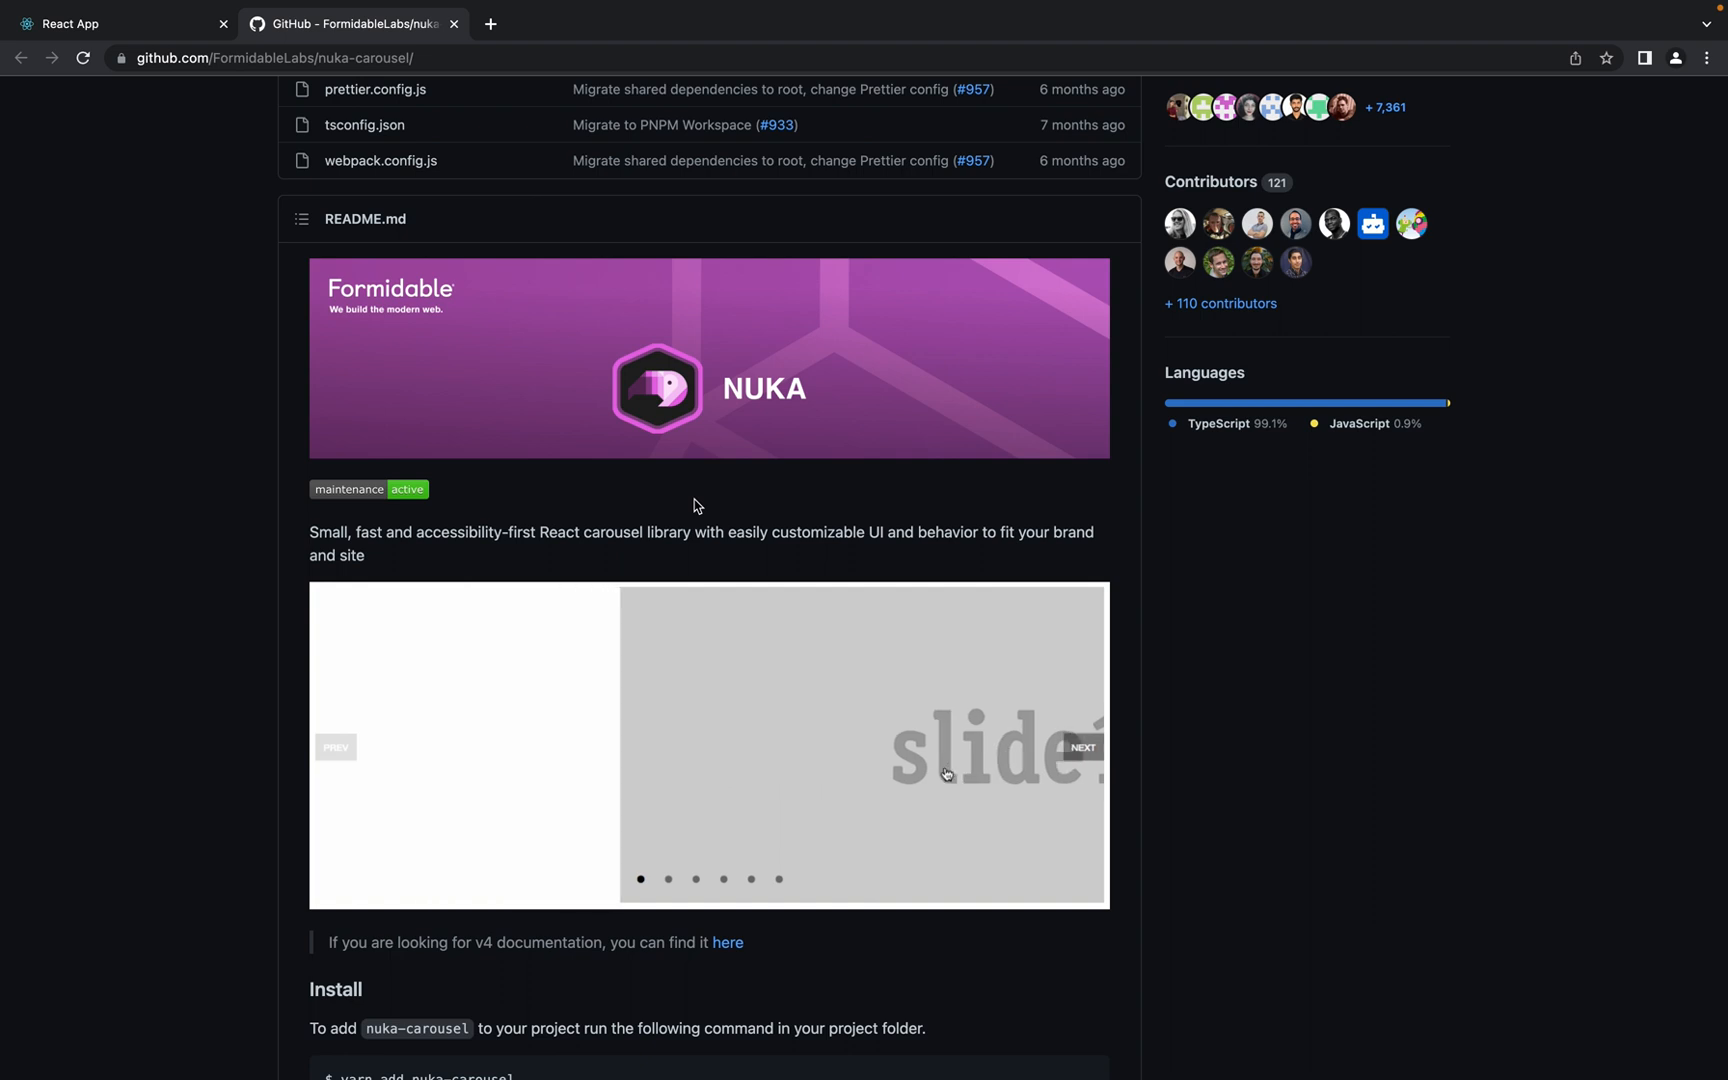
Advance the README demo carousel through its slides
{"action": "left_click", "coordinate": [1082, 747]}
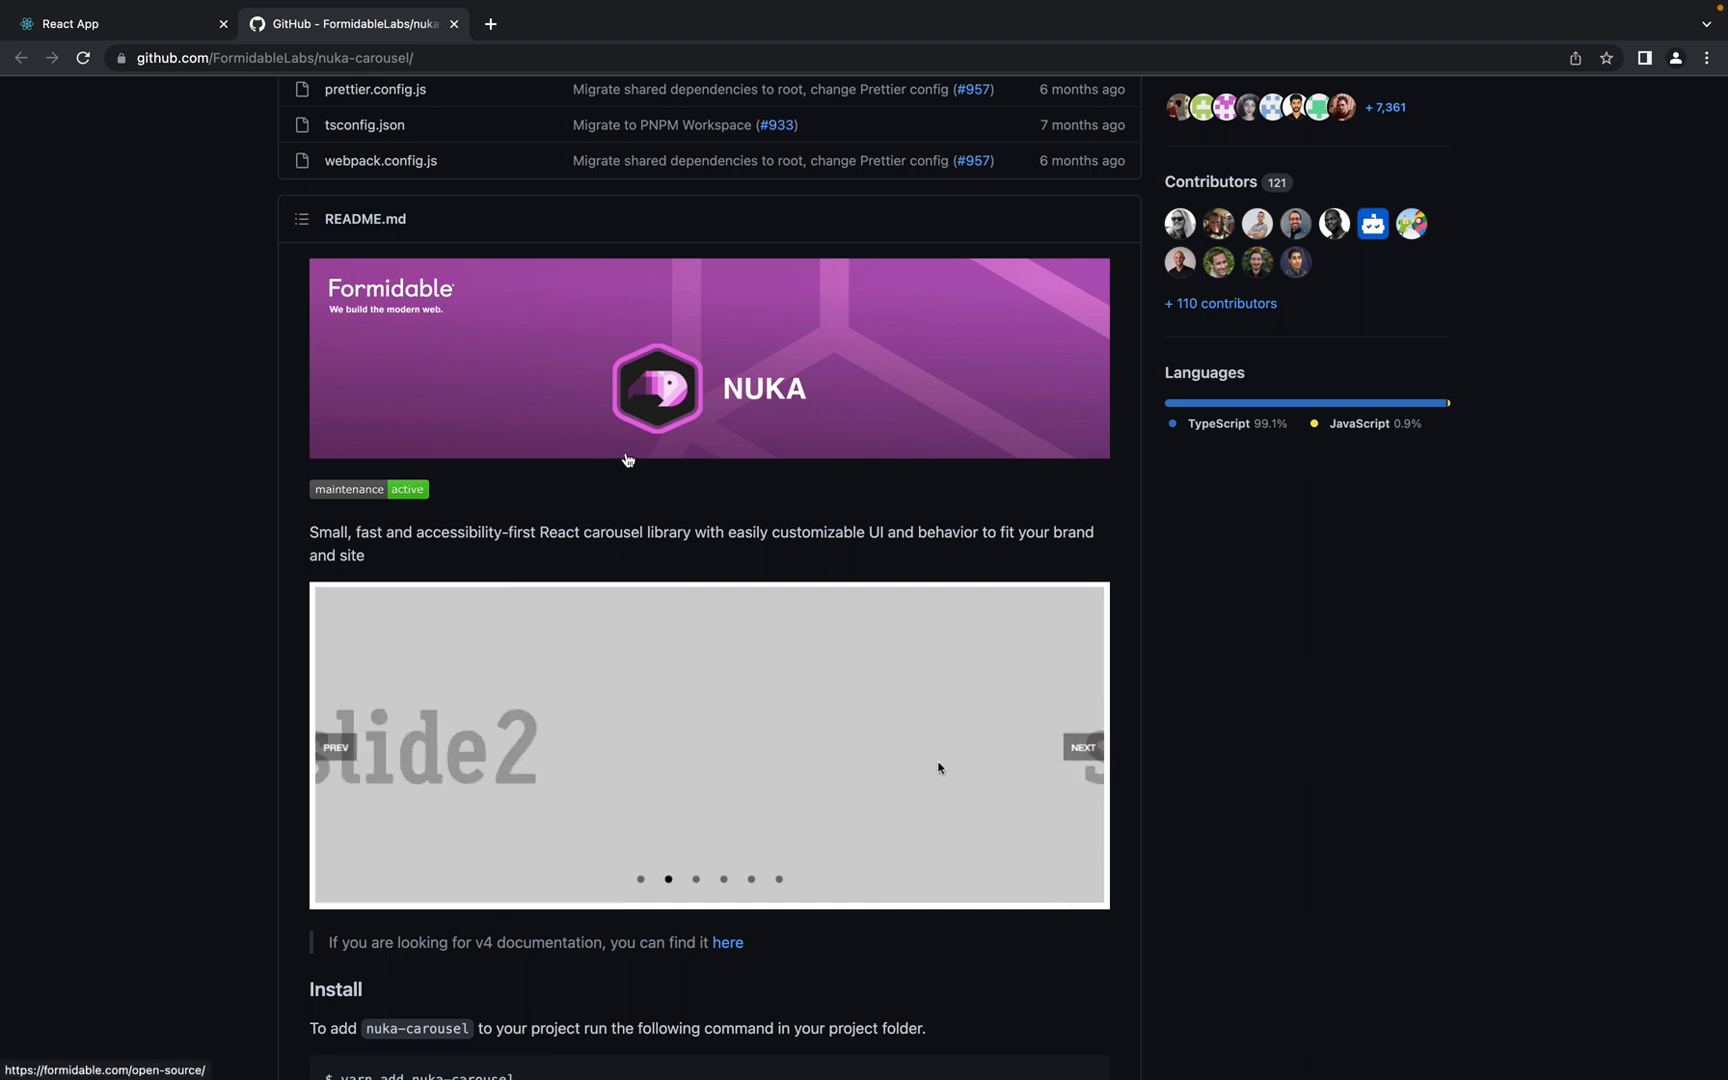
{"action": "scroll", "scroll_direction": "down", "scroll_amount": 3}
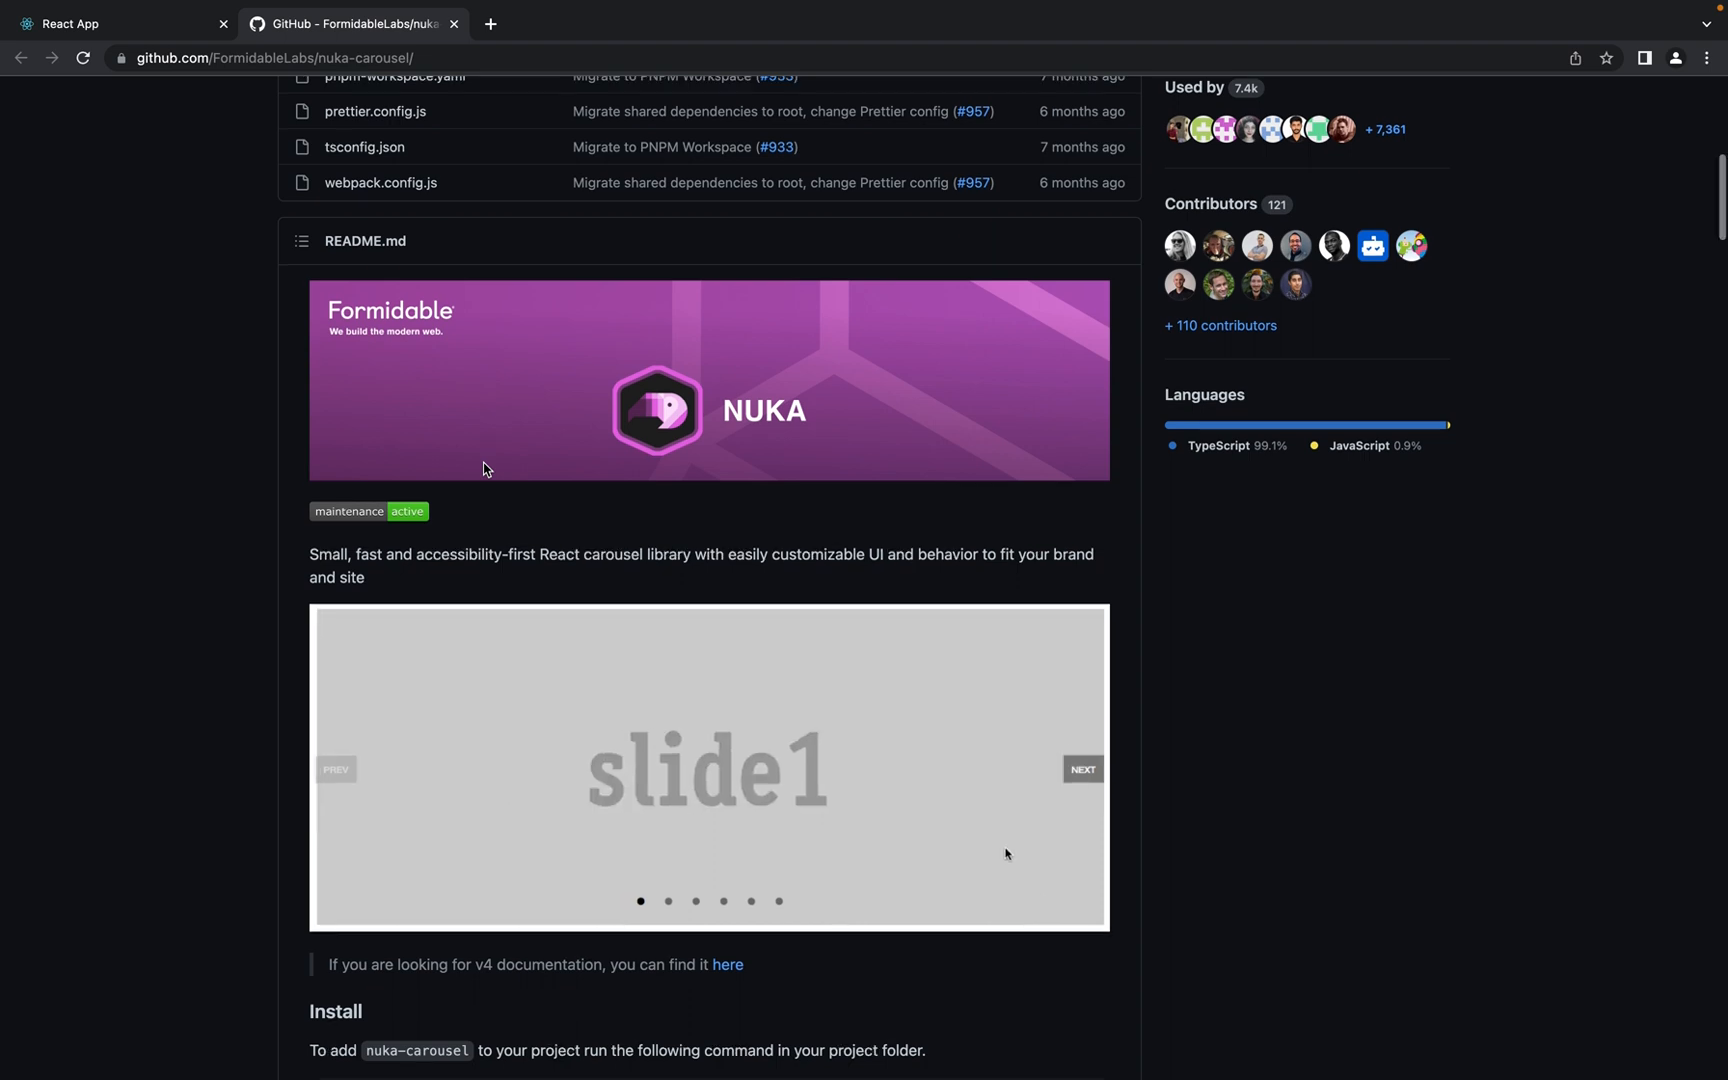
{"action": "left_click", "coordinate": [1081, 768]}
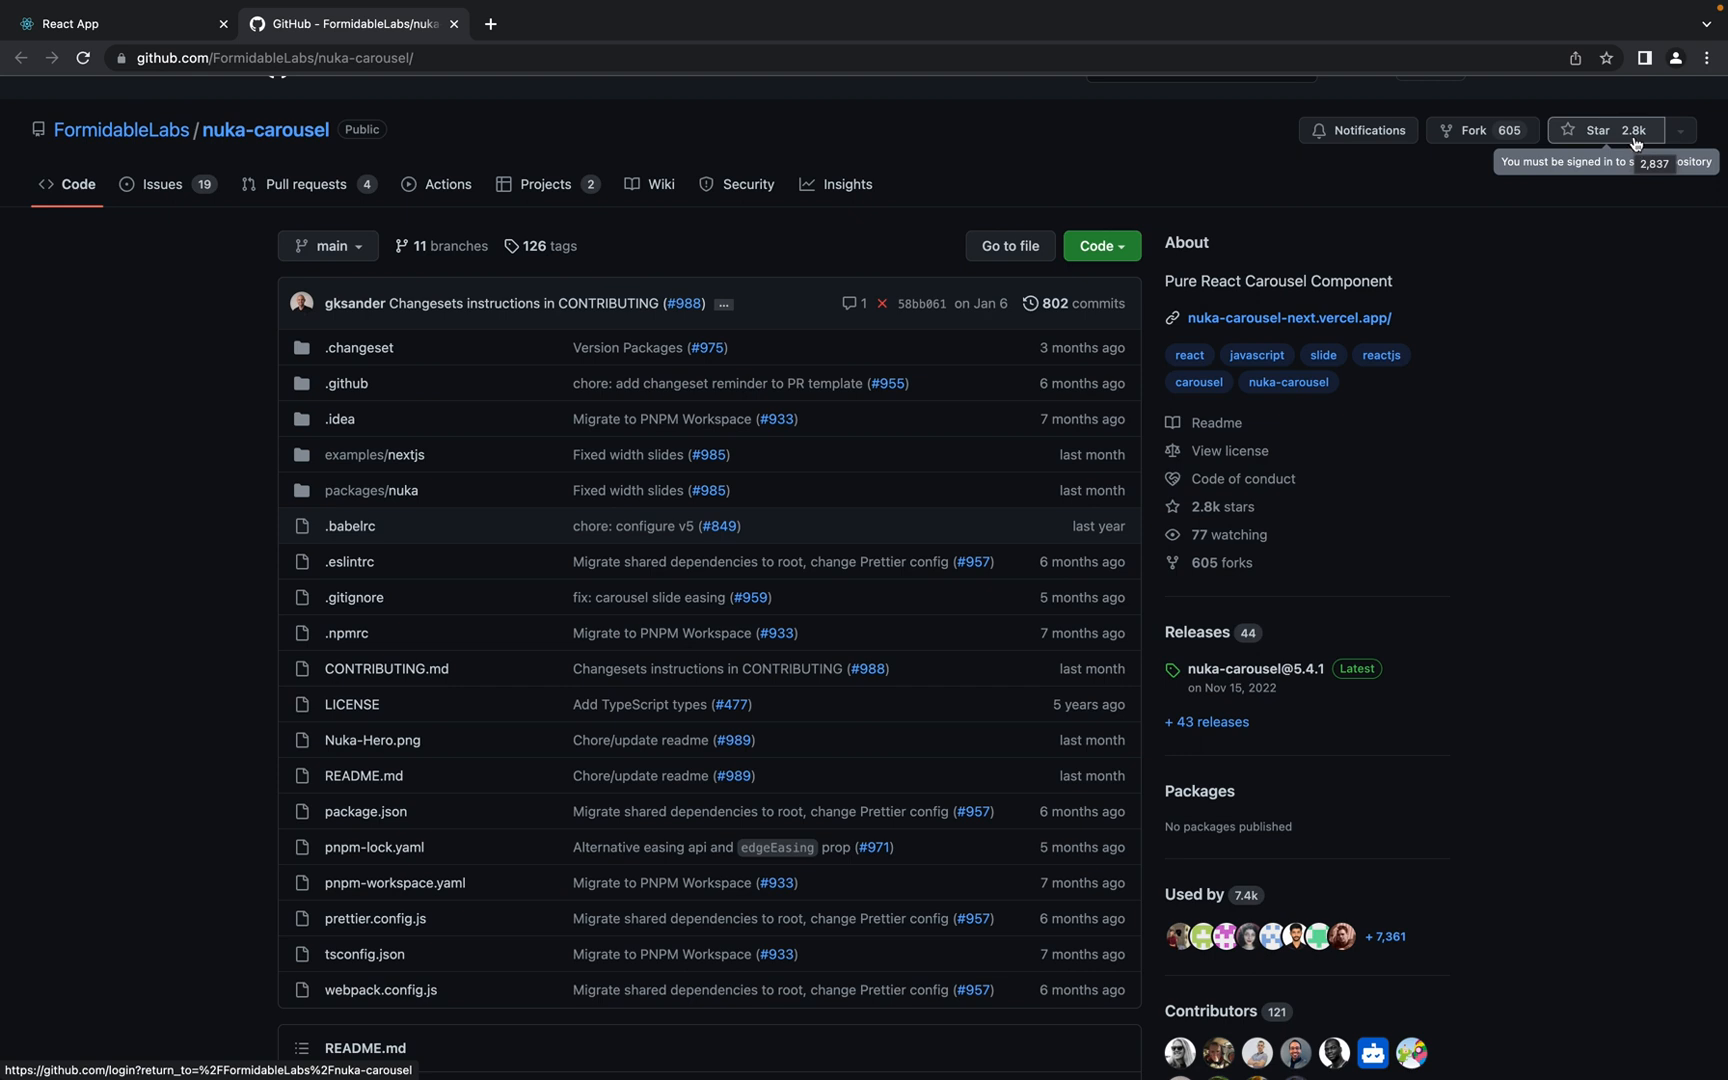
{"action": "mouse_move", "coordinate": [952, 421]}
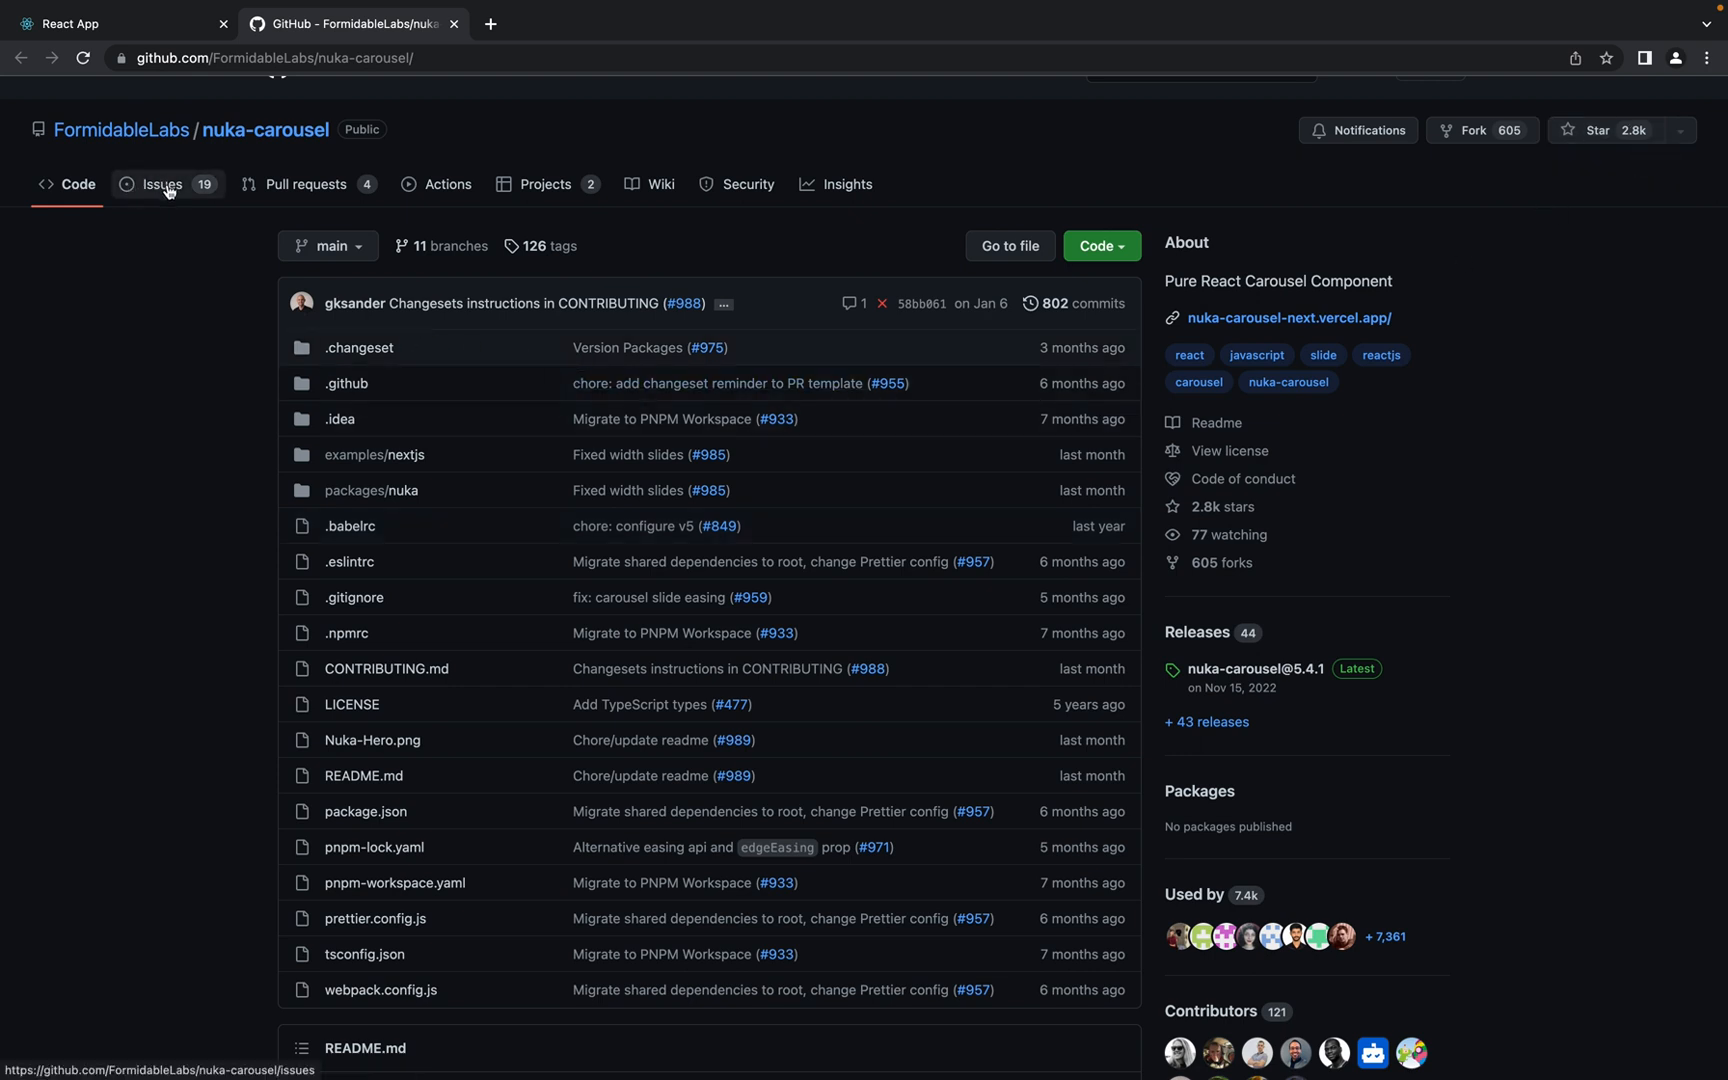
Browse open and closed issues, then select the yarn install command in the README
{"action": "left_click", "coordinate": [161, 184]}
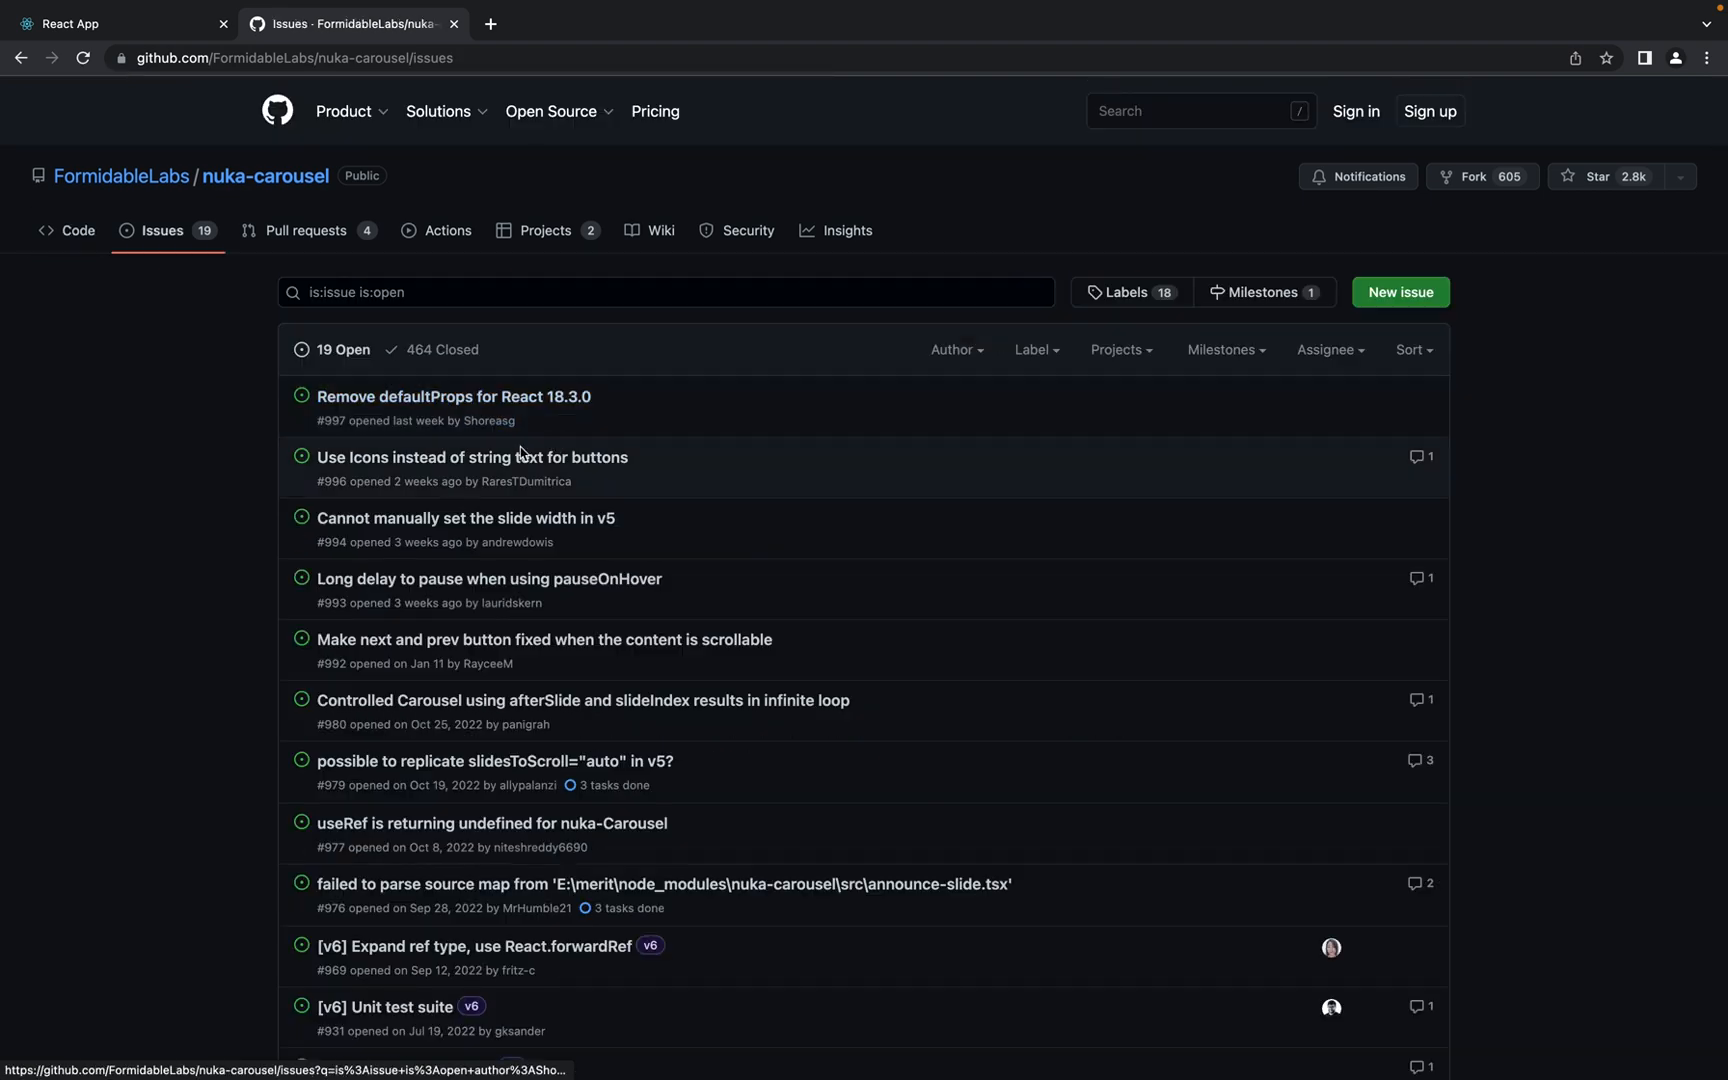
{"action": "mouse_move", "coordinate": [450, 449]}
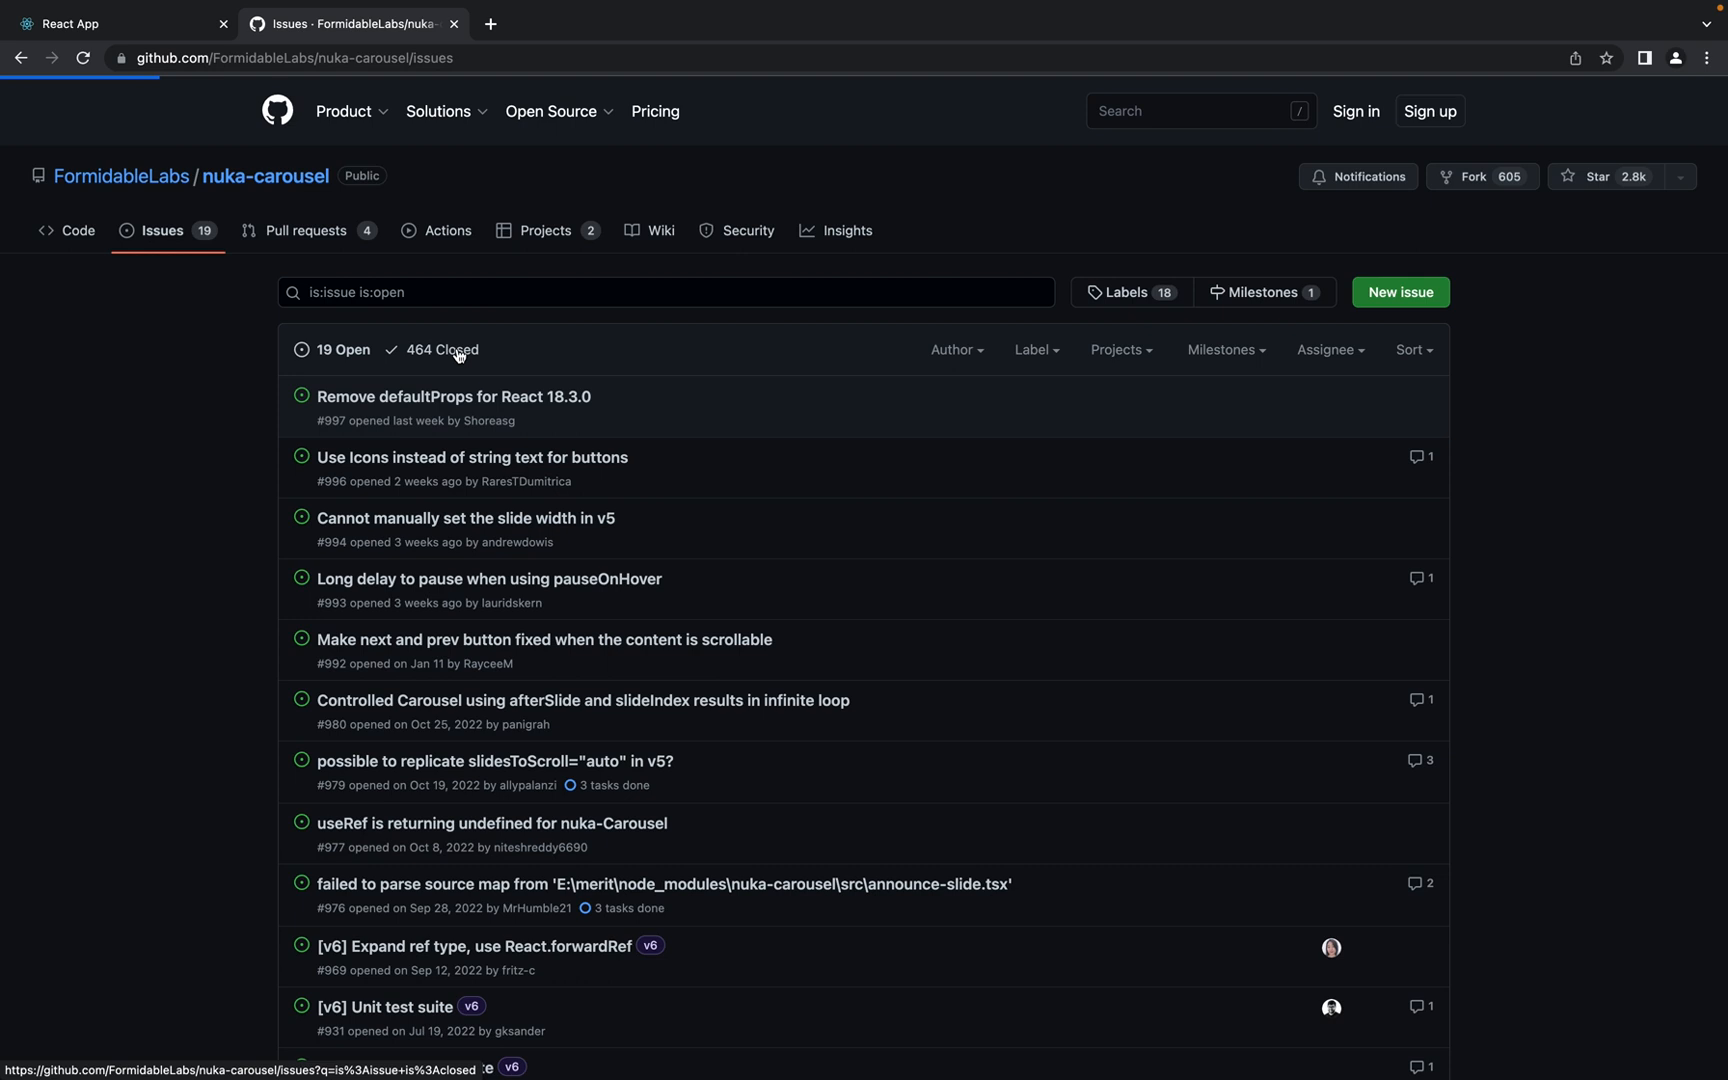
{"action": "left_click", "coordinate": [442, 349]}
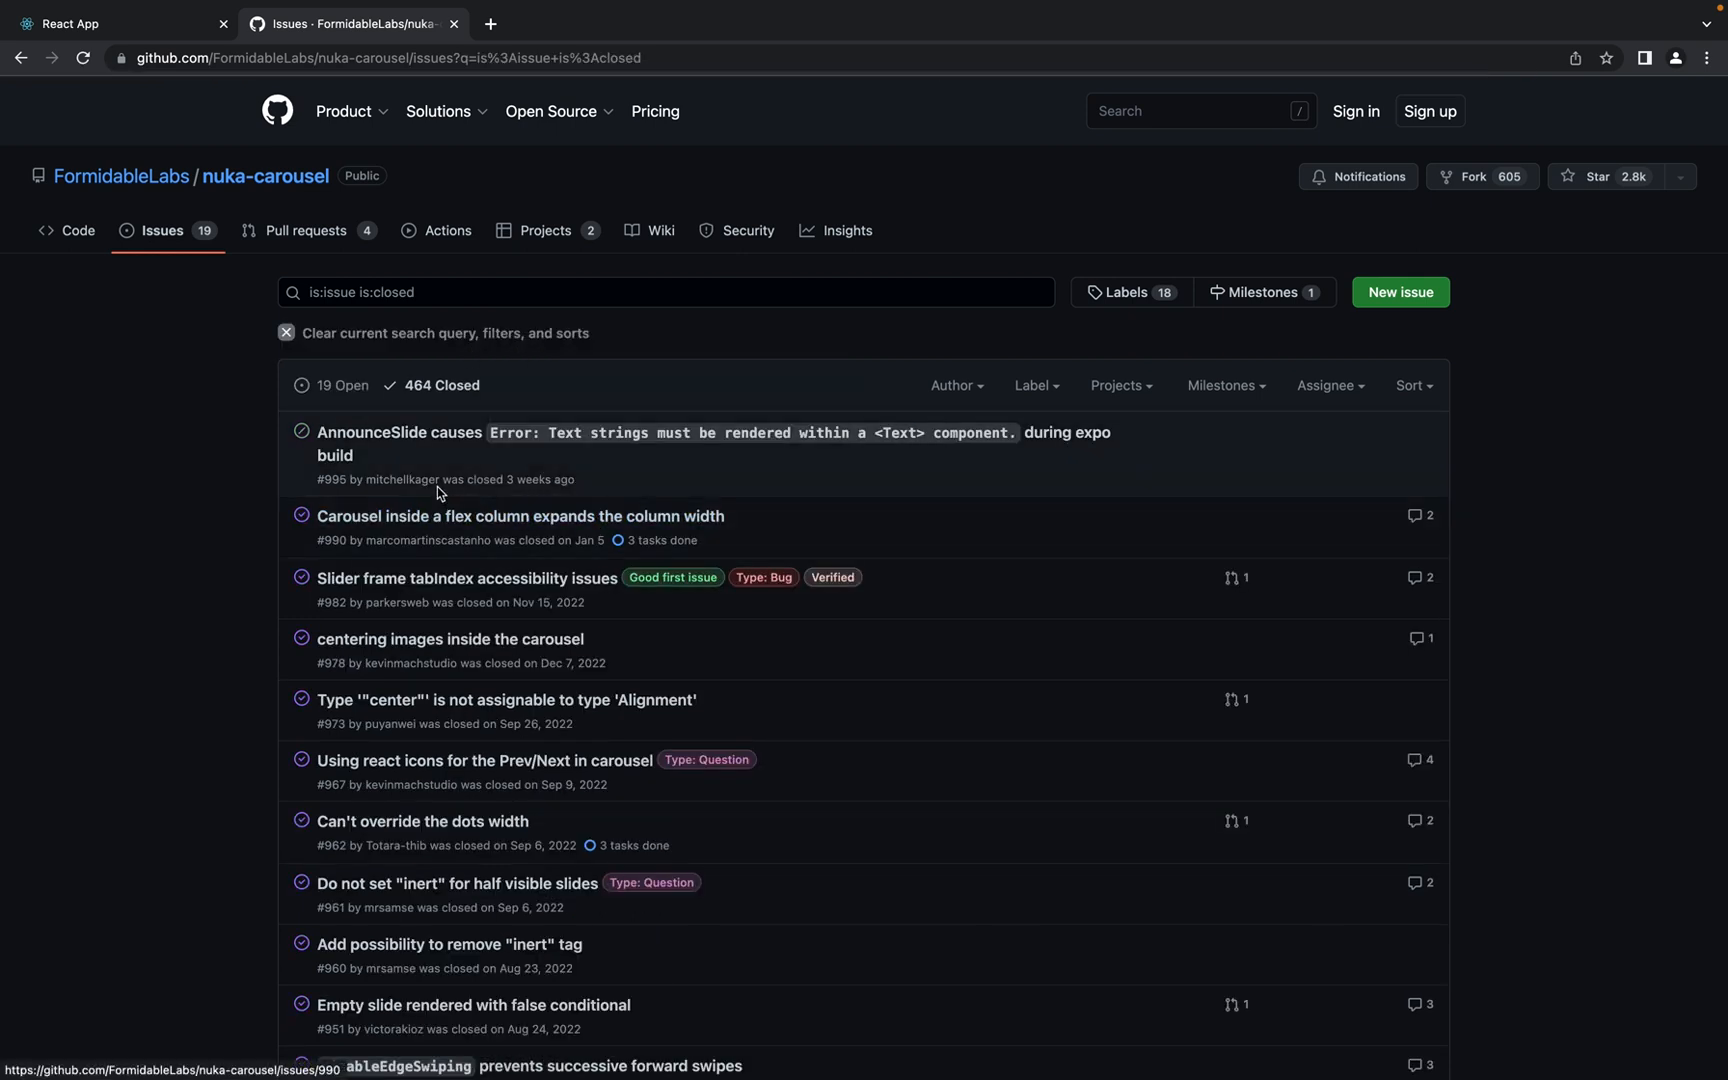
{"action": "mouse_move", "coordinate": [592, 494]}
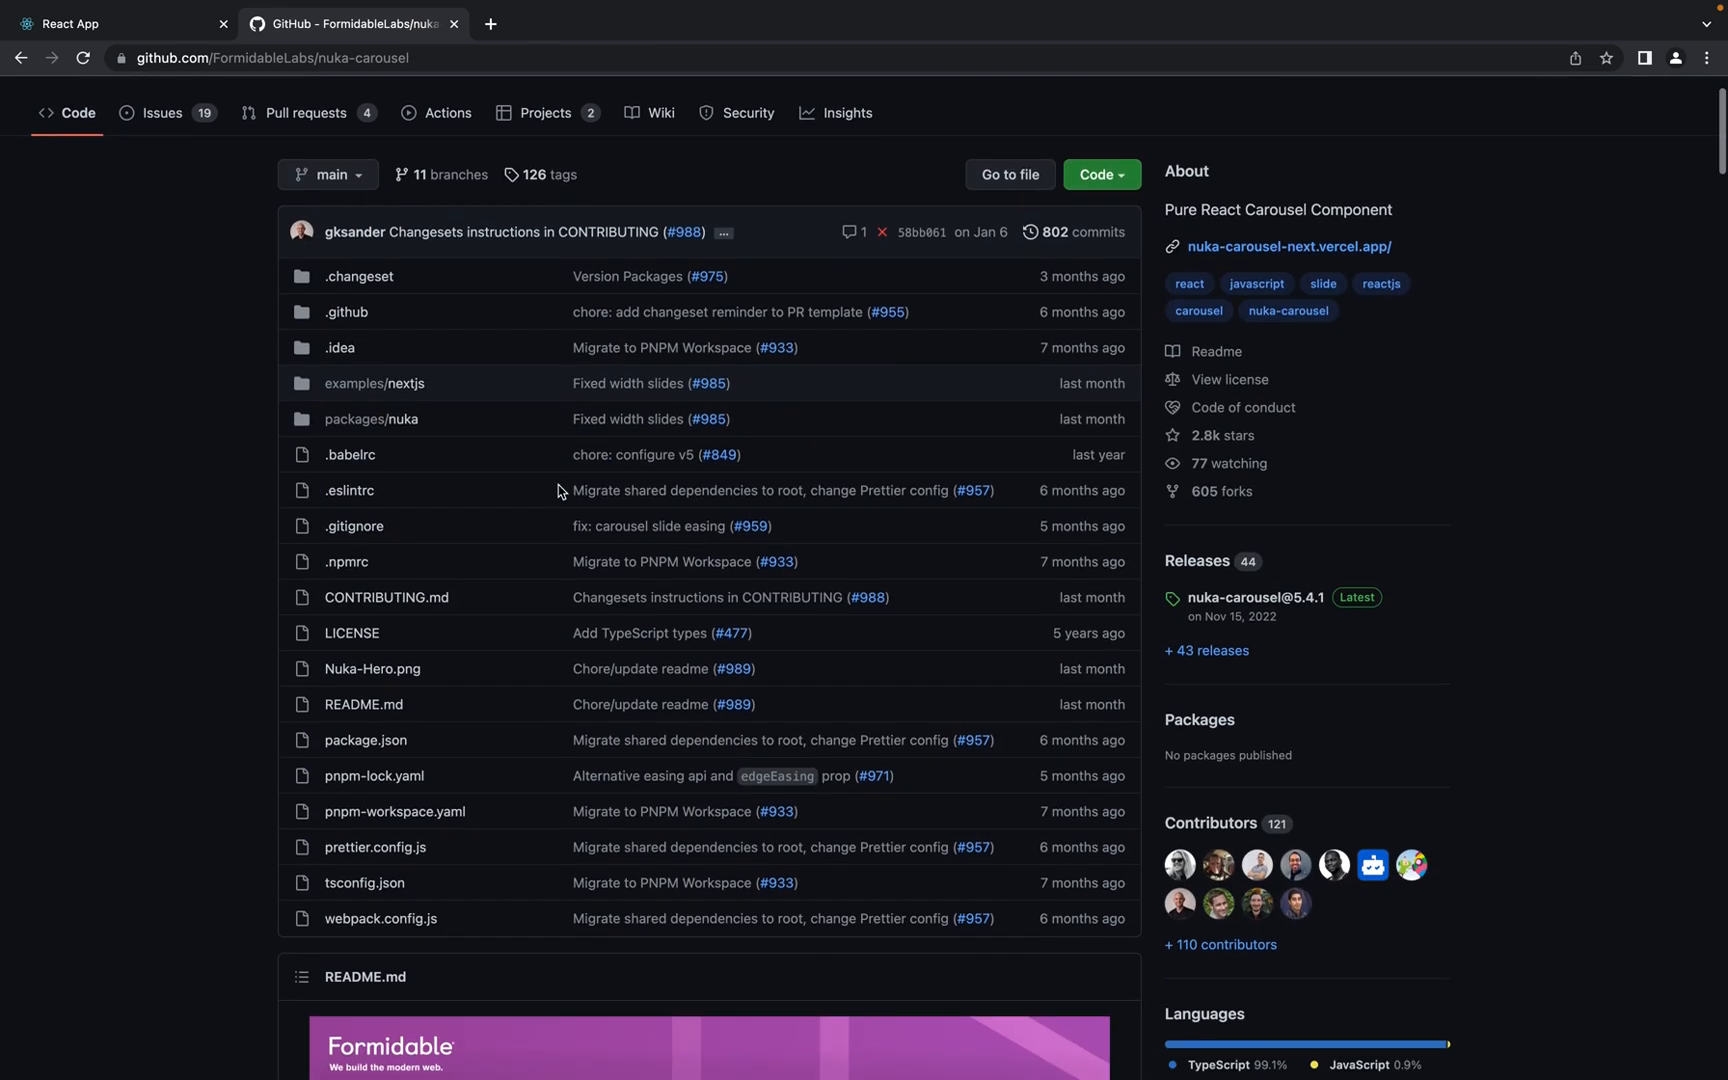
{"action": "scroll", "scroll_direction": "down", "scroll_amount": 3}
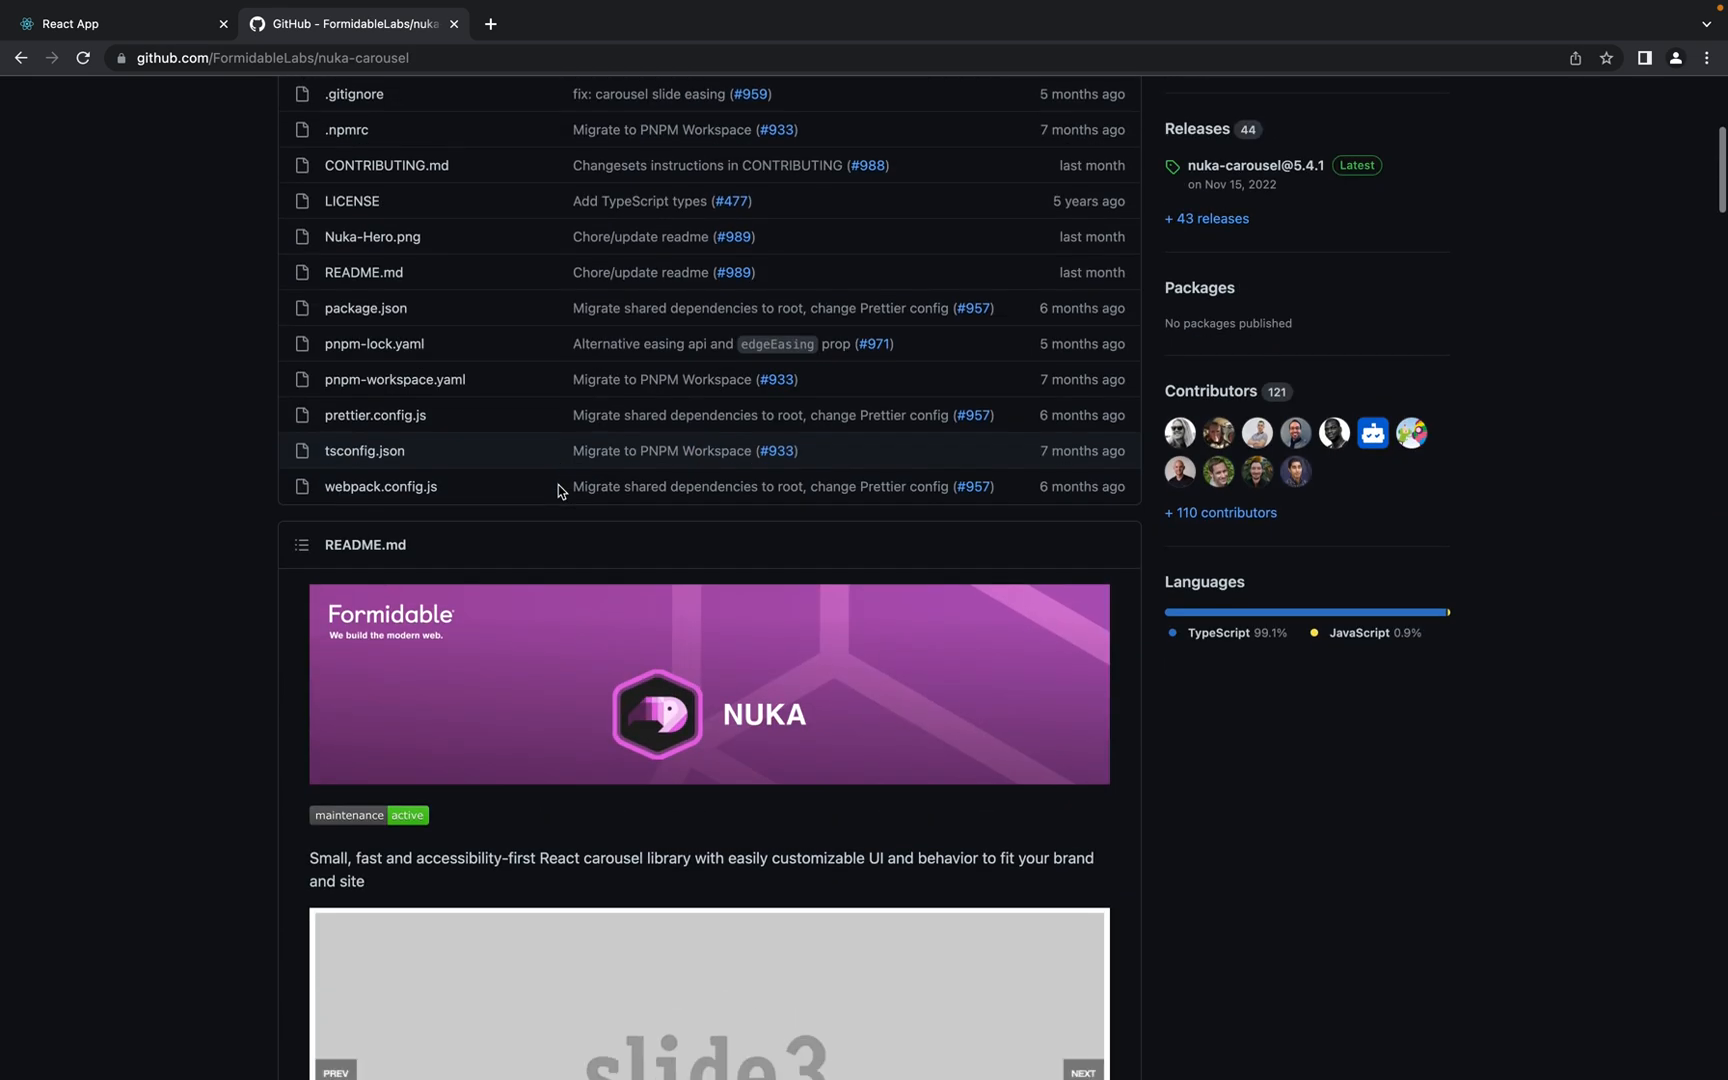
{"action": "scroll", "scroll_direction": "down", "scroll_amount": 3}
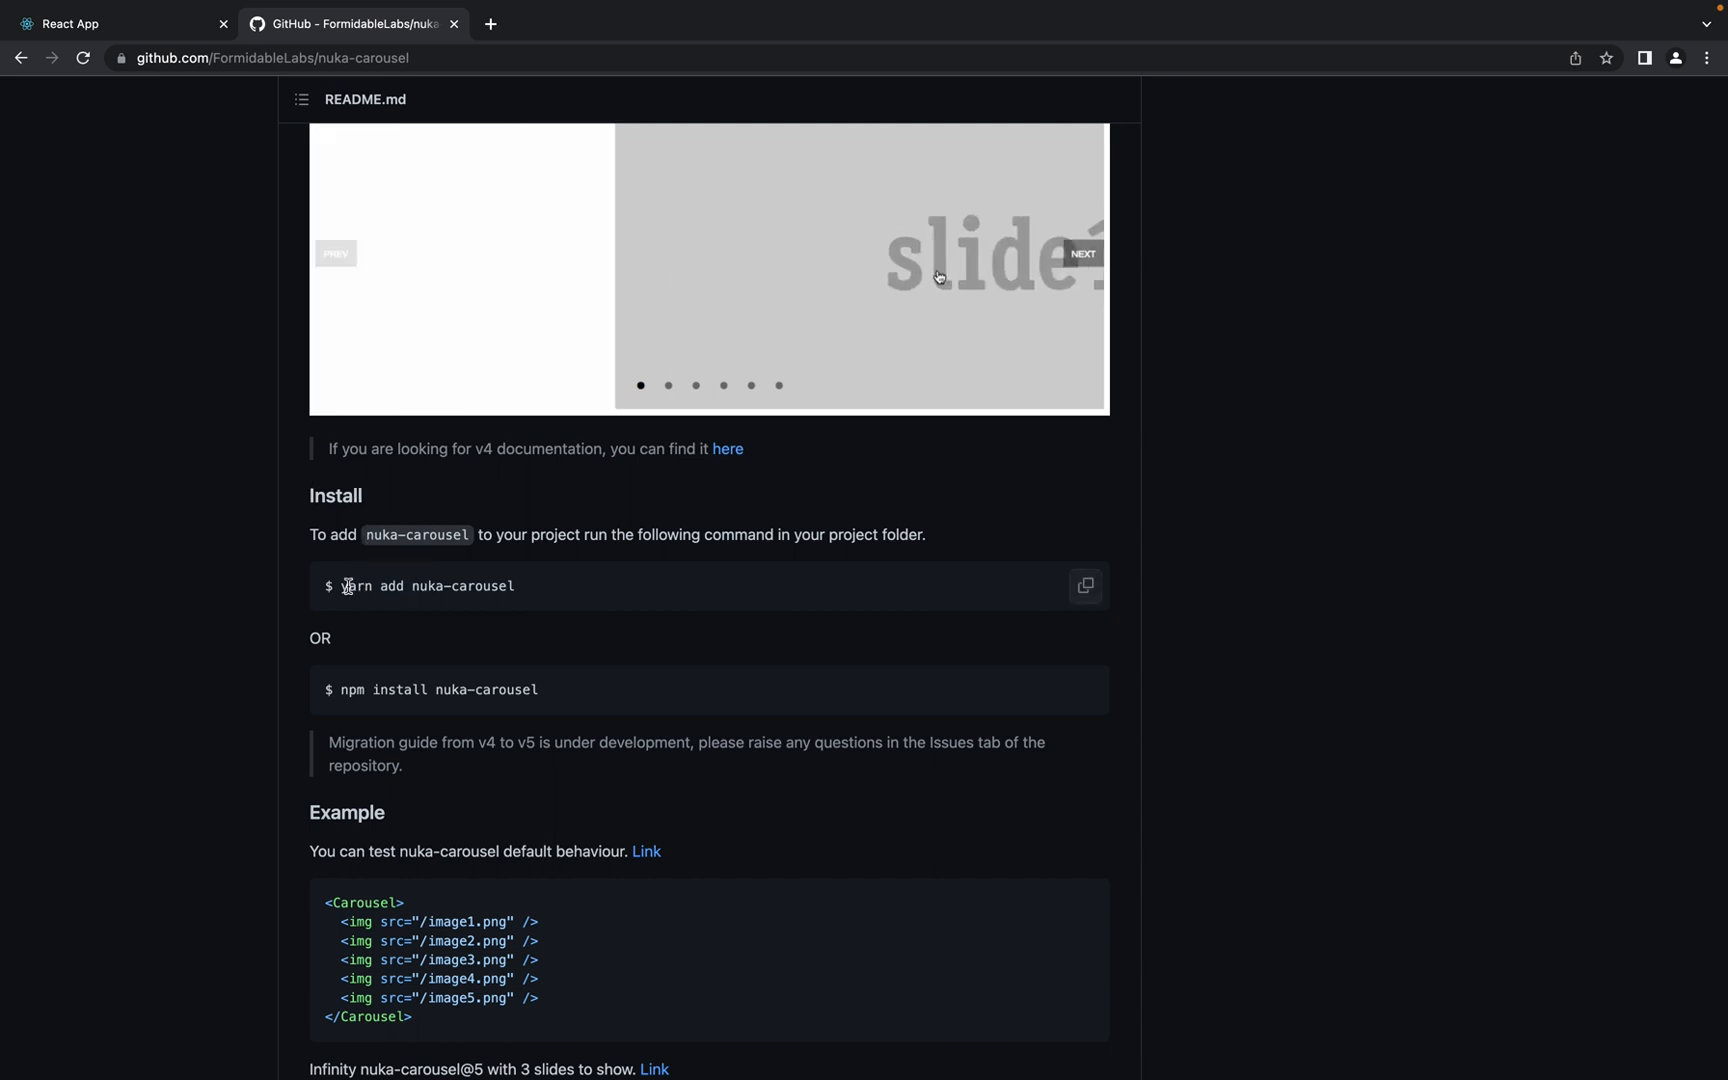
{"action": "left_click", "coordinate": [1083, 253]}
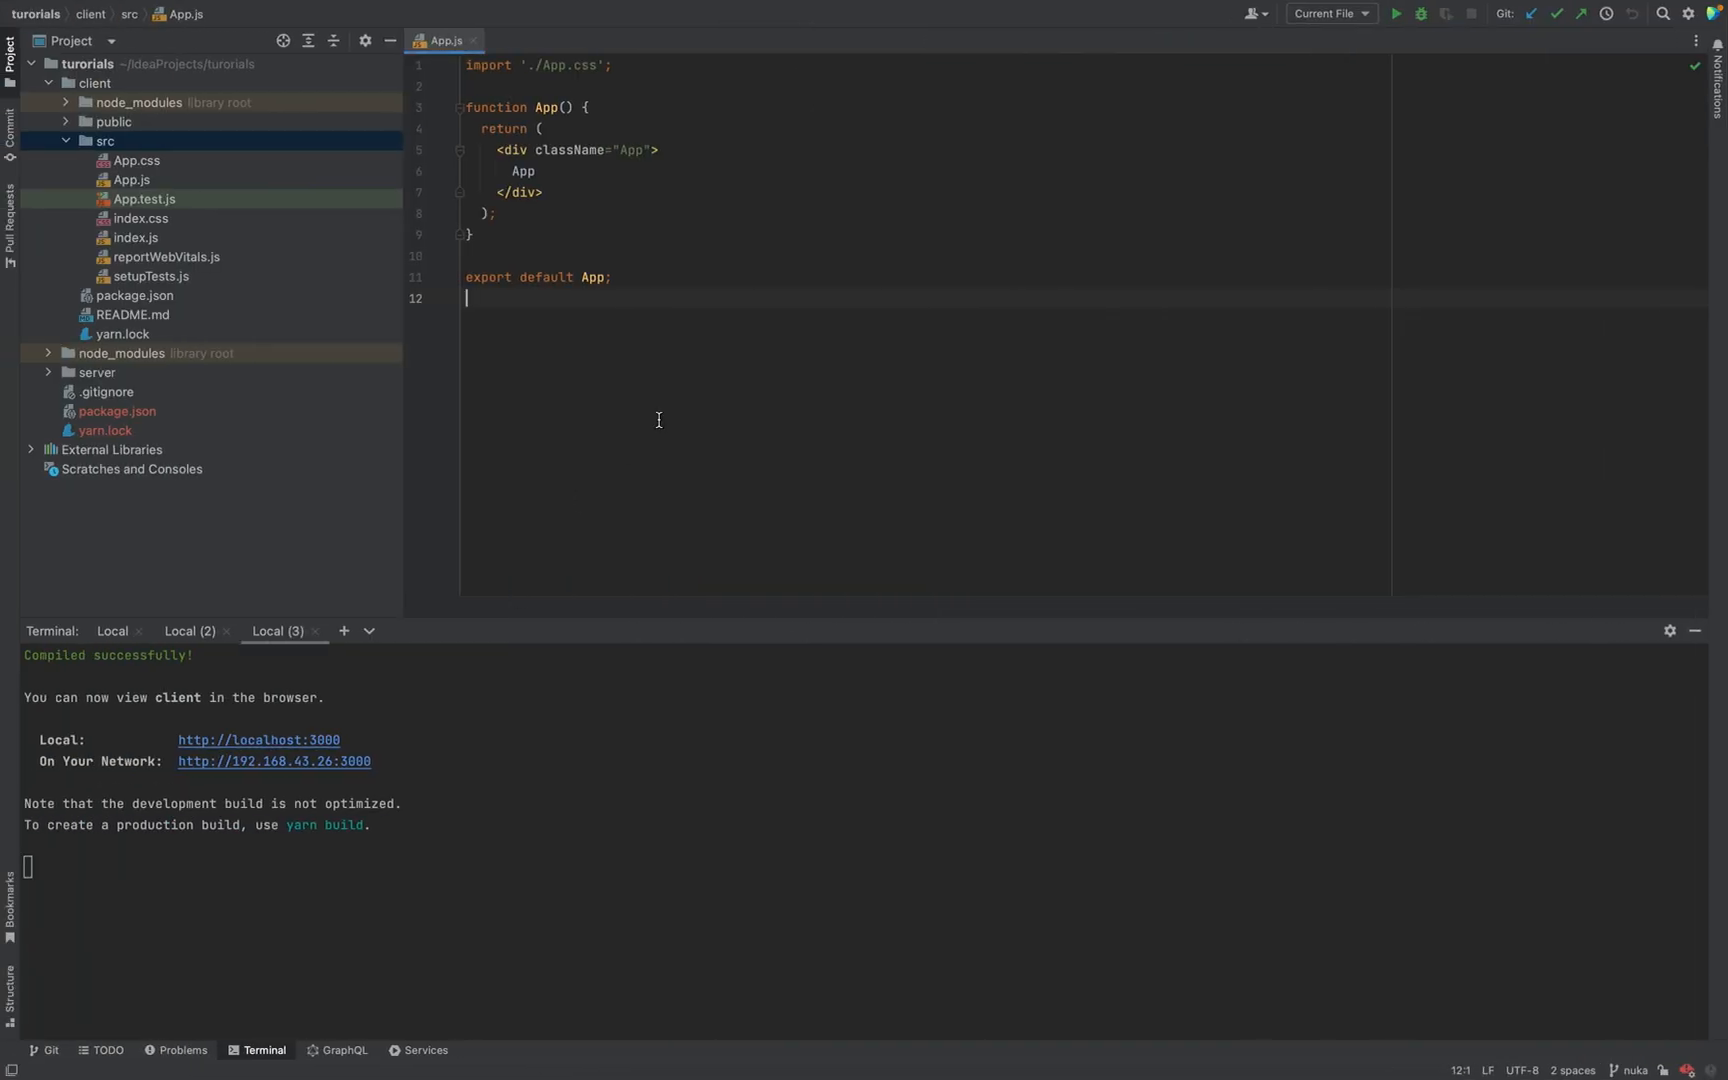
Collapse and re-expand the client's src folder to browse its files
{"action": "left_click", "coordinate": [64, 141]}
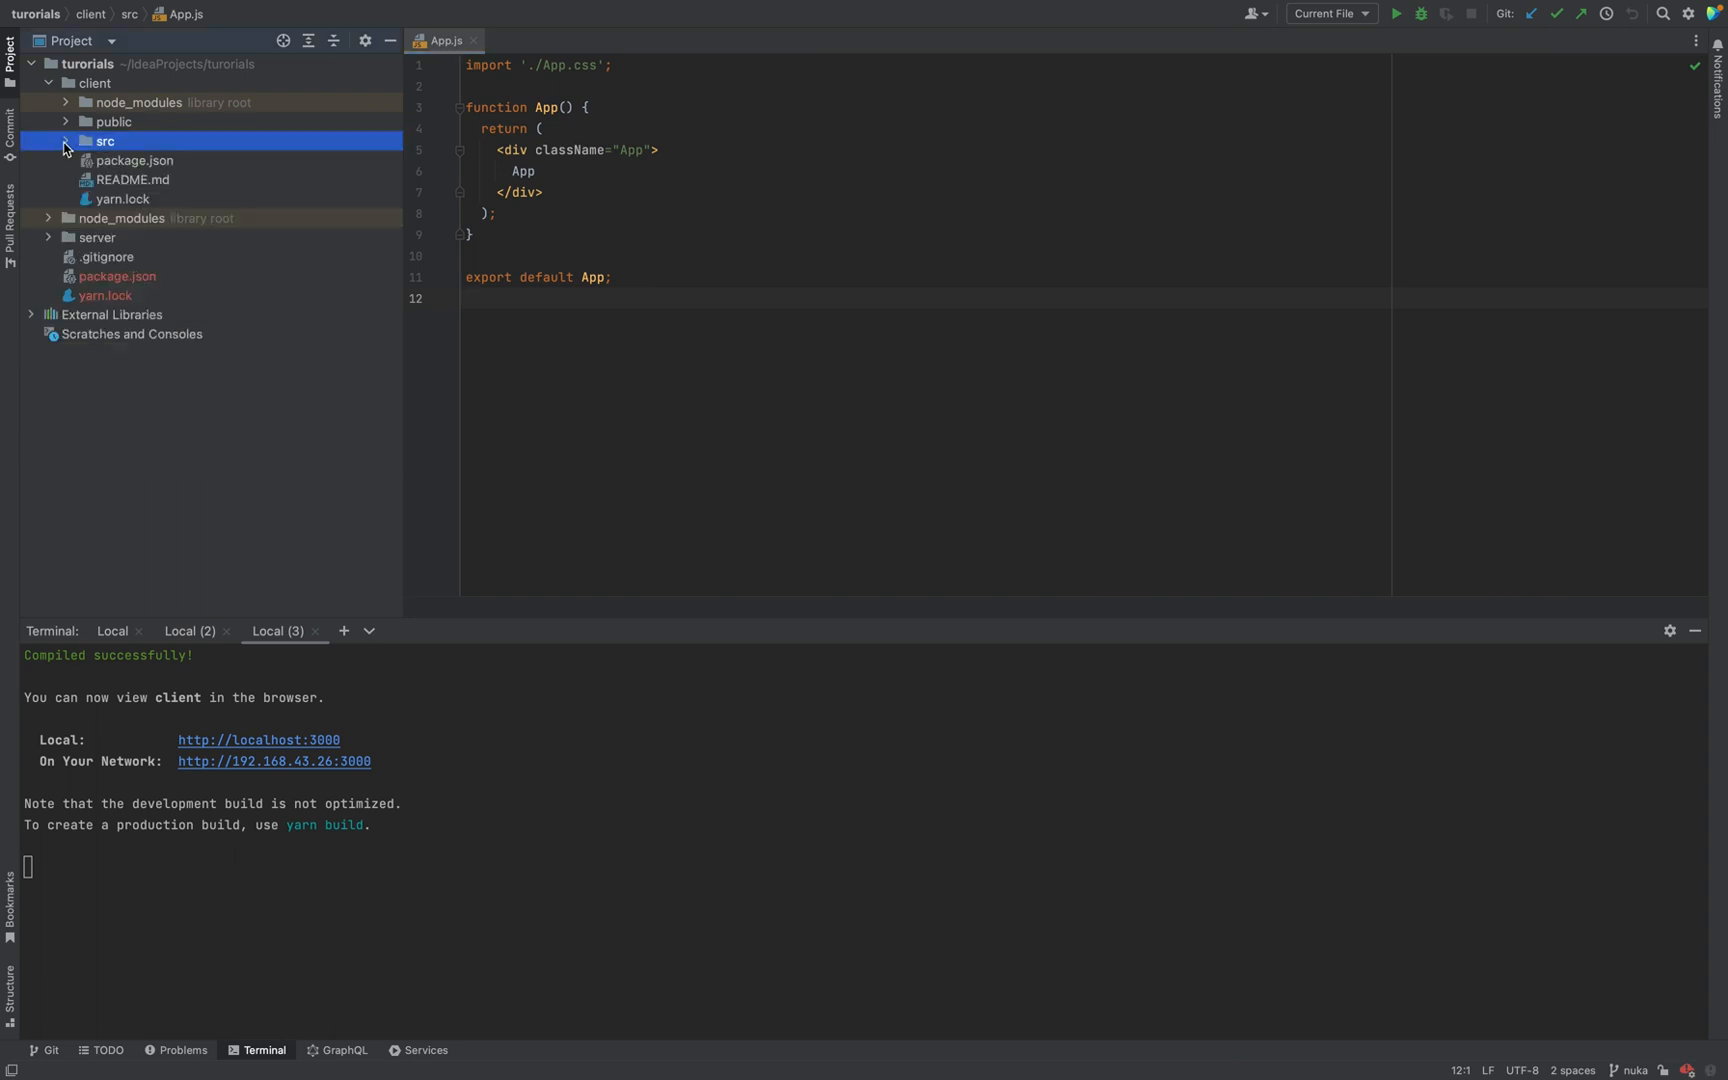
{"action": "left_click", "coordinate": [64, 141]}
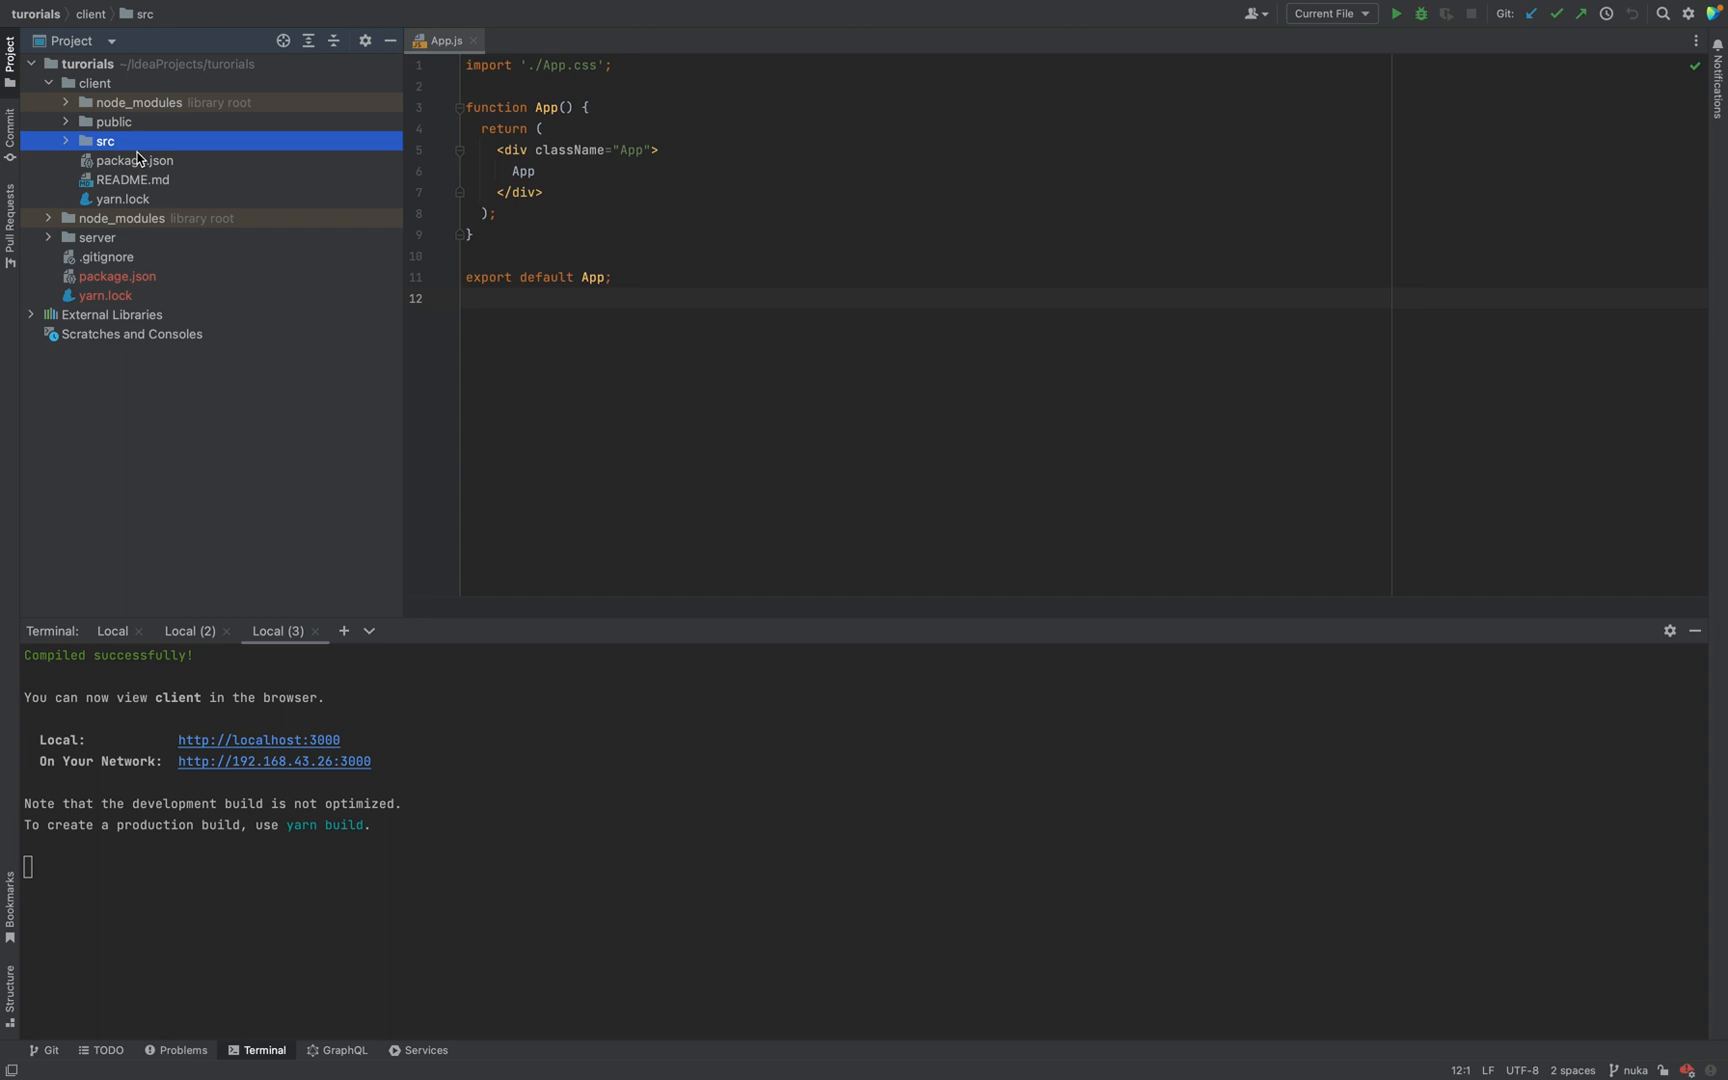
{"action": "left_click", "coordinate": [105, 141]}
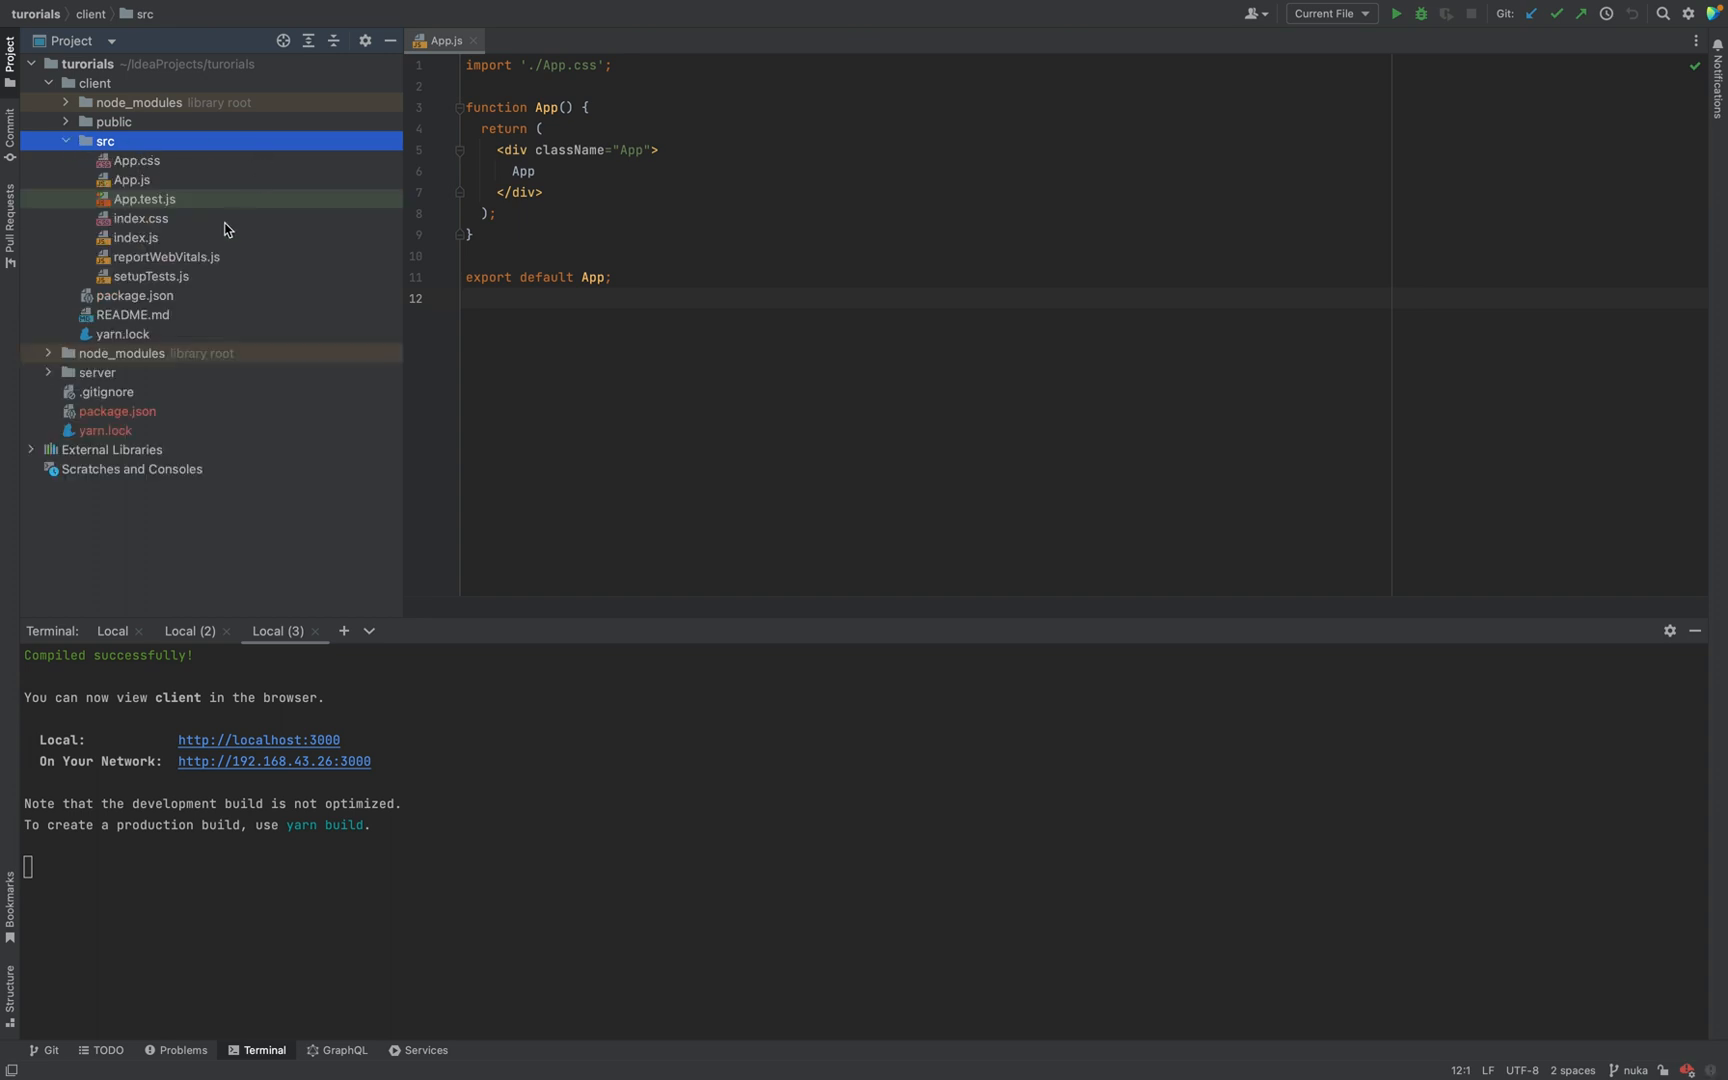
{"action": "double_click", "coordinate": [134, 237]}
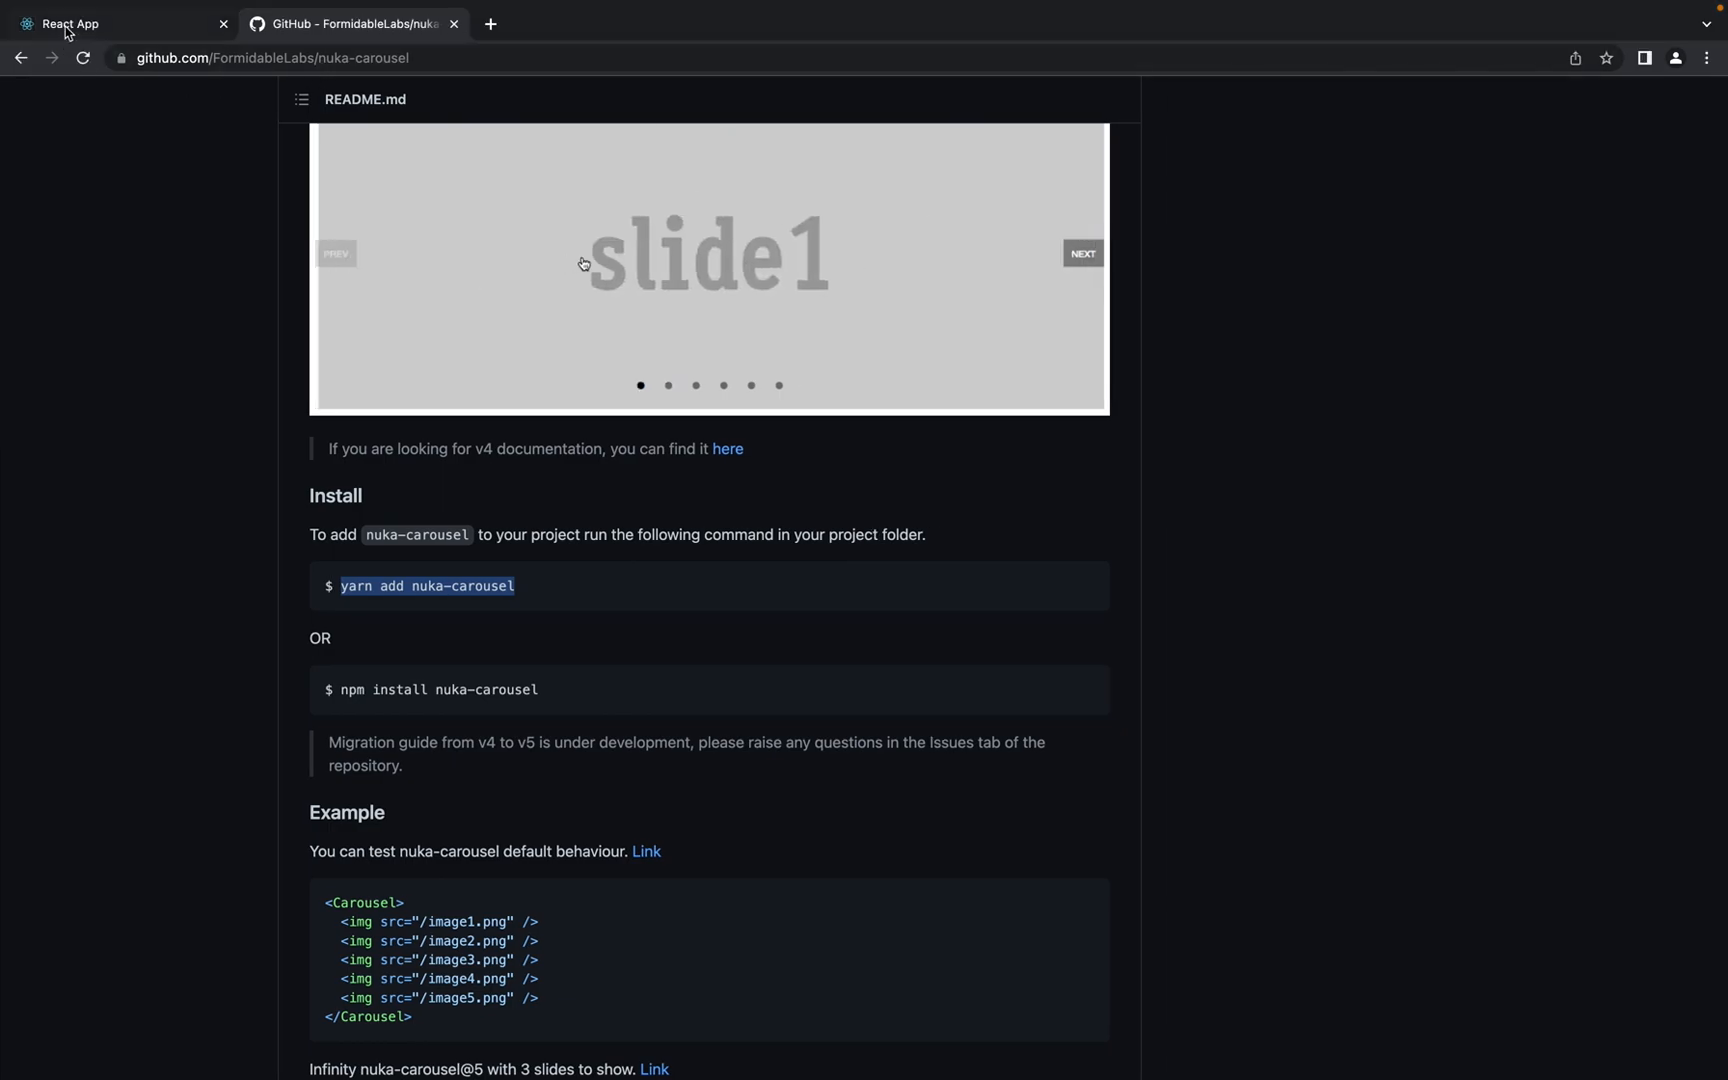
Switch to the React App tab showing localhost:3000
{"action": "left_click", "coordinate": [121, 23]}
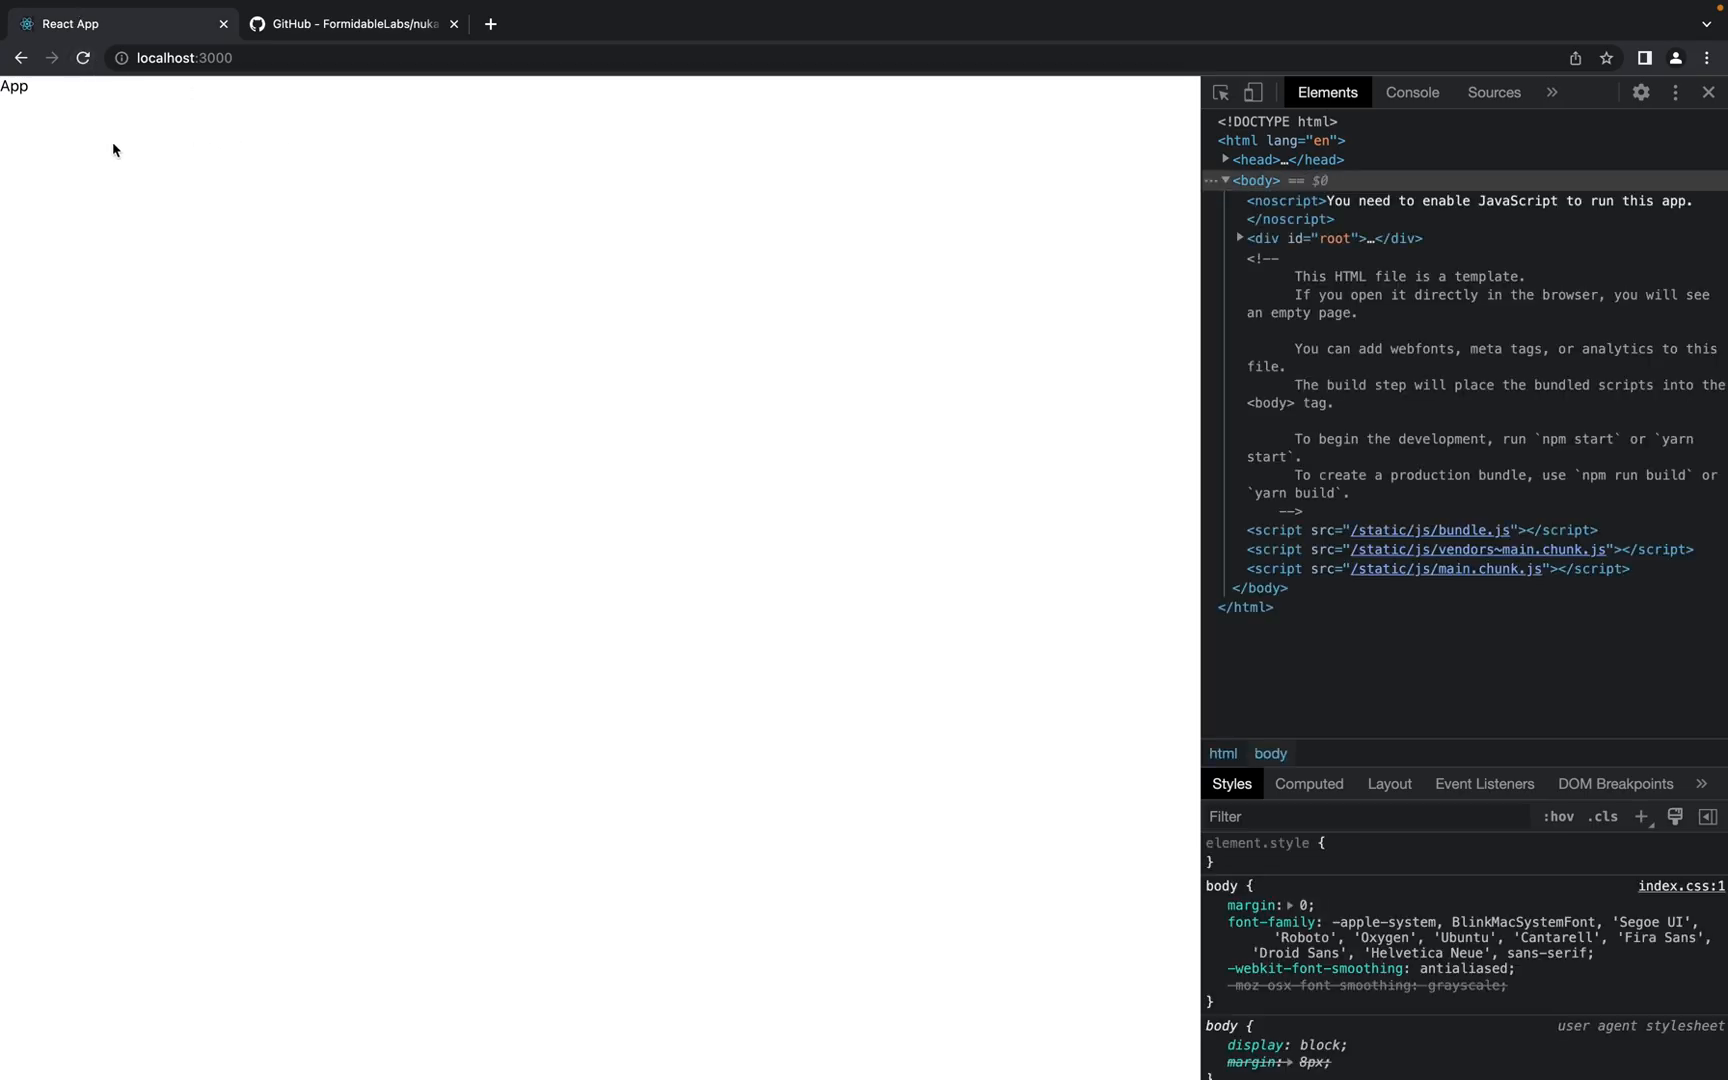
{"action": "mouse_move", "coordinate": [153, 206]}
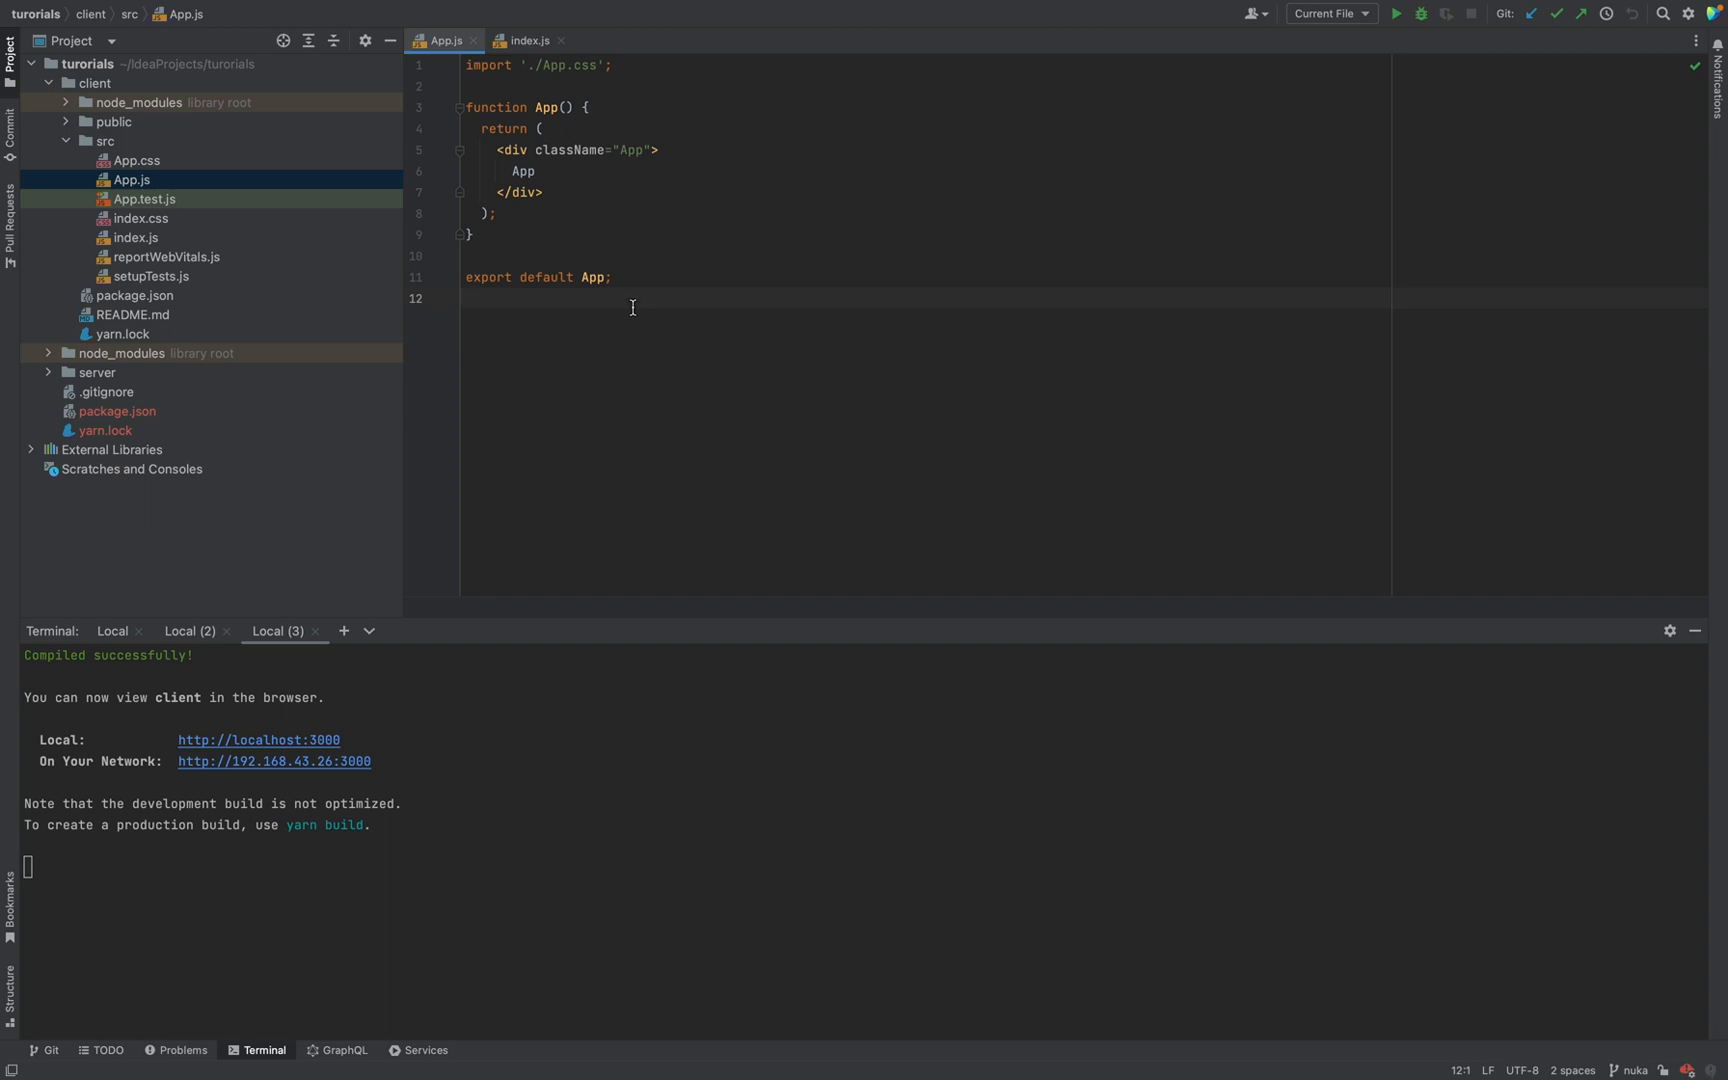
Run yarn add nuka-carousel in the second local terminal session
{"action": "left_click", "coordinate": [466, 256]}
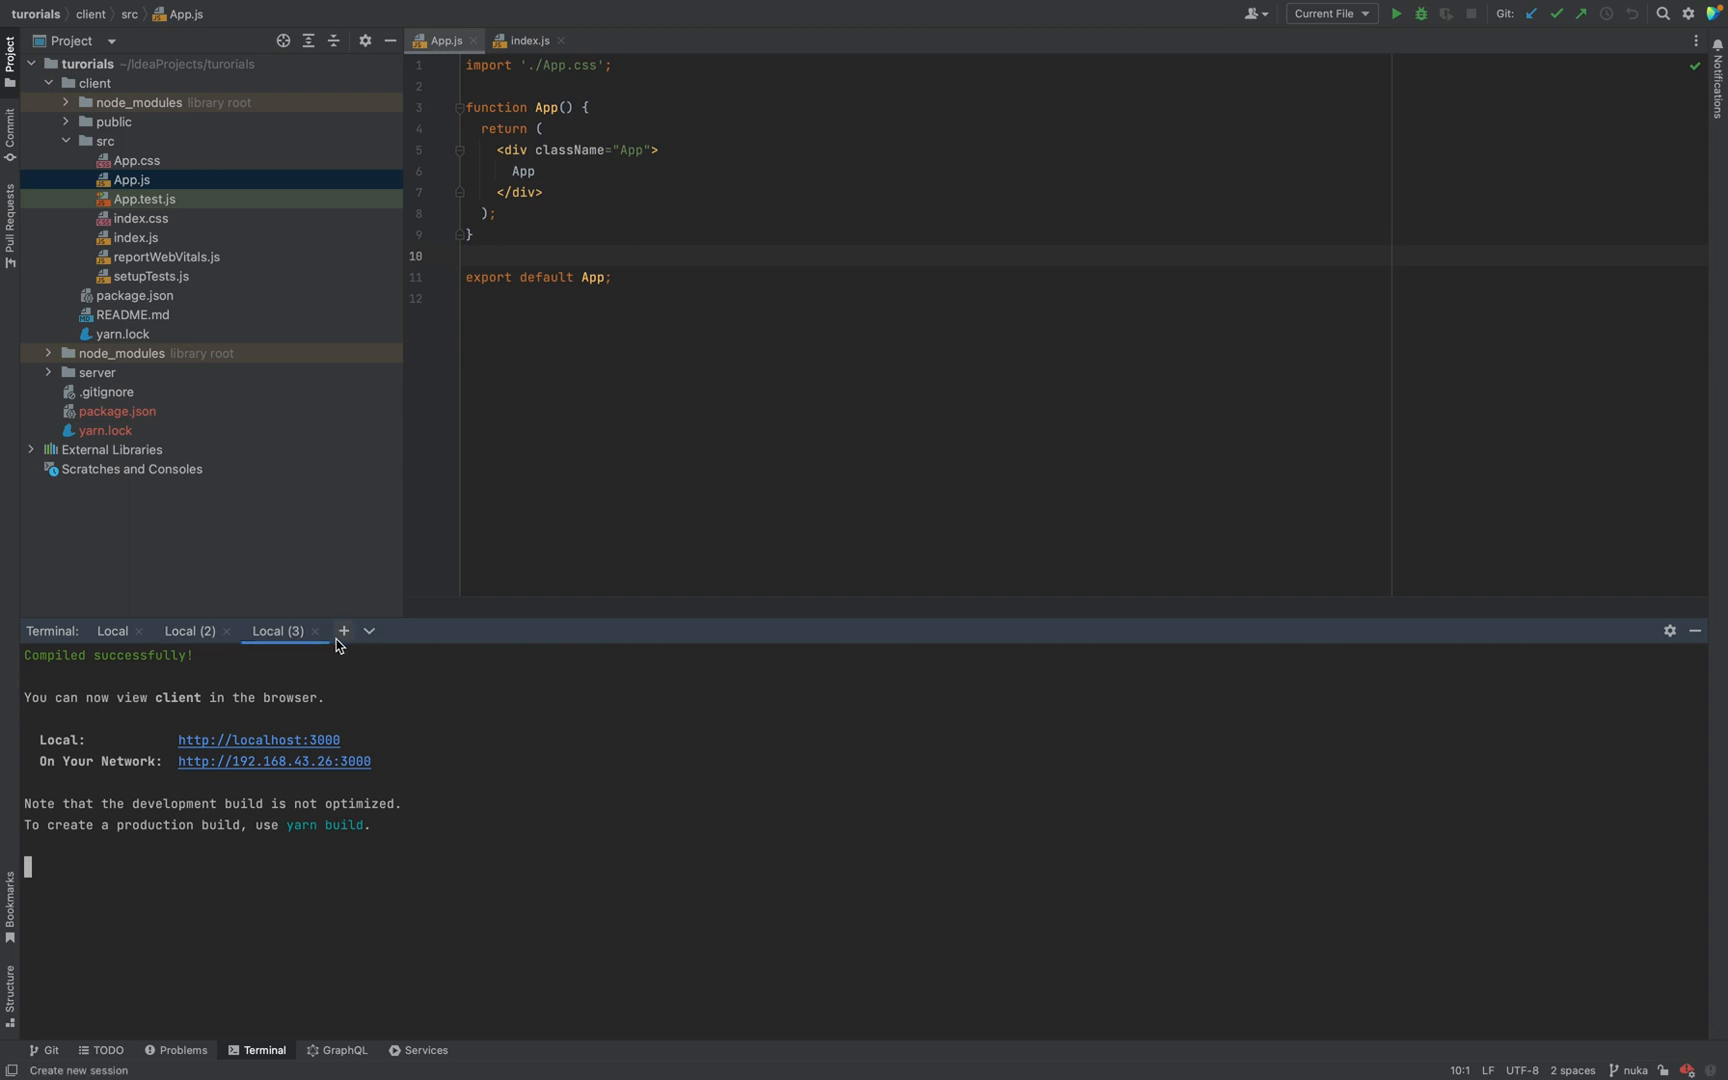
{"action": "left_click", "coordinate": [190, 630]}
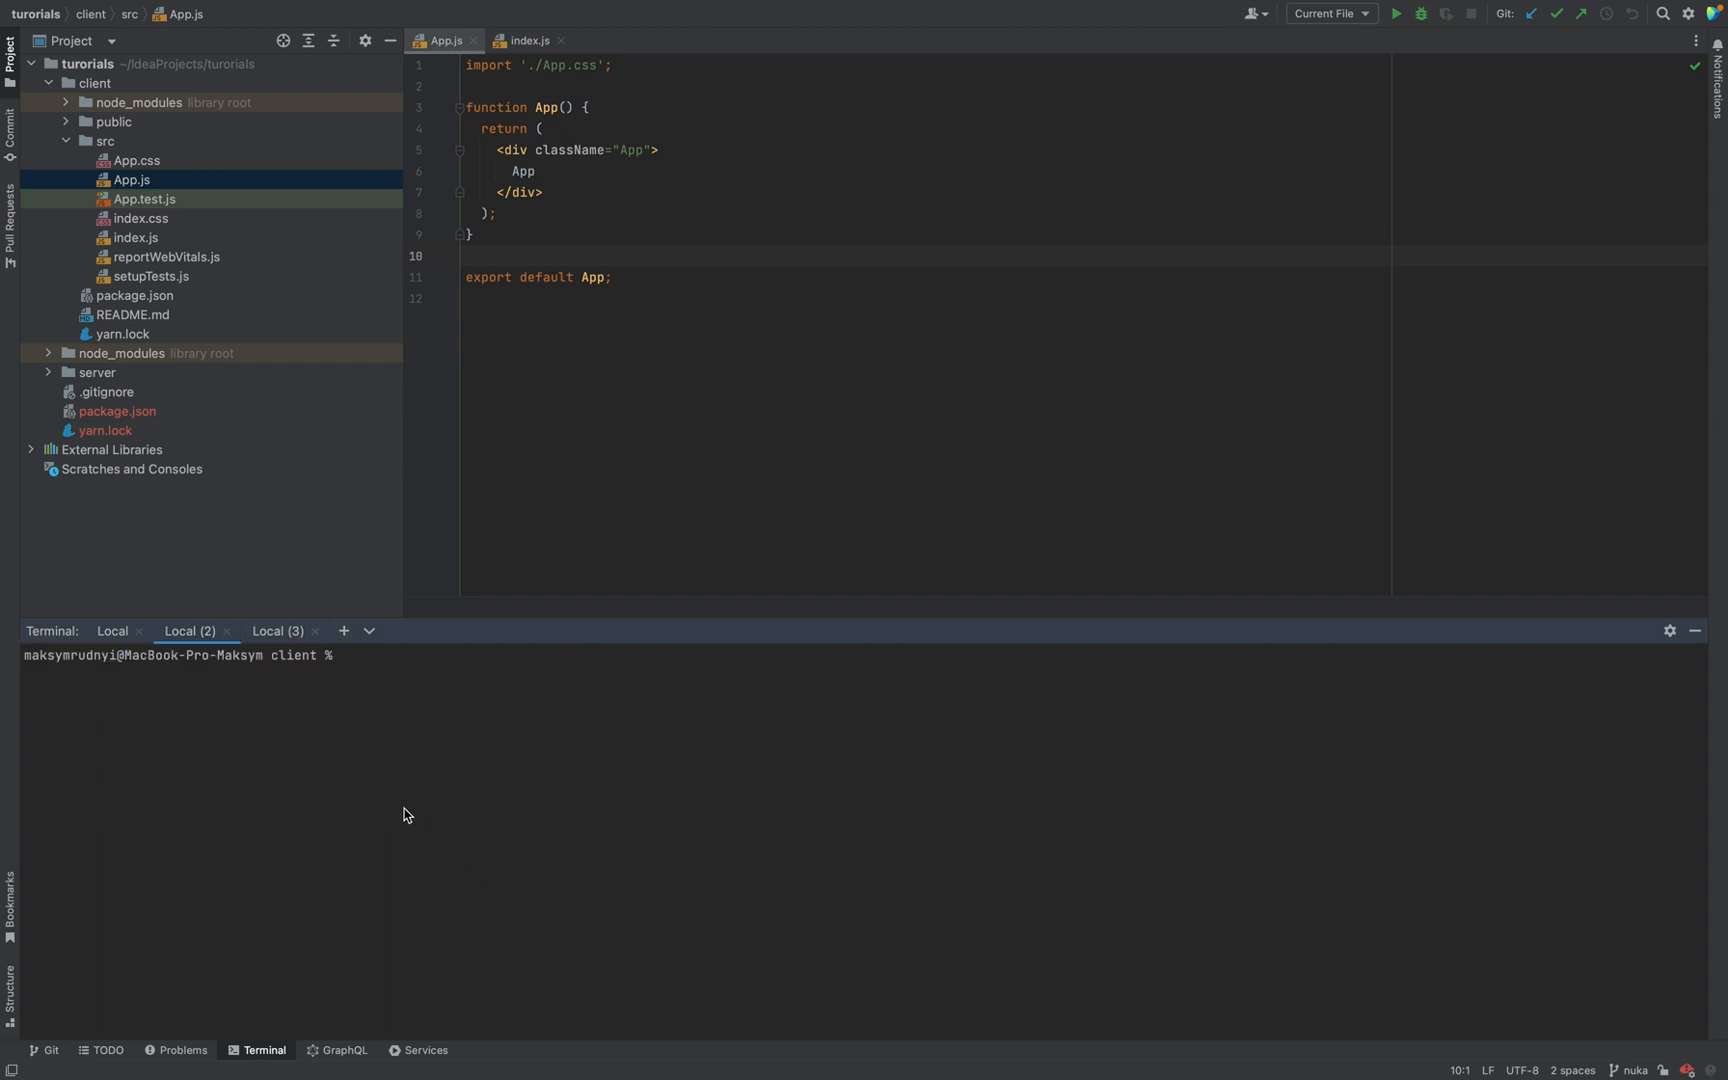
{"action": "type", "text": "yarn add nuka-carousel"}
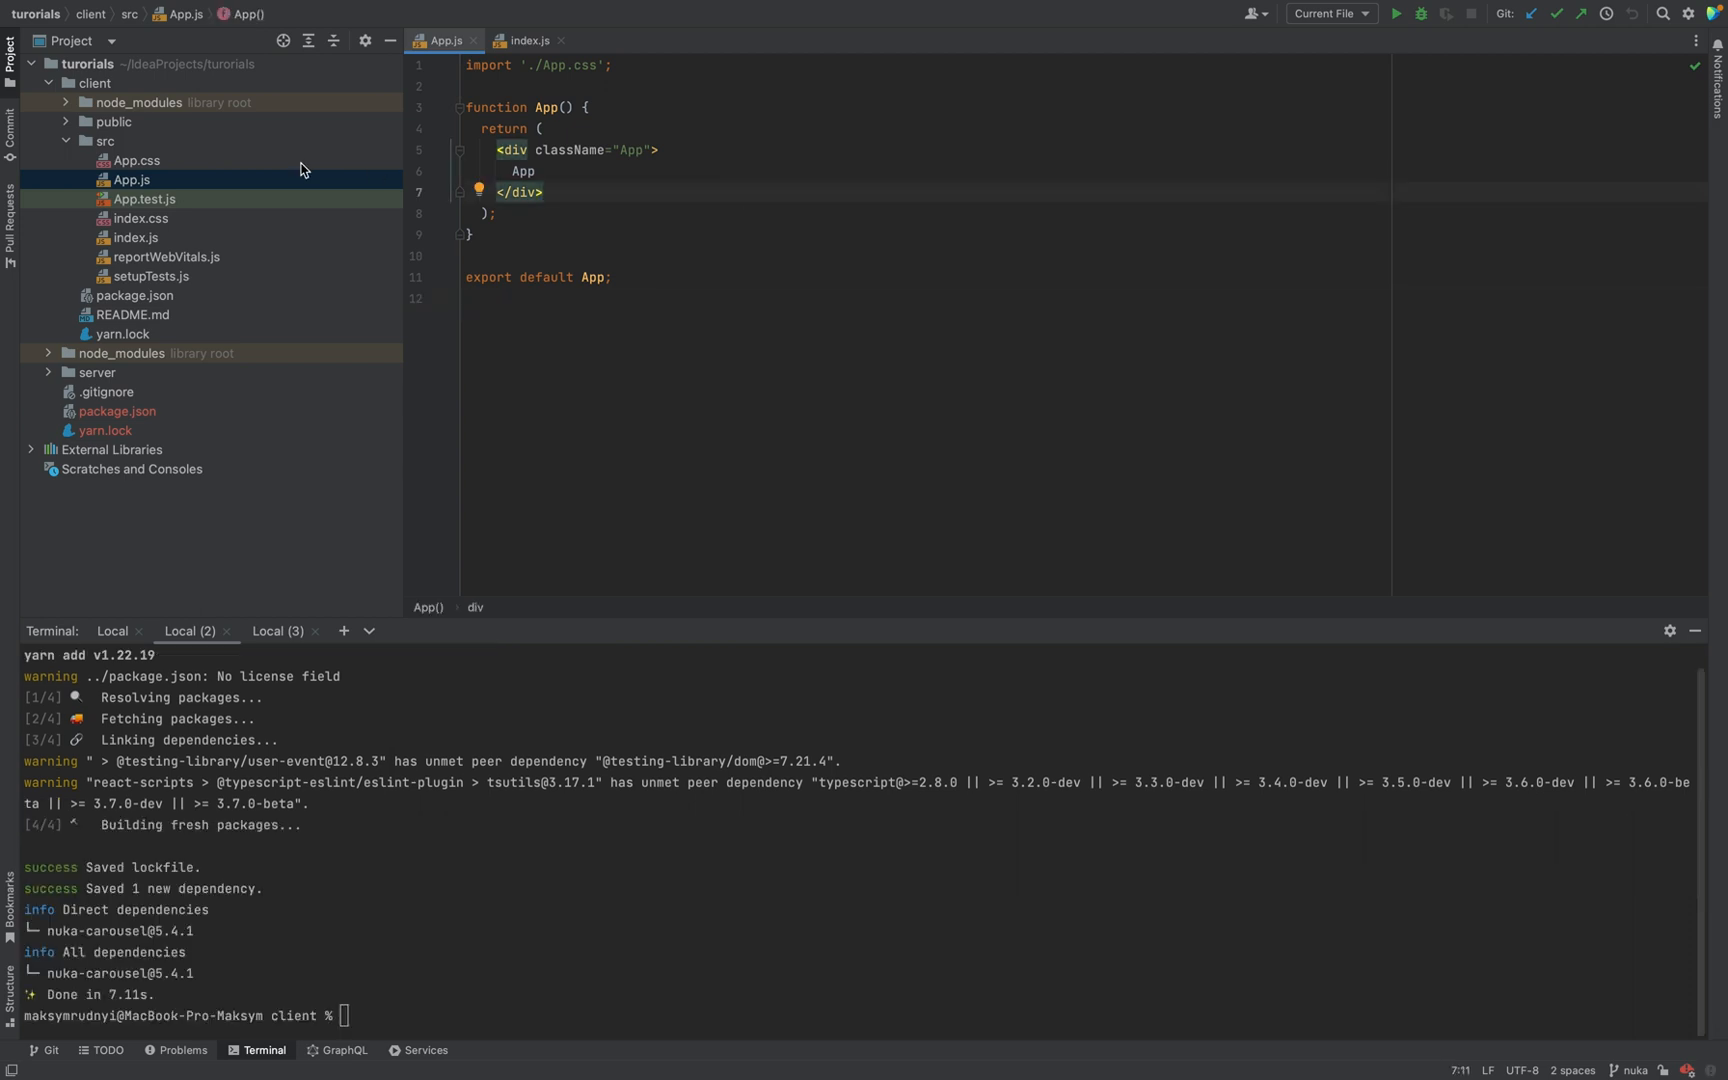
{"action": "mouse_move", "coordinate": [110, 149]}
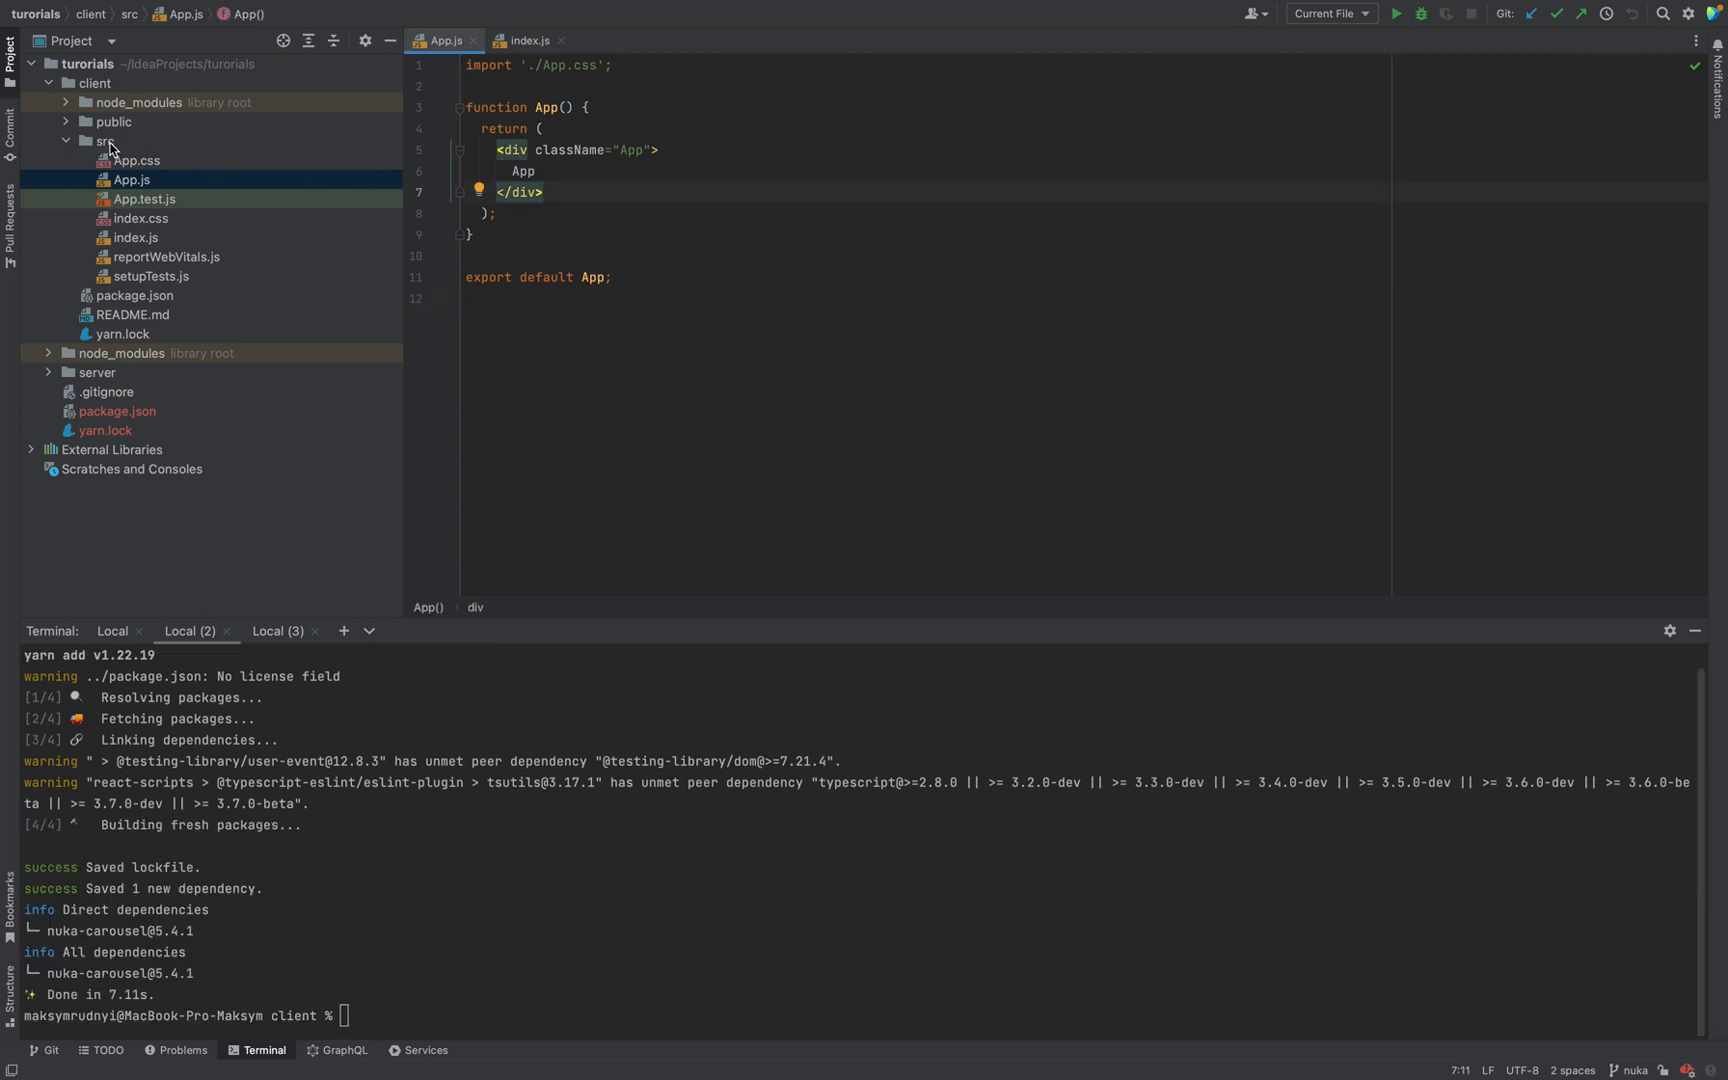
Create src/Slider.js with an exported Slider arrow-function component stub
{"action": "right_click", "coordinate": [97, 141]}
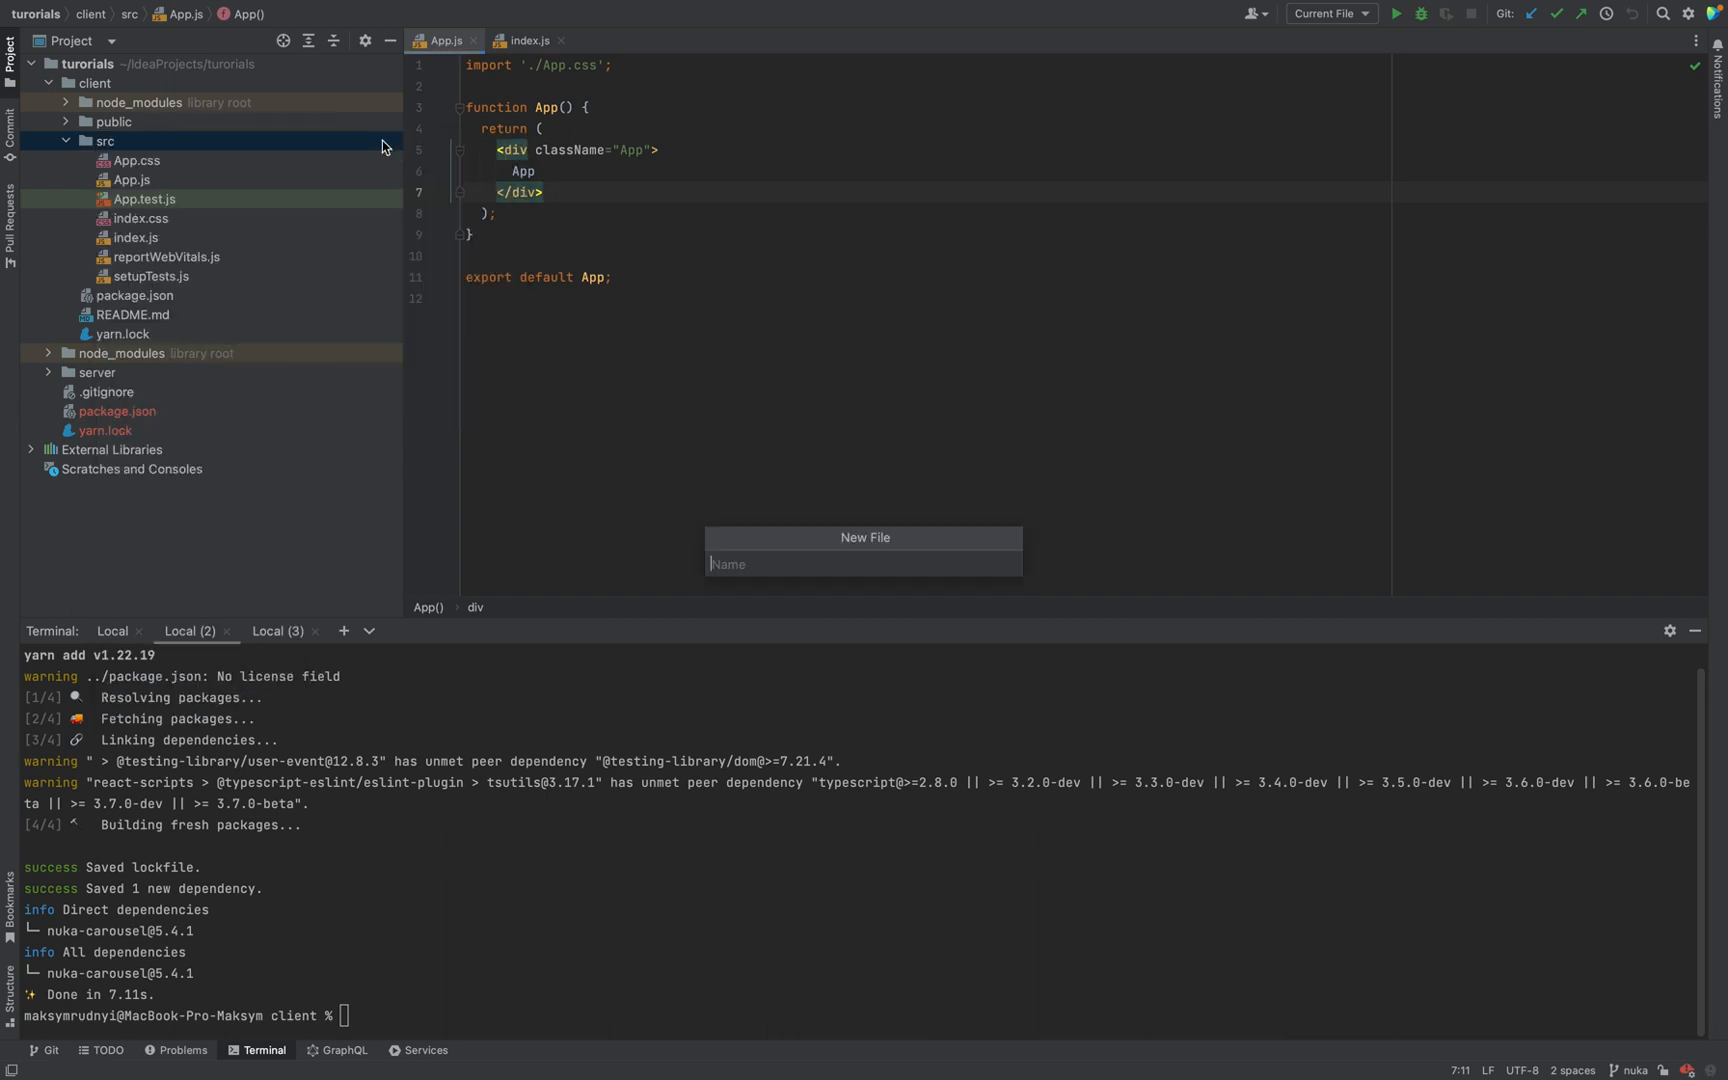
{"action": "type", "text": "Slider.js"}
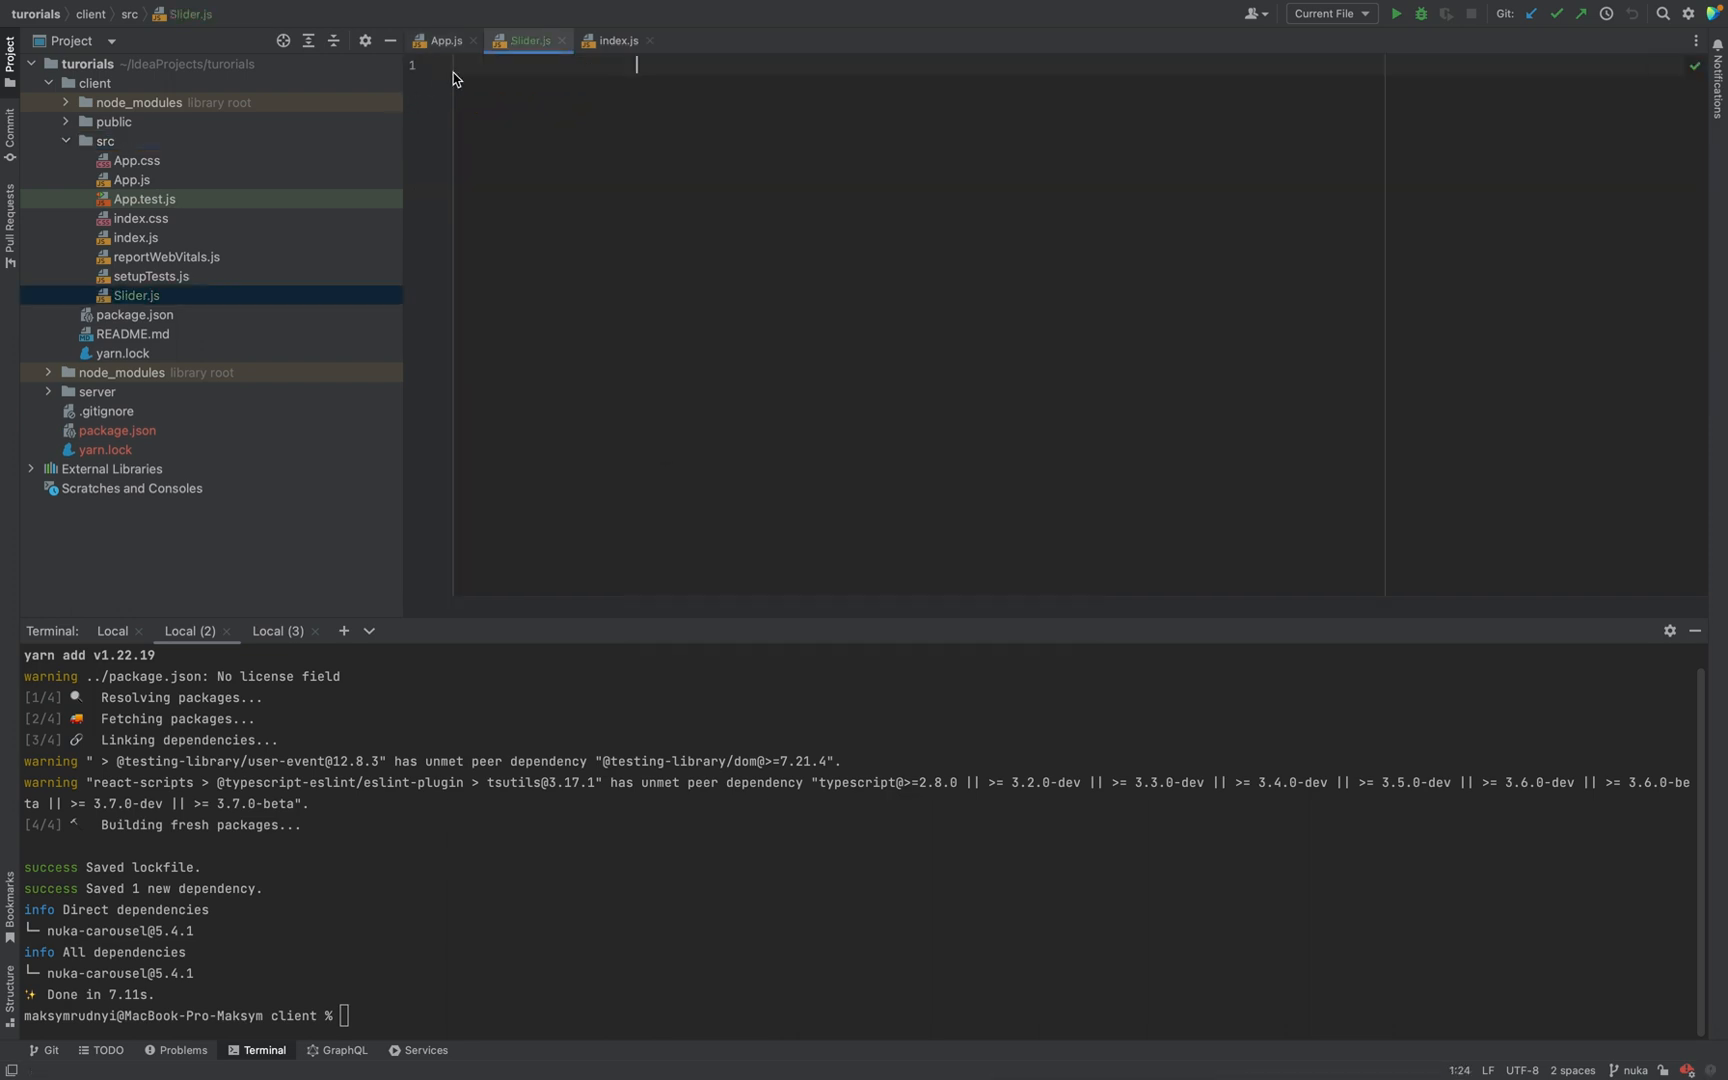
{"action": "type", "text": "export const Slider"}
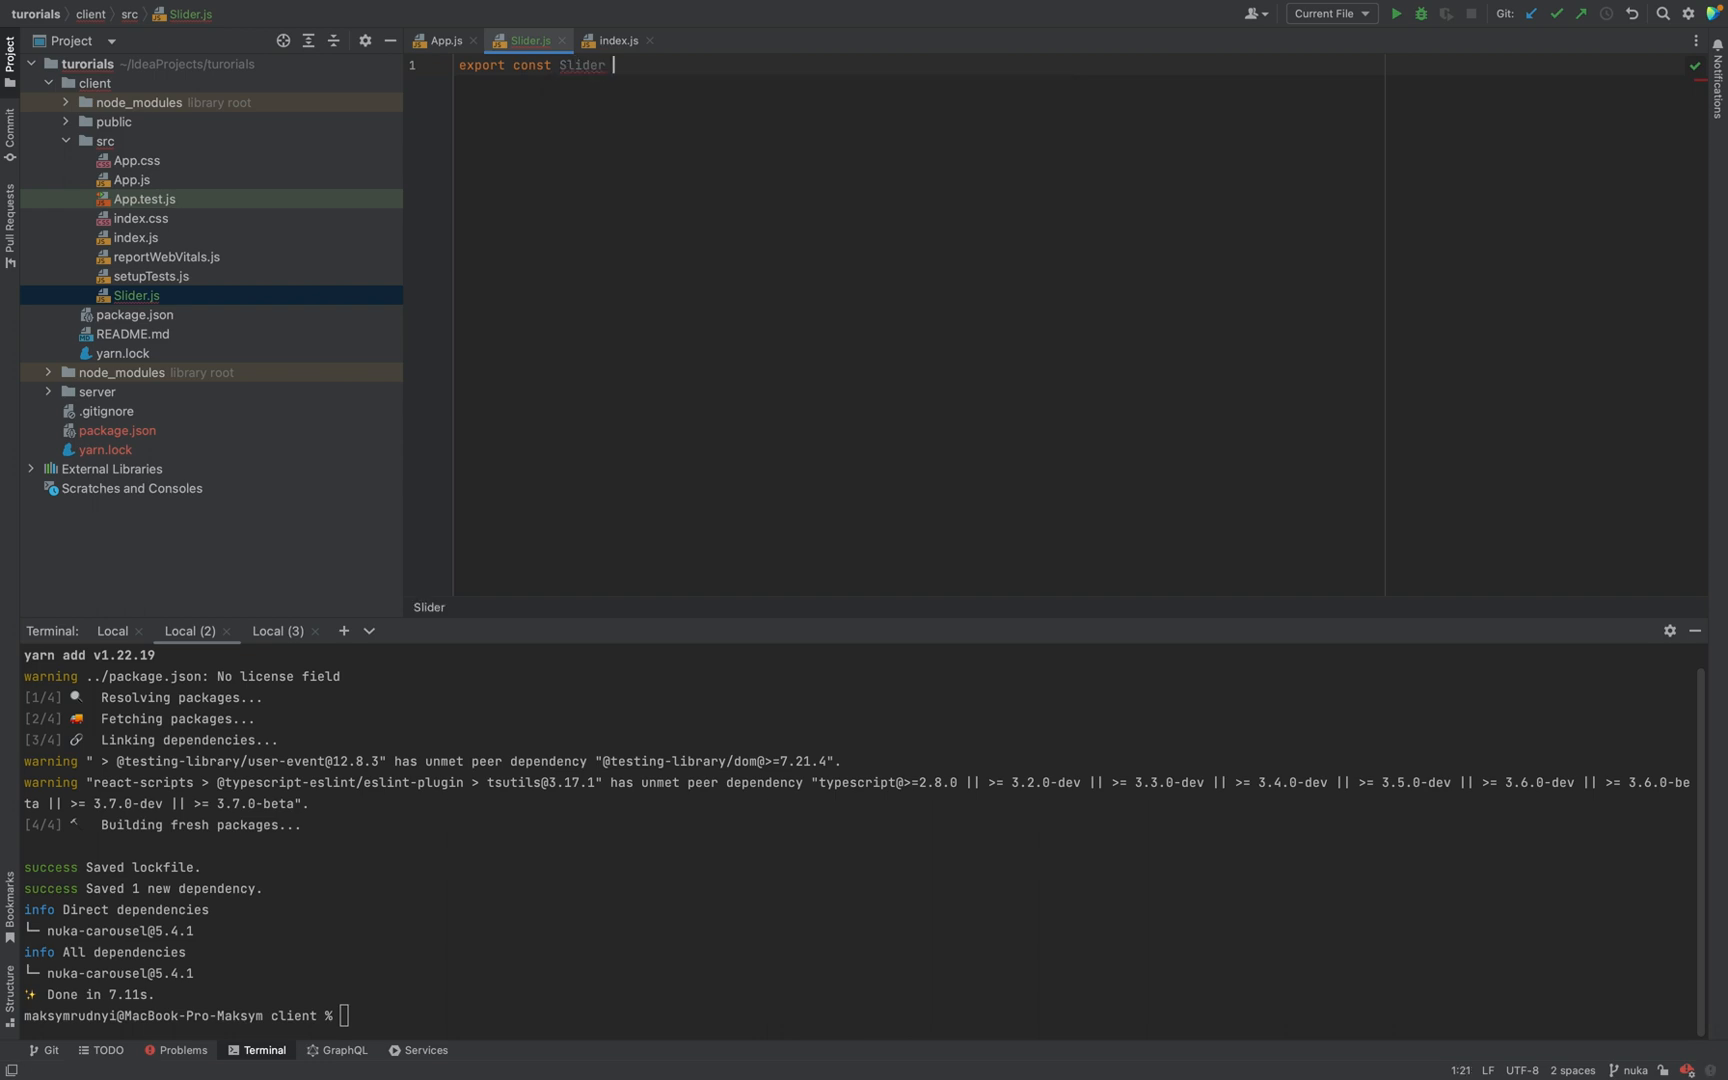
{"action": "type", "text": "= () => {"}
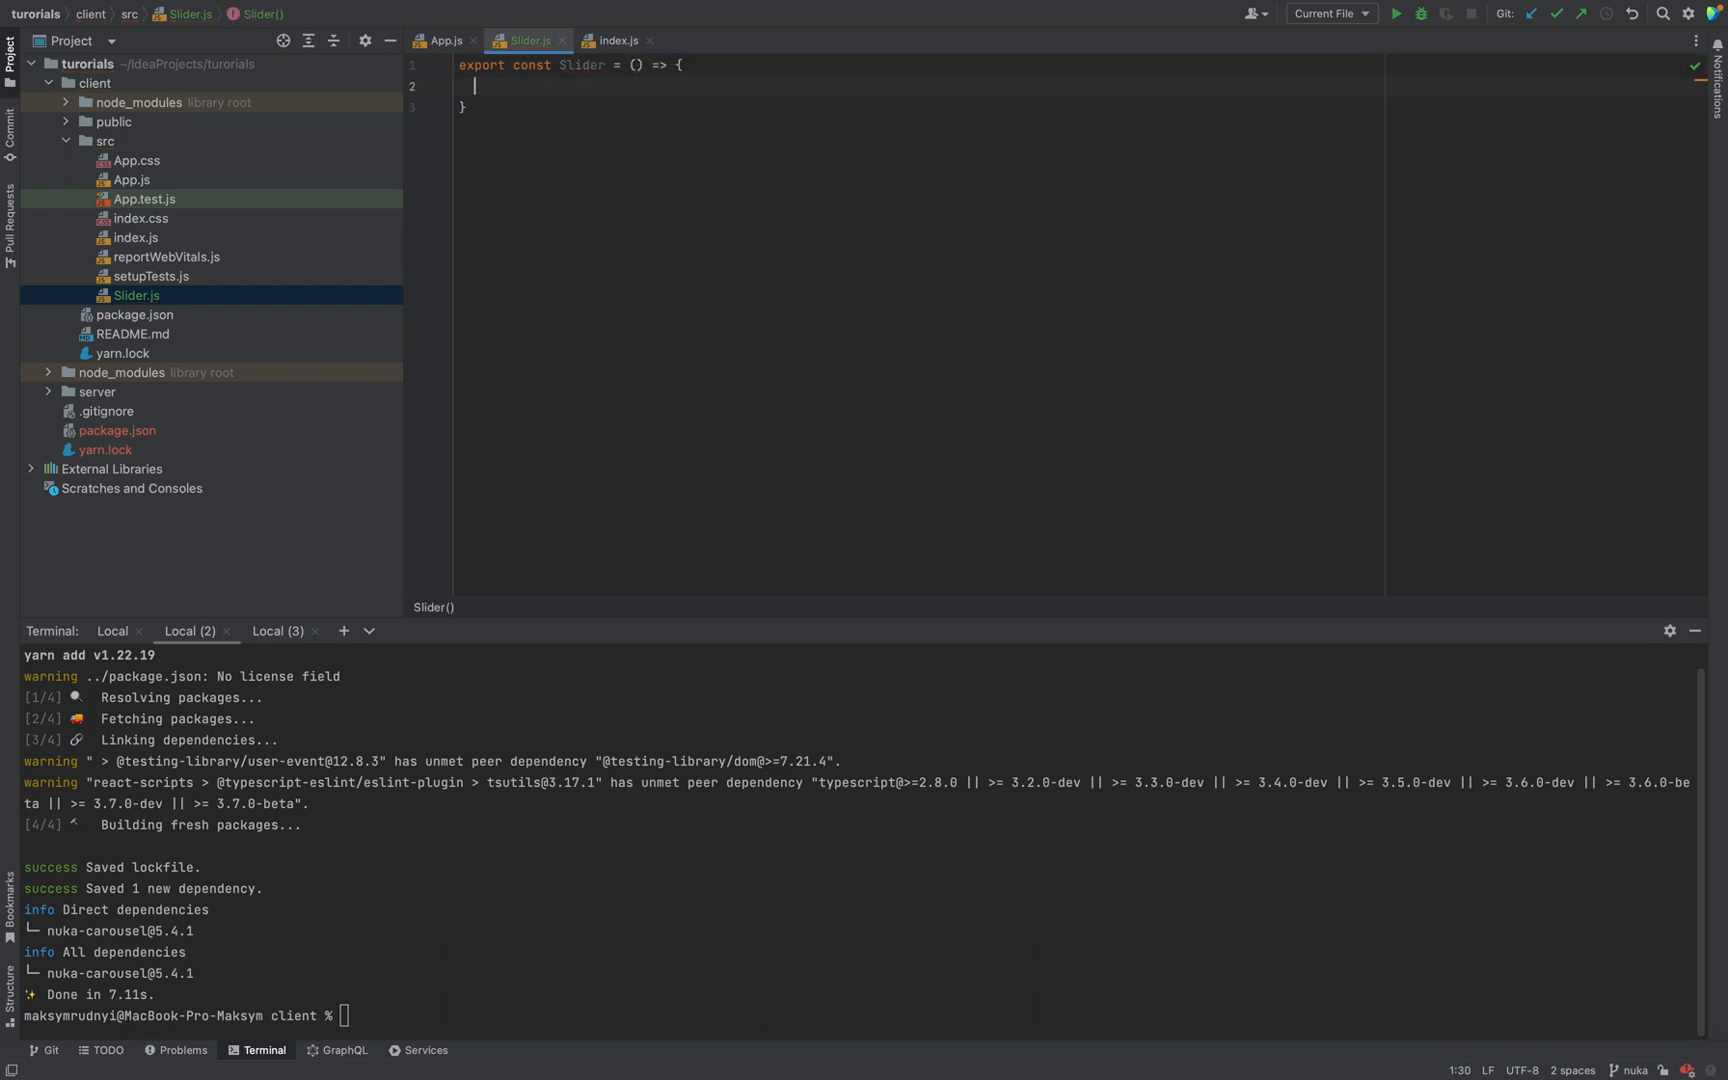
{"action": "type", "text": "return"}
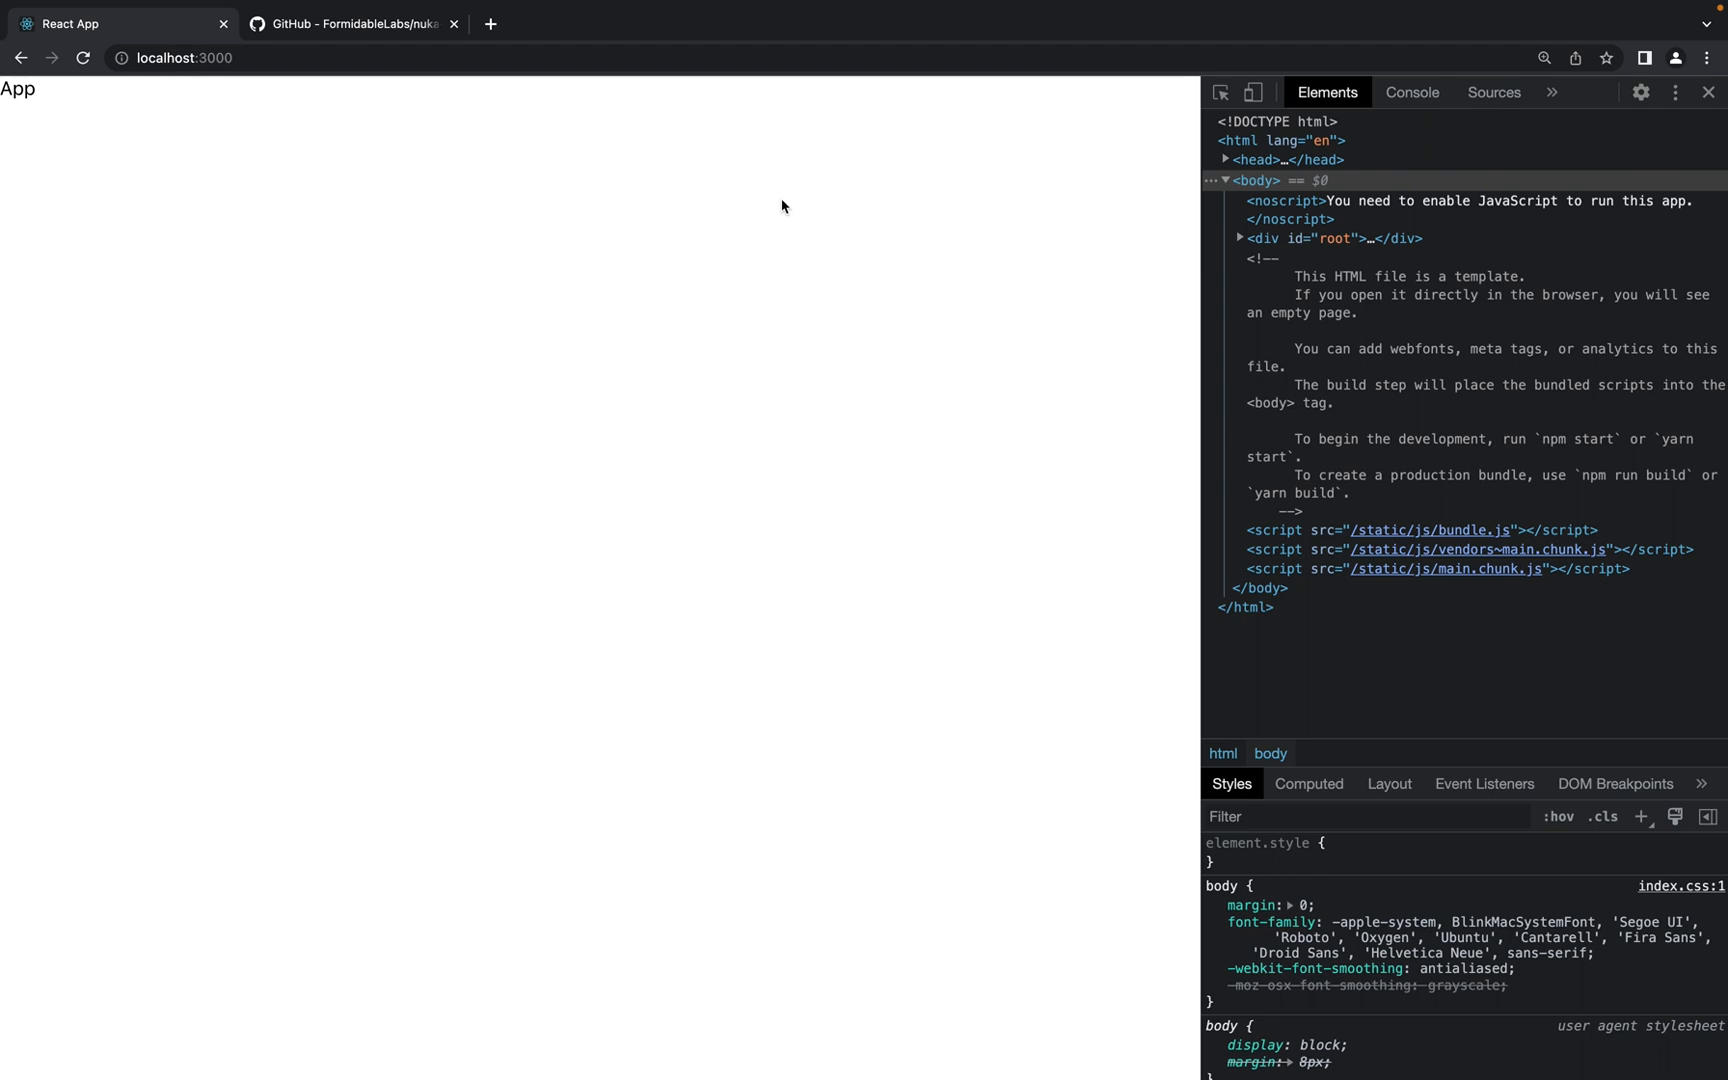
Open examples/nextjs/pages/index.tsx on GitHub and select its Carousel import line
{"action": "left_click", "coordinate": [350, 23]}
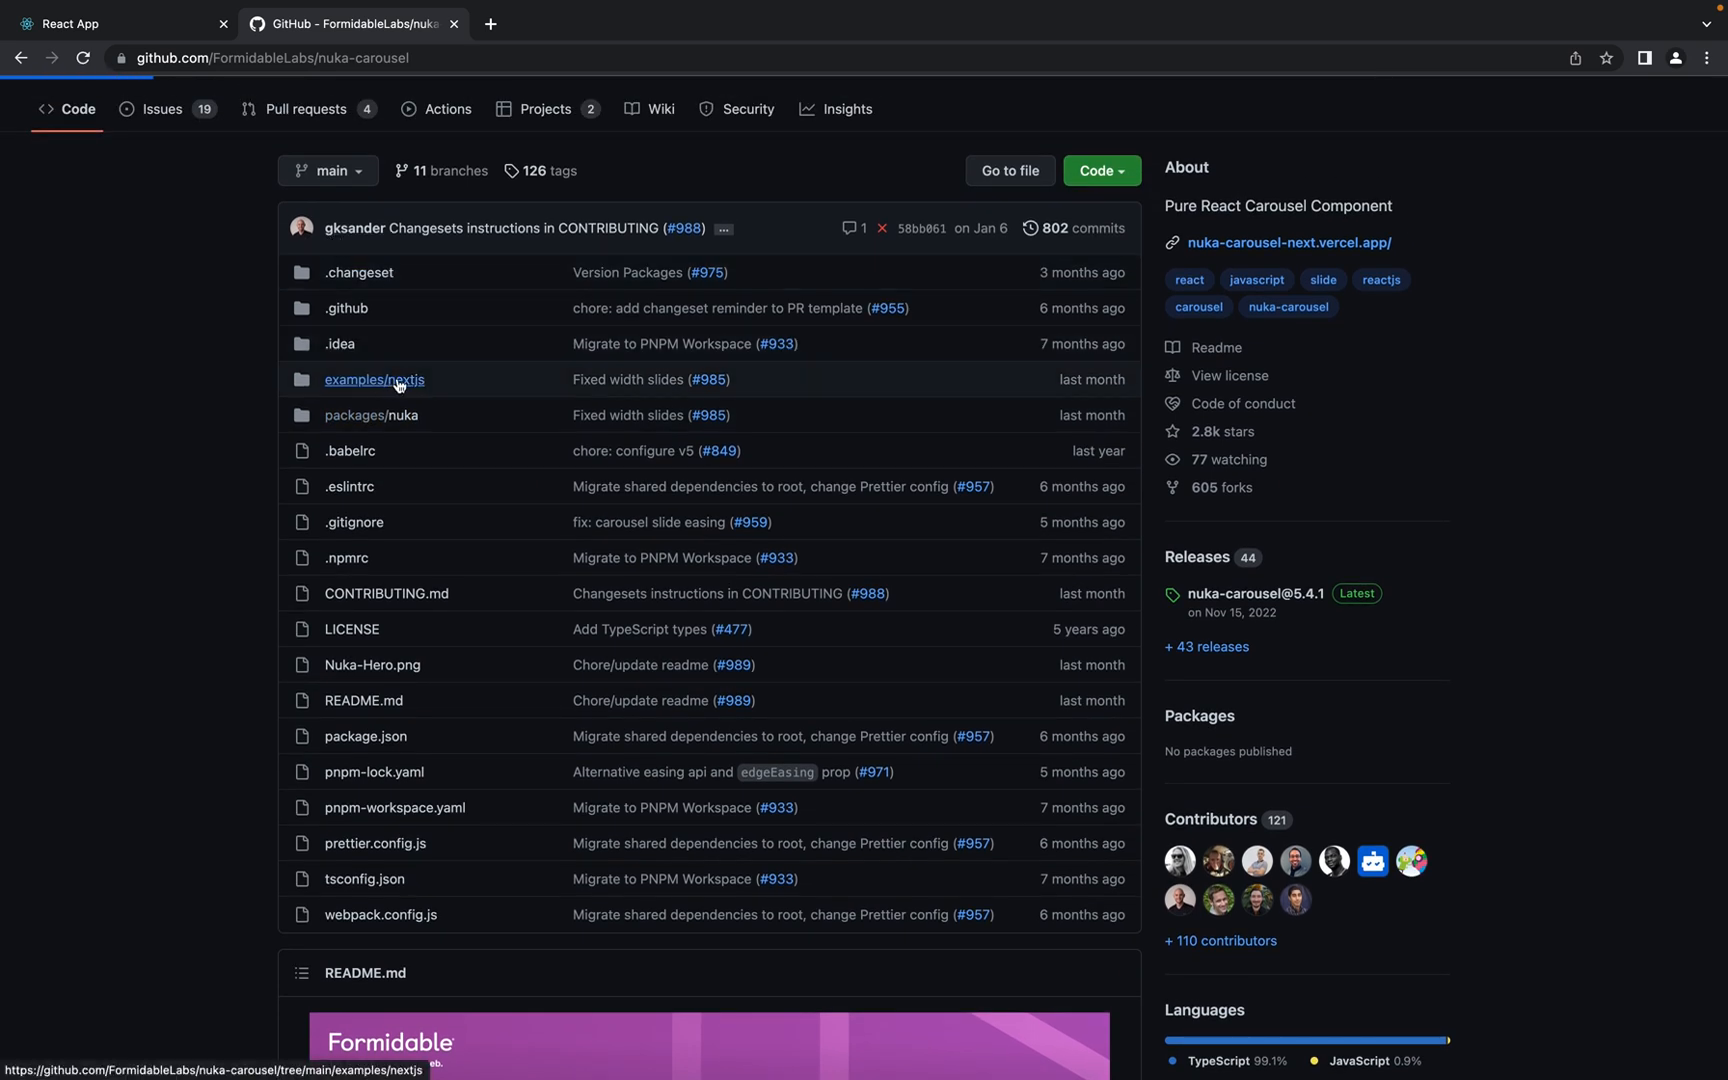
{"action": "left_click", "coordinate": [374, 379]}
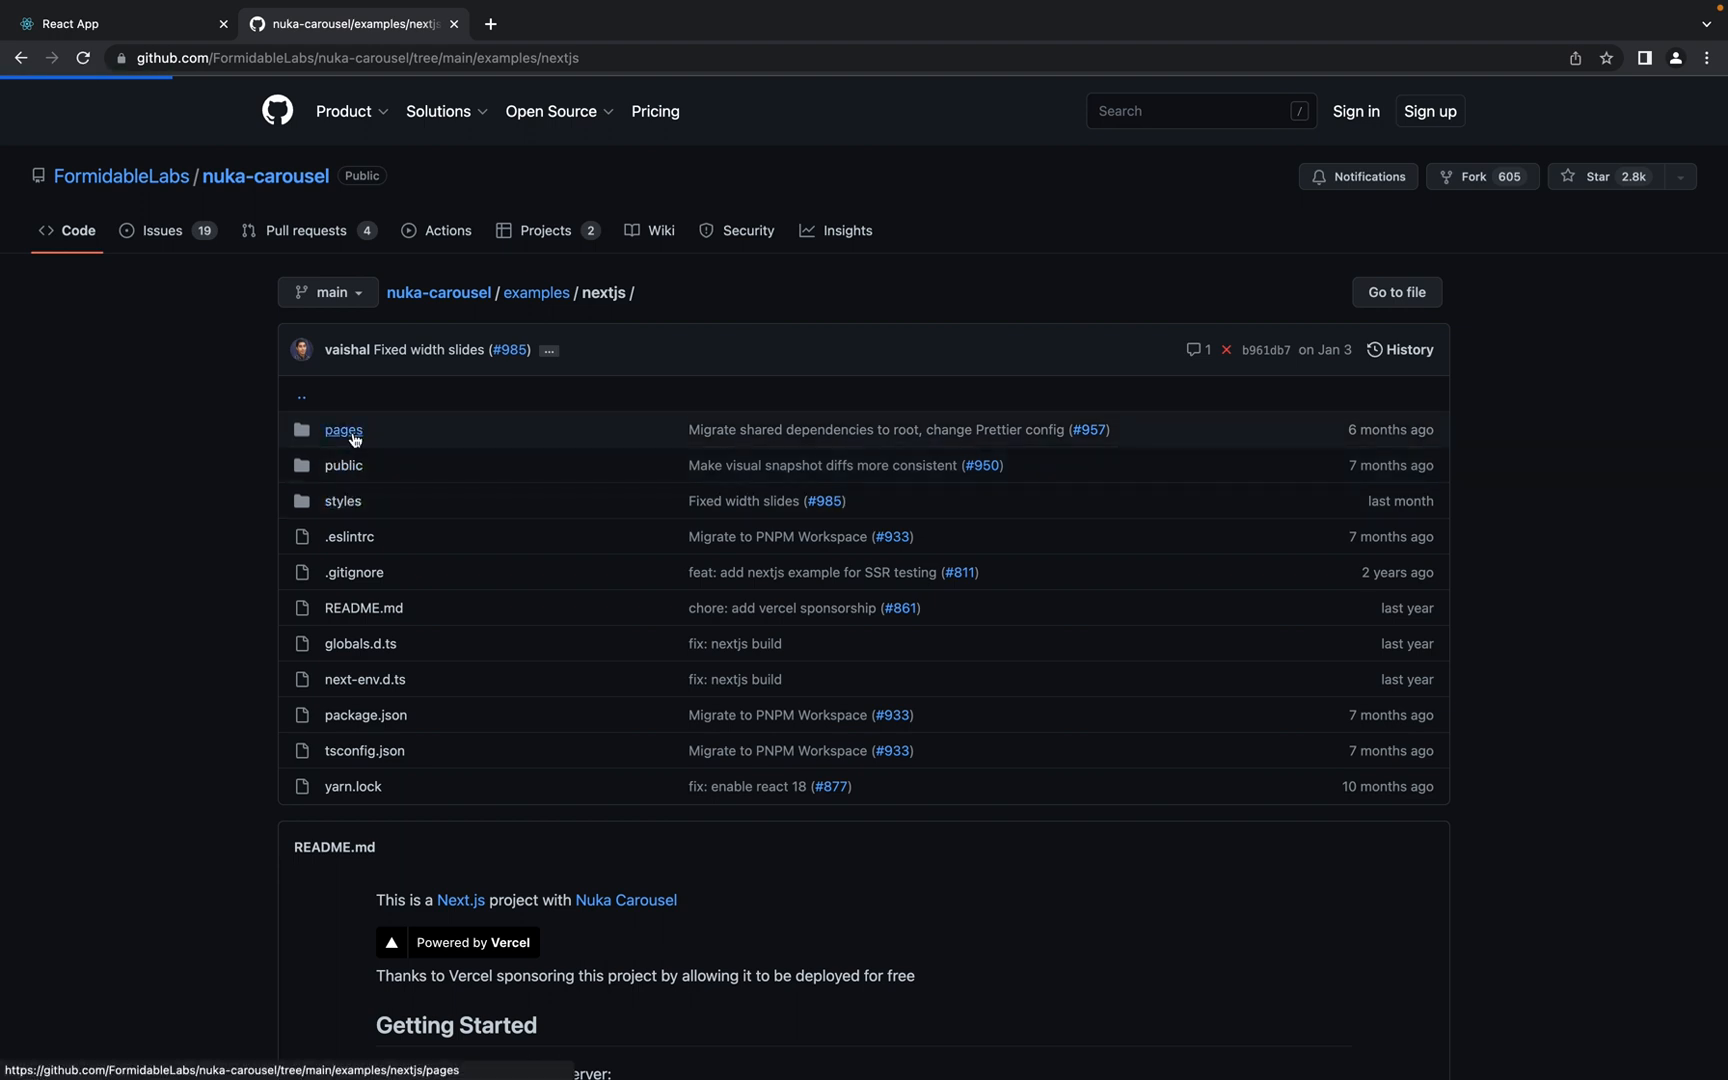
{"action": "left_click", "coordinate": [344, 430]}
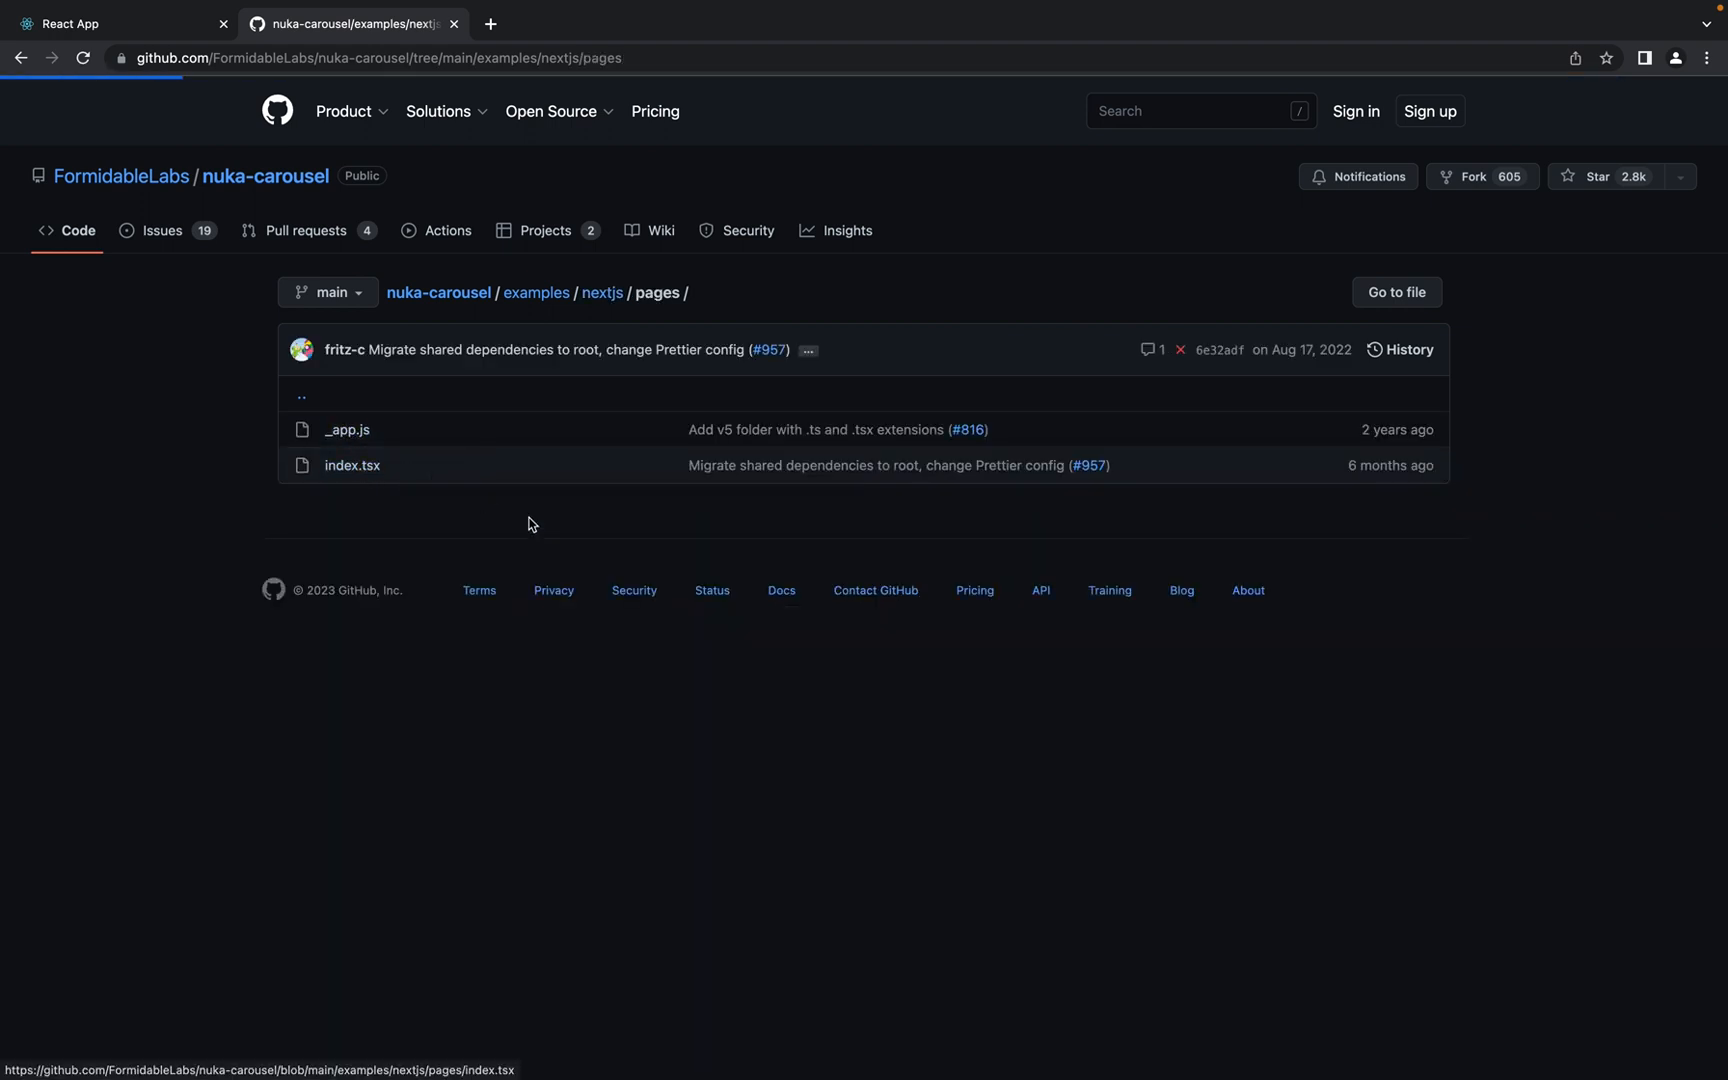
{"action": "left_click", "coordinate": [352, 465]}
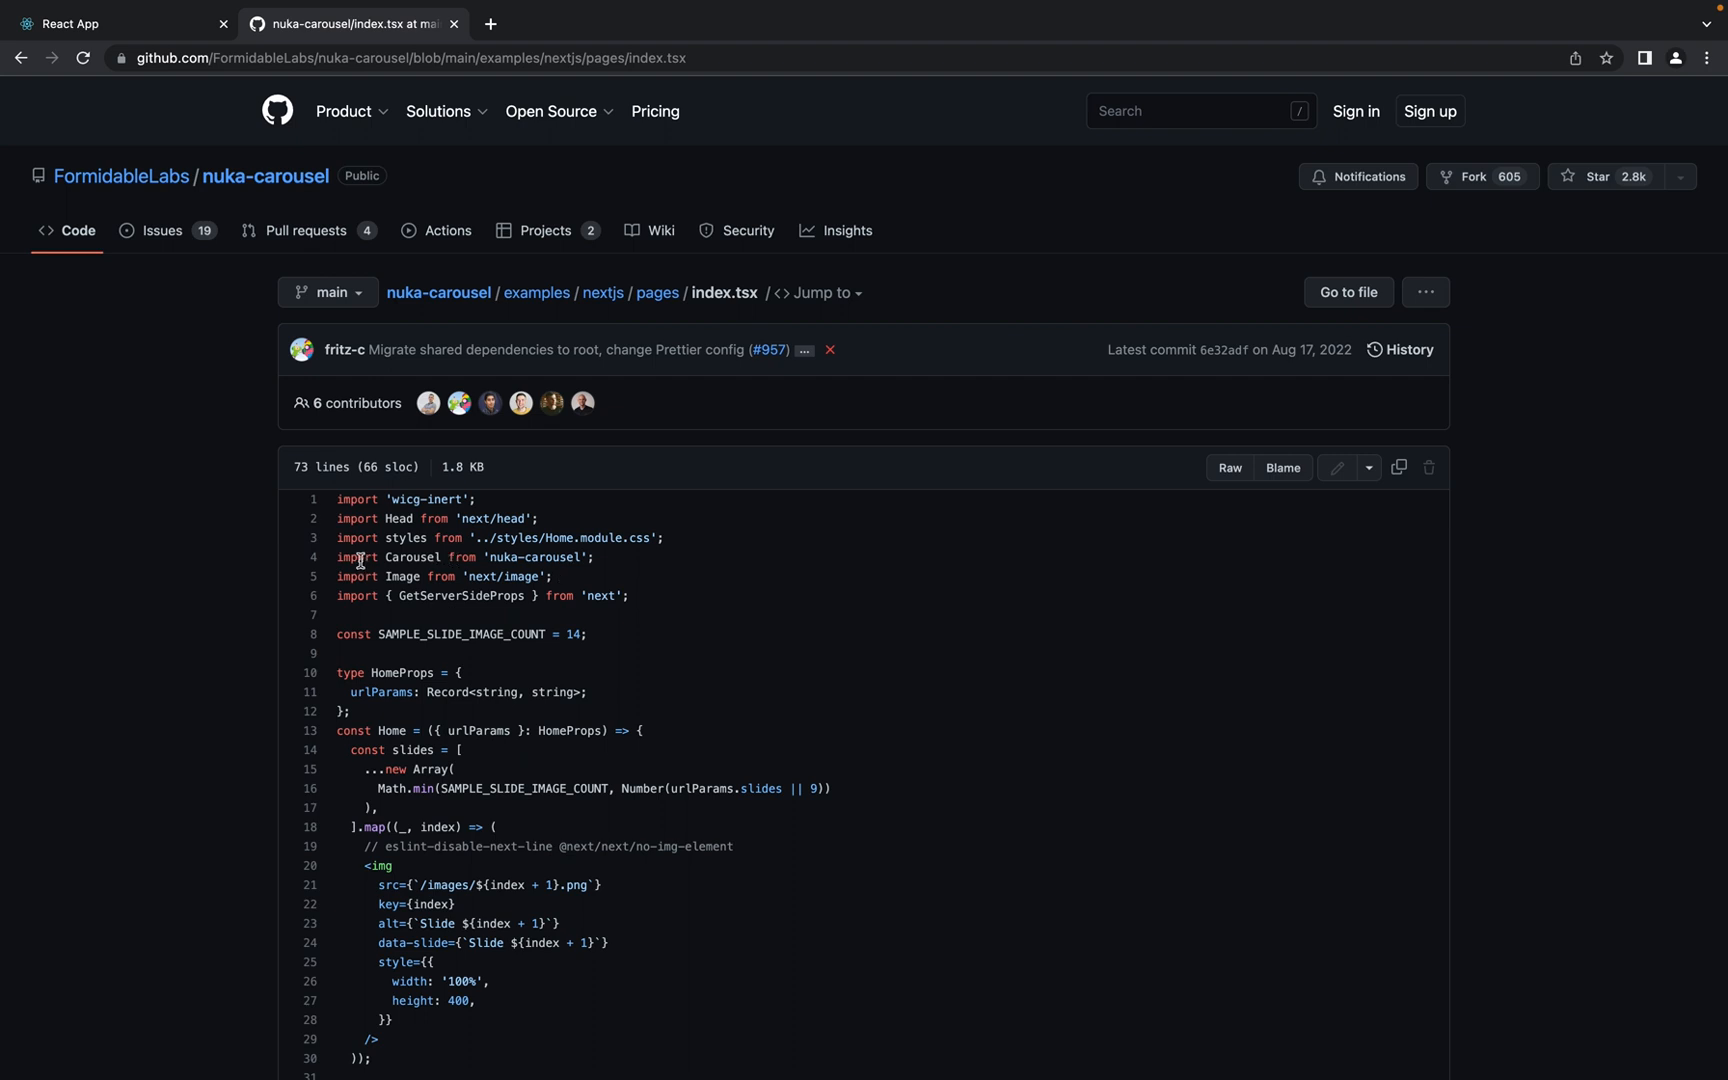
{"action": "left_click_drag", "start_coordinate": [358, 558], "coordinate": [553, 576]}
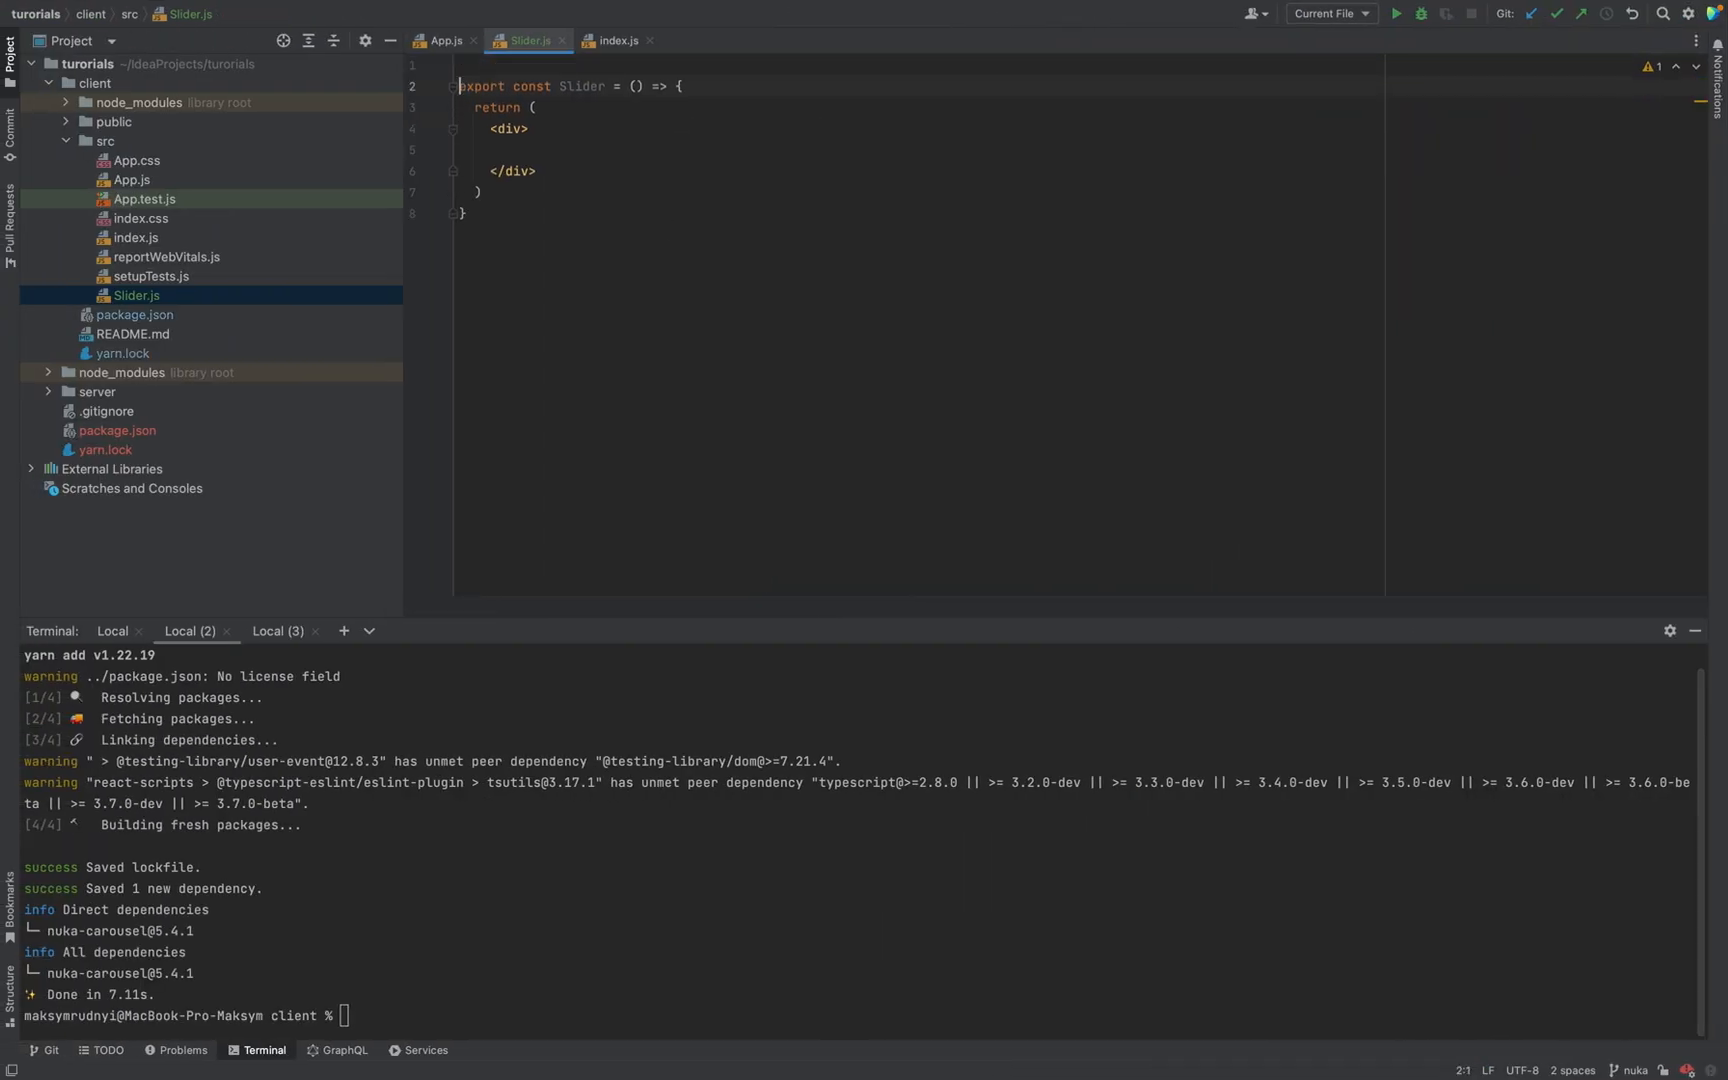
Add import Carousel from 'nuka-carousel'; to Slider.js and review the example's slides
{"action": "type", "text": "import Carousel from 'nuka-carousel';"}
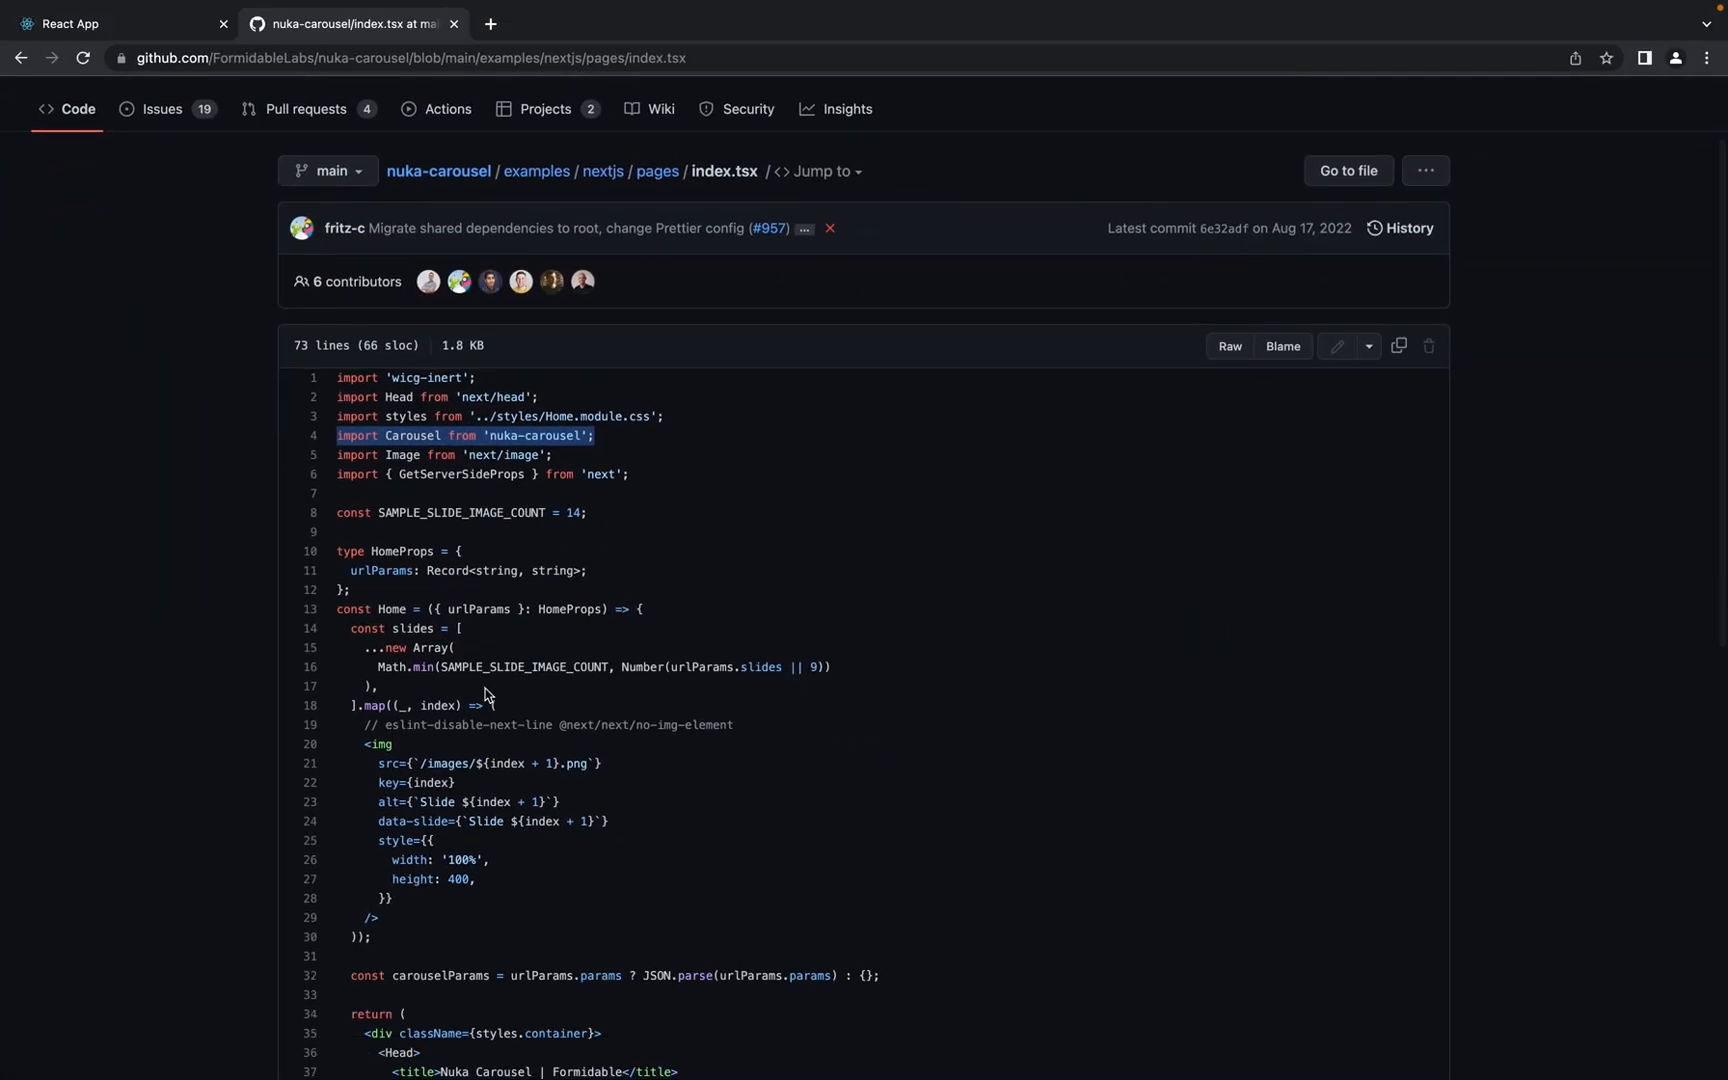
{"action": "scroll", "scroll_direction": "down", "scroll_amount": 3}
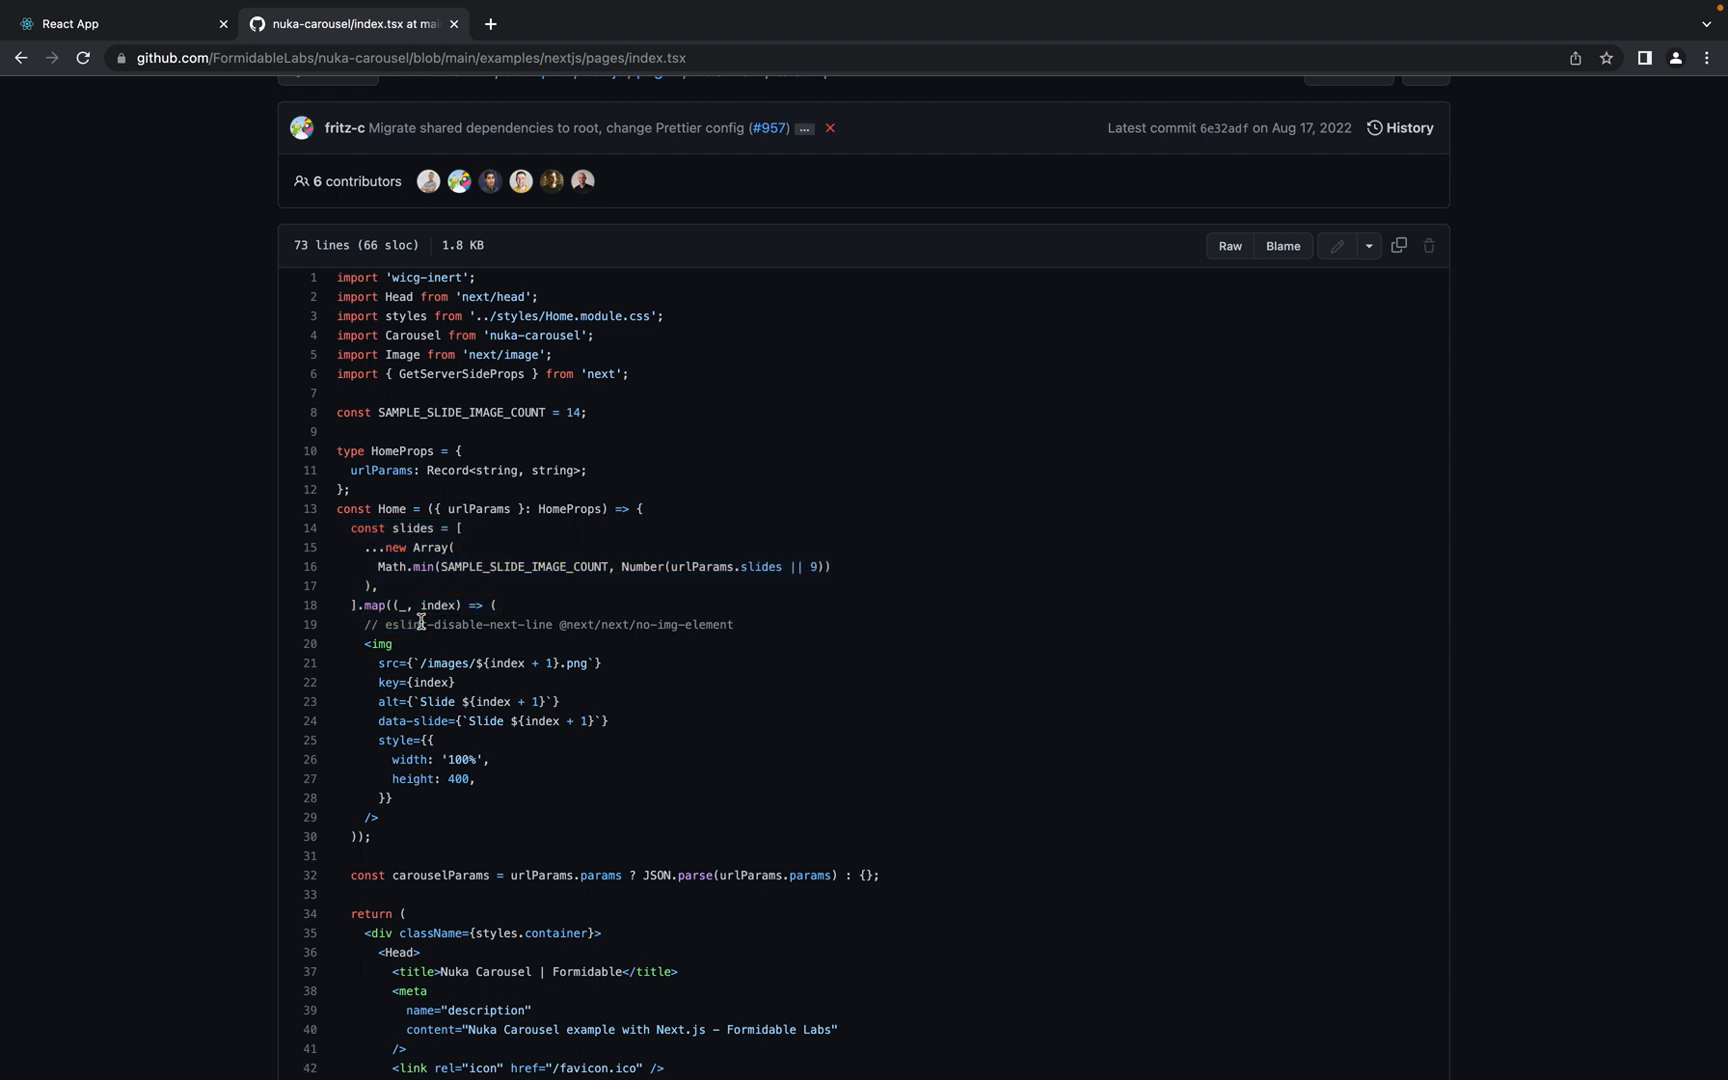
{"action": "scroll", "scroll_direction": "down", "scroll_amount": 3}
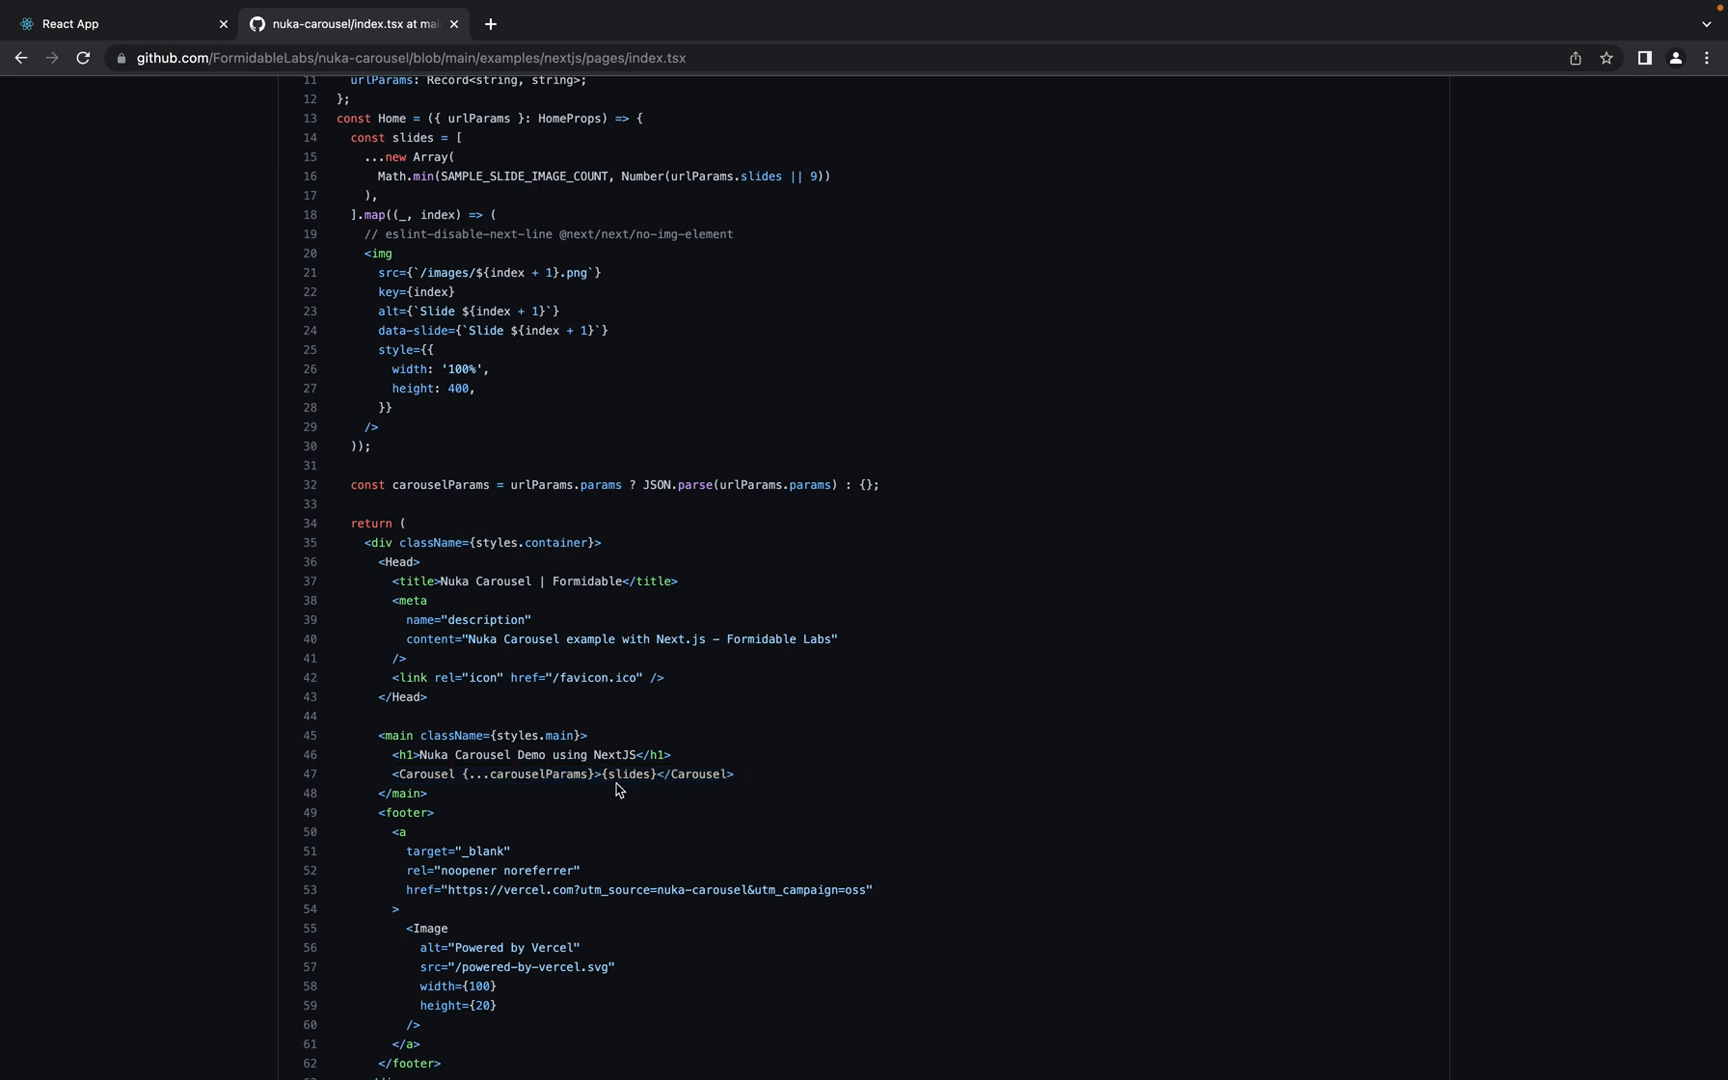
{"action": "double_click", "coordinate": [538, 774]}
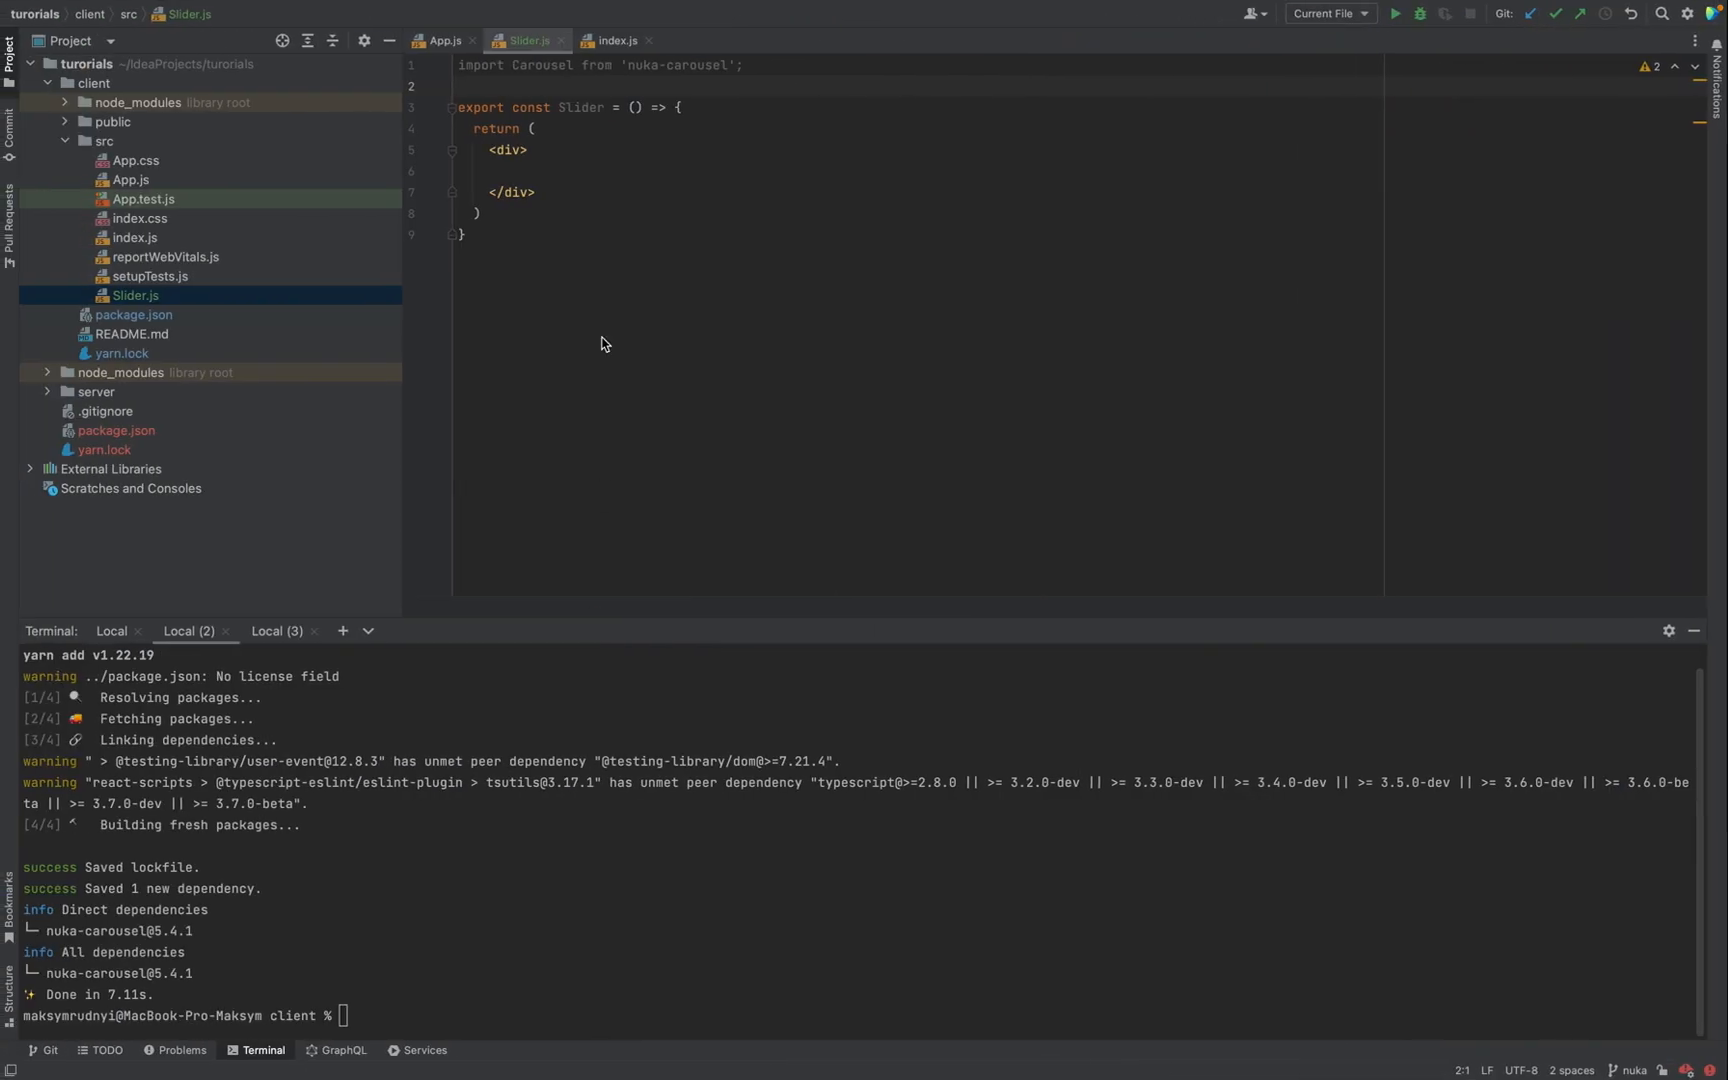
Insert a line above return in Slider and start typing const slides
{"action": "left_click", "coordinate": [557, 172]}
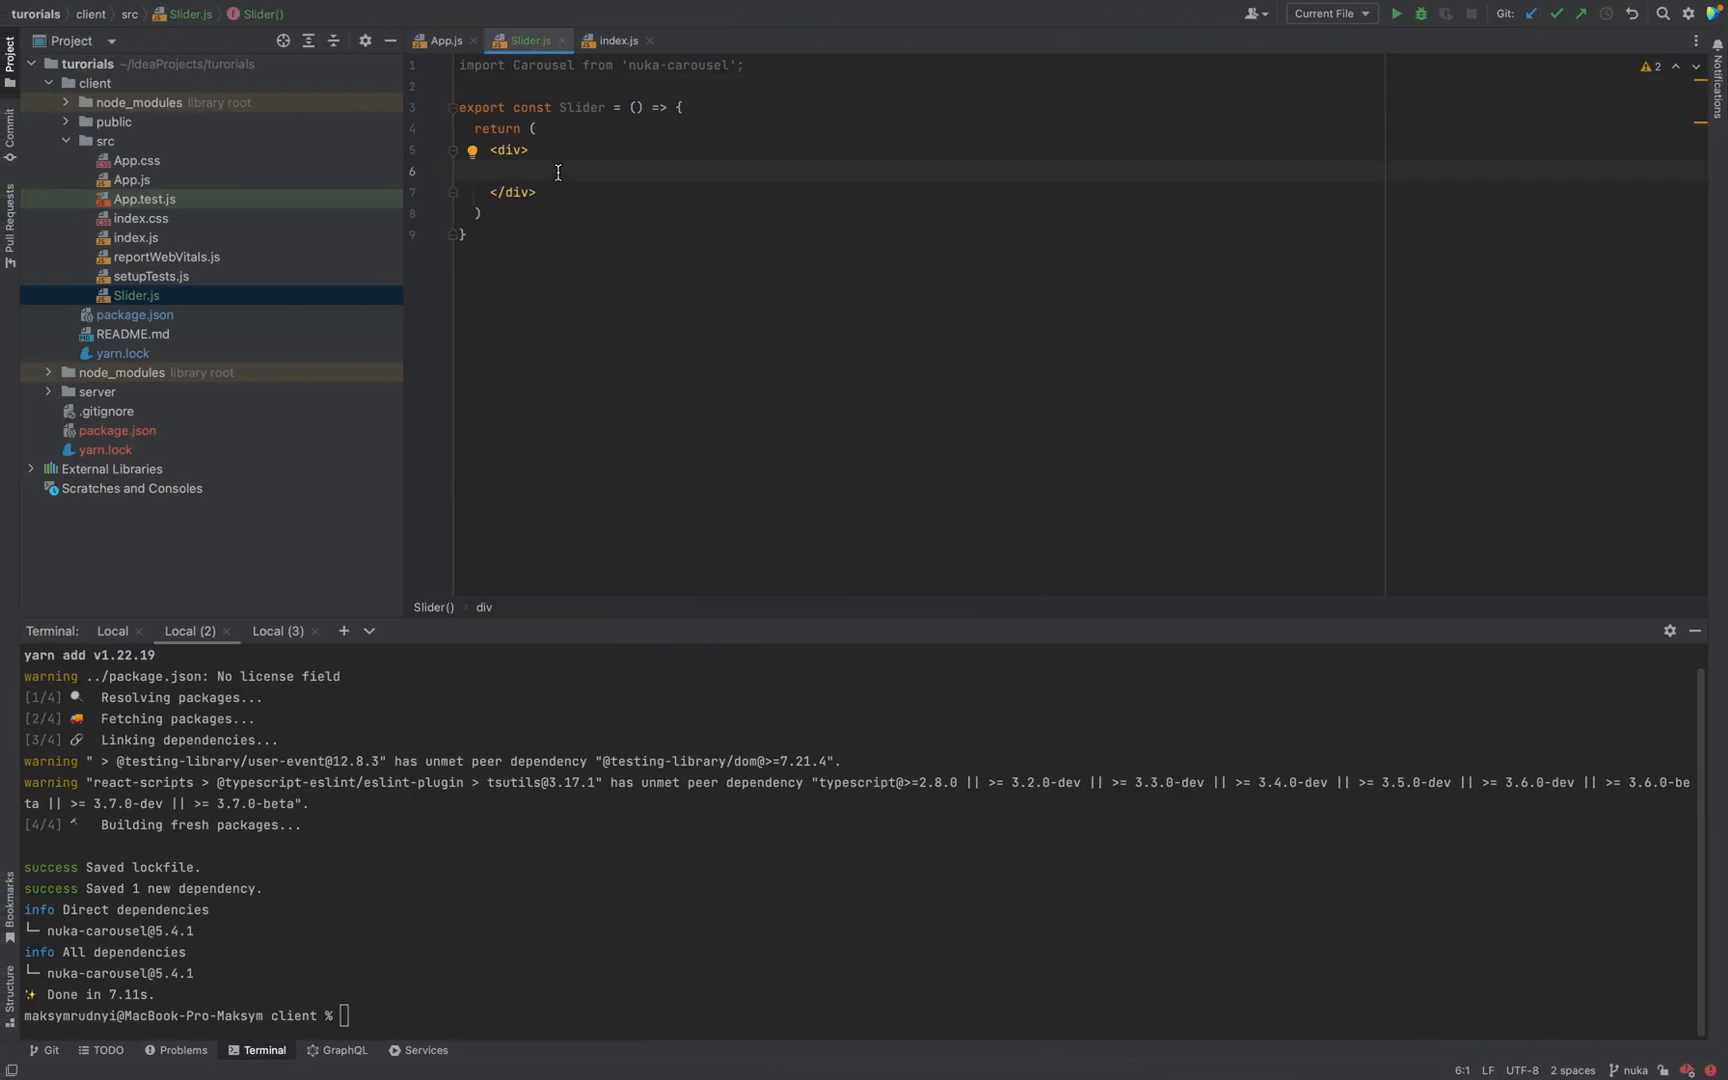
{"action": "key", "text": "enter"}
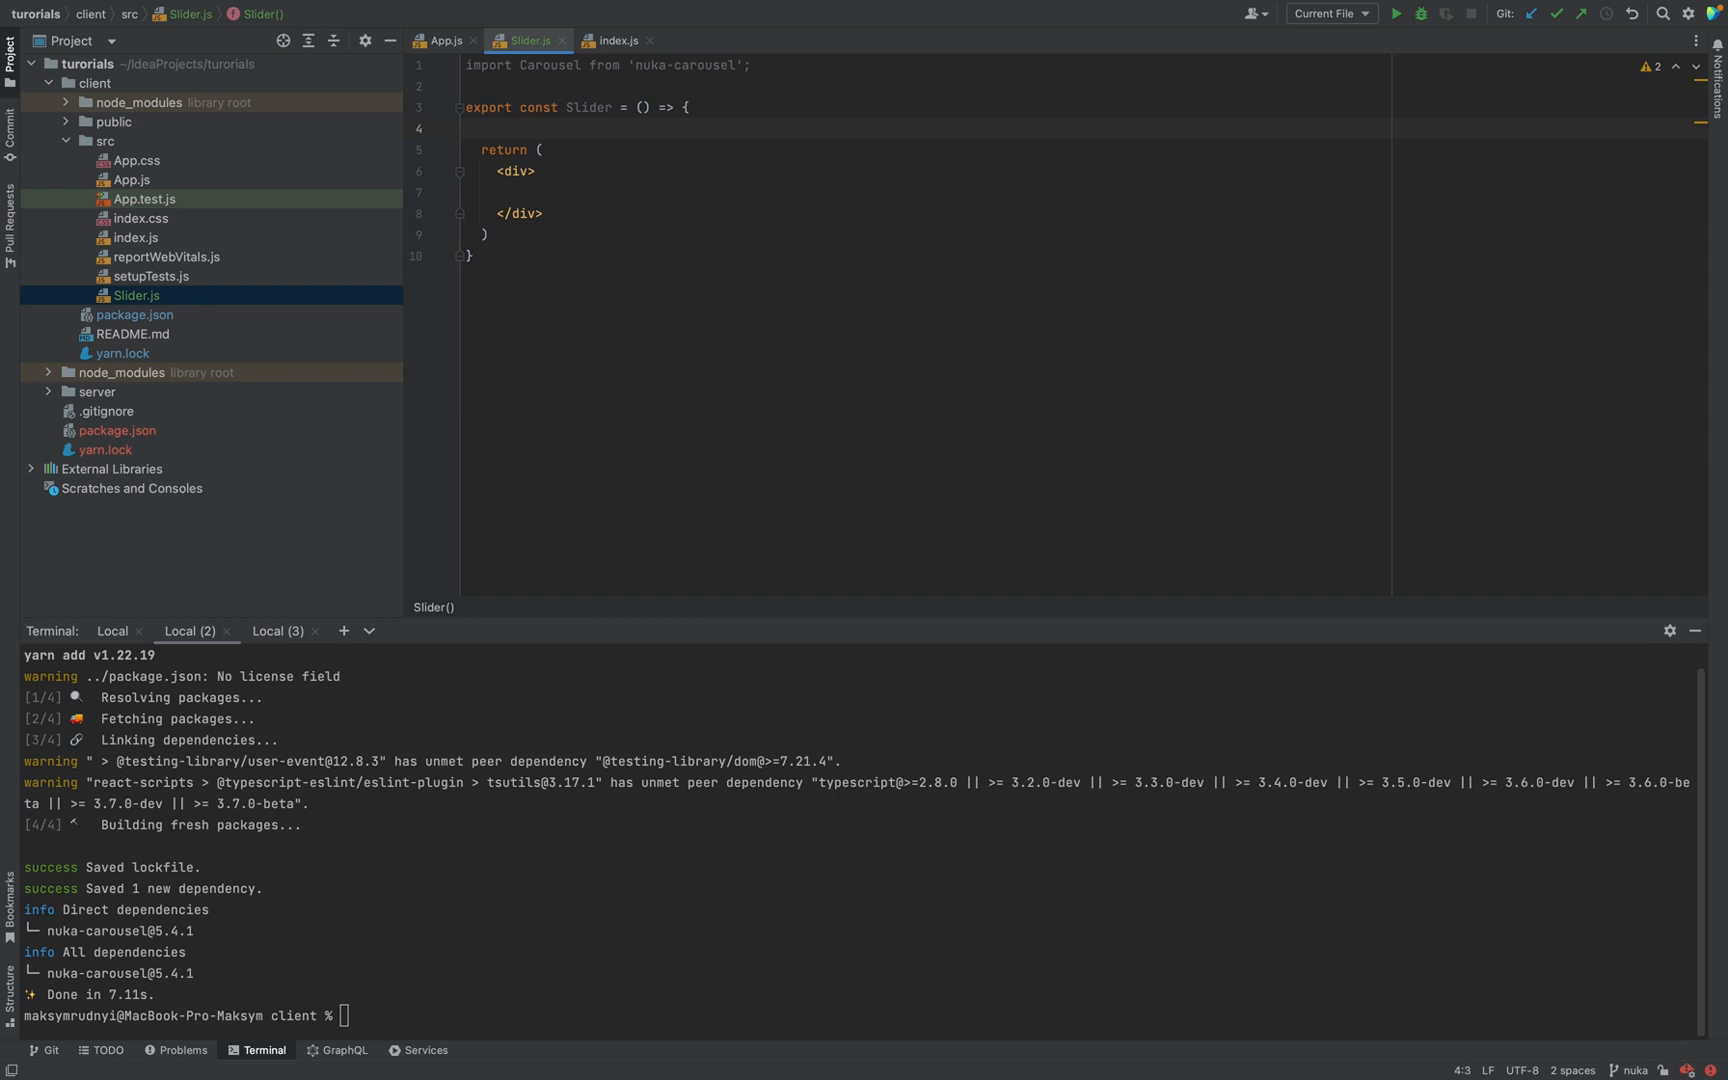
{"action": "type", "text": "const slides"}
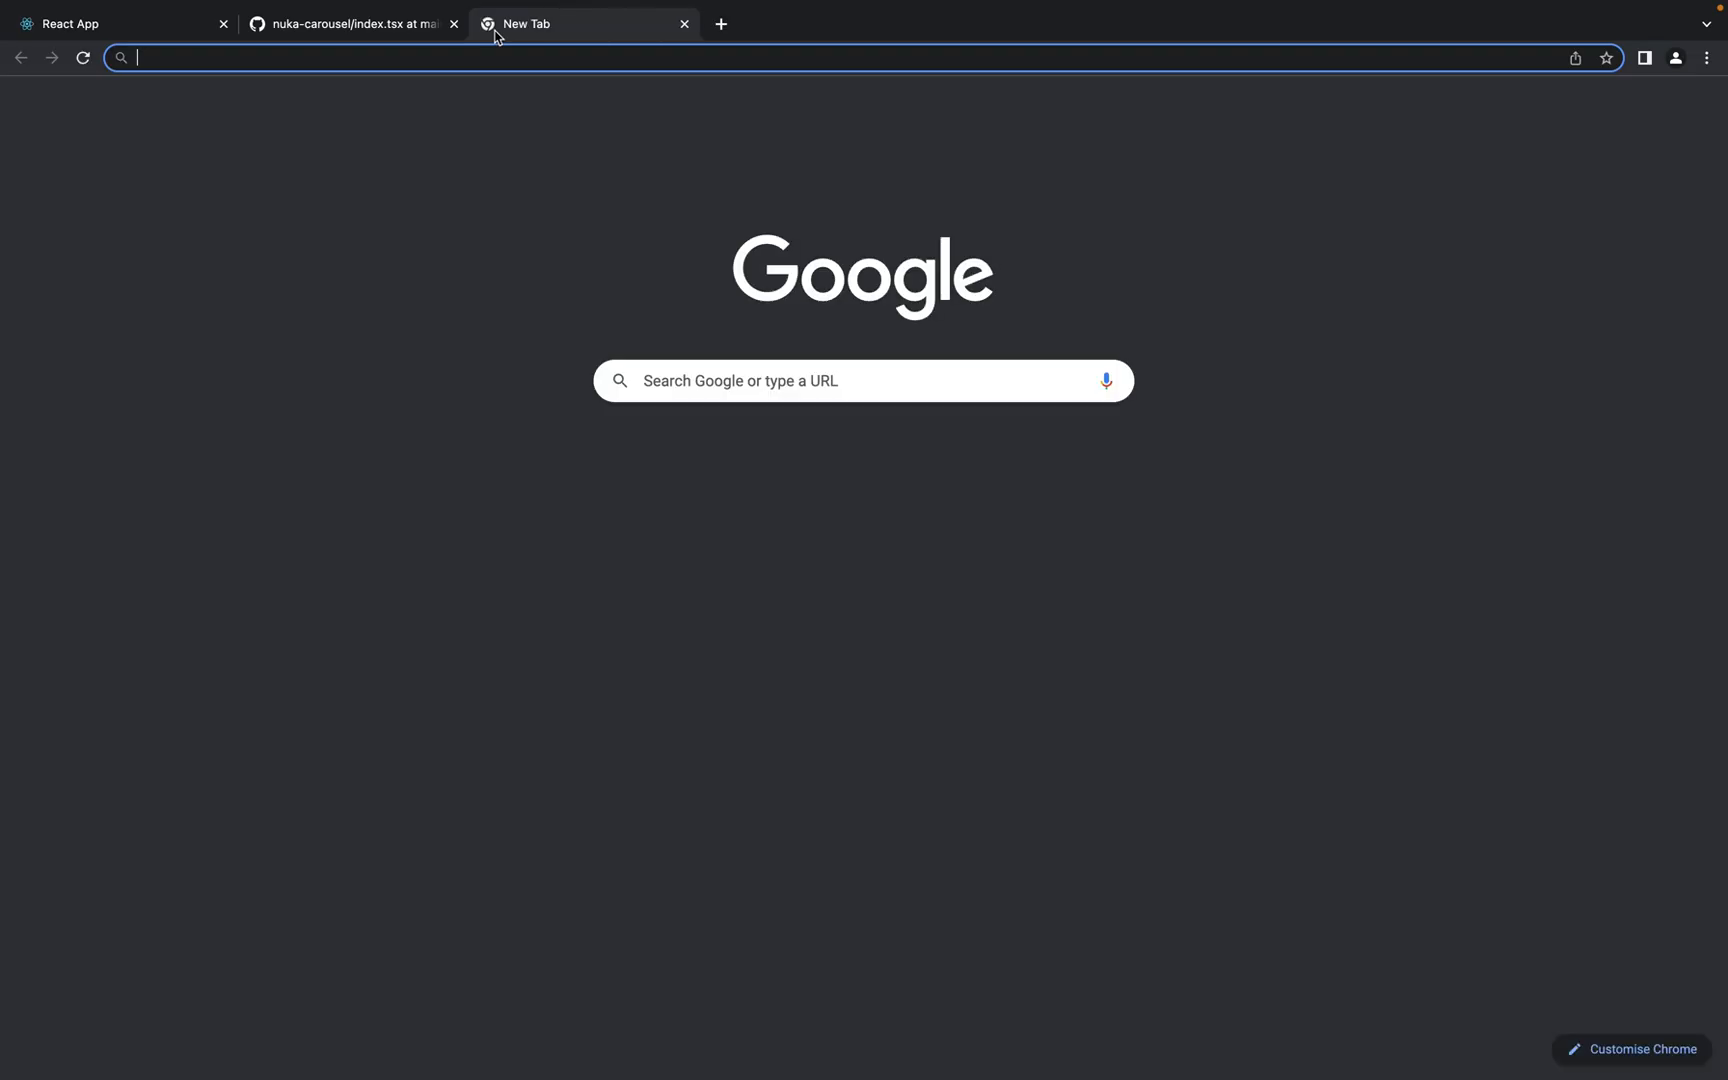
Load the tmdb banner image 8YFL5QQVPy3AgrEQxNYVSgiPEbe.jpg in the new tab
{"action": "type", "text": "themoviedb.org/t/p/w1920_and_h800_multi_faces/8YFL5QQVPy3AgrEQxNYVSgiPEbe.jpg"}
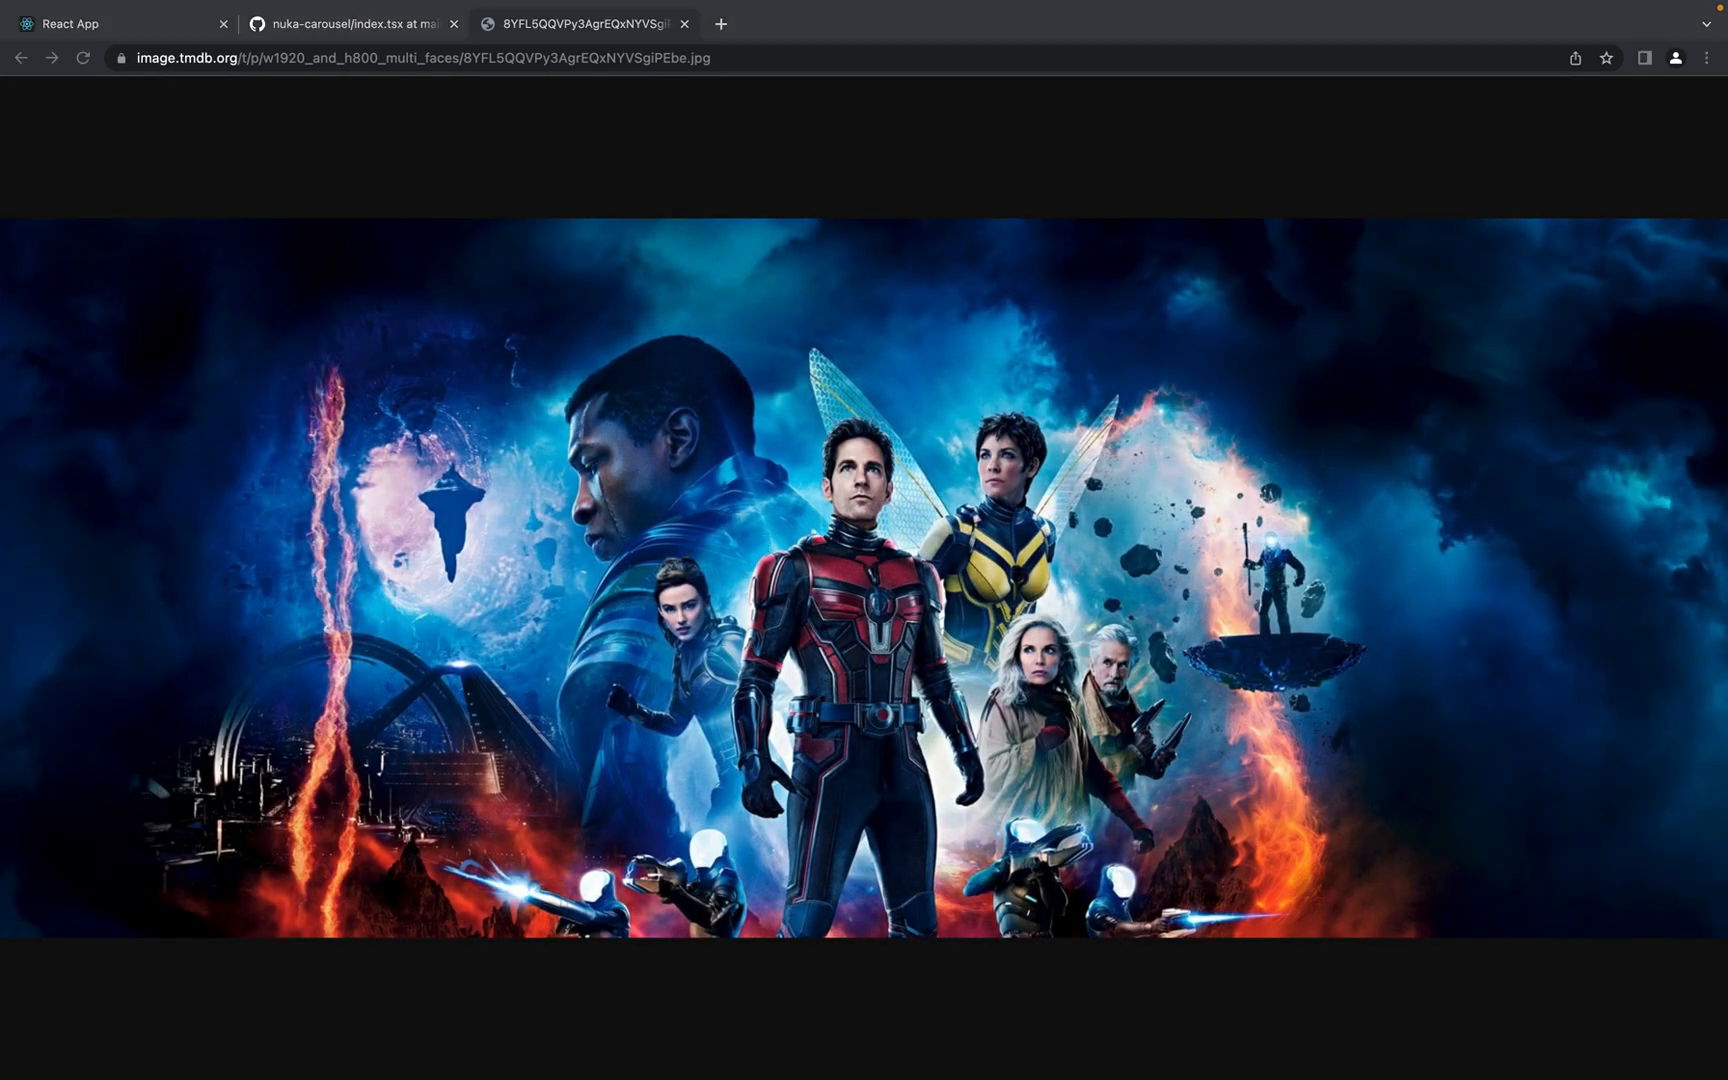
{"action": "mouse_move", "coordinate": [637, 518]}
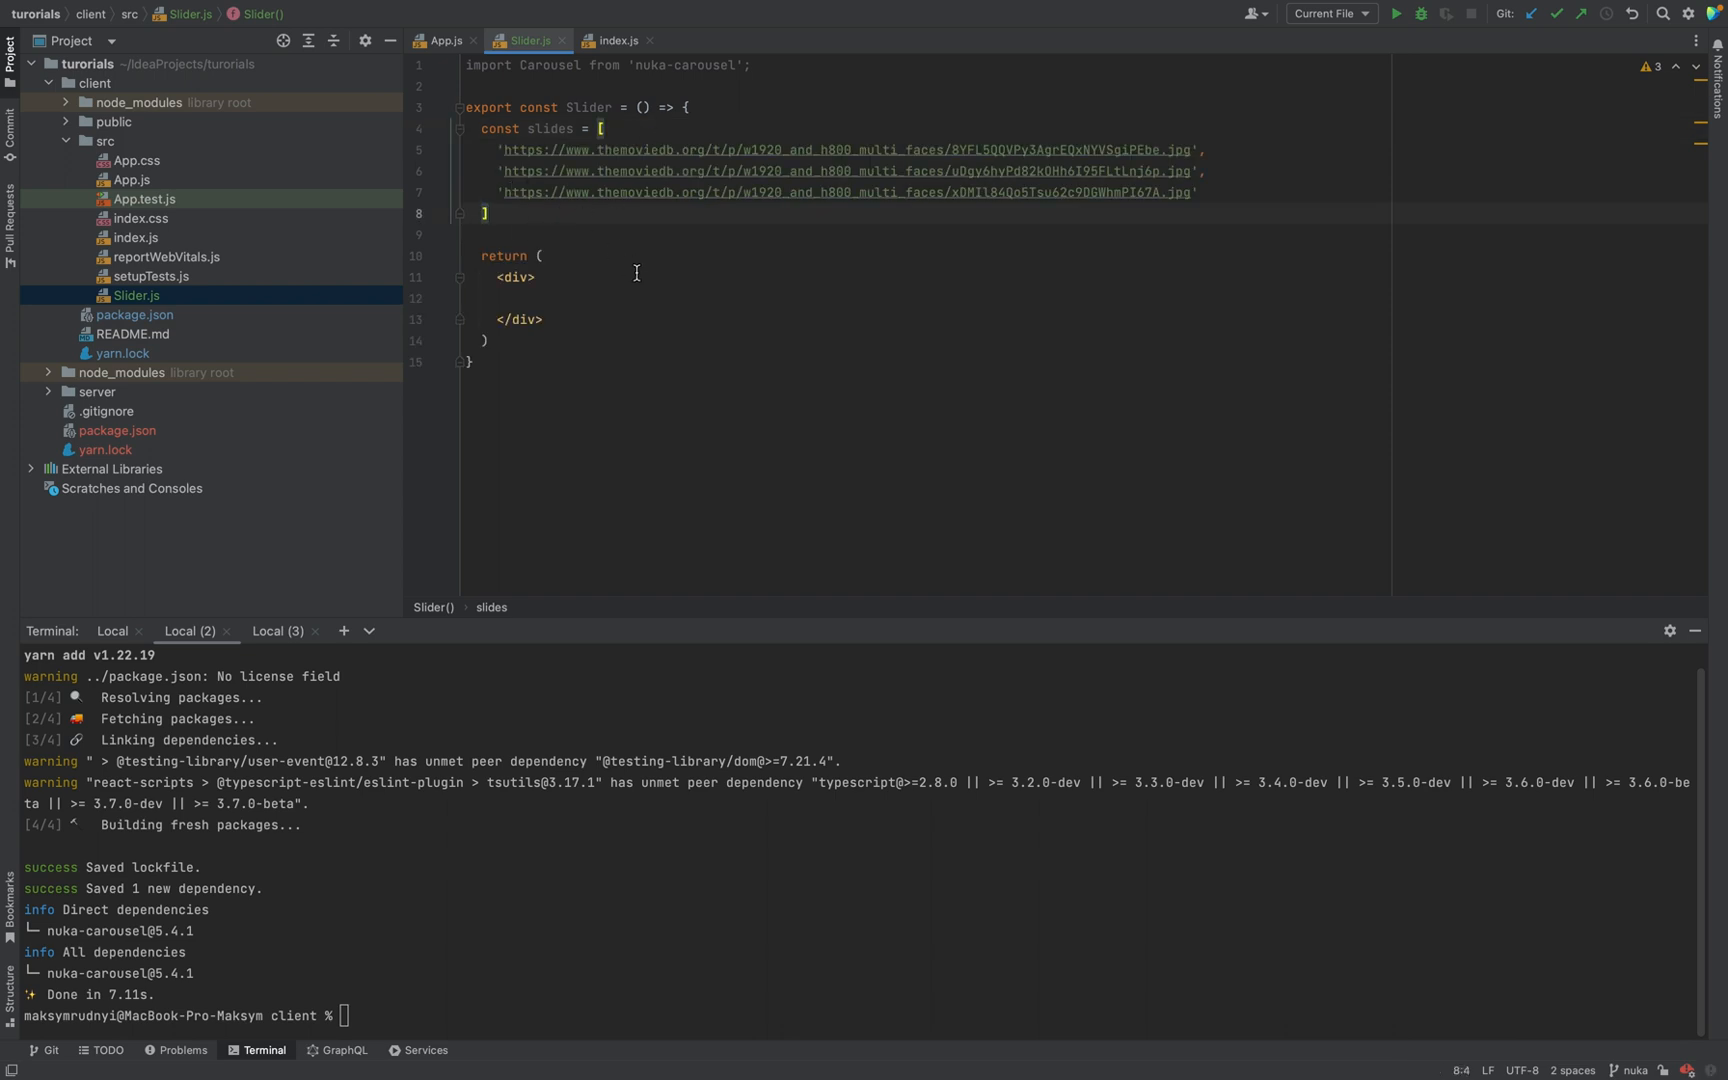
Add a <Carousel> element inside the Slider's div
{"action": "left_click", "coordinate": [534, 277]}
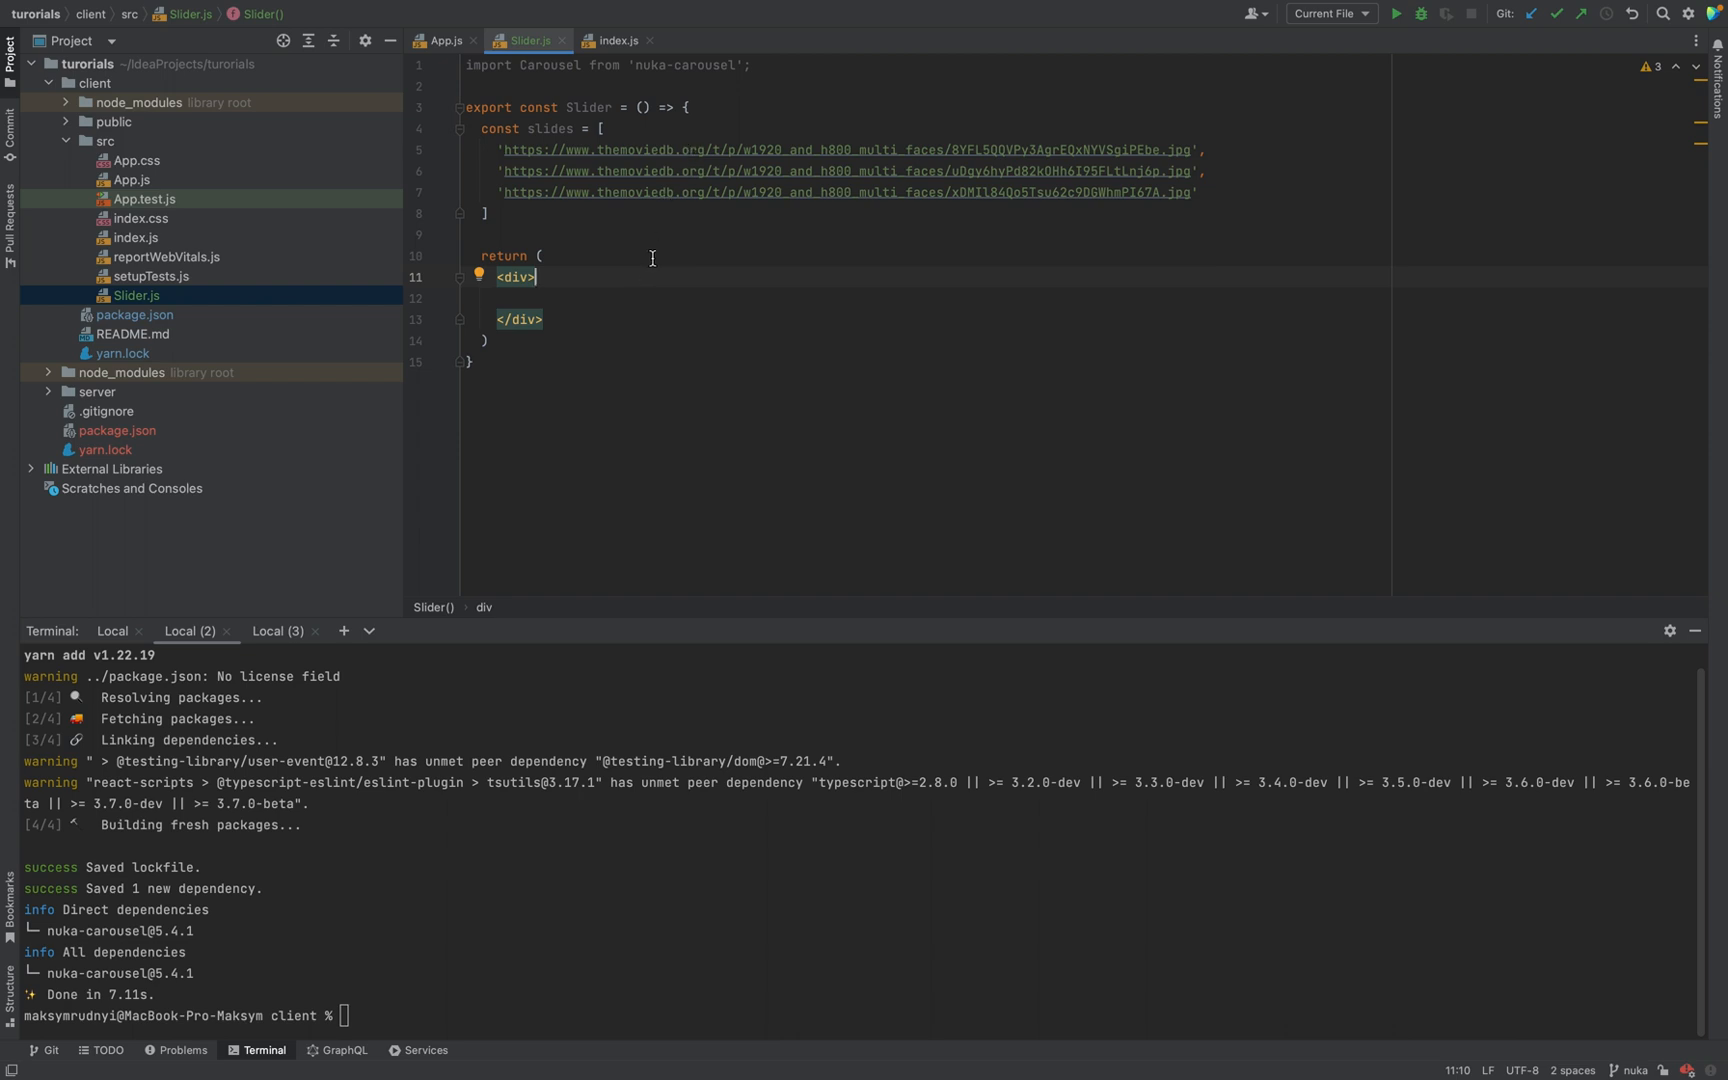
{"action": "mouse_move", "coordinate": [554, 64]}
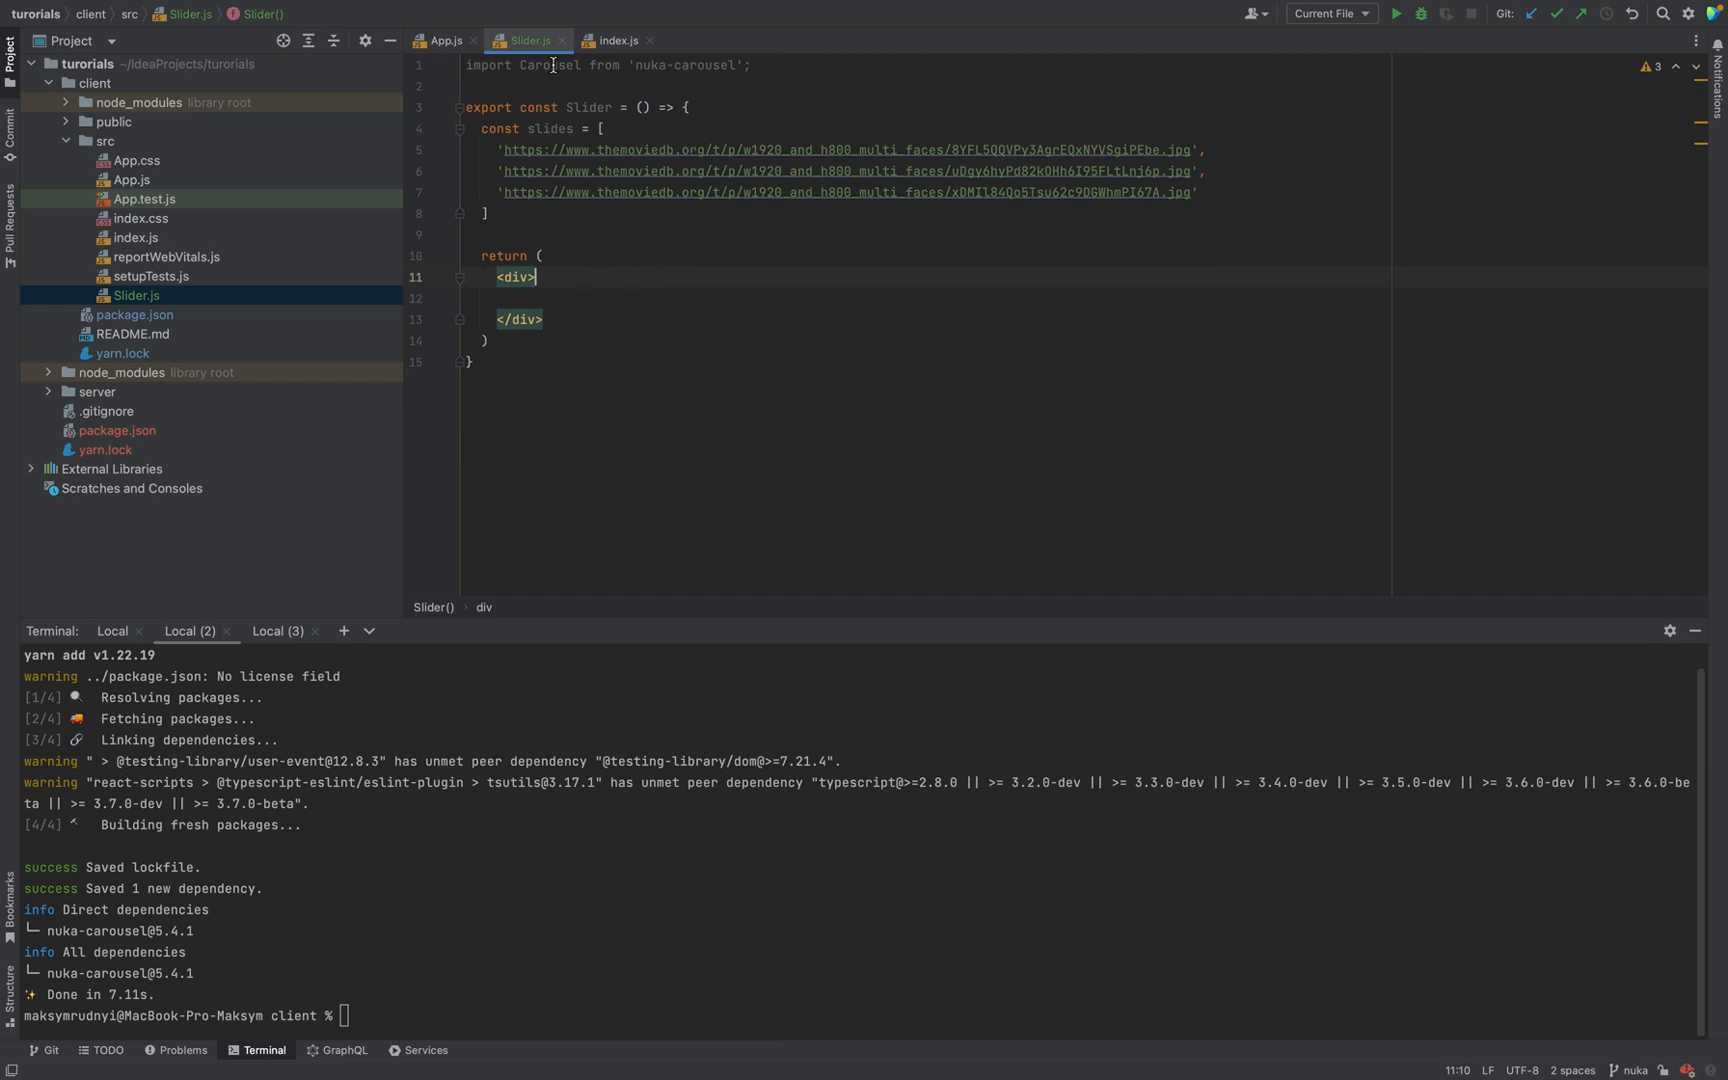
{"action": "left_click", "coordinate": [469, 298]}
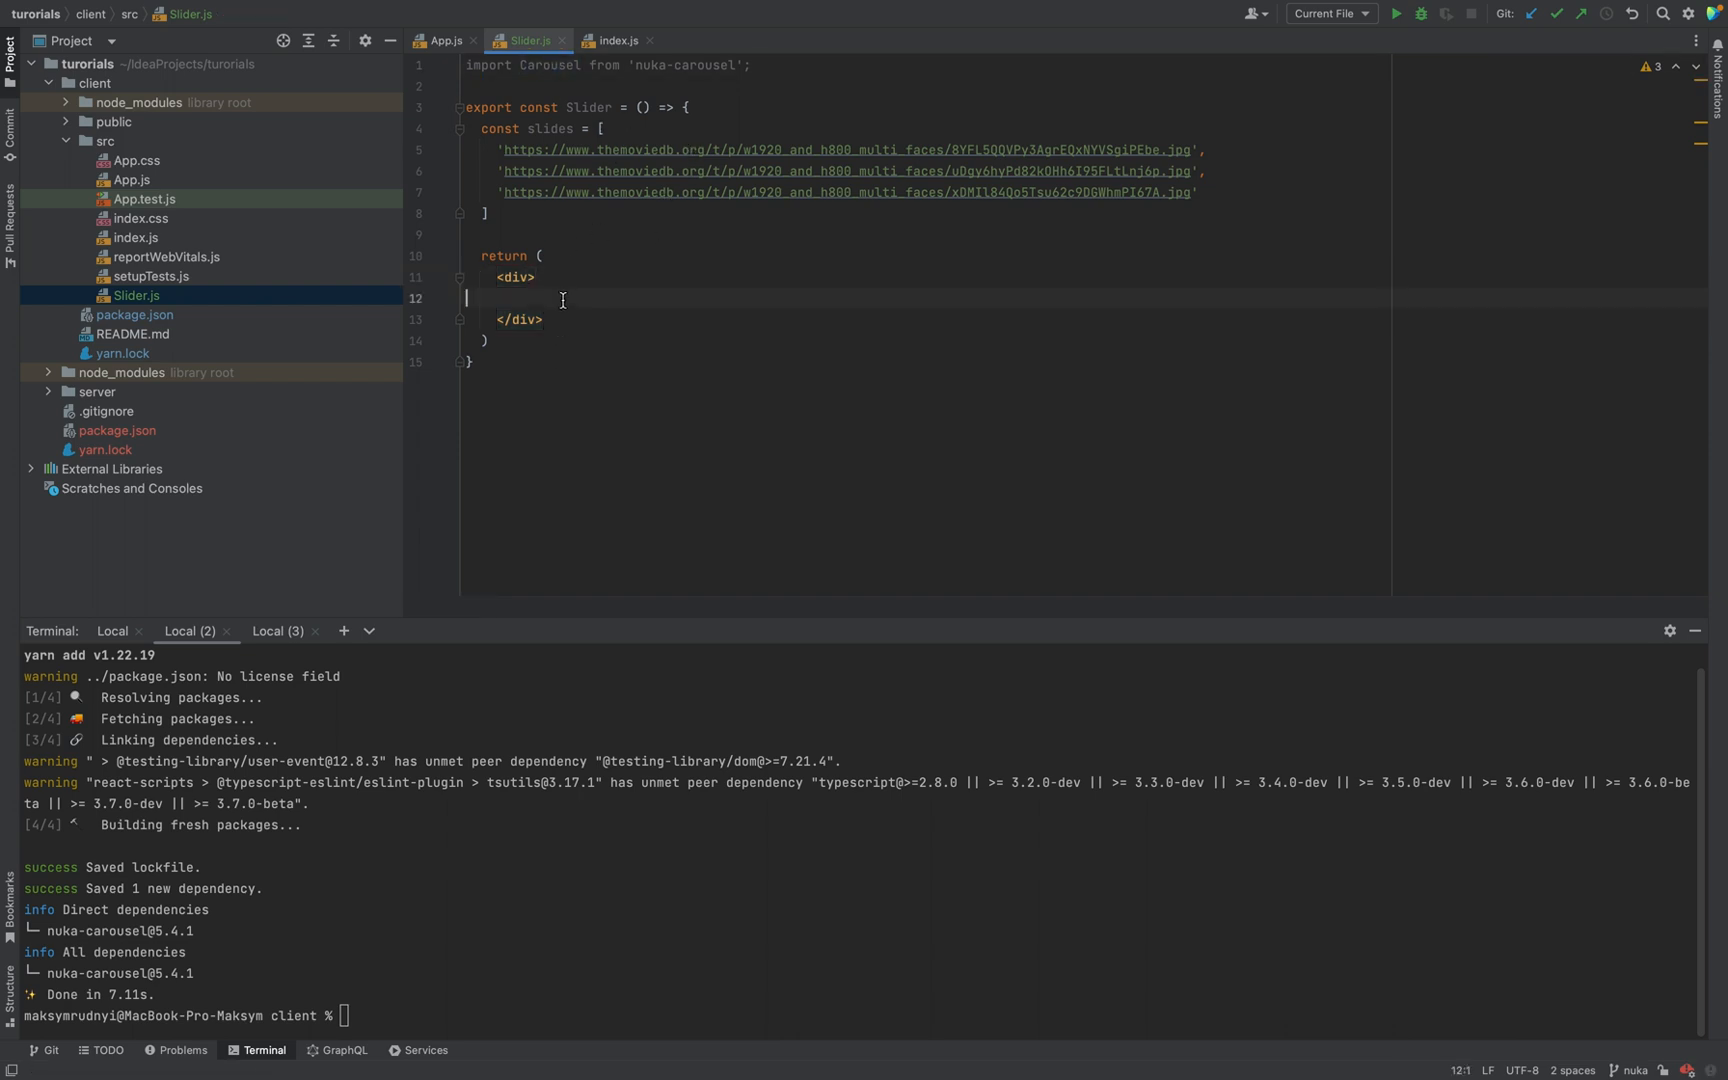
{"action": "type", "text": "<Carousel"}
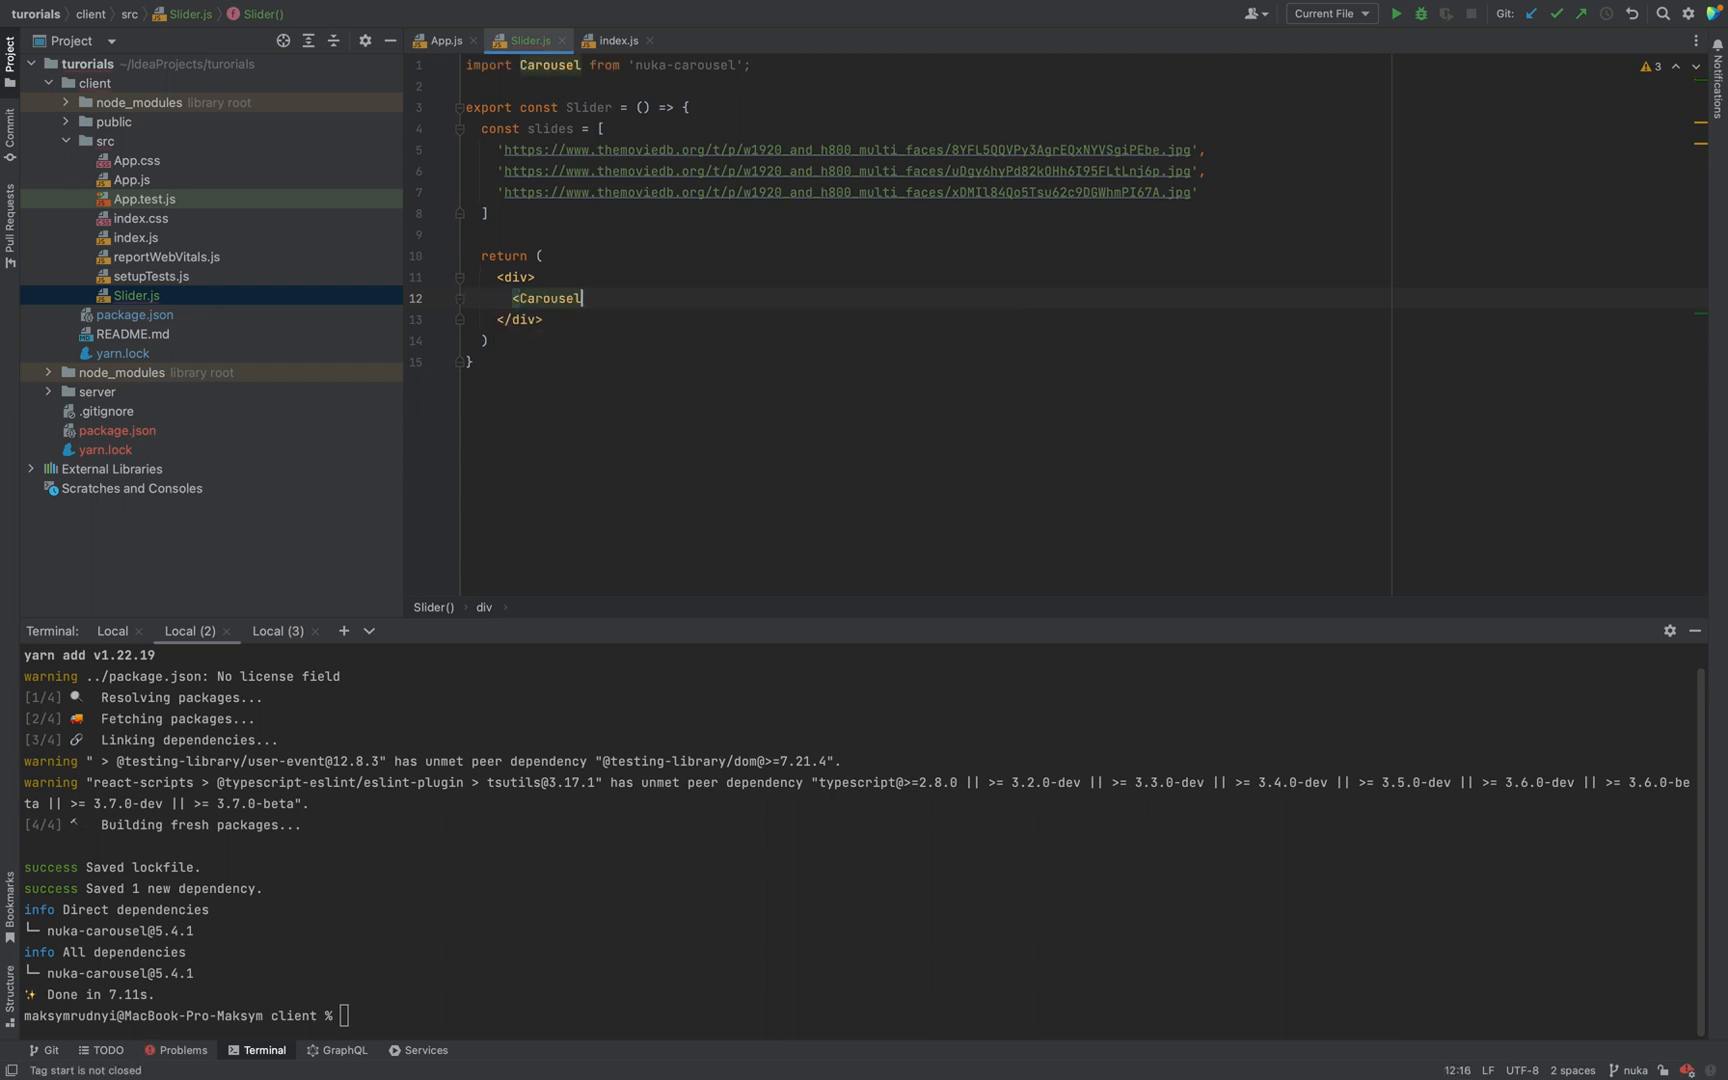
{"action": "type", "text": ">"}
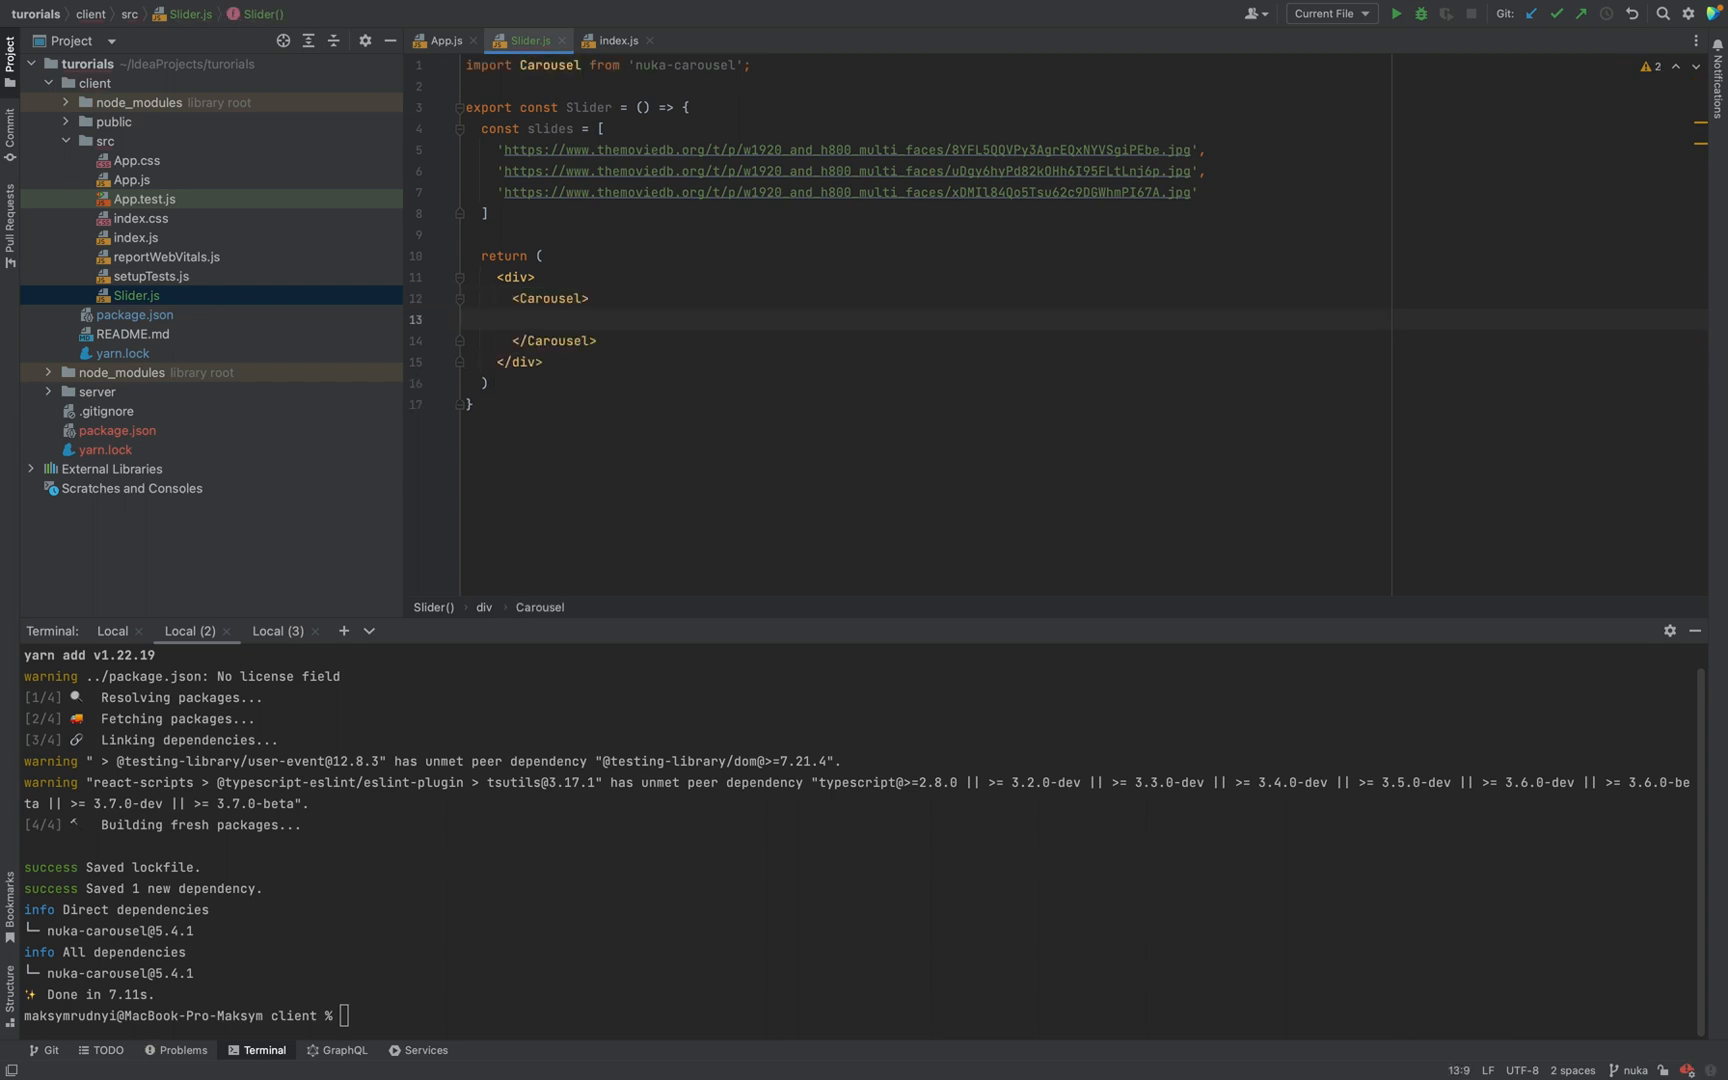
Map slides inside Carousel to <img src={slide} key={slide}/> elements
{"action": "left_click", "coordinate": [534, 318]}
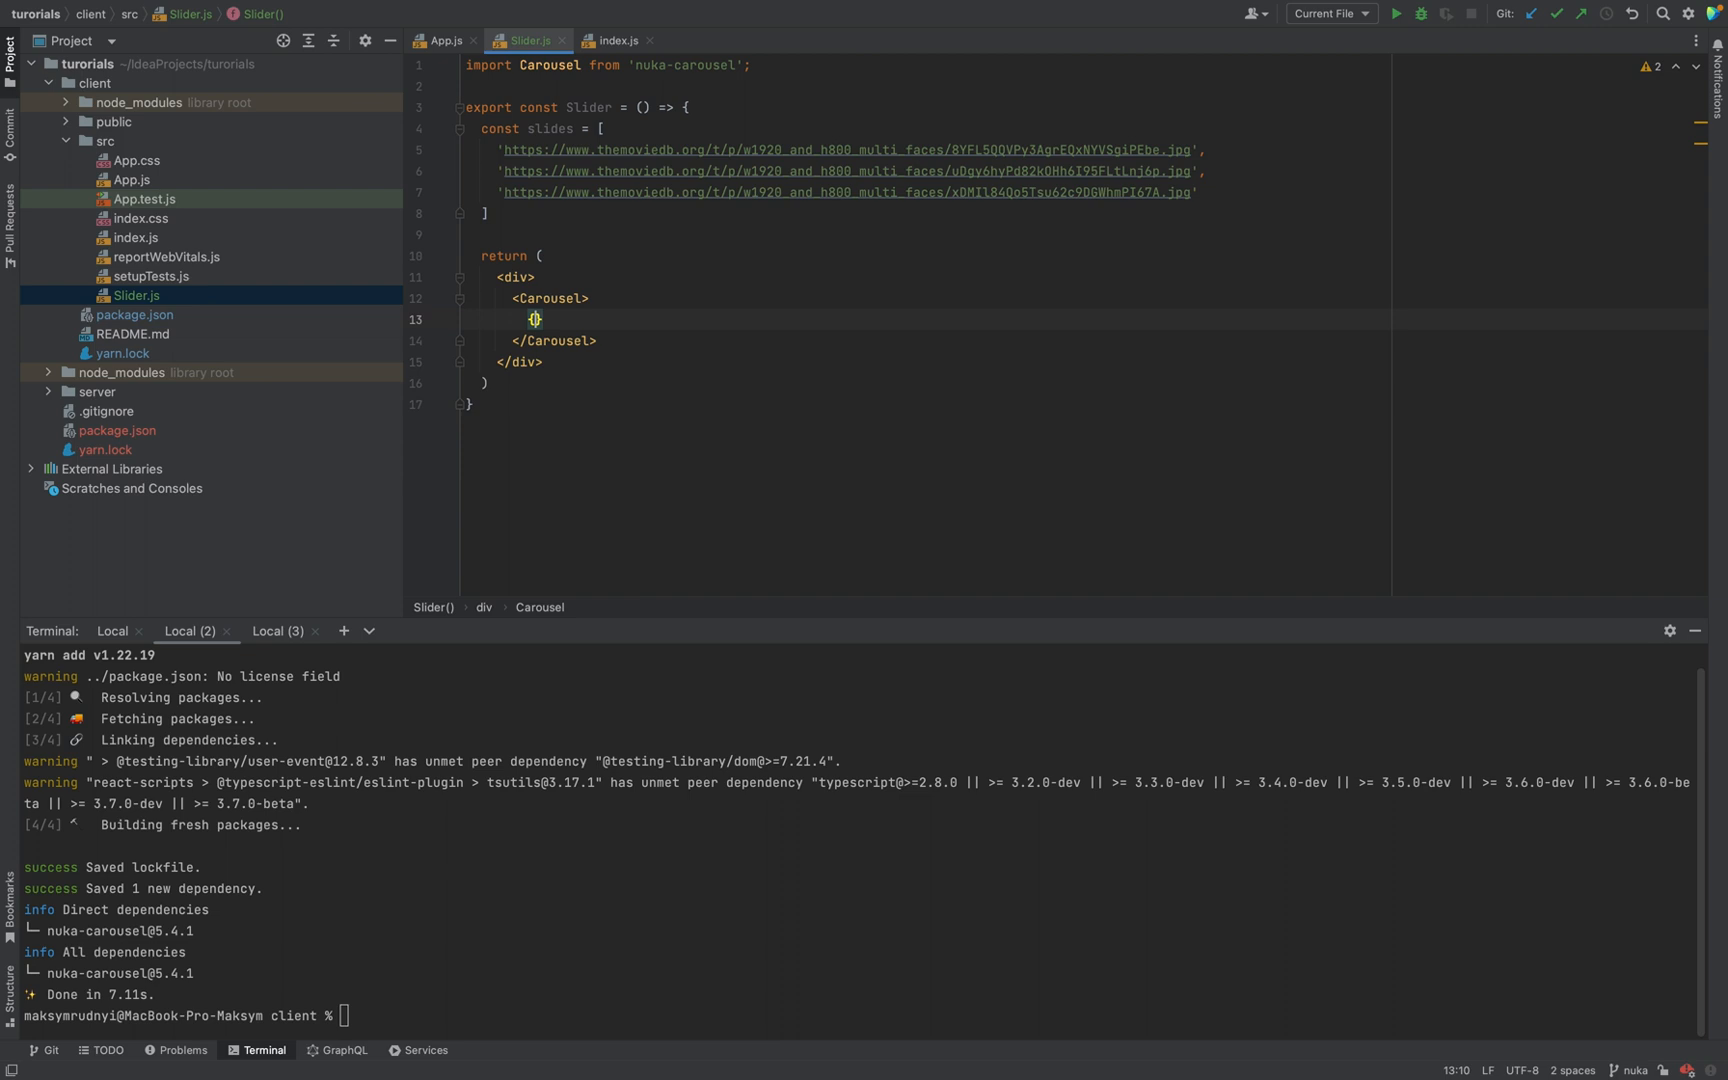
{"action": "type", "text": "{slides.map()}"}
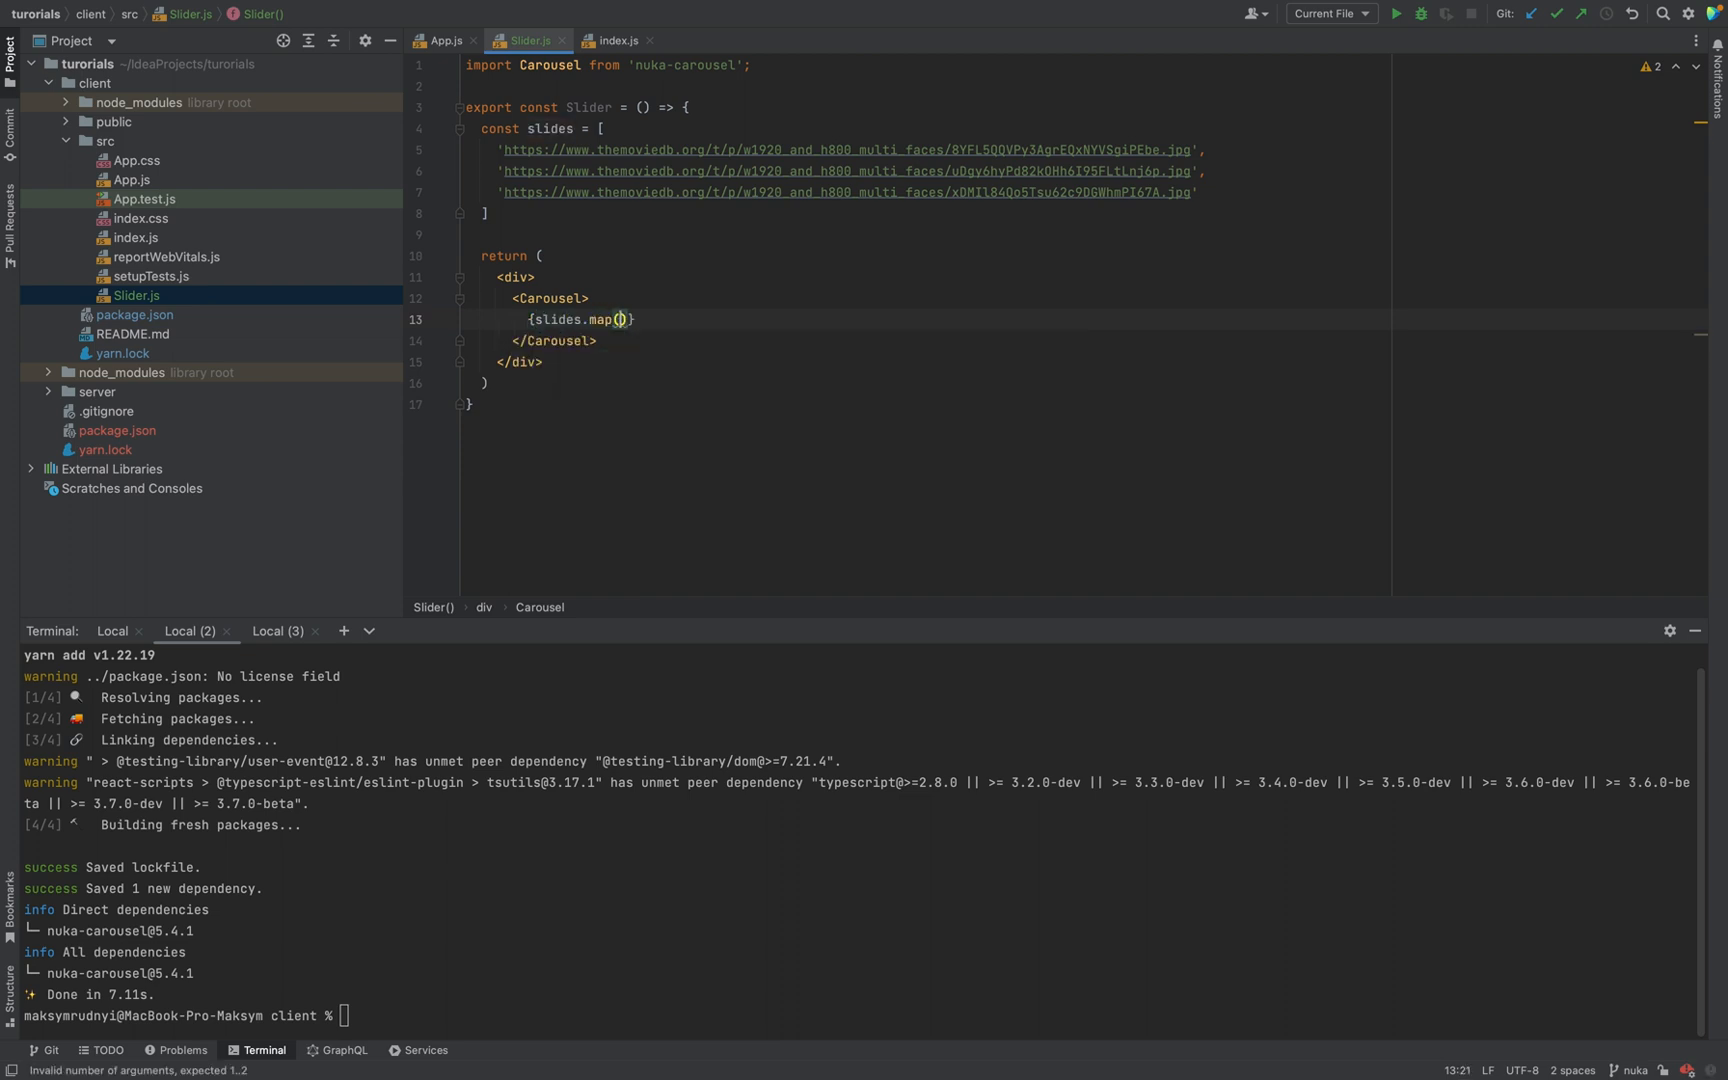
{"action": "type", "text": "slide) => ("}
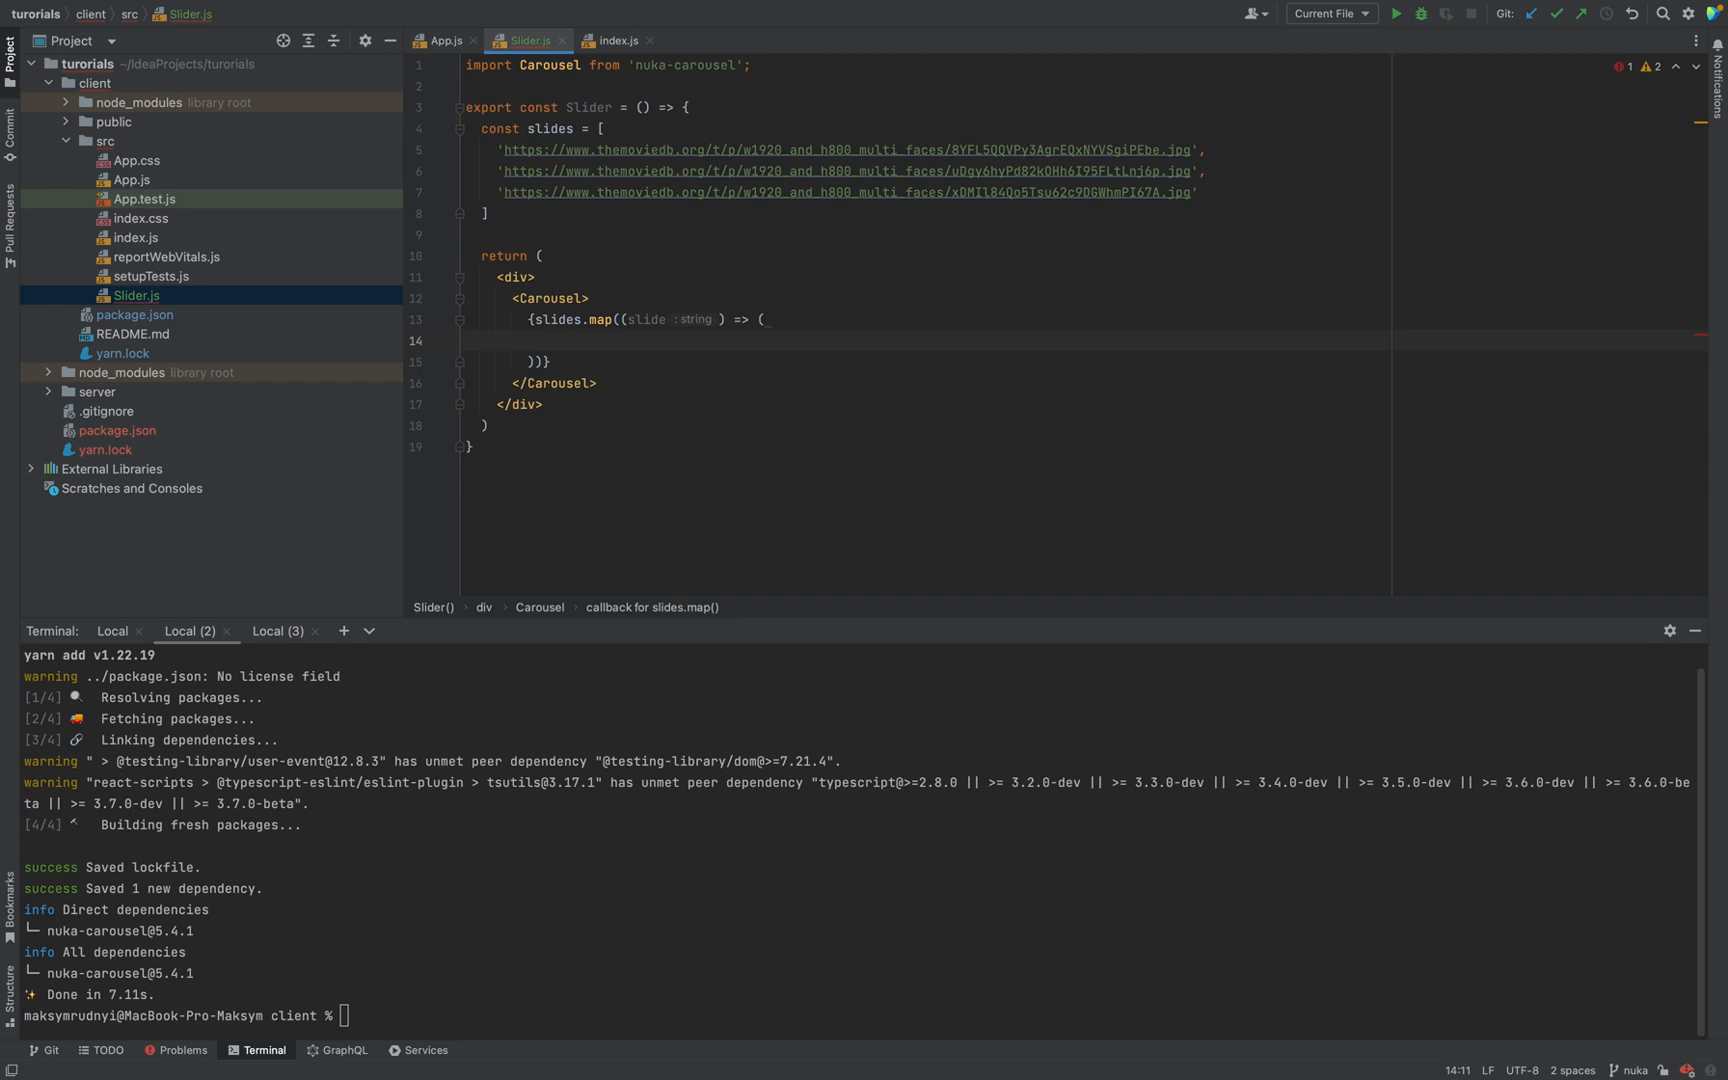
{"action": "type", "text": "<img src={"}
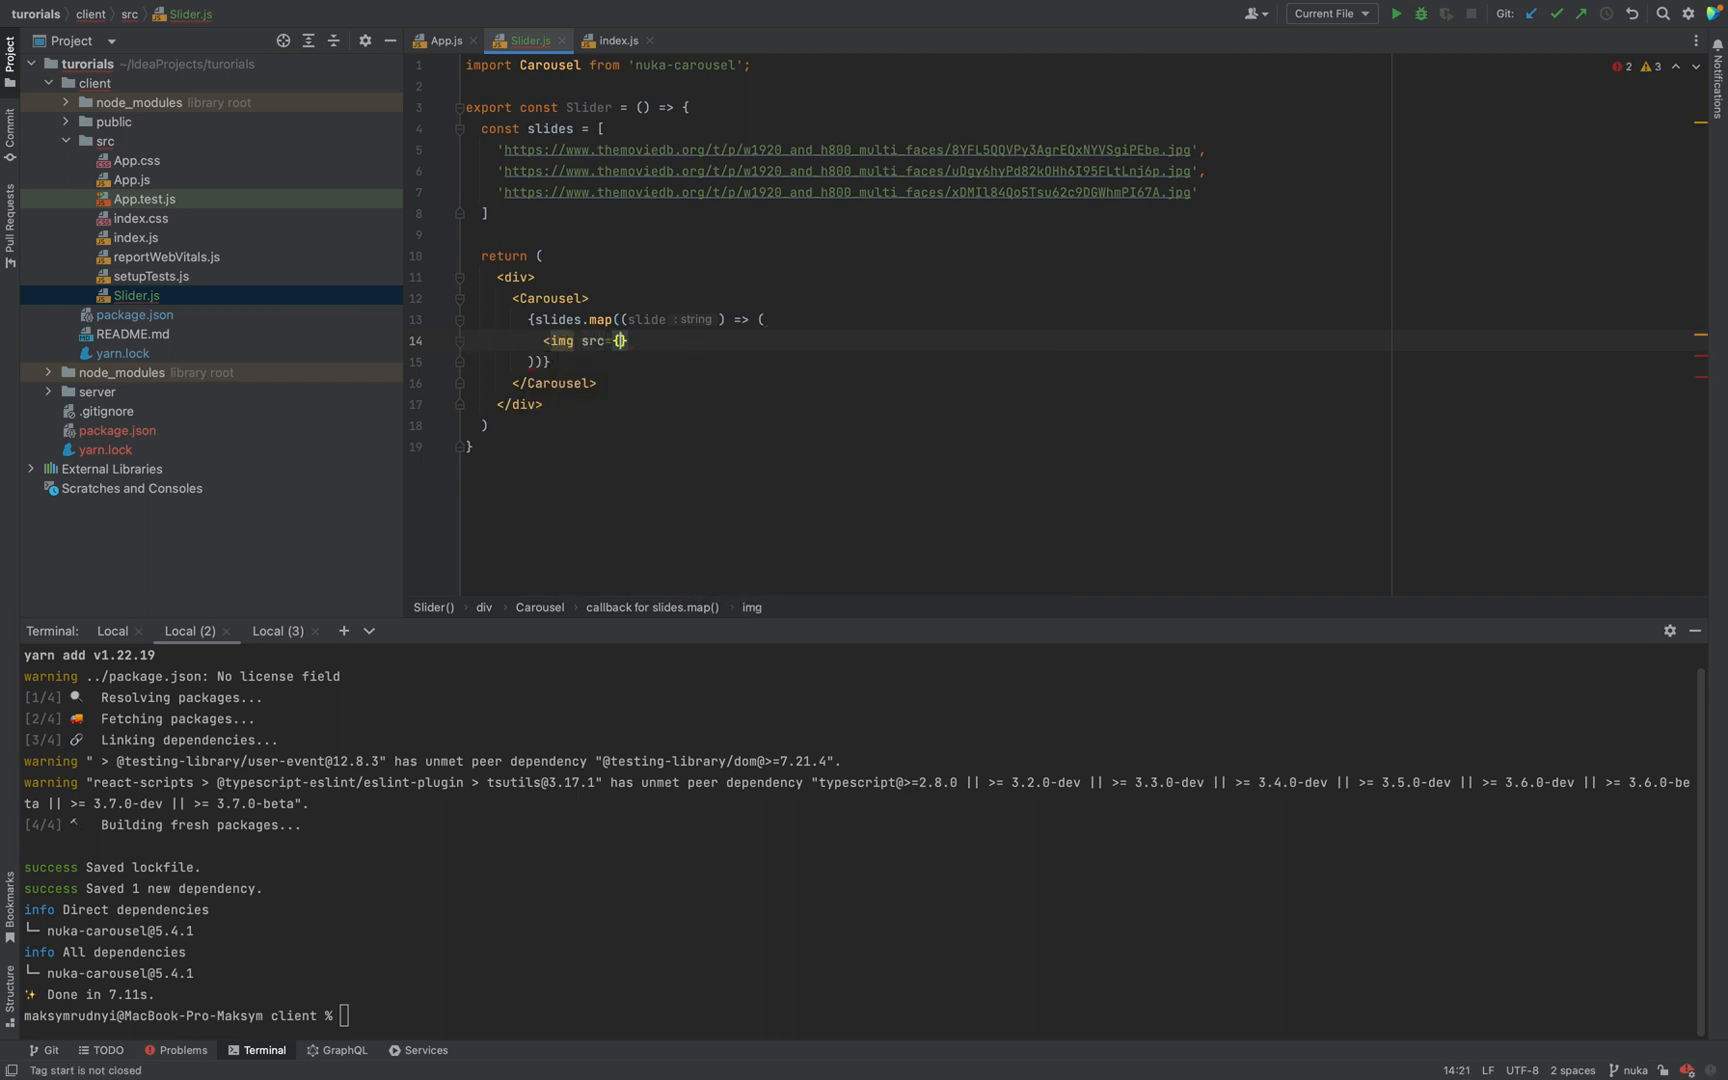
{"action": "type", "text": "slide}"}
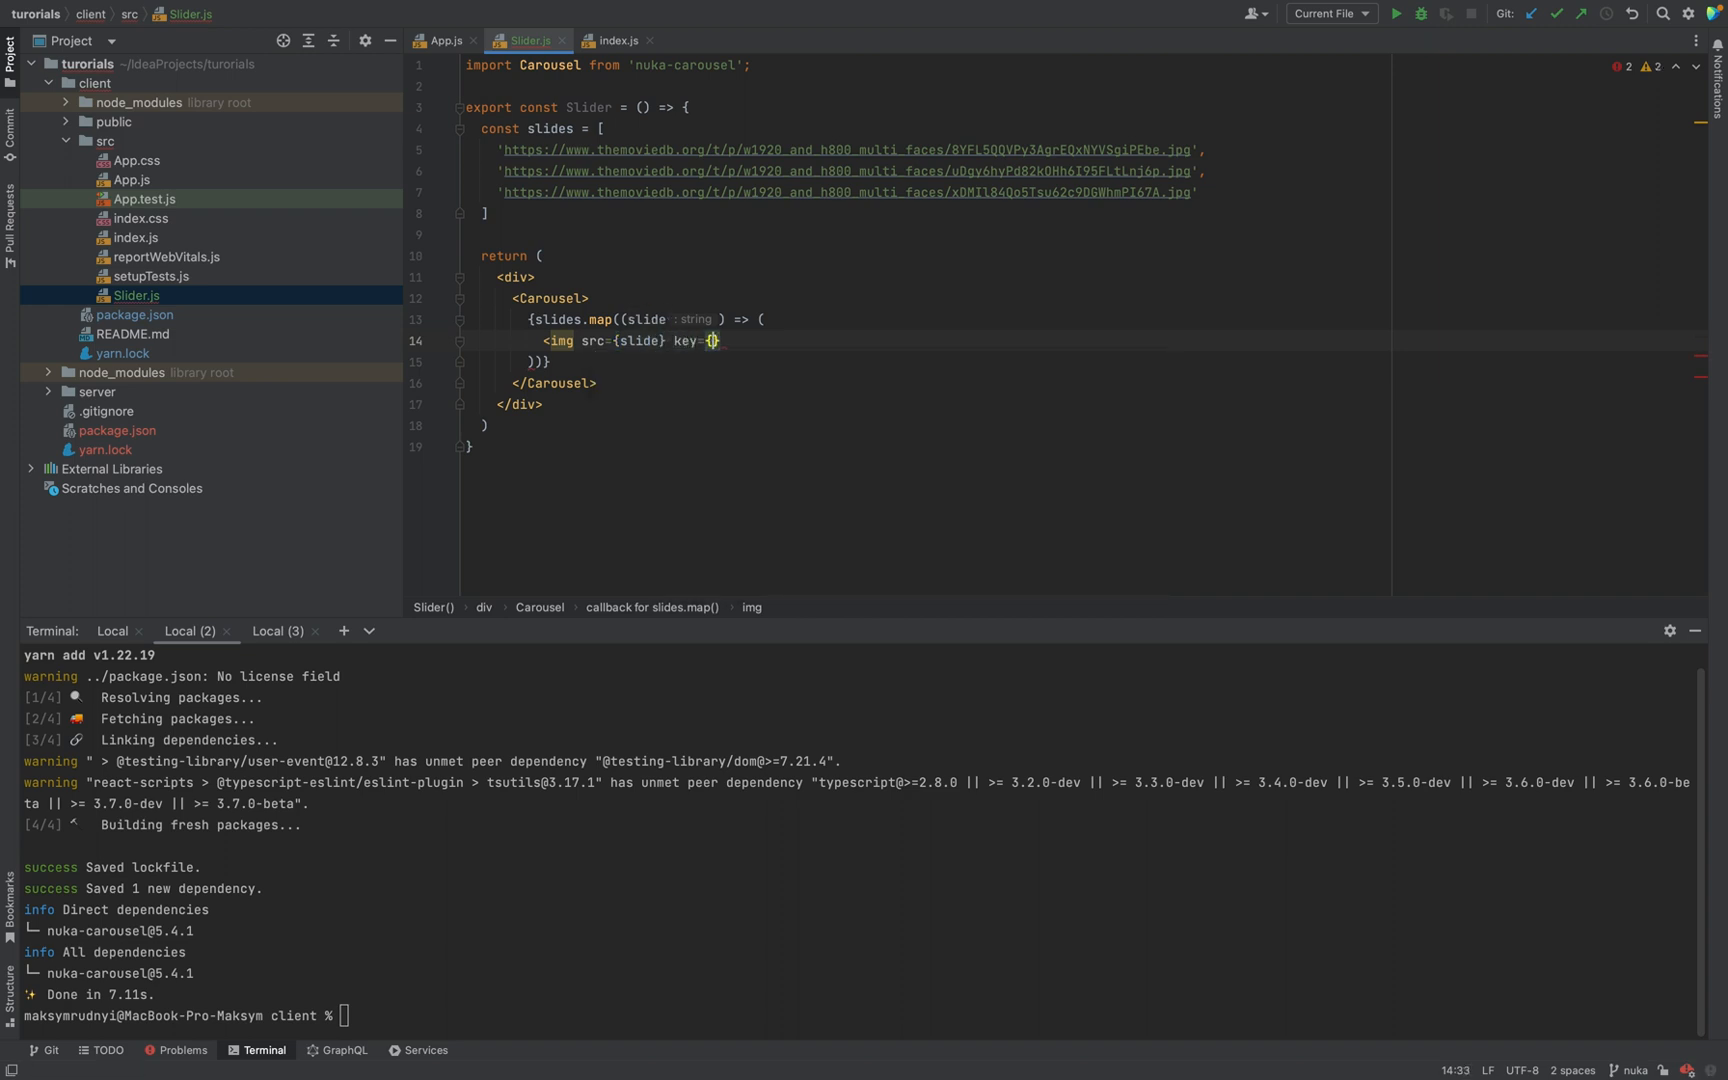
{"action": "type", "text": "slide}"}
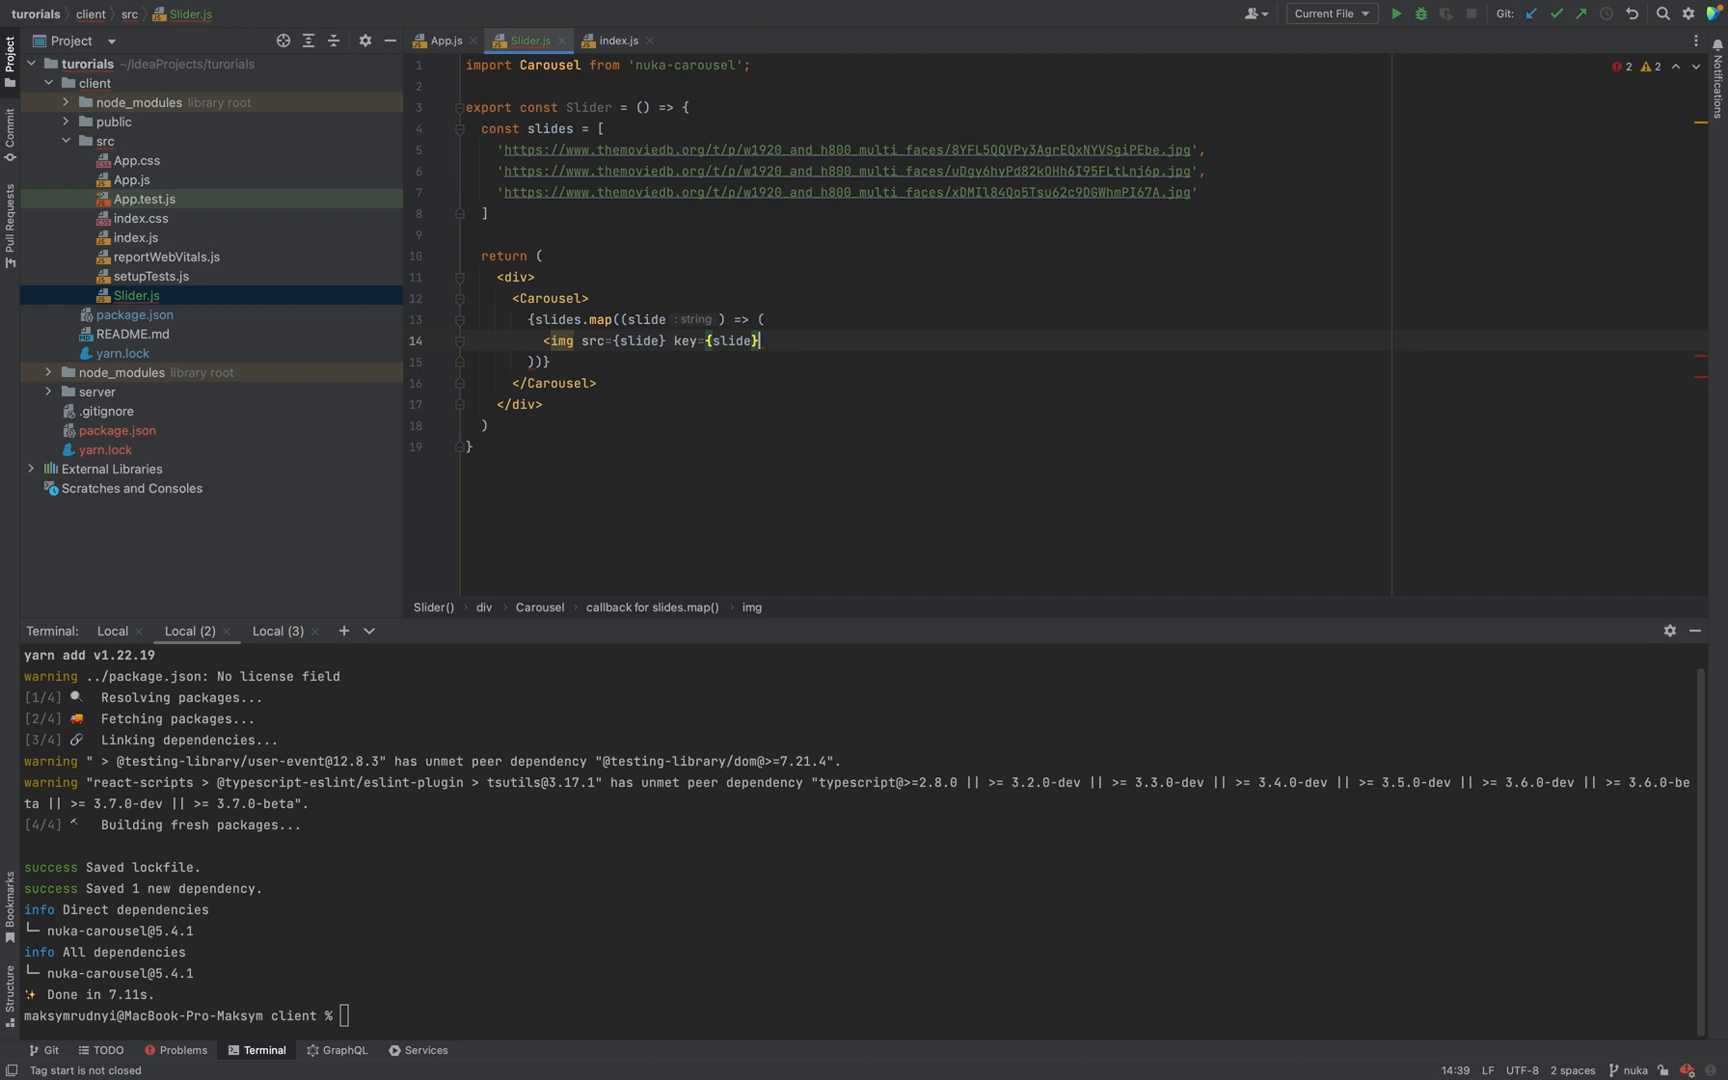
{"action": "type", "text": "/>"}
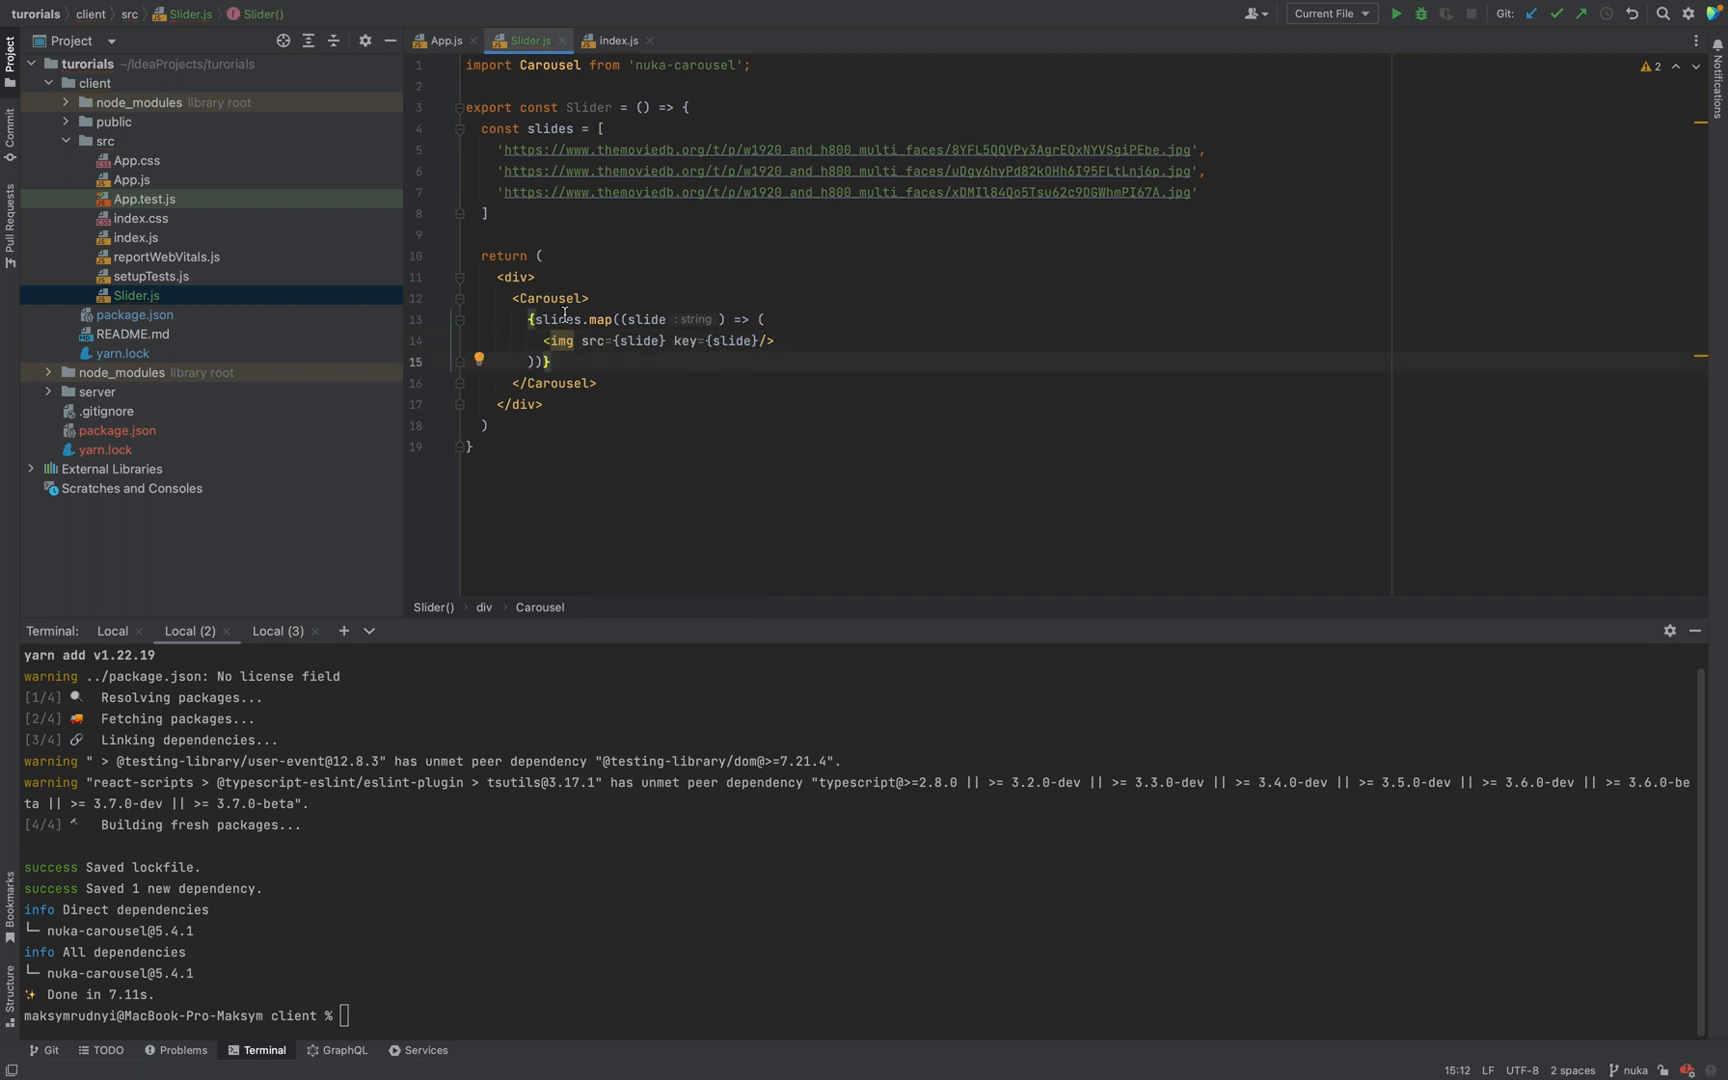
Declare an empty const params = {} object in Slider.js
{"action": "type", "text": "\" \""}
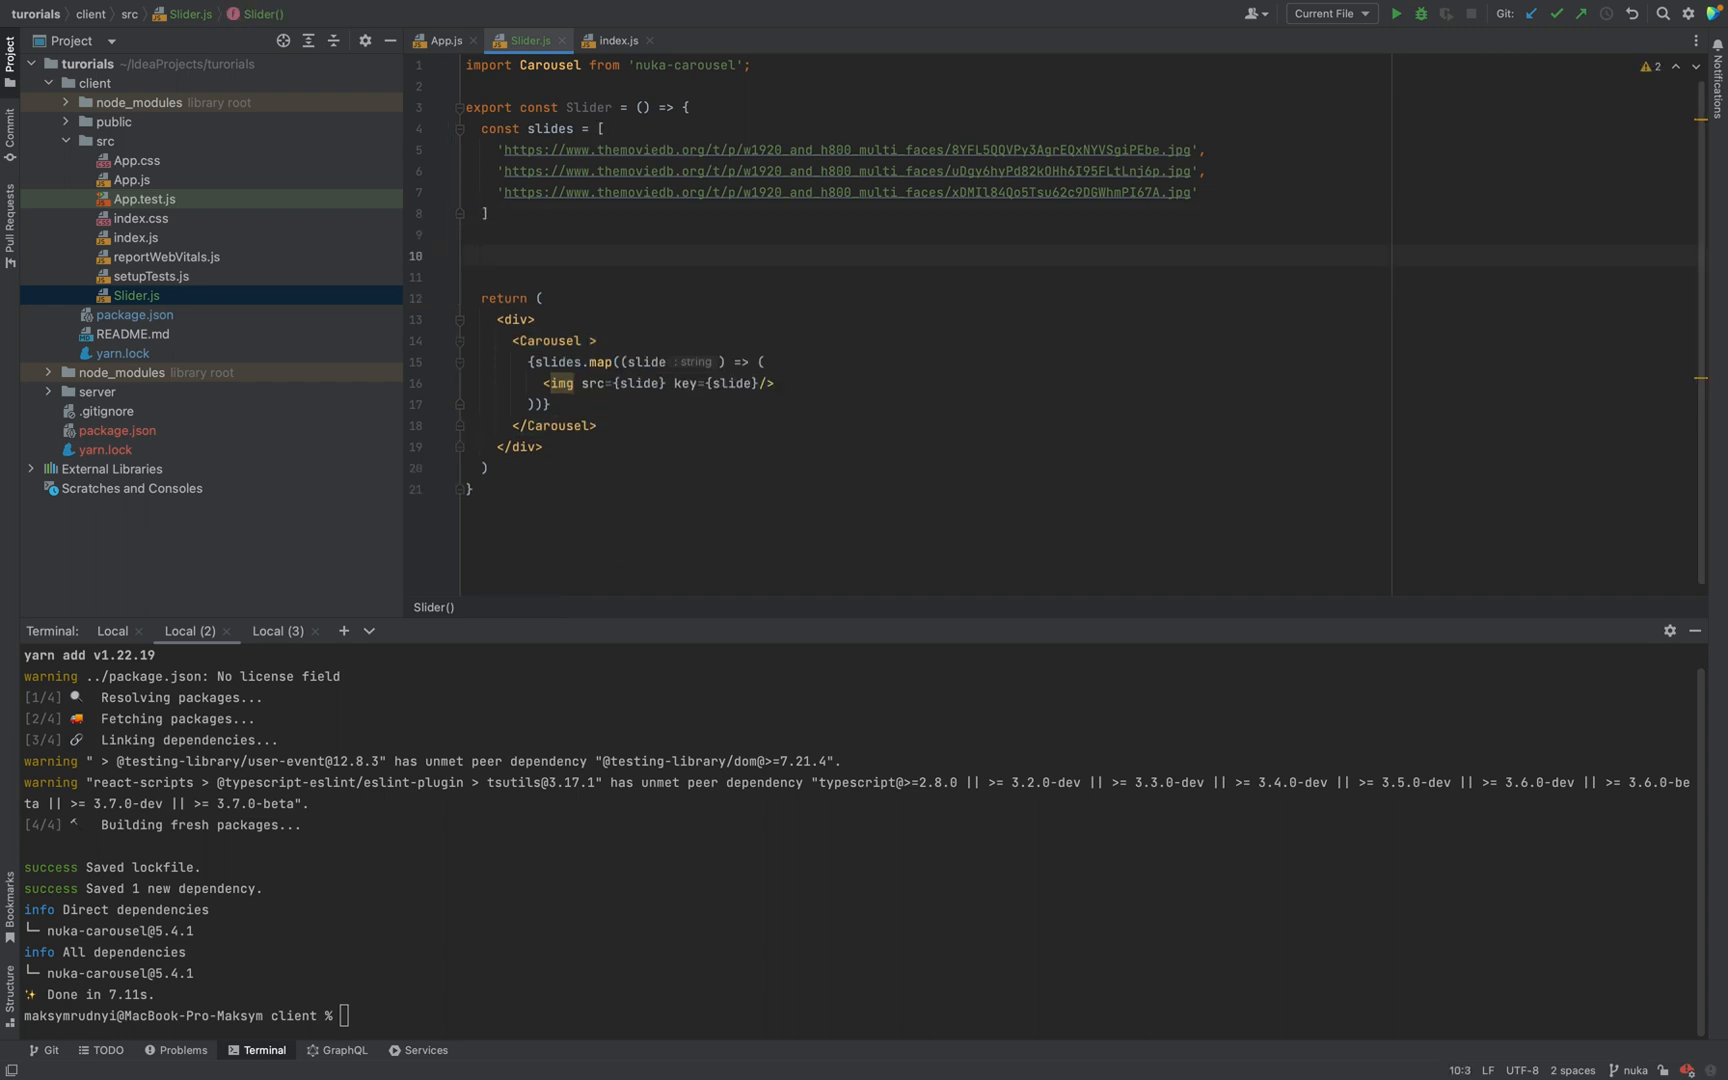
{"action": "type", "text": "const"}
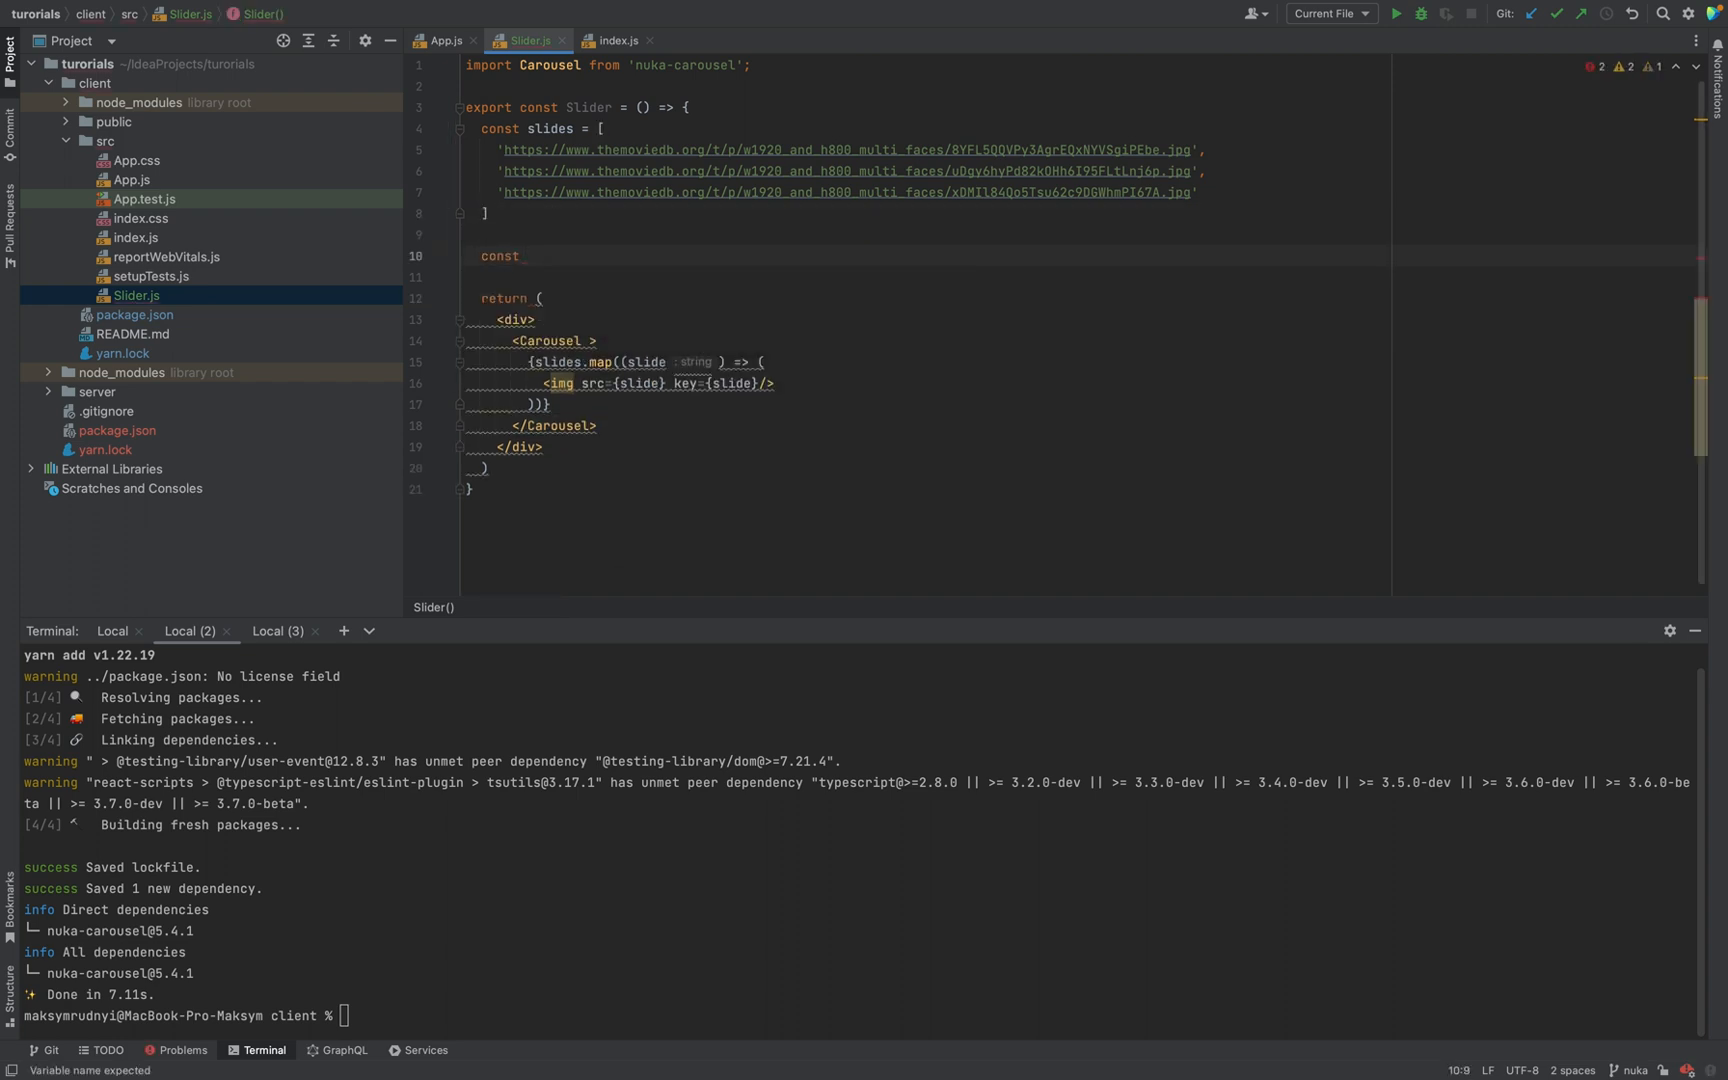
{"action": "type", "text": "p"}
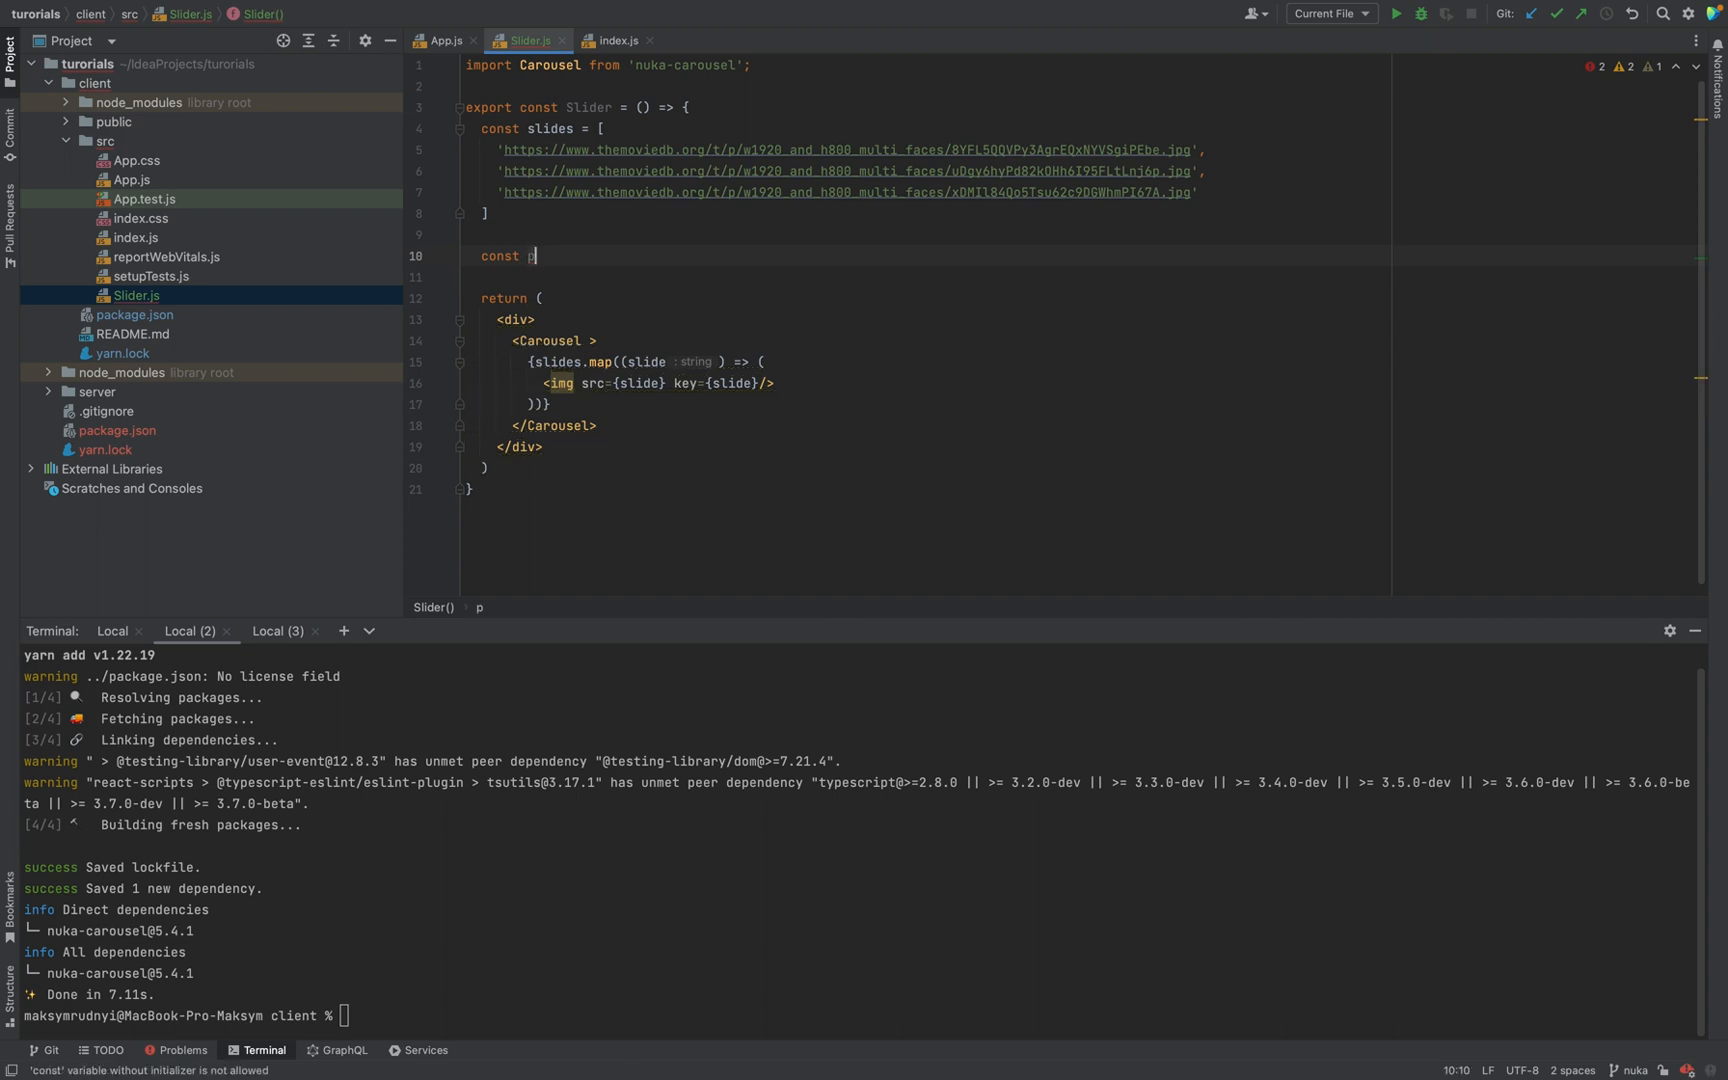
{"action": "type", "text": "arams"}
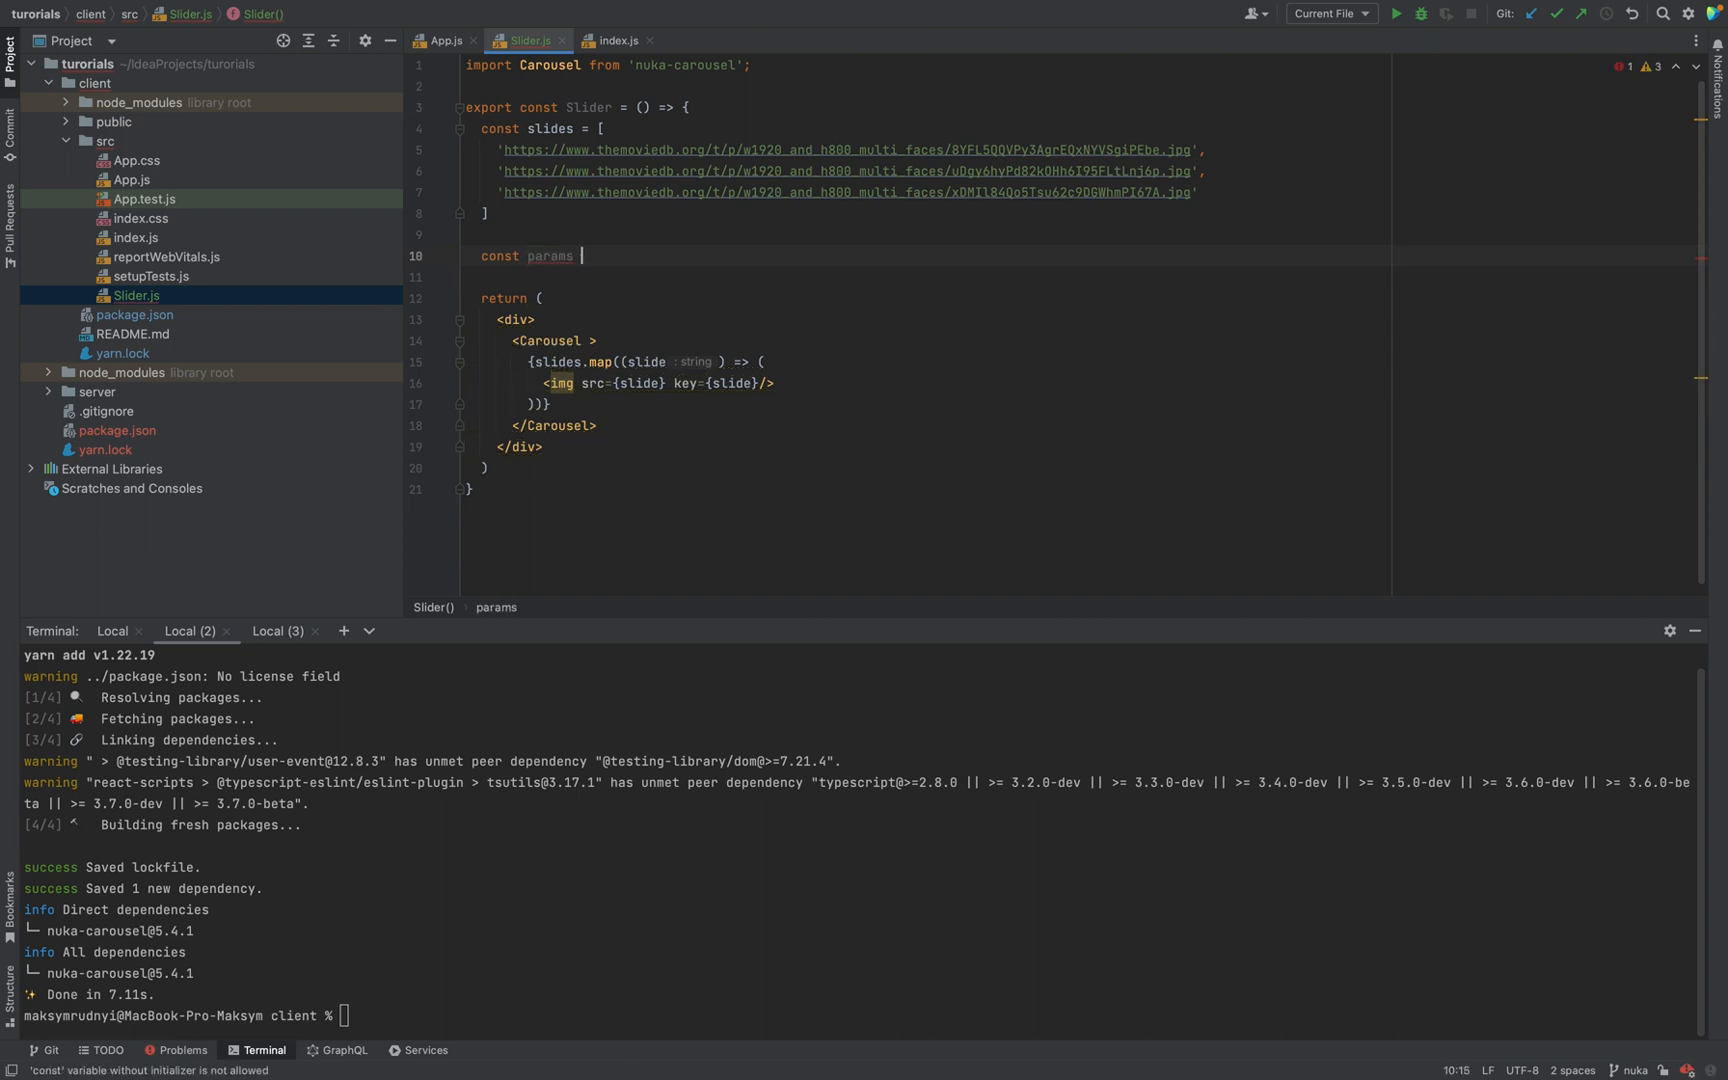
{"action": "type", "text": "= {"}
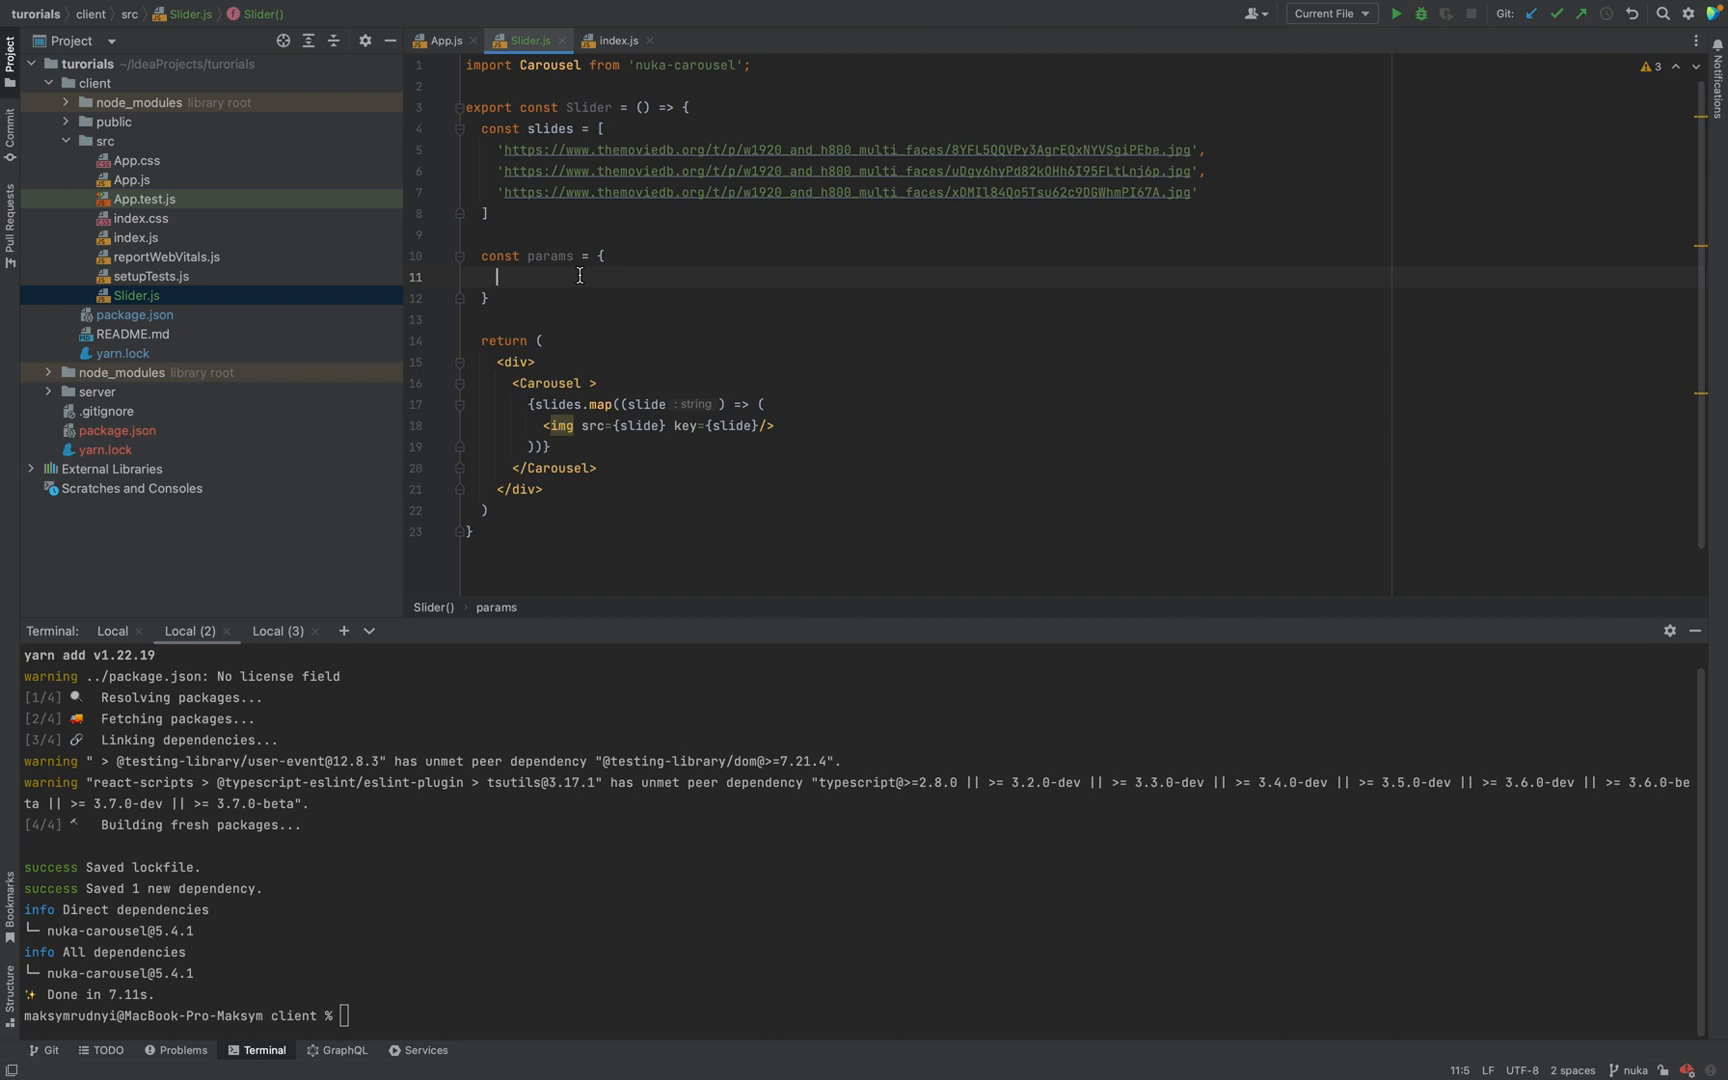
Spread {...params} into the Carousel tag, then select the Slider name
{"action": "double_click", "coordinate": [551, 256]}
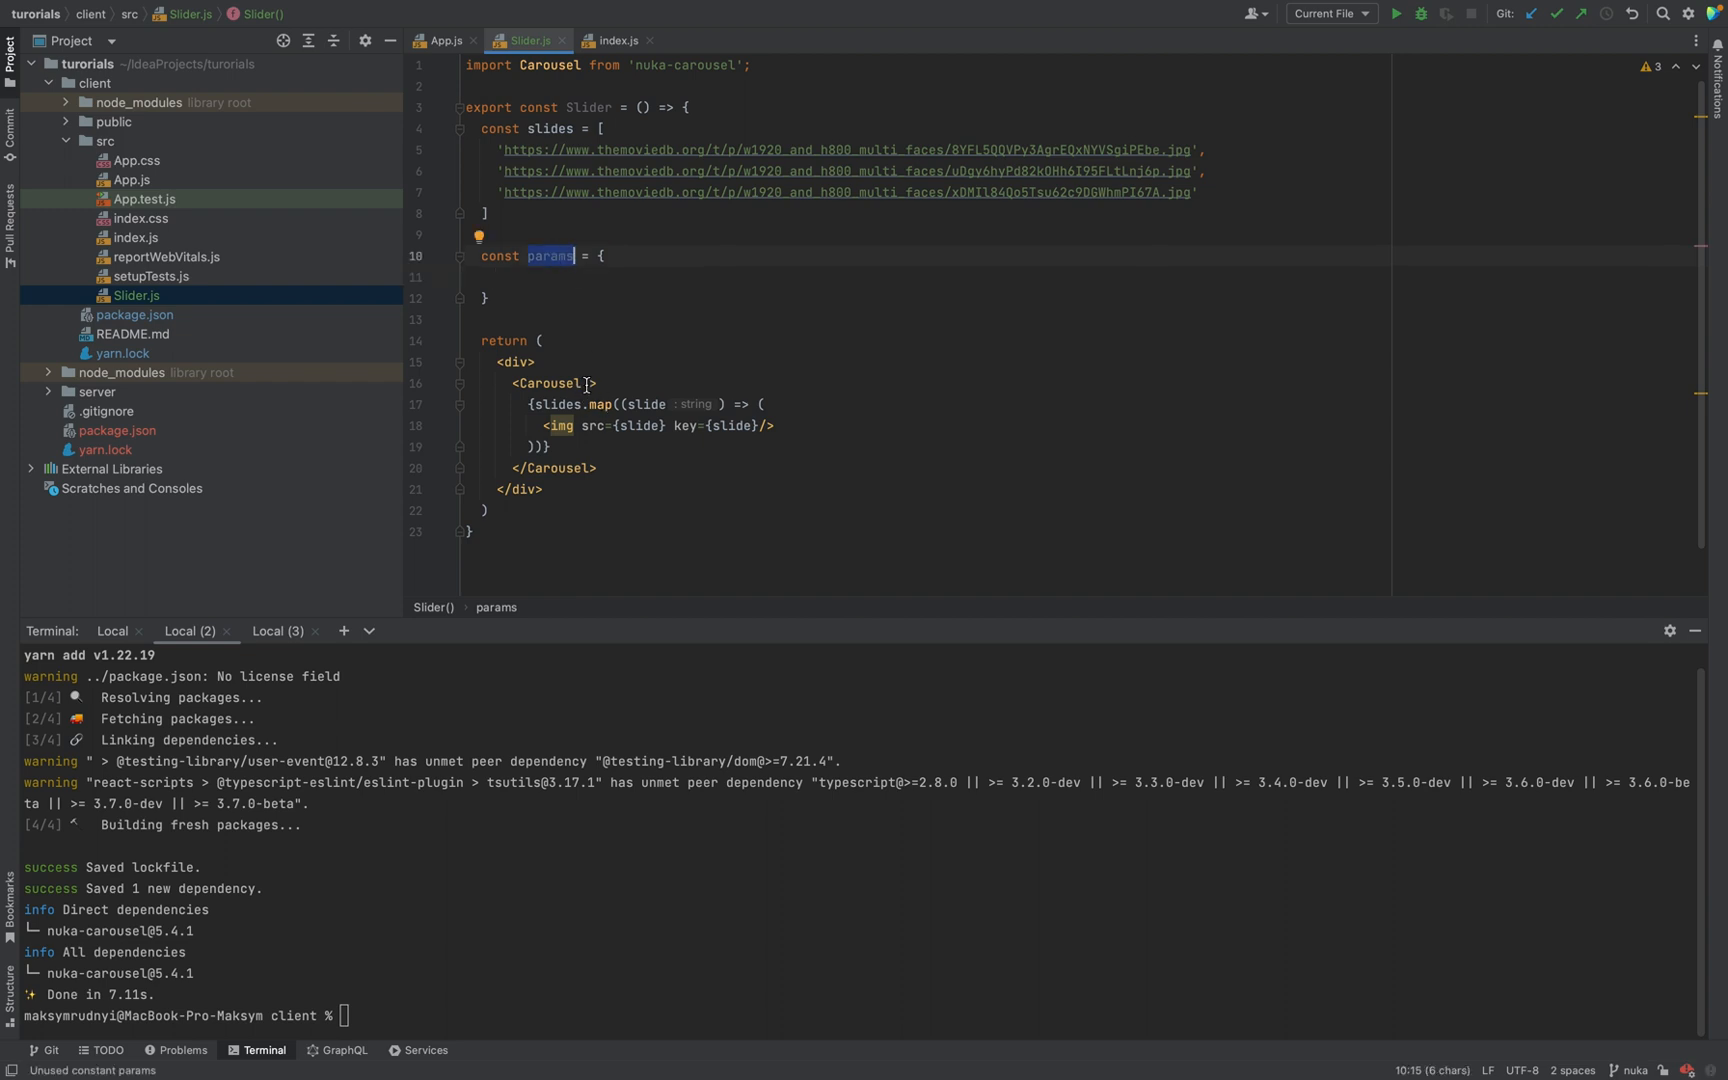
{"action": "type", "text": "{...params}"}
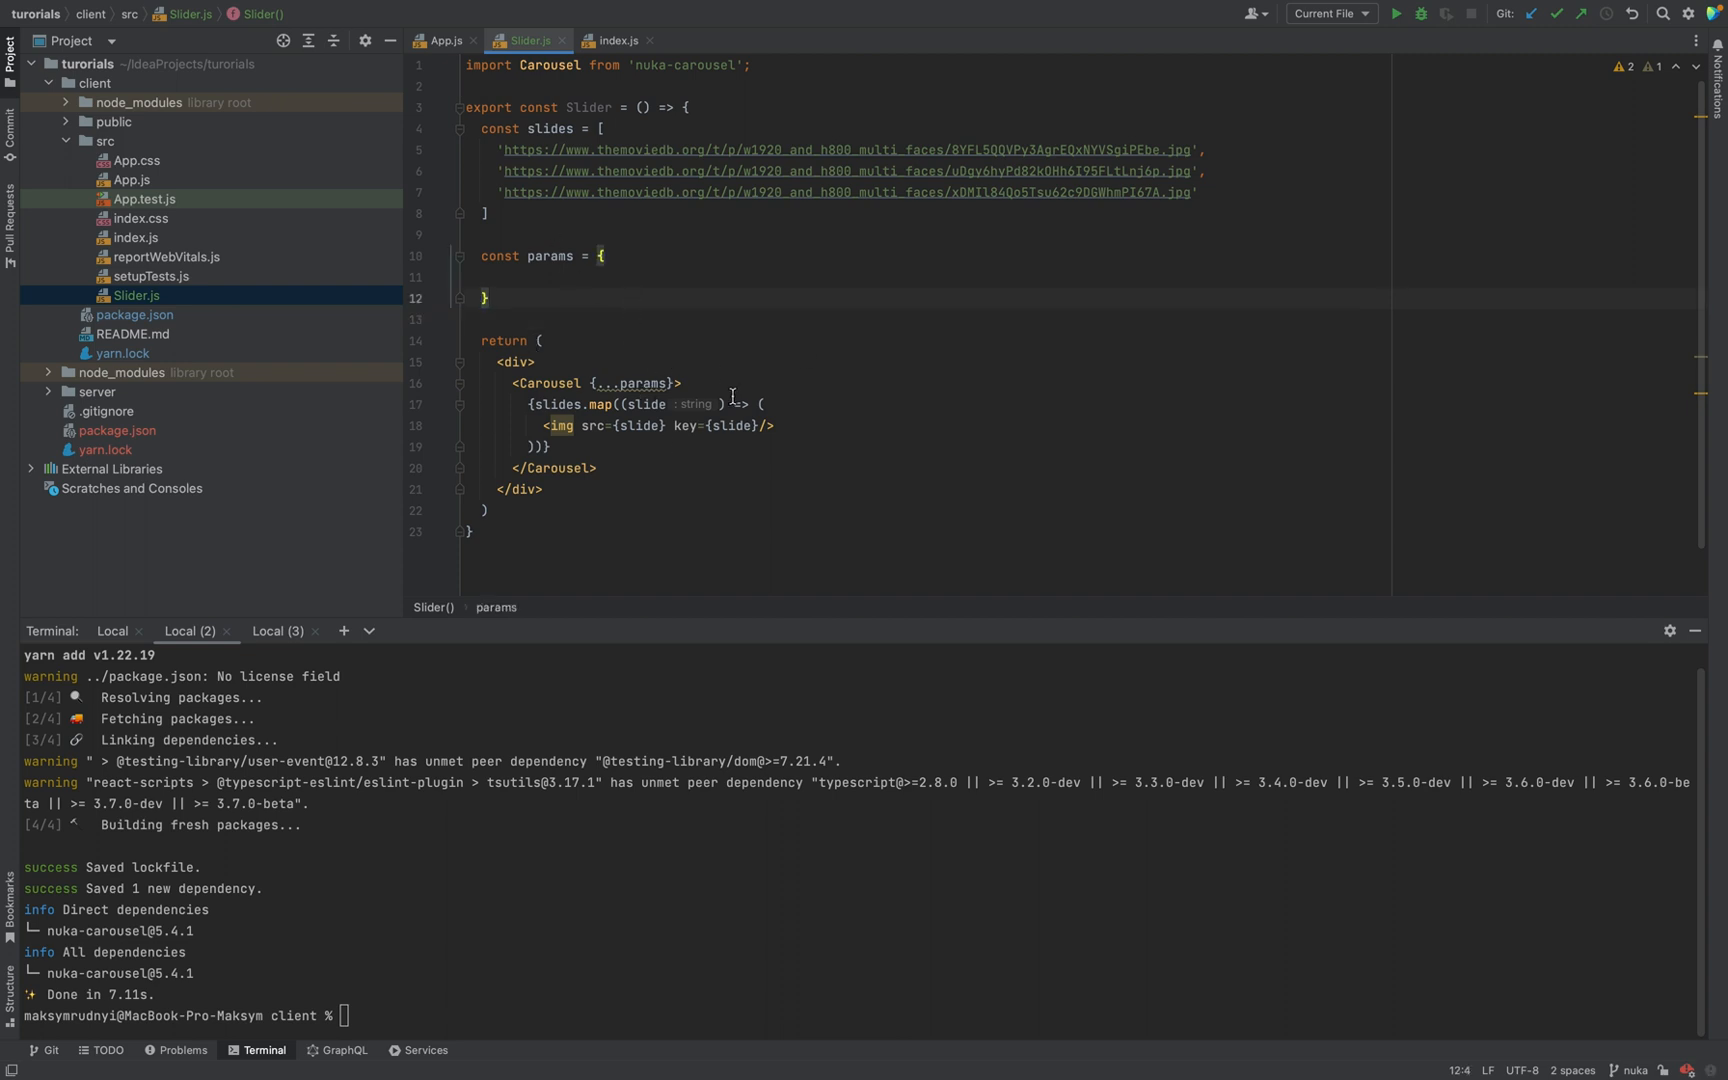
{"action": "left_click", "coordinate": [598, 107]}
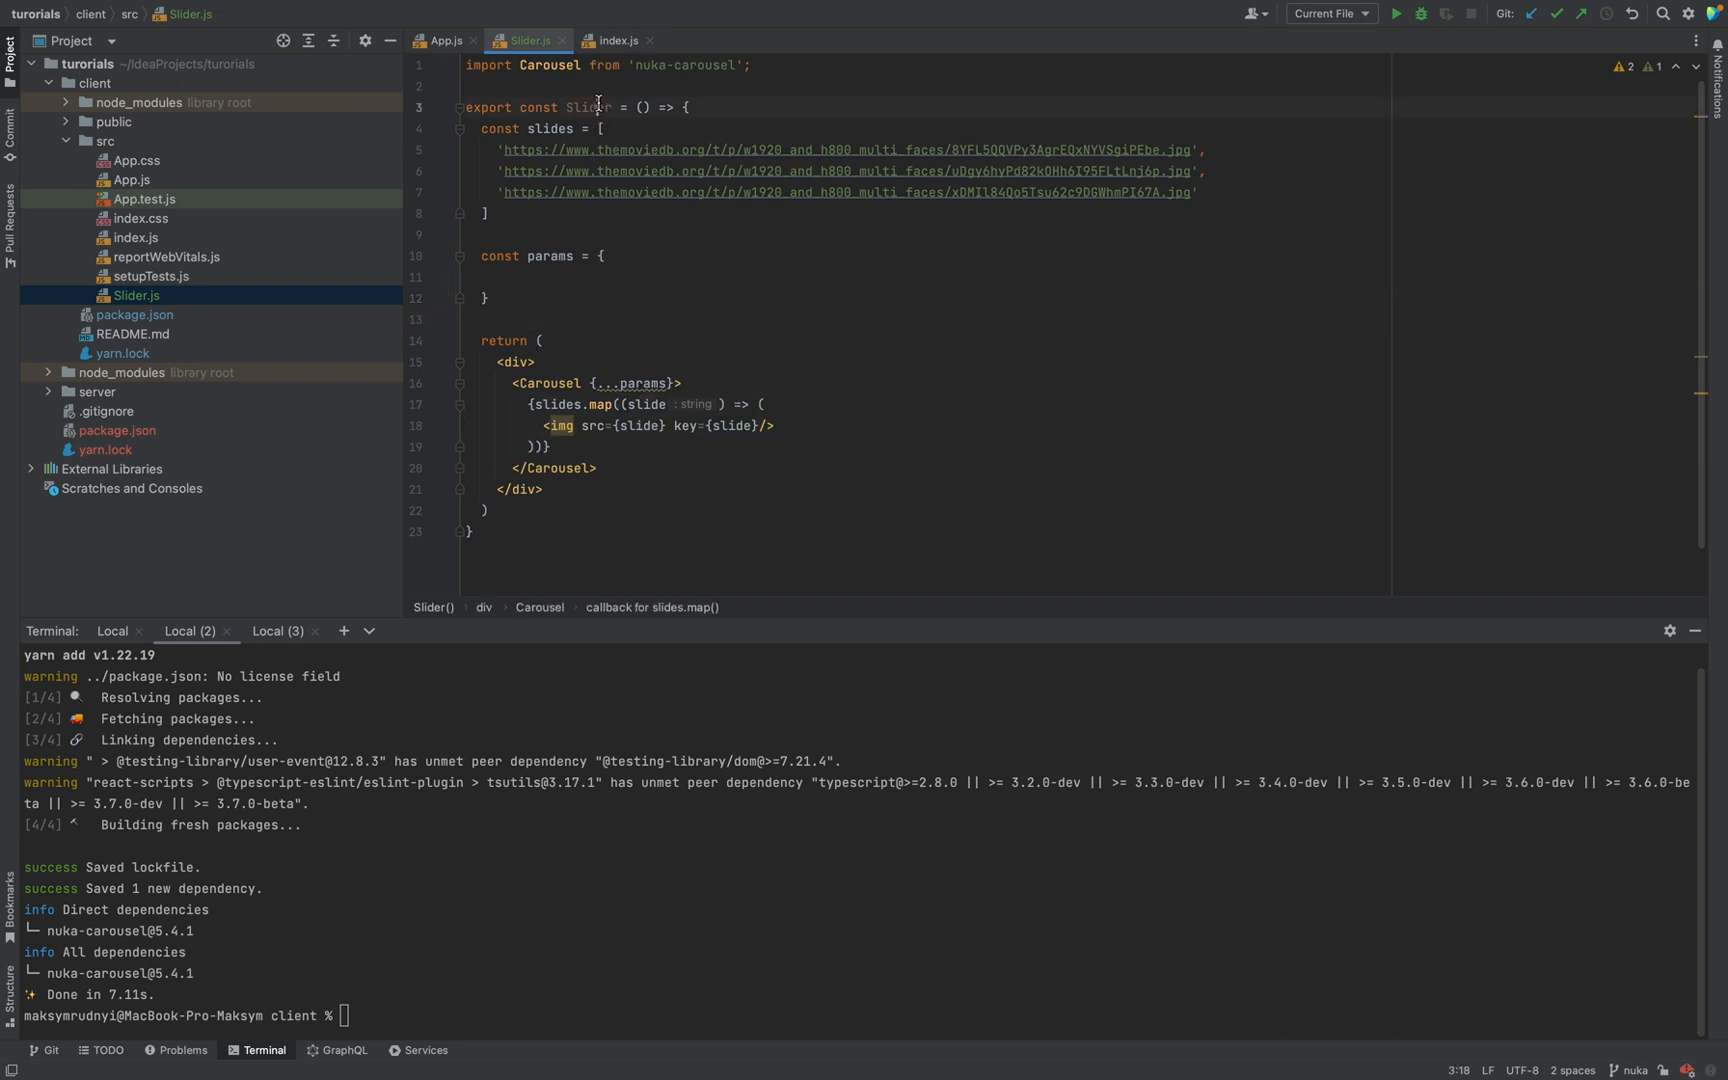
{"action": "double_click", "coordinate": [588, 107]}
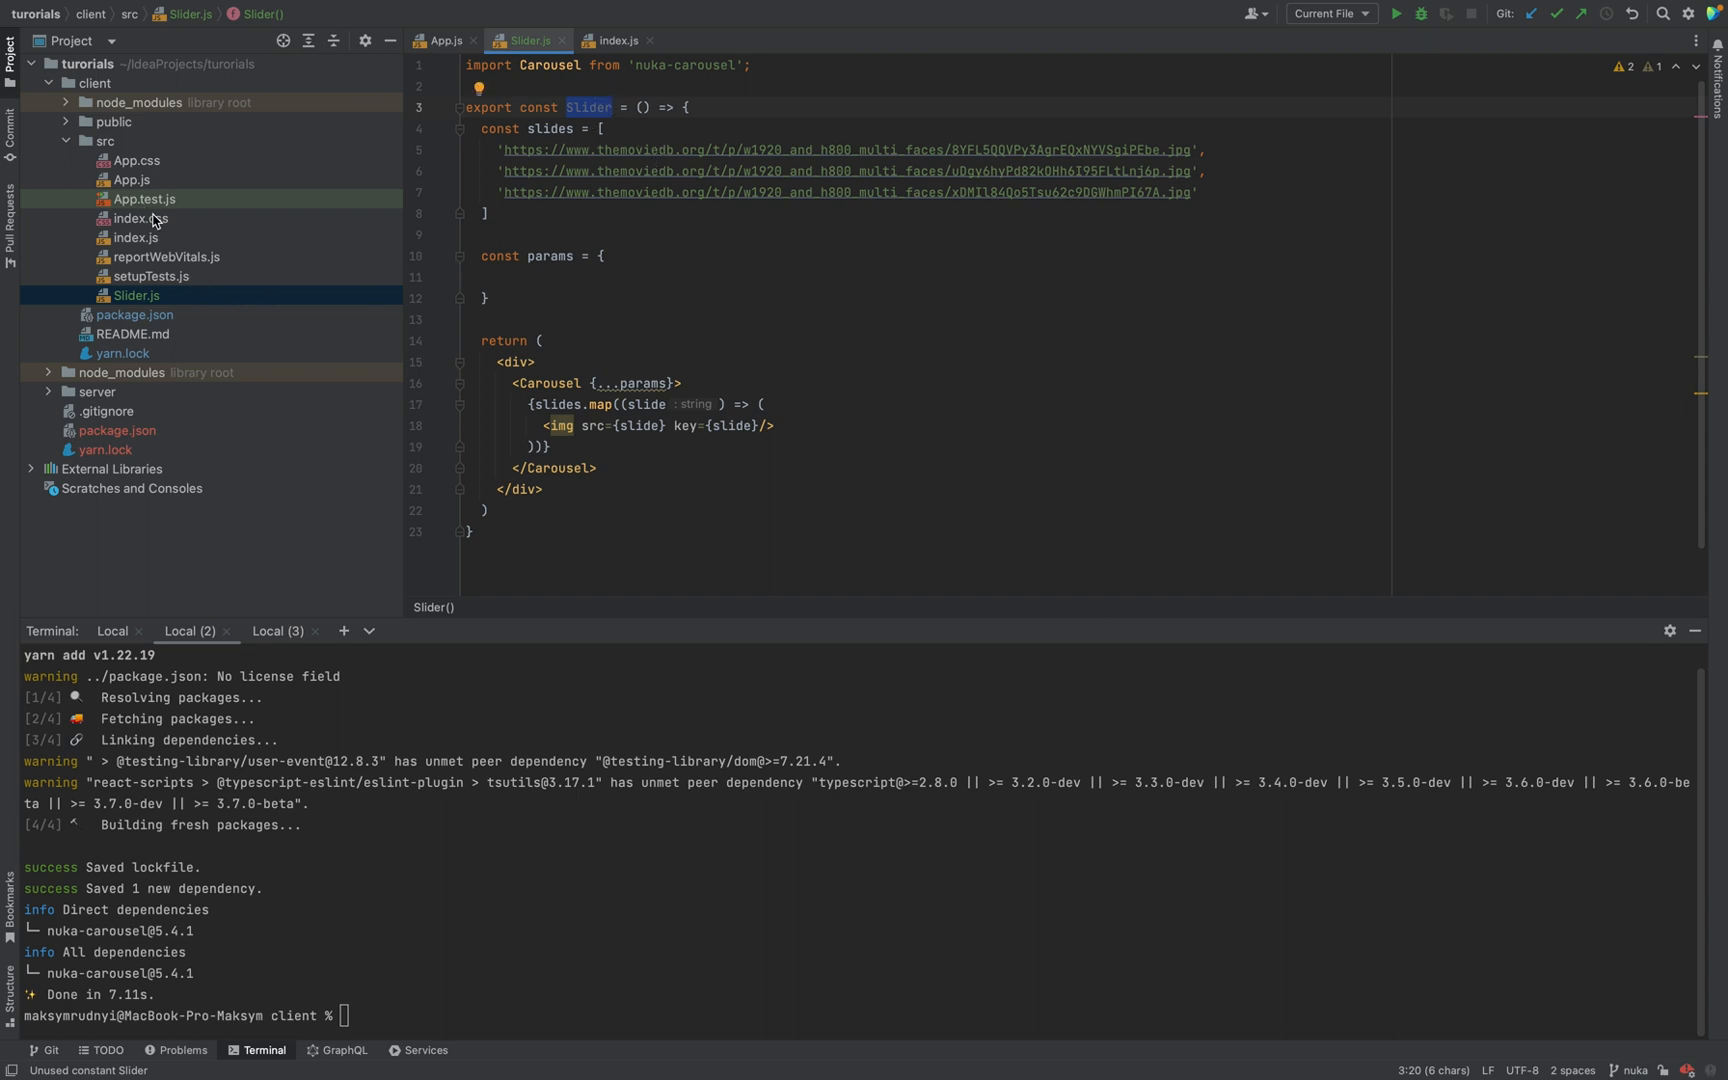
Import { Slider } from './Slider' in App.js and render <Slider/> instead of the App text
{"action": "left_click", "coordinate": [442, 41]}
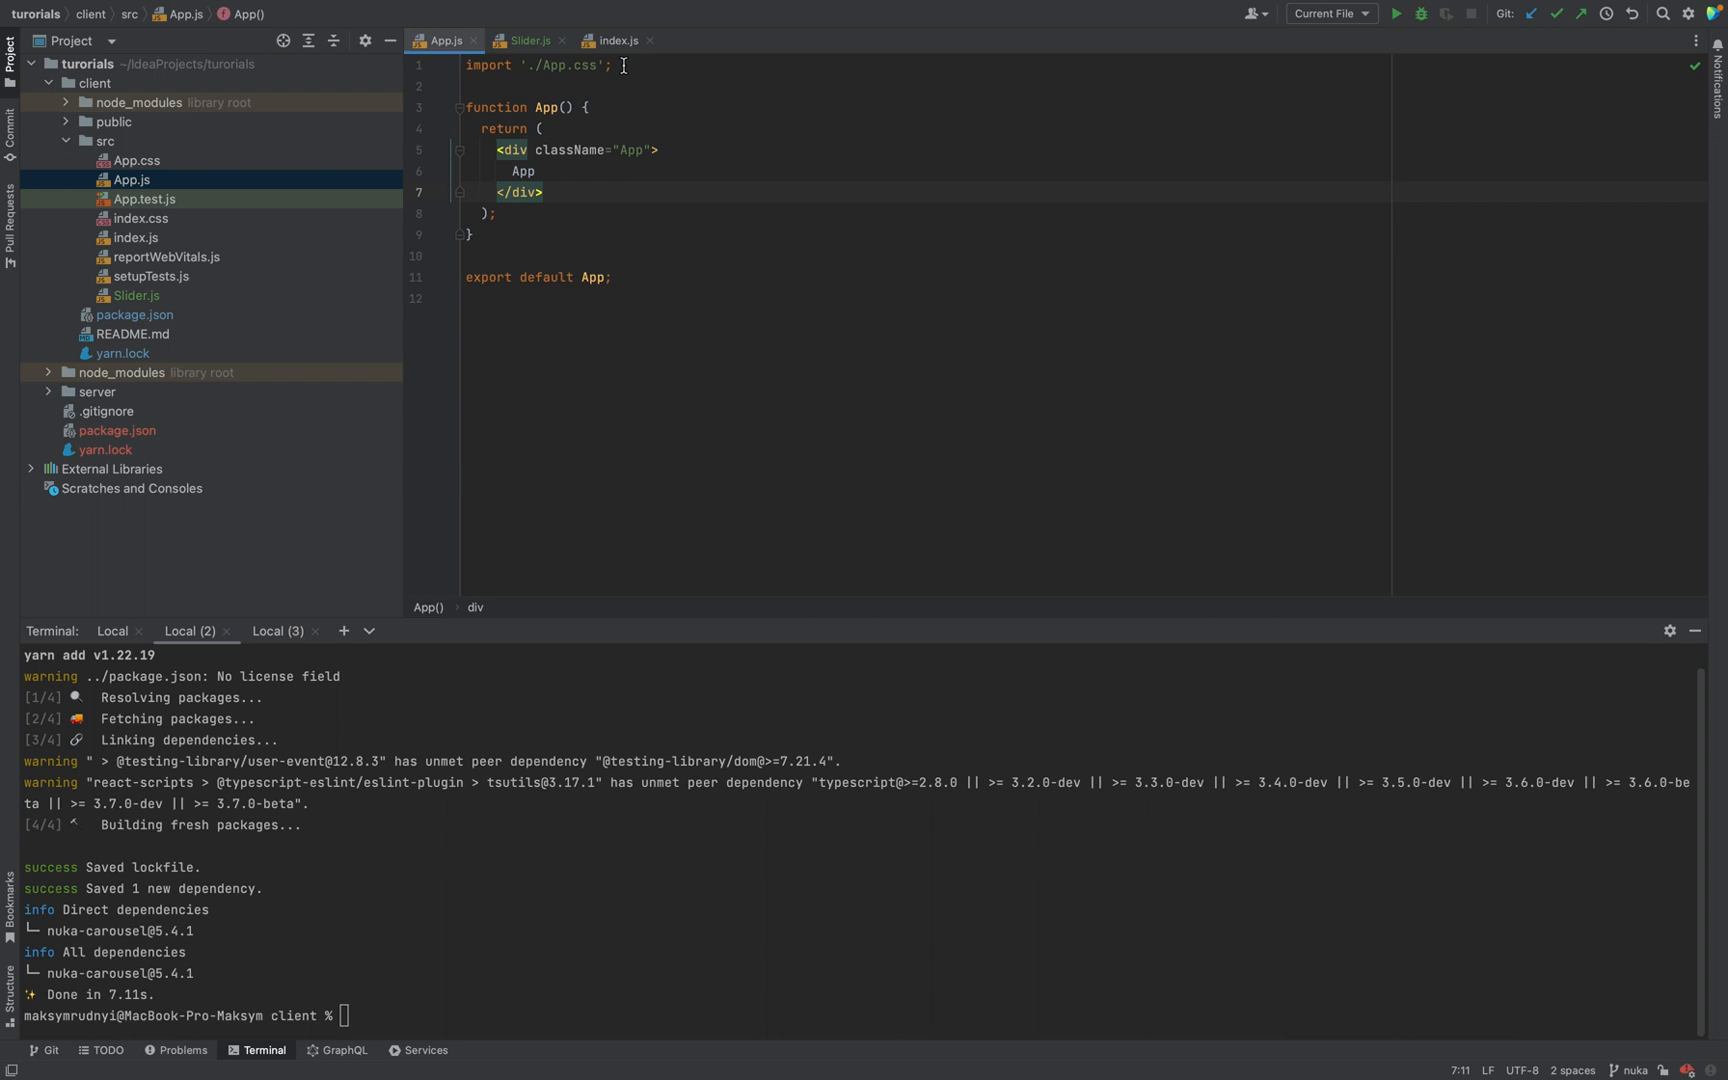
{"action": "type", "text": "import { Slider } from './Slider';"}
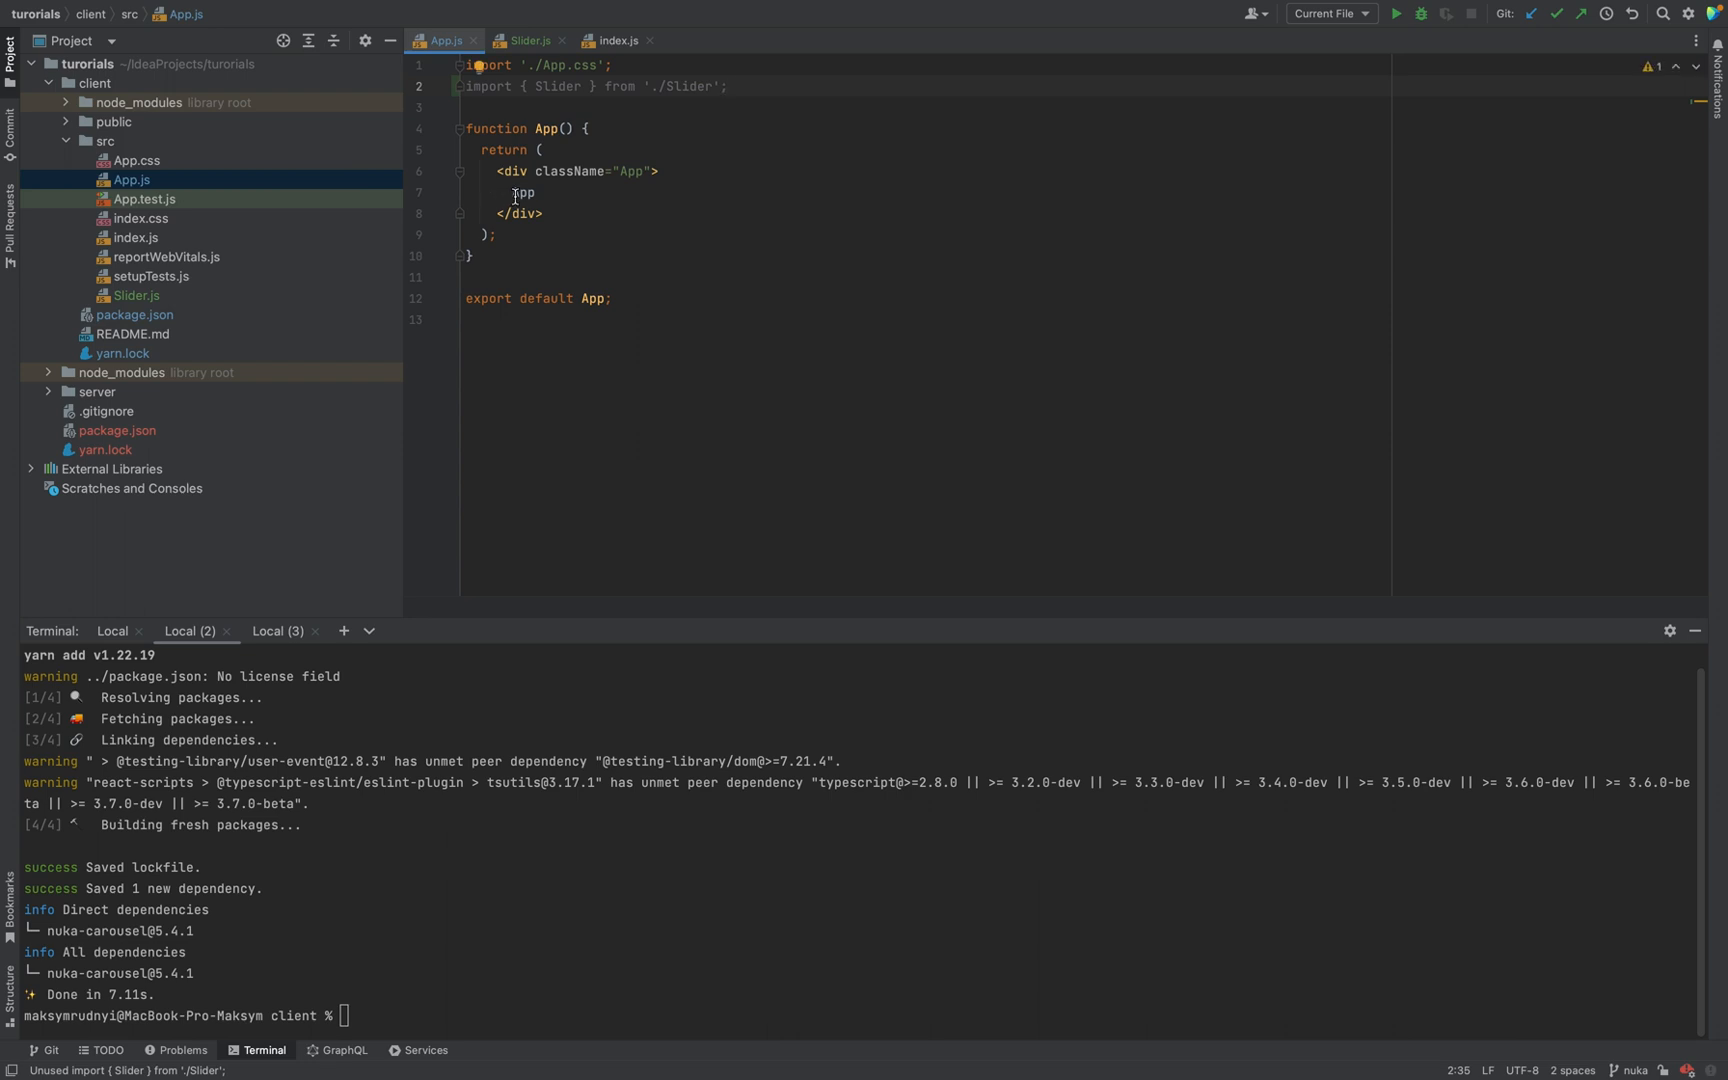
{"action": "type", "text": "<App>"}
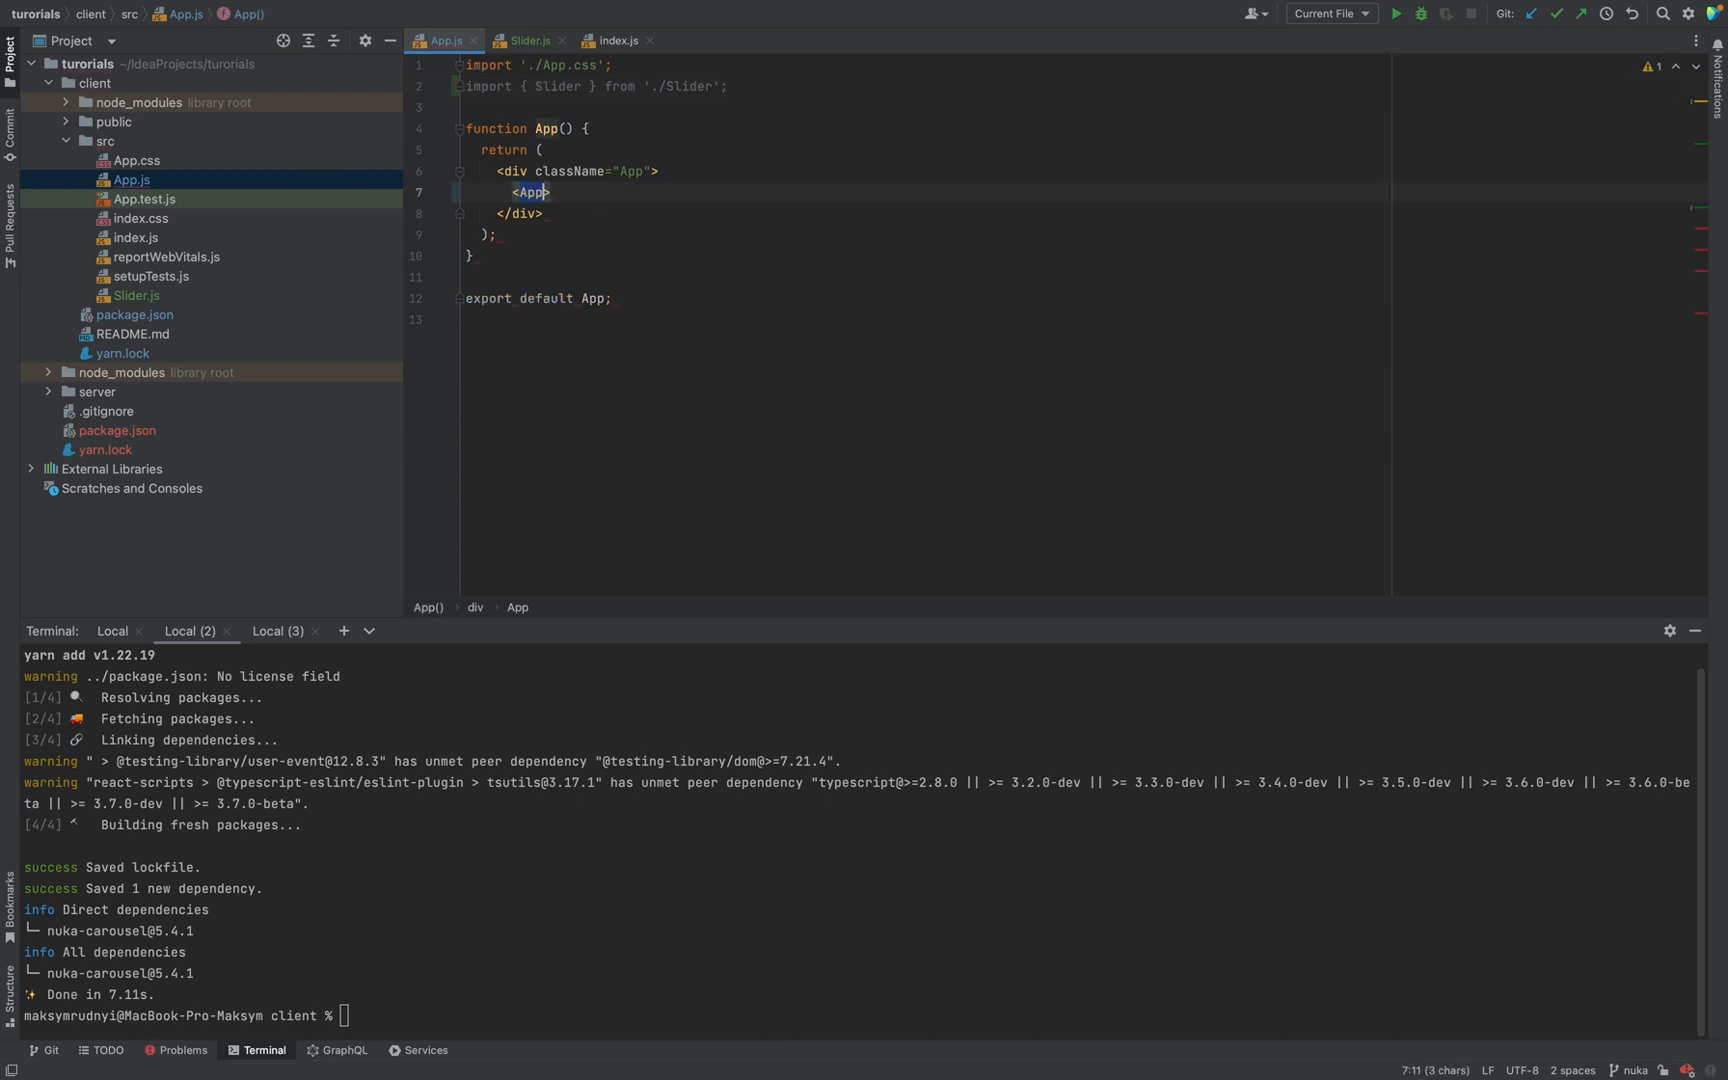
{"action": "type", "text": "Slider/>"}
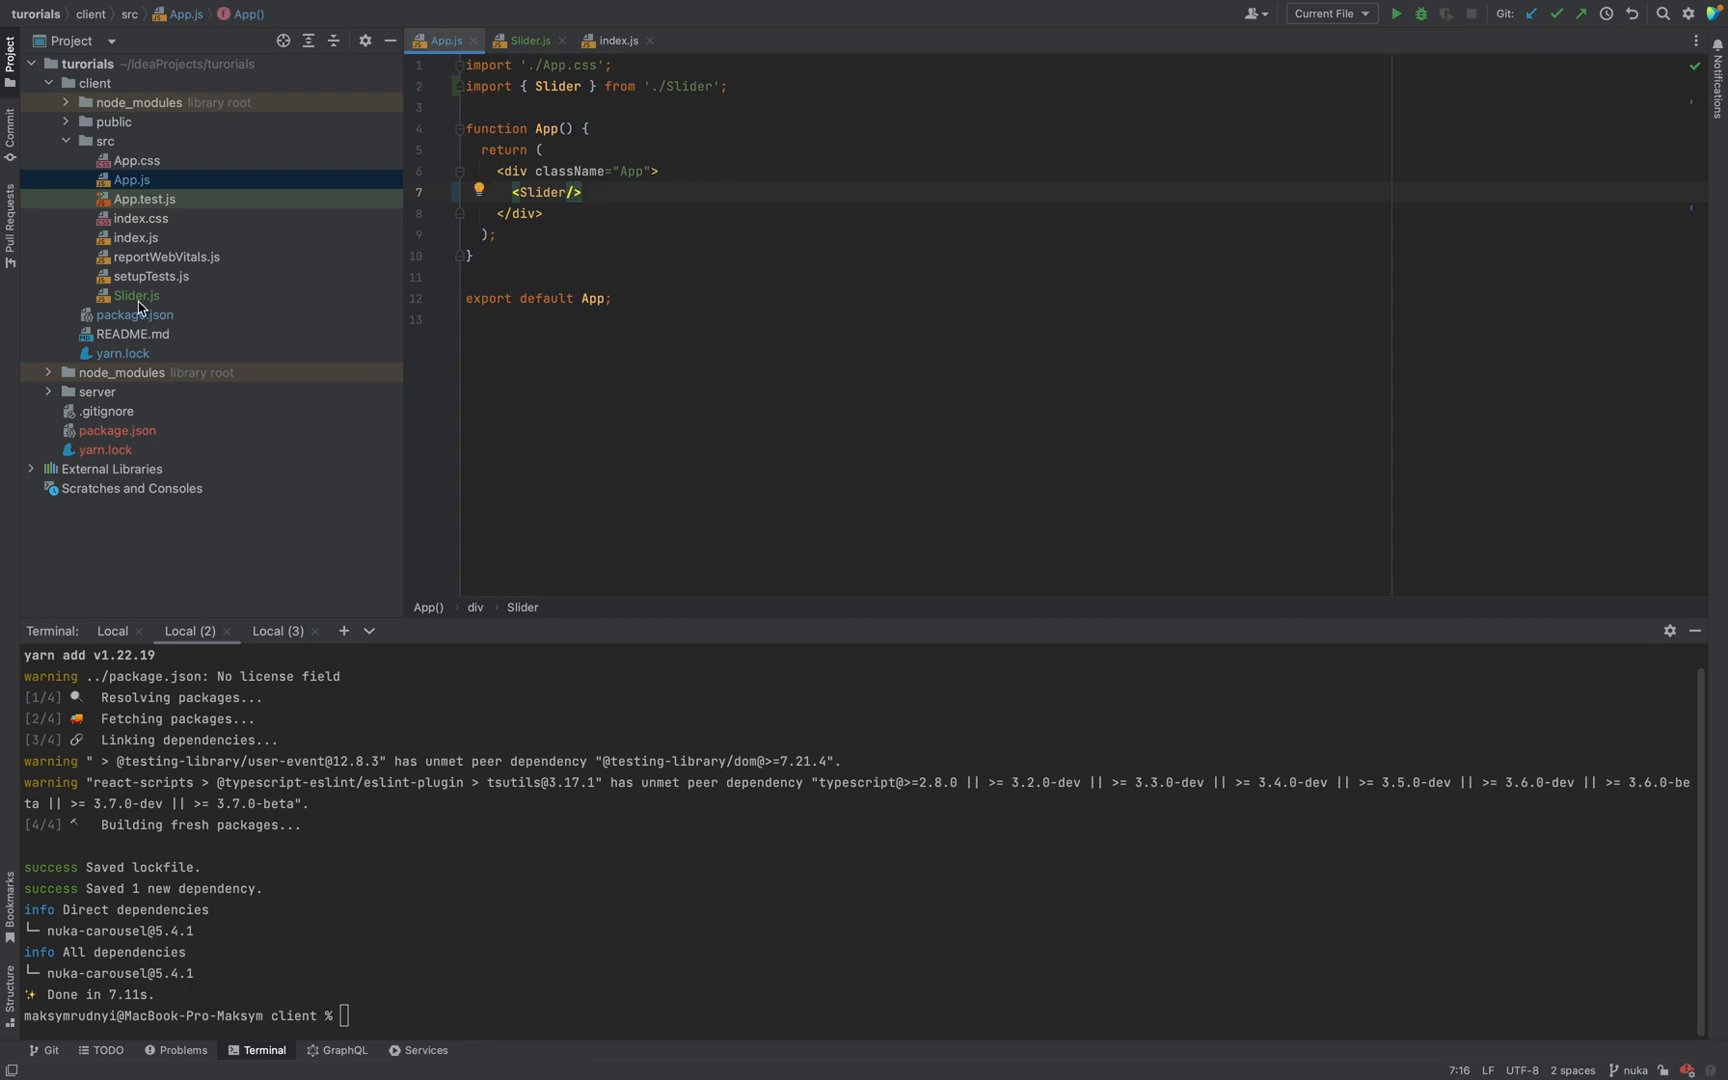
{"action": "left_click", "coordinate": [527, 41]}
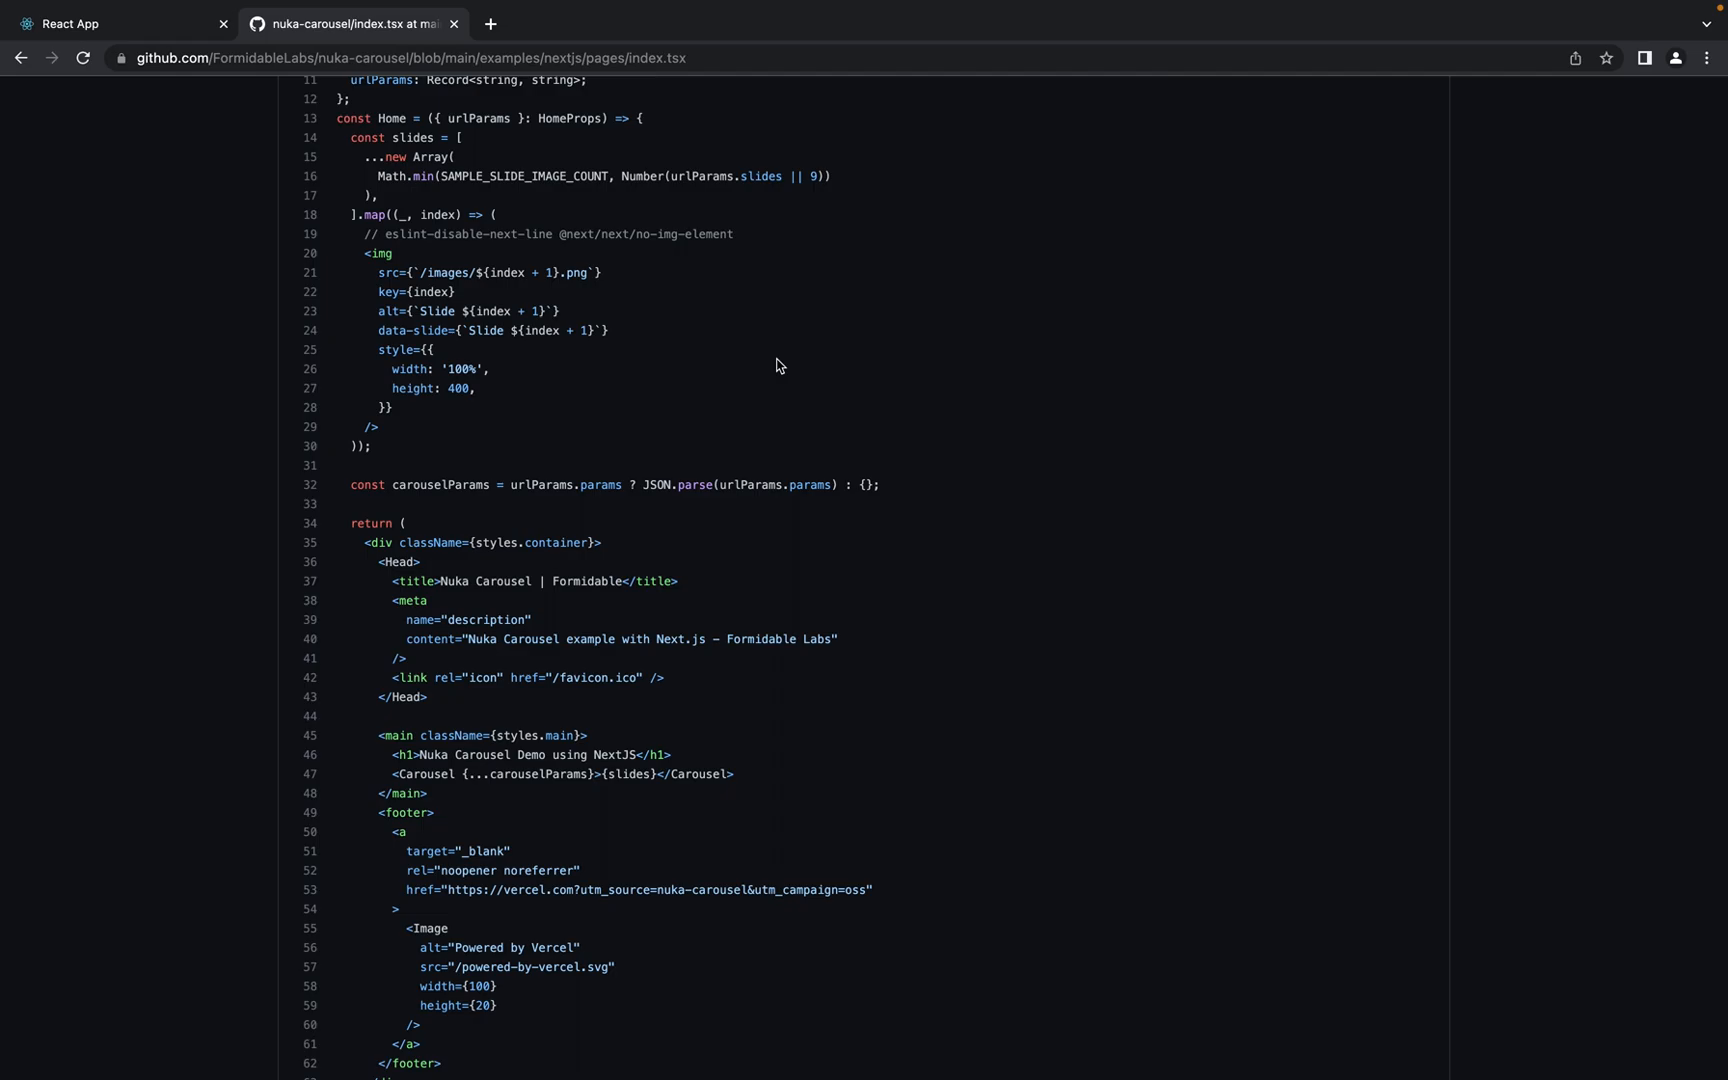
Reload the local React app, page through the movie carousel, and inspect the slides' markup
{"action": "left_click", "coordinate": [121, 23]}
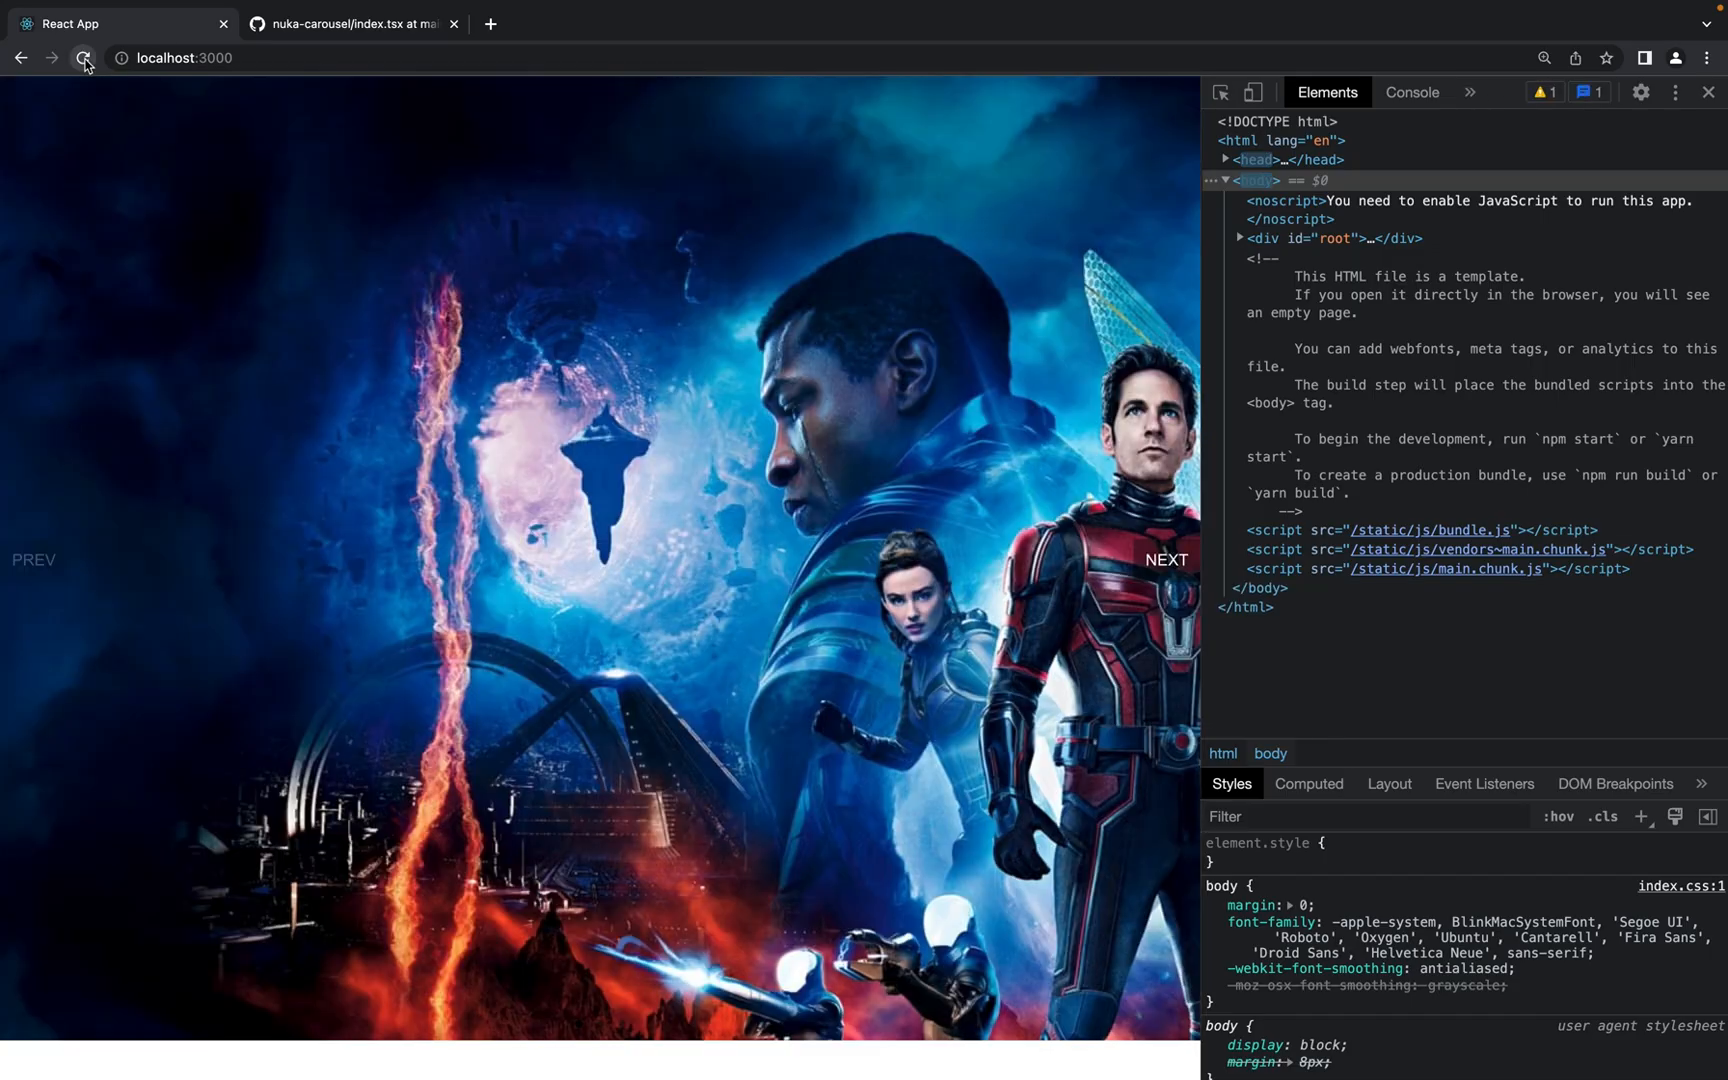
{"action": "left_click", "coordinate": [83, 57]}
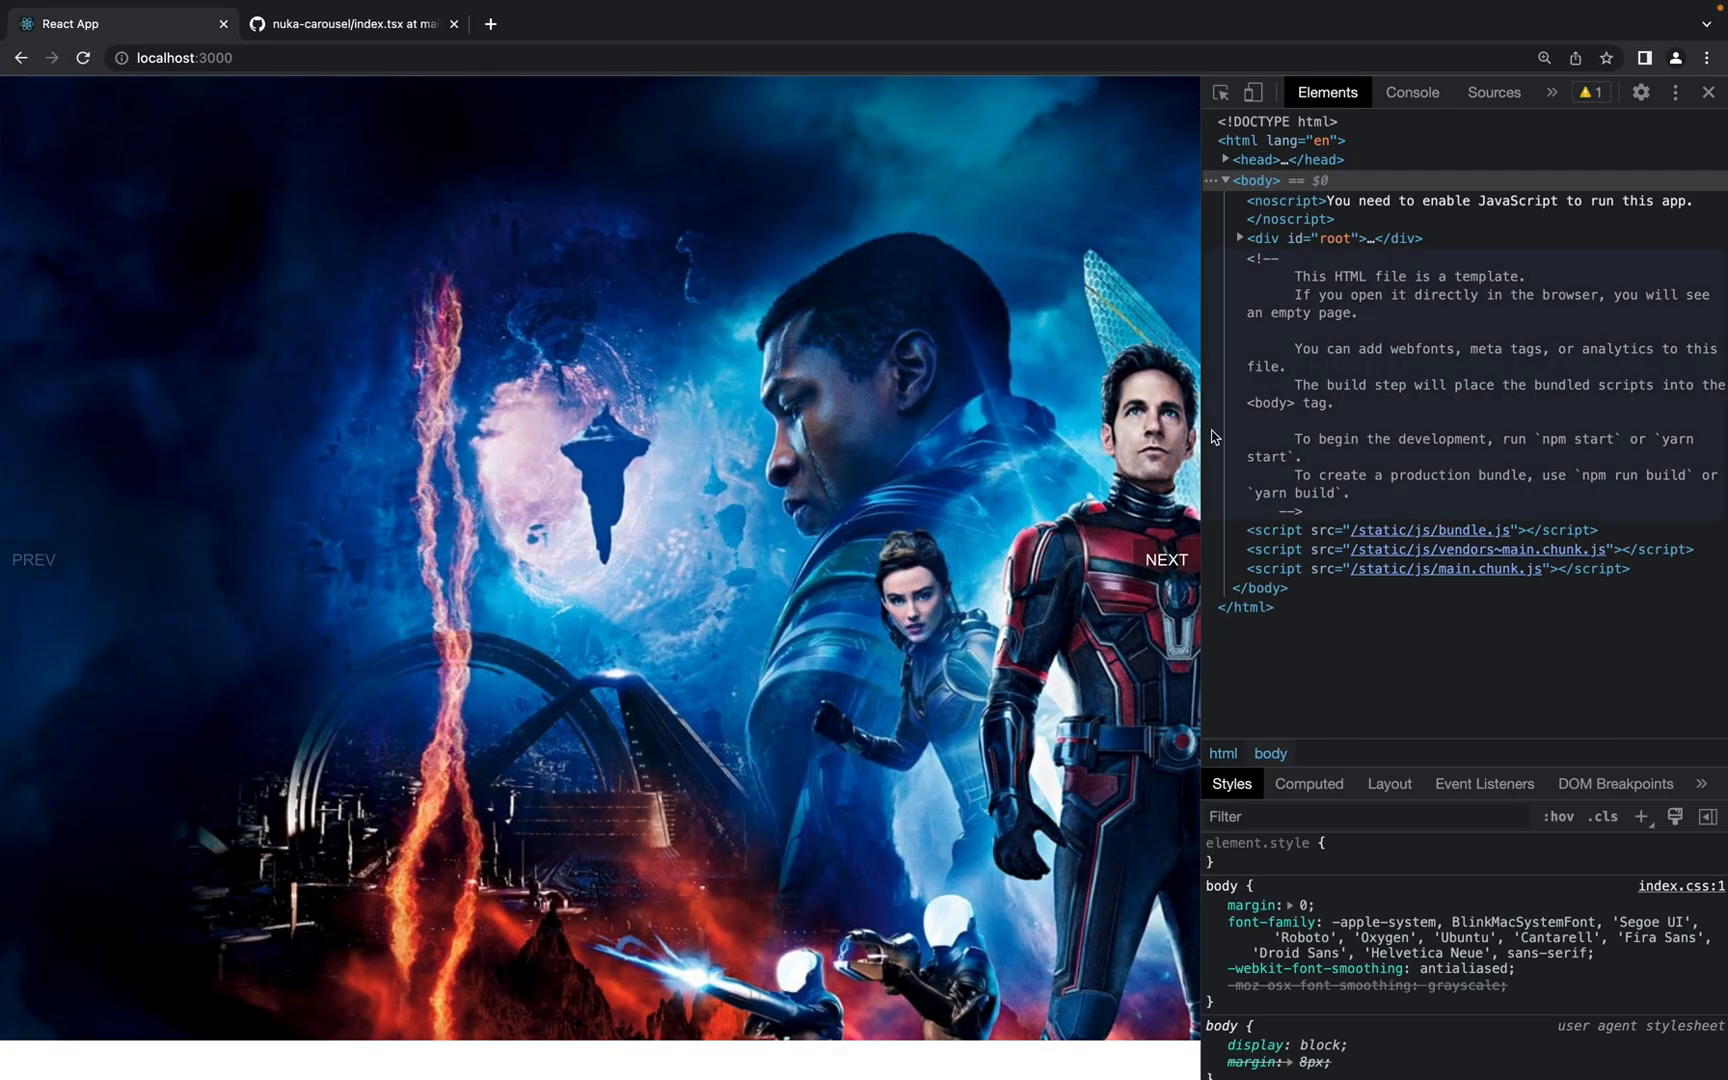
{"action": "left_click", "coordinate": [1707, 91]}
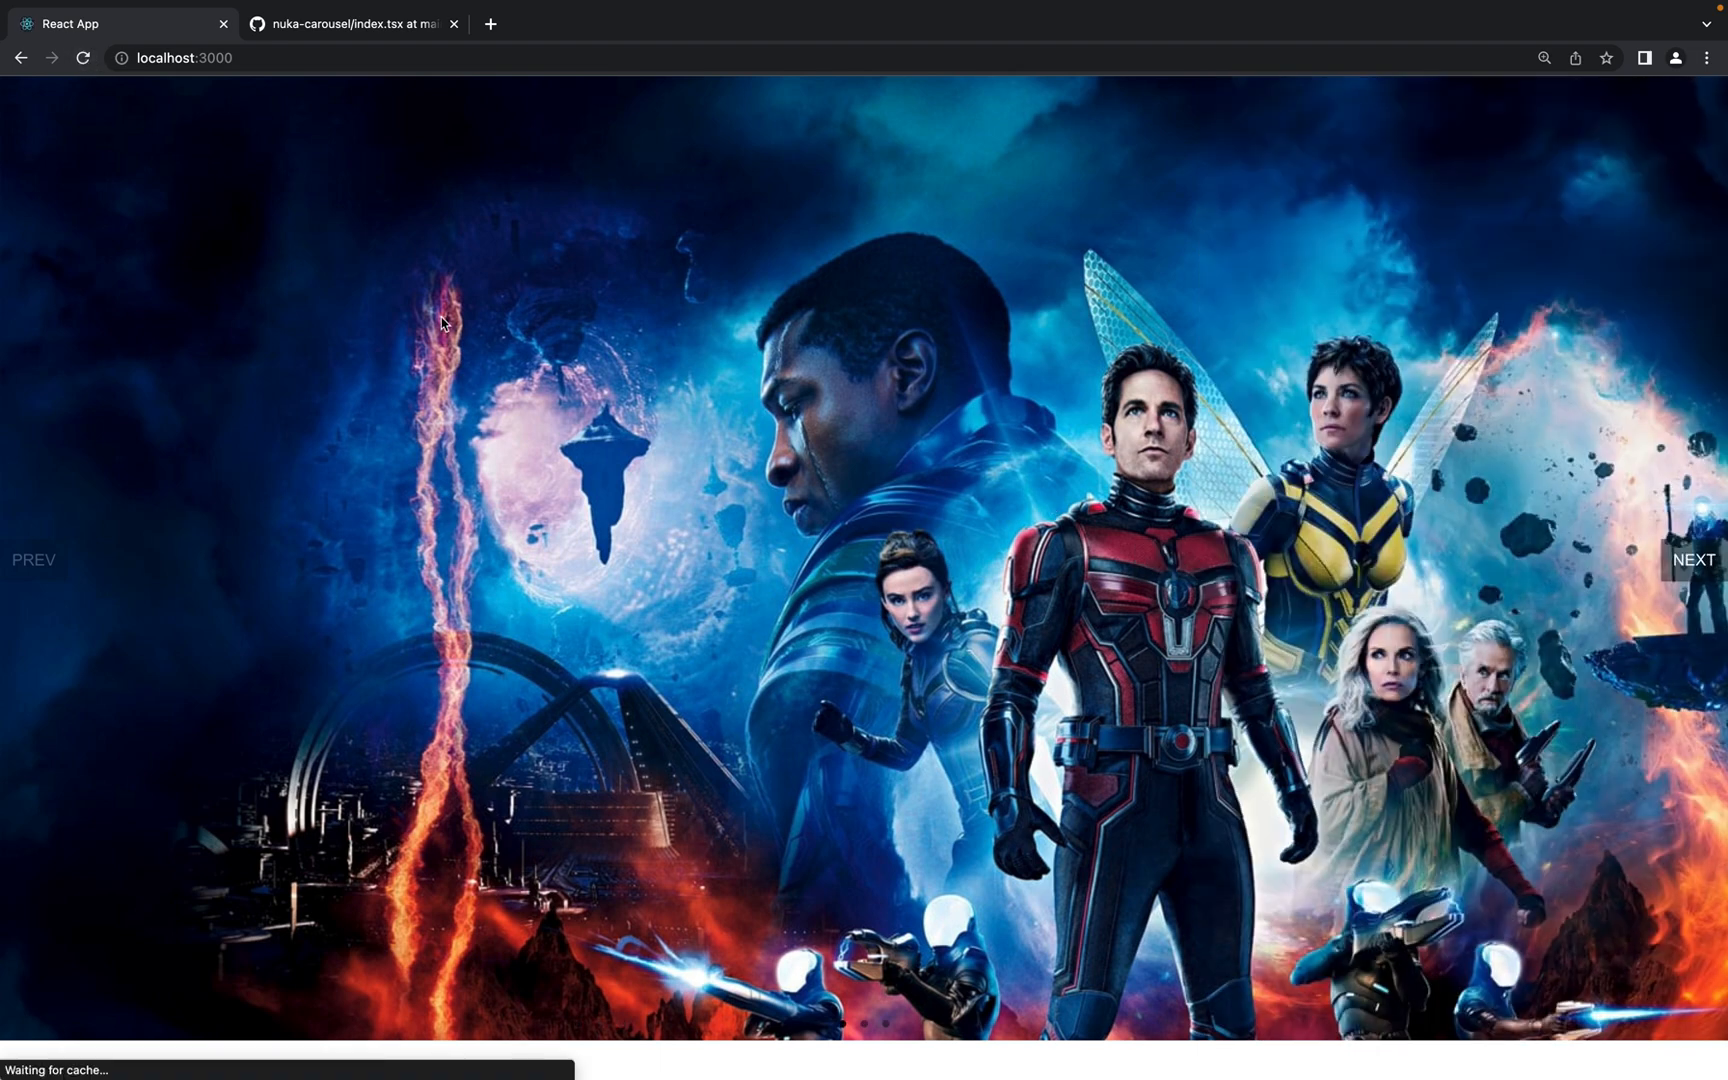
{"action": "left_click", "coordinate": [1544, 57]}
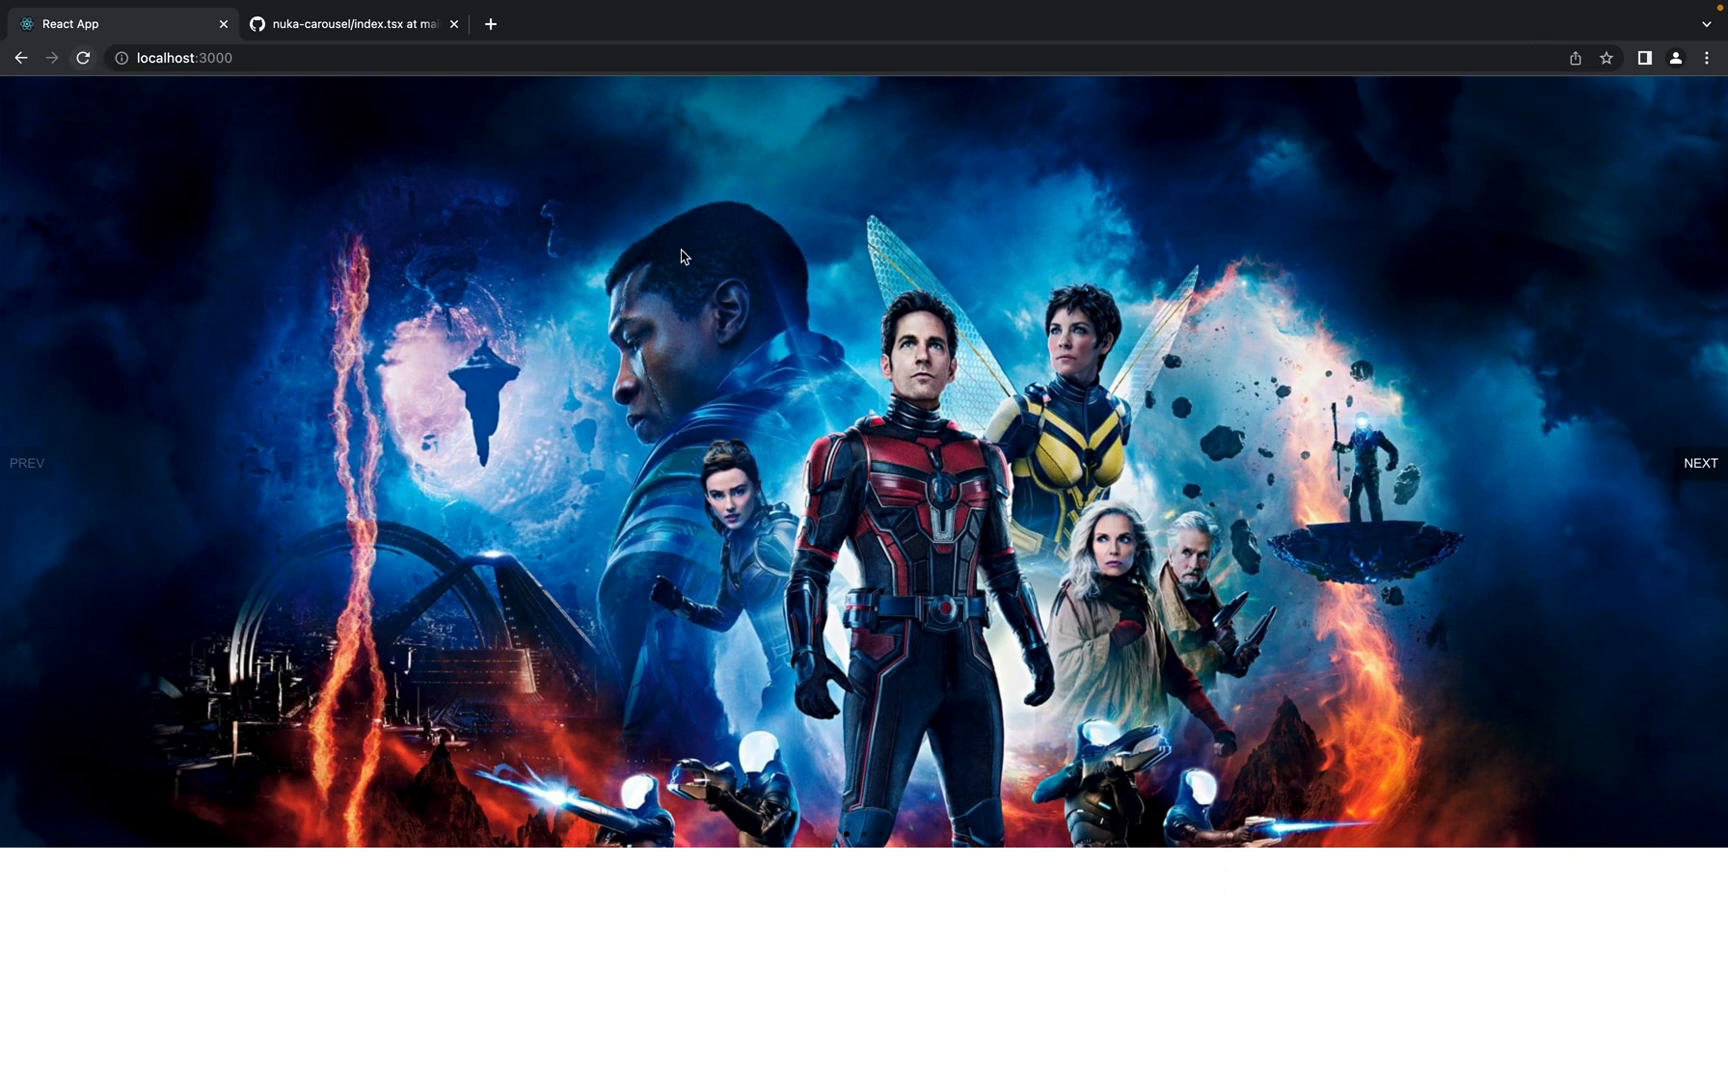
{"action": "left_click", "coordinate": [1700, 462]}
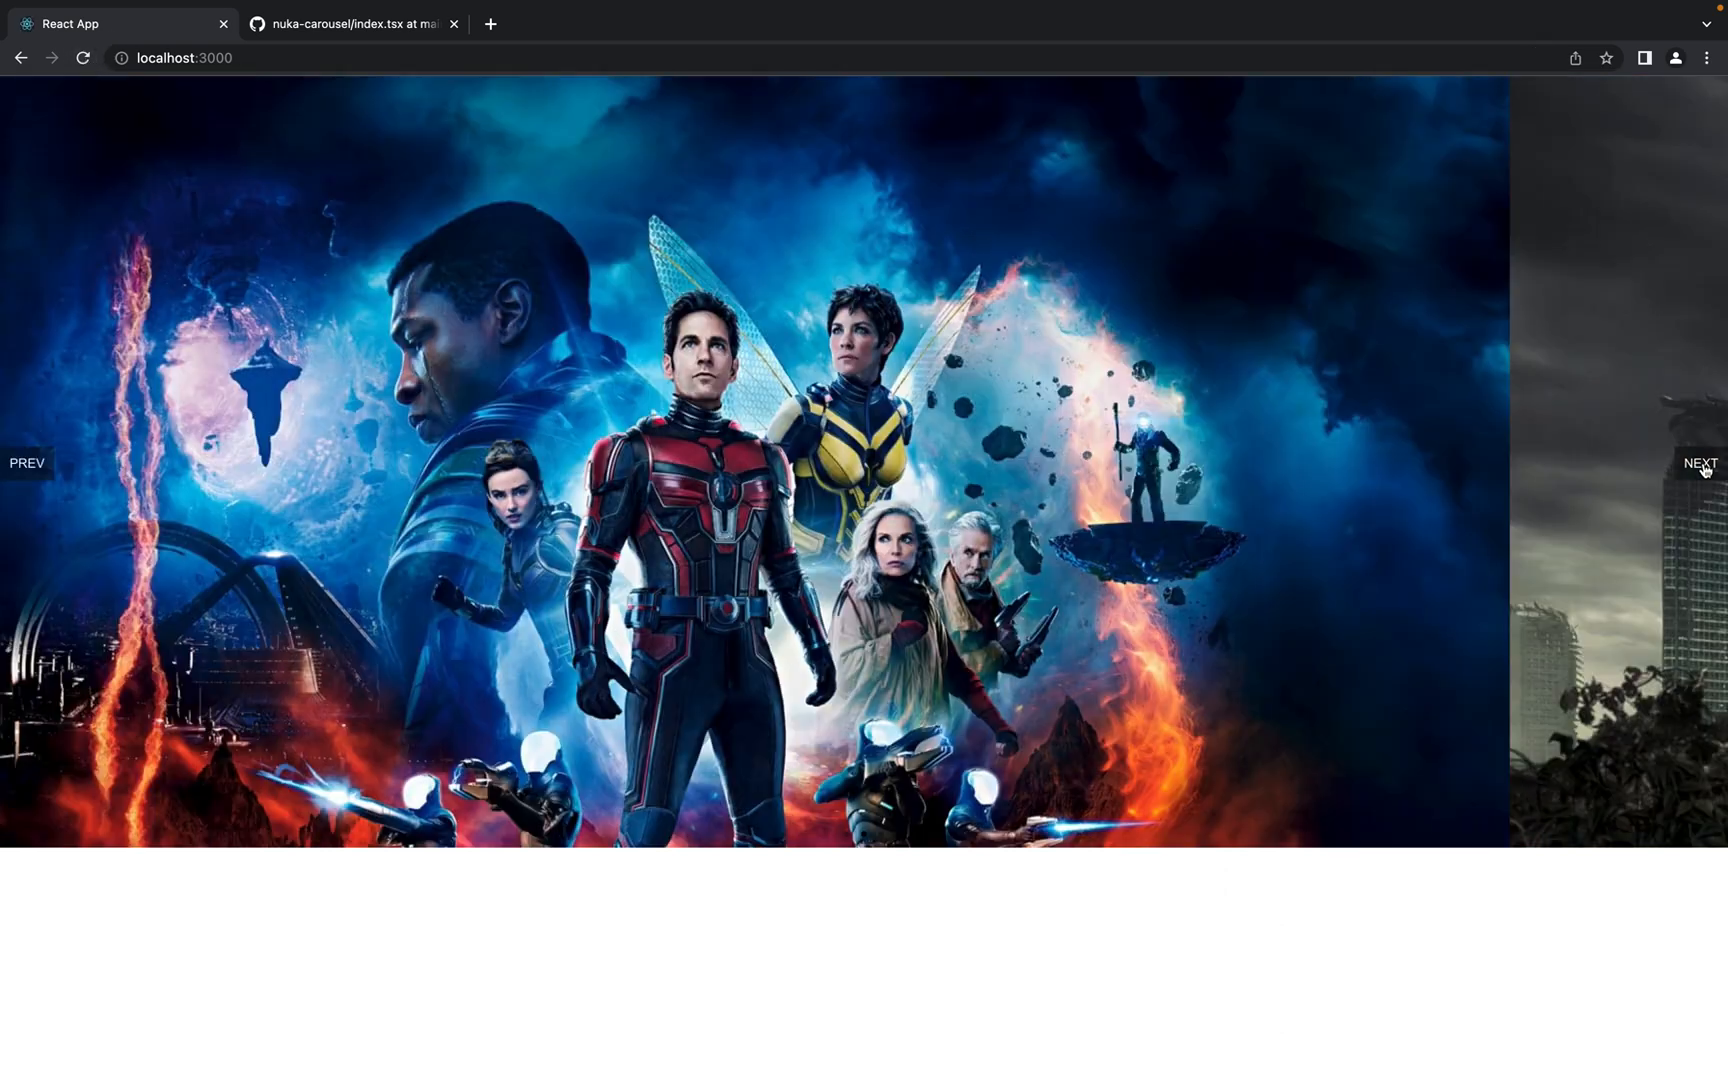
{"action": "left_click", "coordinate": [1699, 462]}
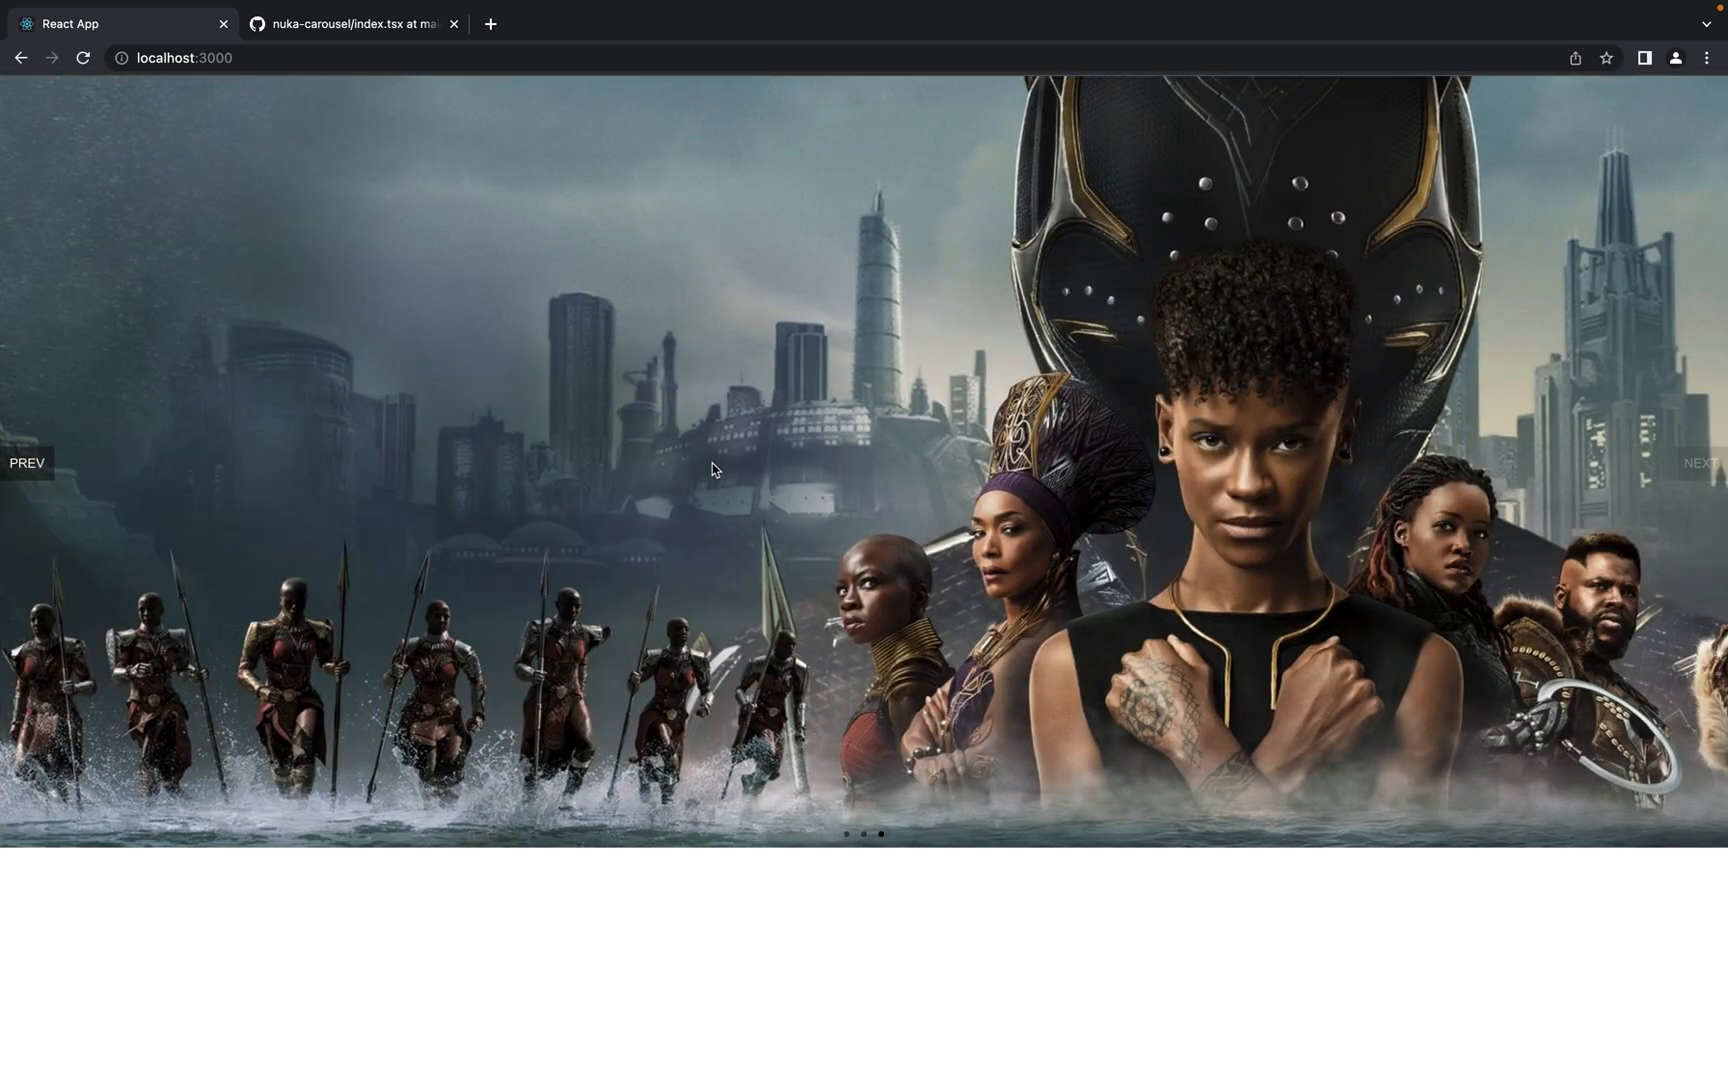
{"action": "mouse_move", "coordinate": [777, 619]}
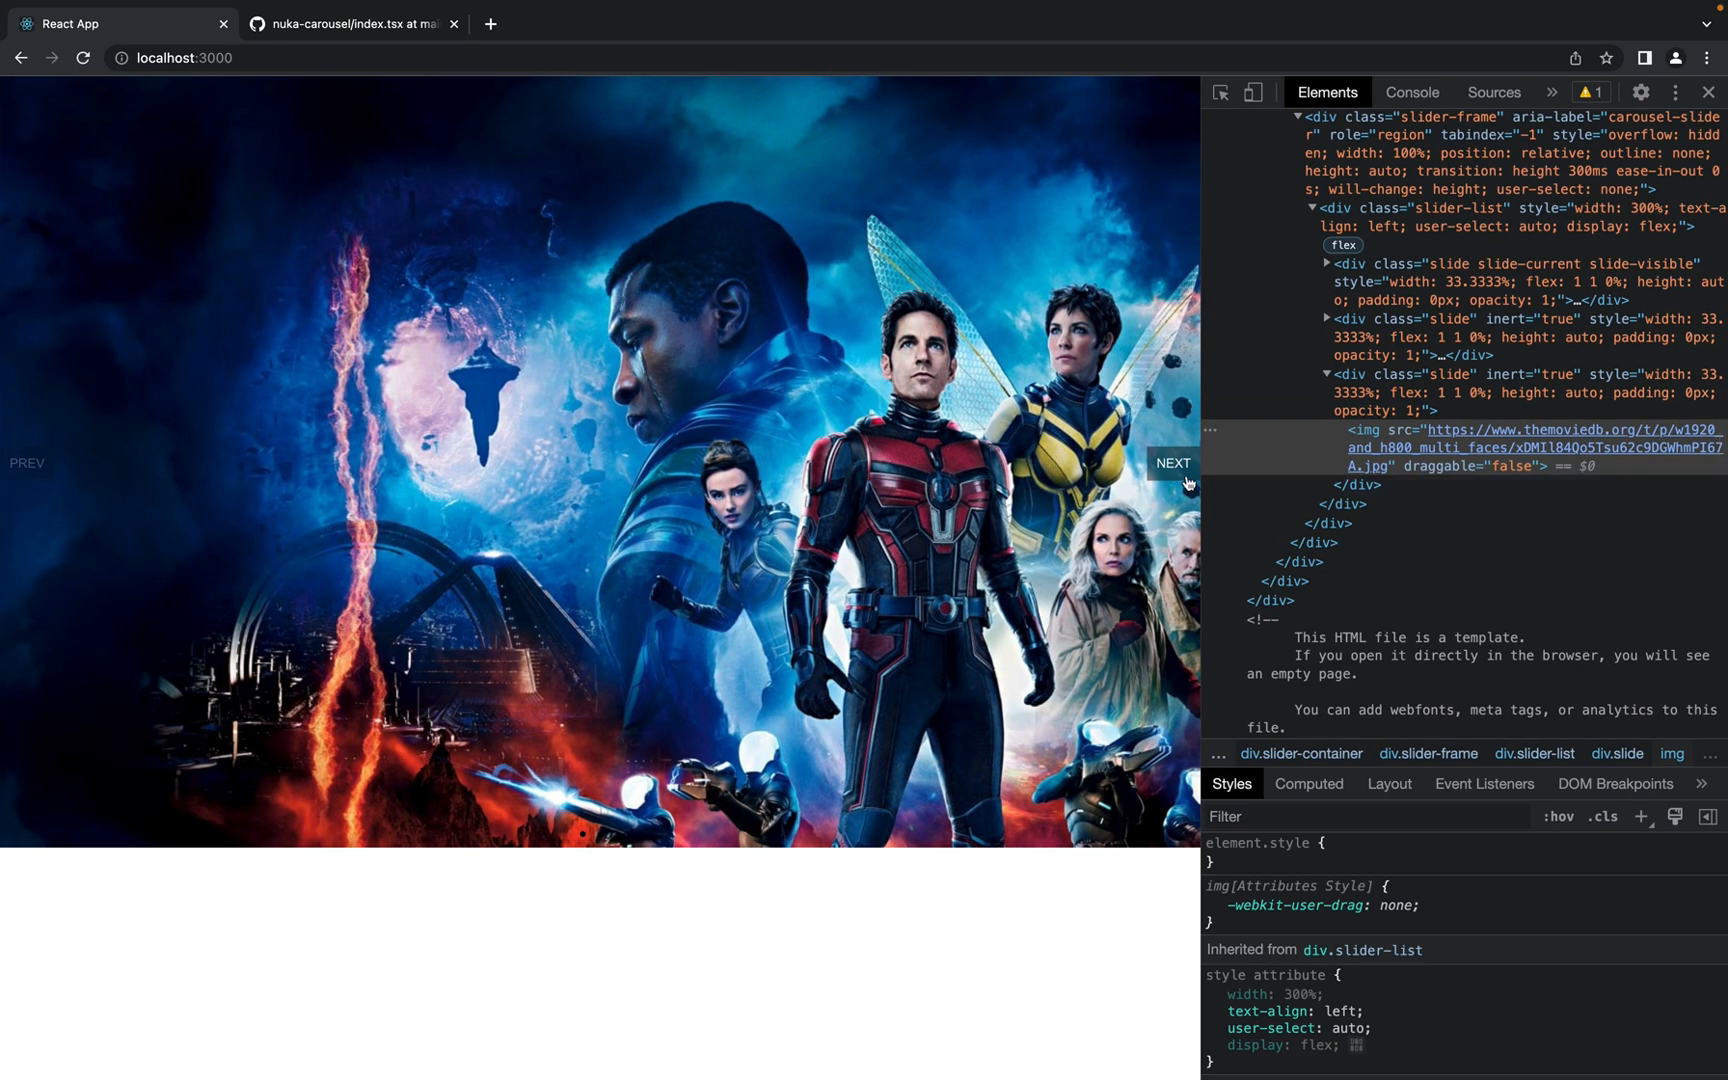
{"action": "left_click", "coordinate": [1171, 462]}
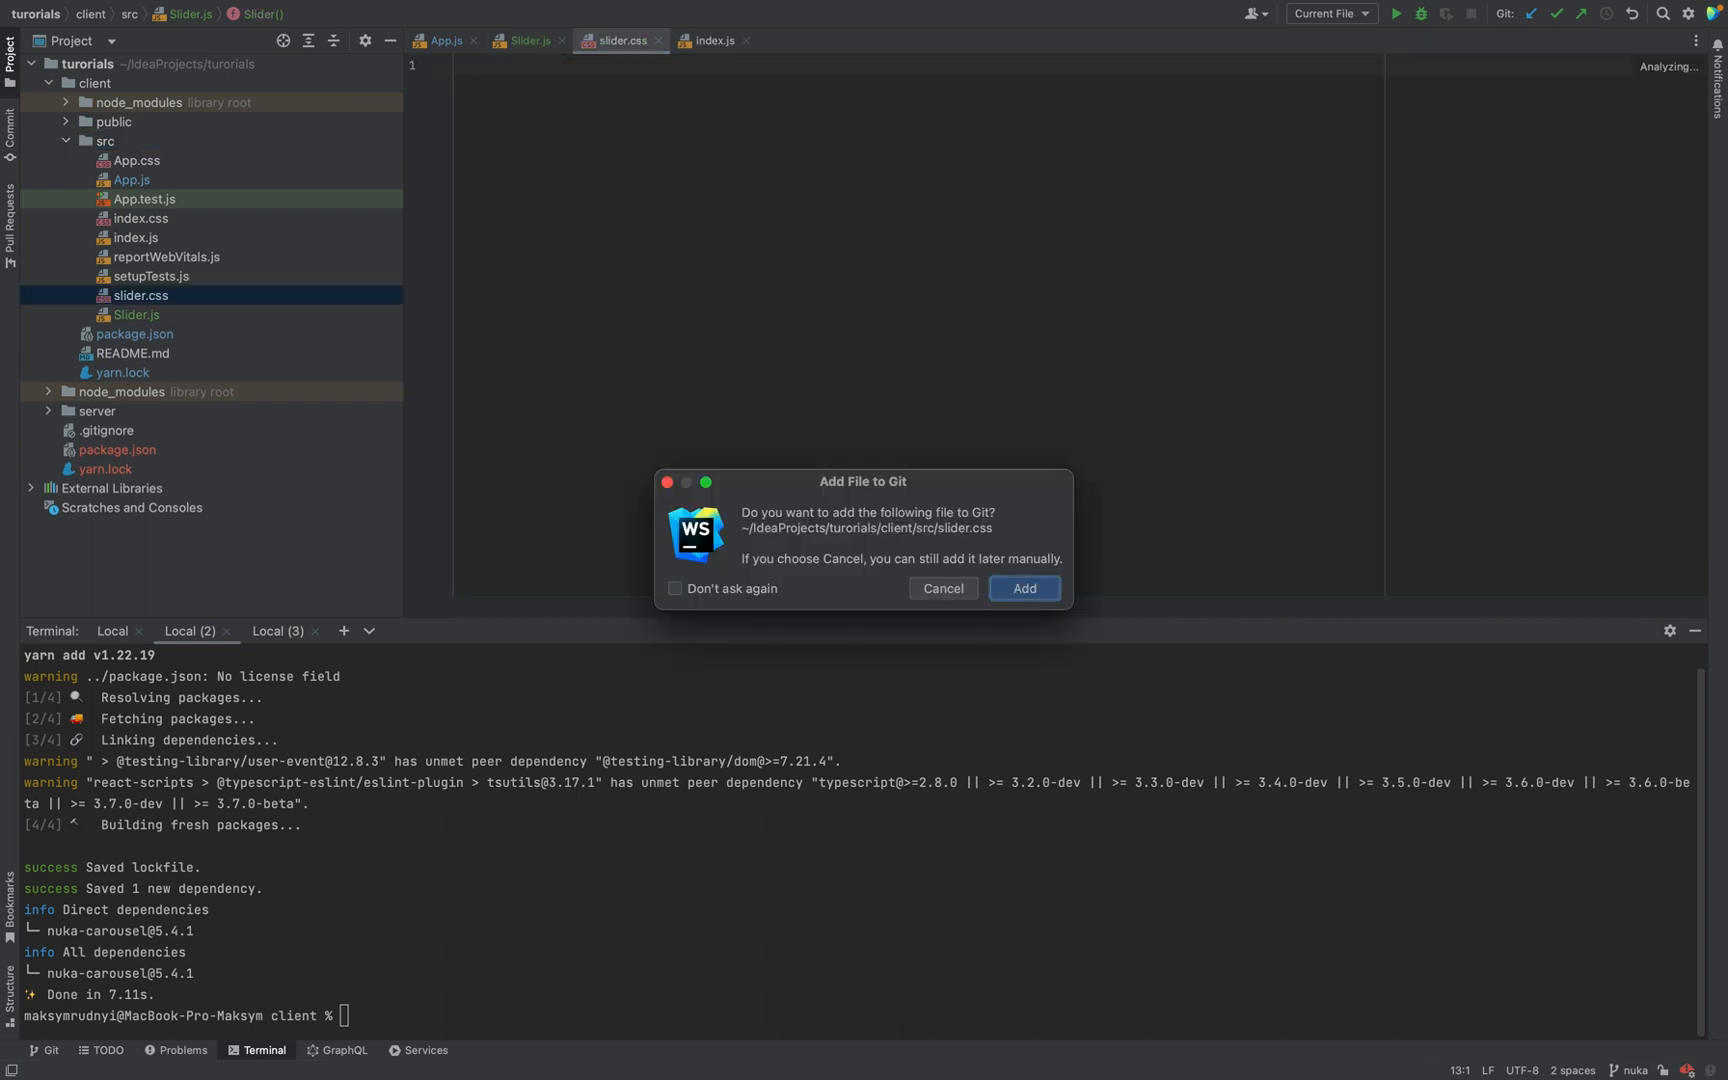
Create slider.css with an img rule setting width: 100%
{"action": "left_click", "coordinate": [1022, 587]}
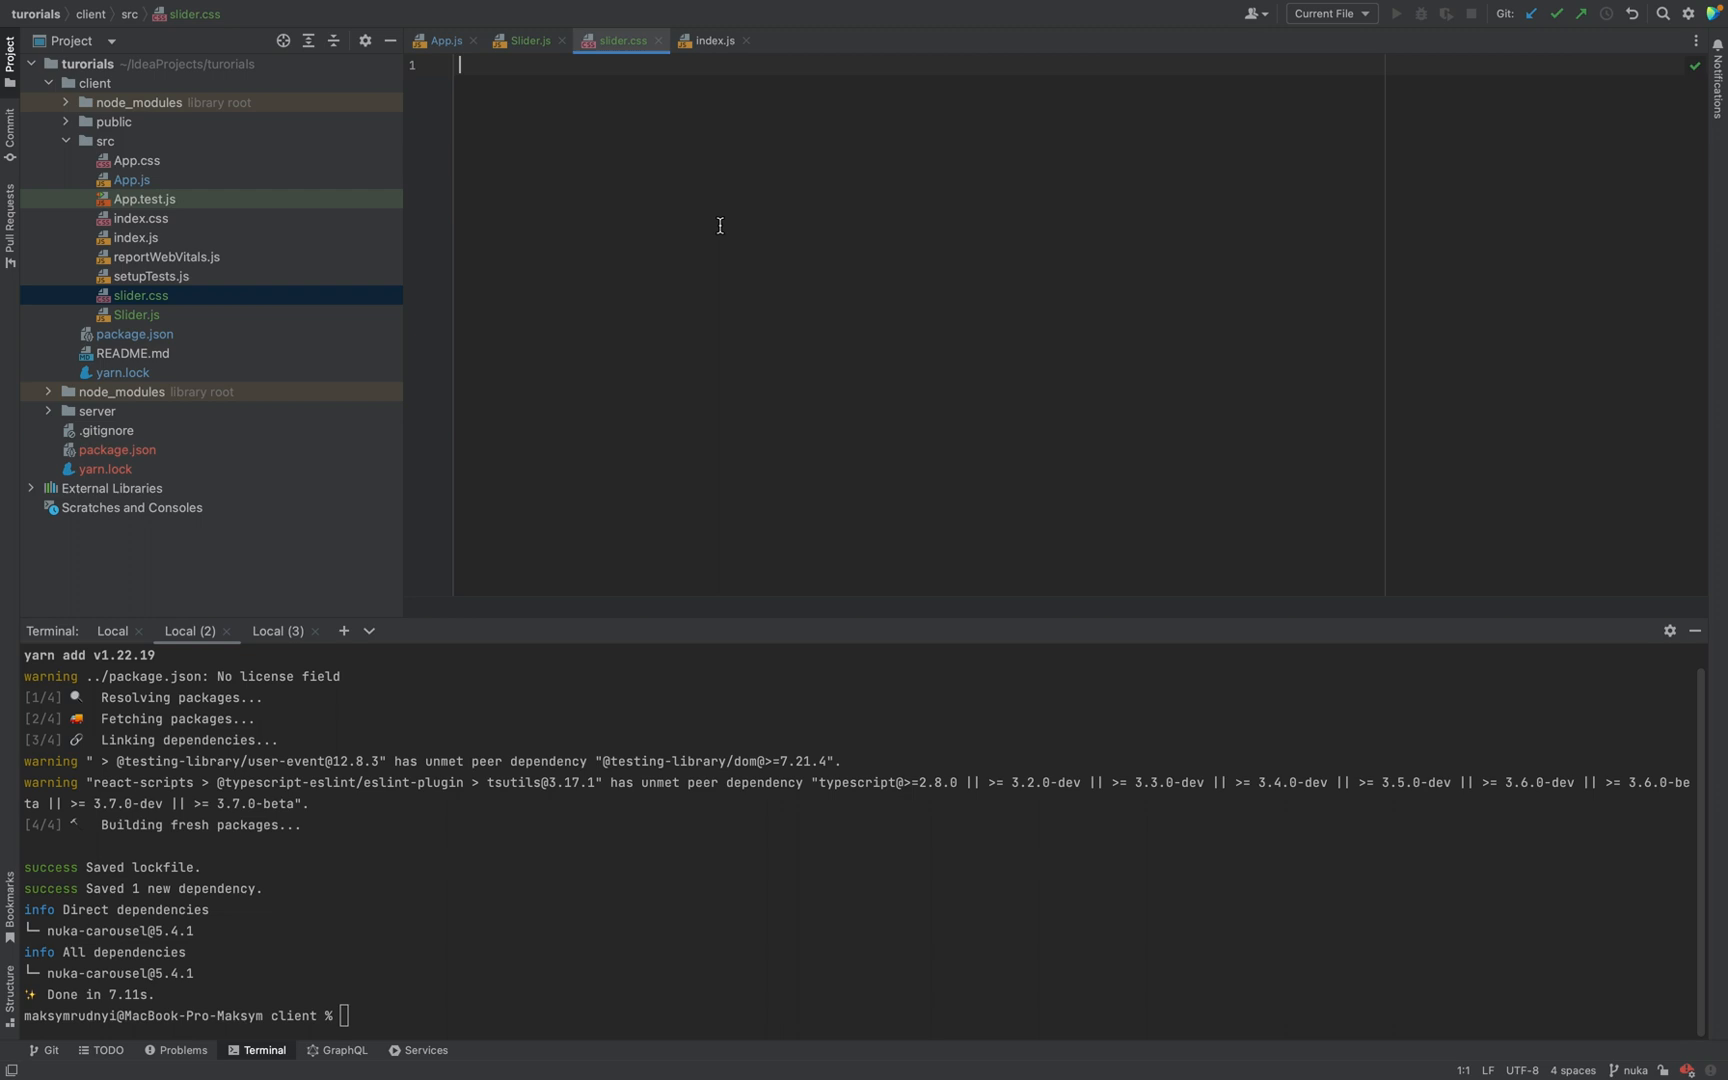
{"action": "mouse_move", "coordinate": [162, 320]}
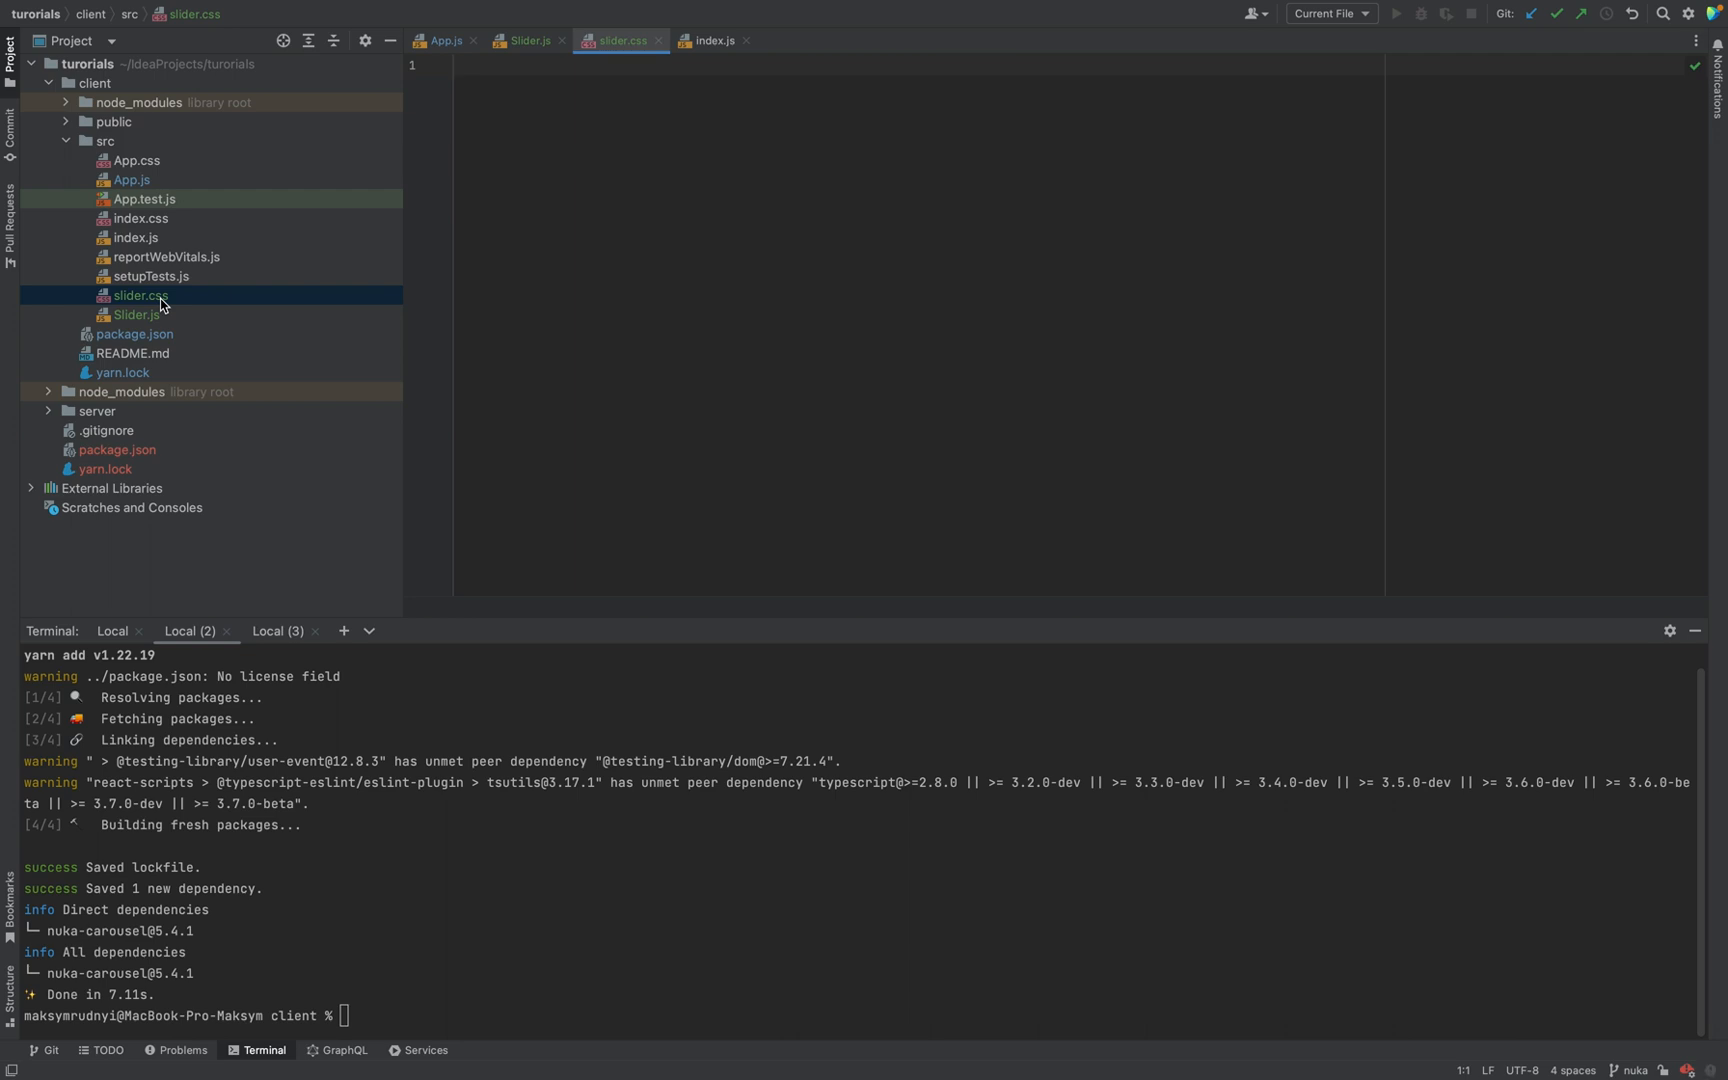
{"action": "left_click", "coordinate": [555, 85]}
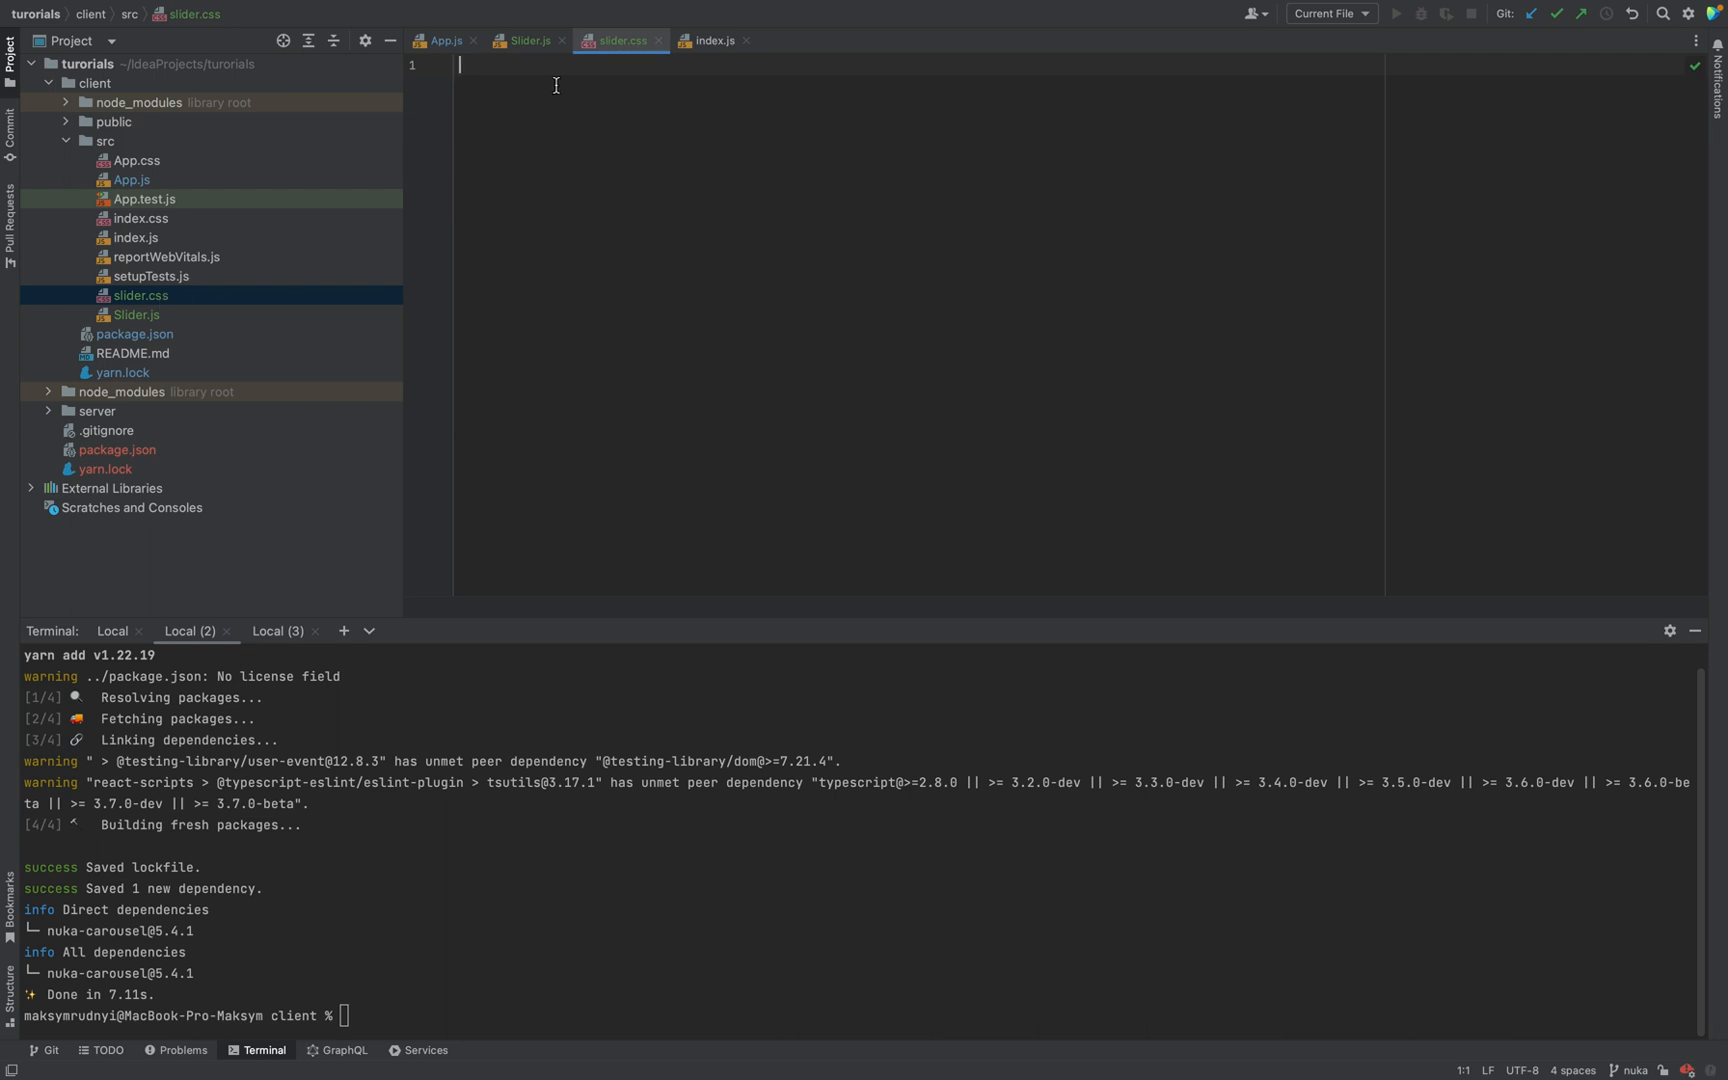
{"action": "type", "text": "img {"}
{"action": "type", "text": "w"}
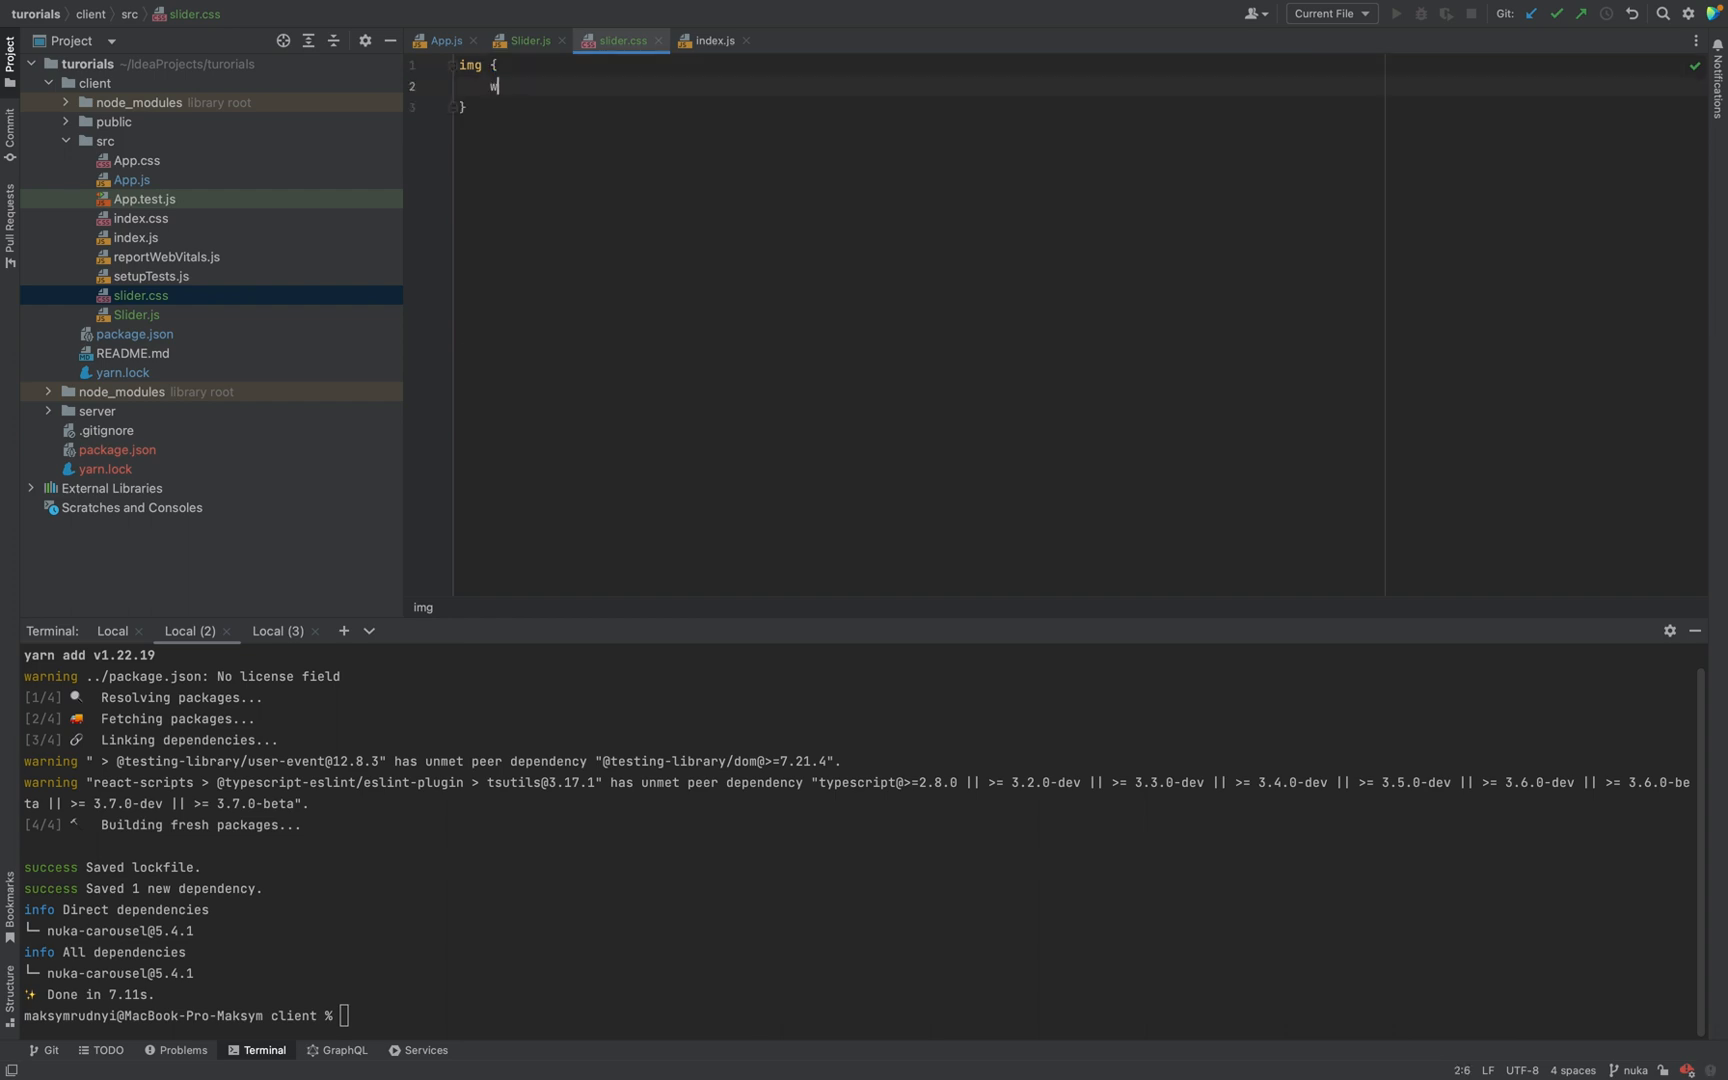
{"action": "type", "text": "idth: 100%;"}
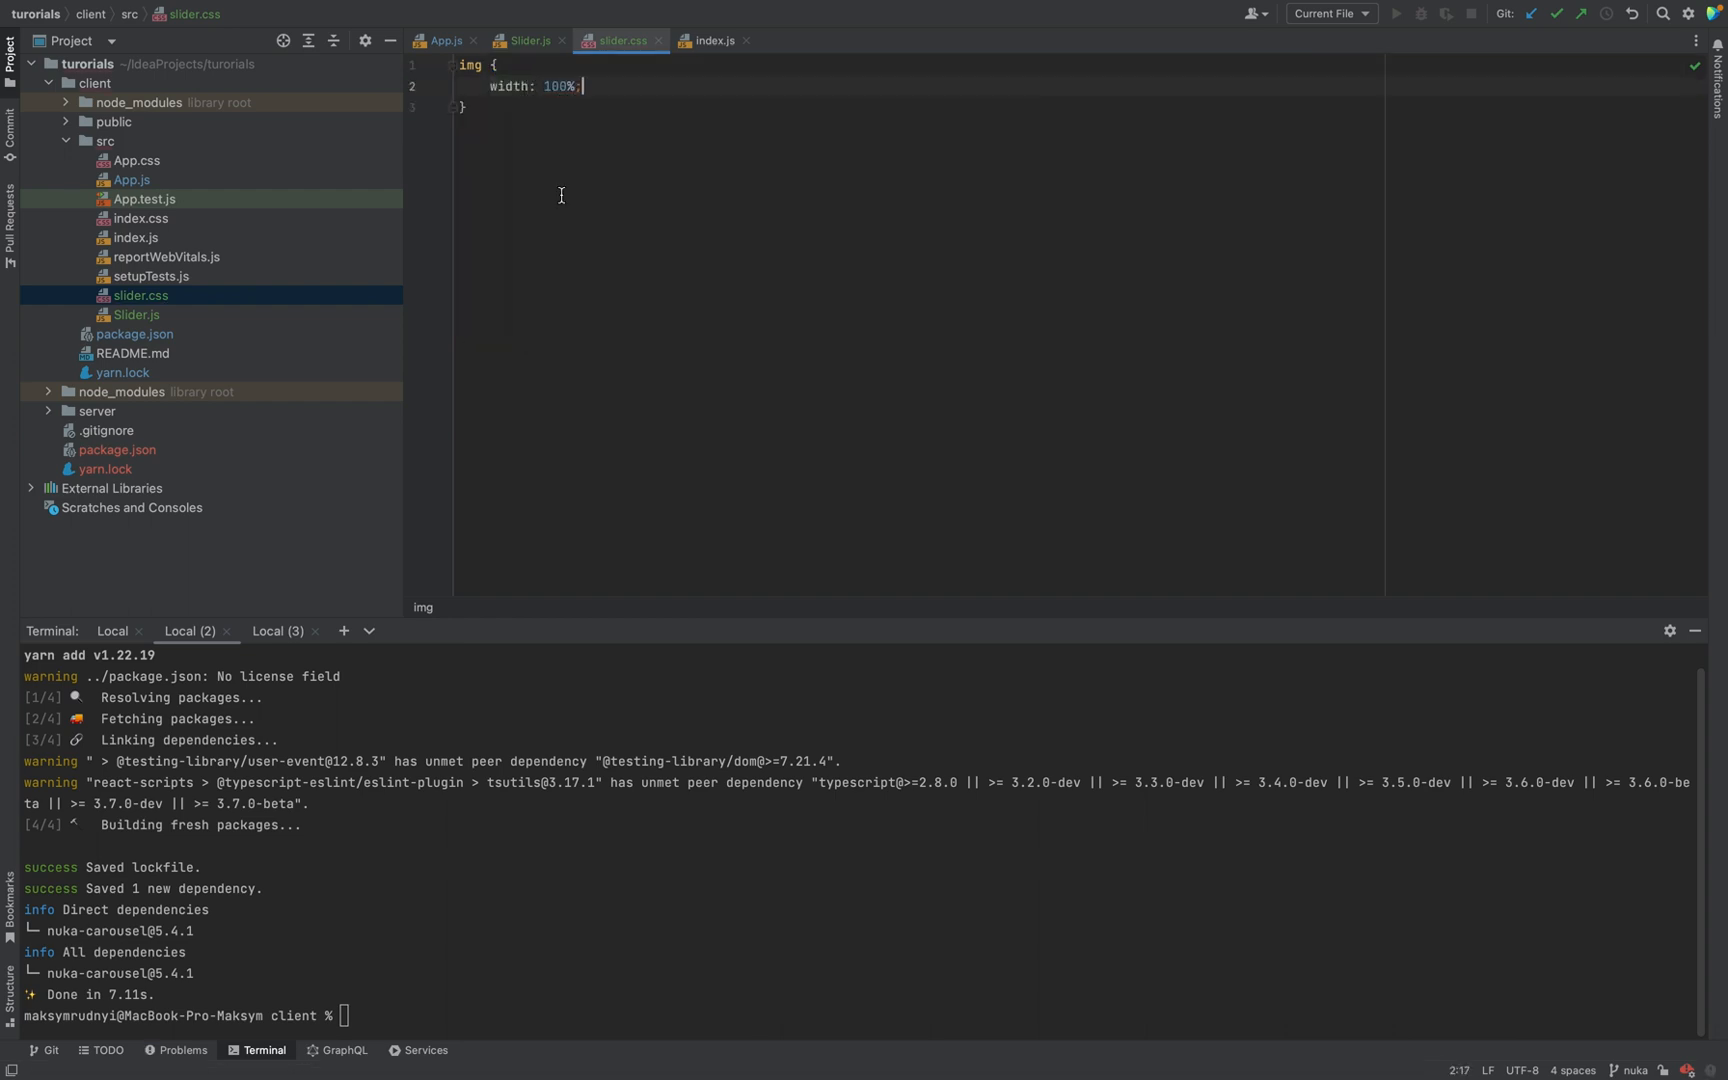
Begin an import of './slider.css' at the top of Slider.js
{"action": "left_click", "coordinate": [528, 41]}
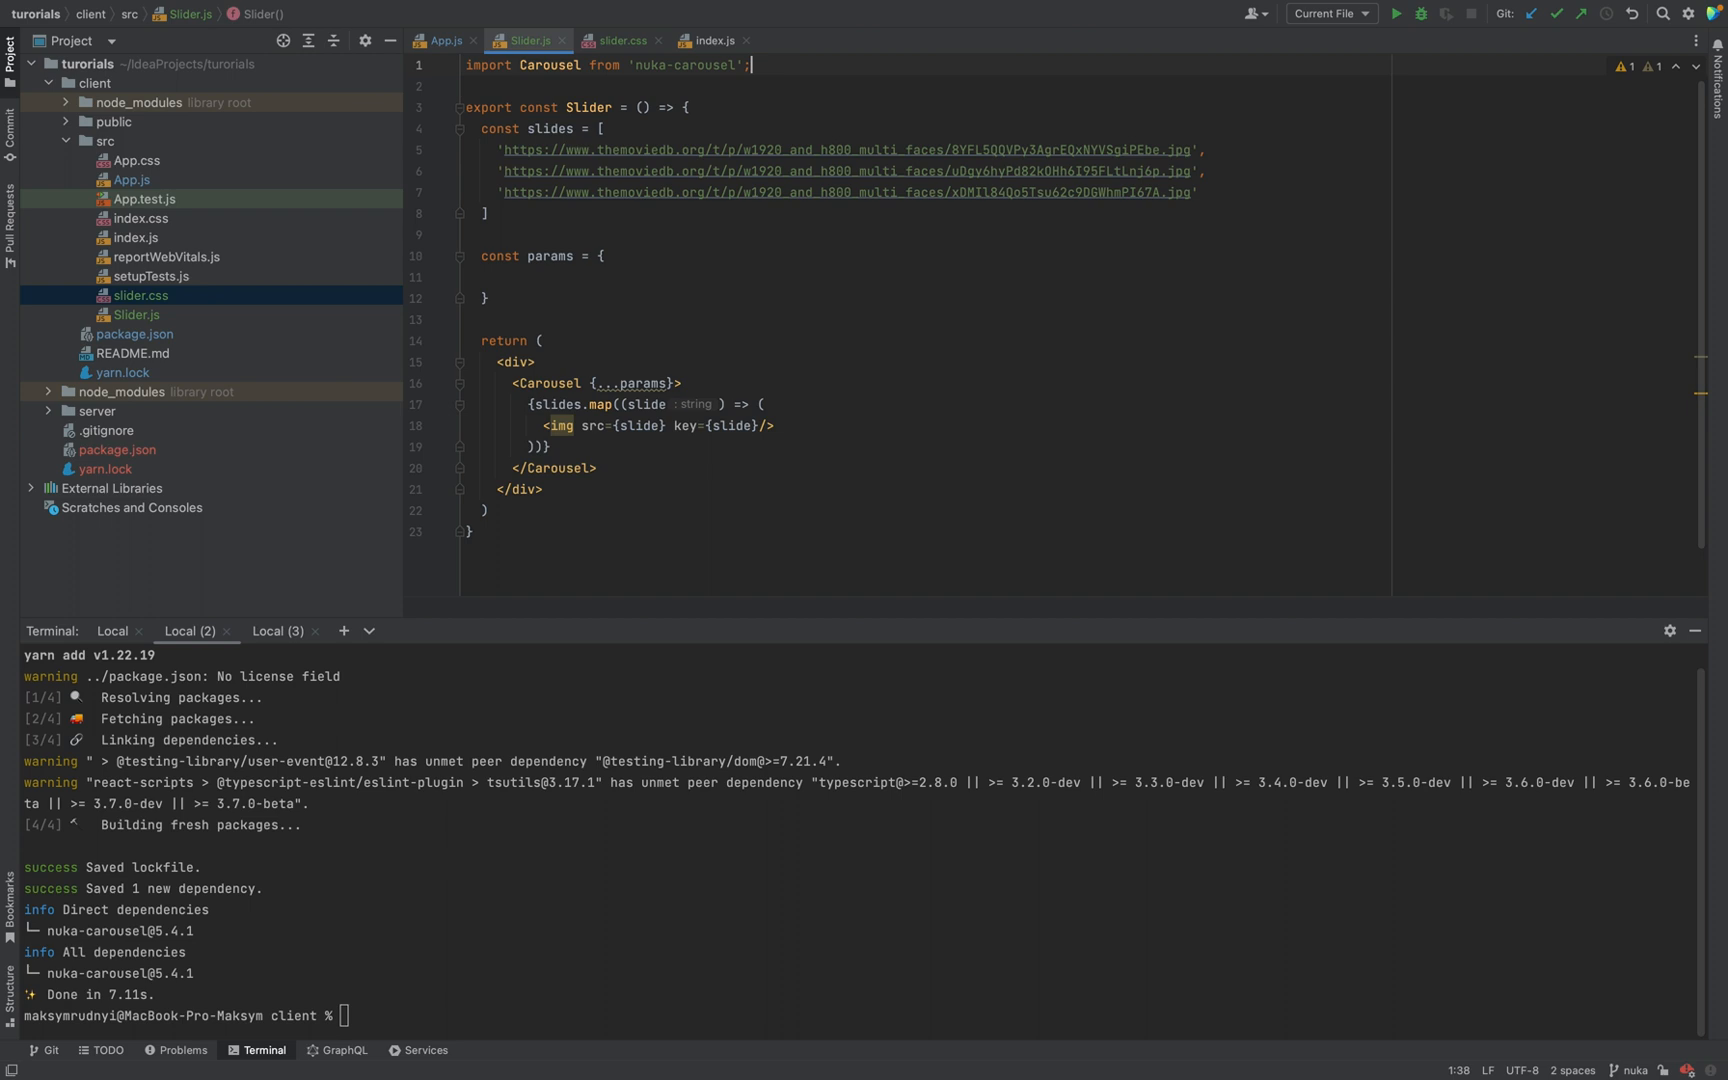
{"action": "type", "text": "import"}
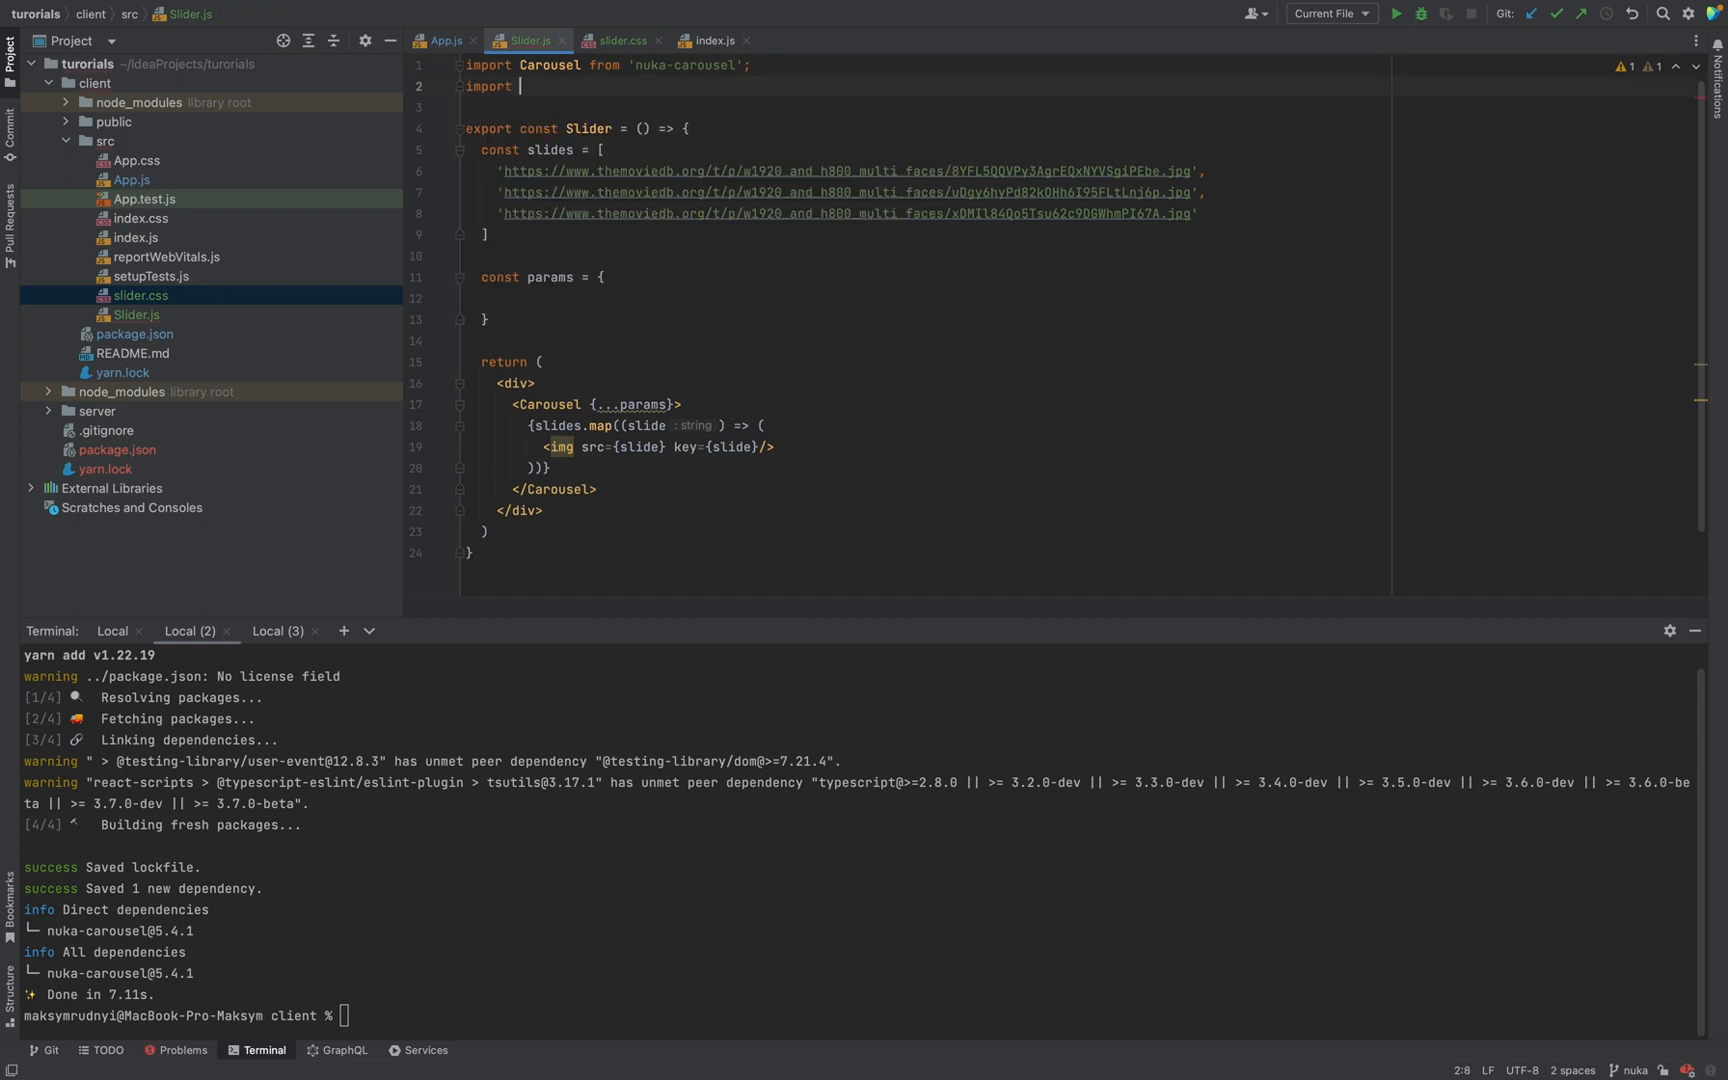
{"action": "type", "text": "./s"}
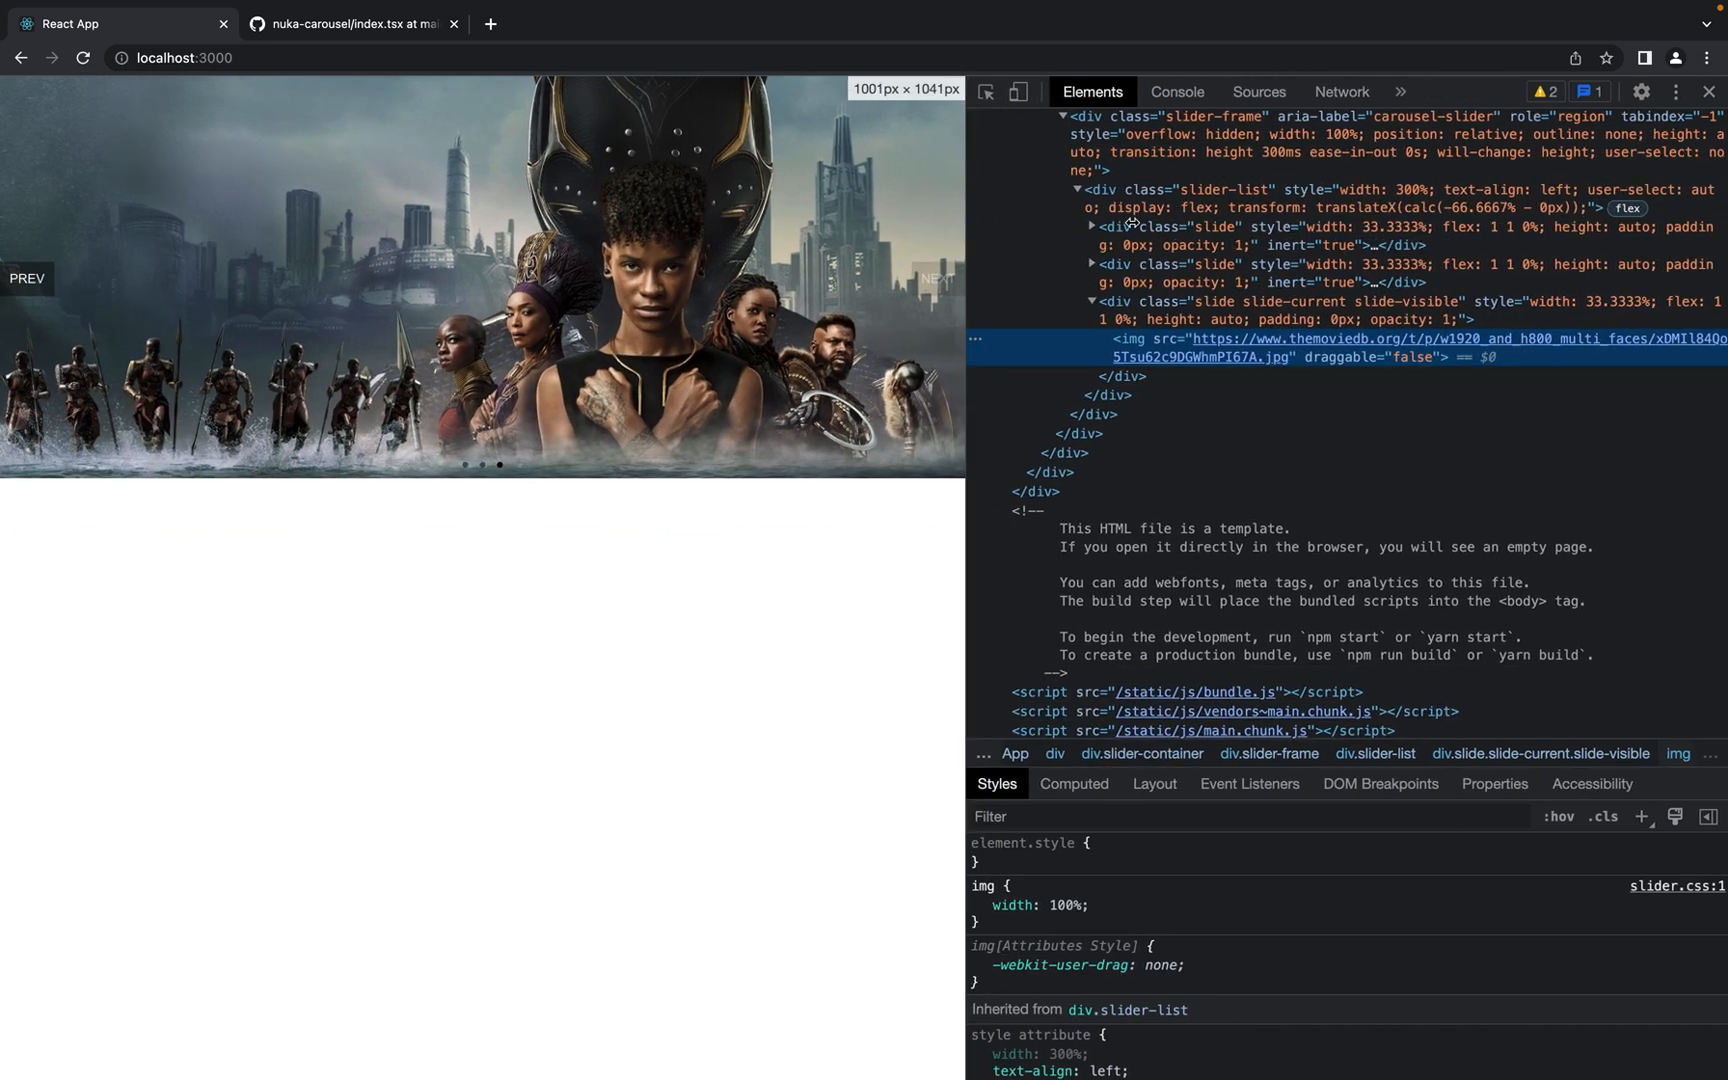
Widen the page beside DevTools, then return to the nuka-carousel example code
{"action": "left_click_drag", "start_coordinate": [964, 320], "coordinate": [1094, 320]}
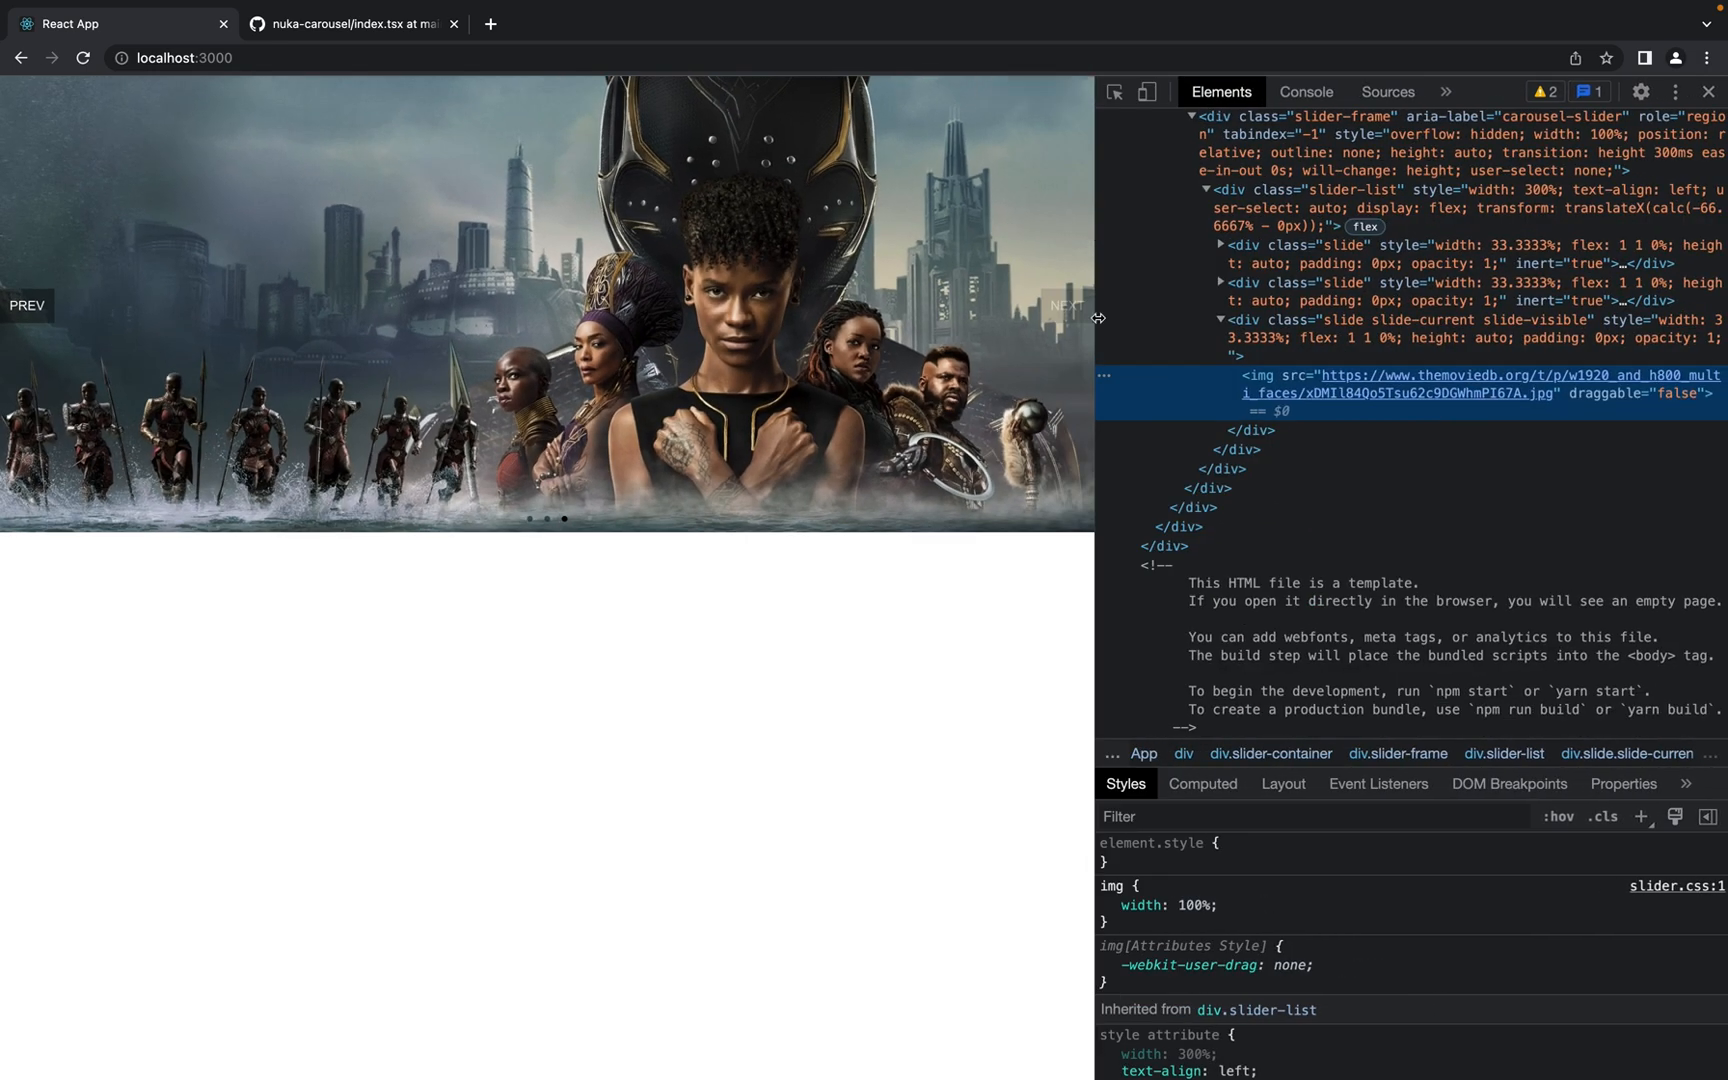
{"action": "left_click", "coordinate": [26, 305]}
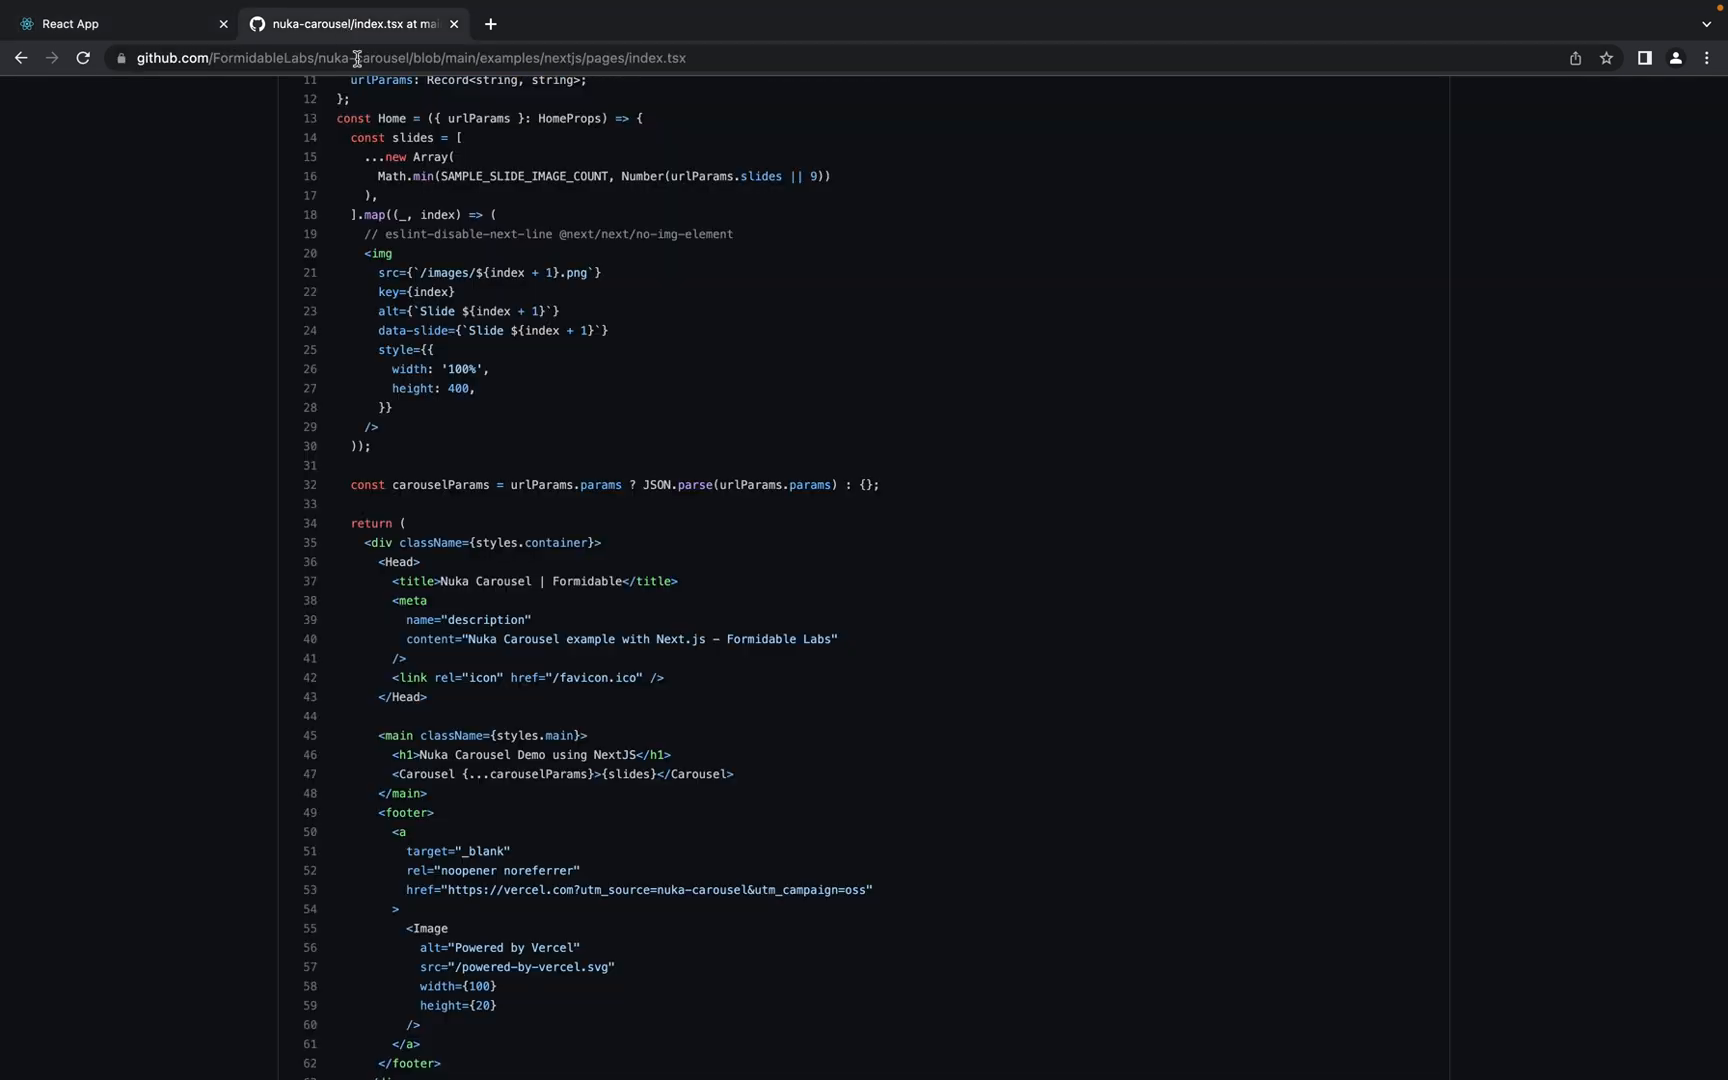
Back on the nuka-carousel README, review the props table and select wrapAround in the infinite example
{"action": "left_click", "coordinate": [20, 57]}
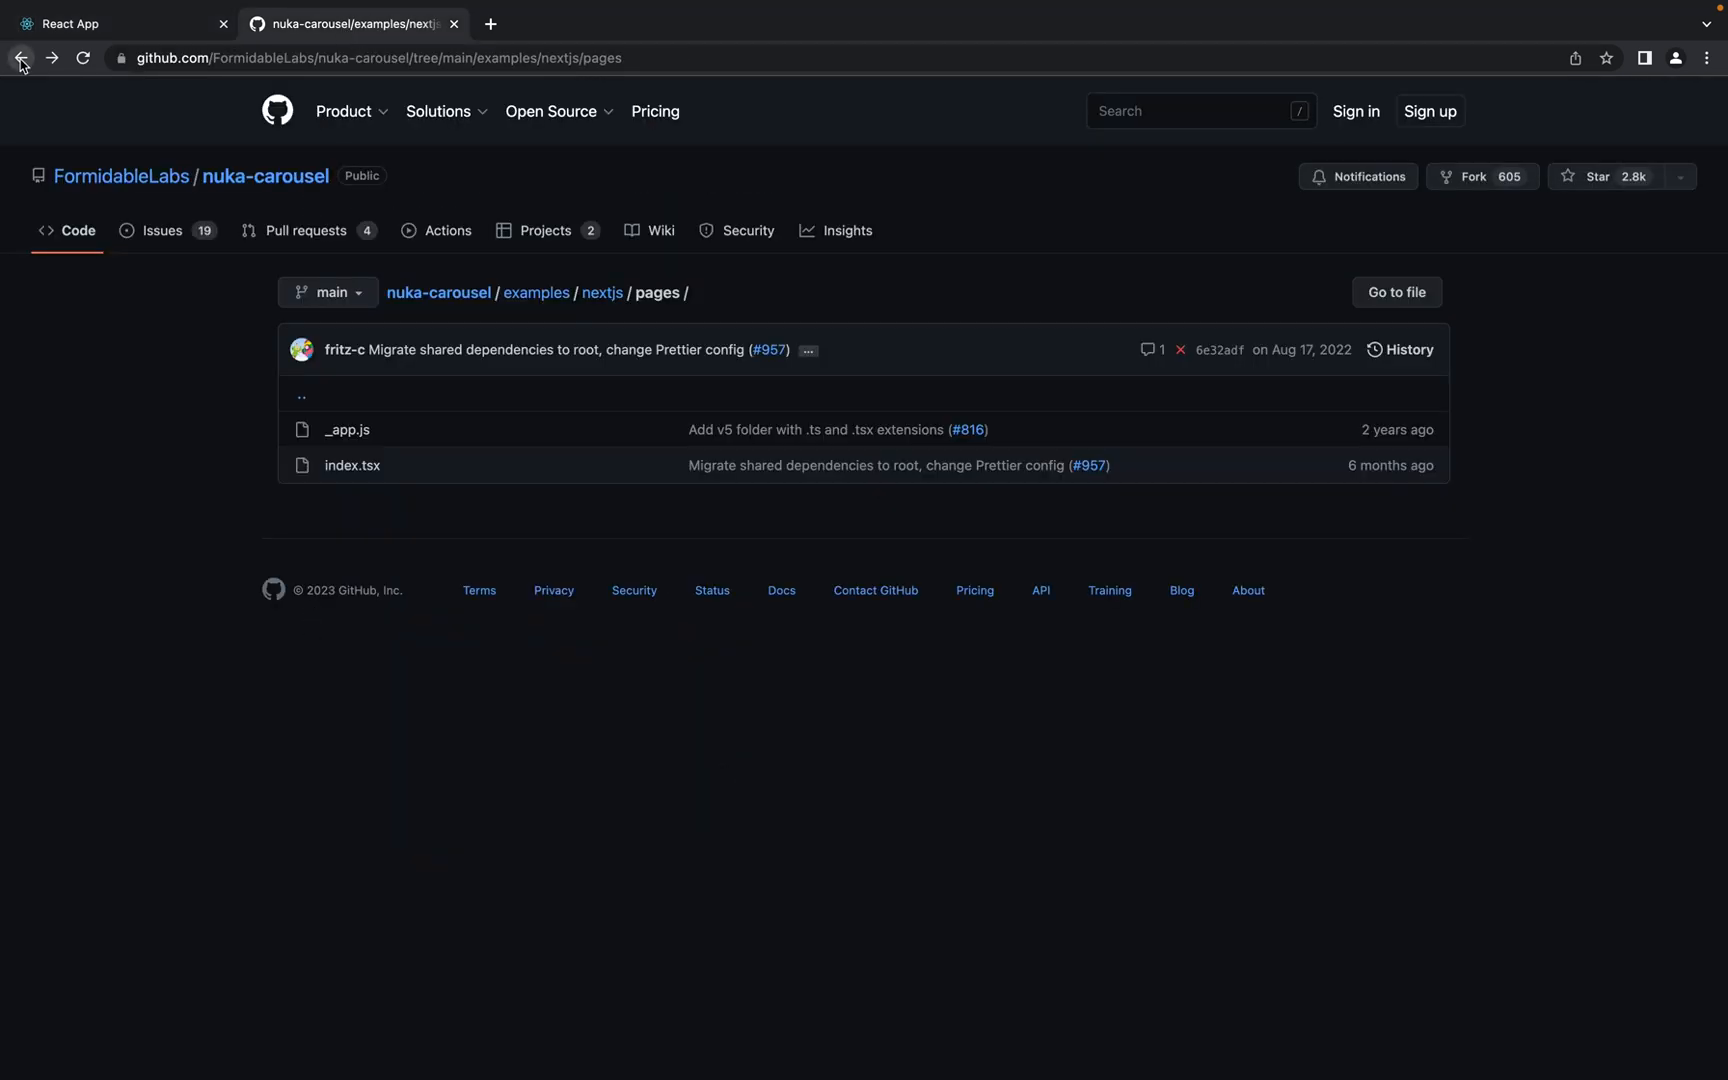
{"action": "left_click", "coordinate": [20, 57]}
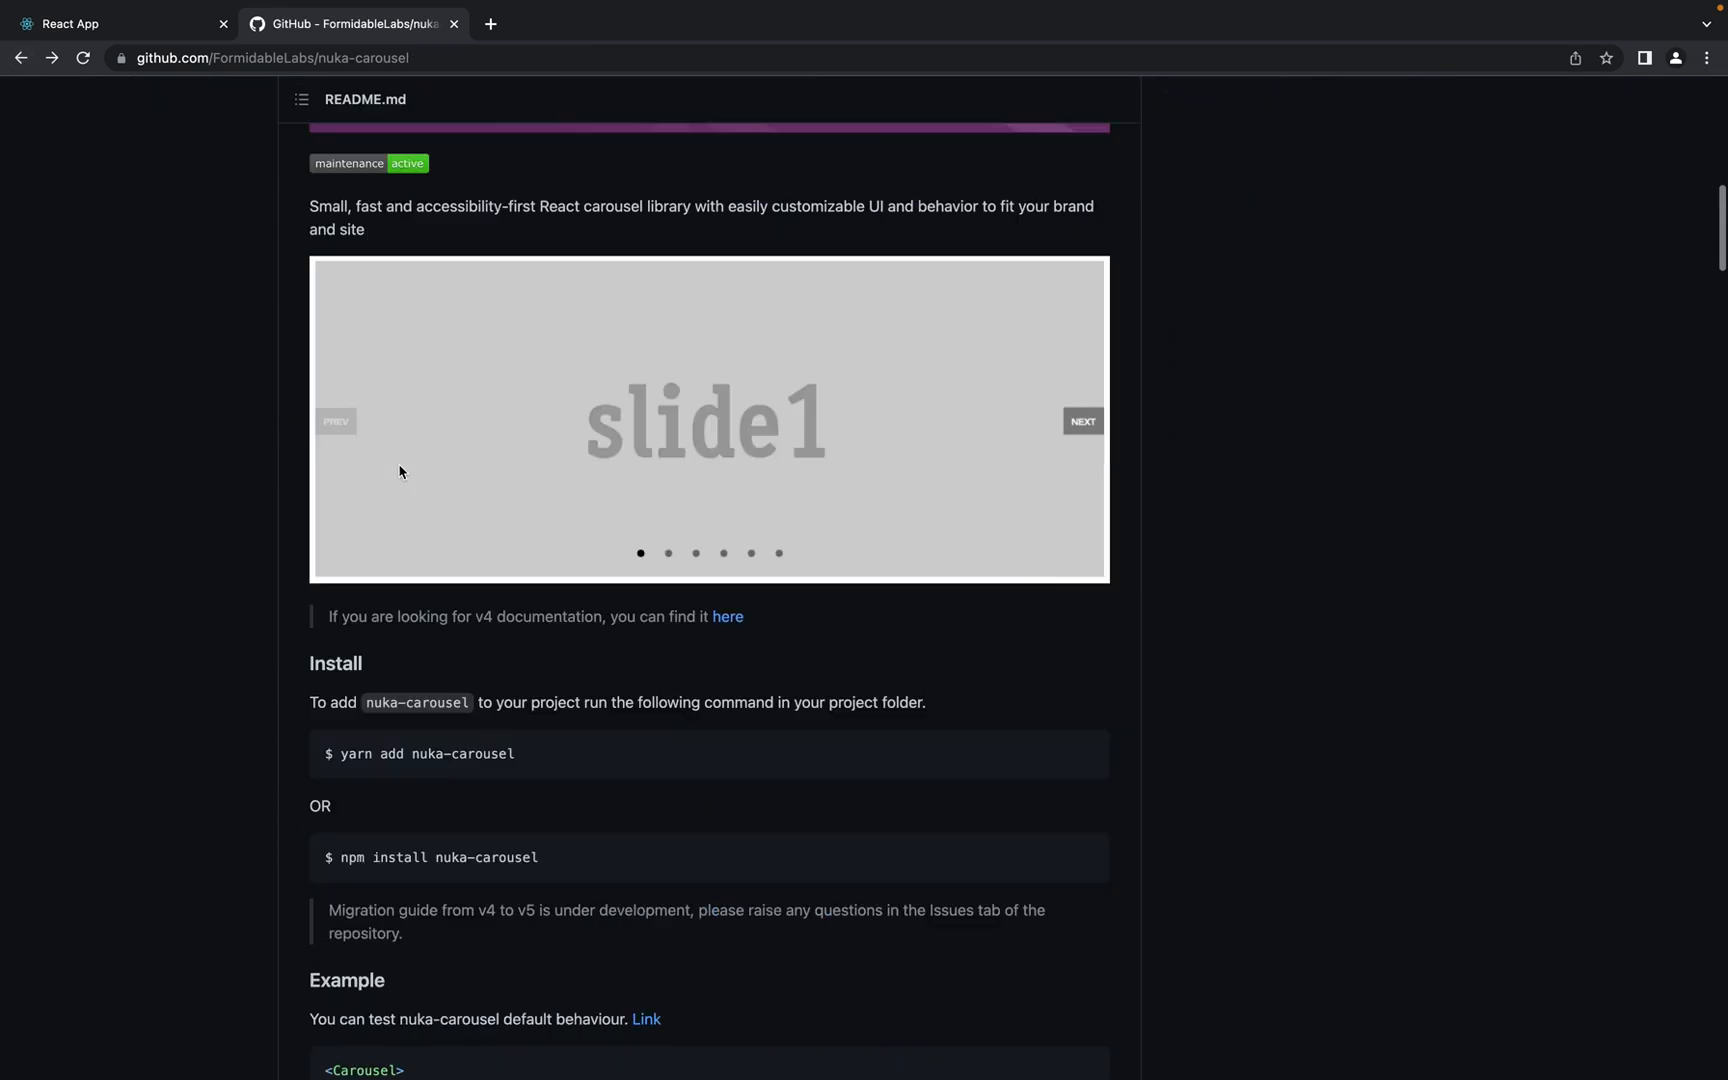
{"action": "scroll", "scroll_direction": "down", "scroll_amount": 3}
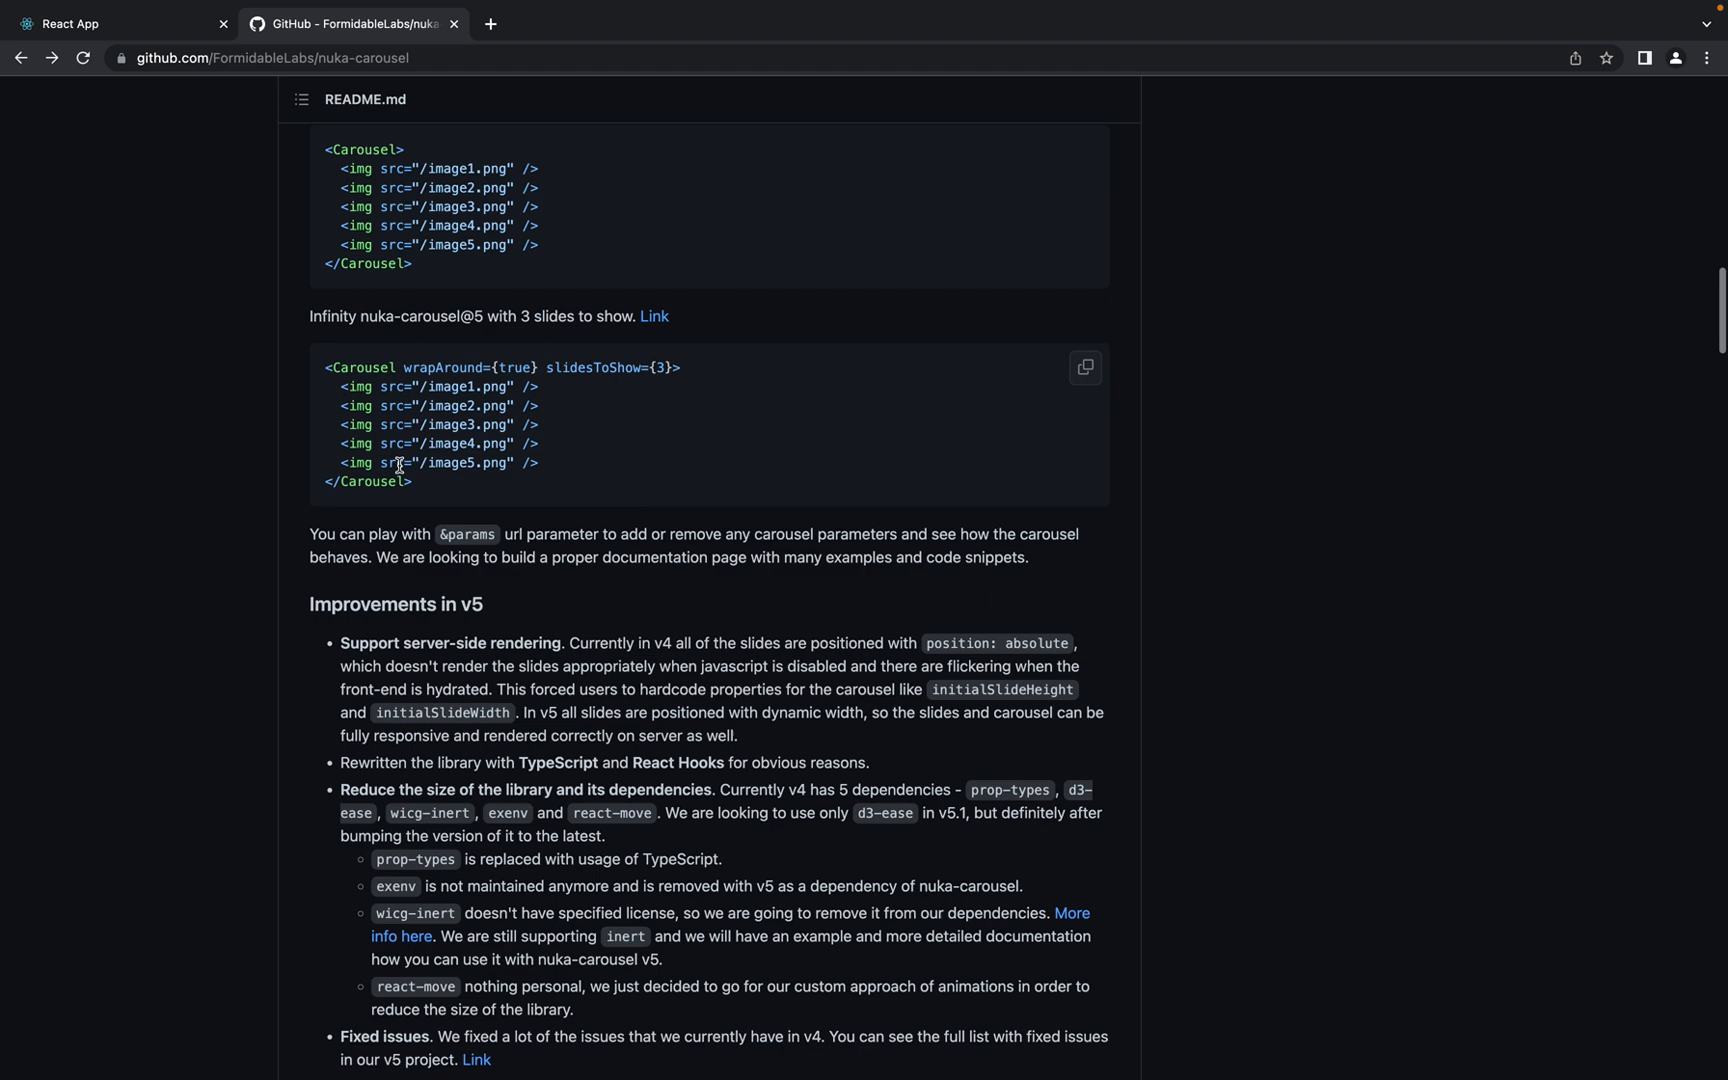
{"action": "scroll", "scroll_direction": "down", "scroll_amount": 3}
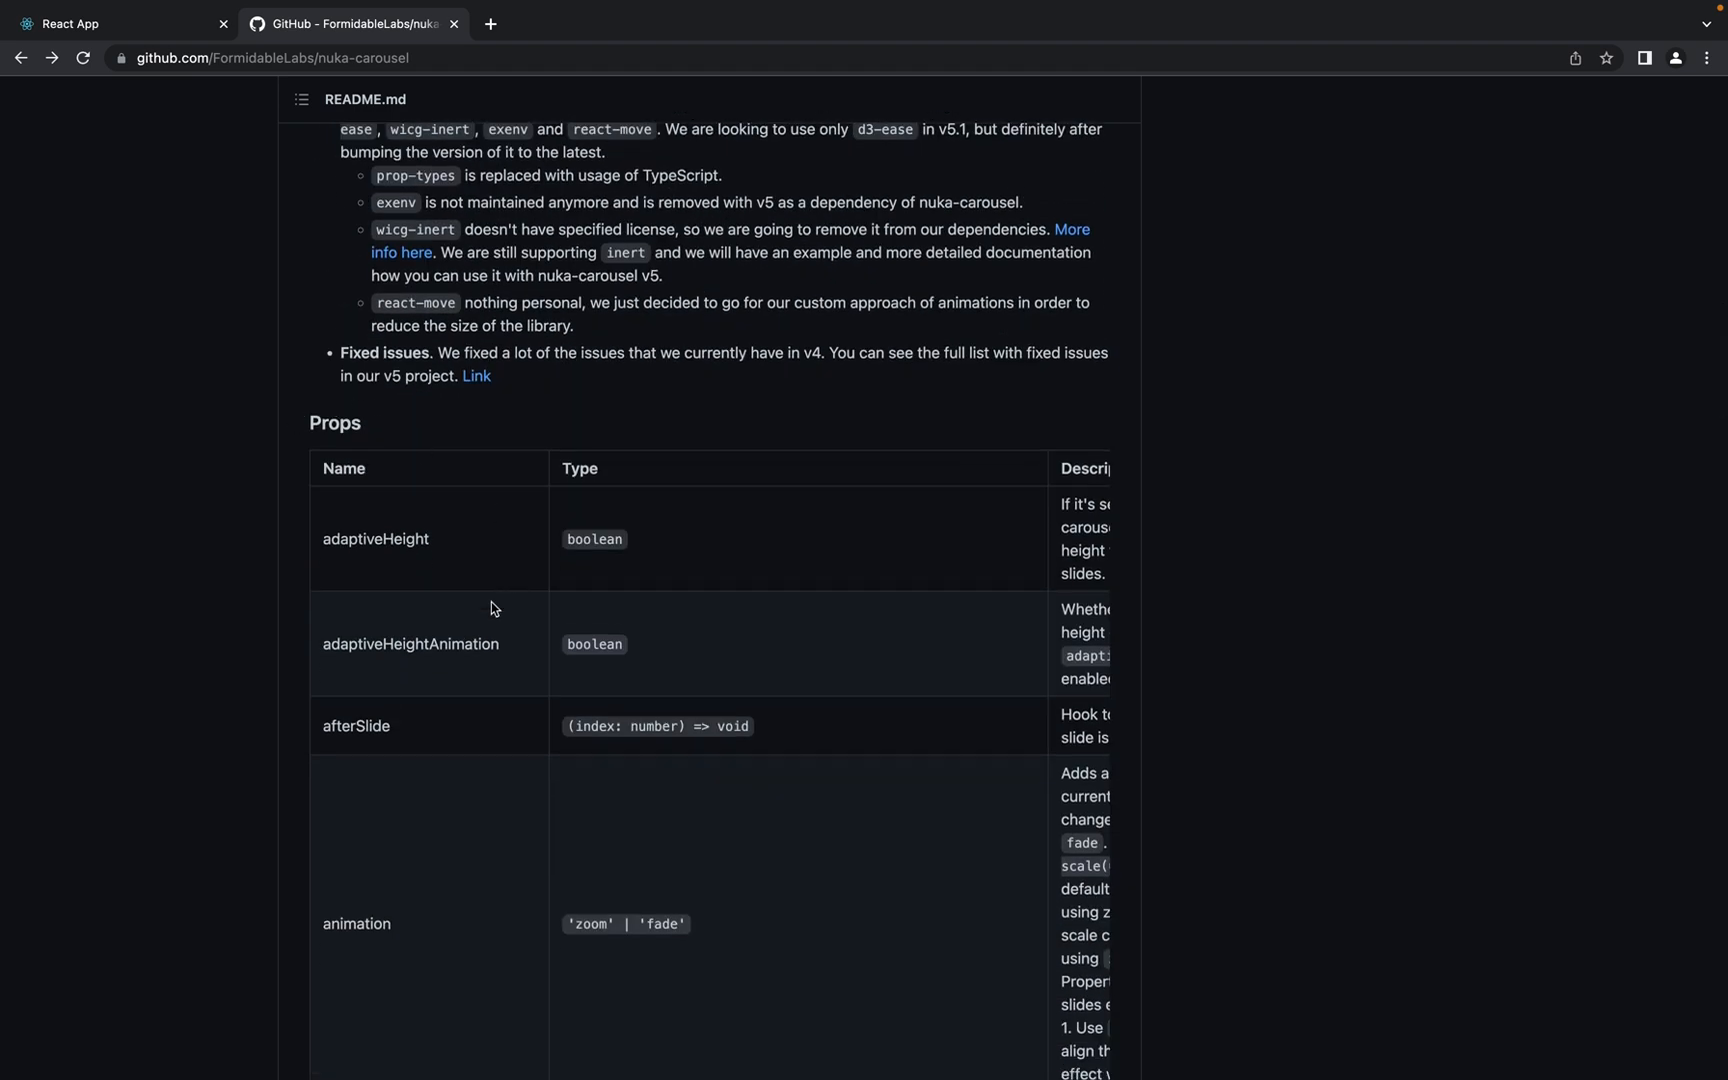
{"action": "scroll", "scroll_direction": "down", "scroll_amount": 3}
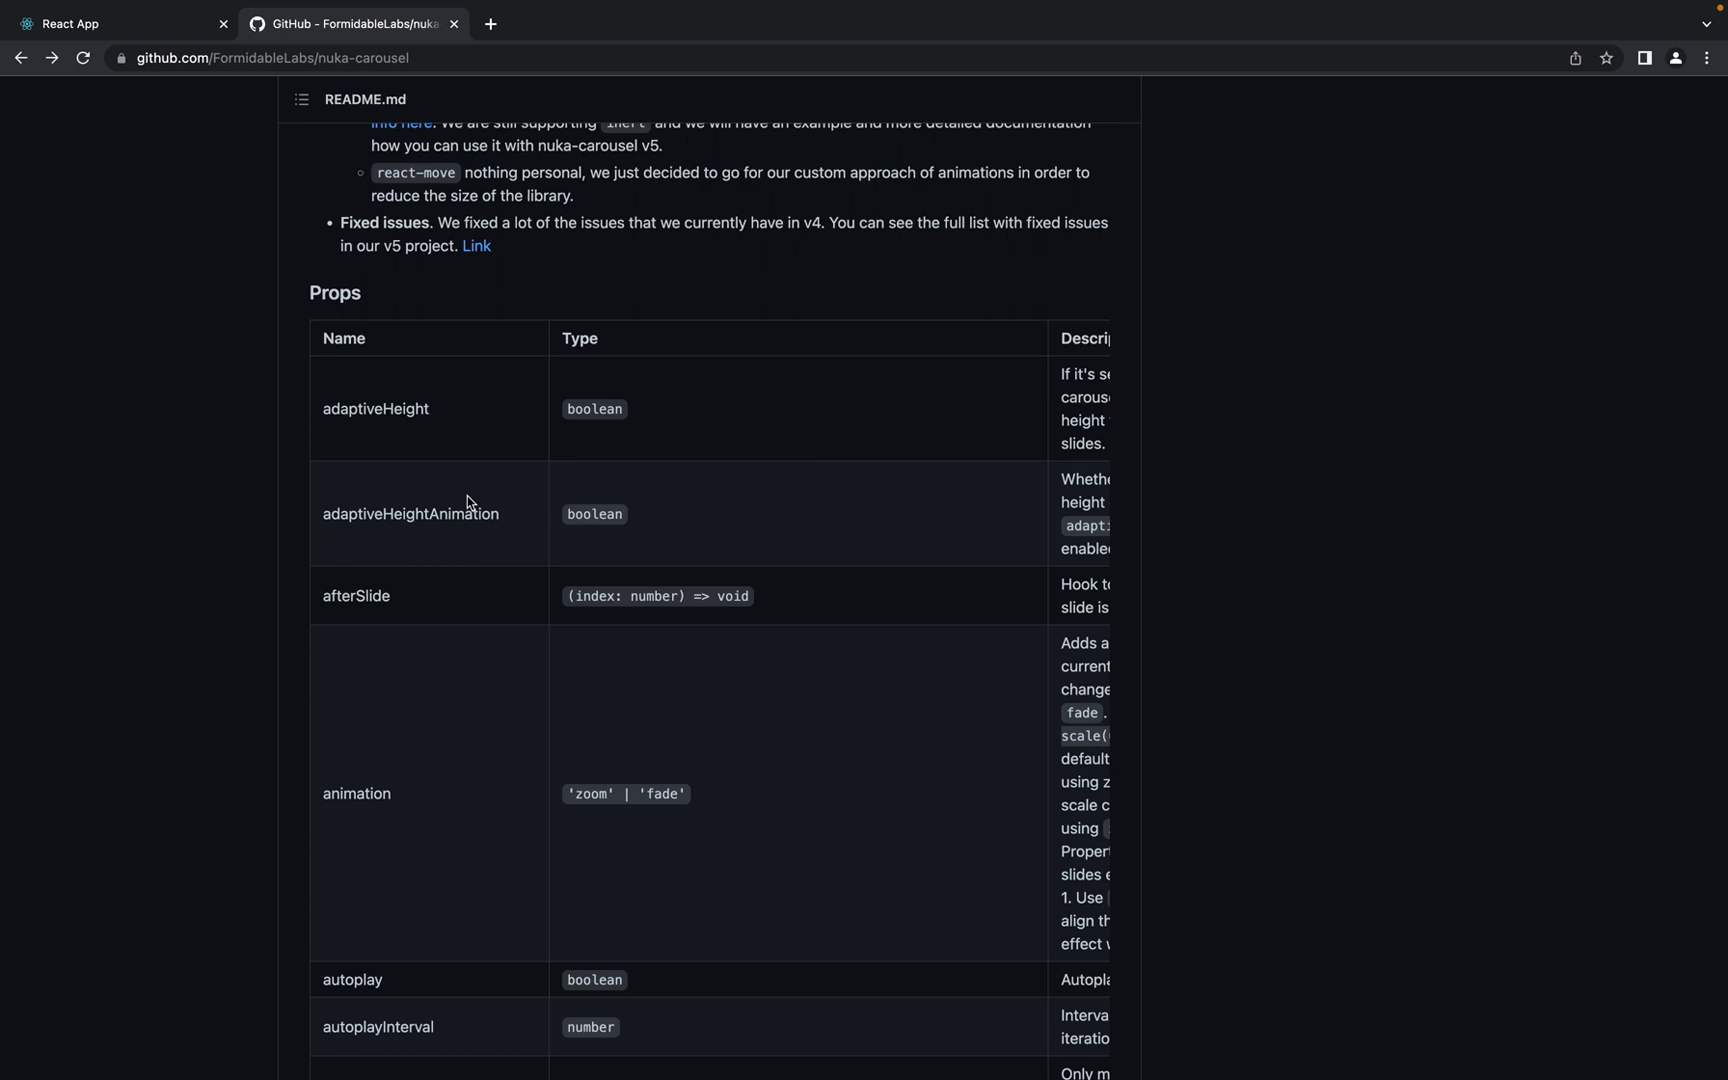
{"action": "scroll", "scroll_direction": "down", "scroll_amount": 3}
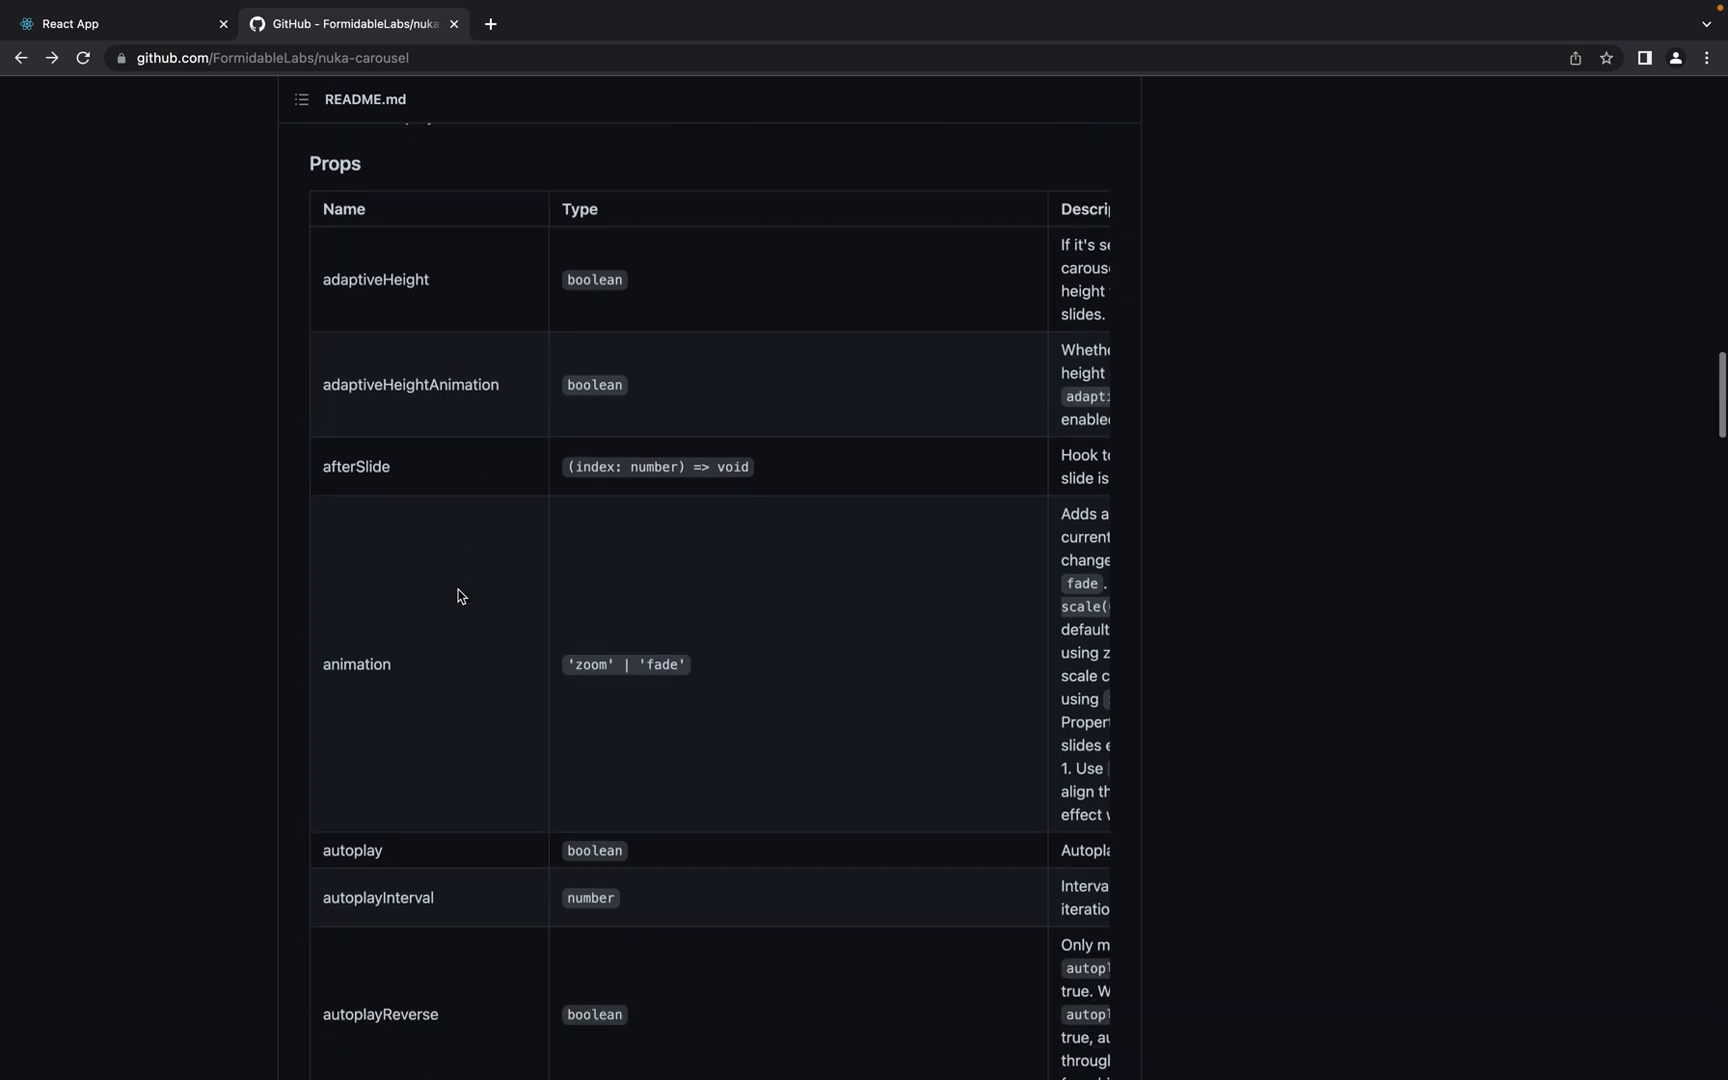
{"action": "scroll", "scroll_direction": "down", "scroll_amount": 3}
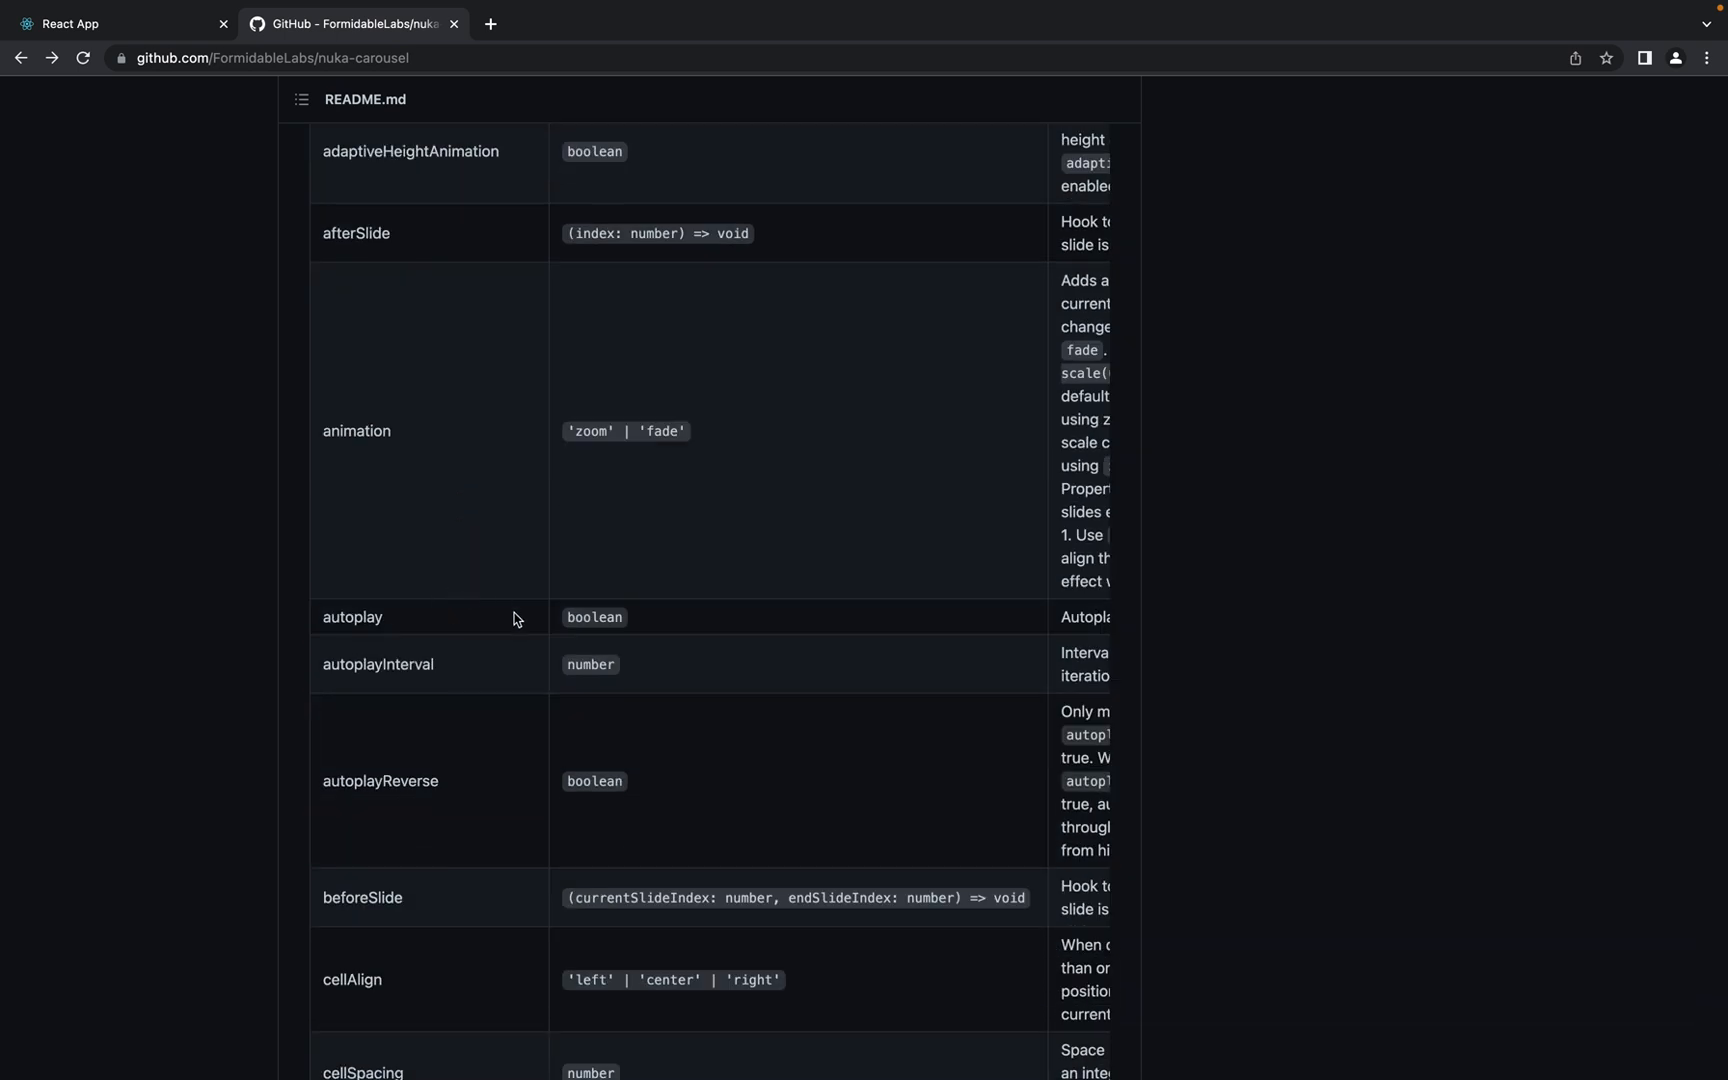
{"action": "scroll", "scroll_direction": "down", "scroll_amount": 3}
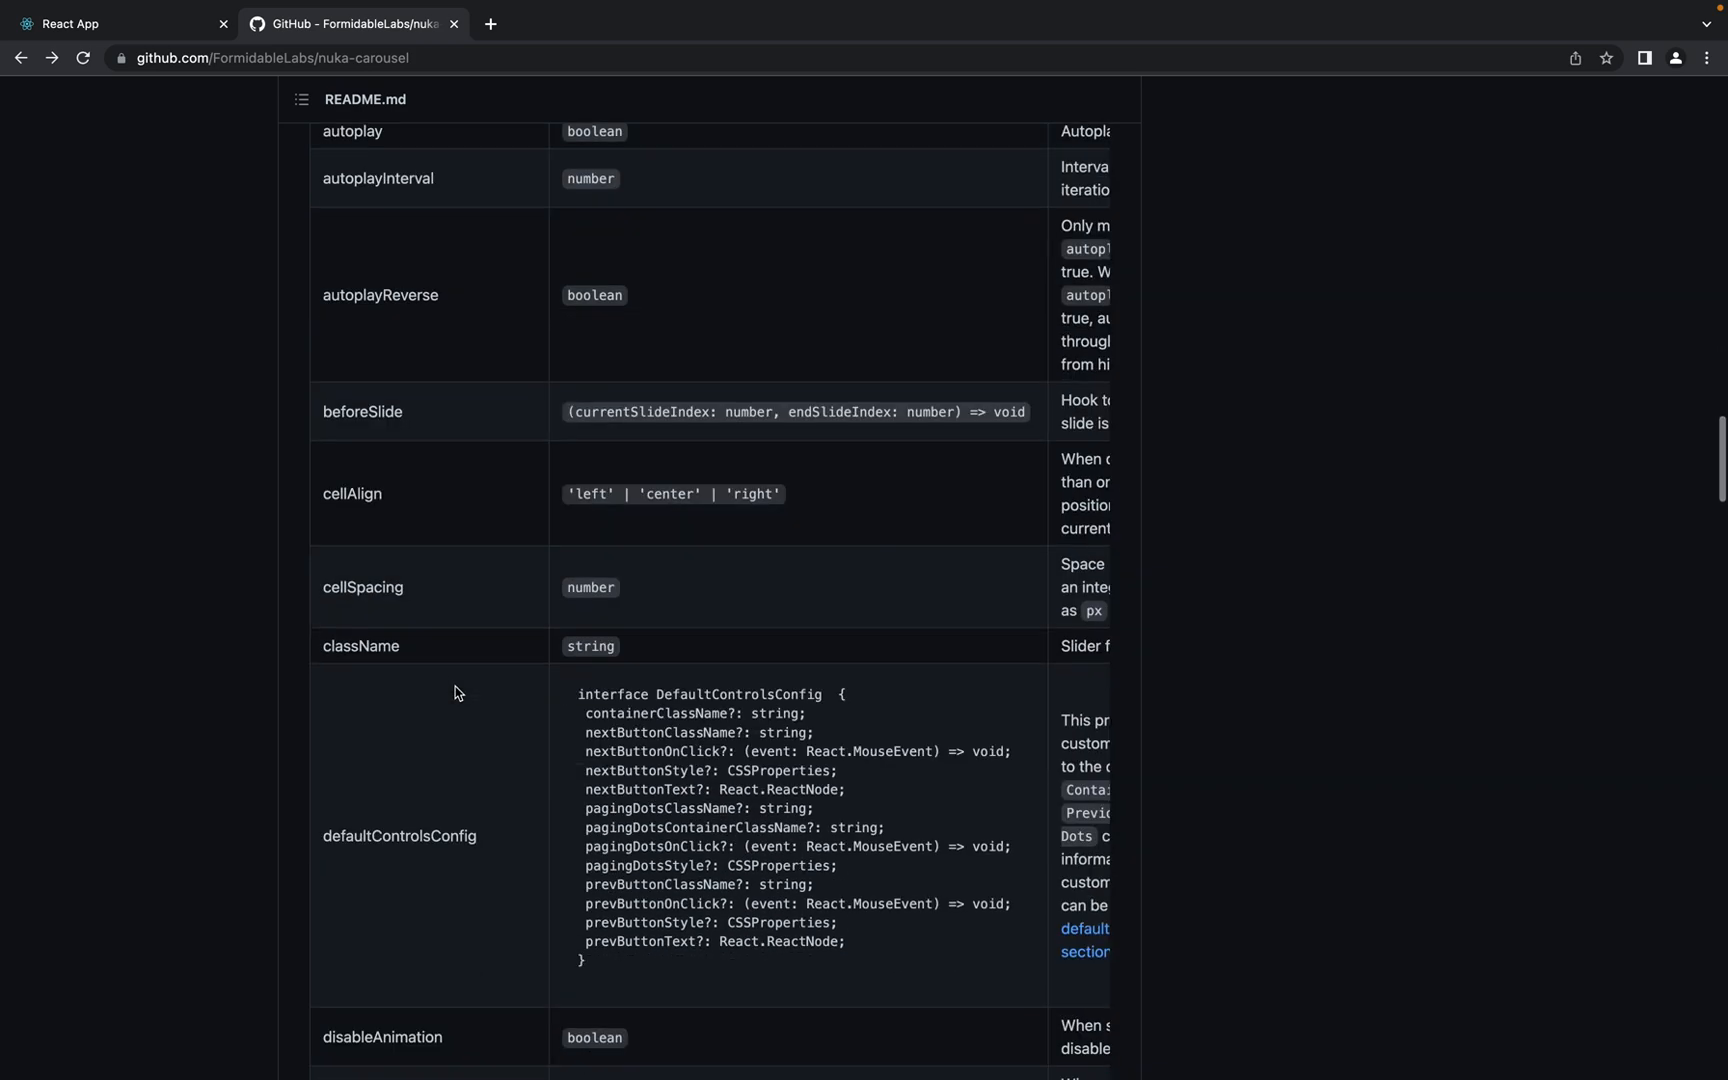
{"action": "scroll", "scroll_direction": "down", "scroll_amount": 3}
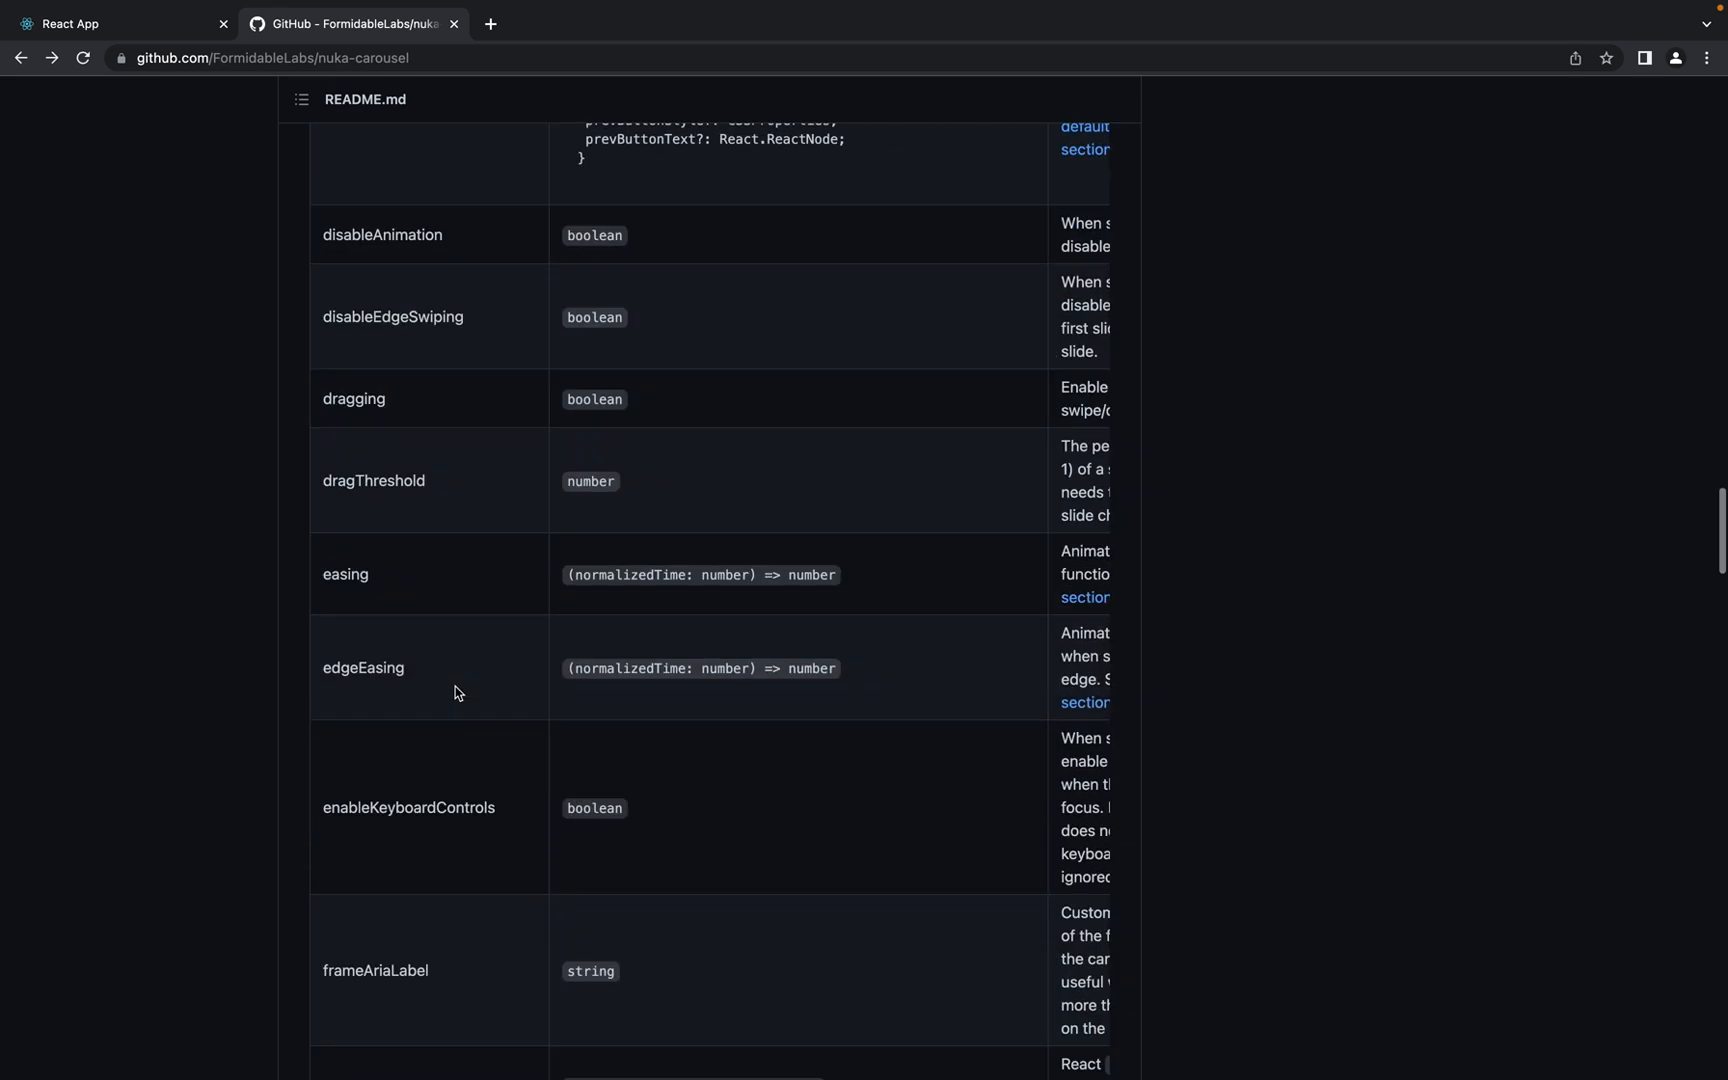
{"action": "scroll", "scroll_direction": "down", "scroll_amount": 3}
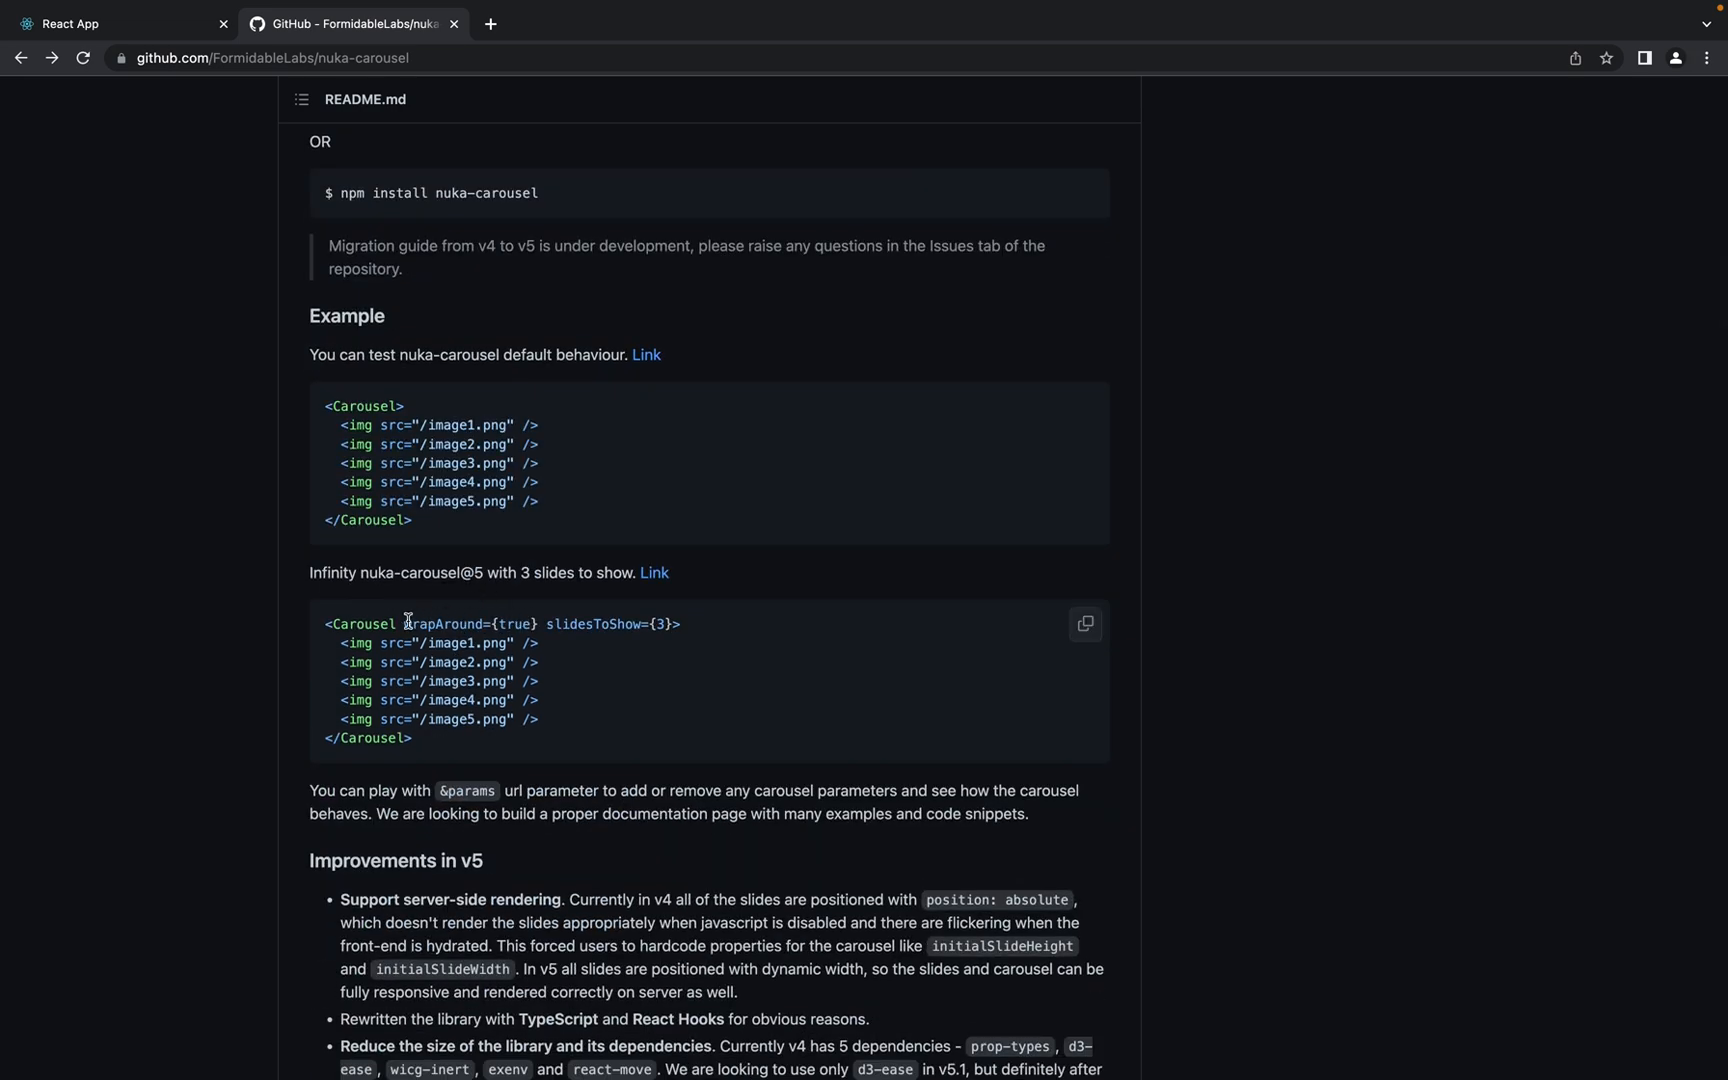
{"action": "double_click", "coordinate": [444, 624]}
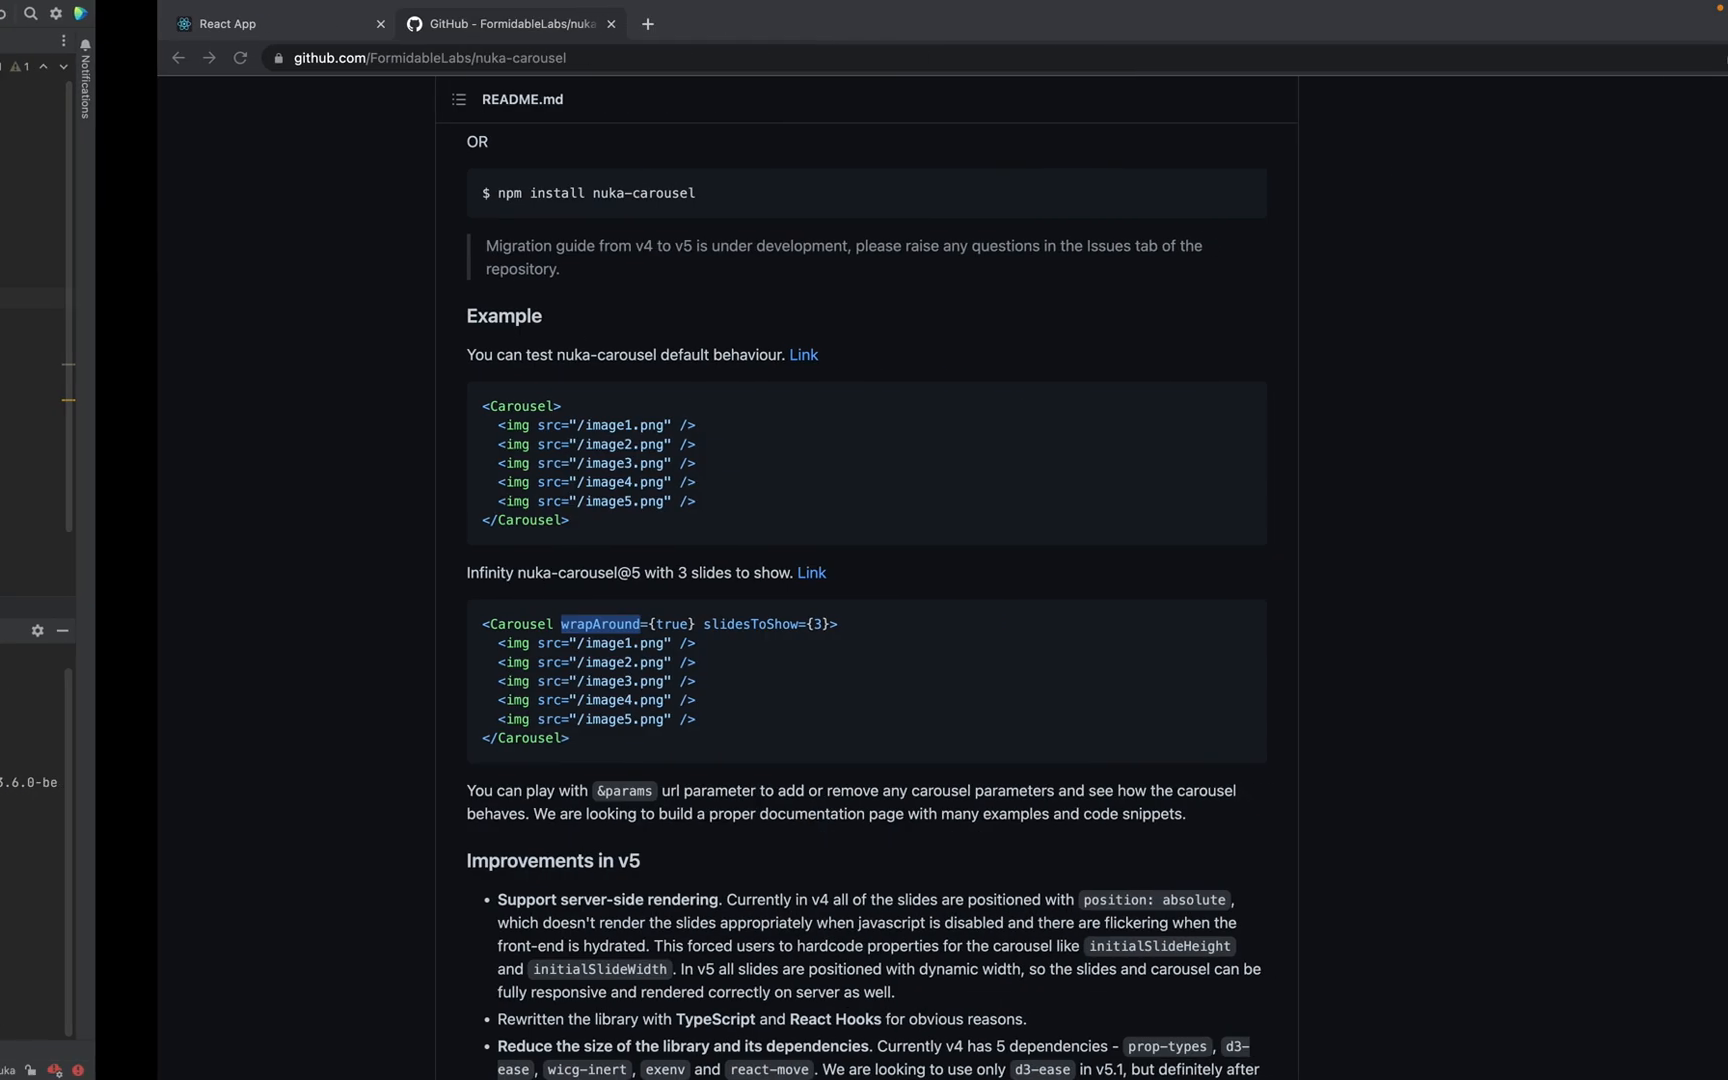
Check the carousel, then copy the animation prop and start an animation: ' entry
{"action": "left_click", "coordinate": [121, 23]}
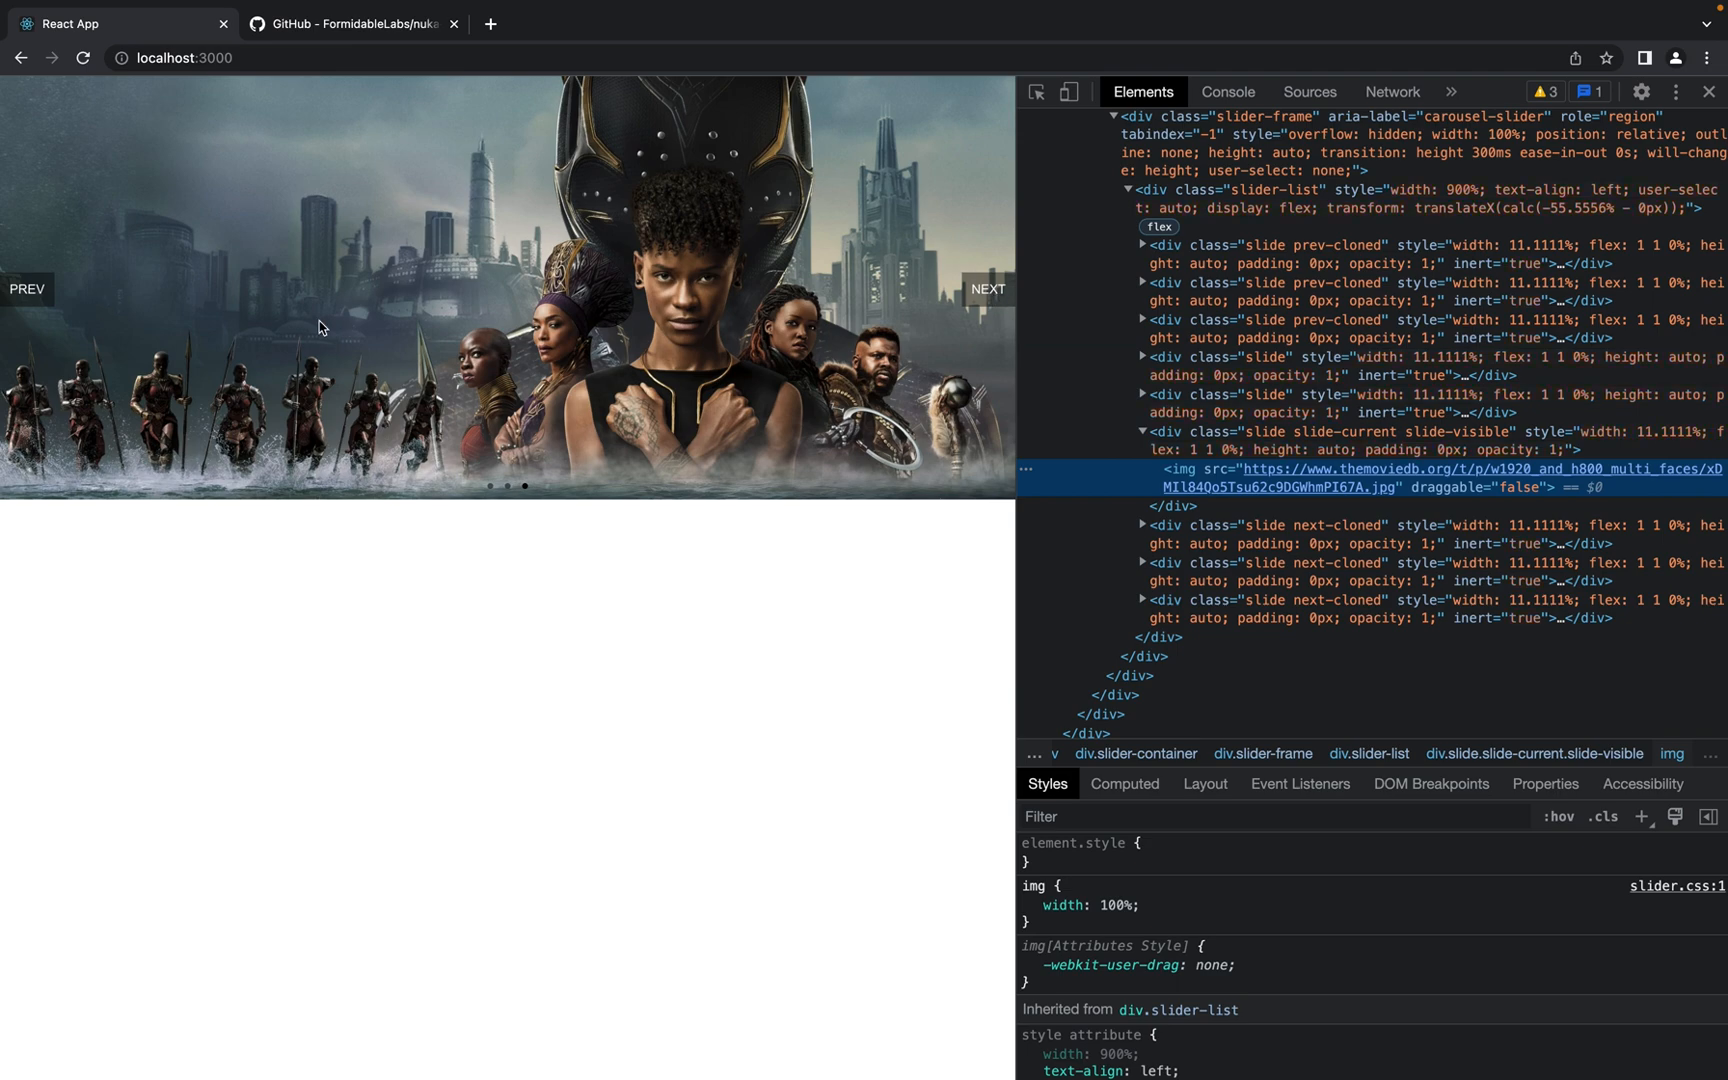
{"action": "left_click", "coordinate": [26, 289]}
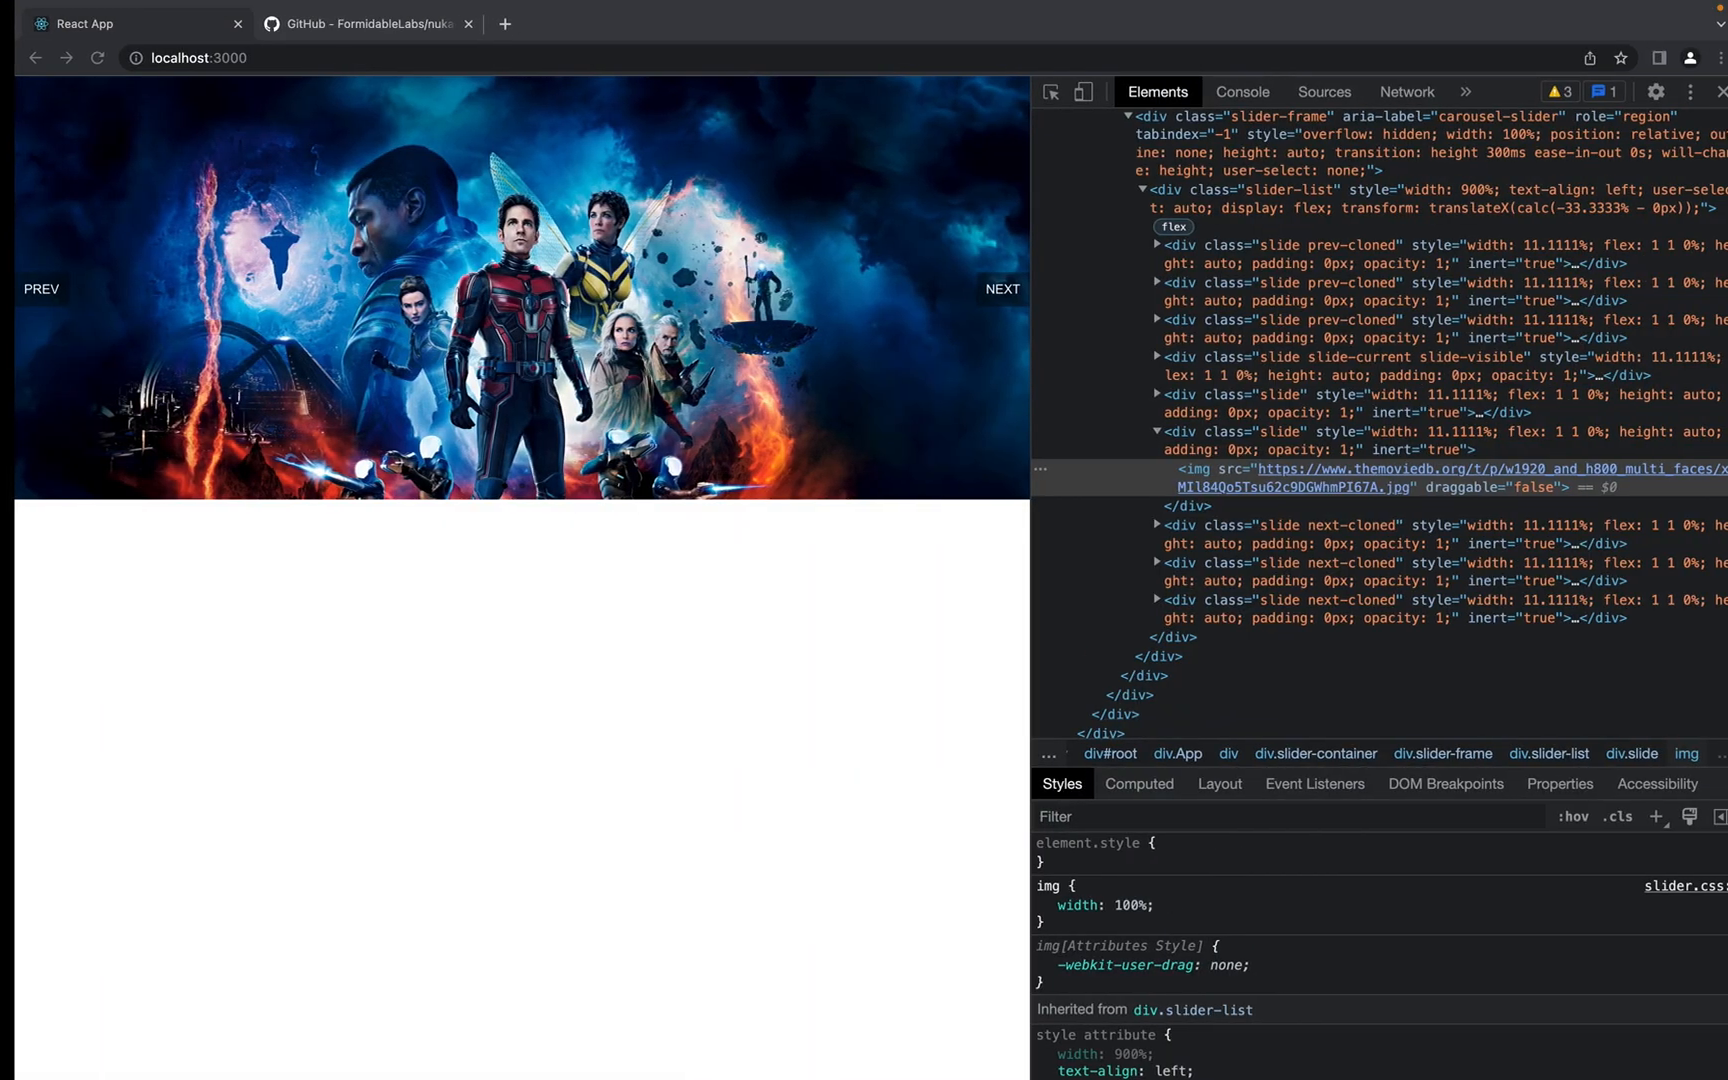
{"action": "left_click", "coordinate": [353, 23]}
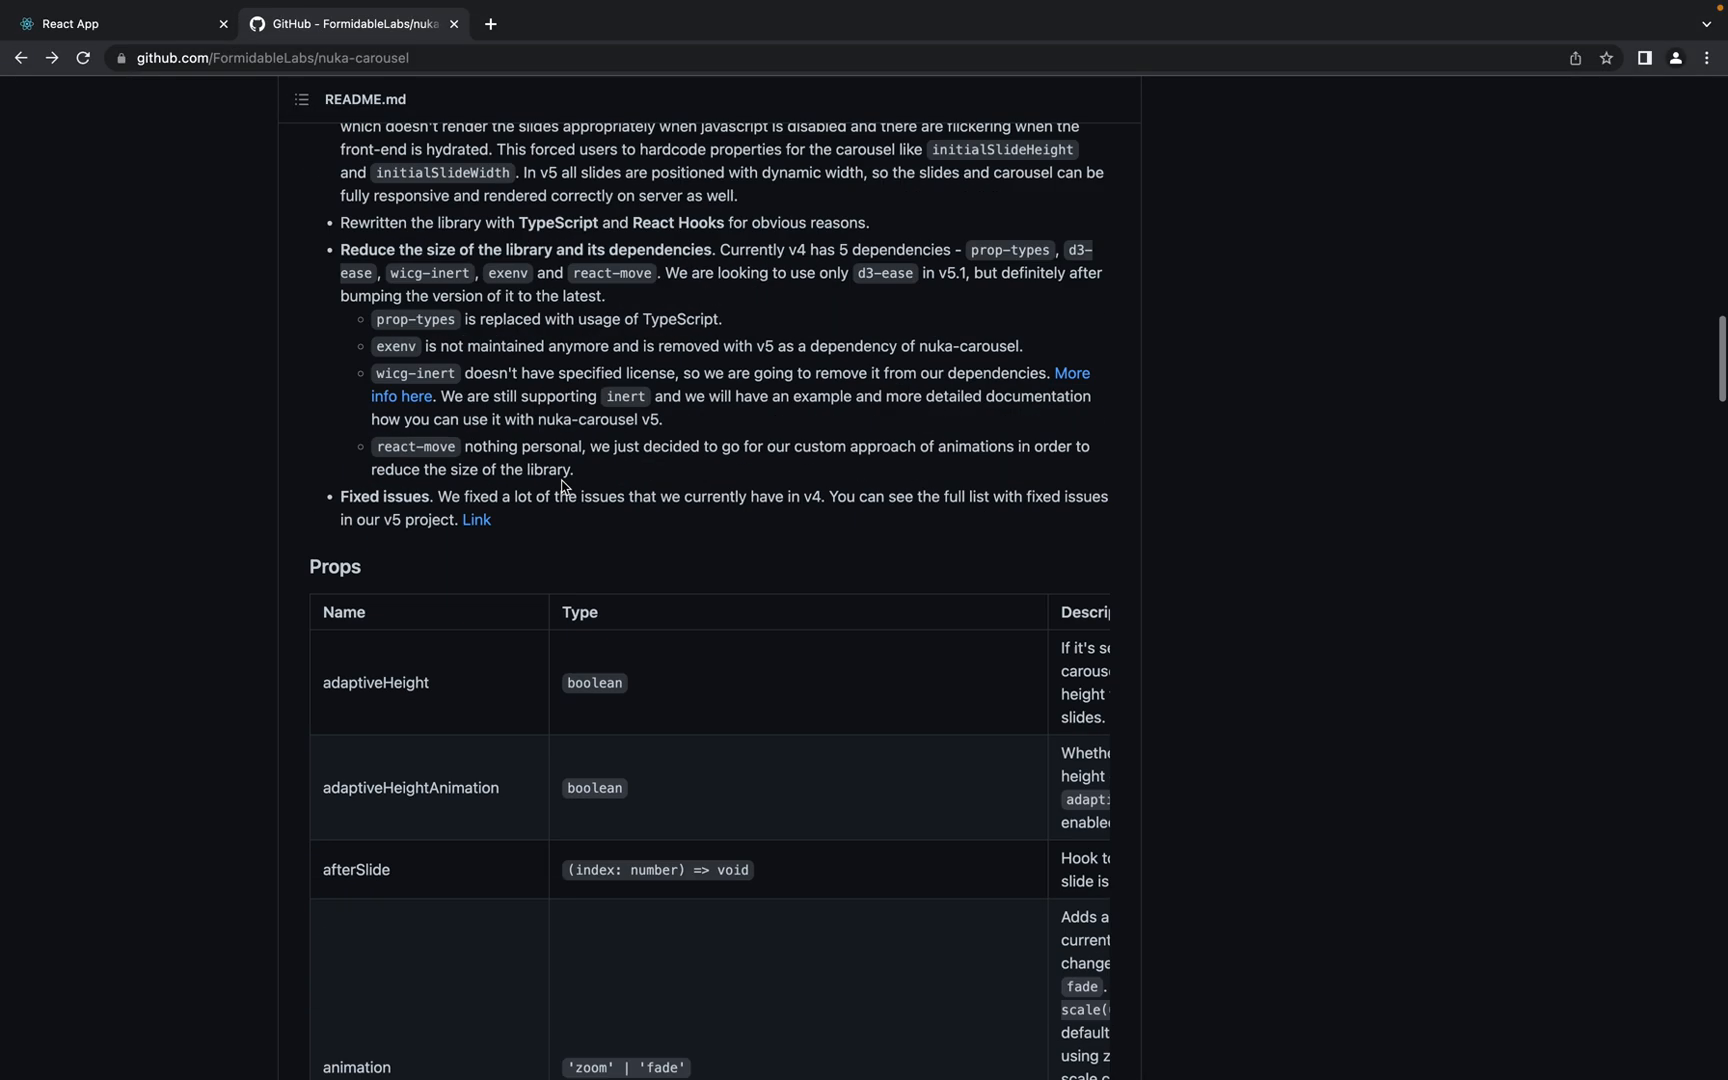
{"action": "scroll", "scroll_direction": "down", "scroll_amount": 3}
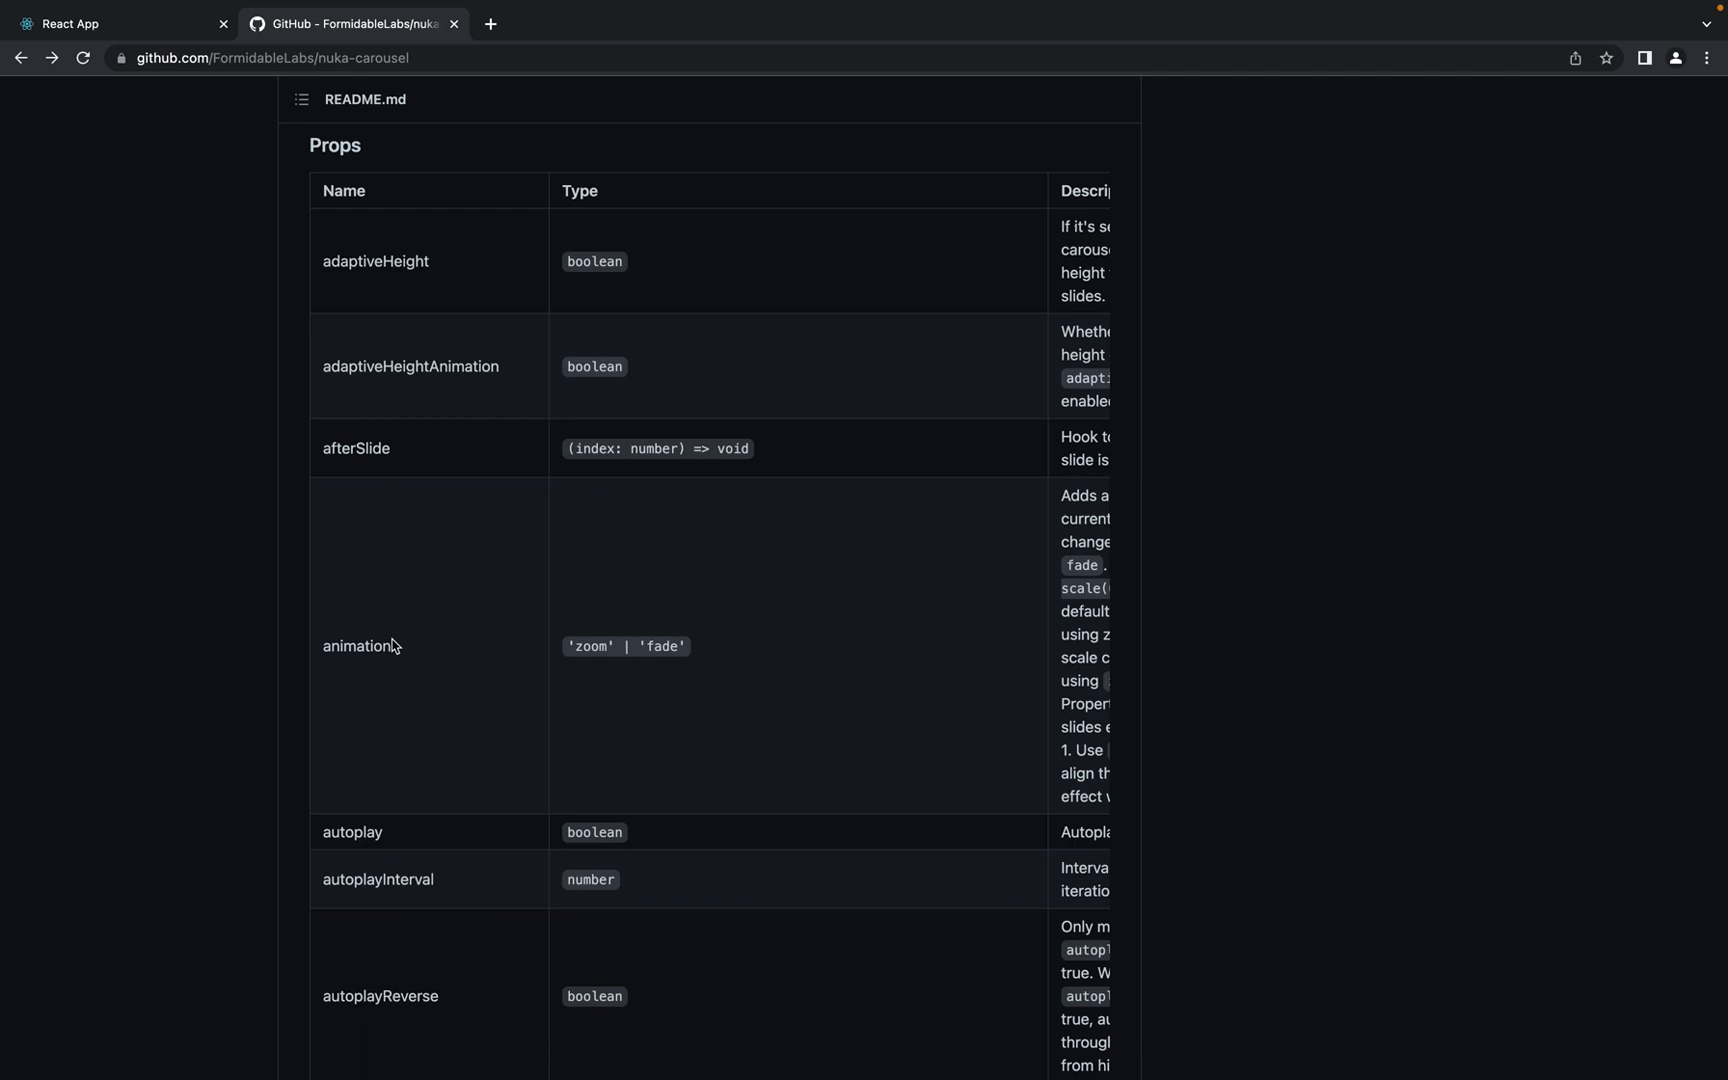
{"action": "double_click", "coordinate": [355, 646]}
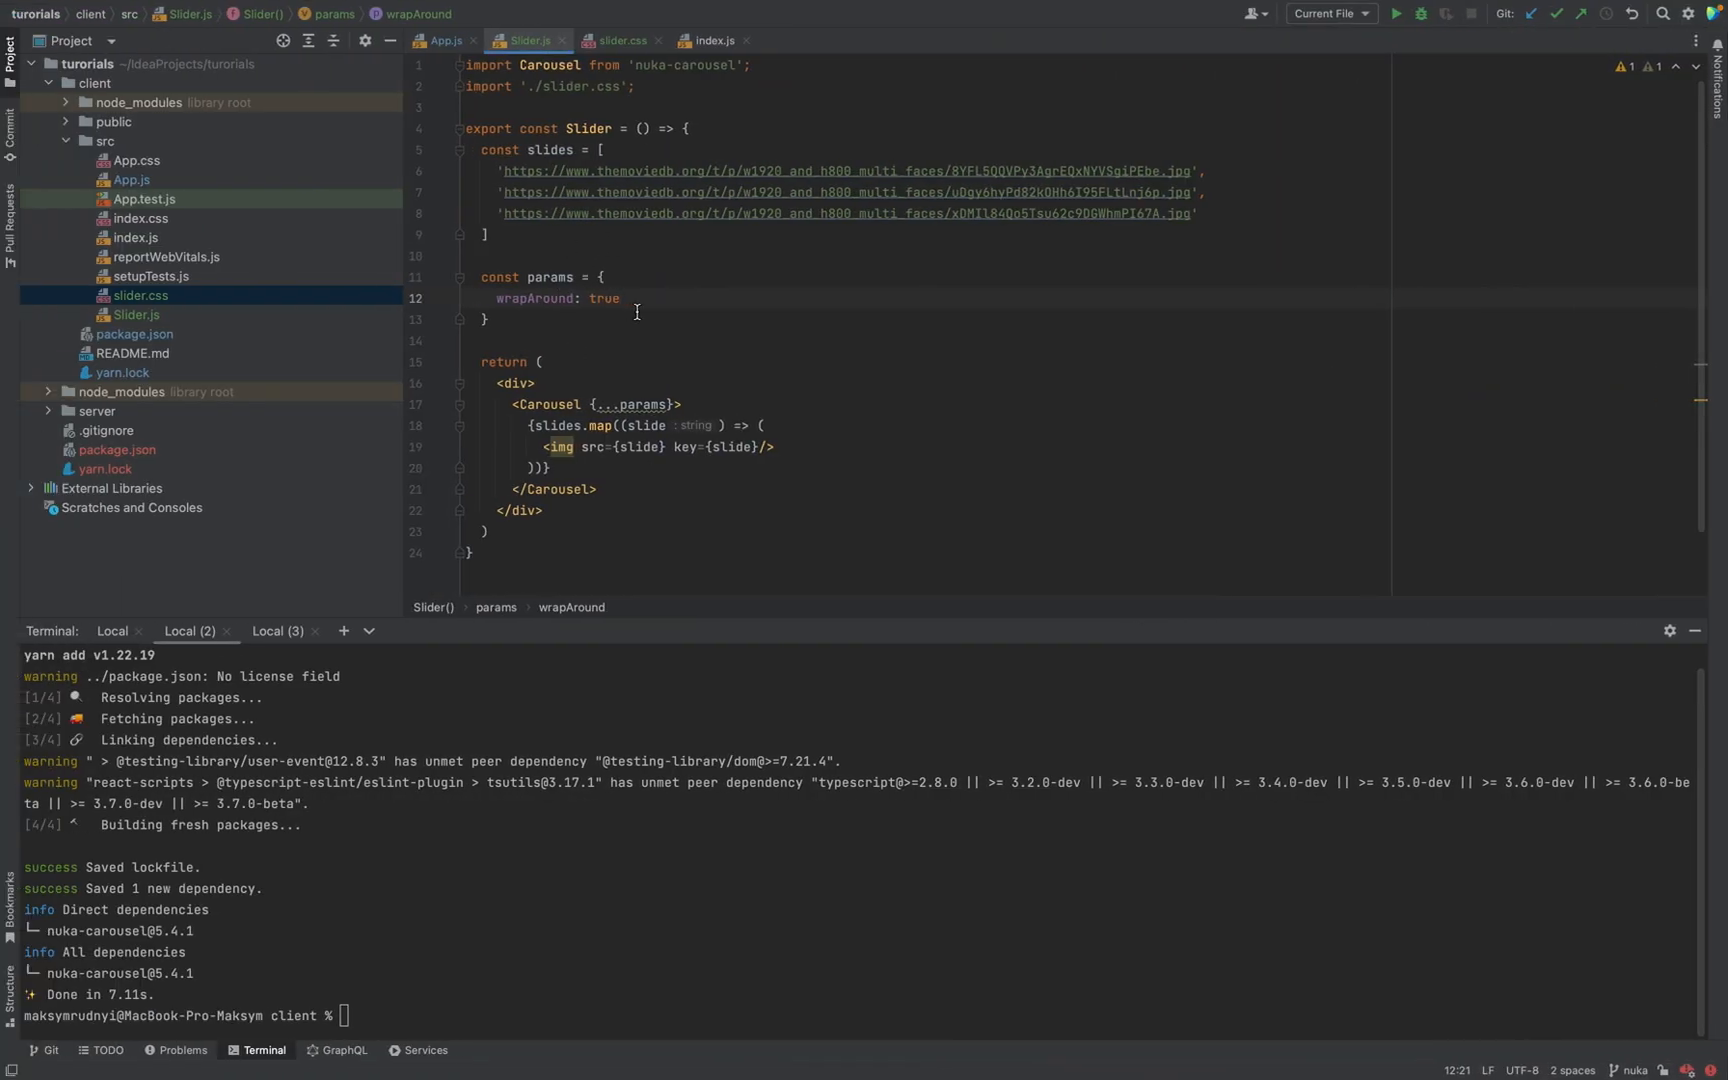
{"action": "type", "text": "animation: '"}
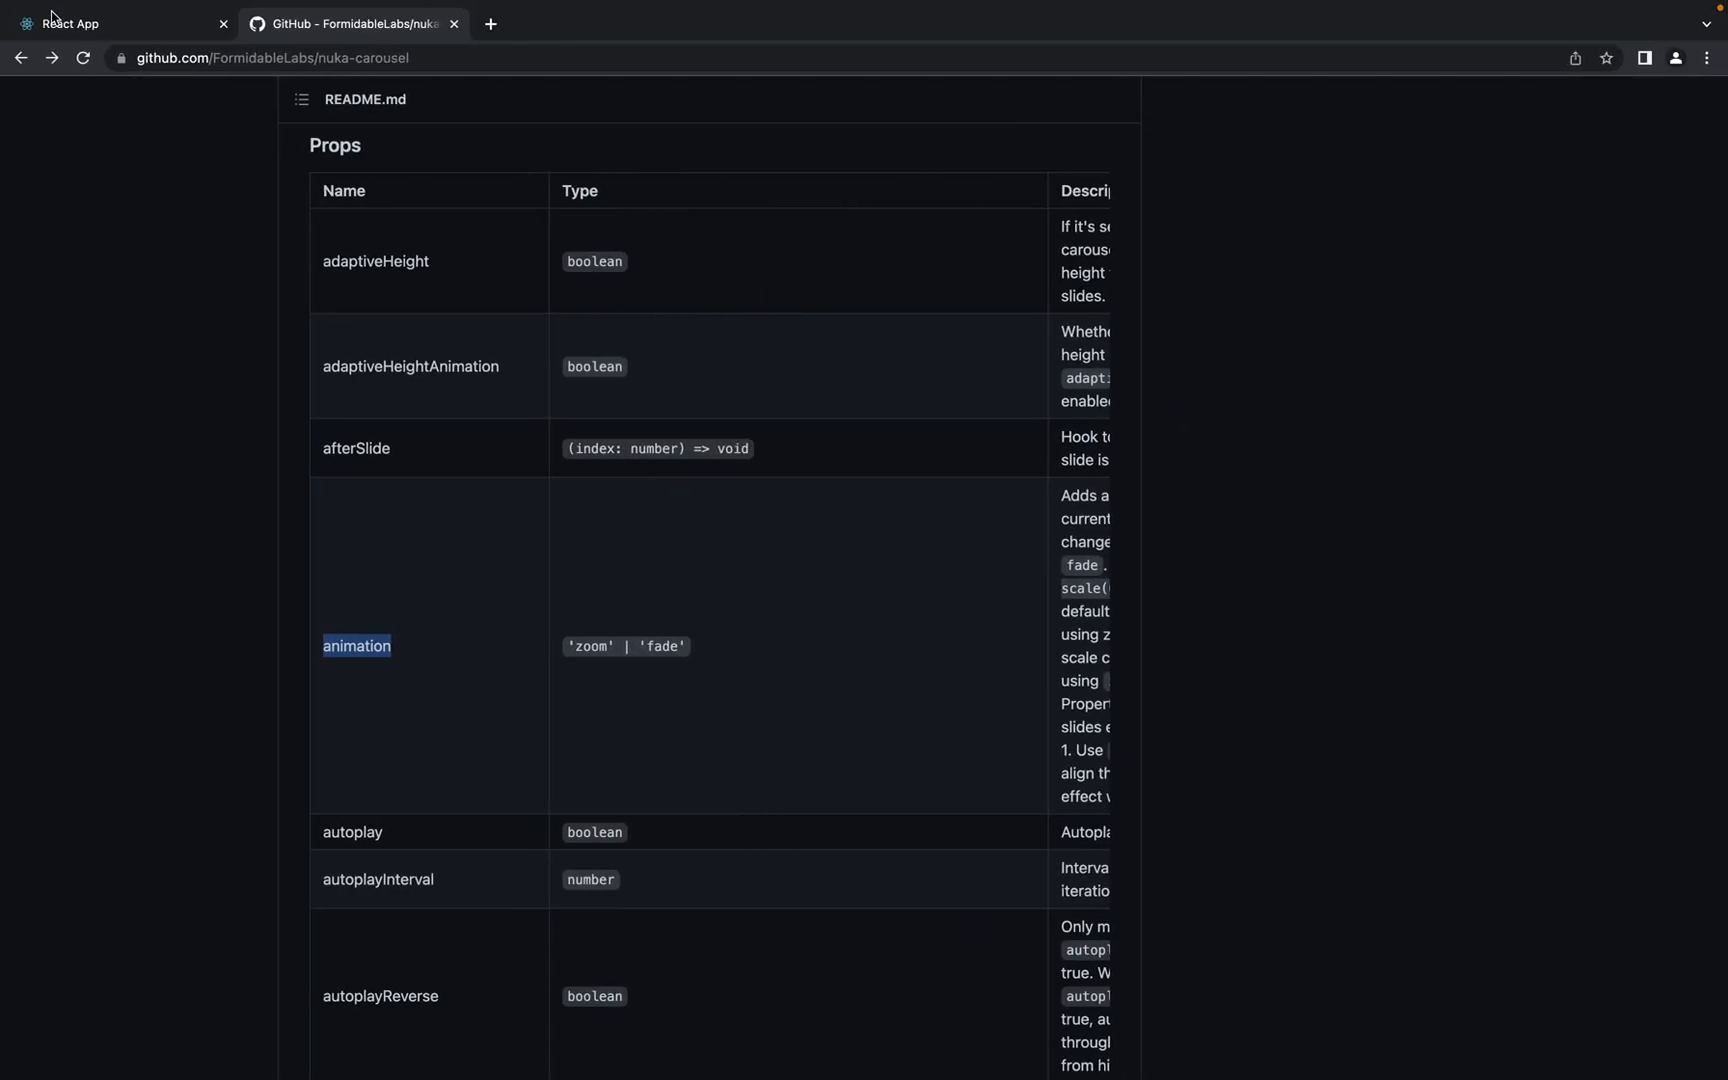
Watch slides switch with the zoom animation, then go back to the README props
{"action": "left_click", "coordinate": [121, 23]}
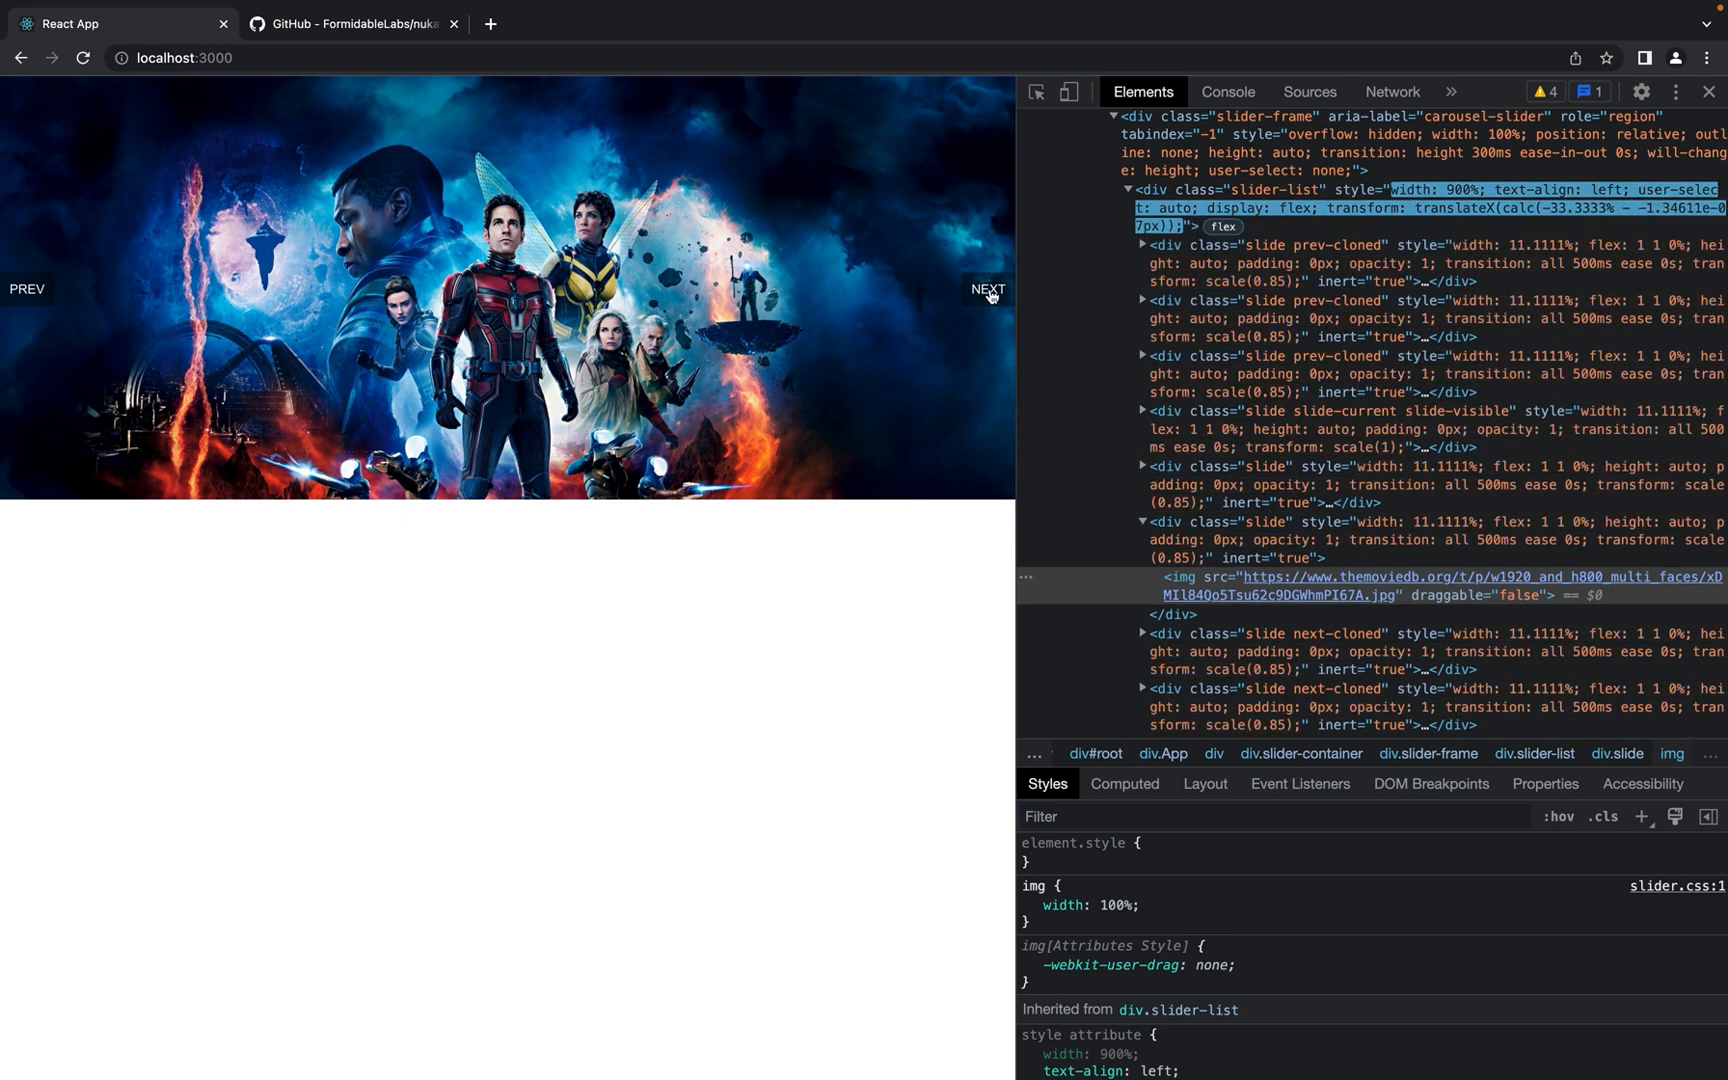
{"action": "left_click", "coordinate": [987, 289]}
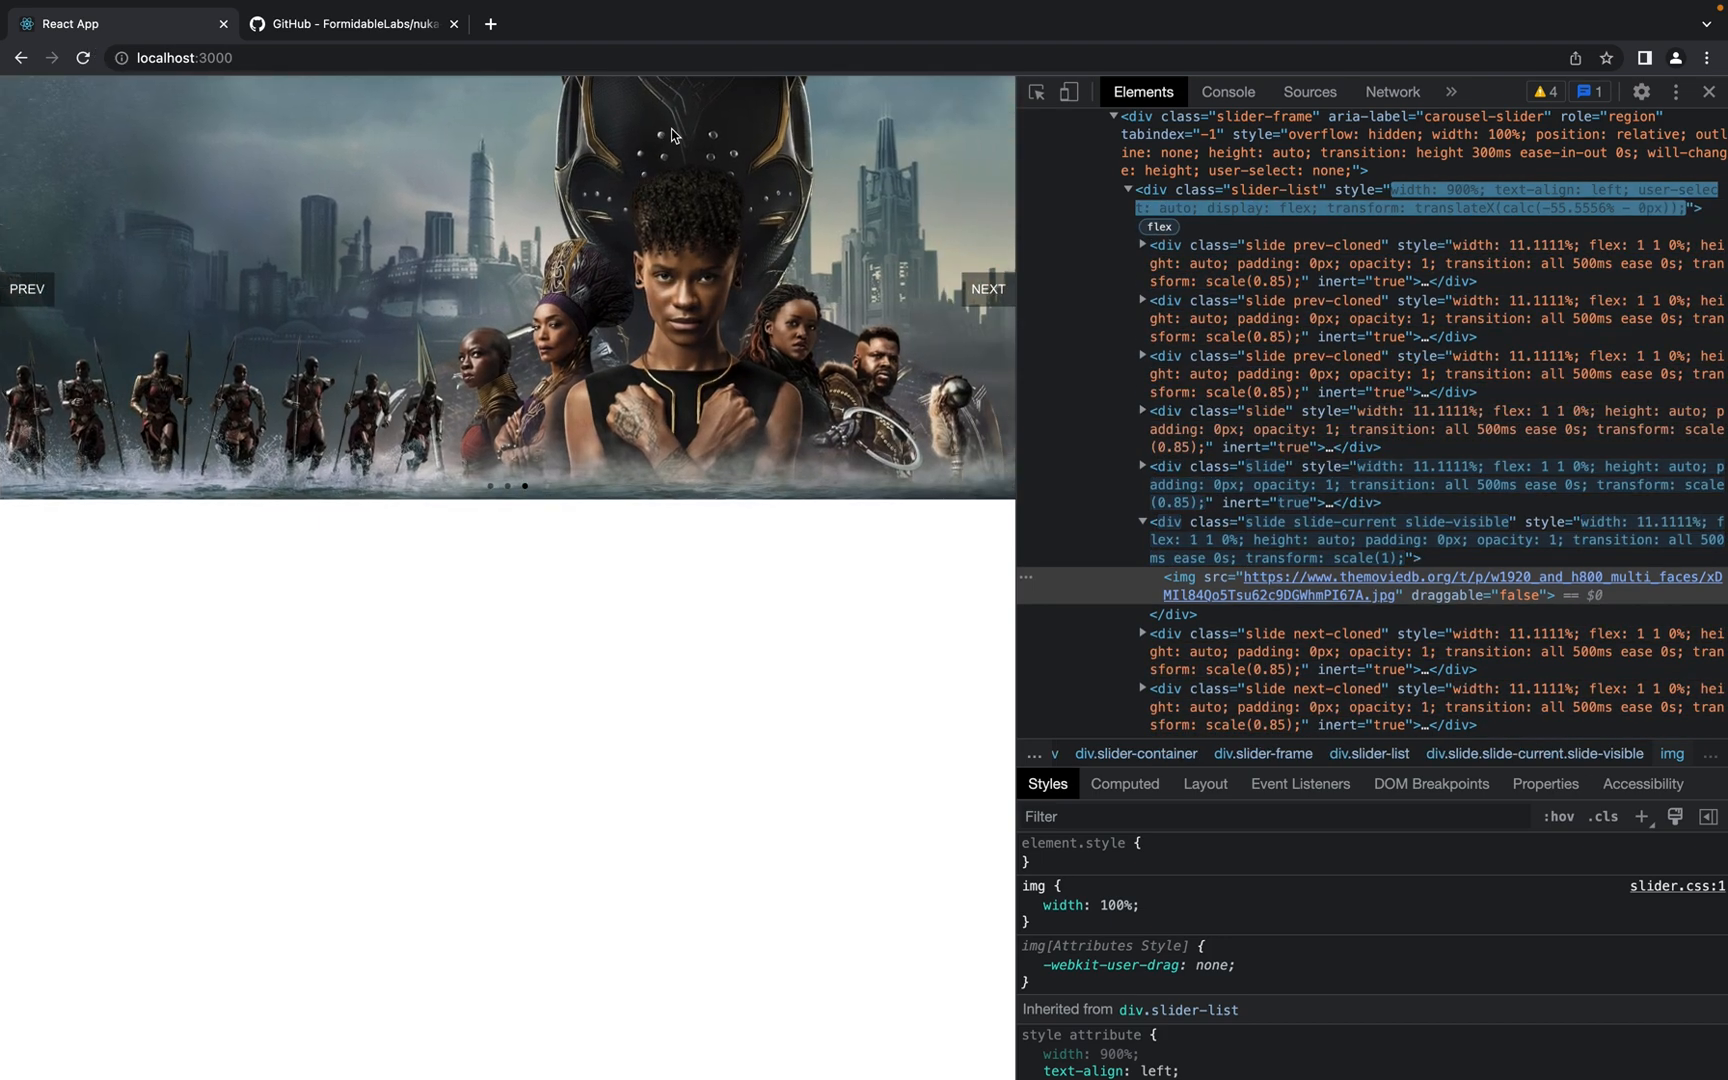
{"action": "left_click", "coordinate": [986, 288]}
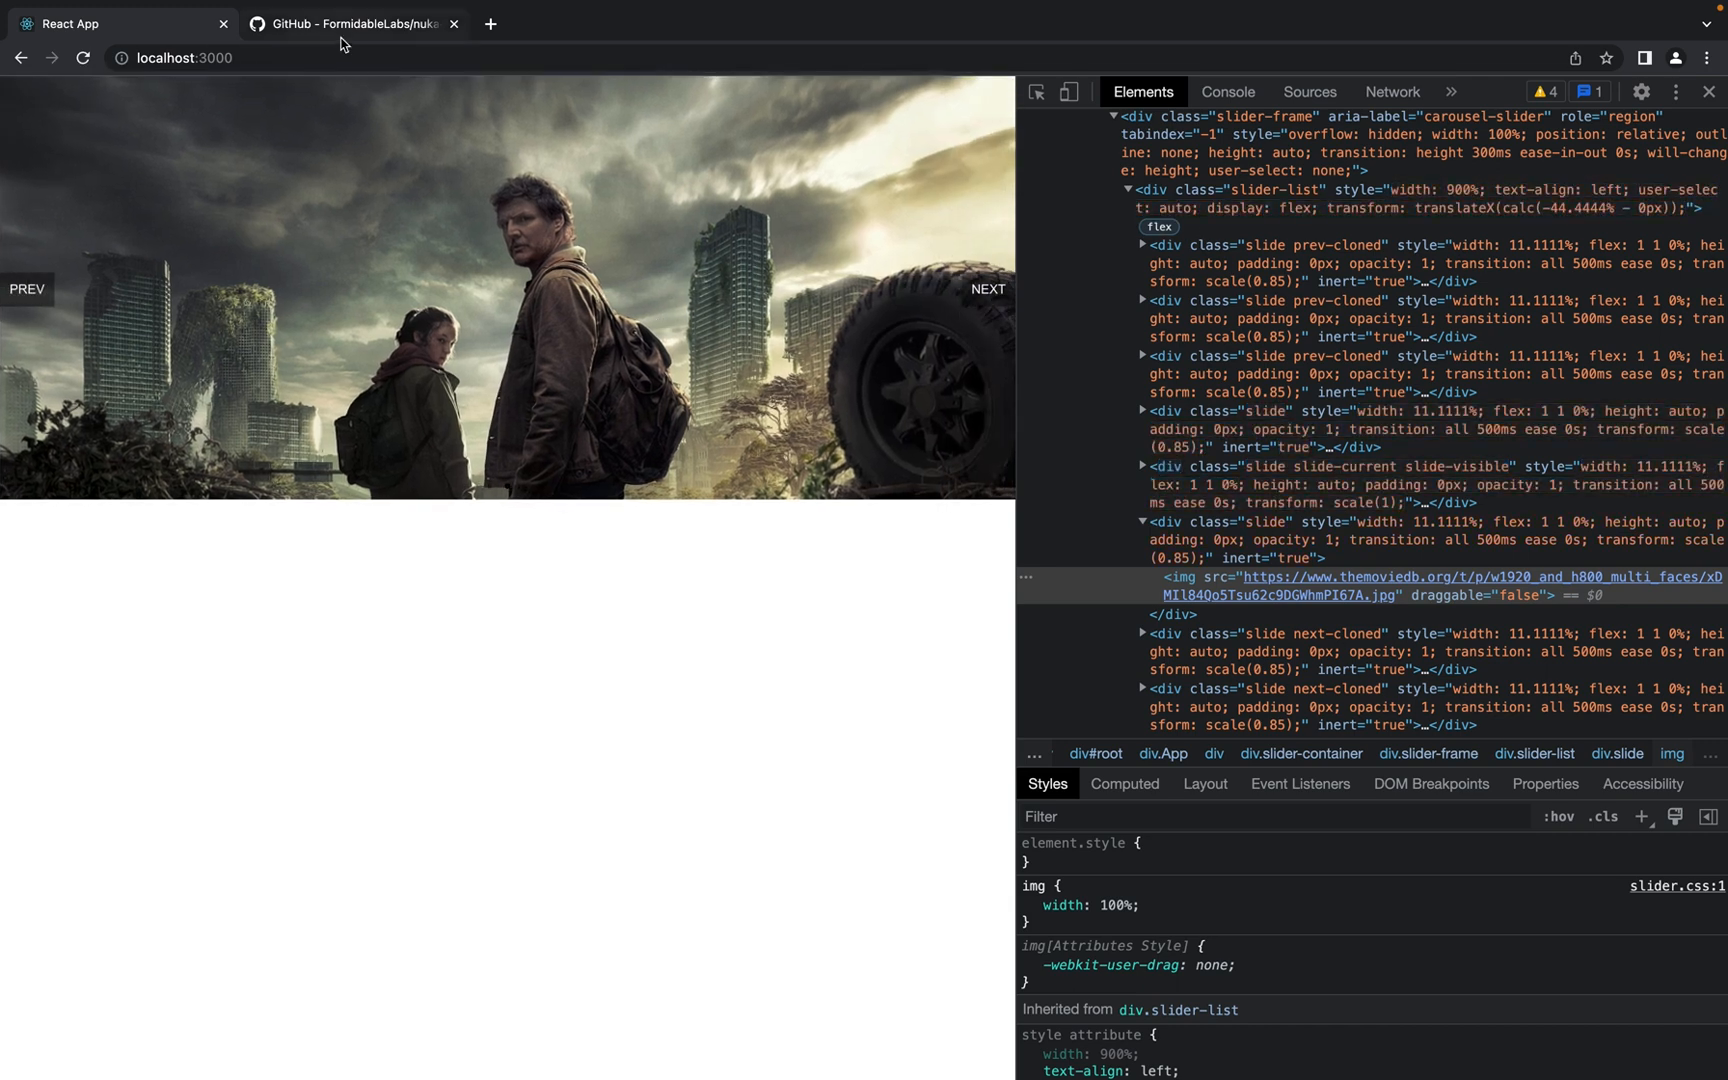
{"action": "left_click", "coordinate": [353, 23]}
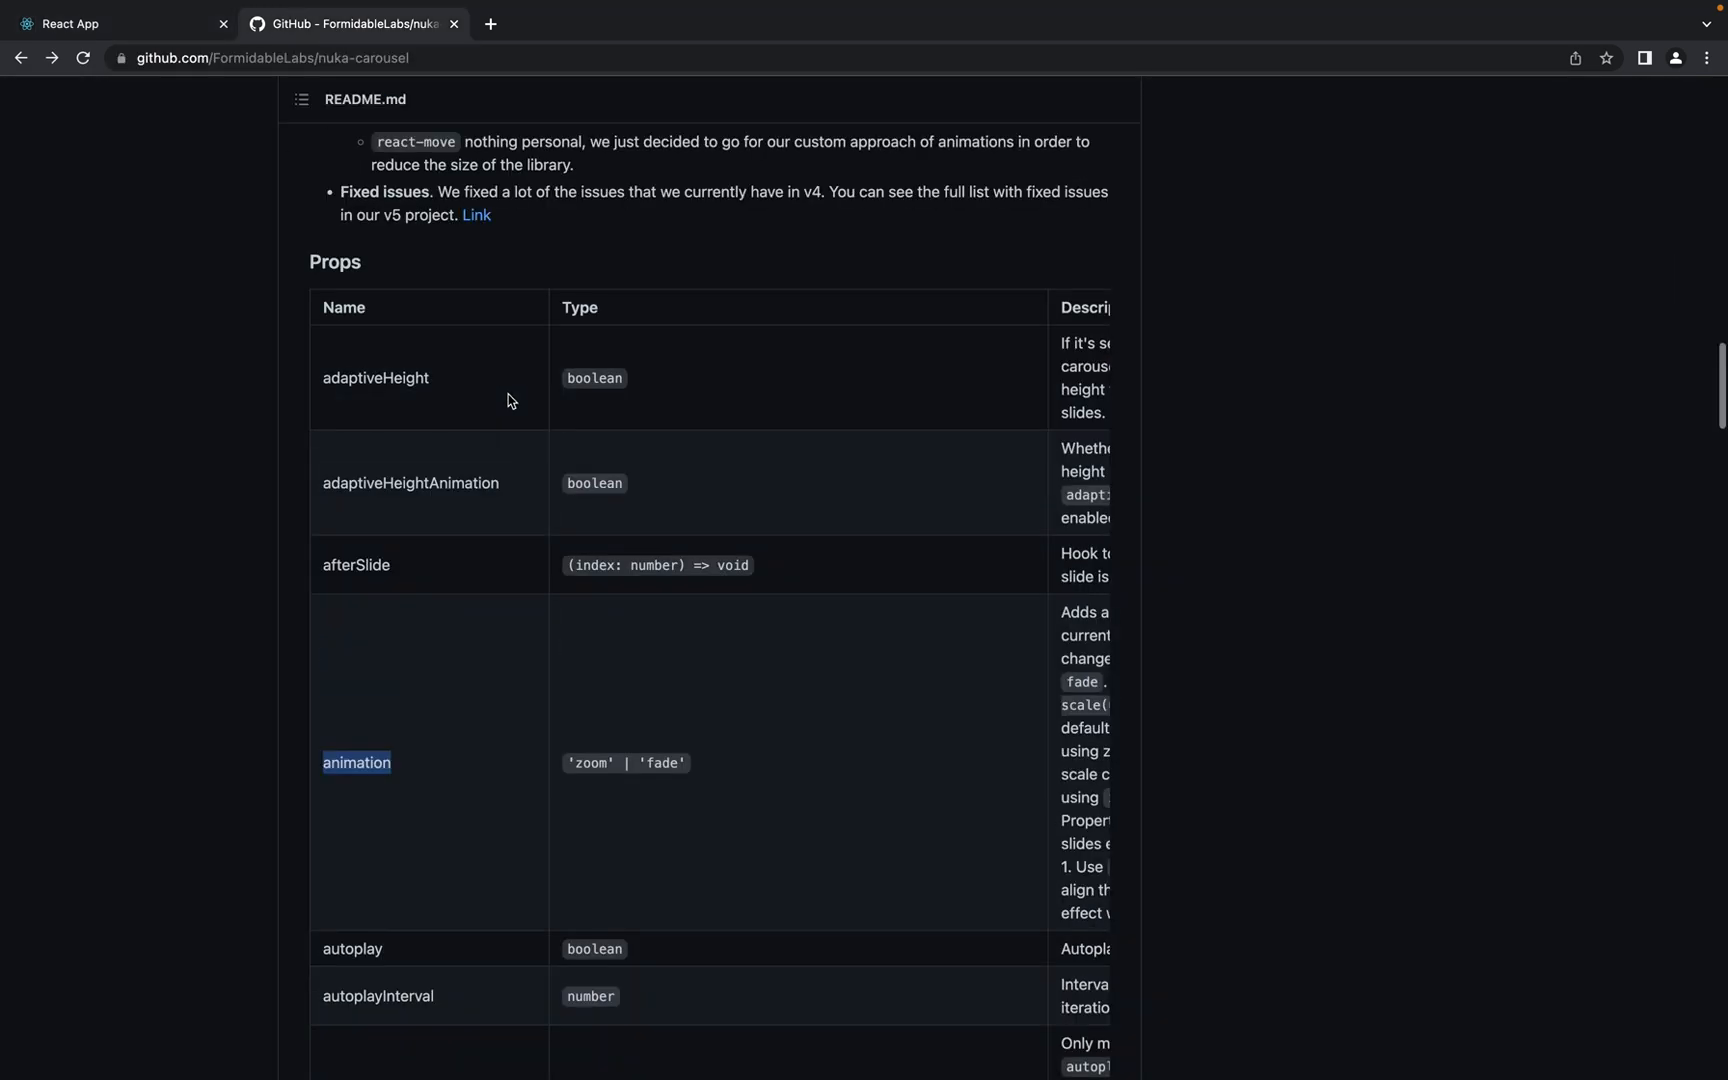
{"action": "mouse_move", "coordinate": [551, 446]}
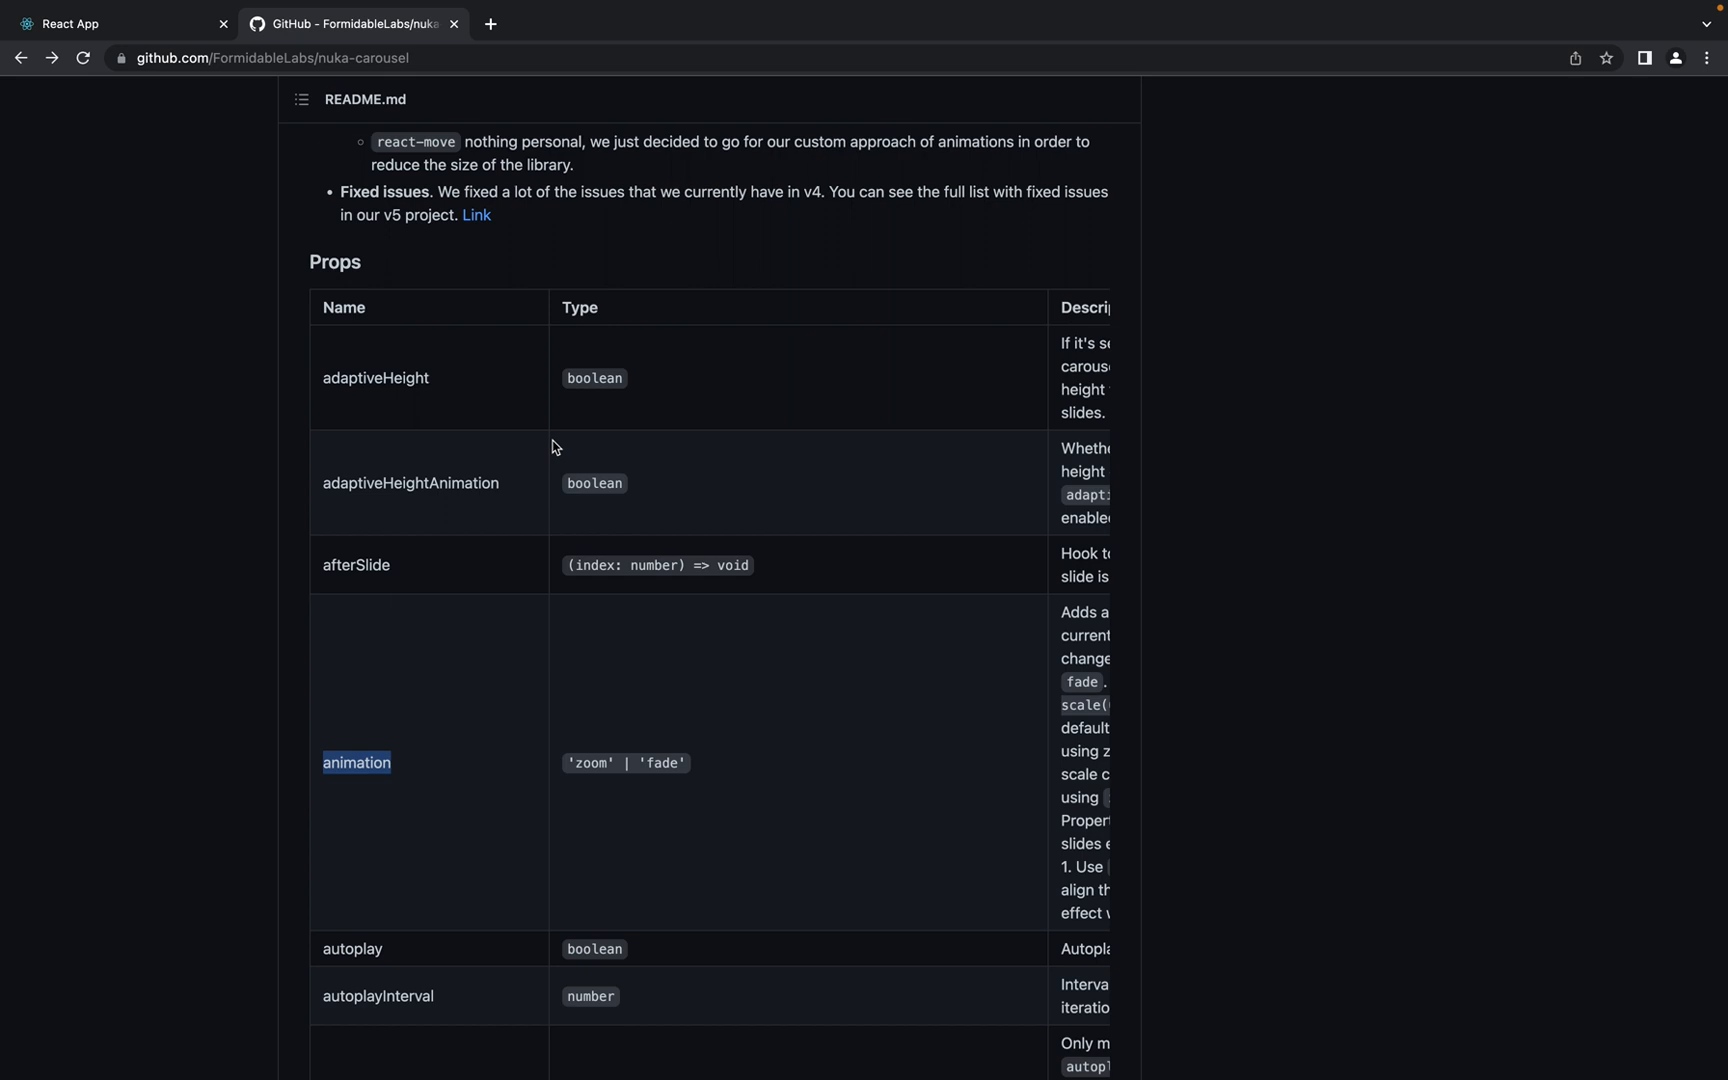
{"action": "mouse_move", "coordinate": [419, 547]}
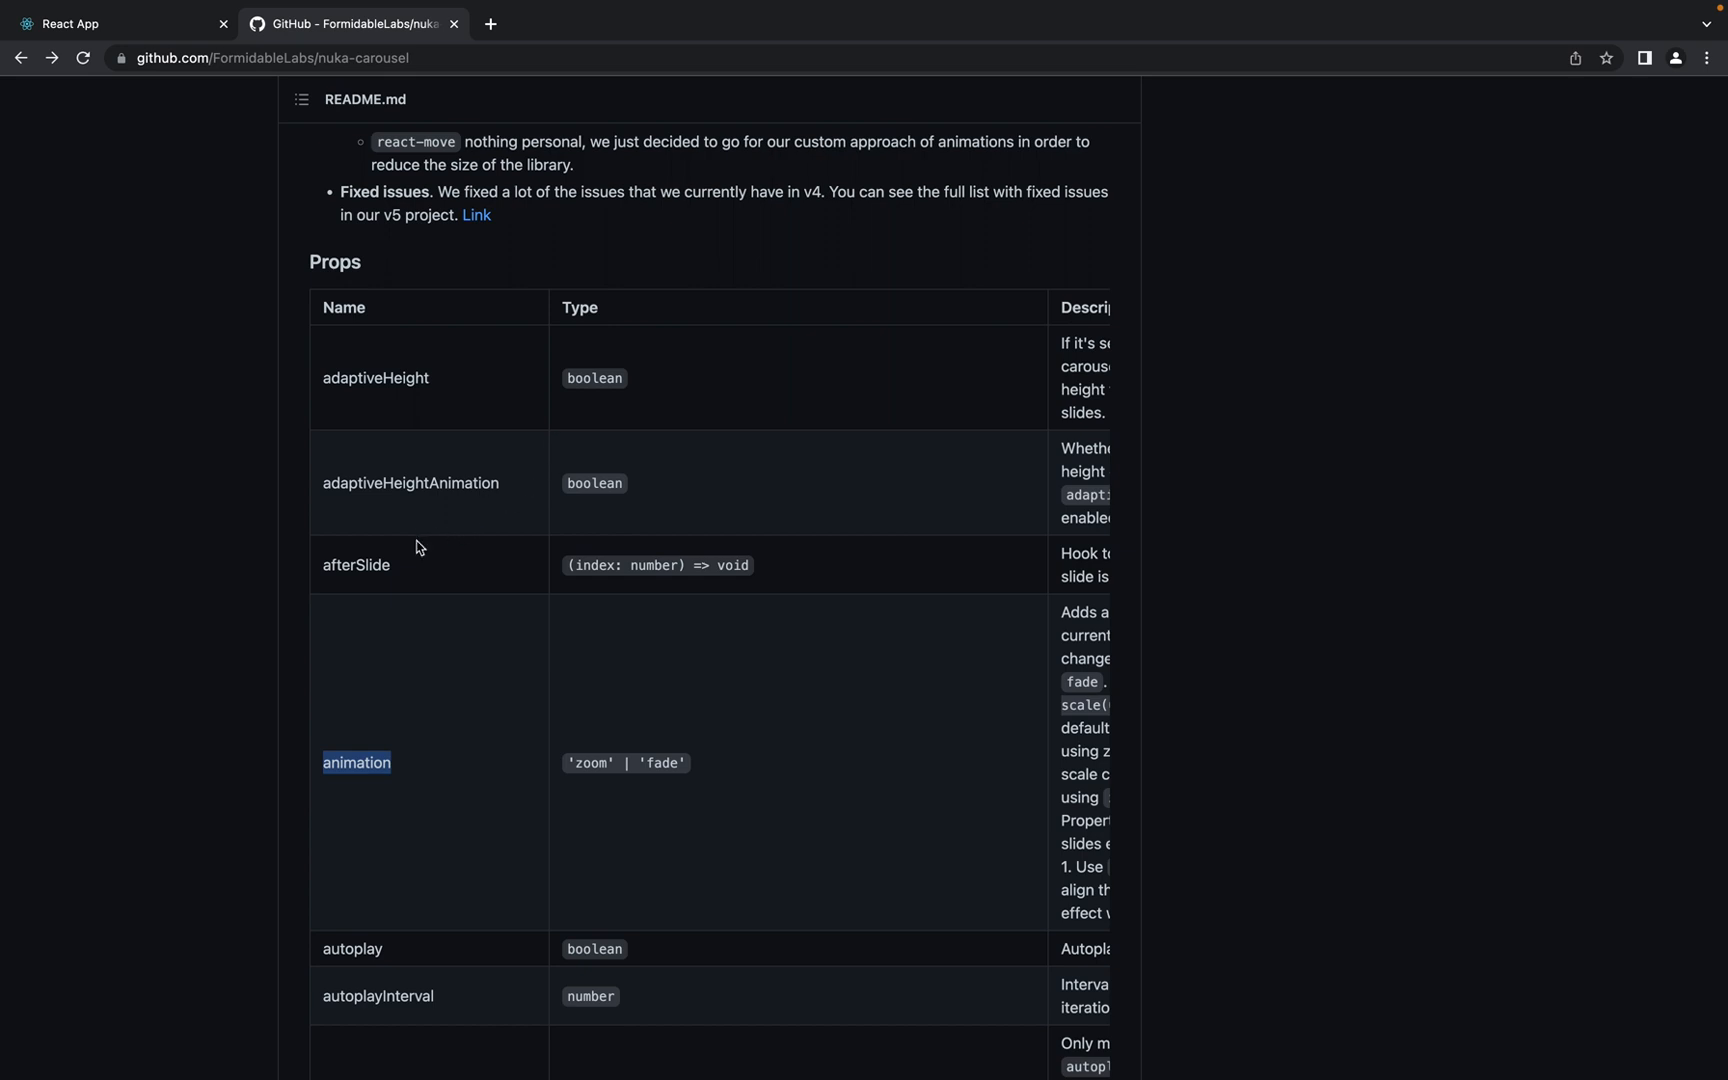
{"action": "mouse_move", "coordinate": [423, 669]}
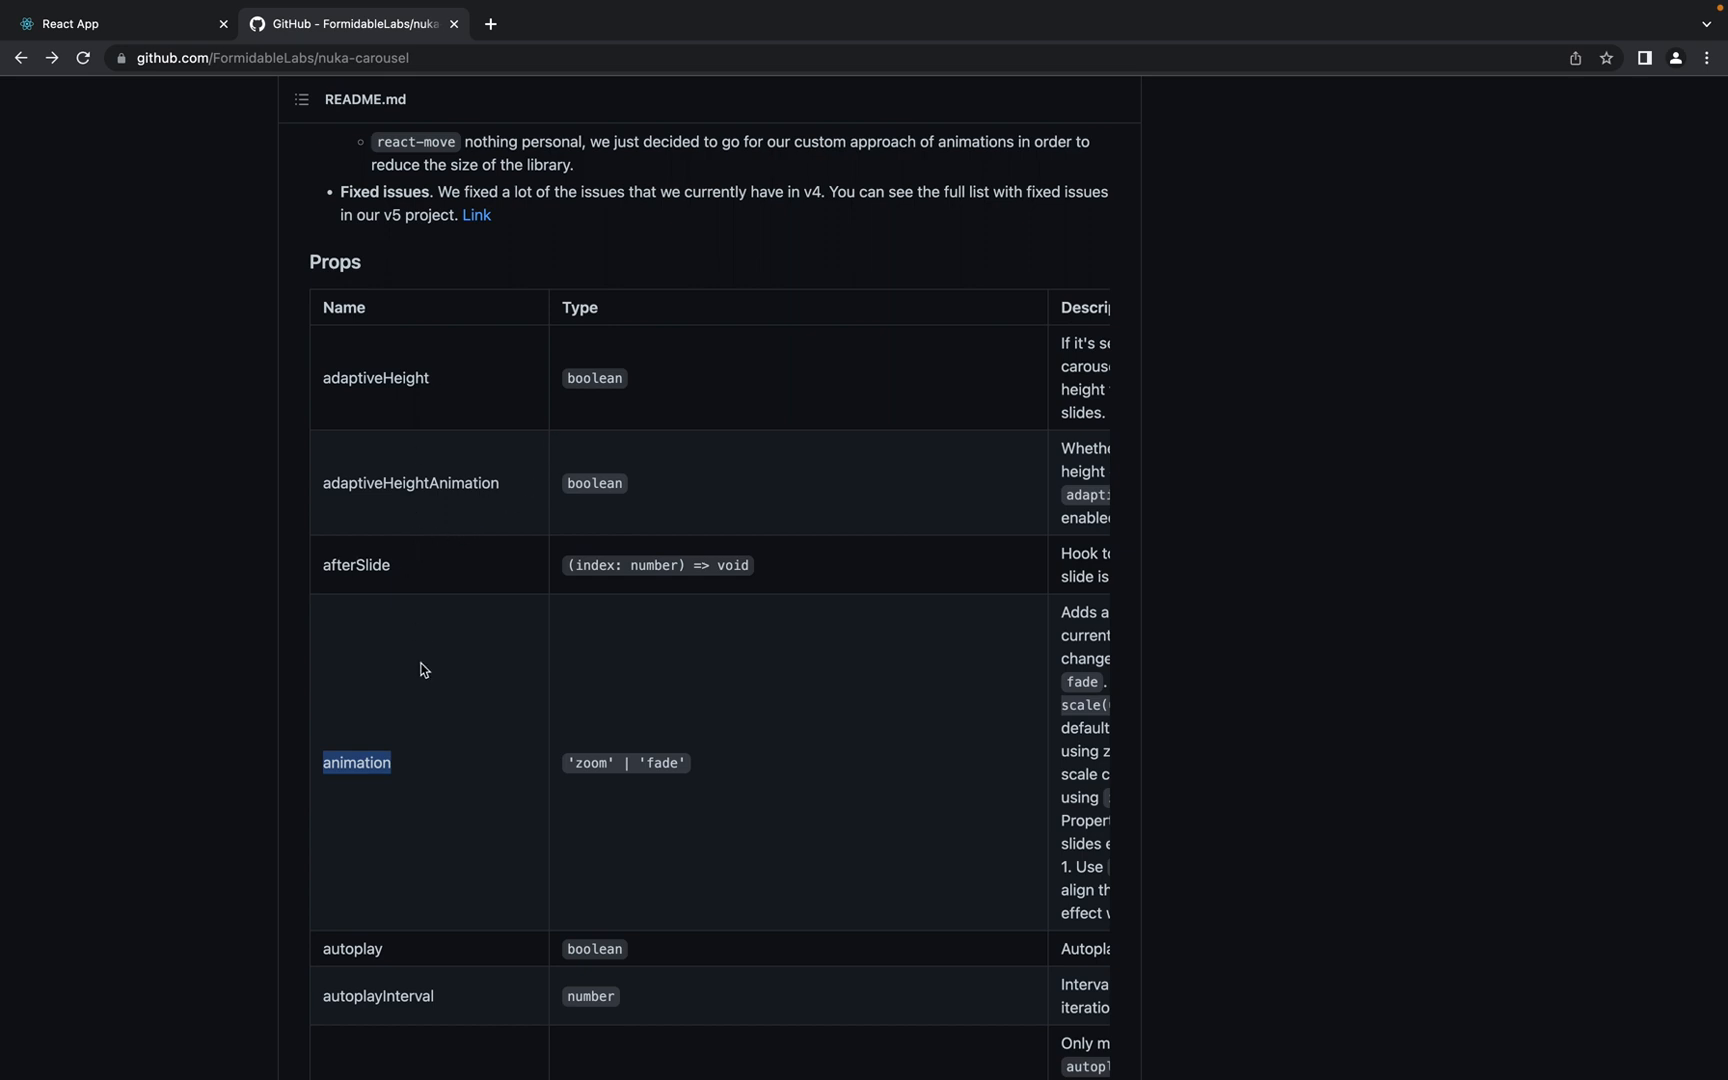
Find slidesToShow in the props table and add slidesToShow: 2 to the params
{"action": "scroll", "scroll_direction": "down", "scroll_amount": 3}
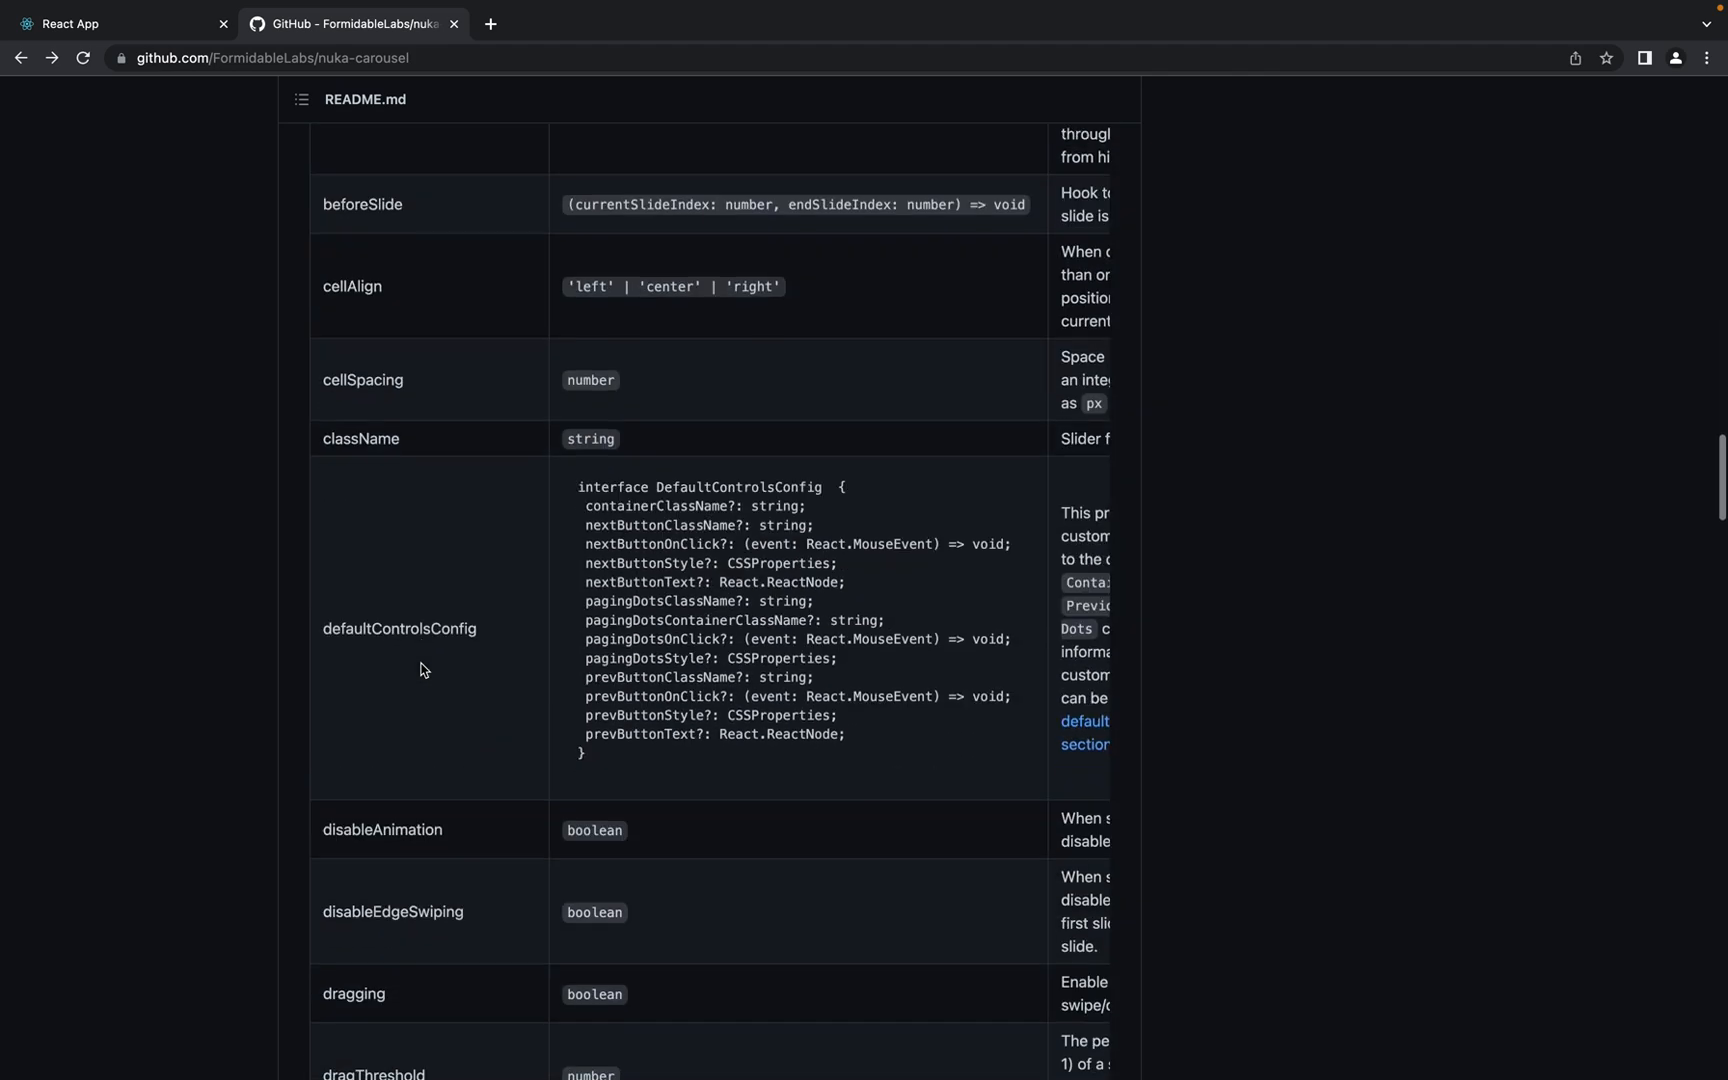
{"action": "scroll", "scroll_direction": "down", "scroll_amount": 3}
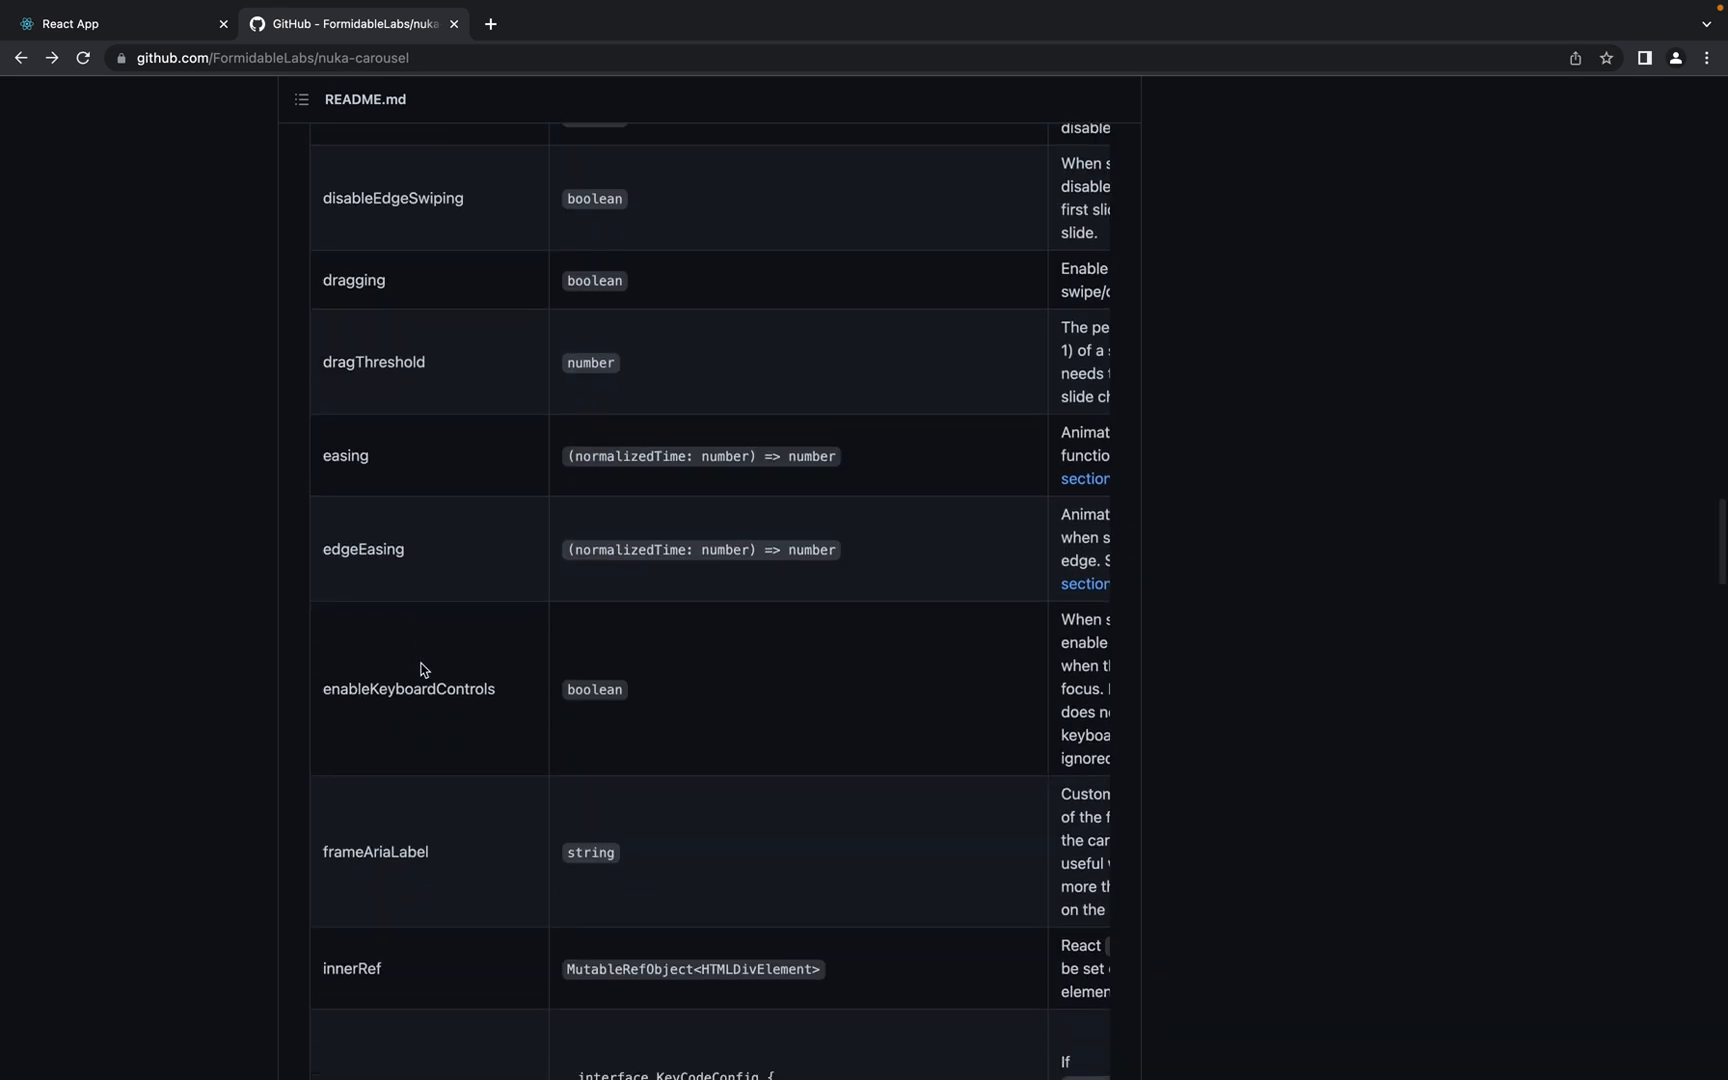
{"action": "scroll", "scroll_direction": "down", "scroll_amount": 3}
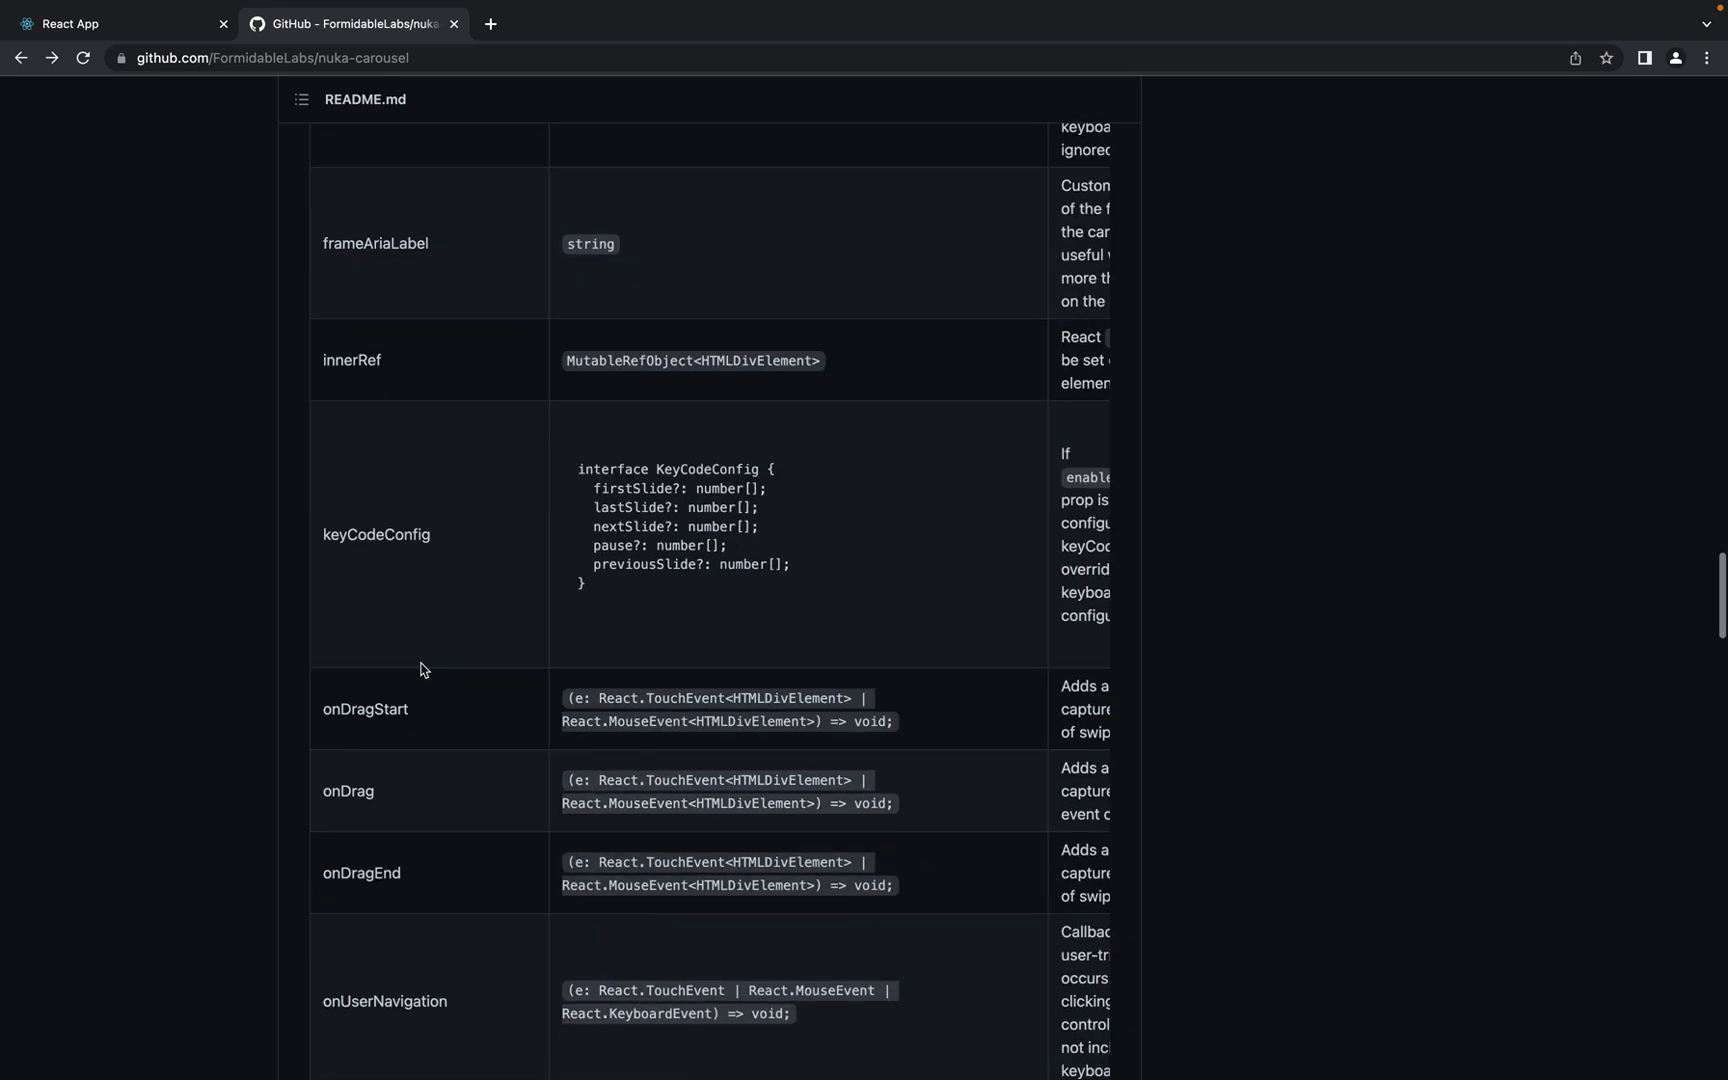
{"action": "scroll", "scroll_direction": "down", "scroll_amount": 3}
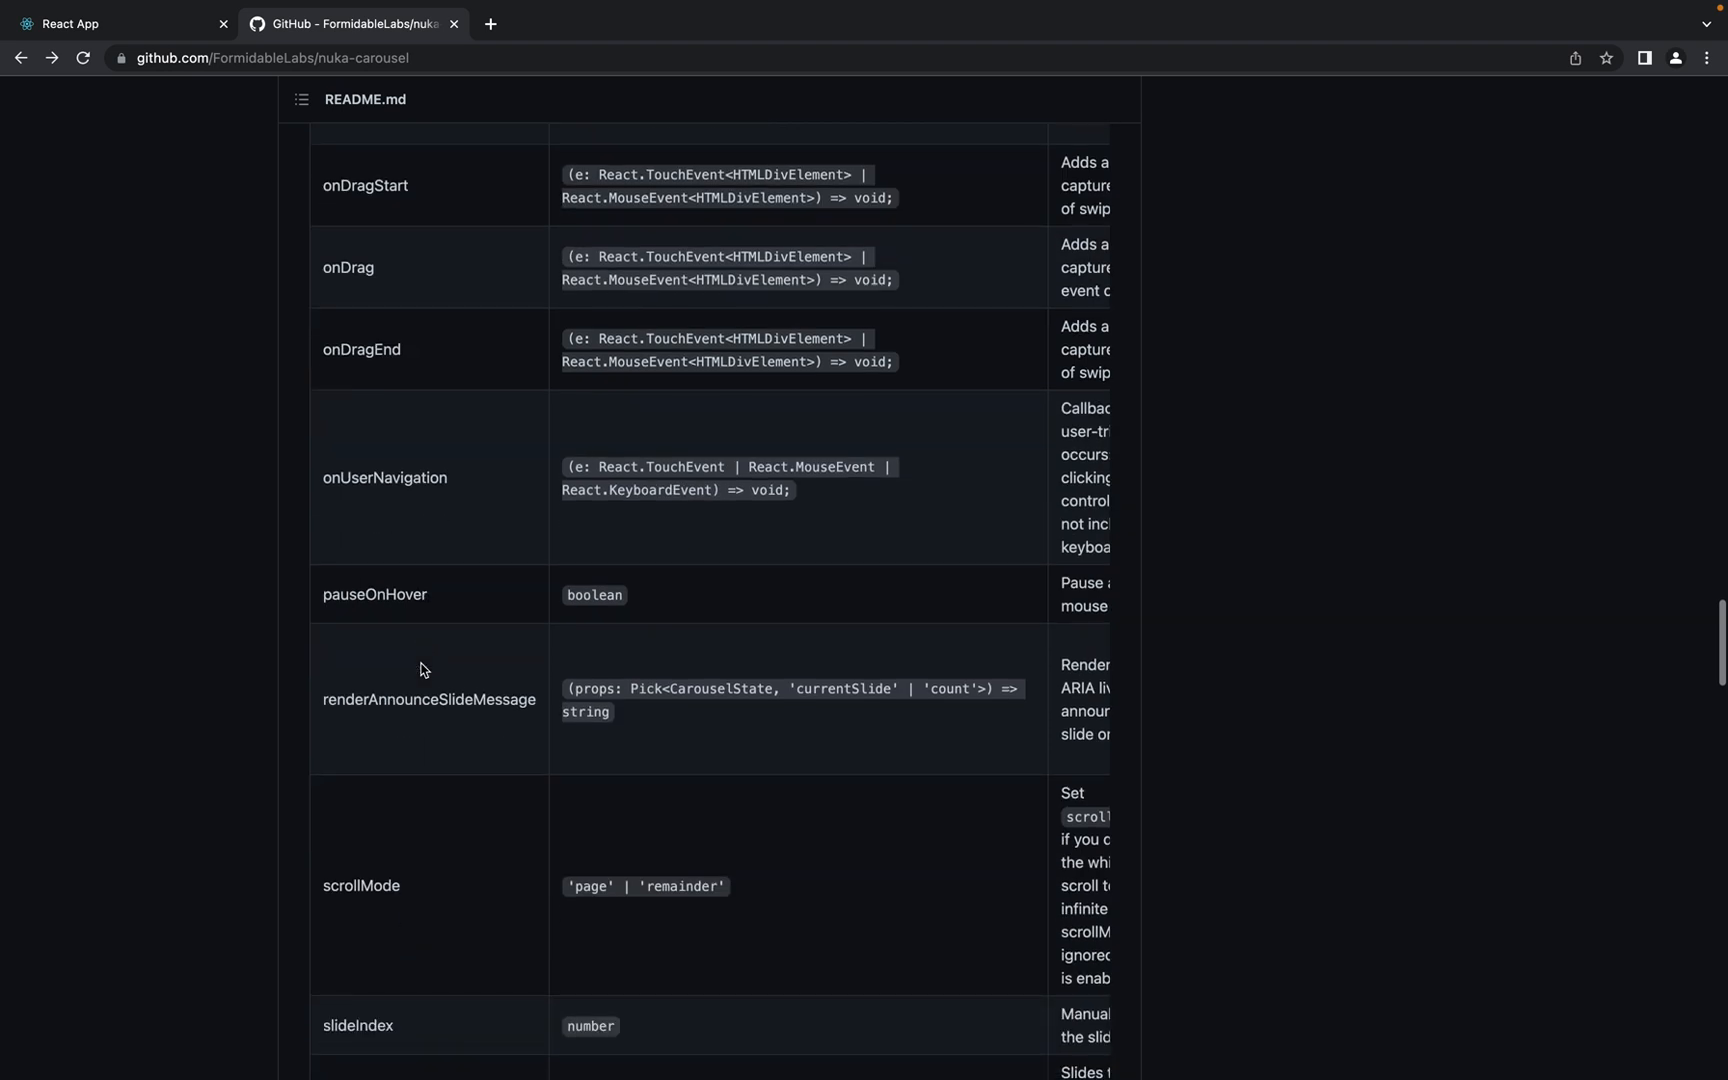
{"action": "scroll", "scroll_direction": "down", "scroll_amount": 3}
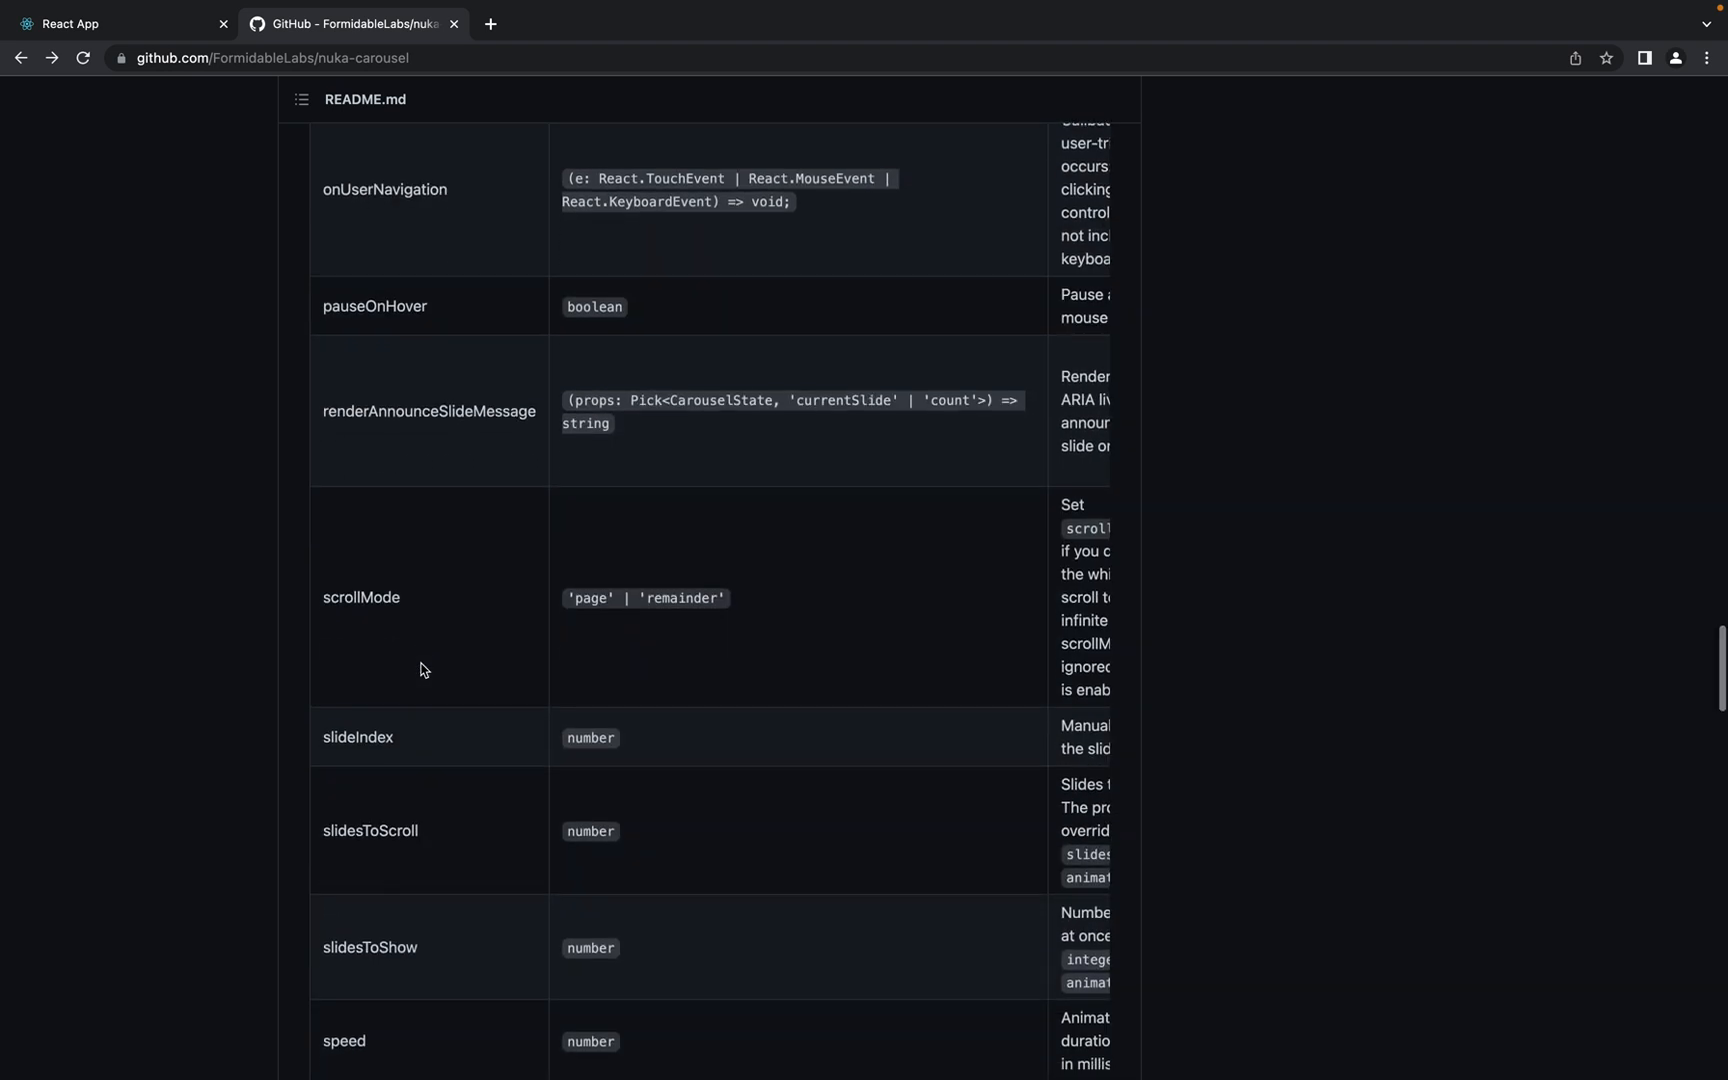
{"action": "scroll", "scroll_direction": "down", "scroll_amount": 3}
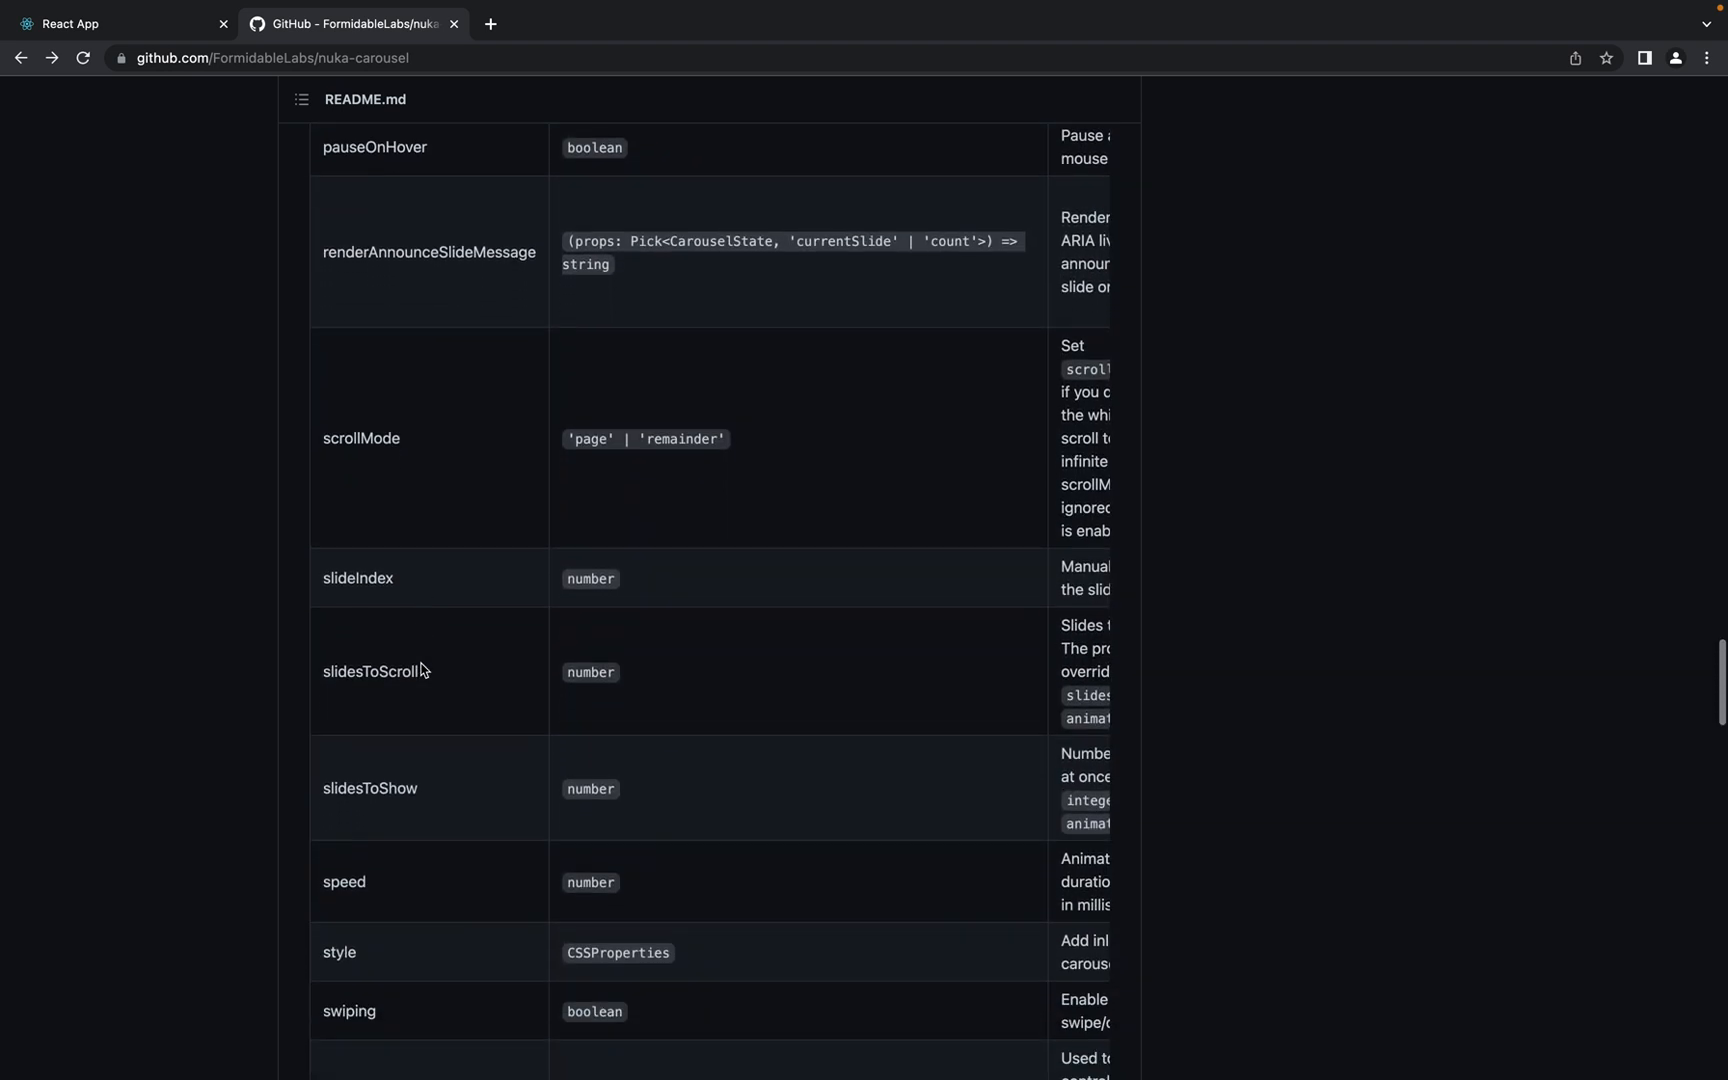
{"action": "double_click", "coordinate": [369, 788]}
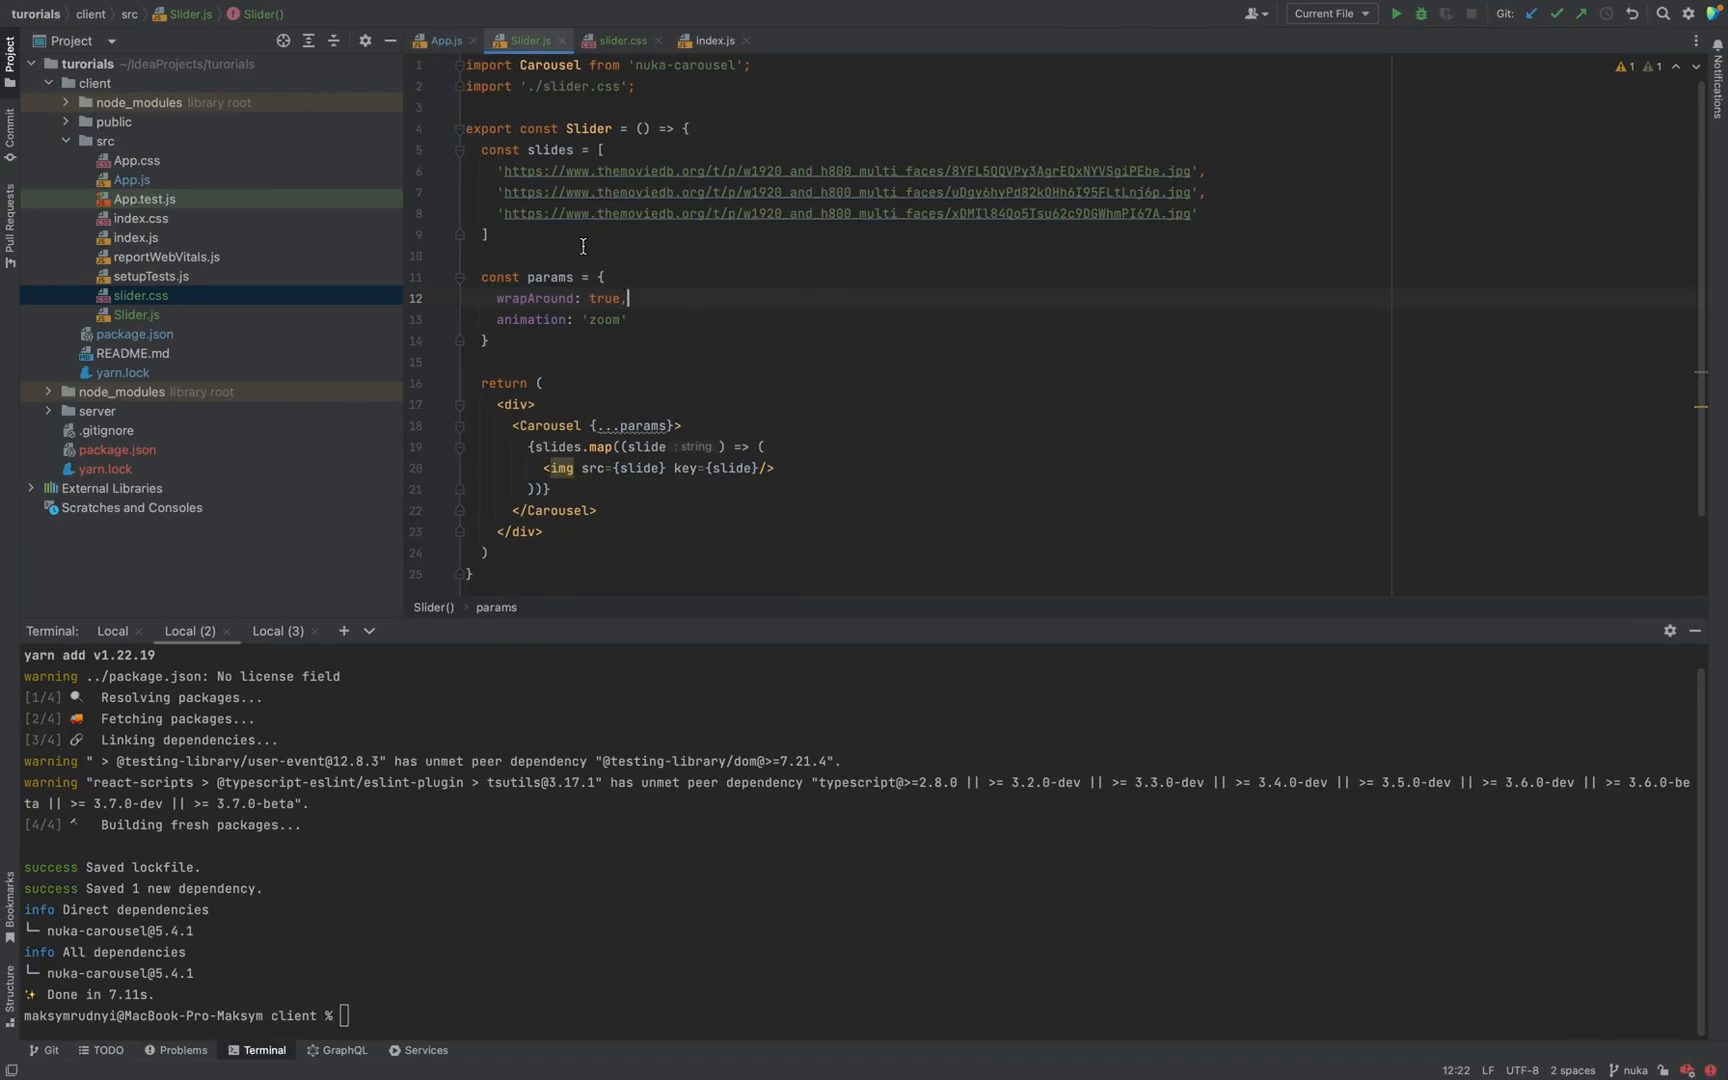
{"action": "type", "text": "slidesToShow"}
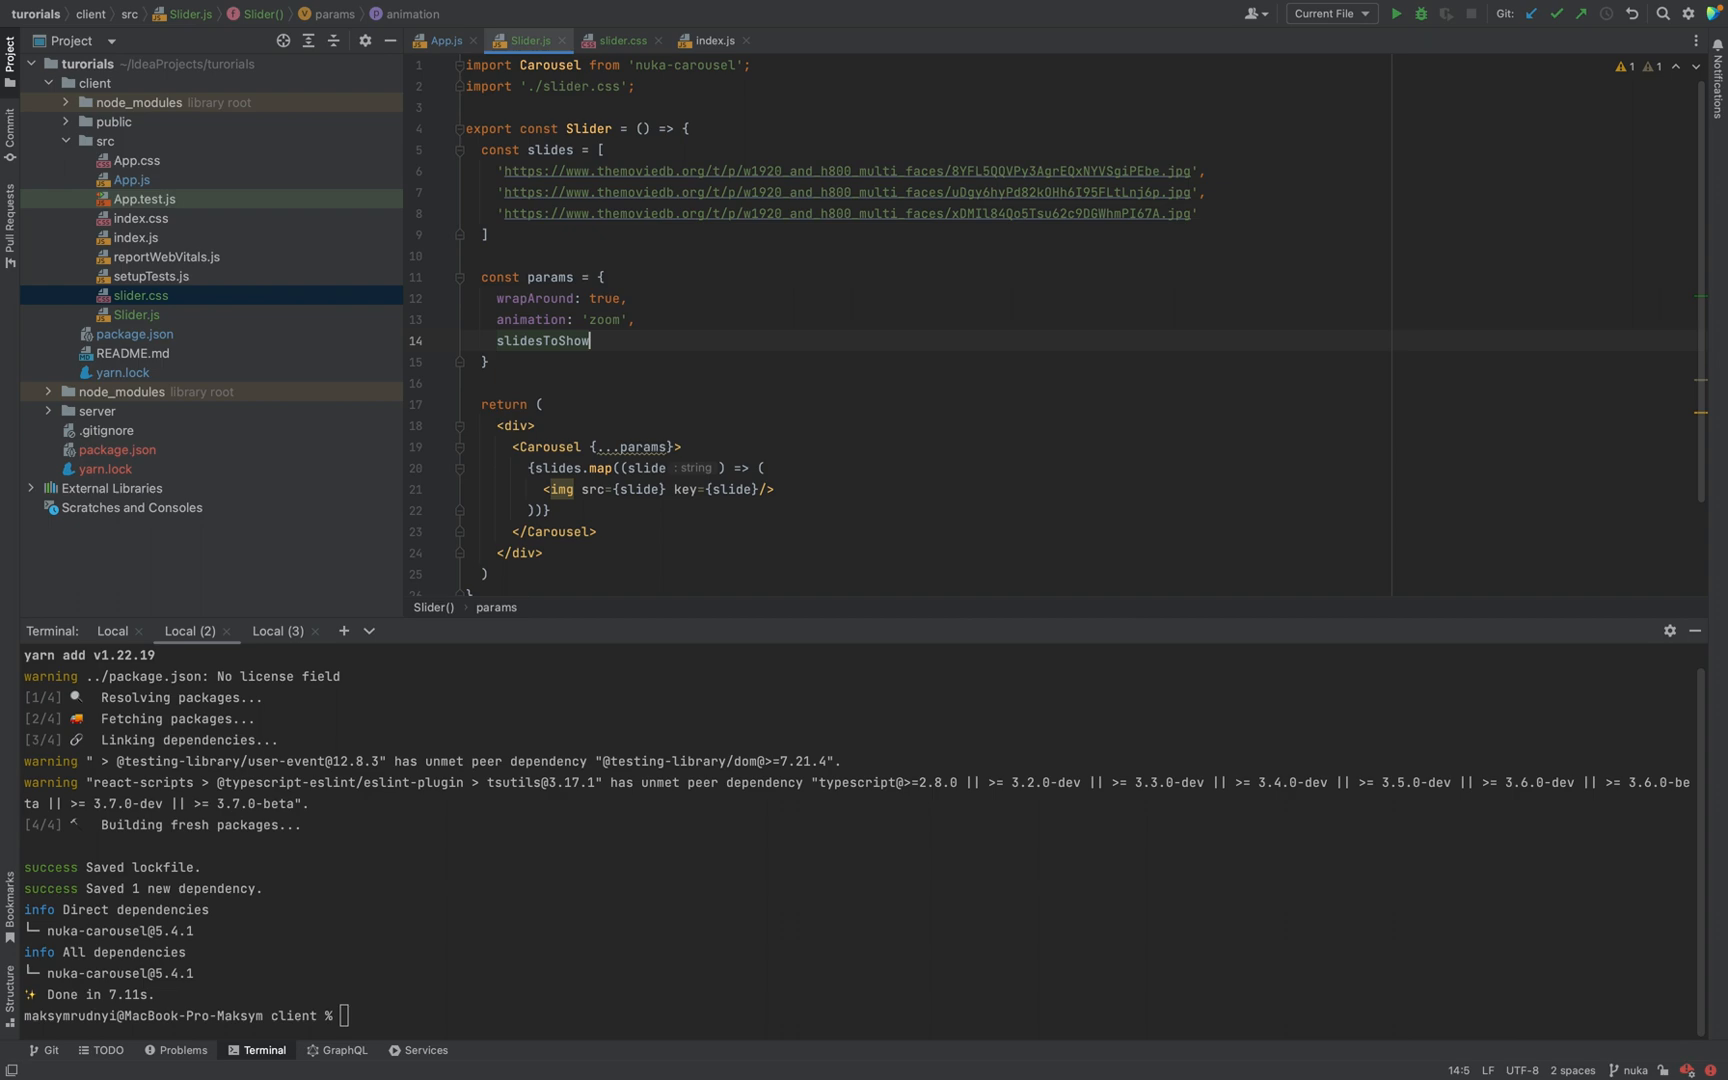
{"action": "type", "text": ": 2"}
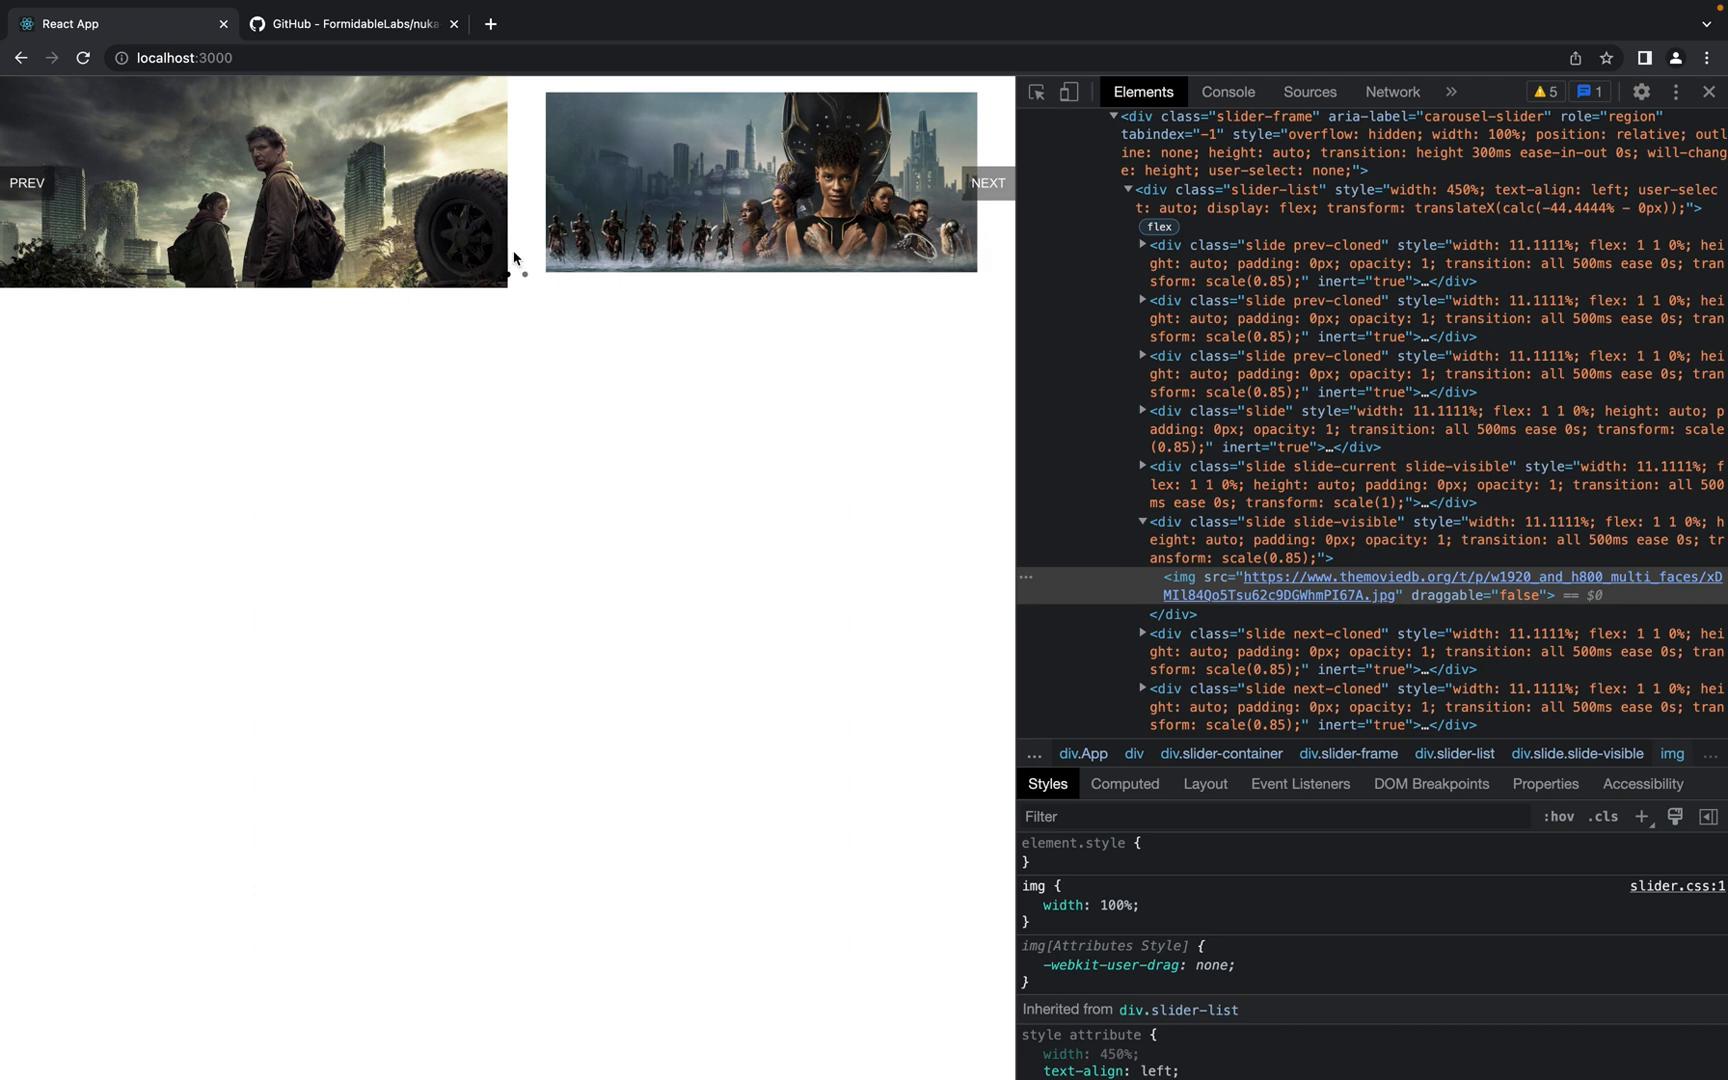
Advance the local carousel twice to see multiple slides, then reopen the documentation
{"action": "left_click", "coordinate": [986, 183]}
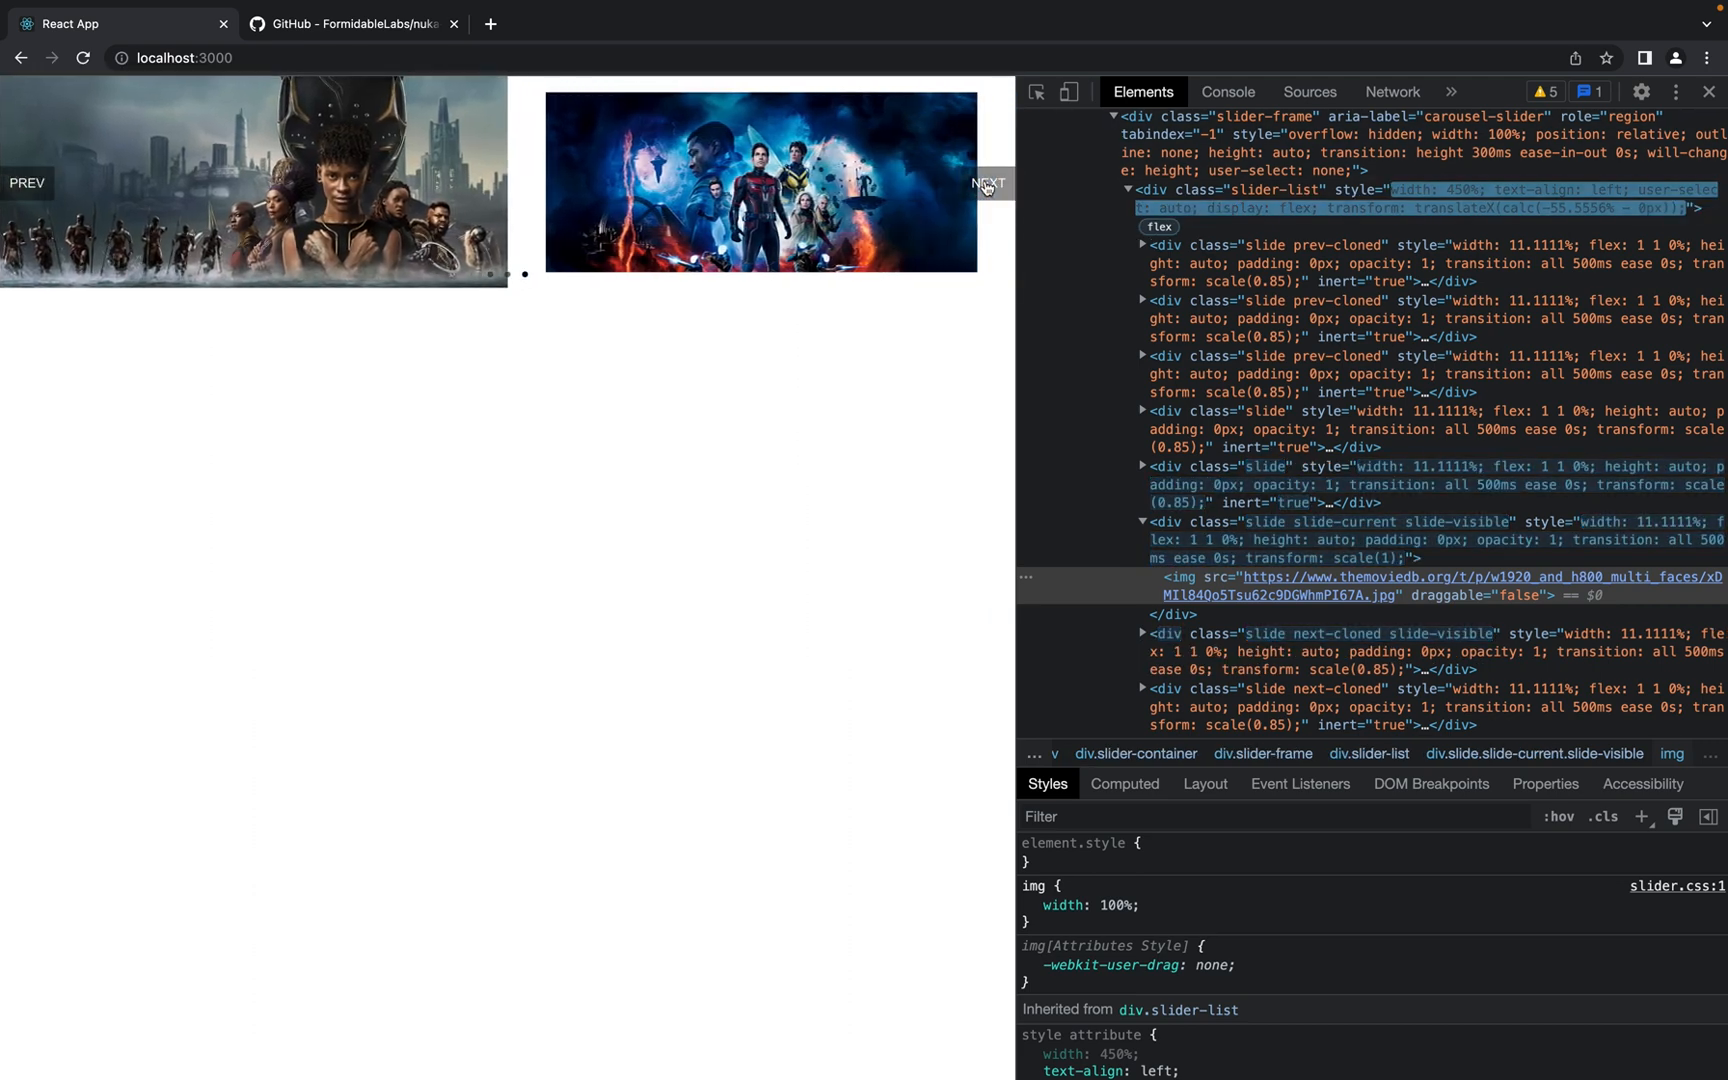
{"action": "left_click", "coordinate": [987, 183]}
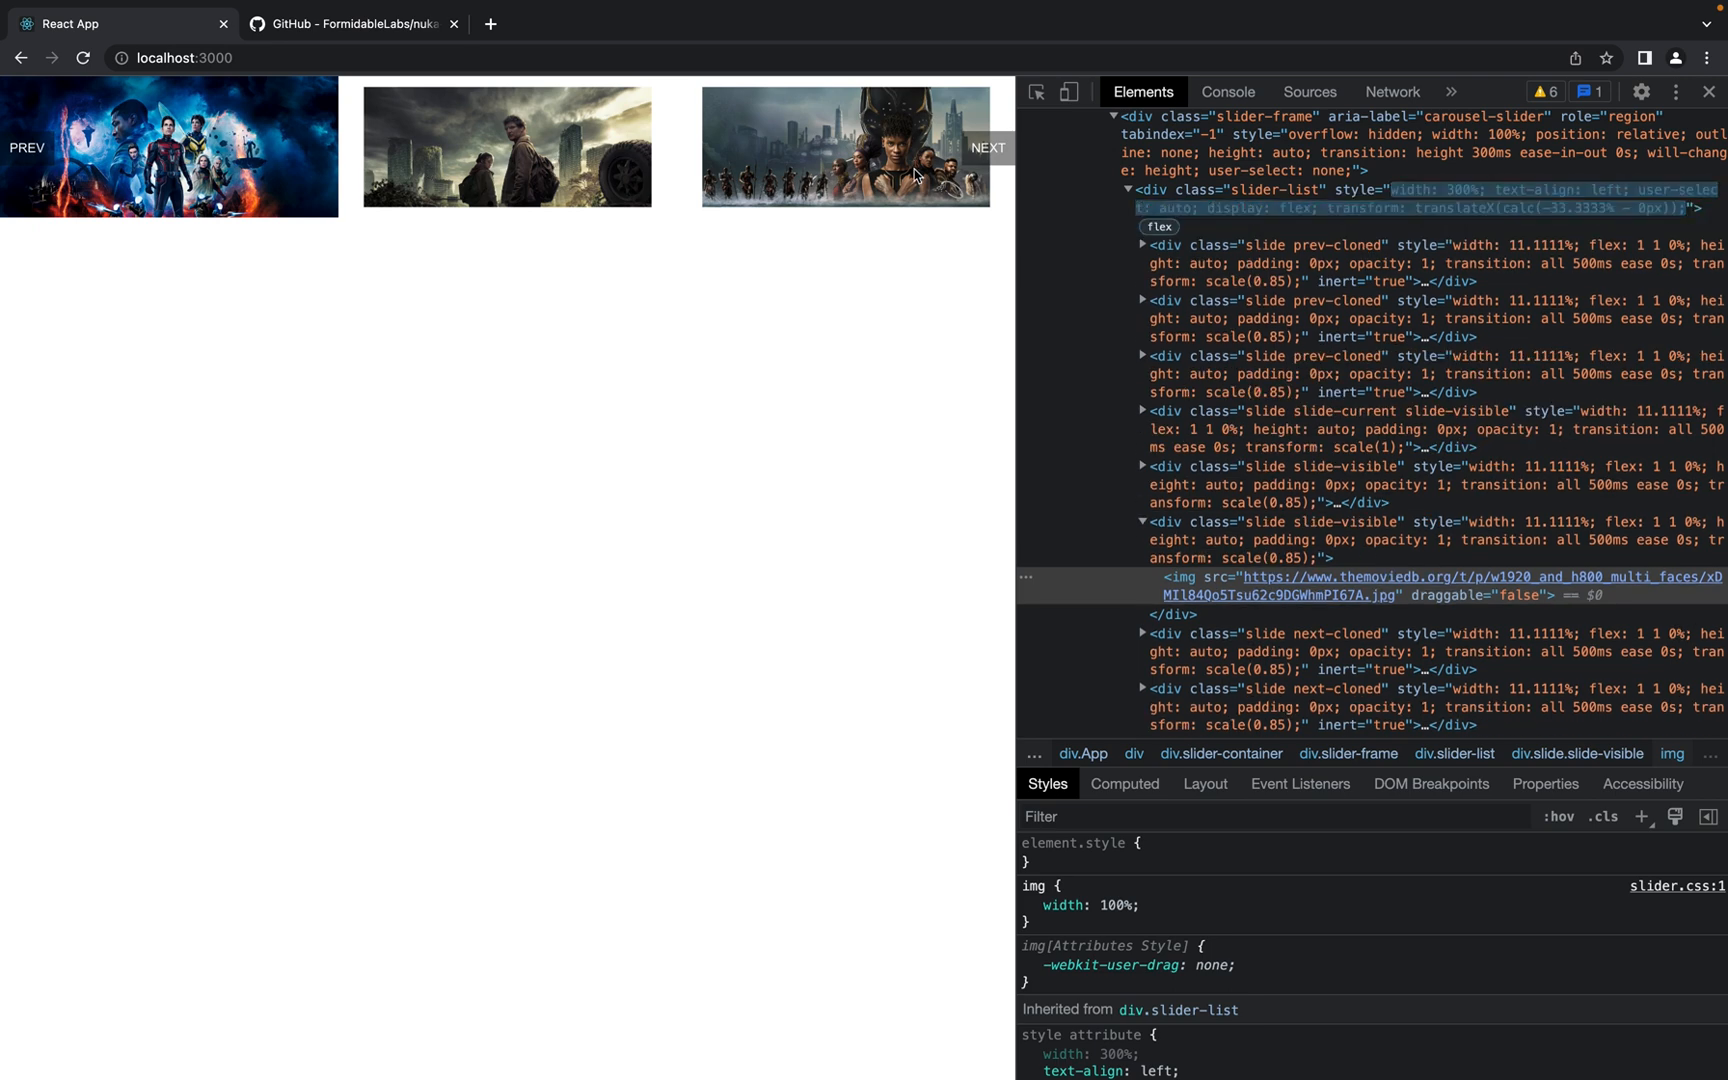
{"action": "left_click", "coordinate": [986, 147]}
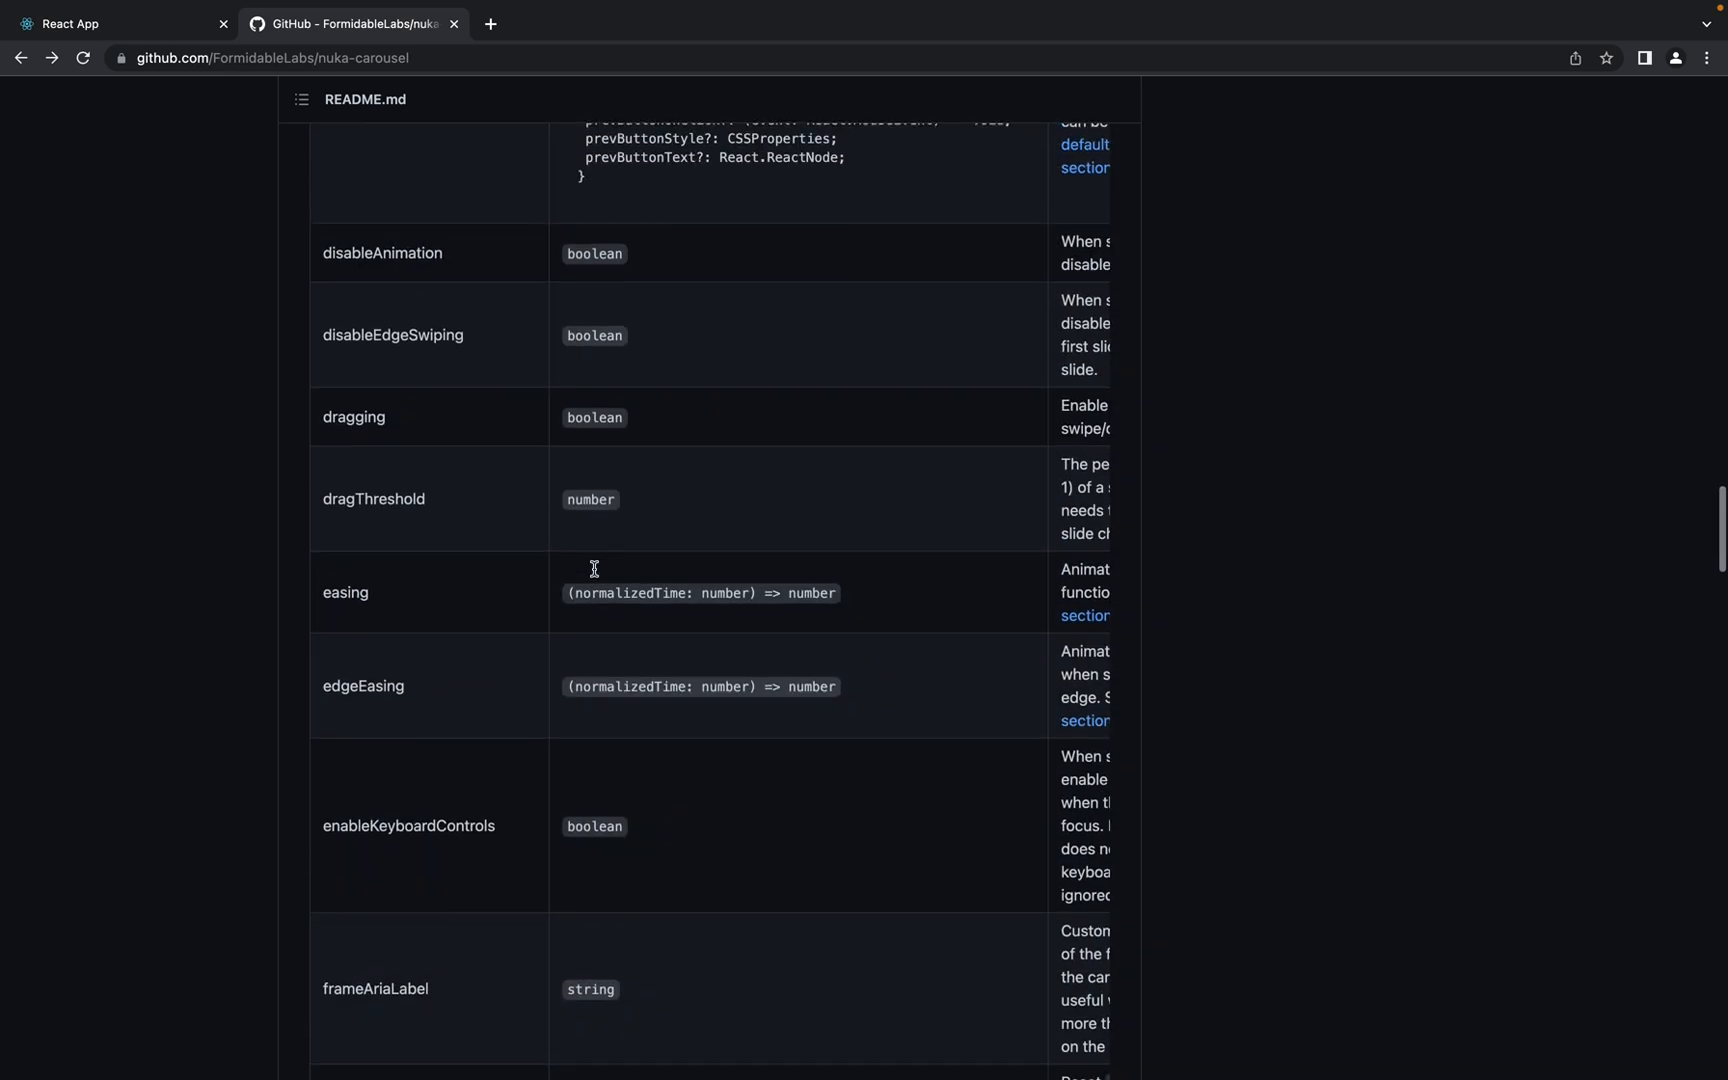
Copy adaptiveHeight from the README and add an adaptiveHeight: entry to the params
{"action": "scroll", "scroll_direction": "up", "scroll_amount": 3}
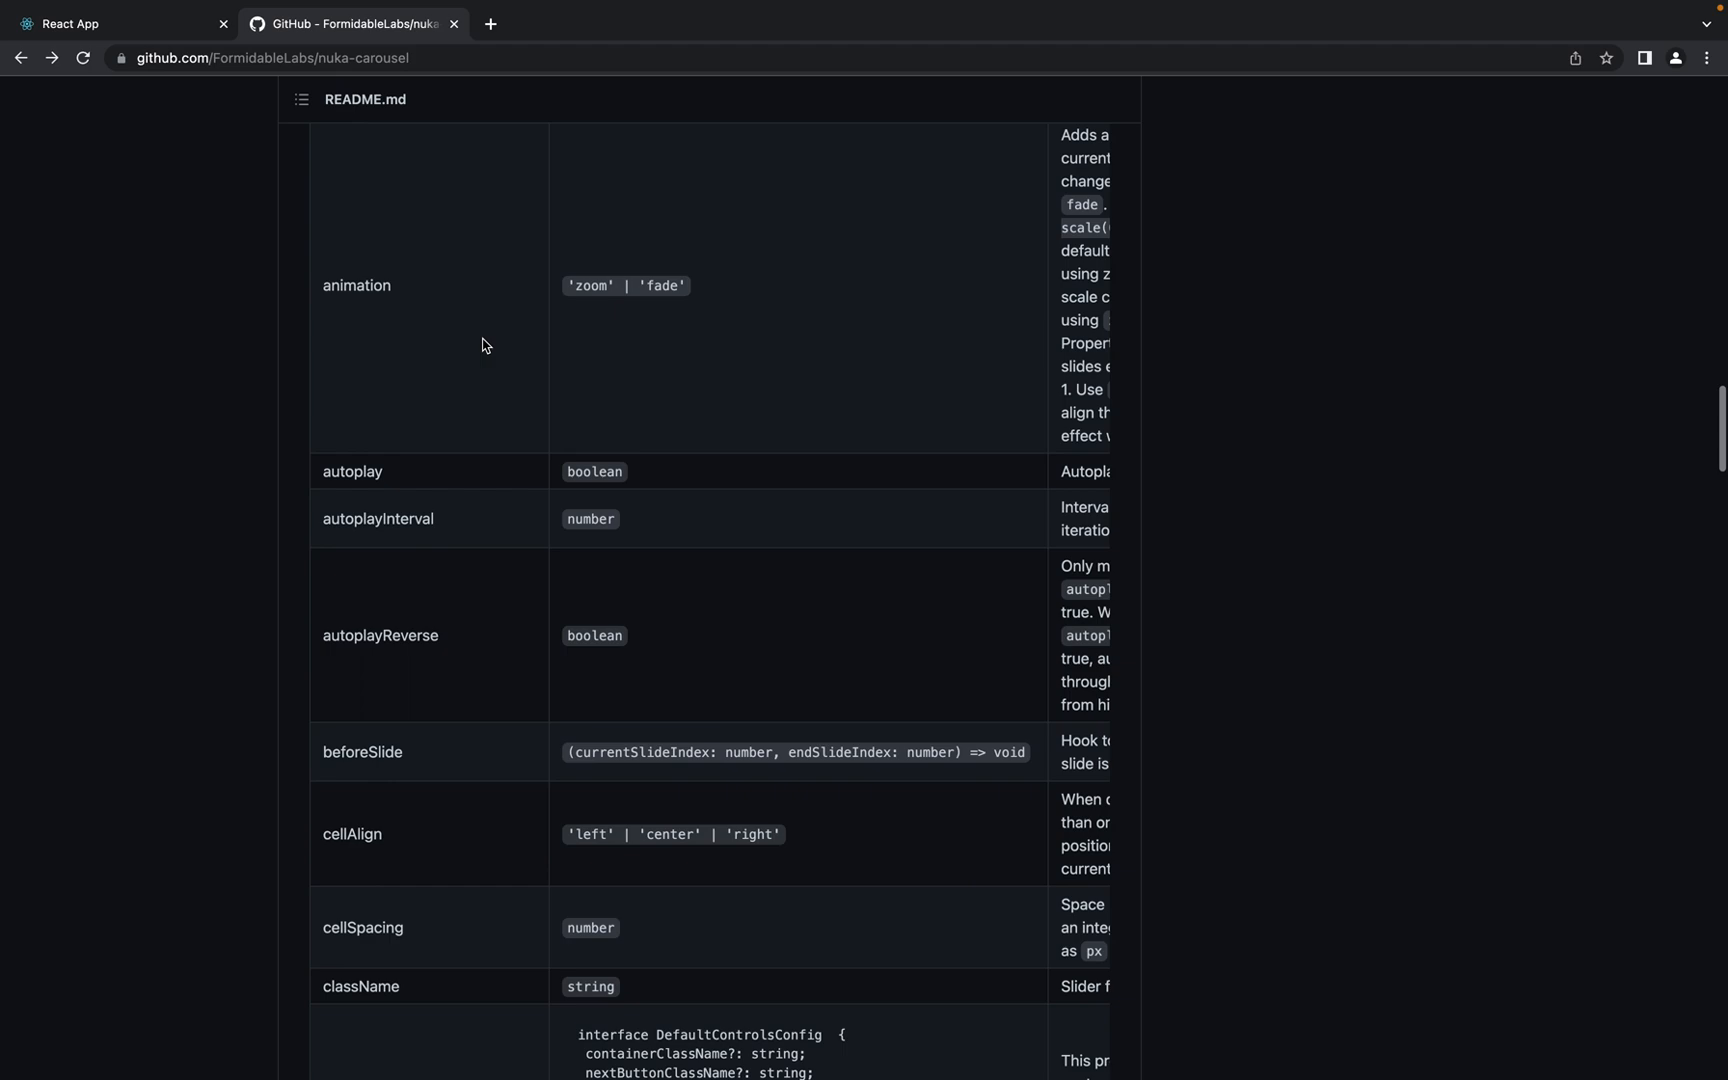
{"action": "scroll", "scroll_direction": "up", "scroll_amount": 3}
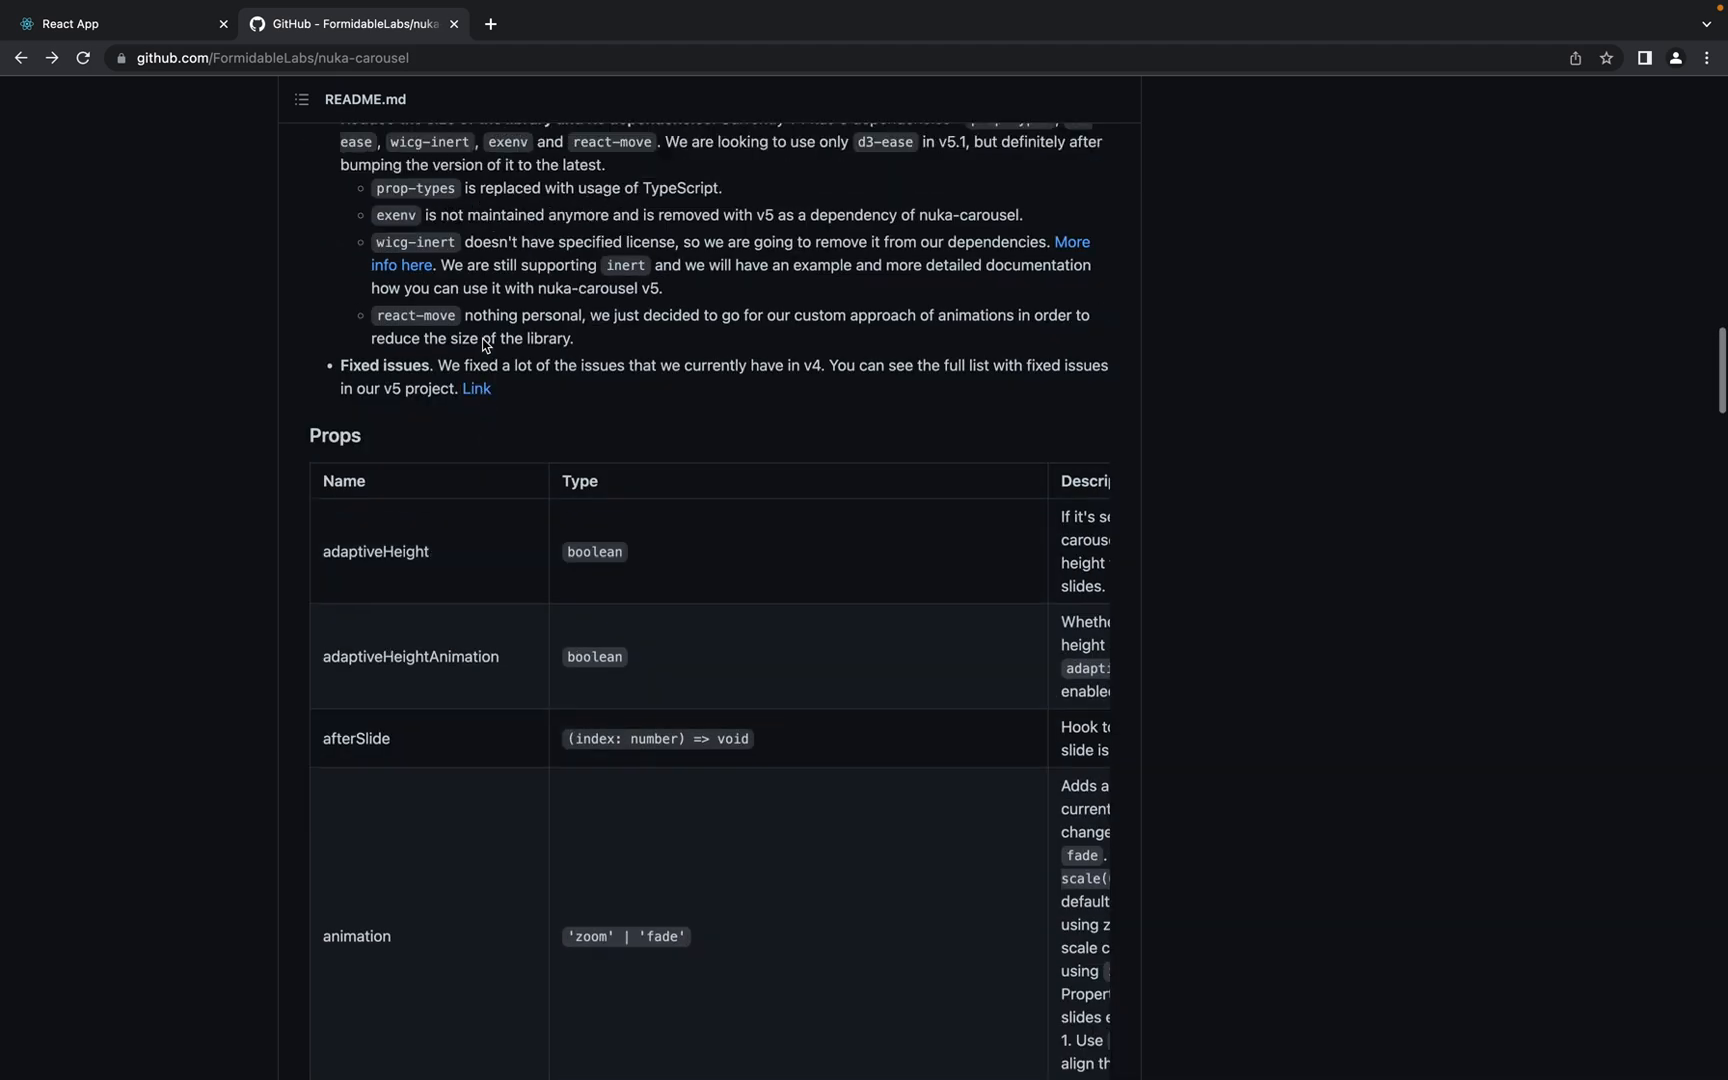
{"action": "double_click", "coordinate": [375, 554]}
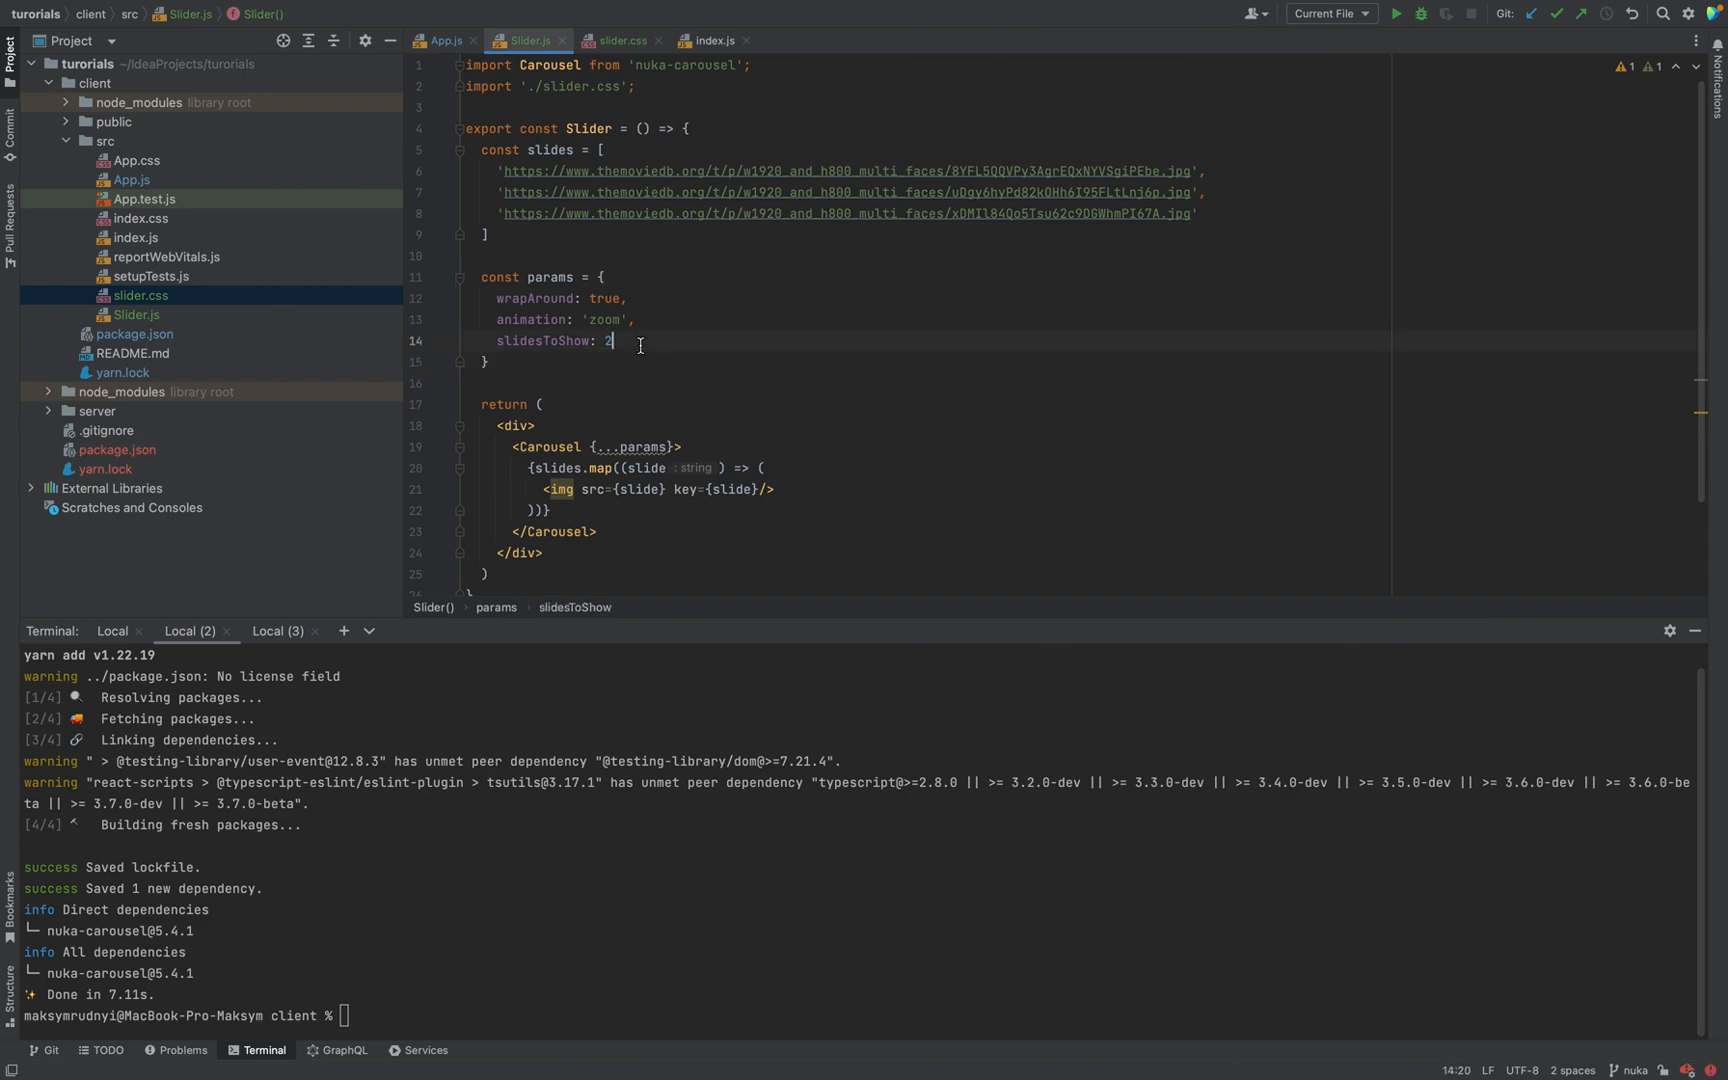
{"action": "type", "text": "adaptiveHeight:"}
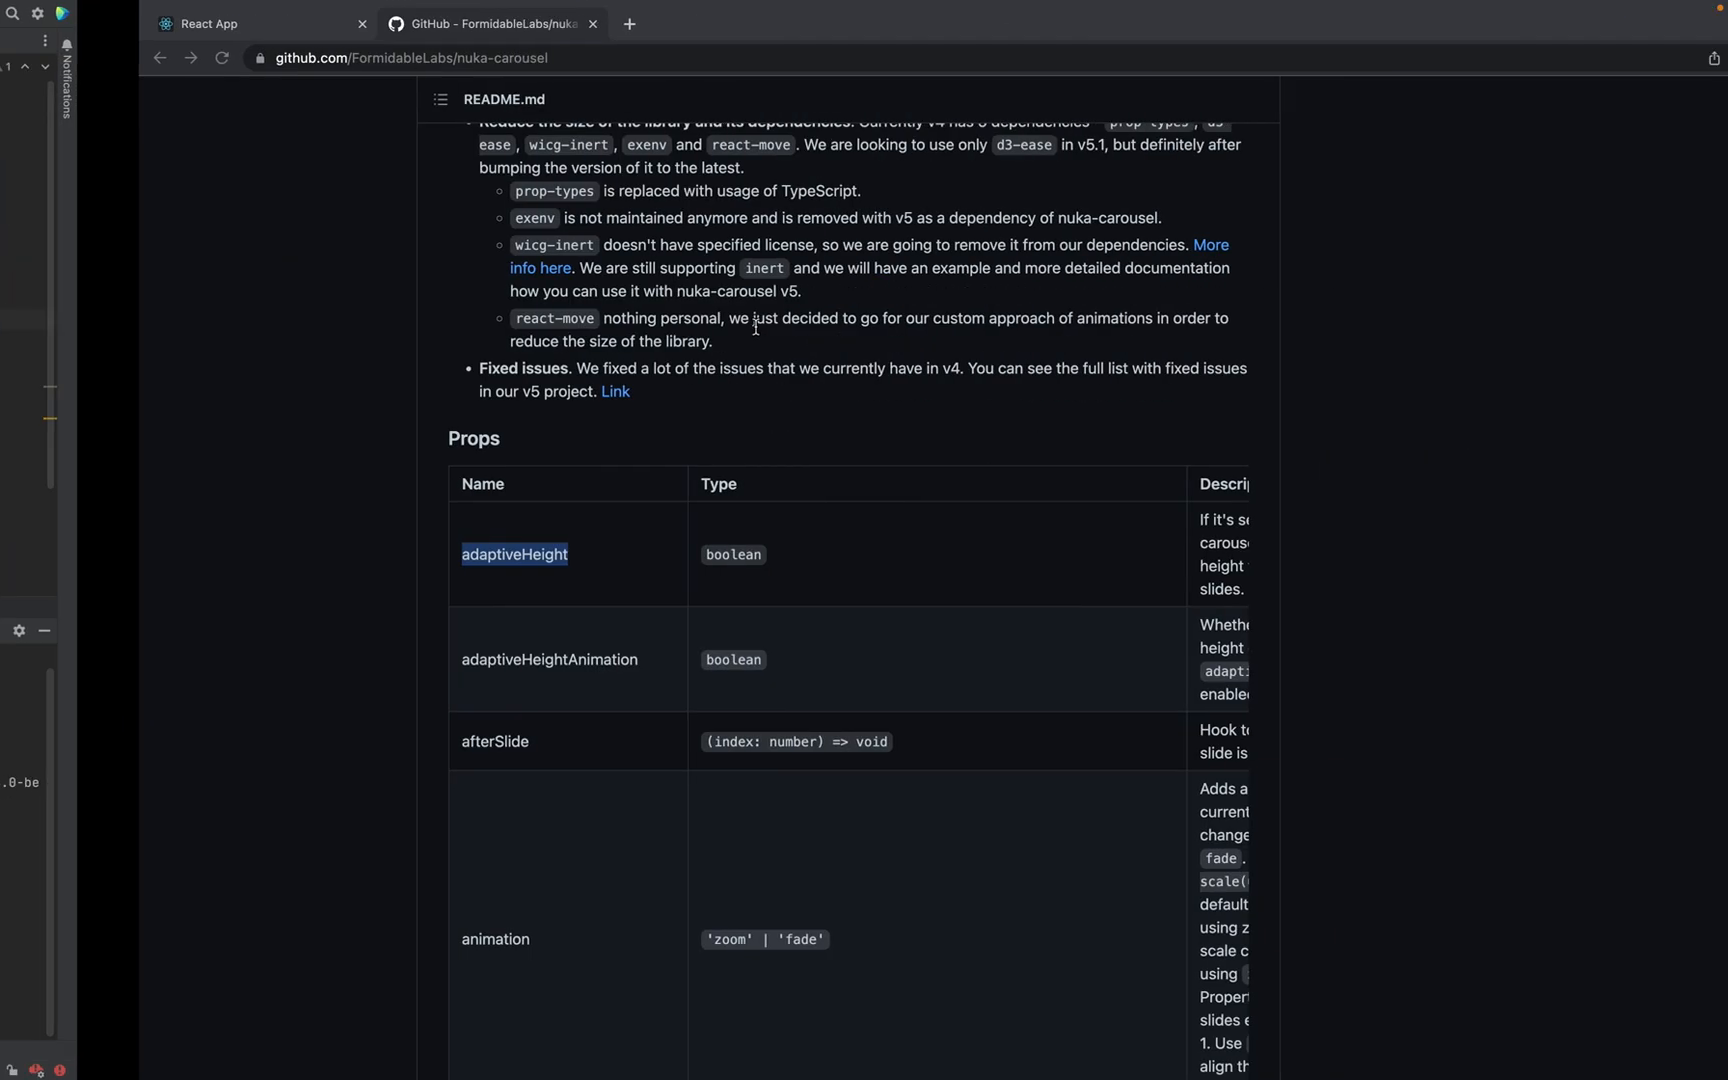
Save the slider settings, test the full-height slides with NEXT, and return to the README
{"action": "left_click", "coordinate": [121, 23]}
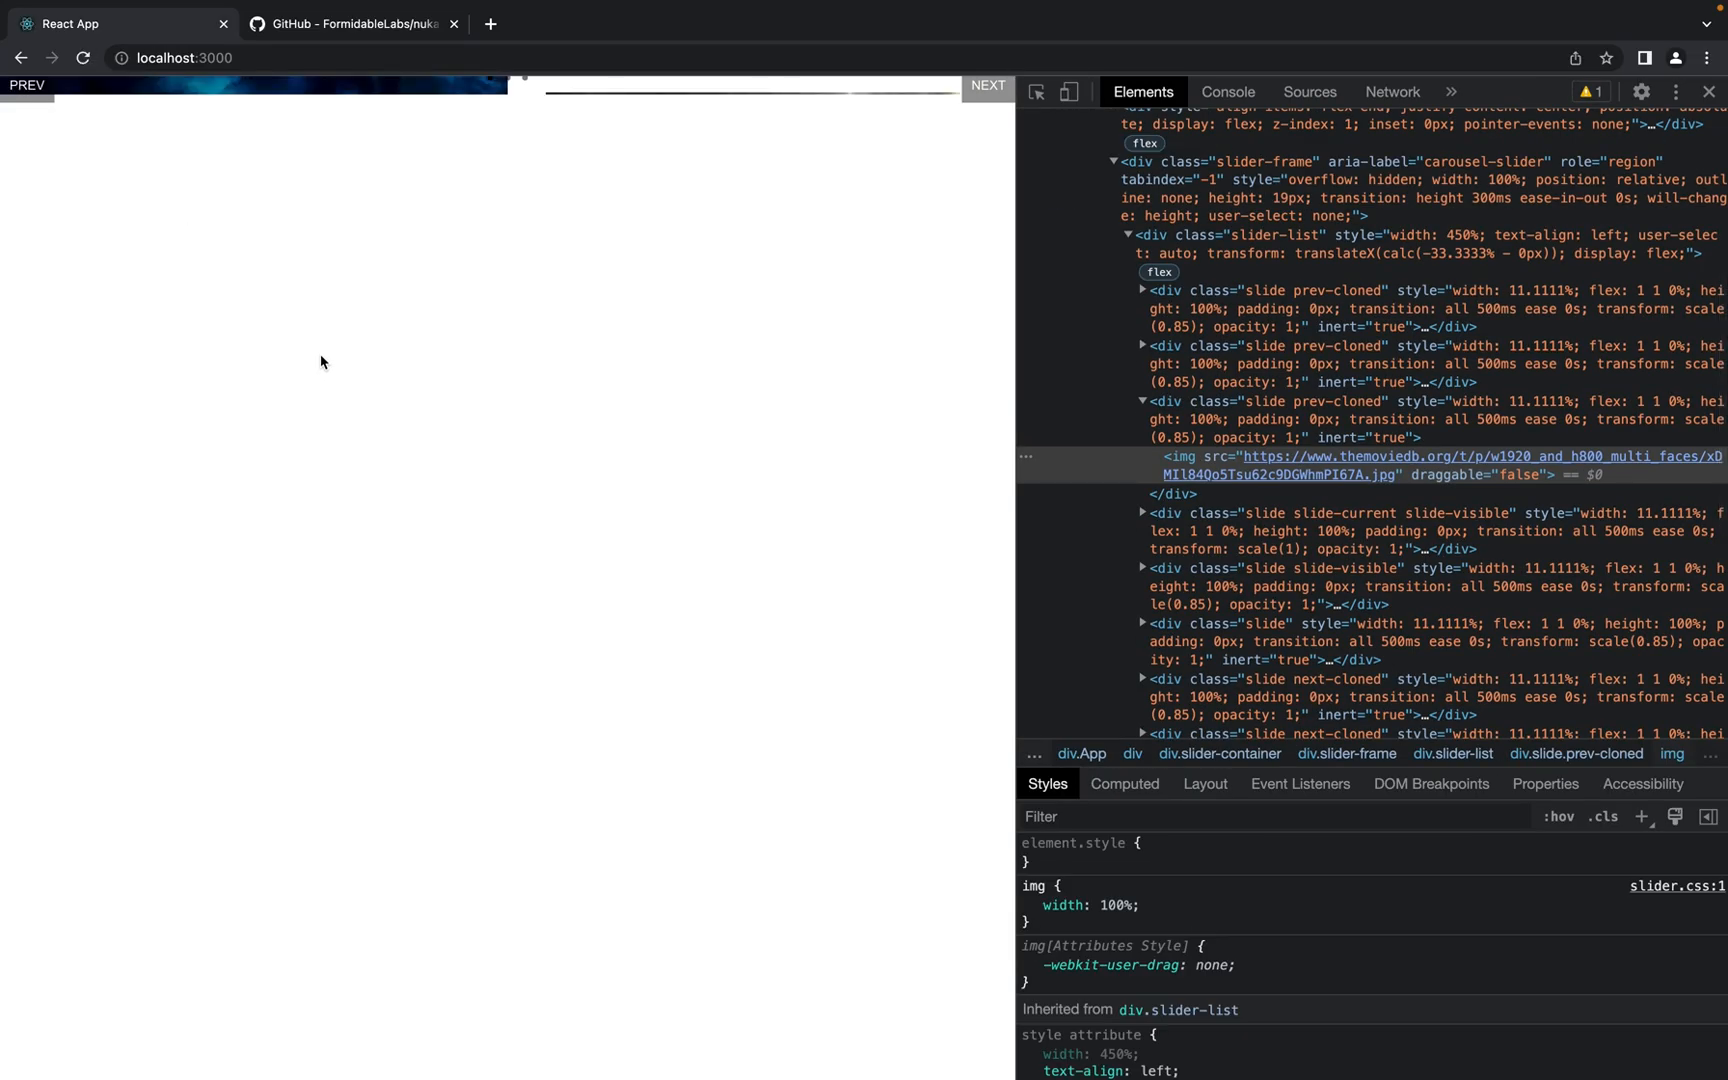
{"action": "mouse_move", "coordinate": [261, 99]}
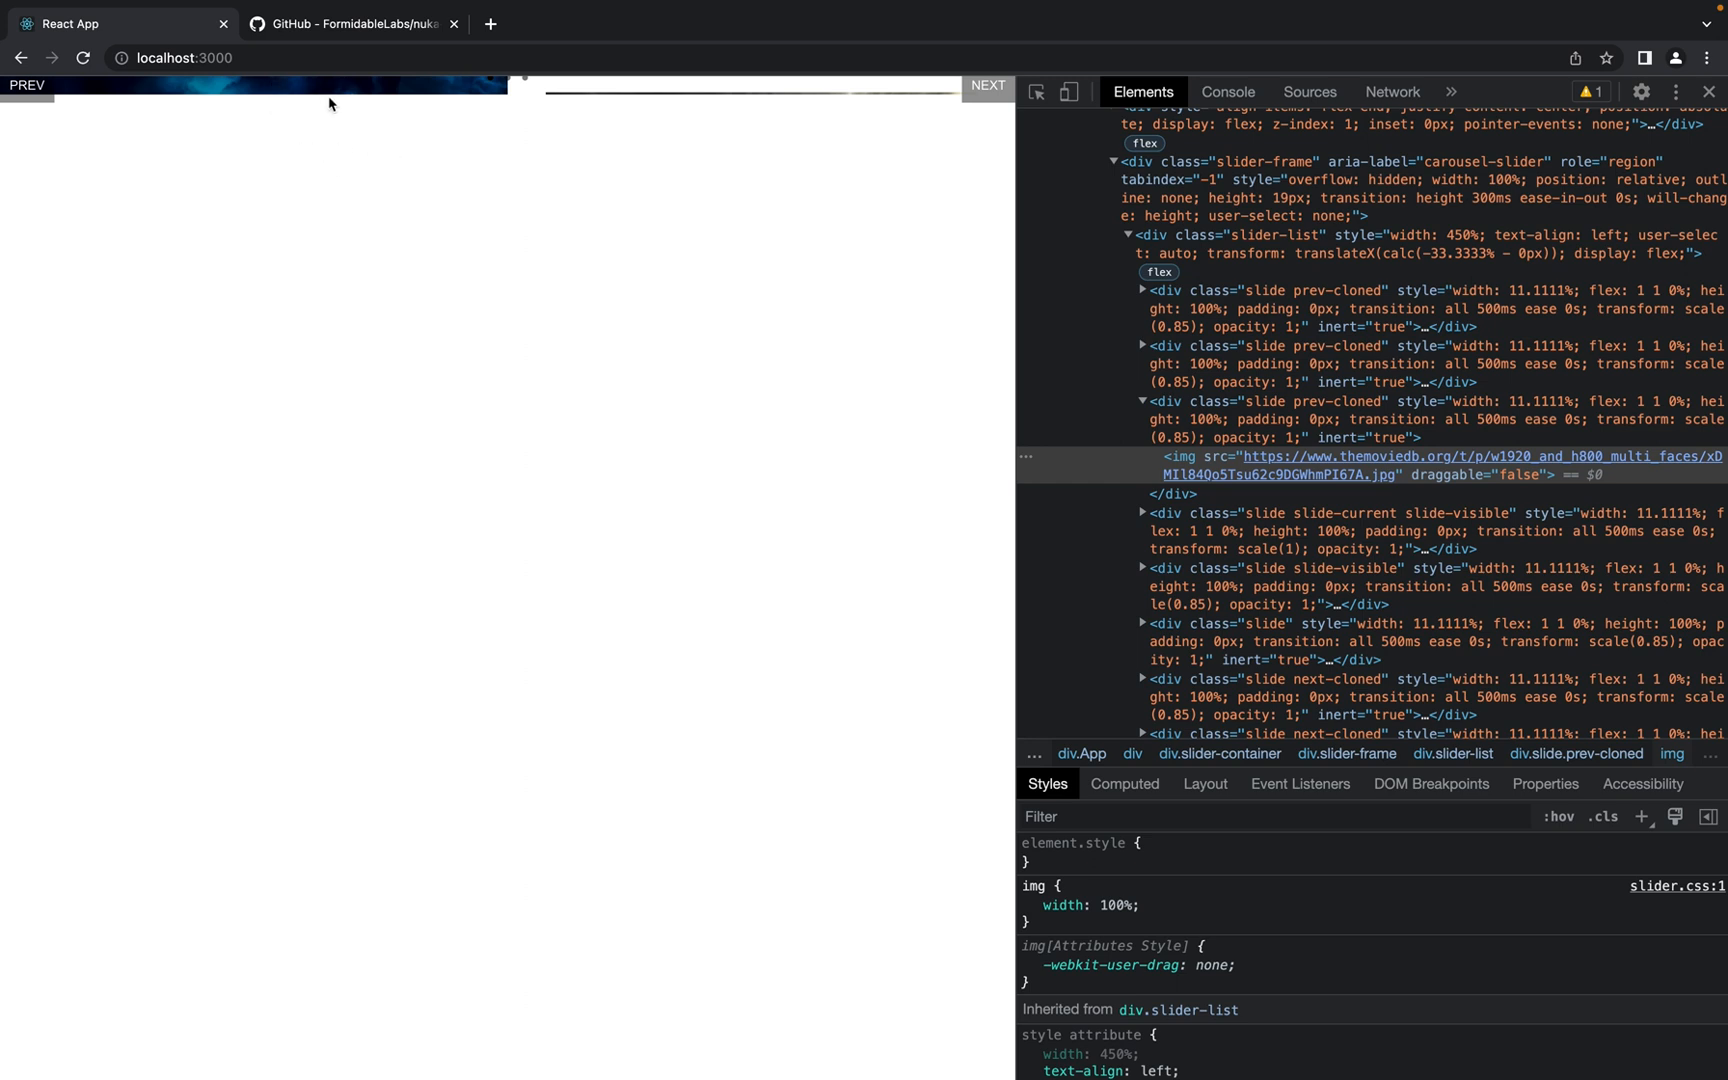
{"action": "mouse_move", "coordinate": [883, 145]}
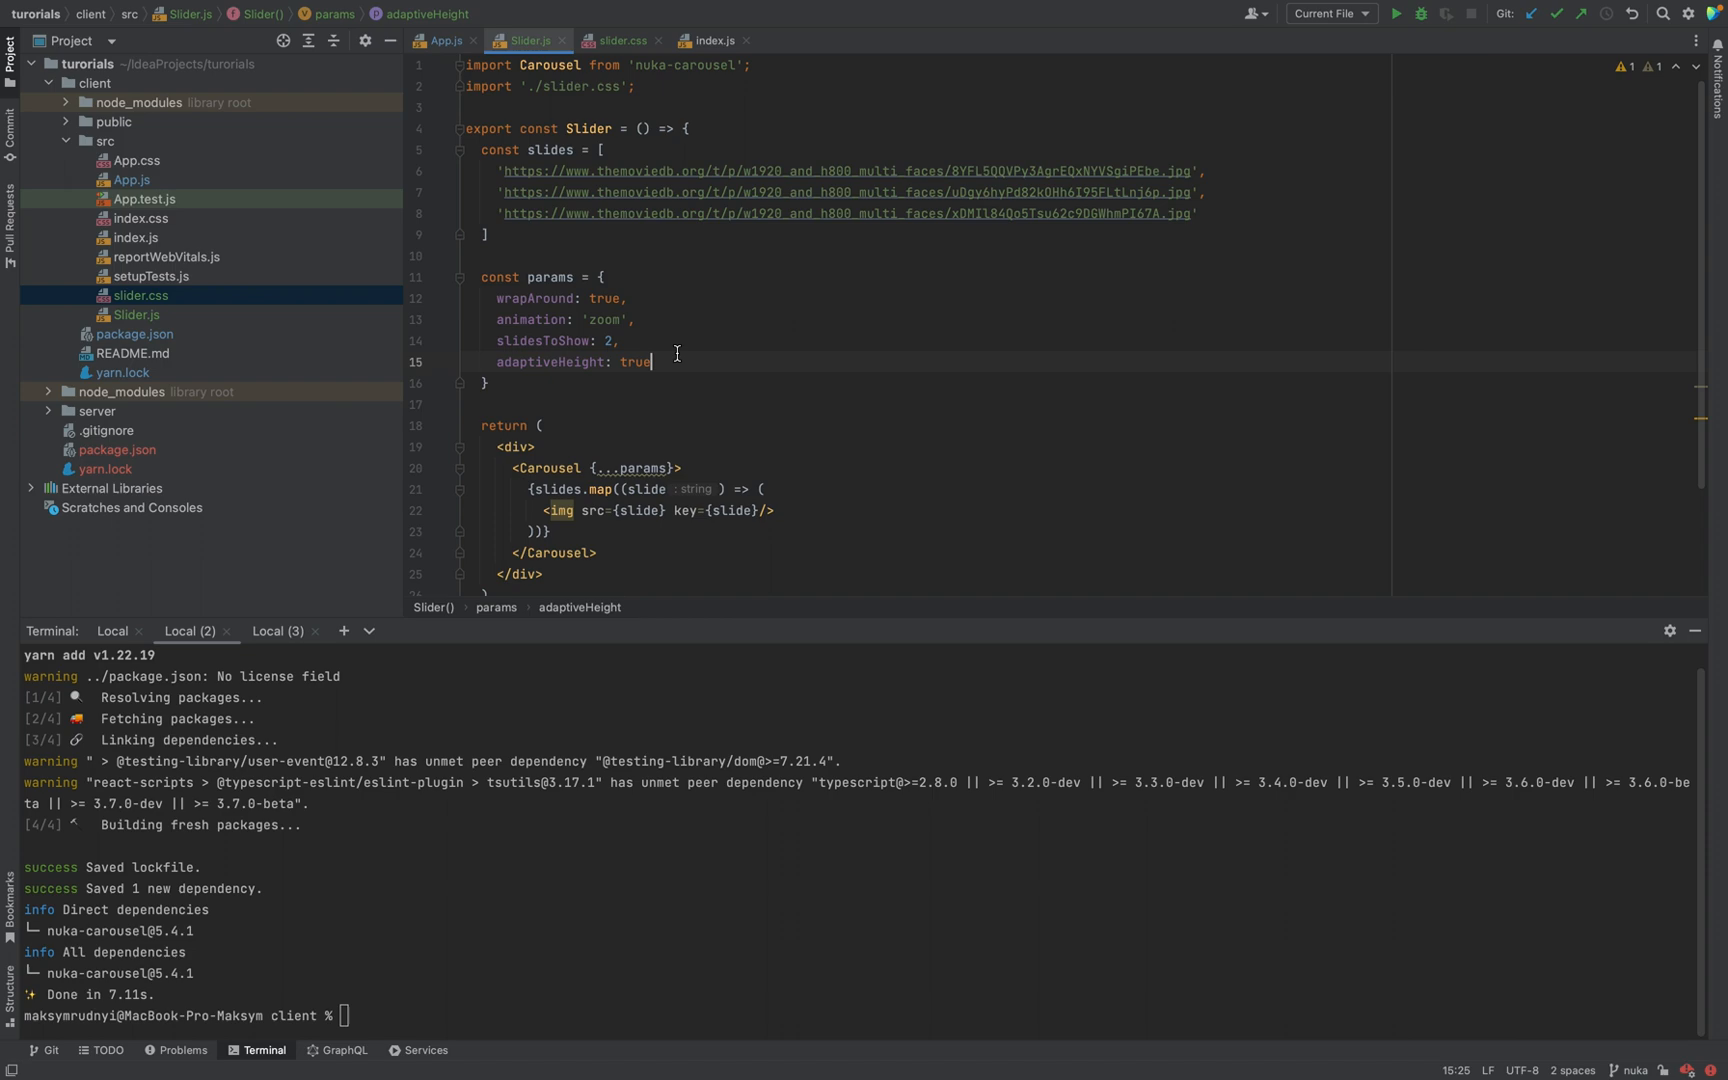
{"action": "key", "text": "Backspace"}
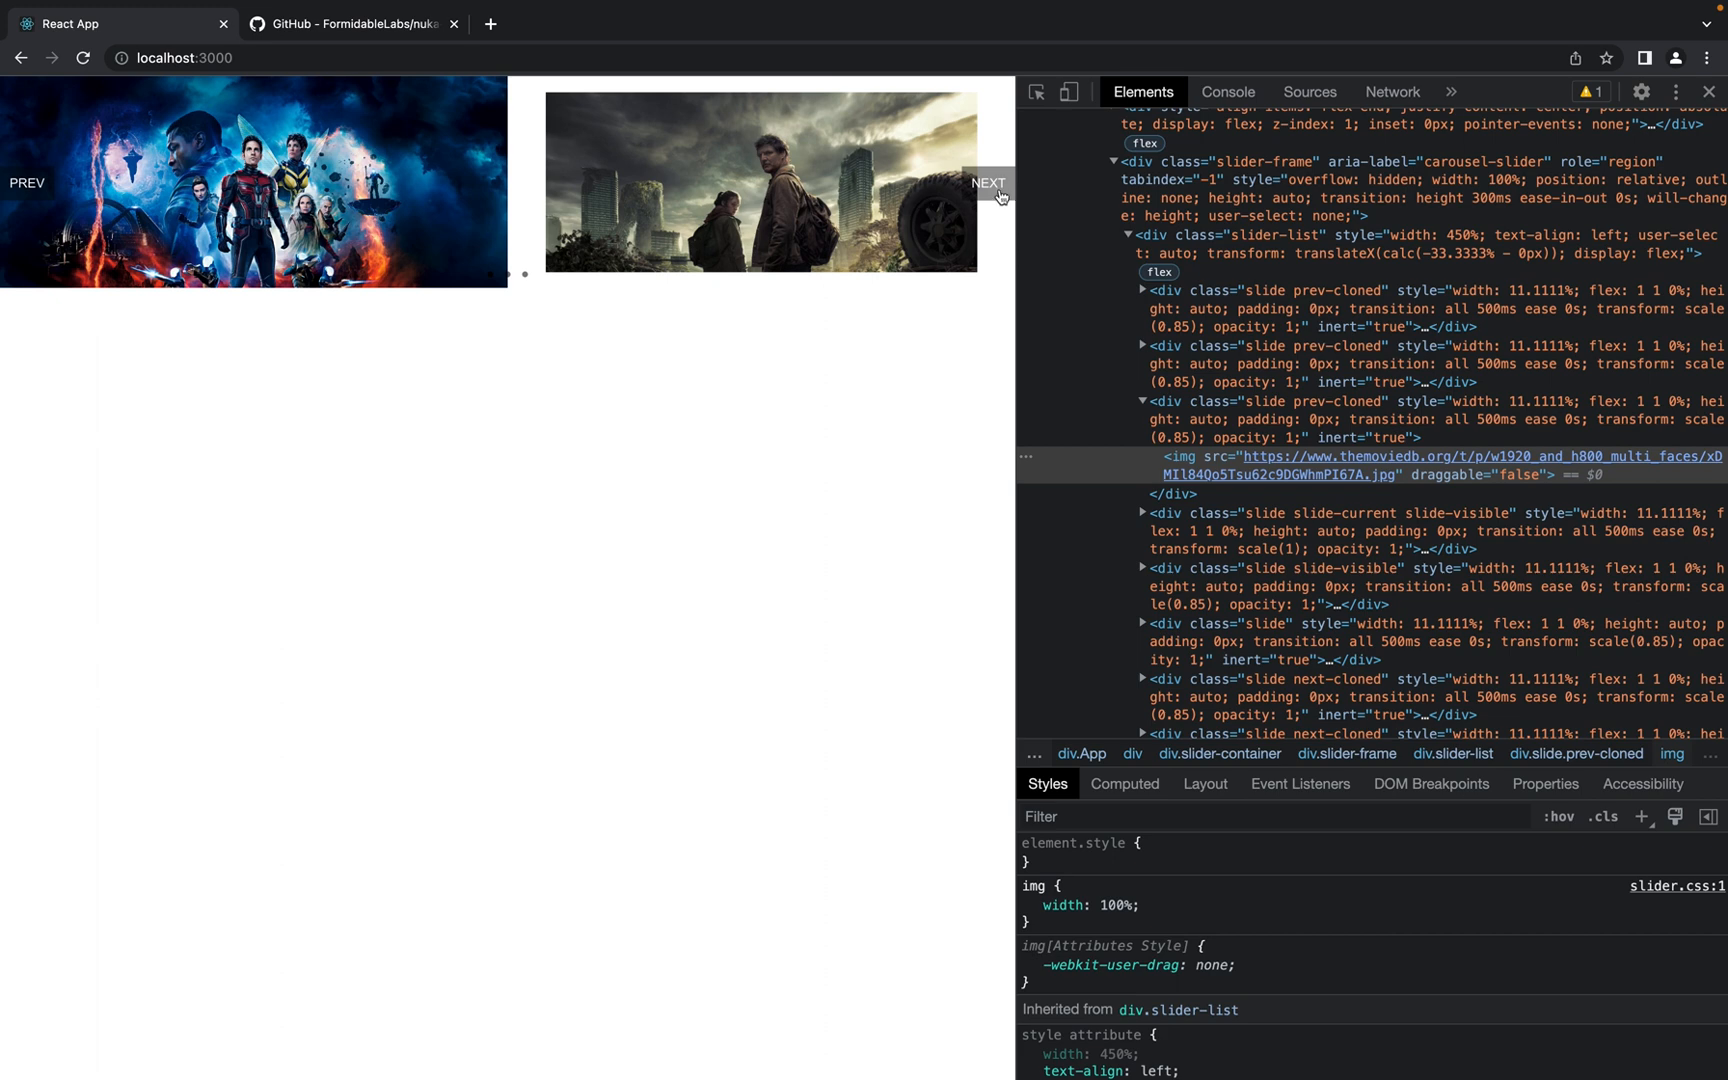
{"action": "left_click", "coordinate": [986, 182]}
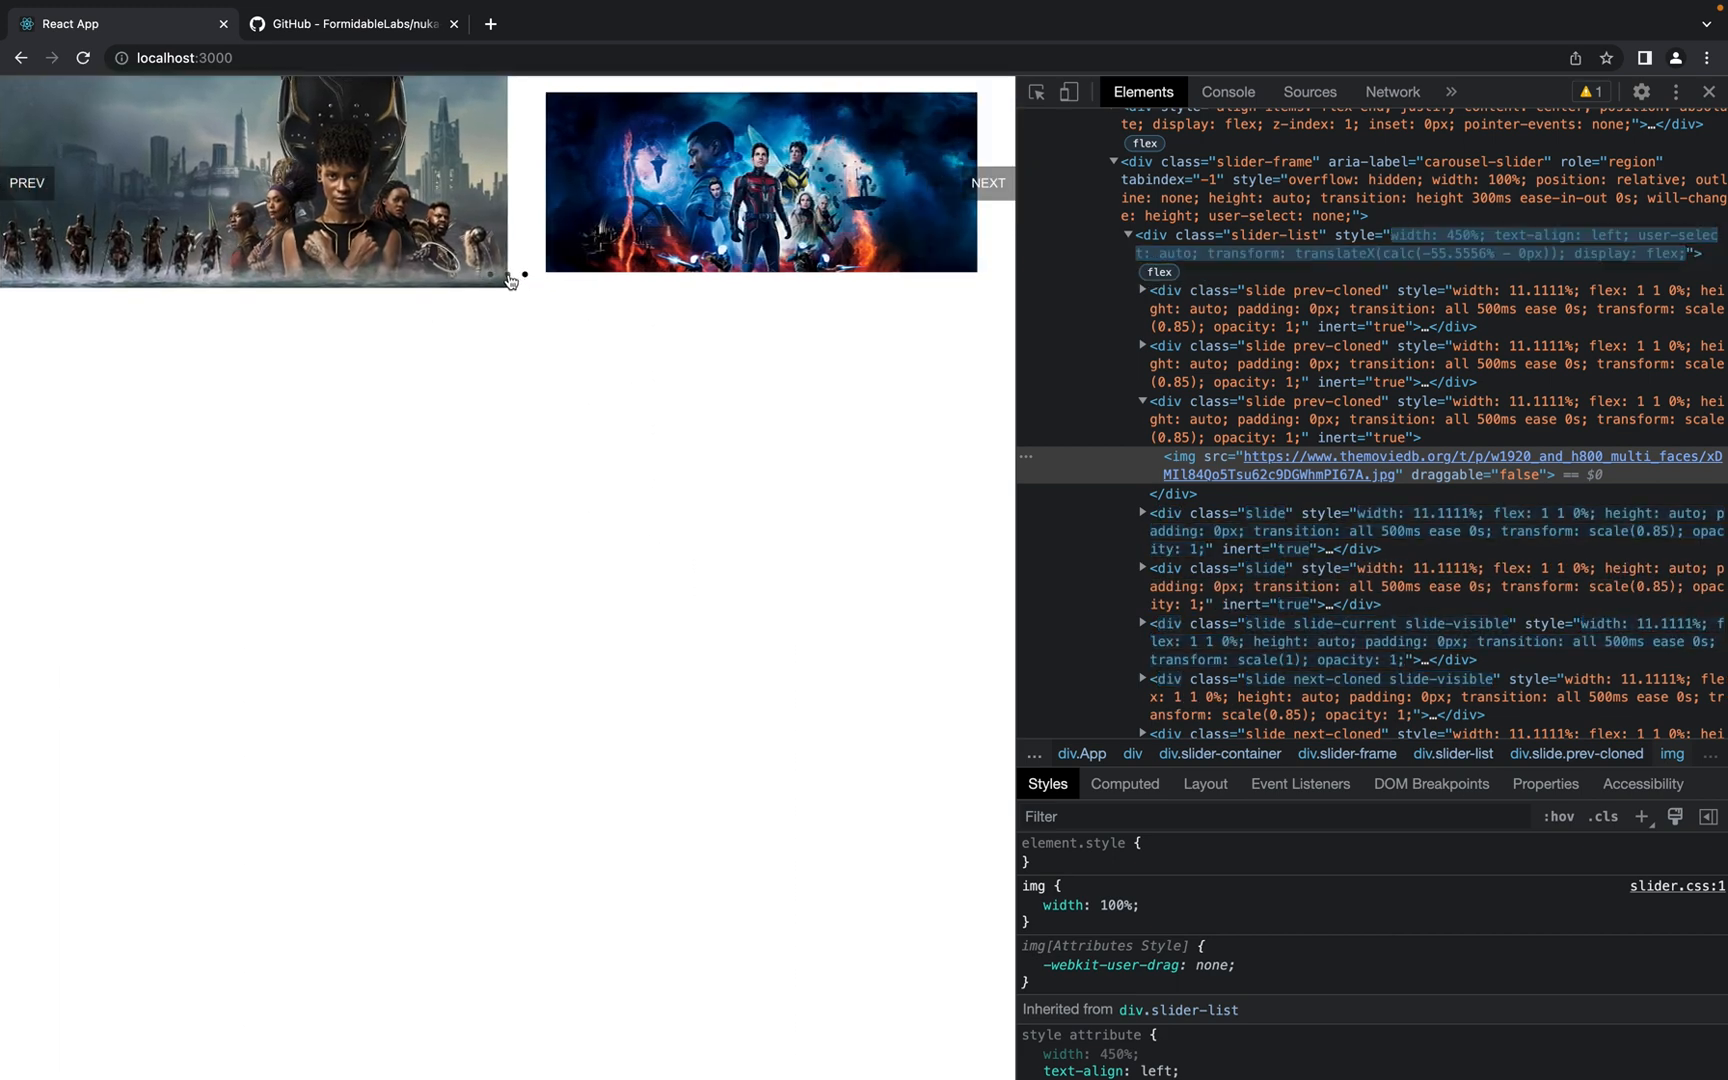
{"action": "left_click", "coordinate": [985, 183]}
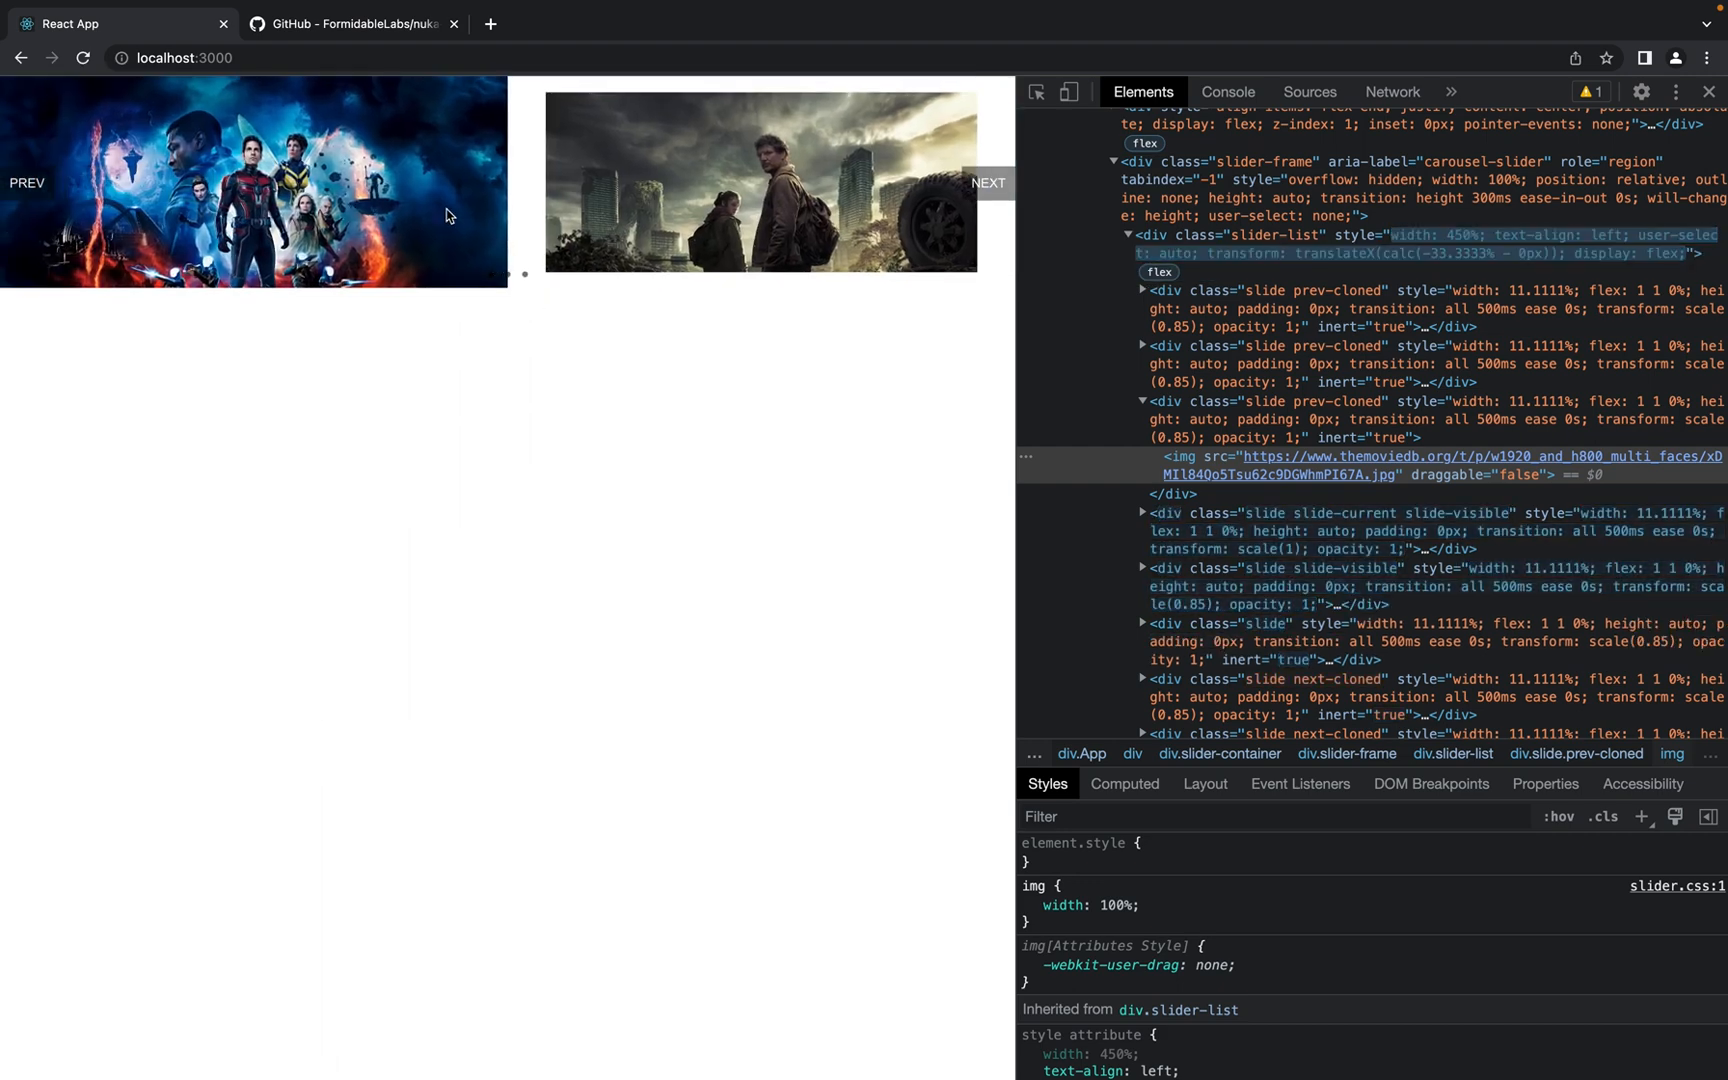
{"action": "left_click", "coordinate": [350, 23]}
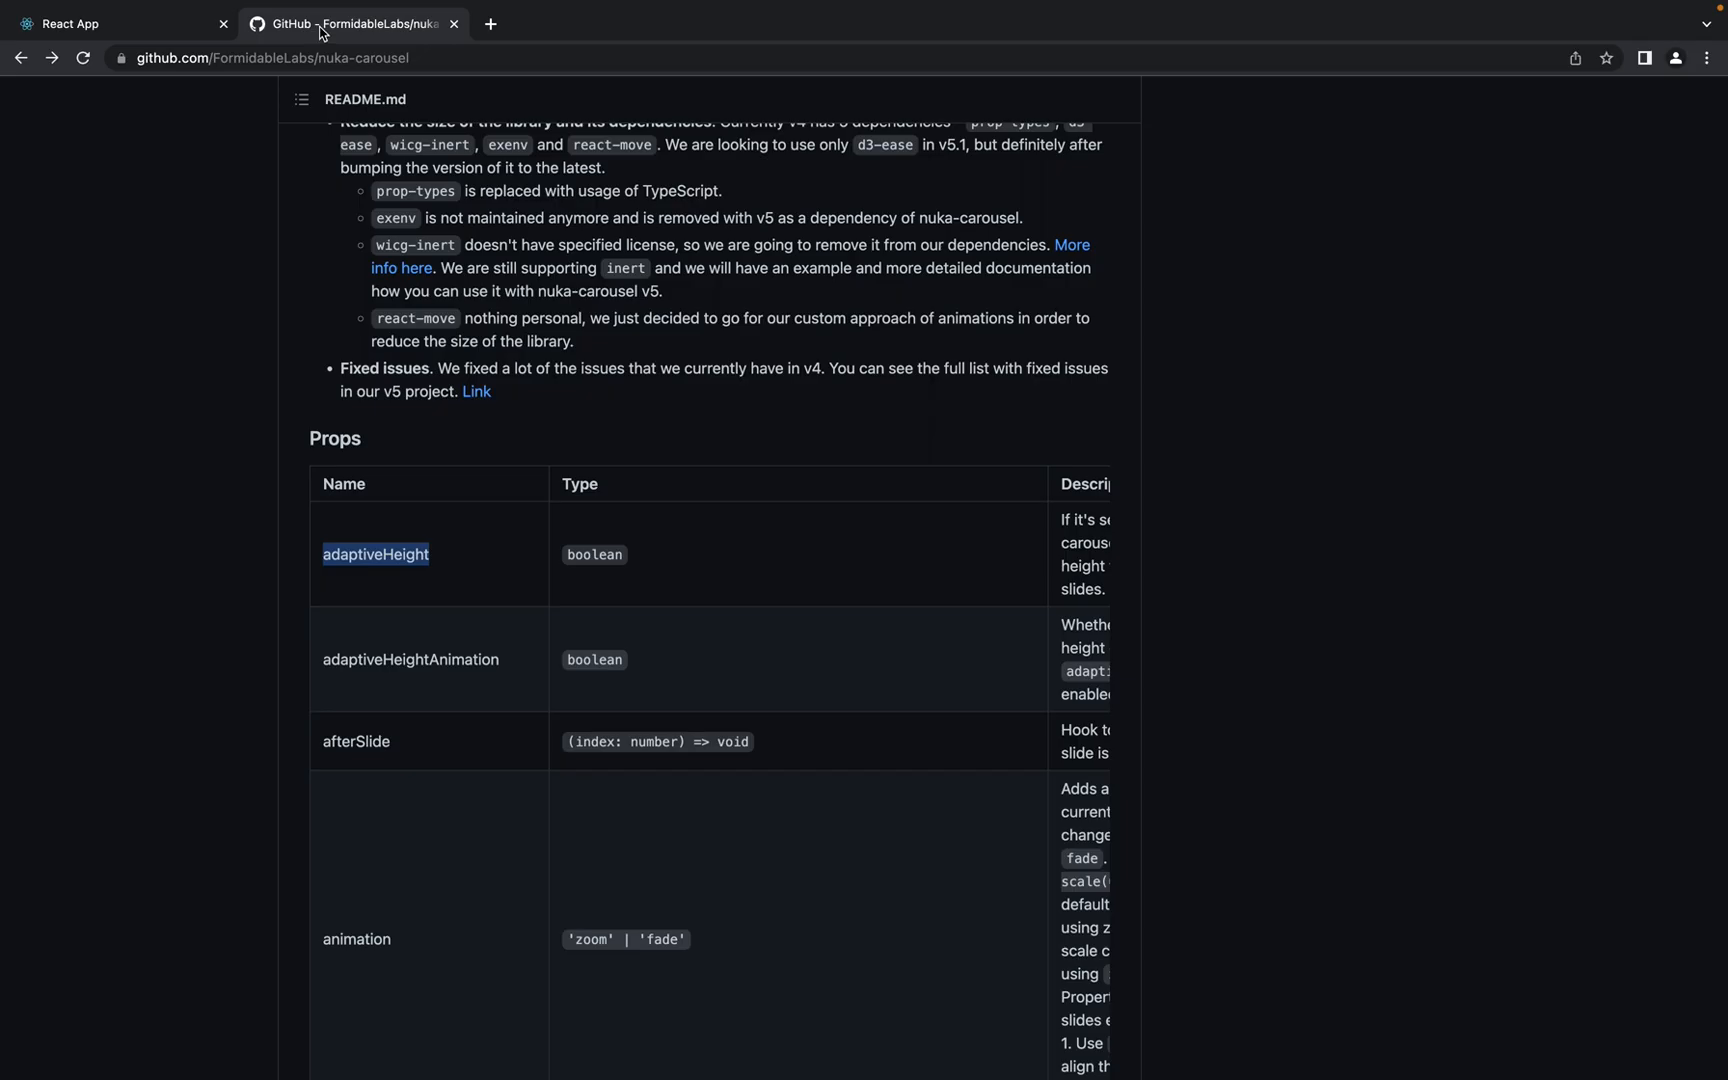
Scroll the props table down to defaultControlsConfig and select its name
{"action": "scroll", "scroll_direction": "down", "scroll_amount": 3}
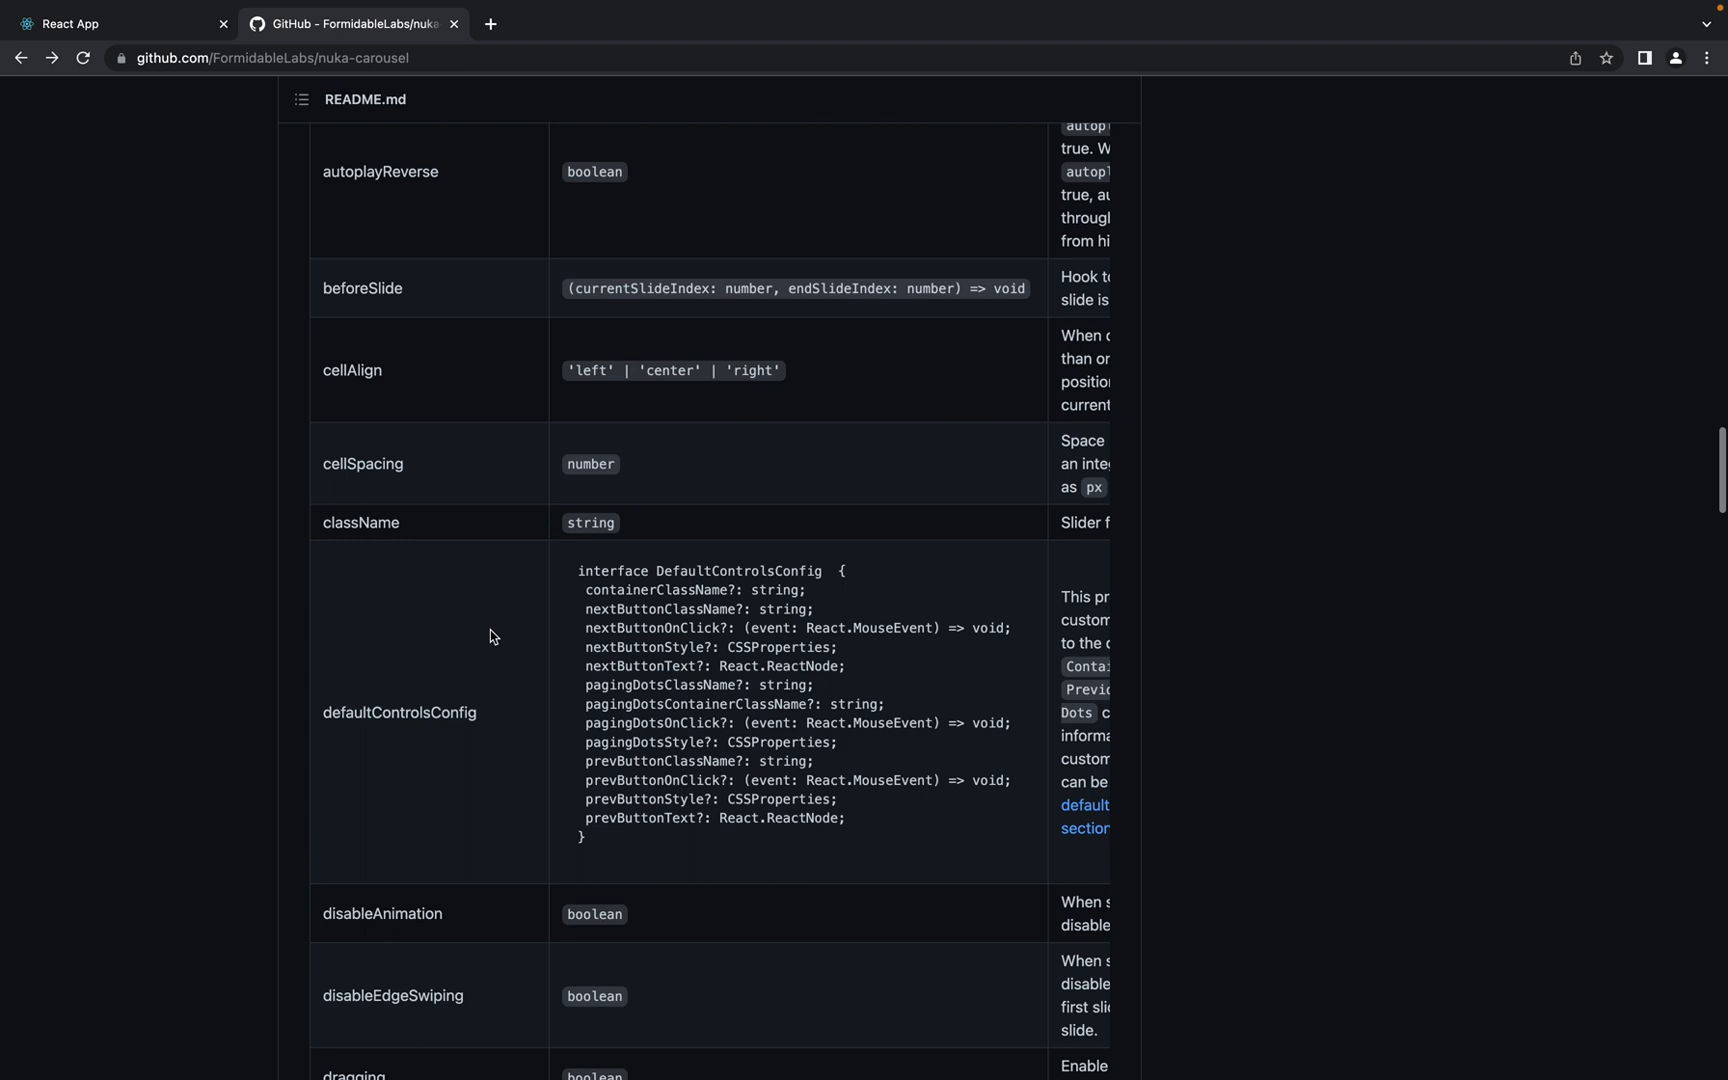
{"action": "scroll", "scroll_direction": "down", "scroll_amount": 3}
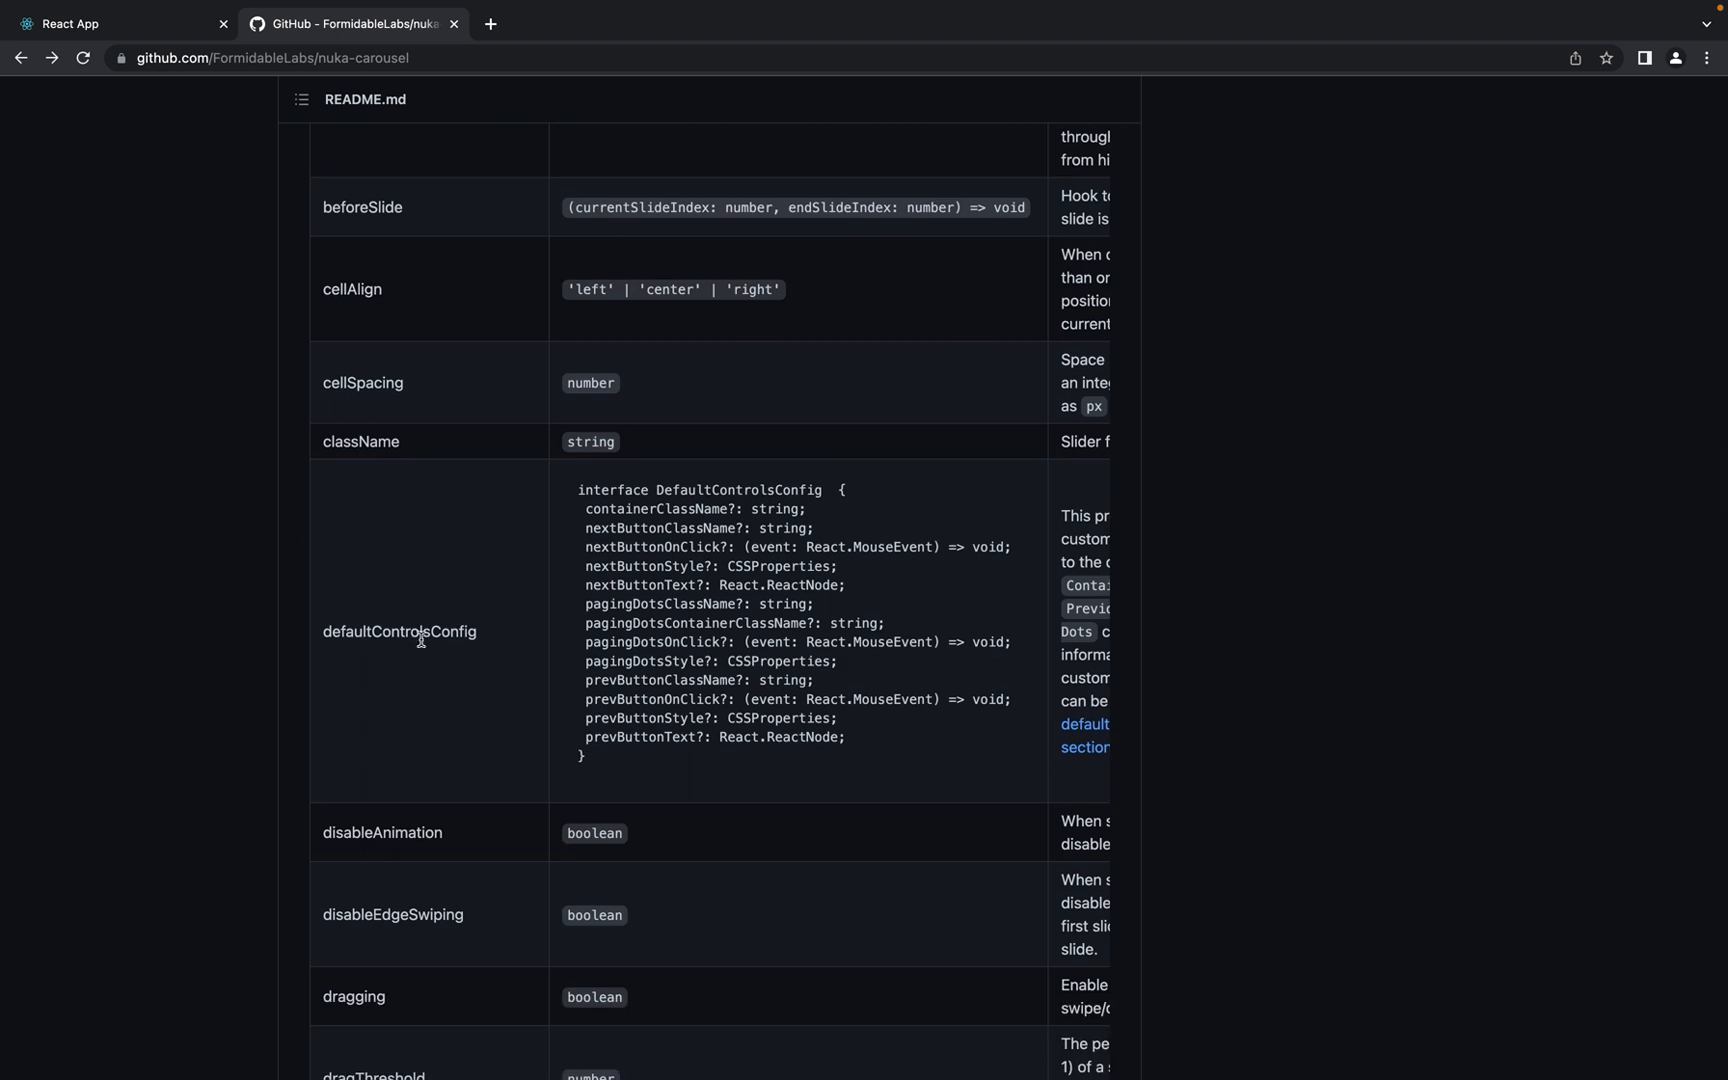
{"action": "double_click", "coordinate": [399, 631]}
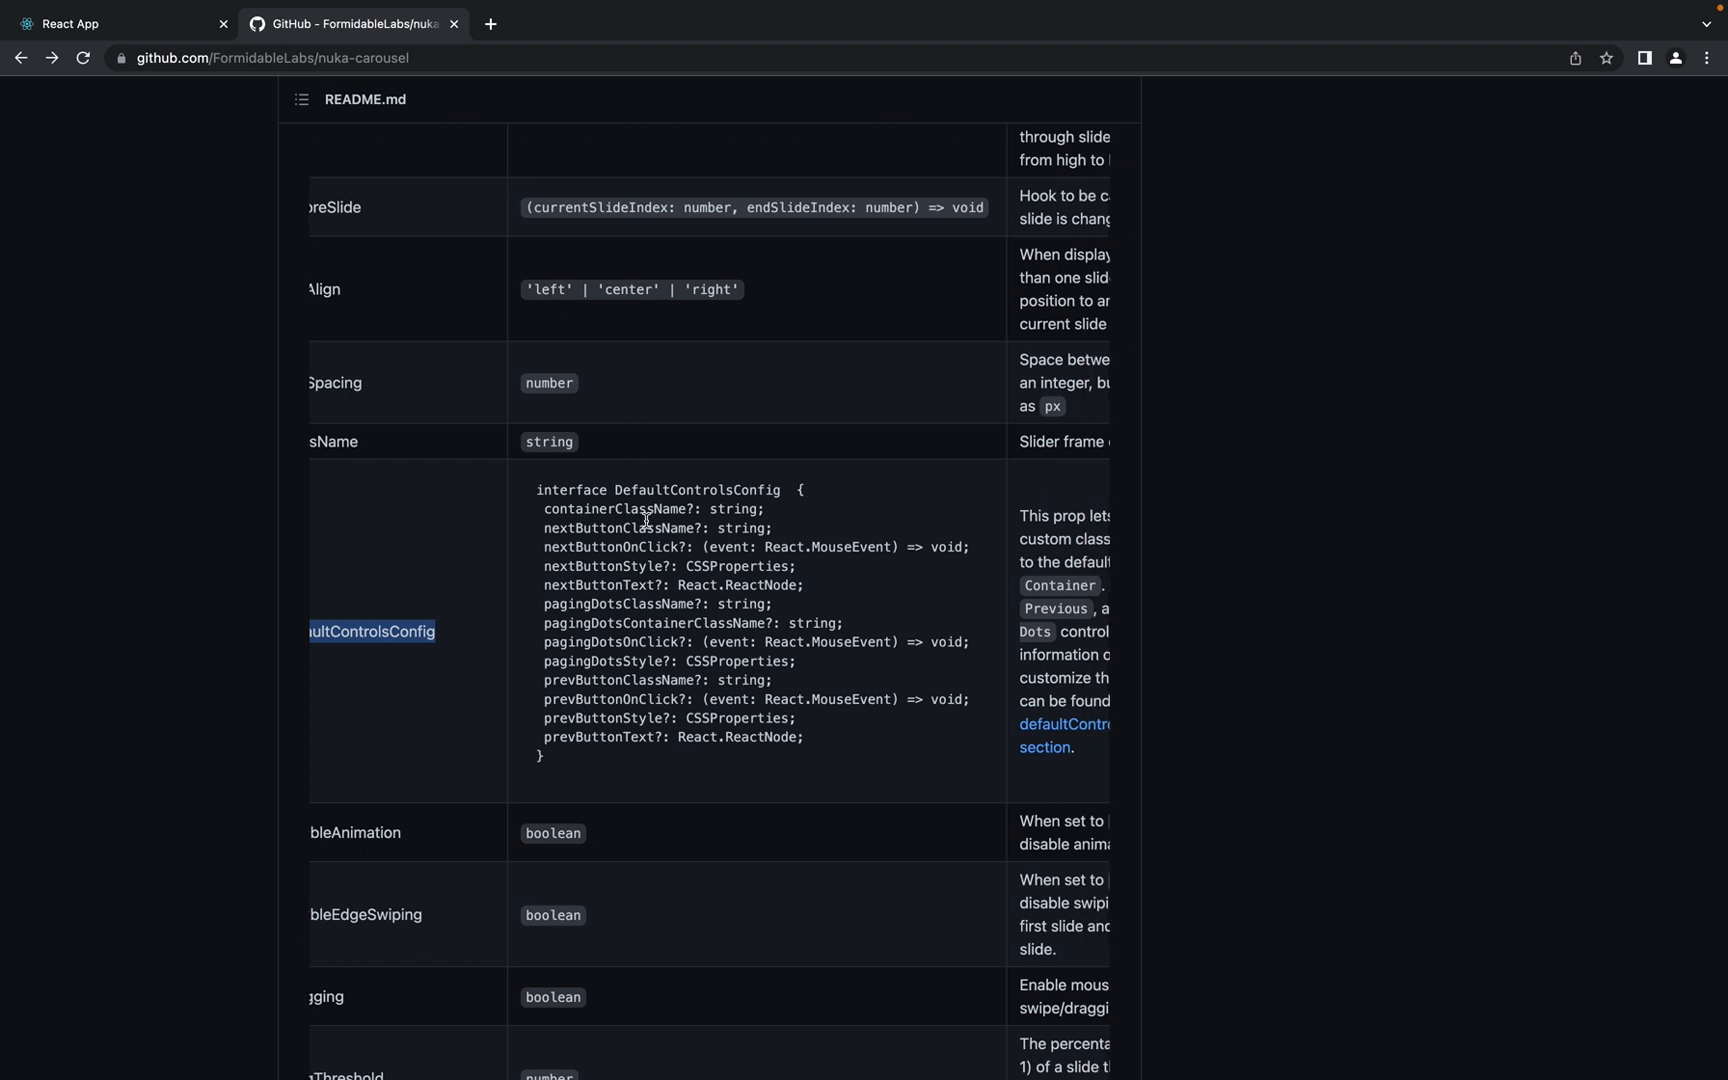
{"action": "mouse_move", "coordinate": [588, 581]}
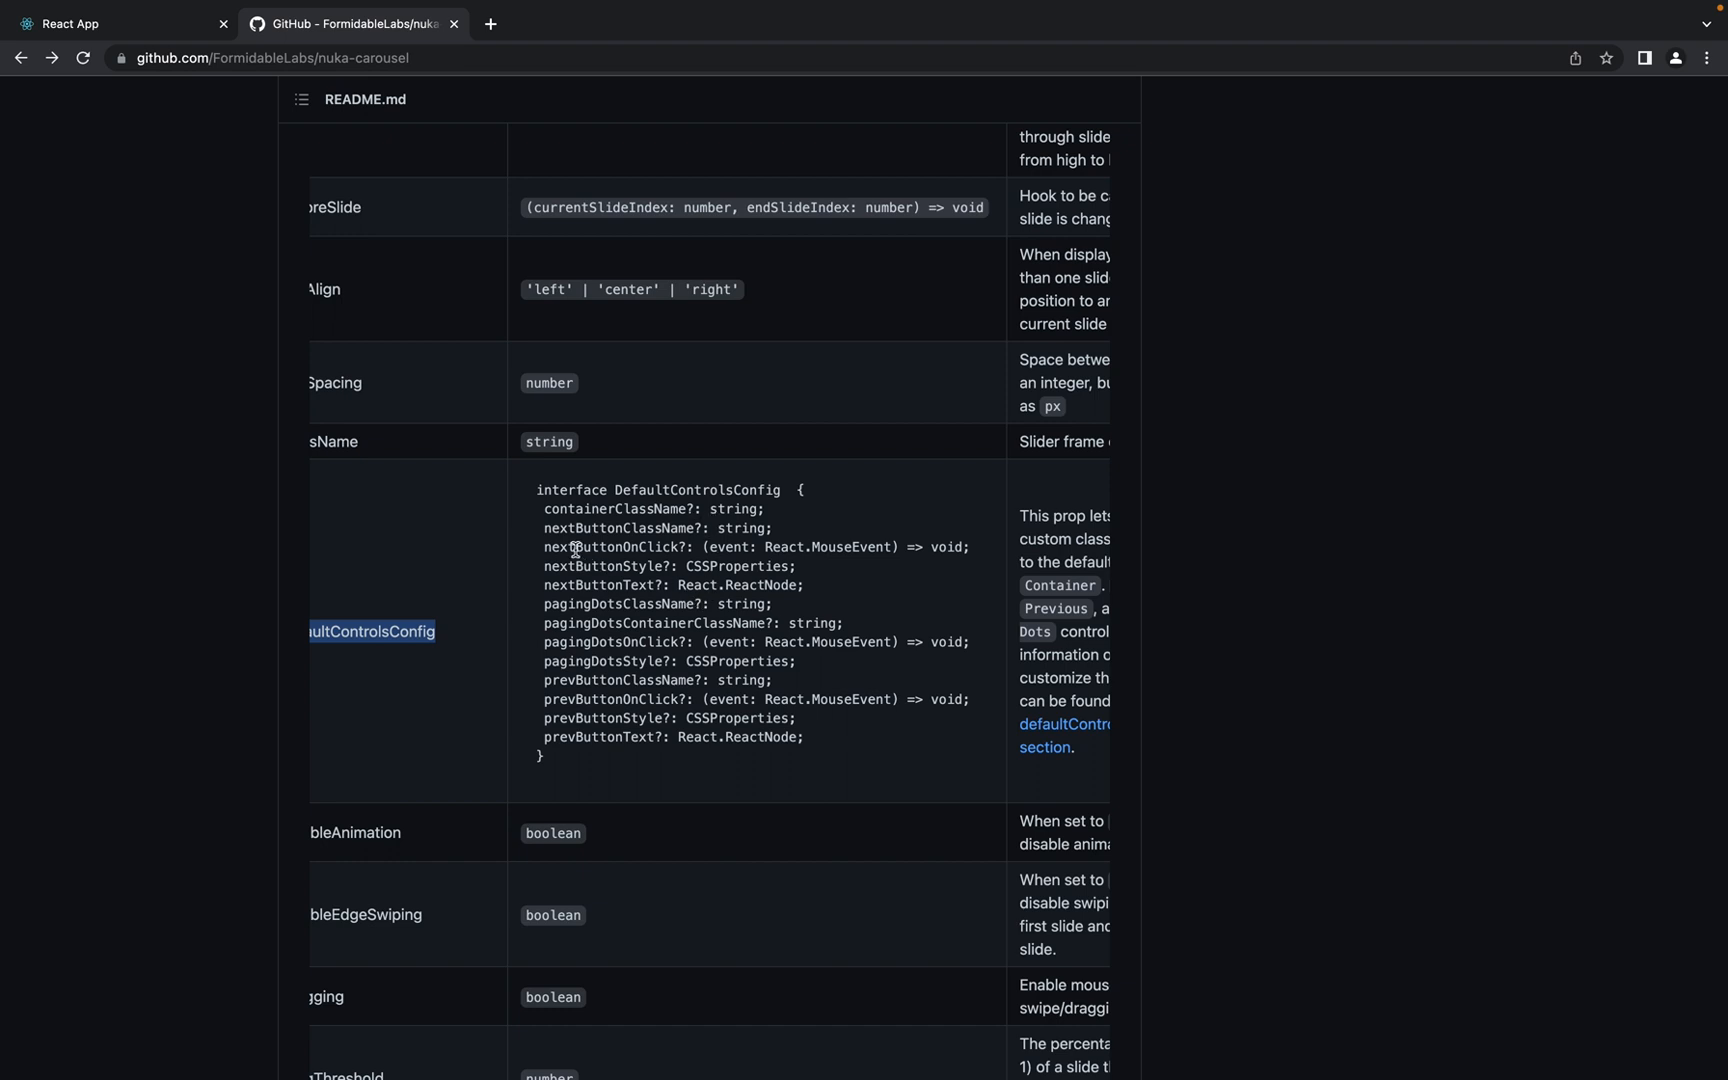
{"action": "mouse_move", "coordinate": [546, 508]}
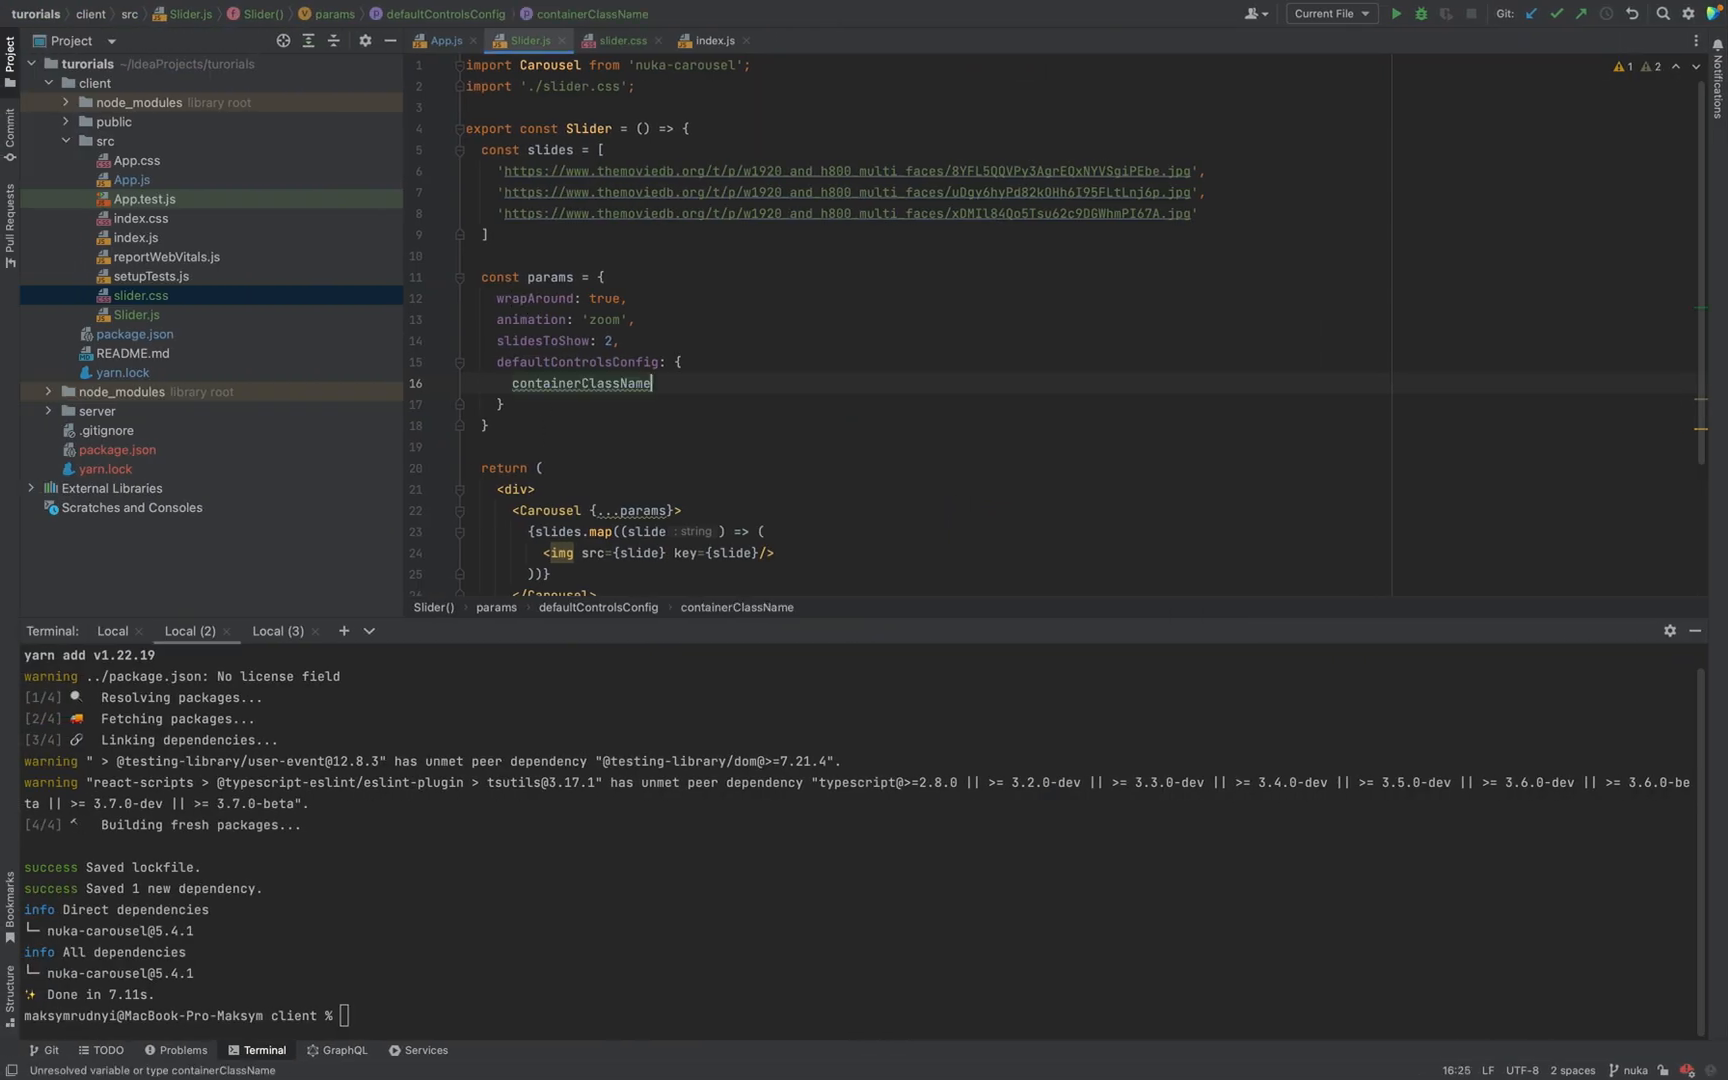
Add containerClassName, nextButtonClassName and prevButtonClassName string entries to defaultControlsConfig
{"action": "type", "text": ": 'containerClassName'"}
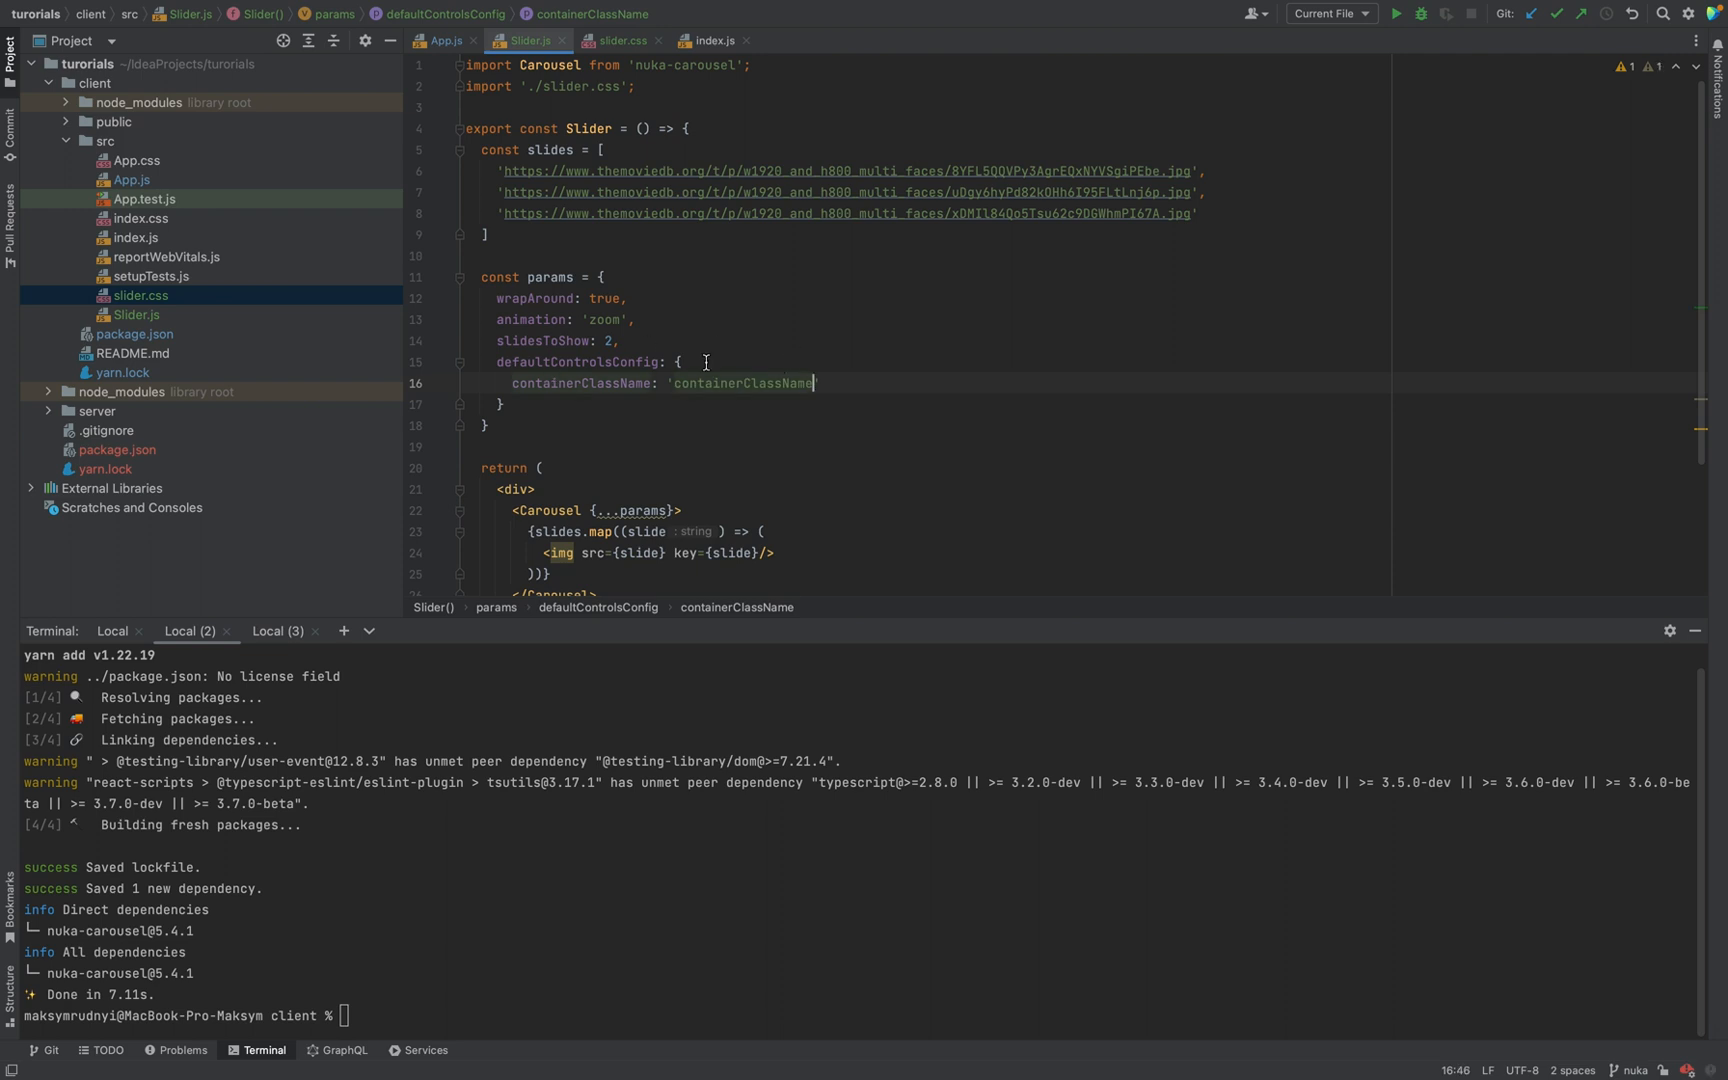
{"action": "mouse_move", "coordinate": [881, 350]}
{"action": "type", "text": "nextButtonClassName: 'nextButtonClassName"}
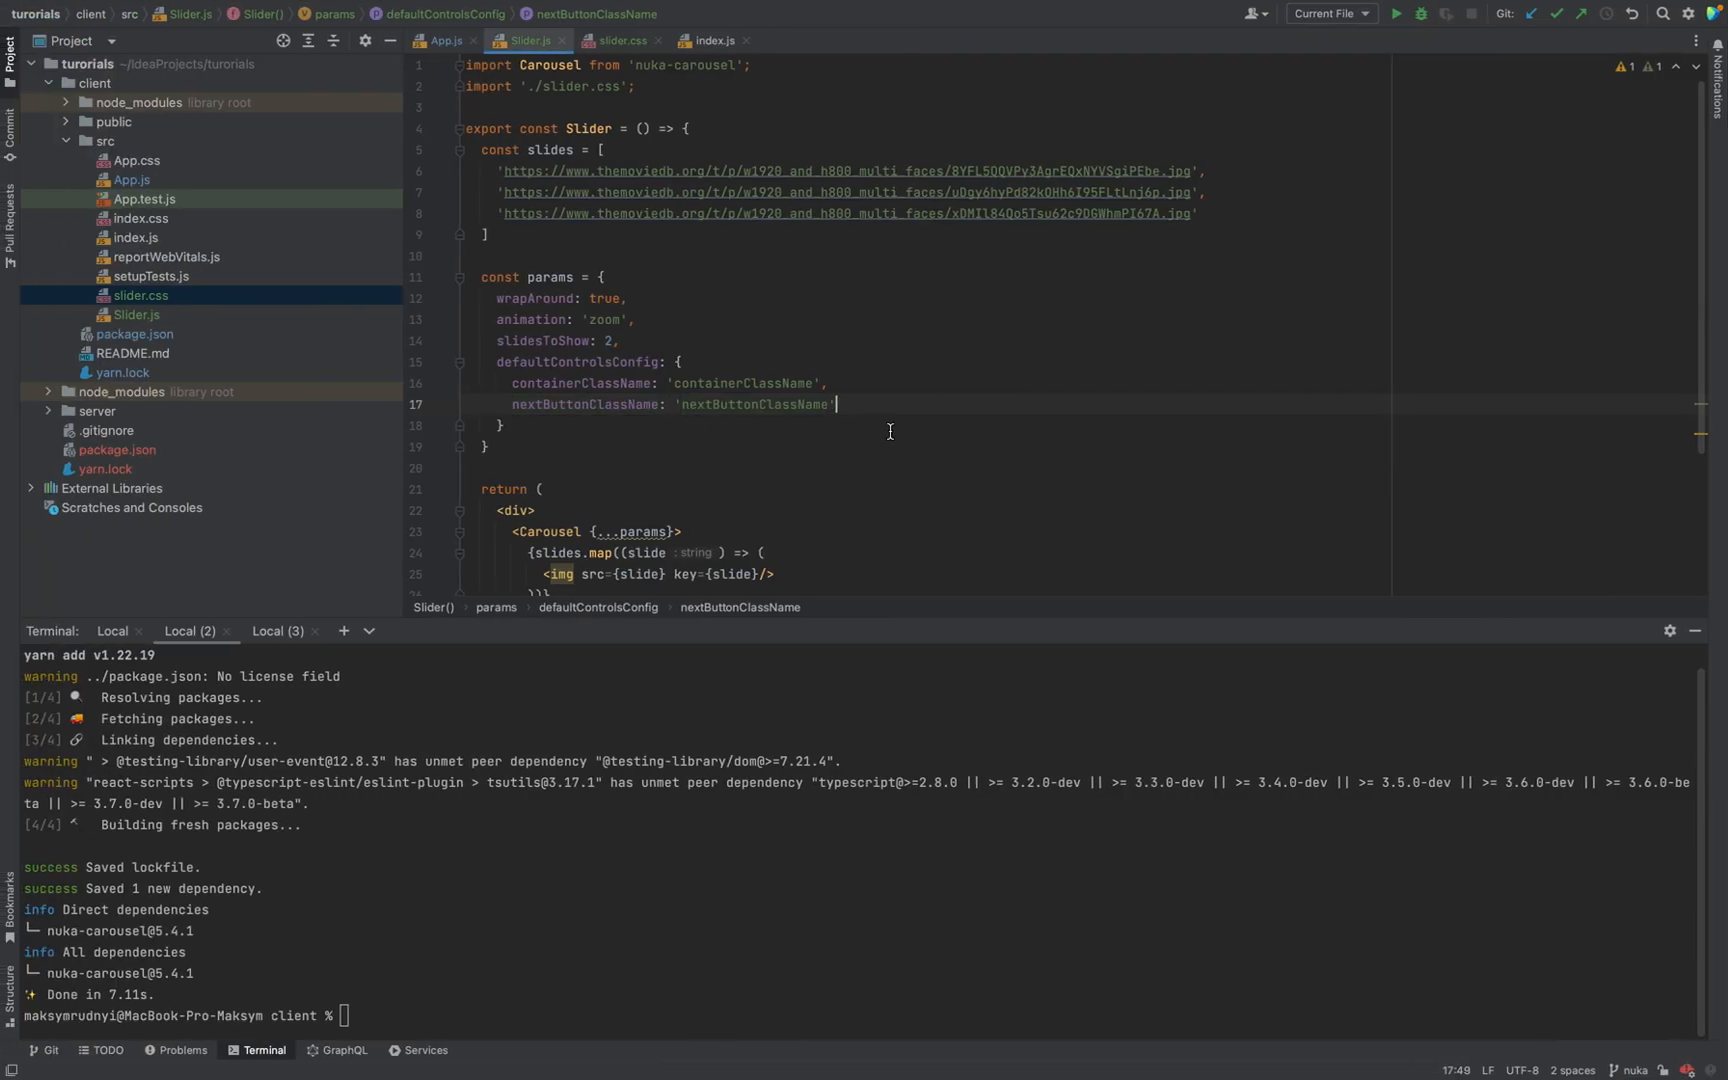
{"action": "type", "text": "prevButtonClassName: 'prevButtonClassName',"}
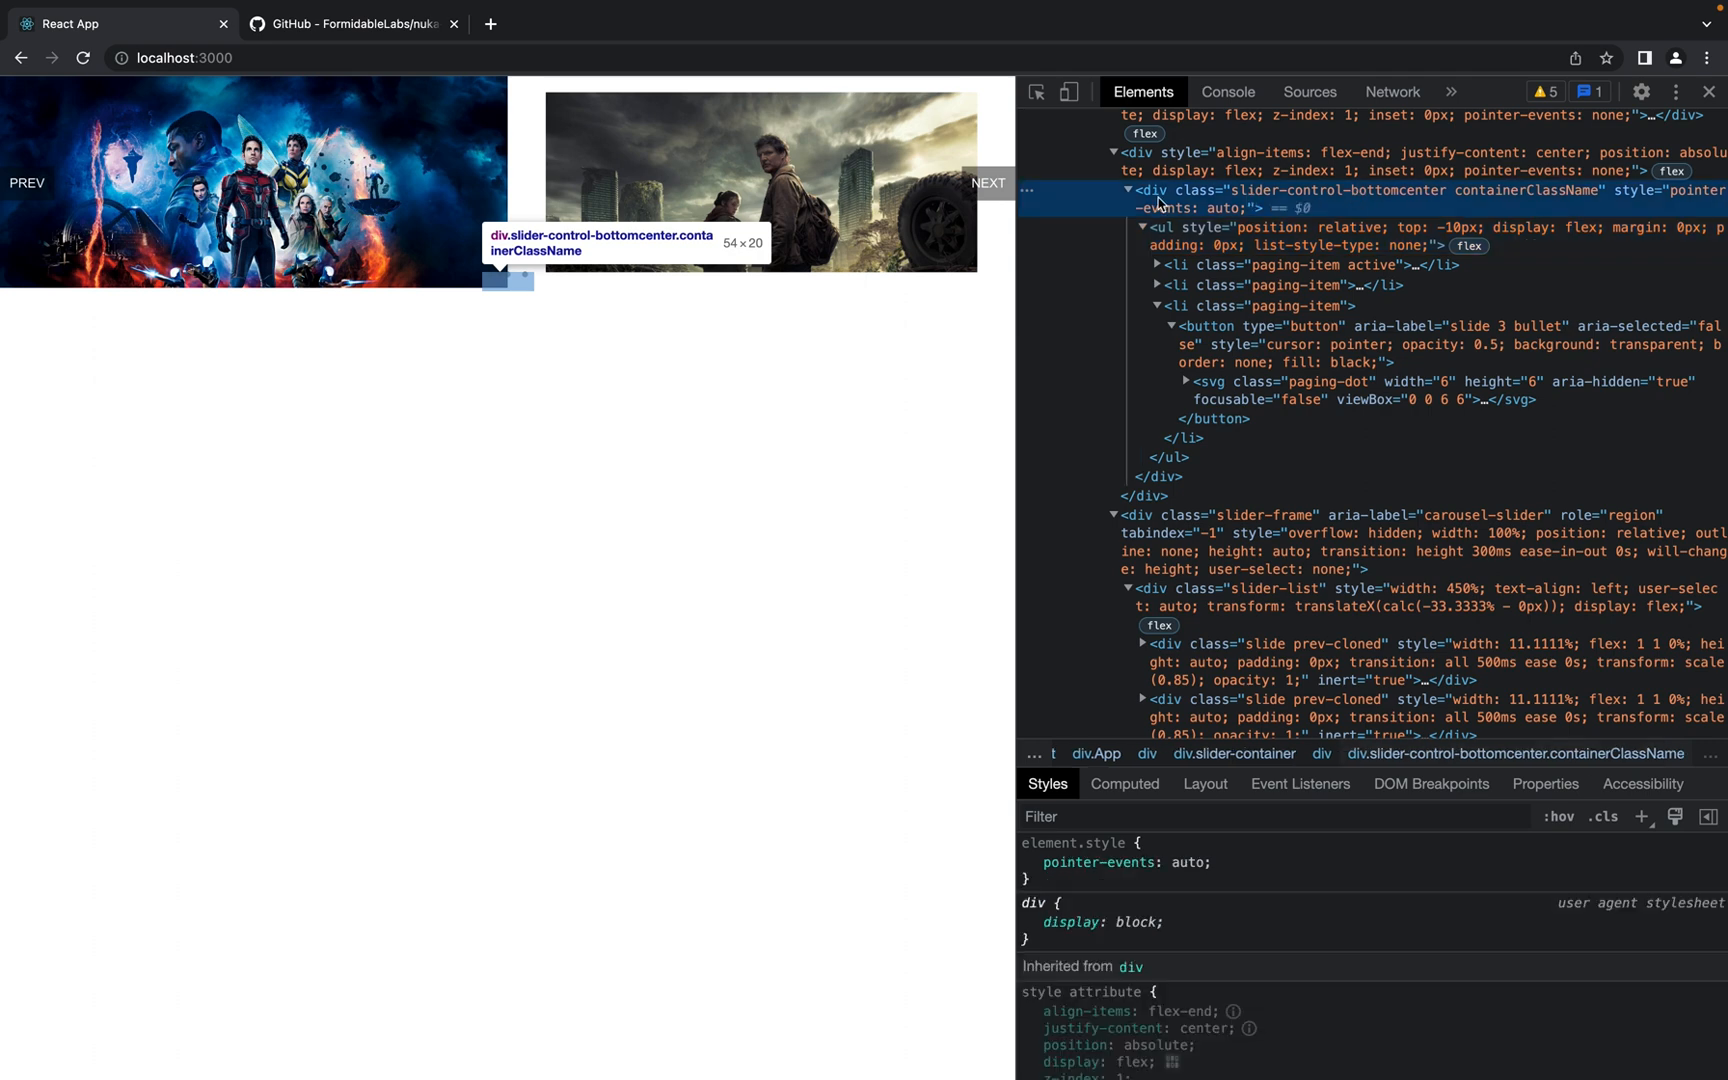
{"action": "mouse_move", "coordinate": [1479, 201]}
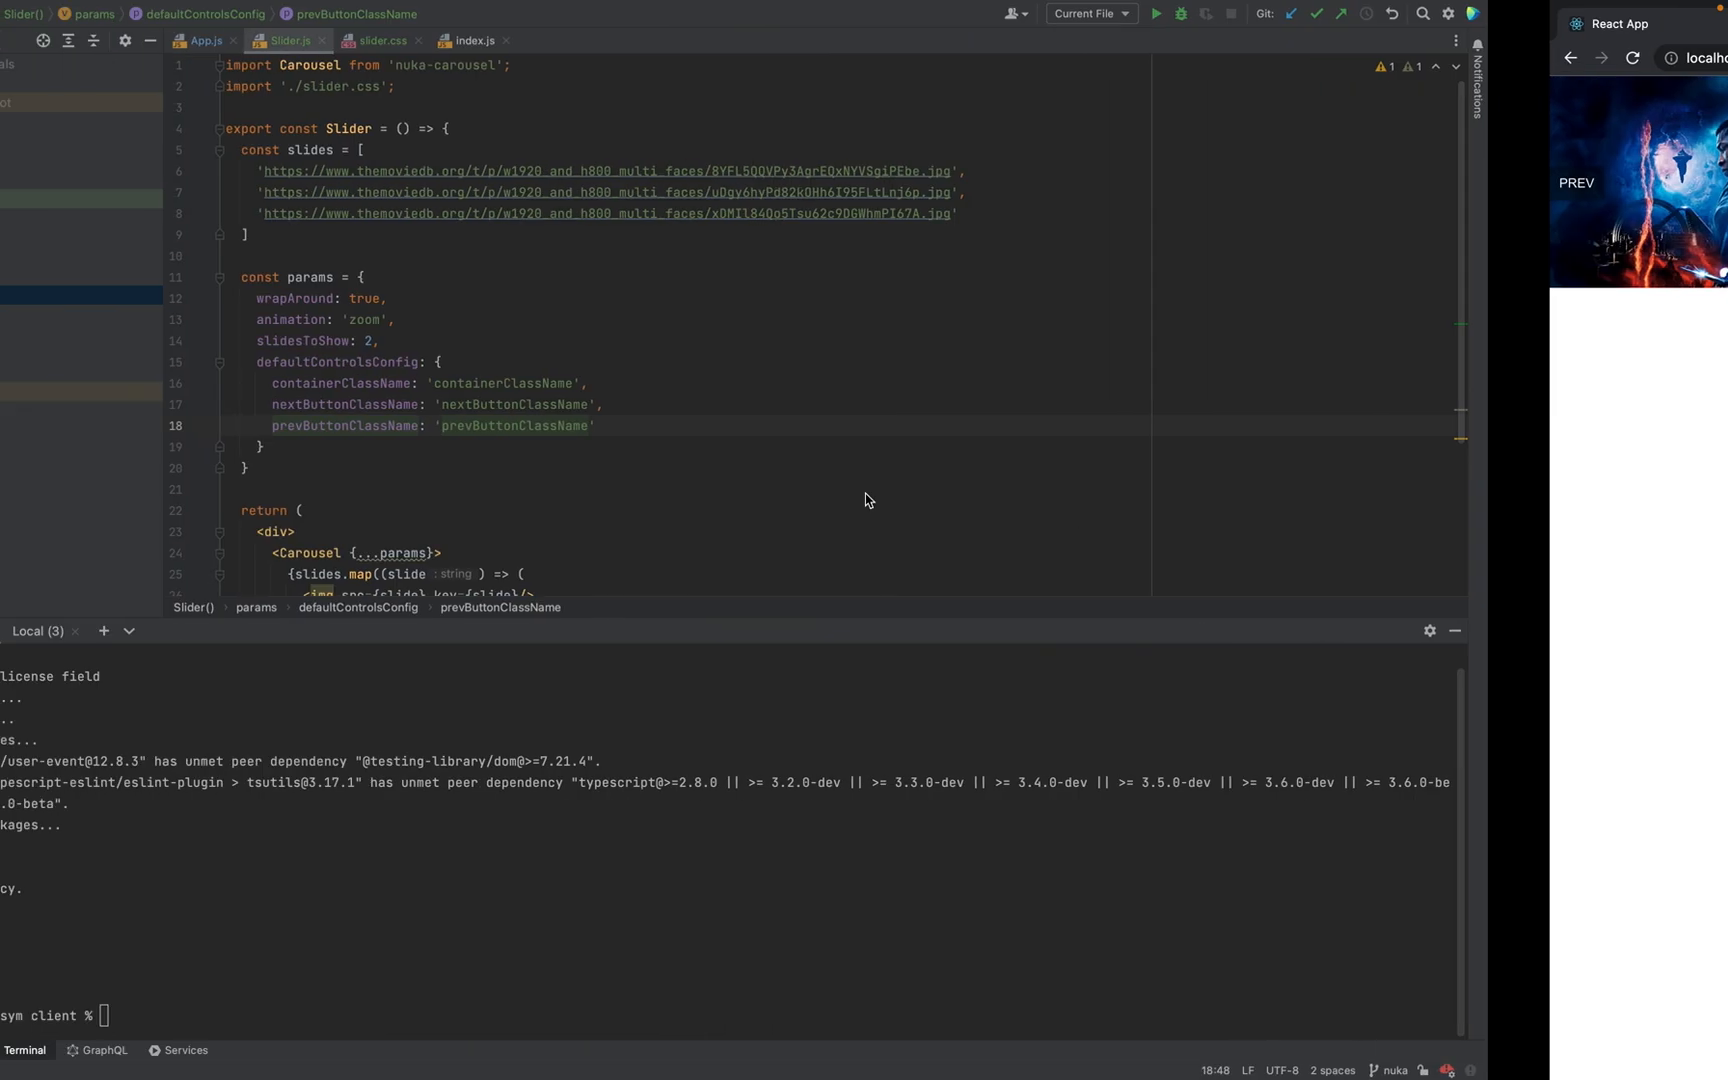
Add a .containerClassName rule with margin-top: 20px to slider.css
{"action": "left_click", "coordinate": [617, 41]}
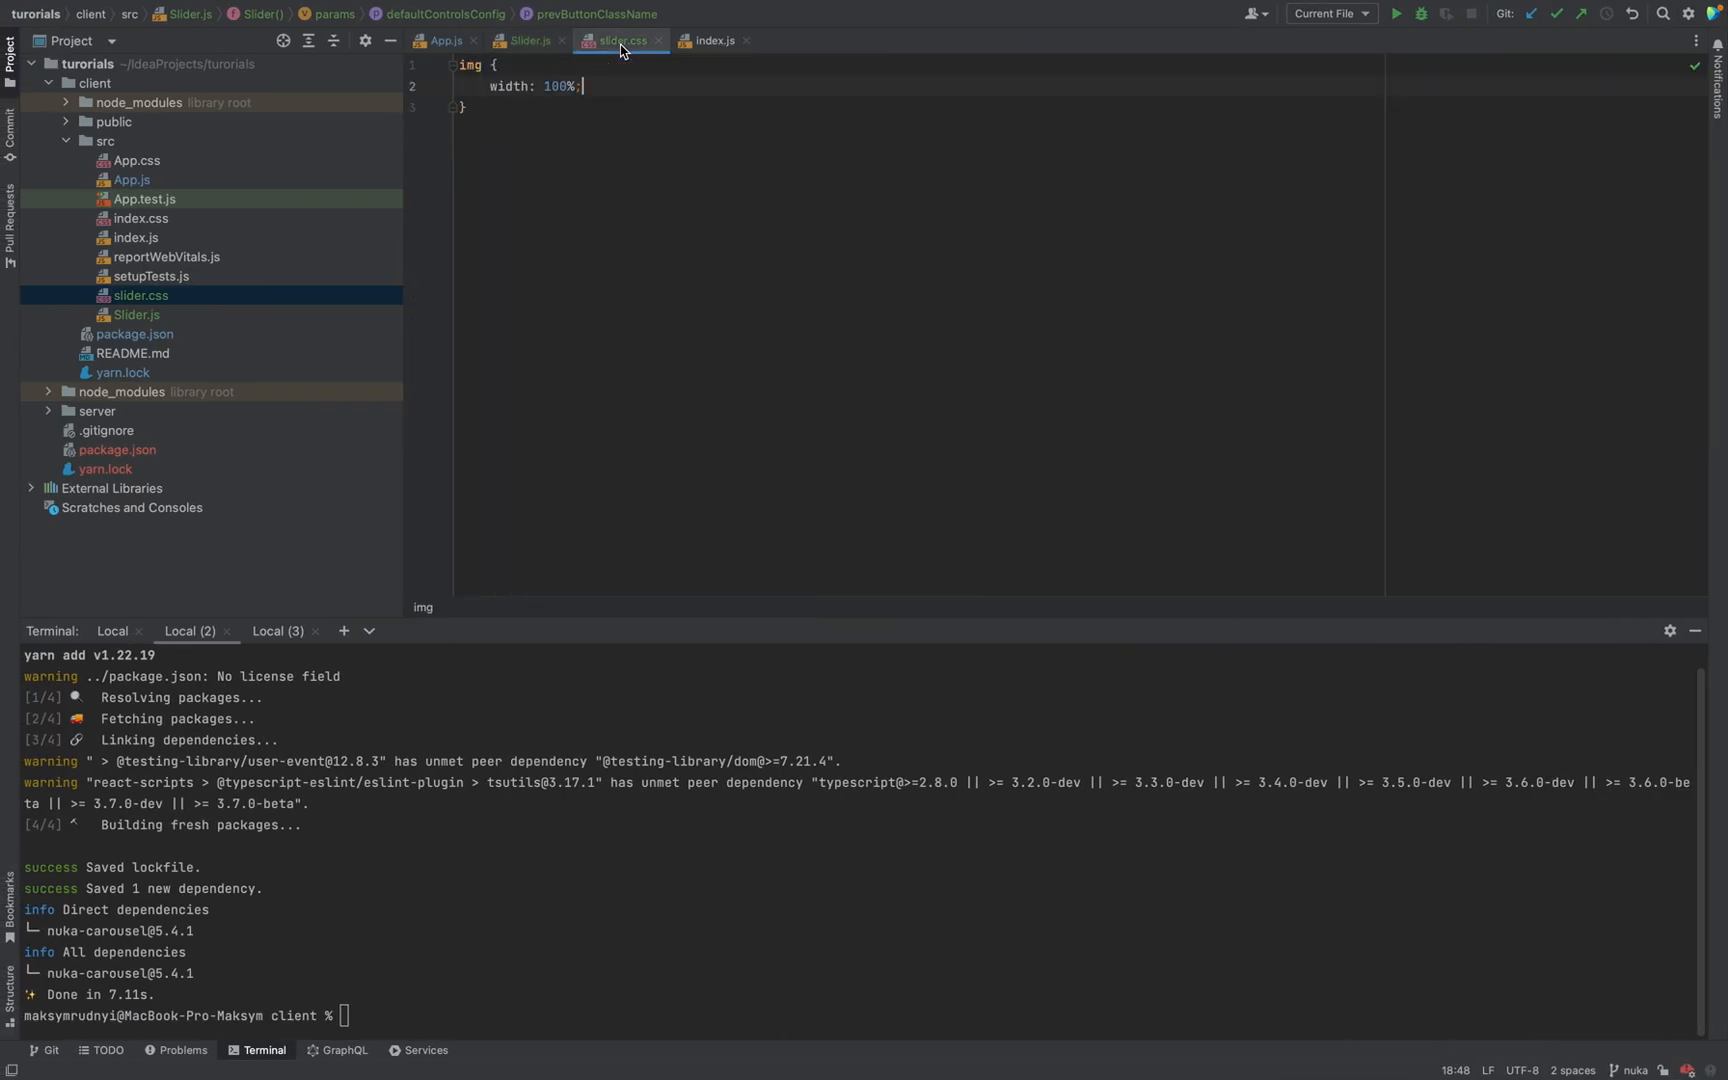
{"action": "type", "text": ".containerClassName {"}
{"action": "type", "text": "margin-"}
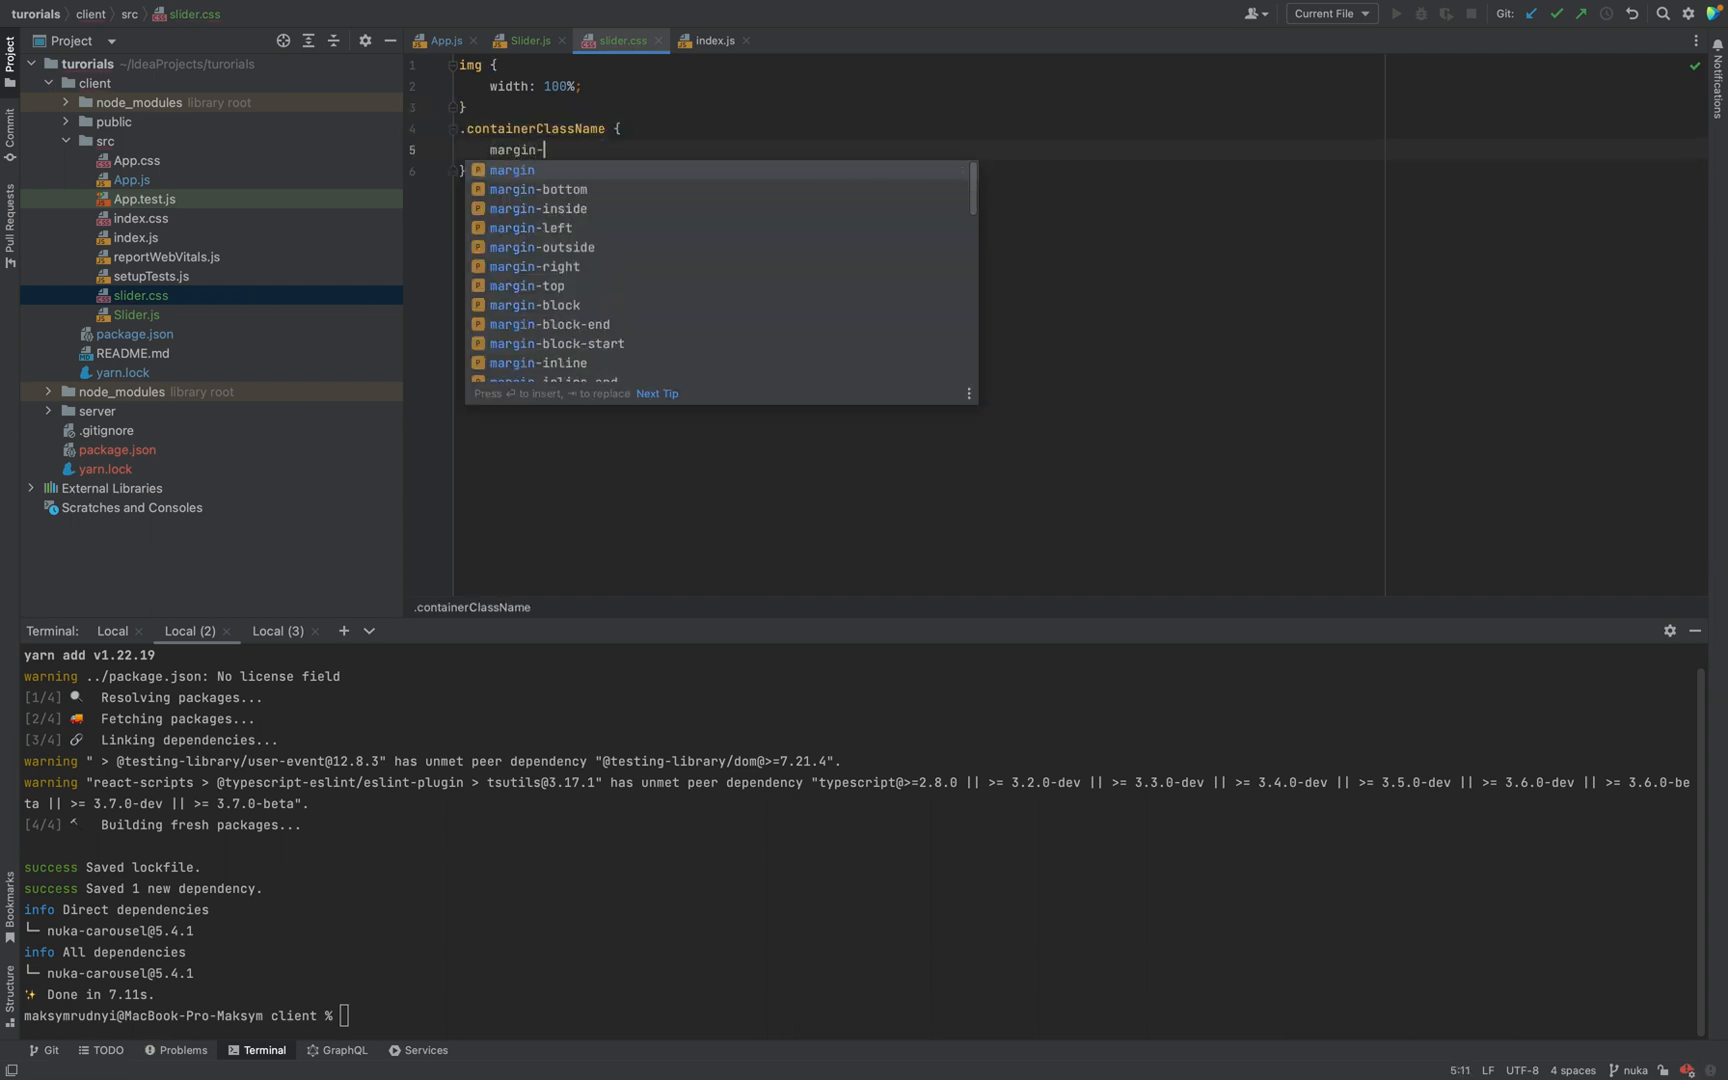
{"action": "type", "text": "top: 20px"}
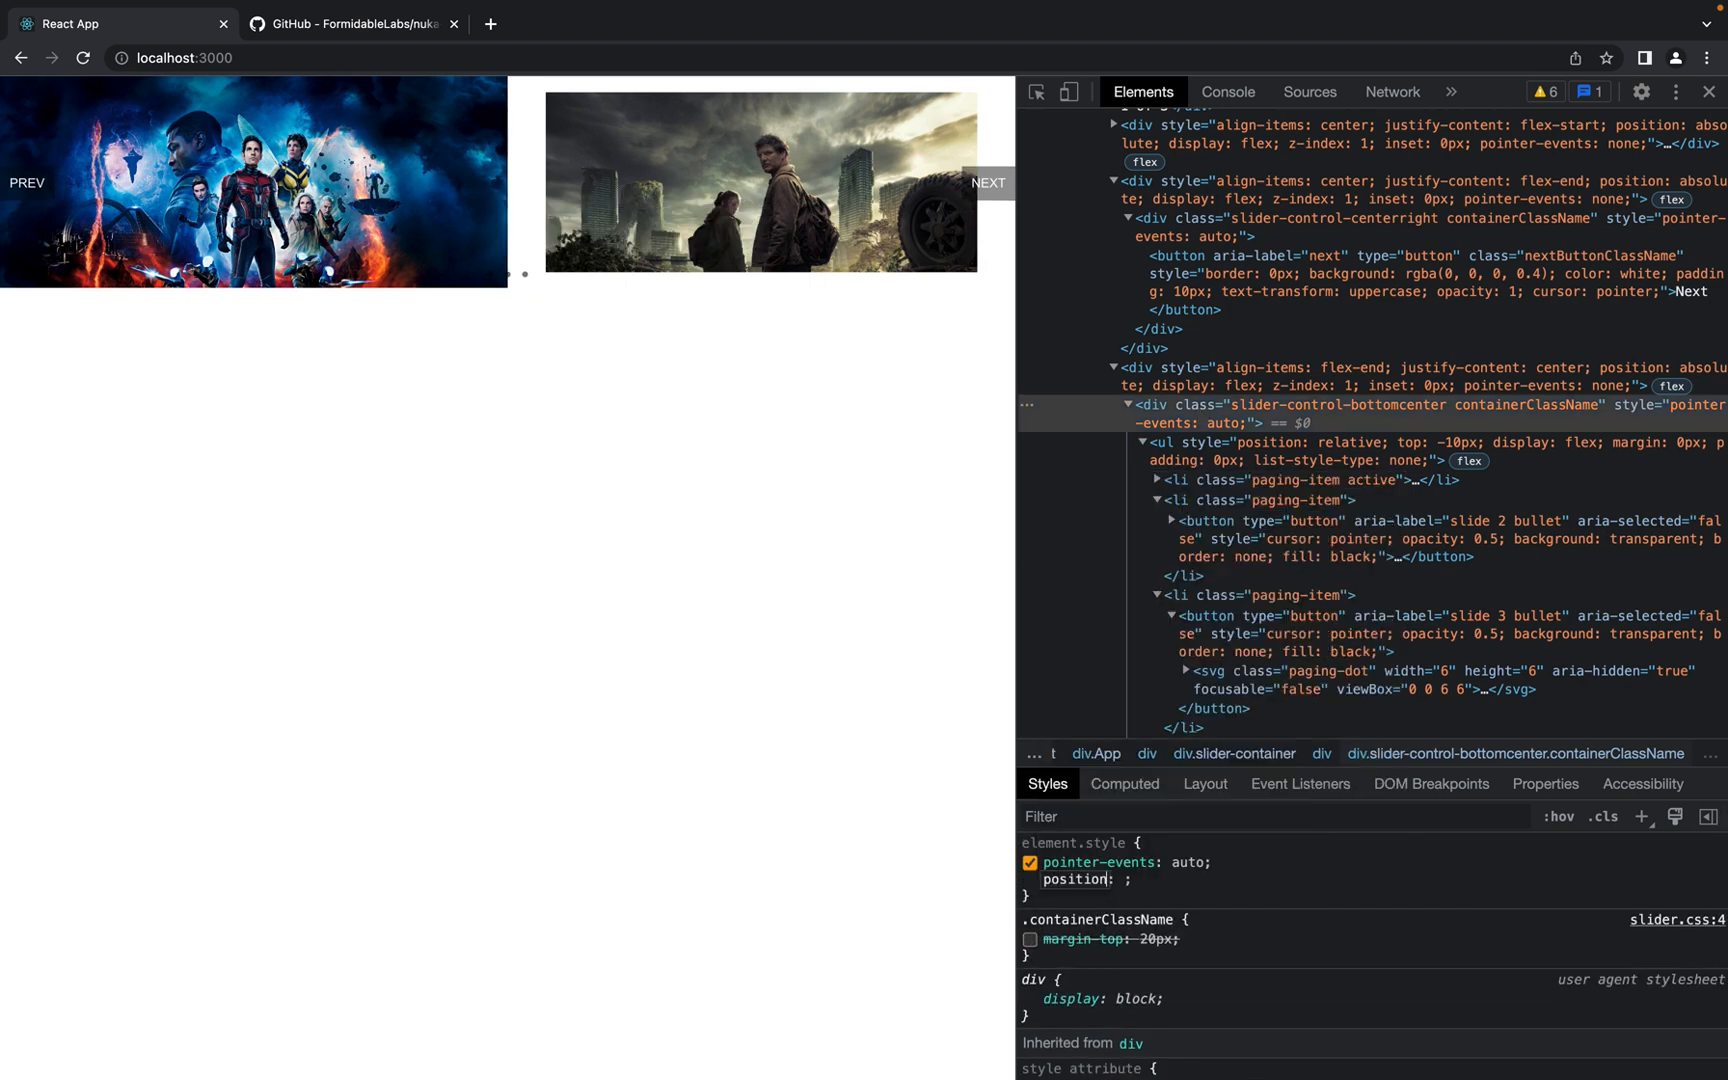
Try offsetting the paging-dots container downward with relative positioning and a top value in the inspector
{"action": "type", "text": "top"}
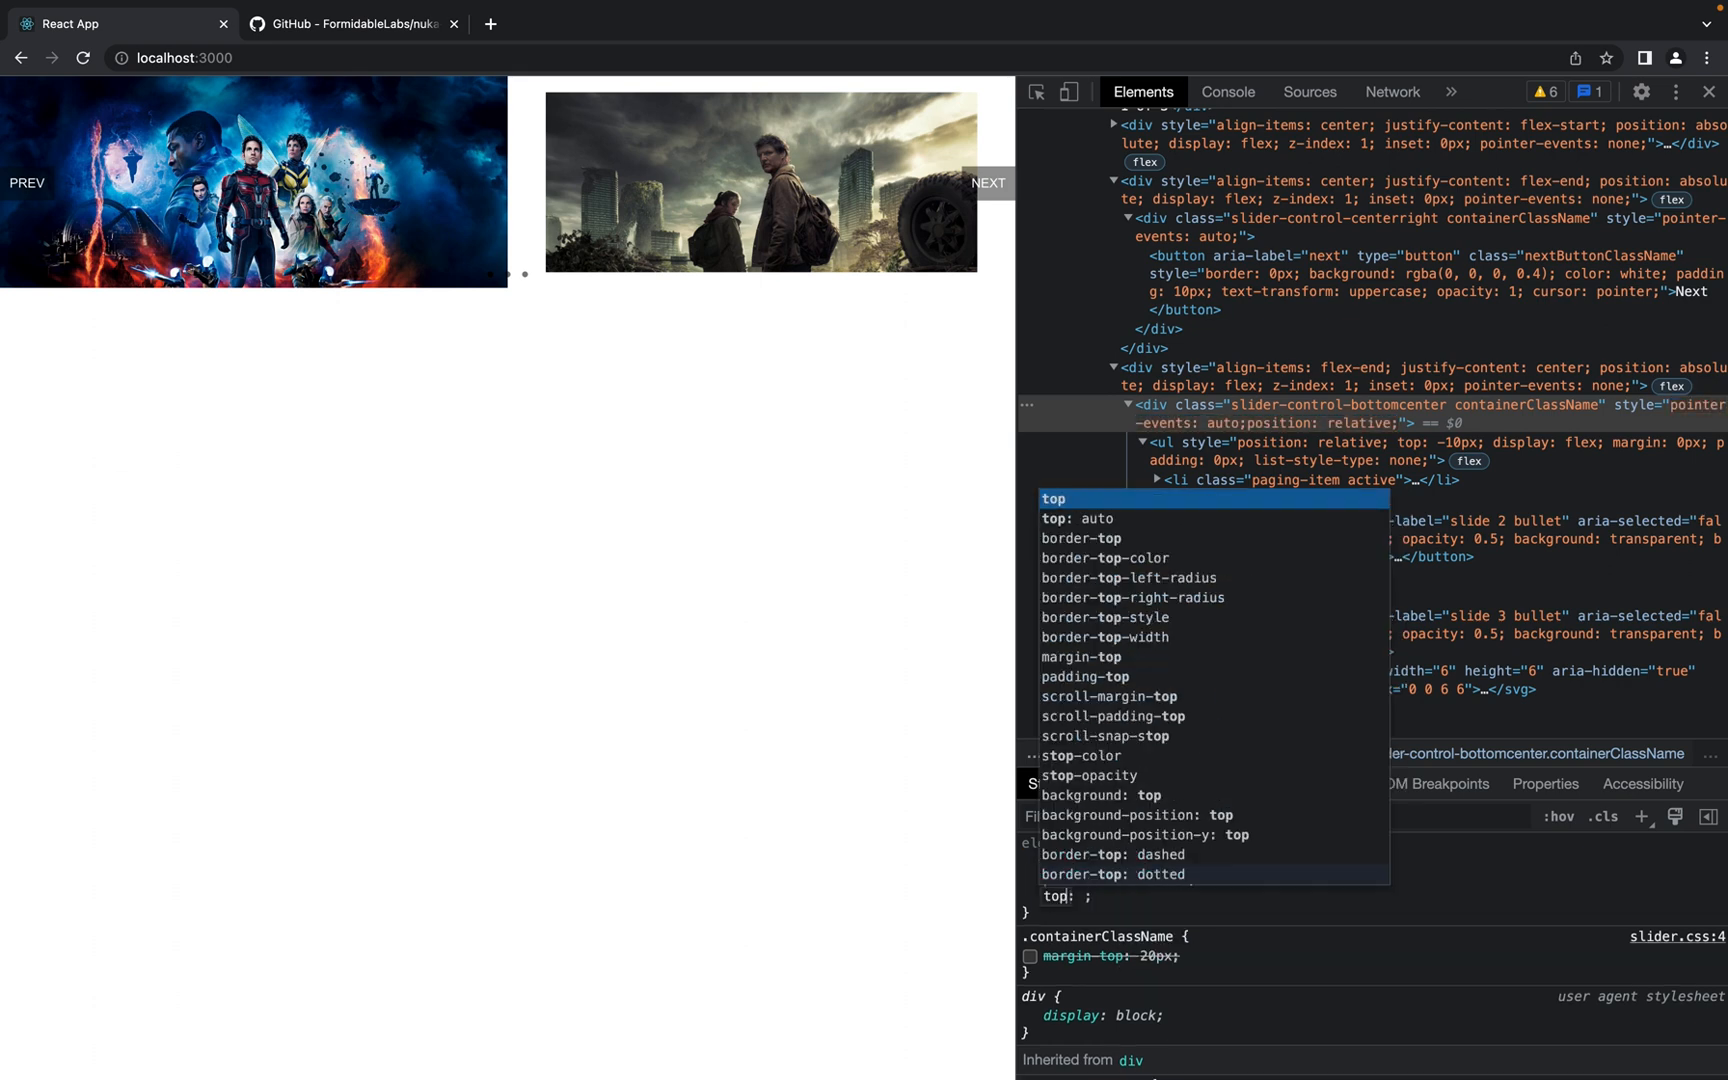
{"action": "type", "text": "100px"}
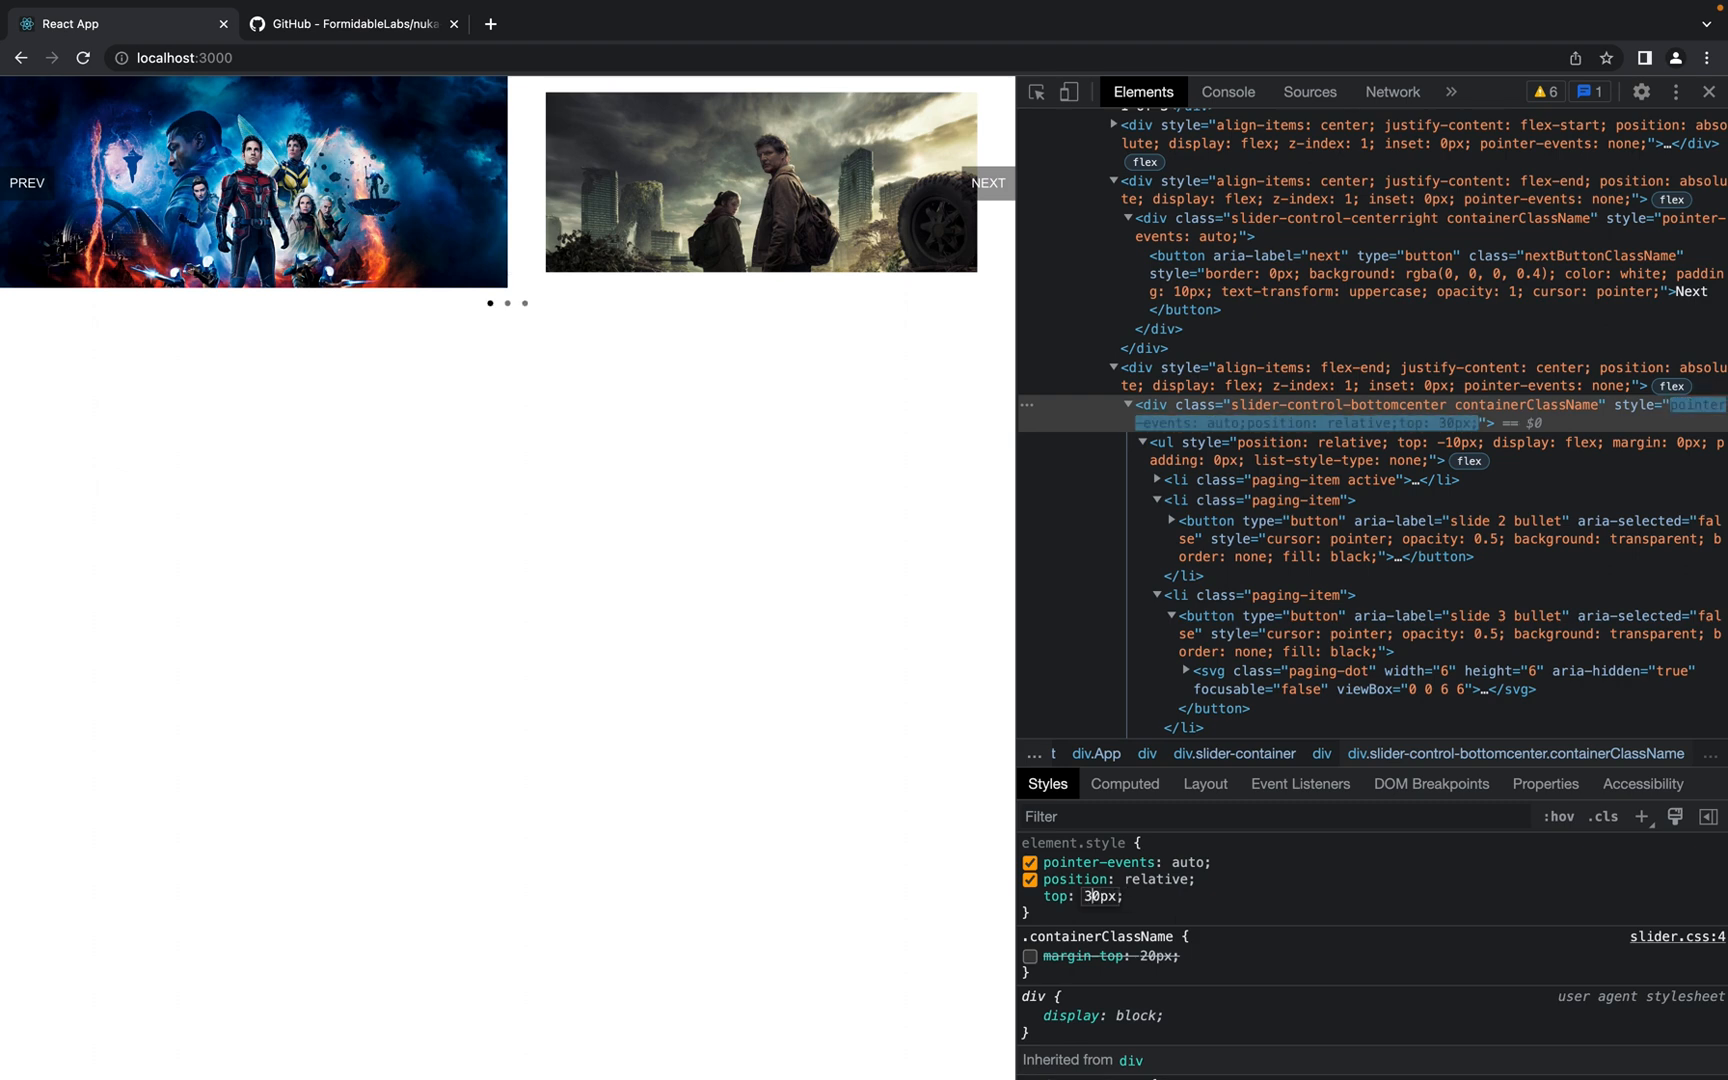
{"action": "left_click", "coordinate": [1029, 896]}
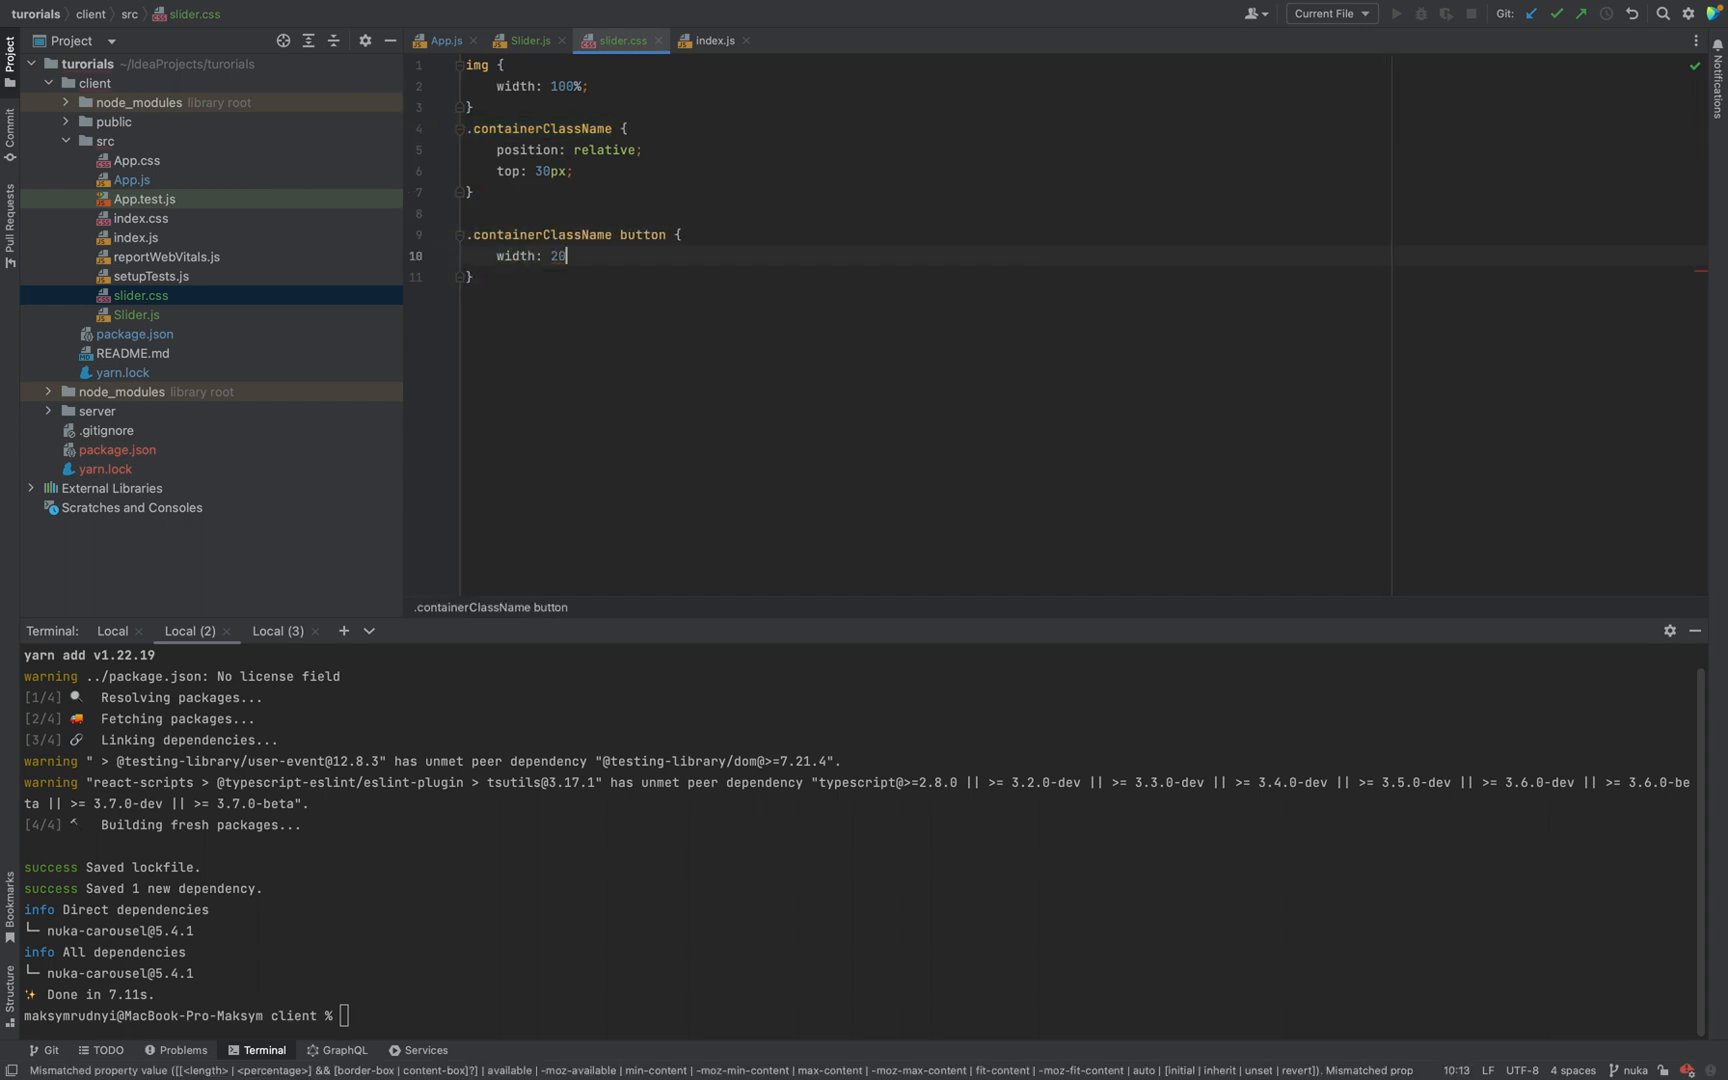
Style .containerClassName buttons at 20px width, 20px height and 50% border-radius
{"action": "type", "text": "px;"}
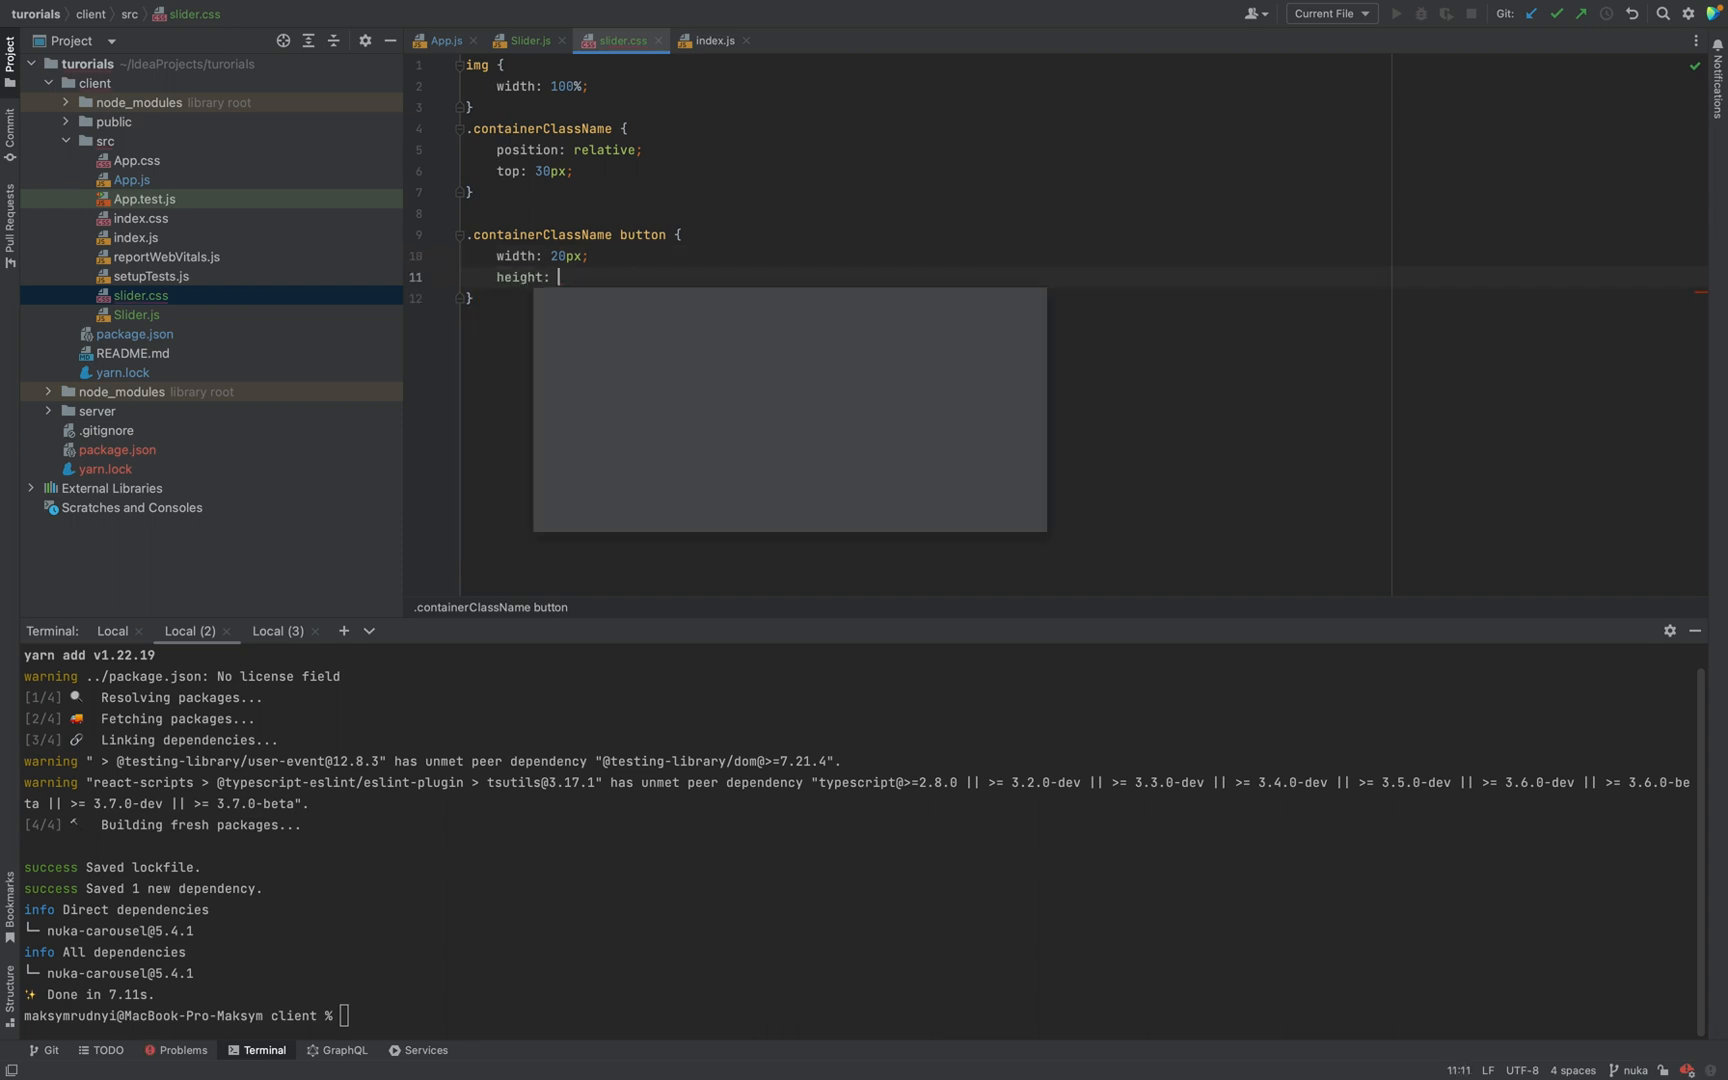
{"action": "type", "text": "20px;"}
{"action": "type", "text": "border-radius: 5"}
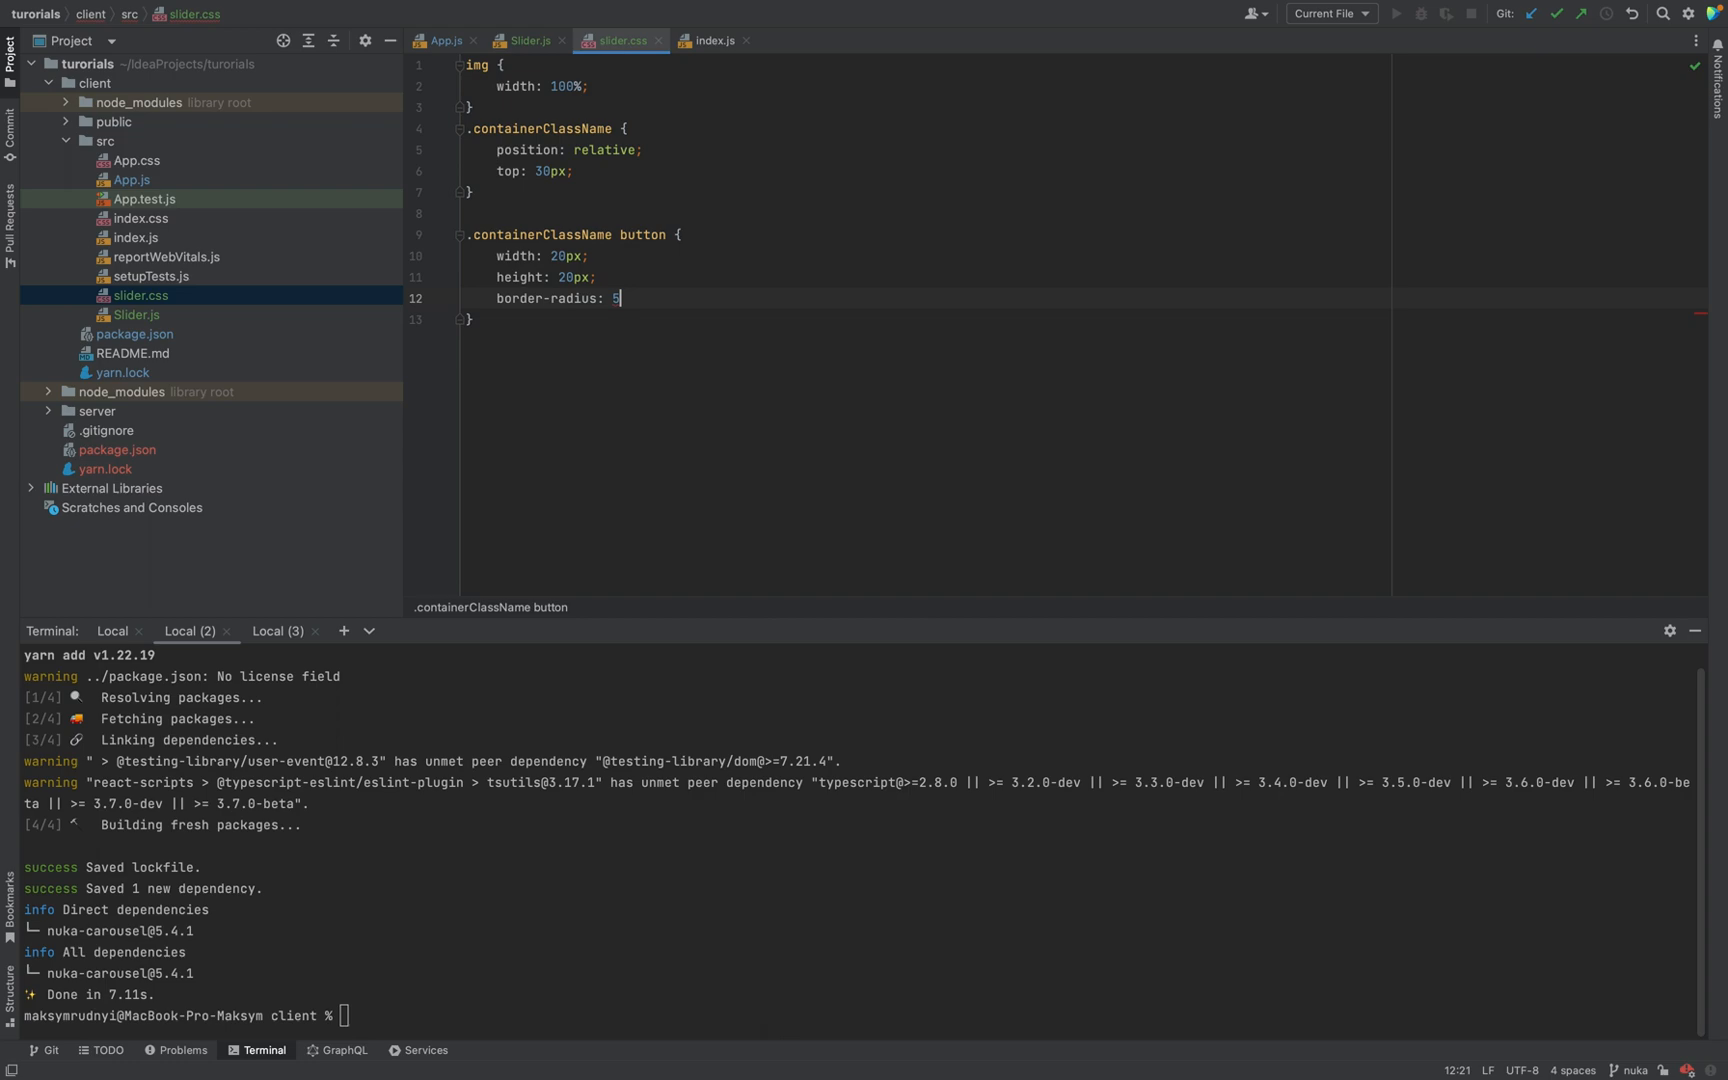
{"action": "type", "text": "0%"}
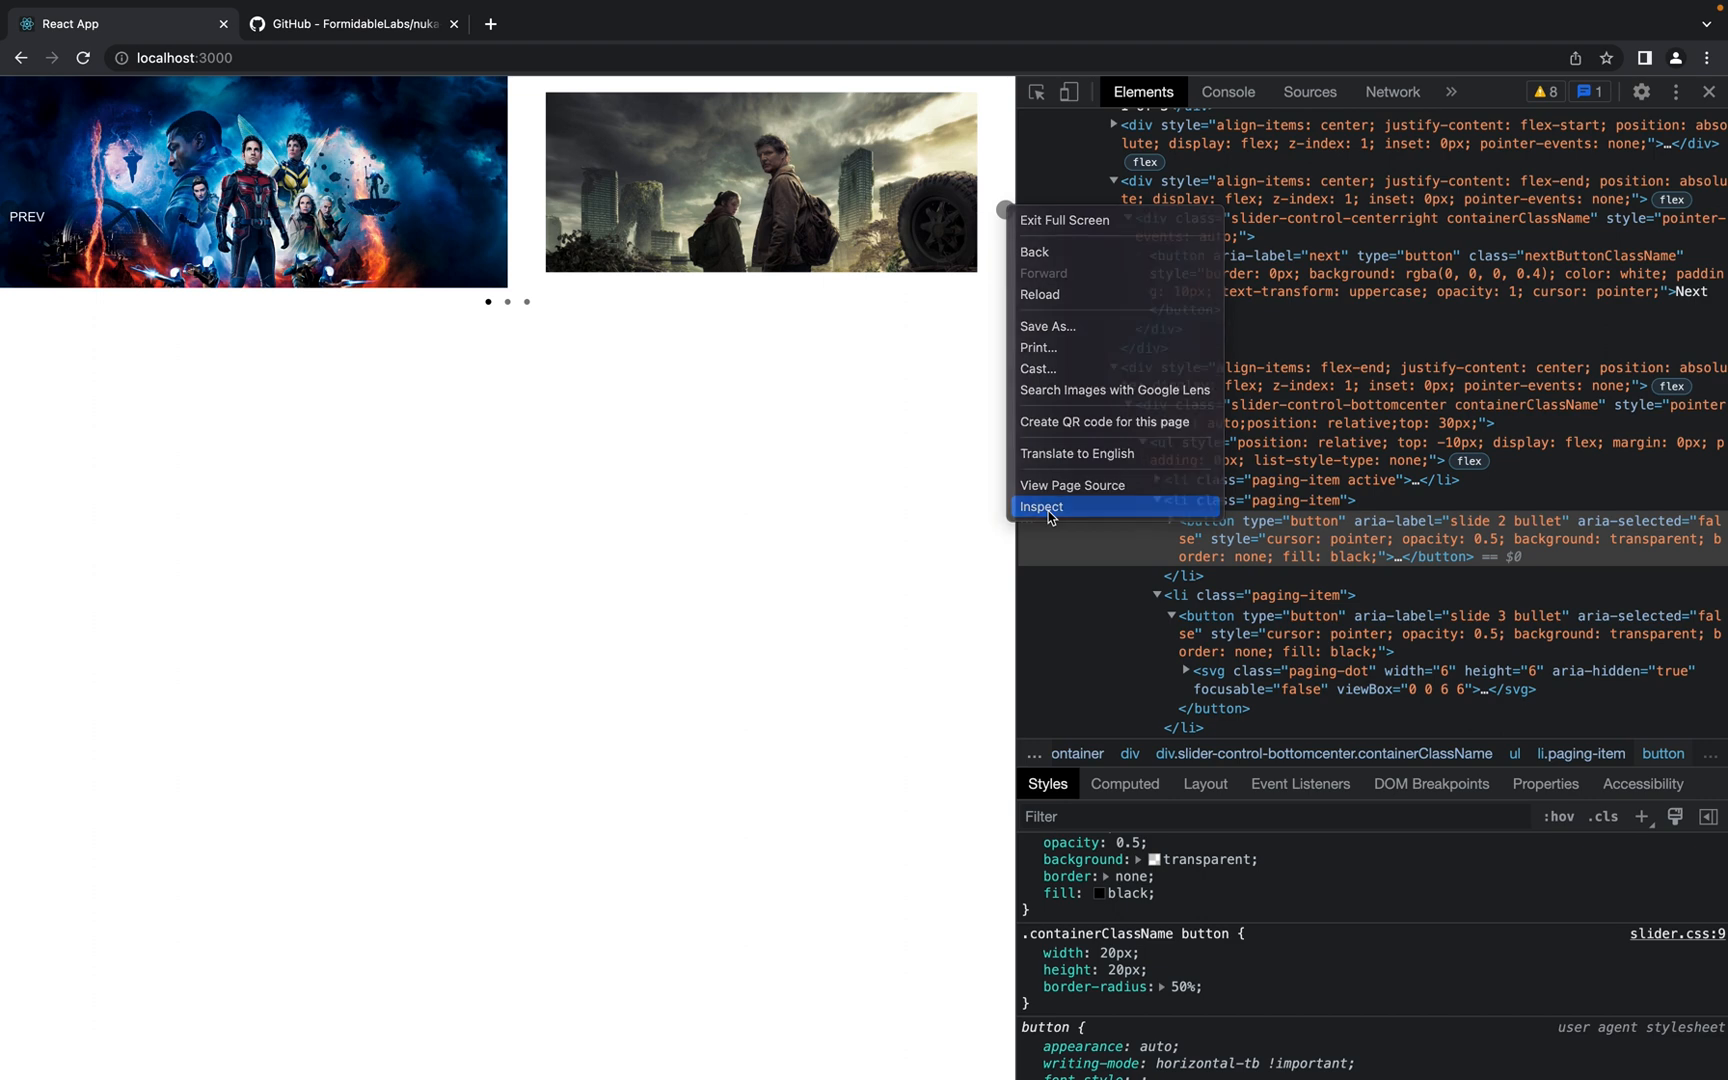
Inspect the slide-2 paging-dot button, revealing a 6px svg dot inside the 20×20 button
{"action": "left_click", "coordinate": [1039, 506]}
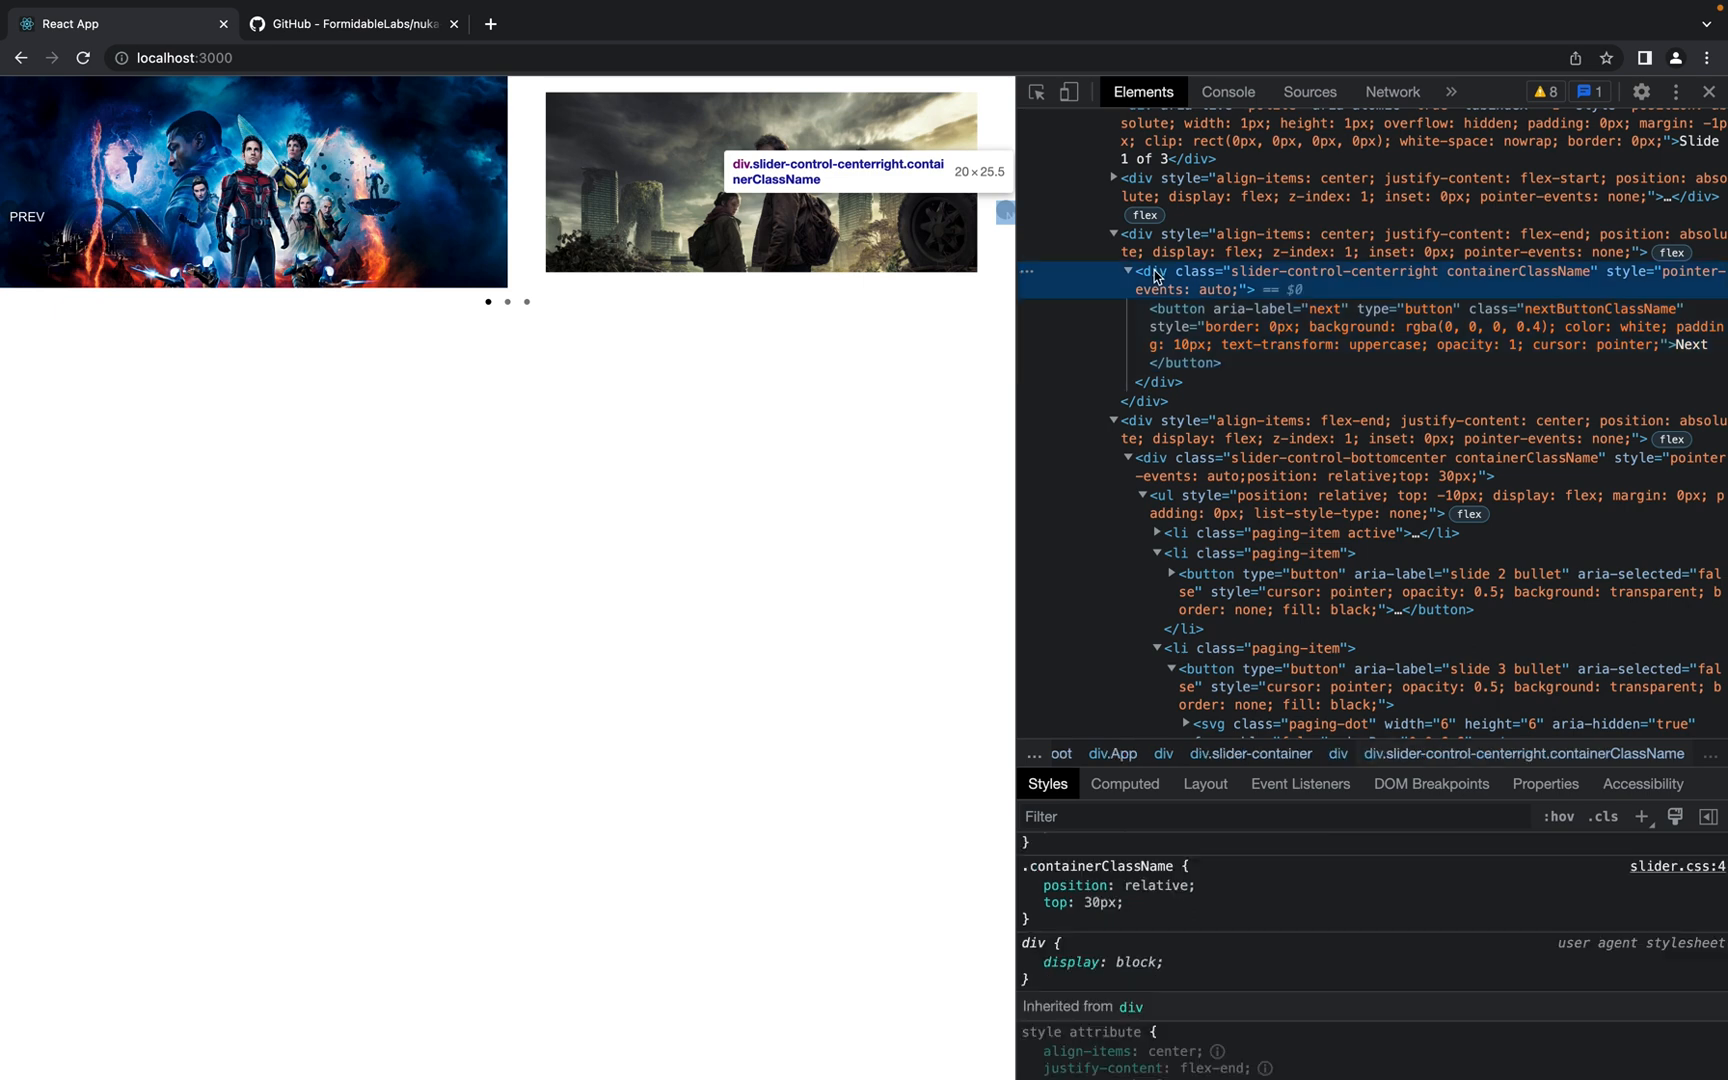
{"action": "mouse_move", "coordinate": [1460, 295]}
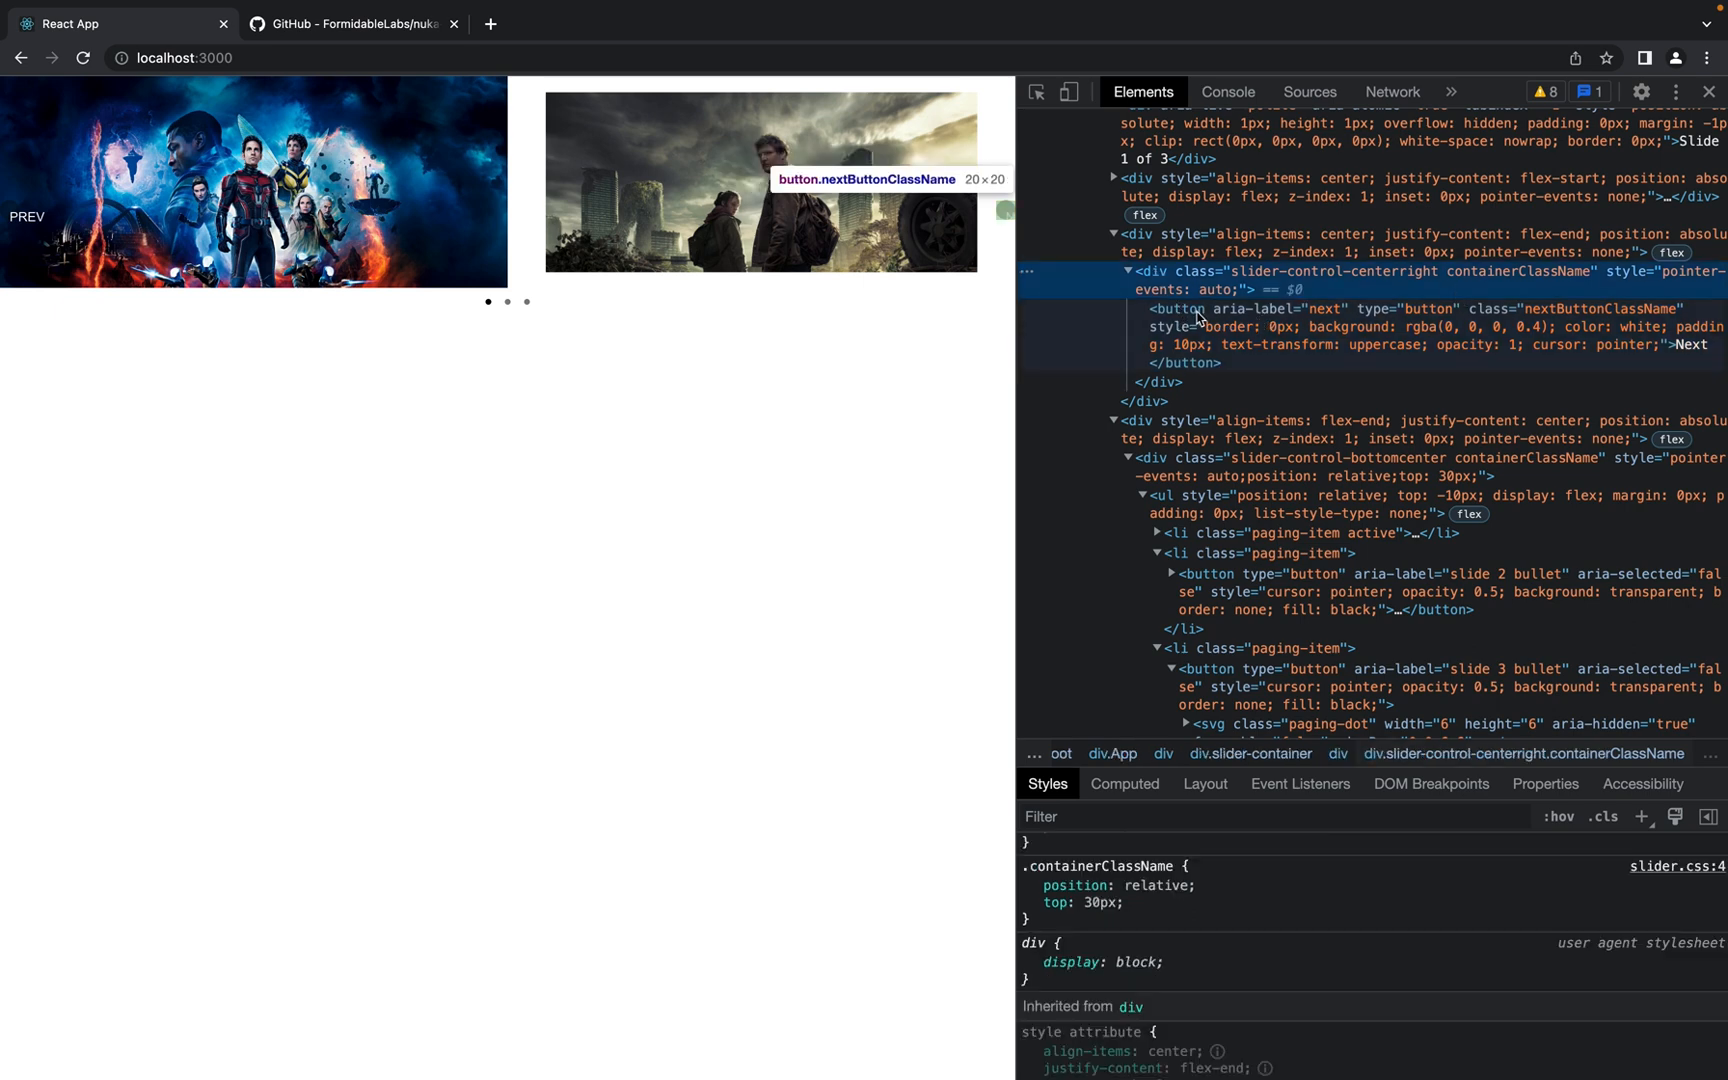
{"action": "left_click", "coordinate": [1689, 345]}
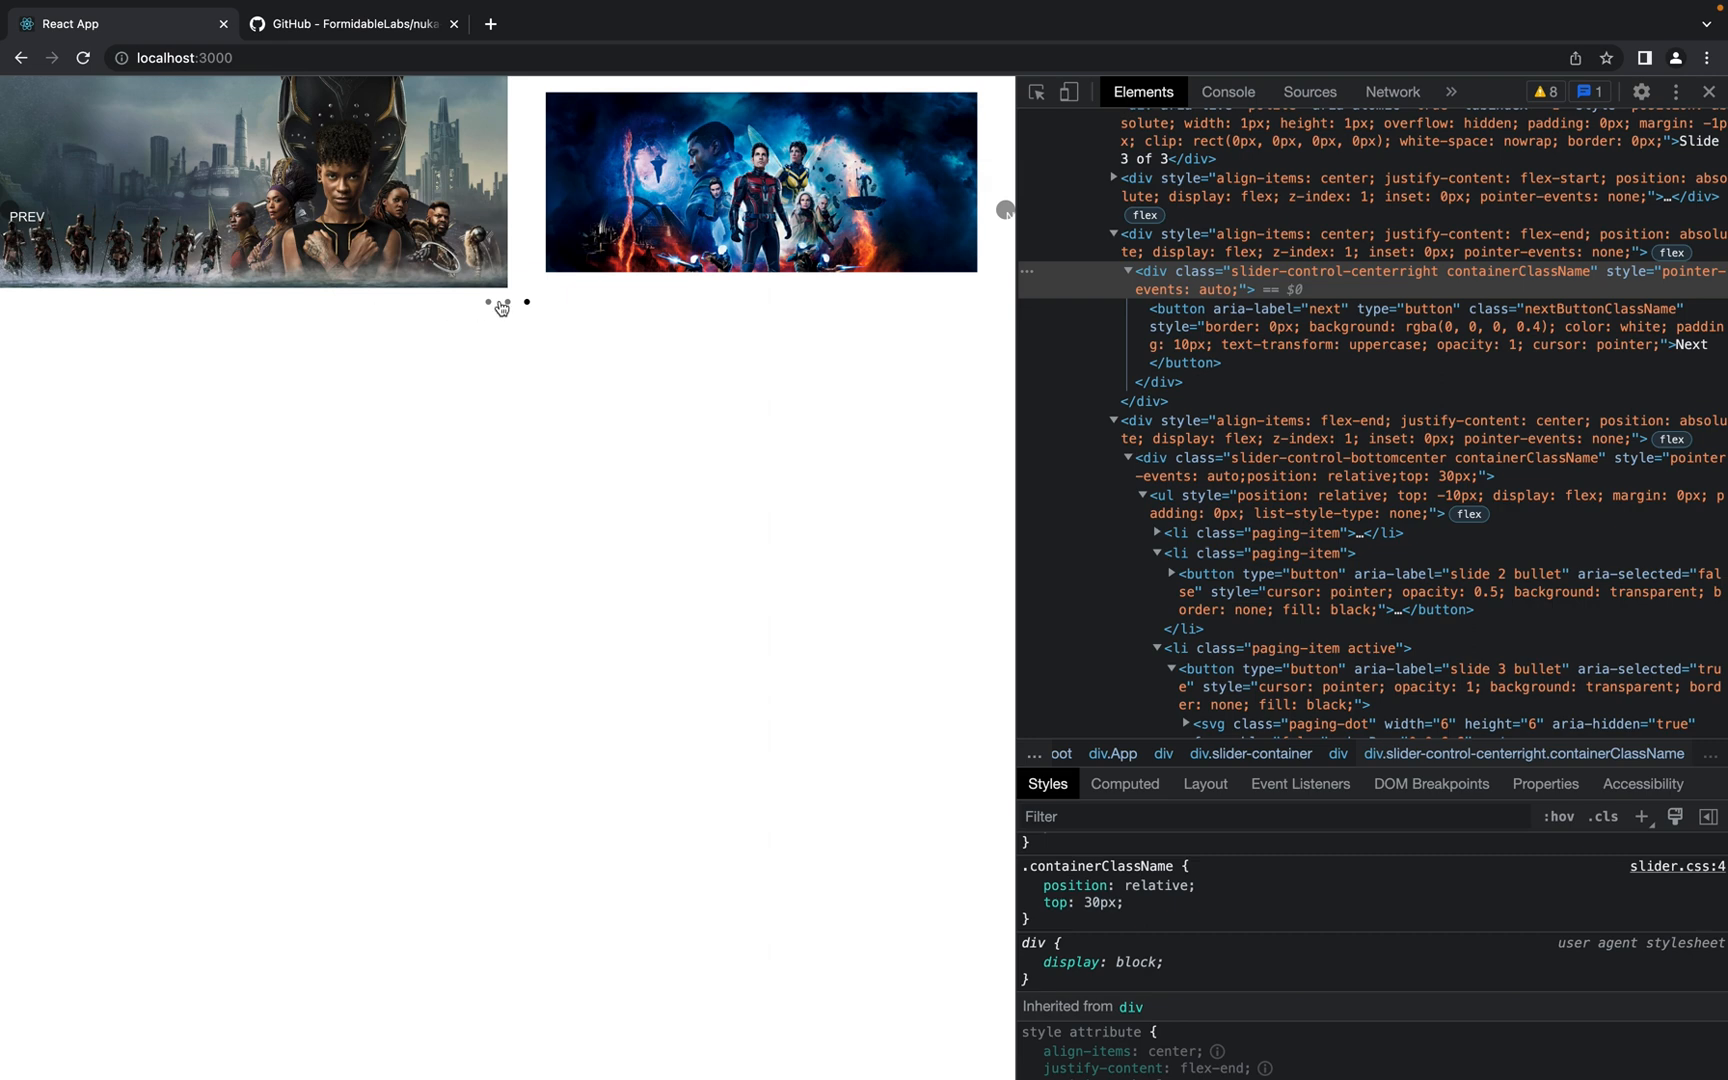
{"action": "right_click", "coordinate": [499, 305]}
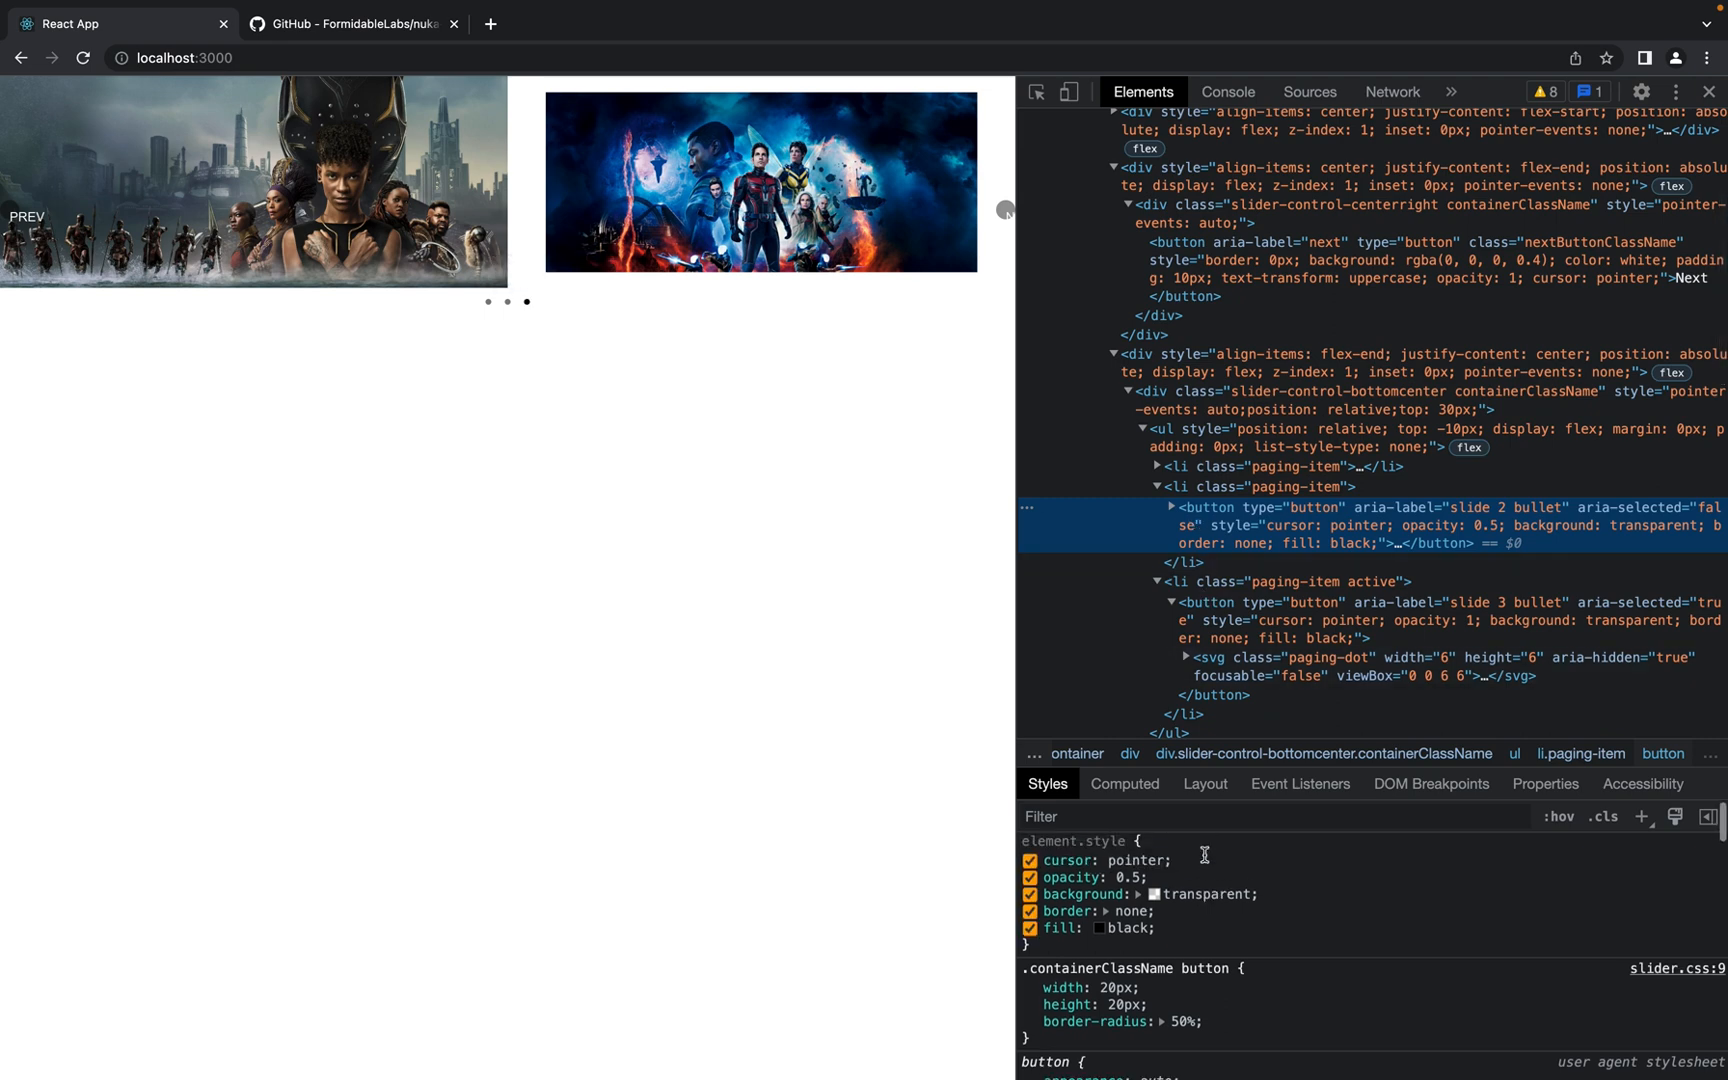
{"action": "mouse_move", "coordinate": [1174, 962]}
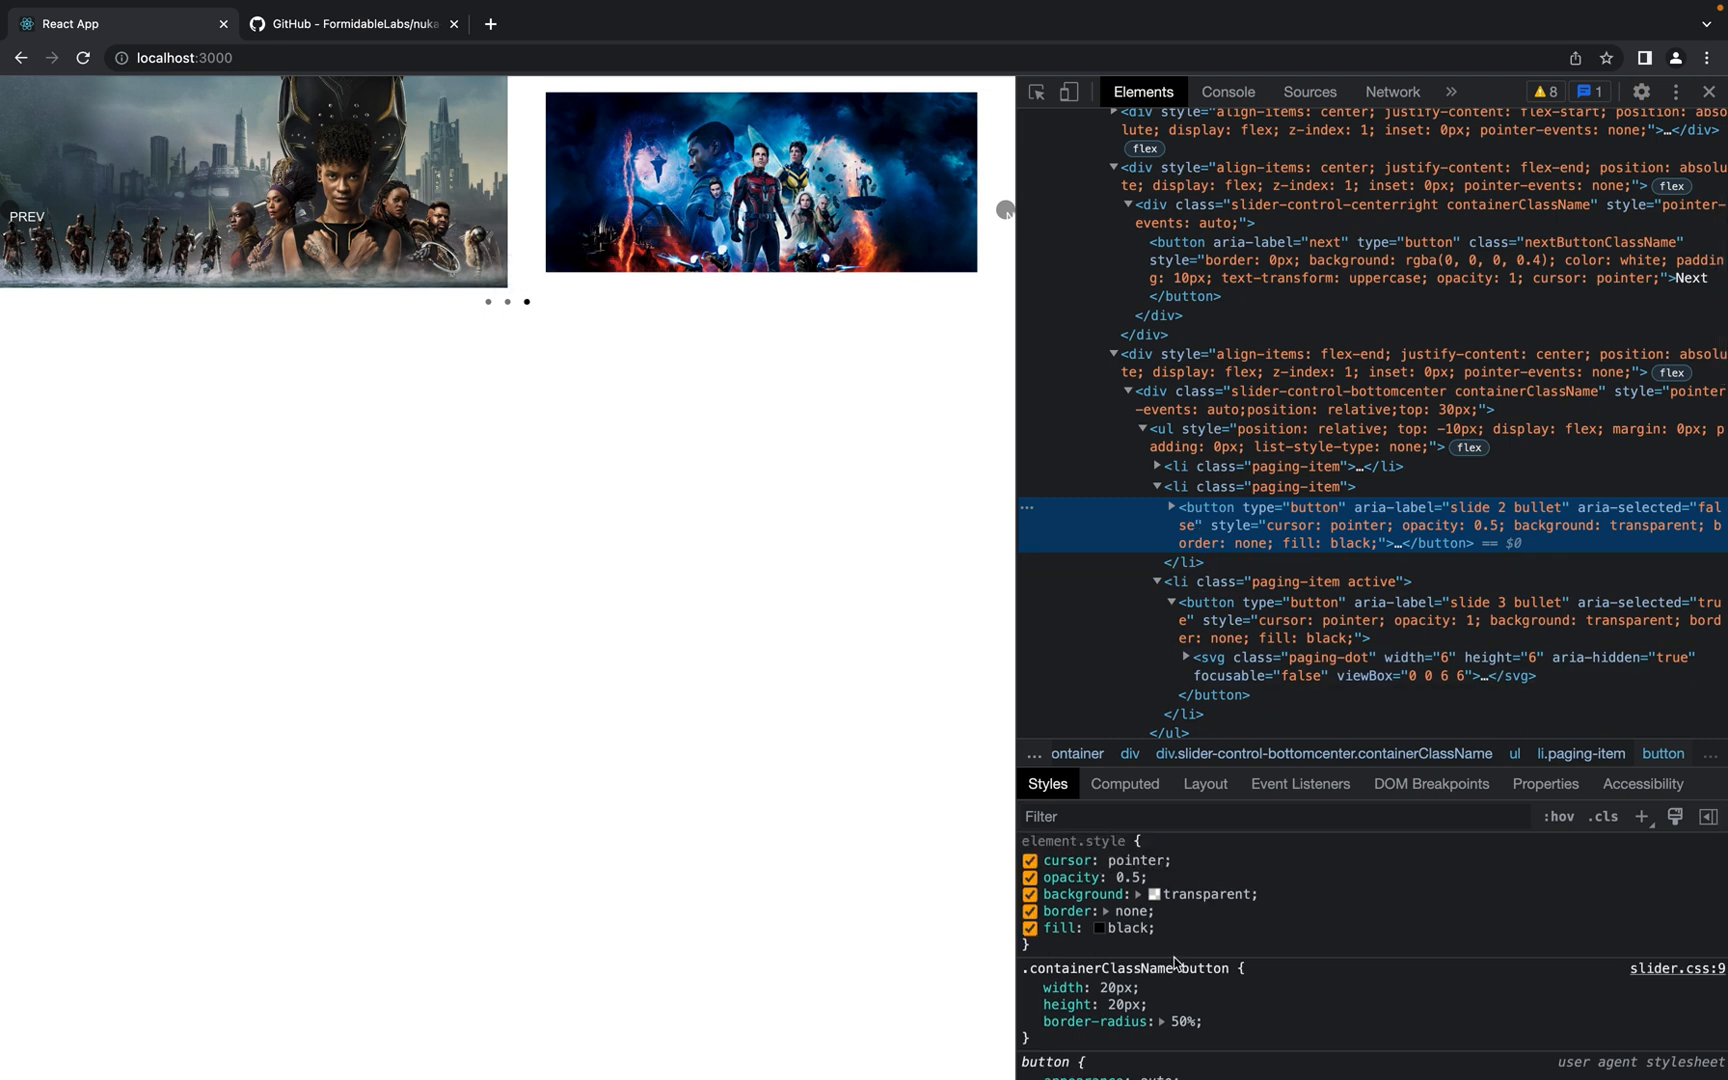
{"action": "left_click", "coordinate": [1171, 507]}
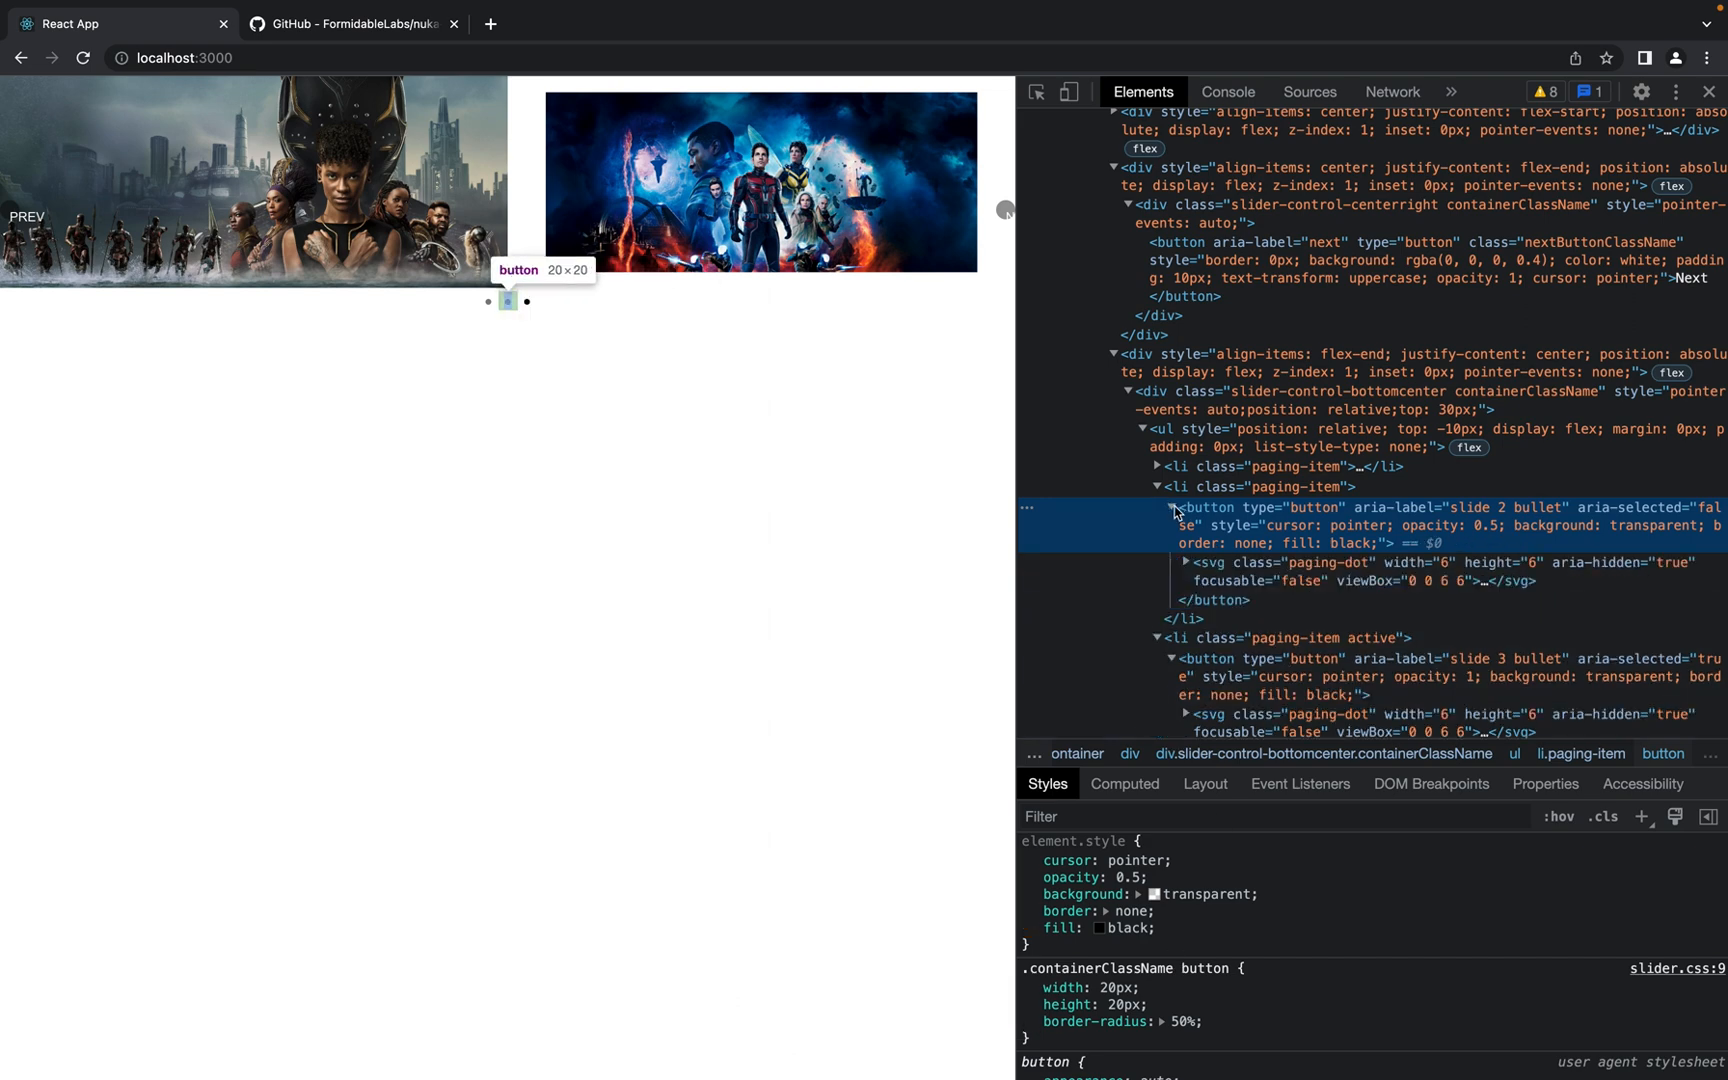
{"action": "mouse_move", "coordinate": [1221, 538]}
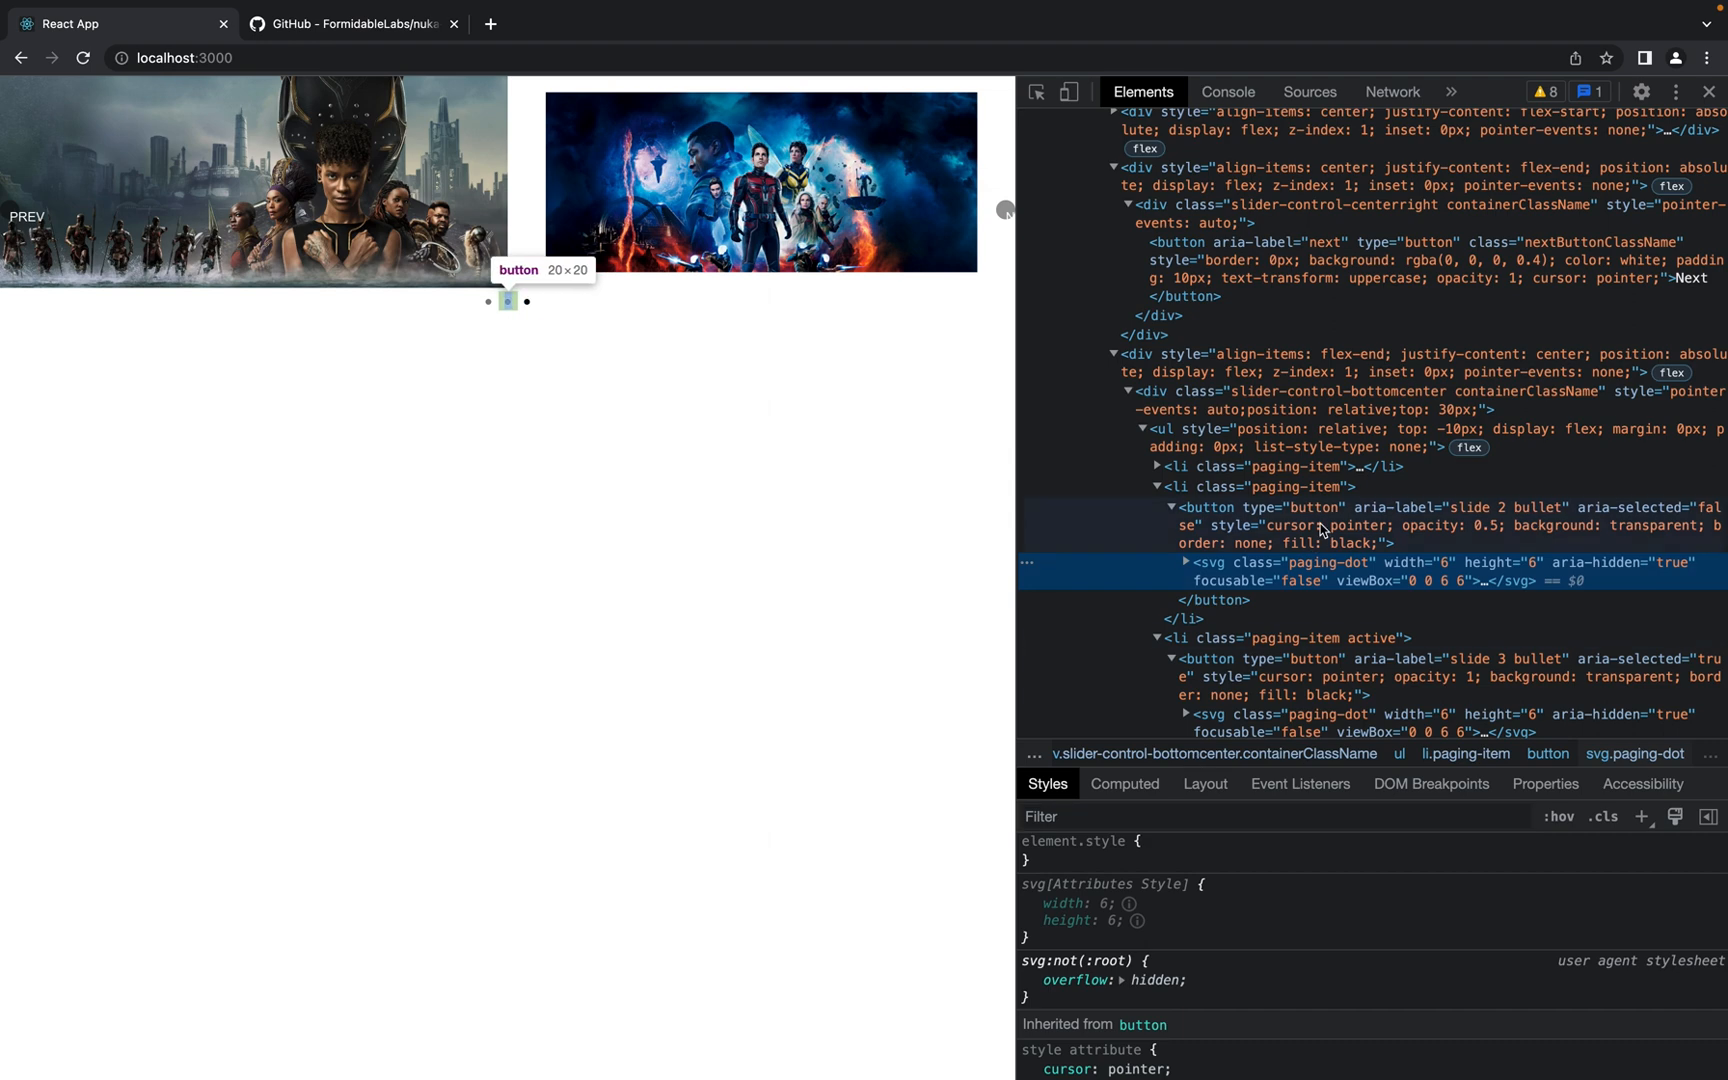
{"action": "mouse_move", "coordinate": [1114, 576]}
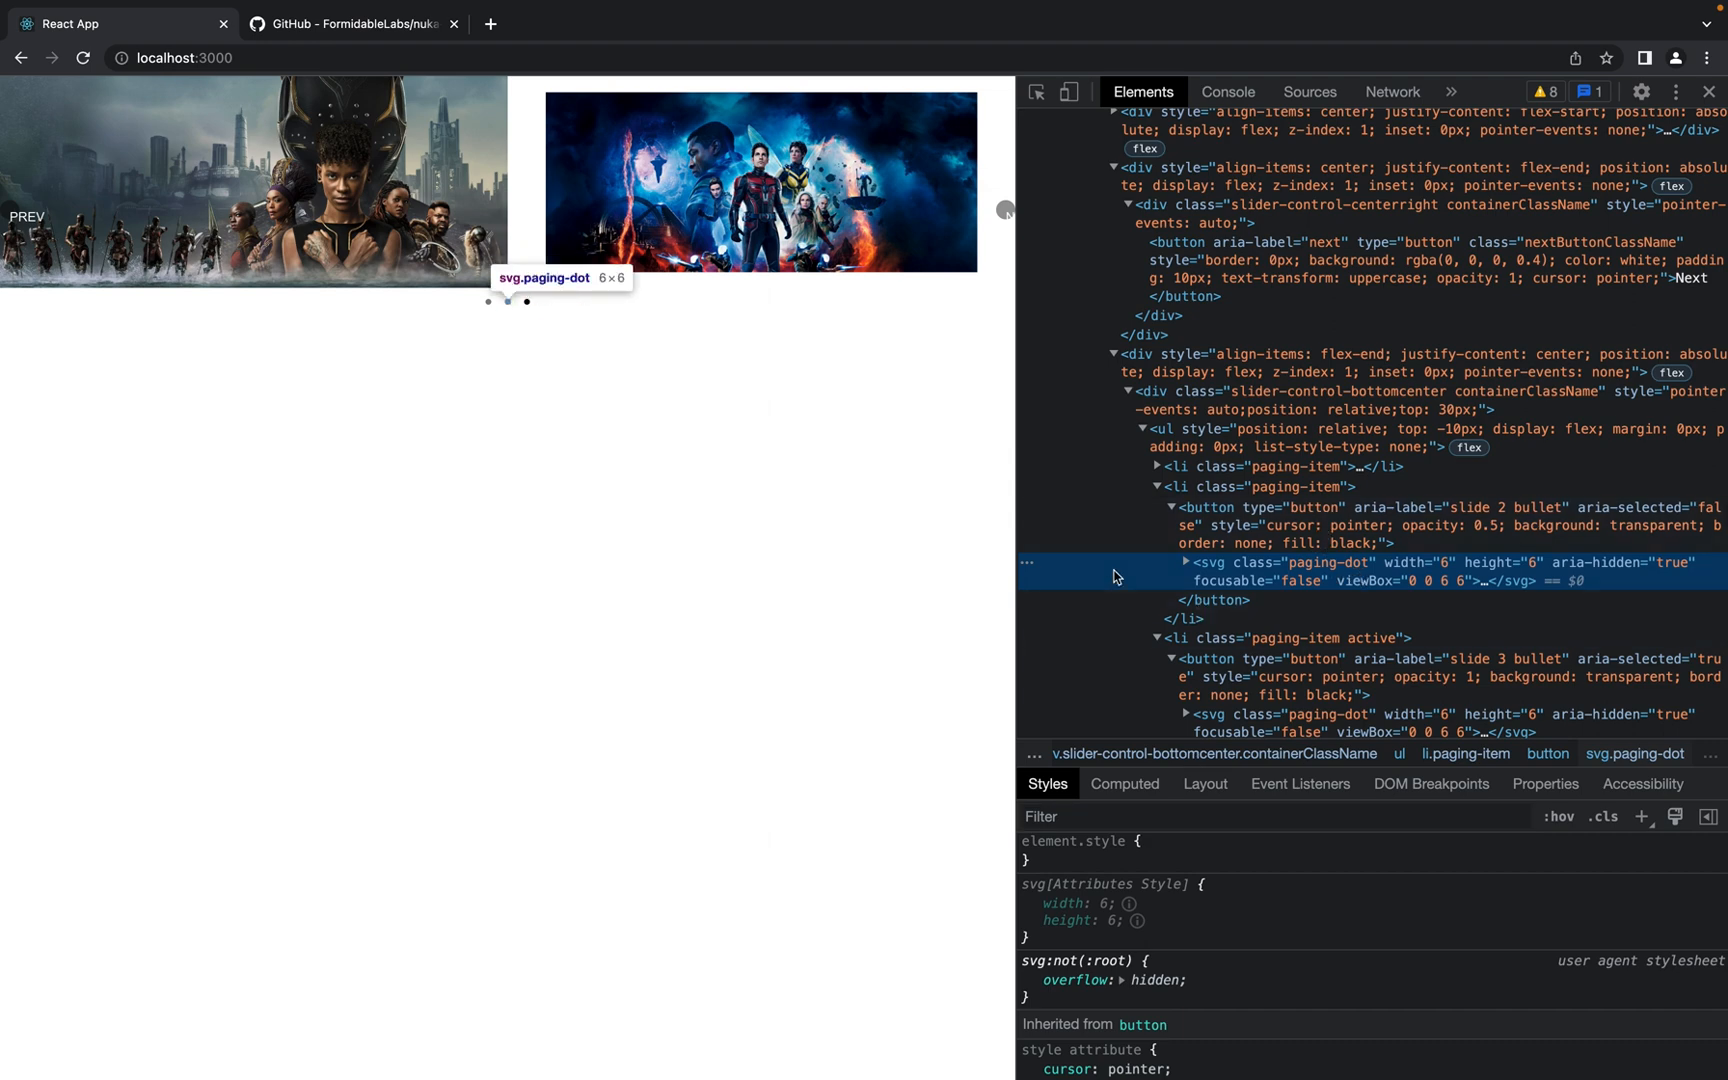
{"action": "mouse_move", "coordinate": [910, 291]}
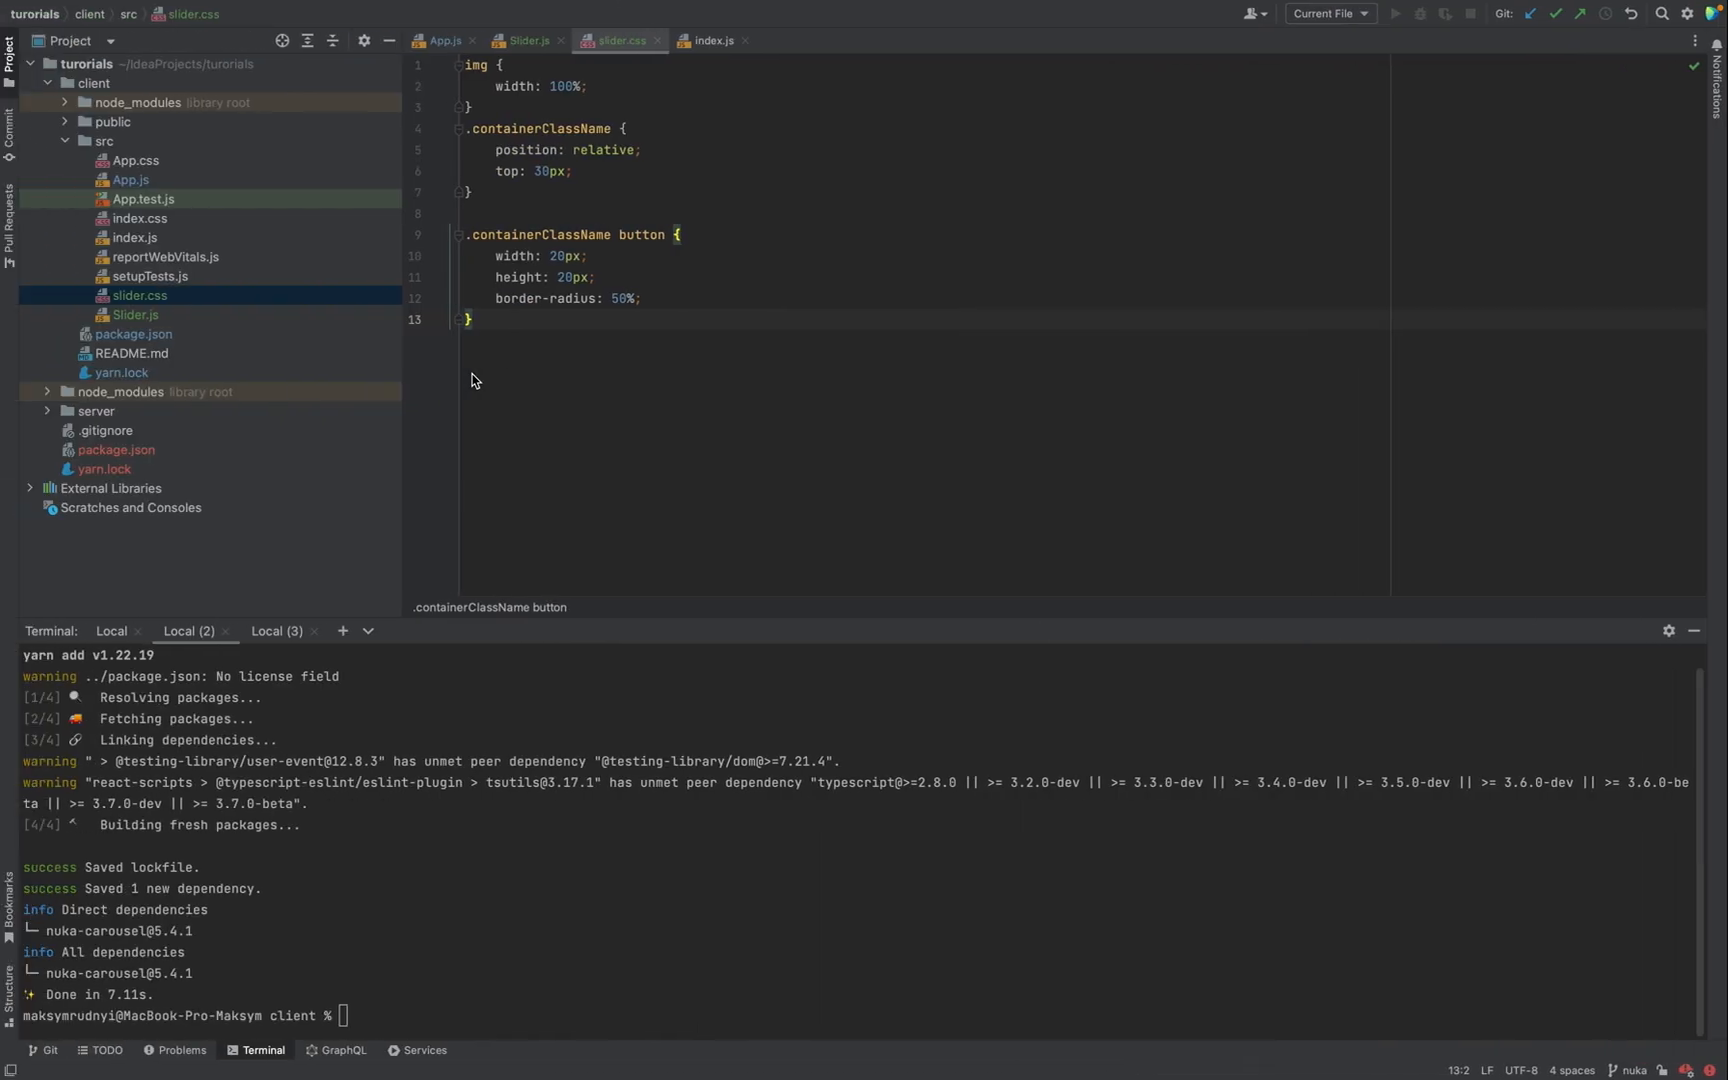
In Slider.js, wrap each slide's img in a div with an <h1>Title: {slide}</h1> heading
{"action": "left_click", "coordinate": [529, 41]}
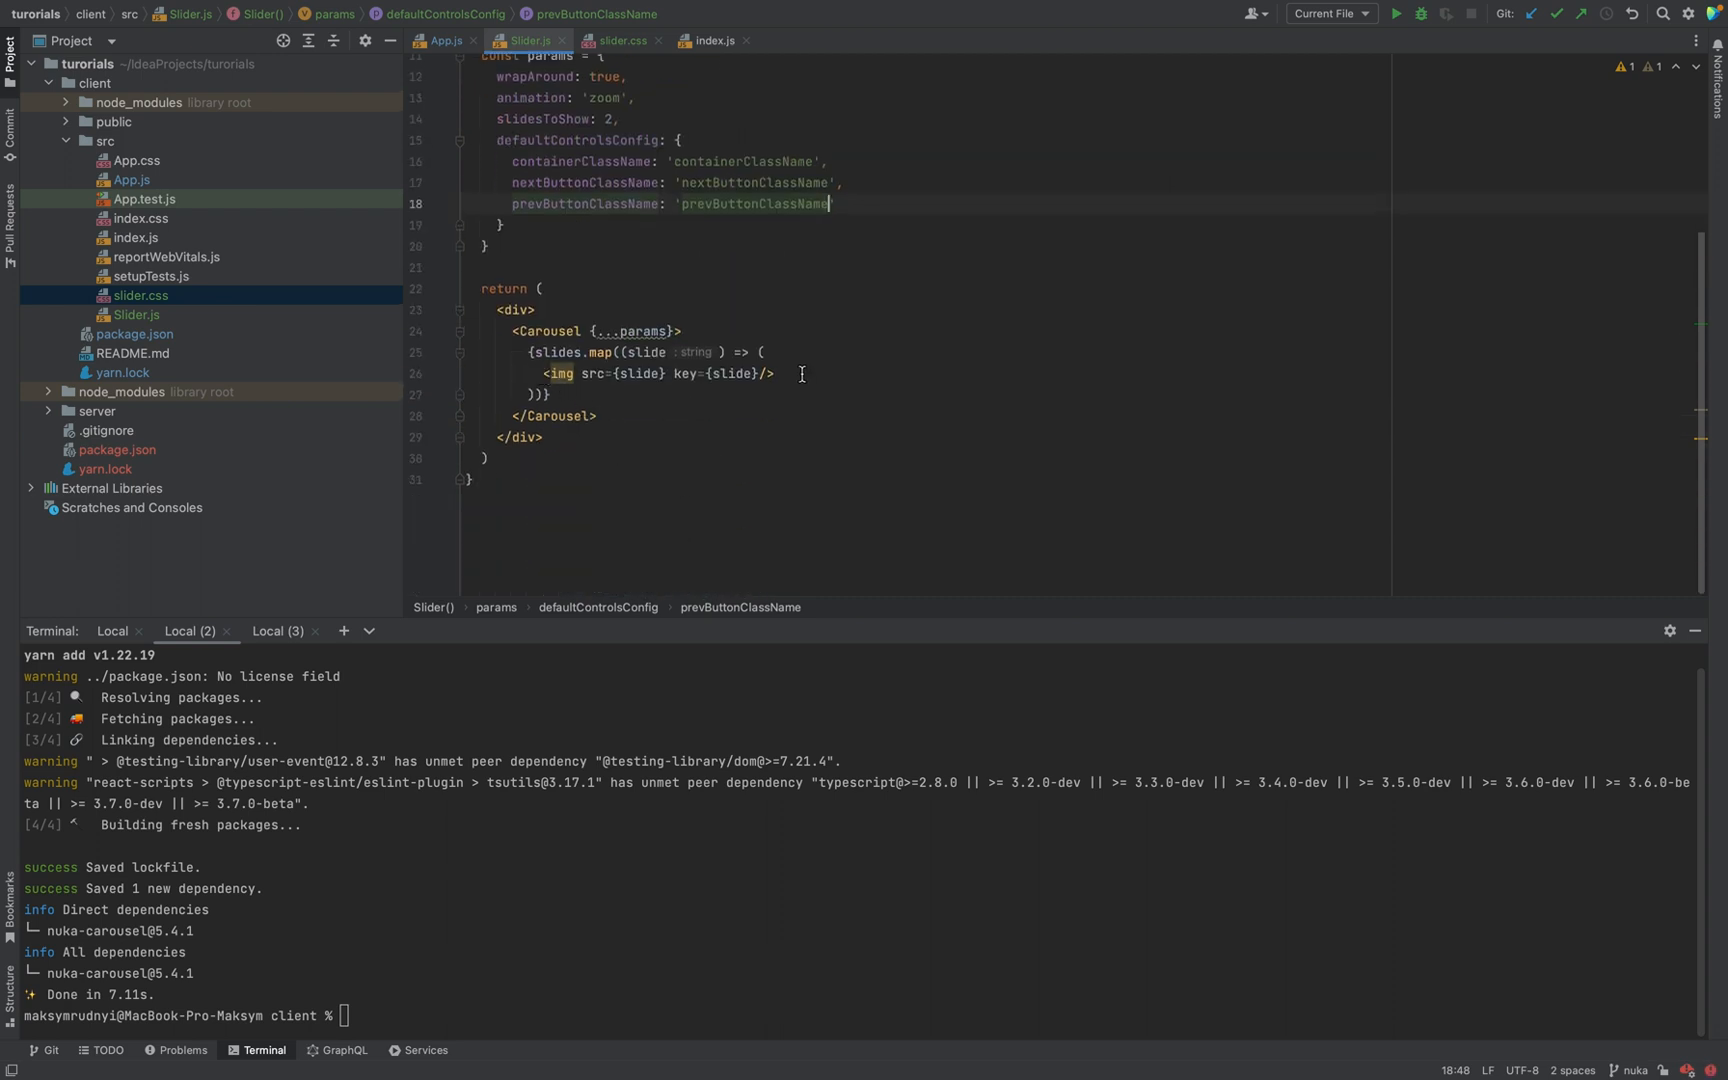
{"action": "type", "text": "<div>"}
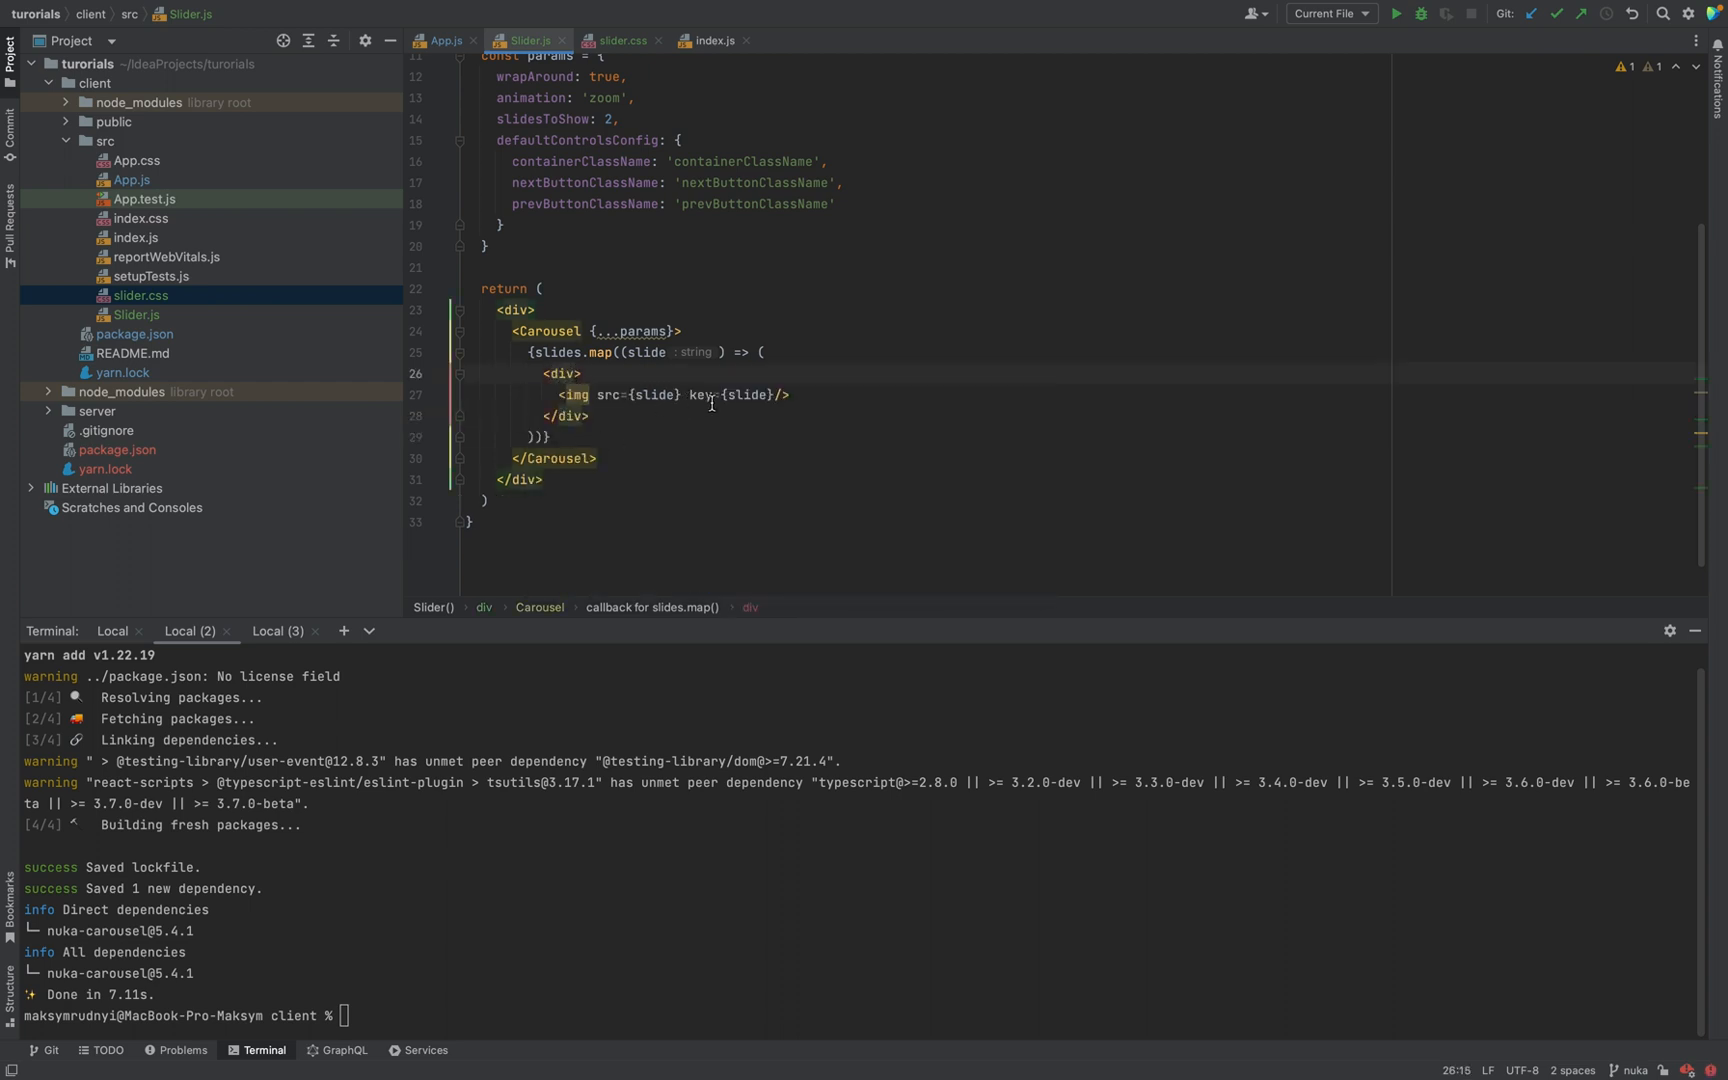
{"action": "key", "text": "enter"}
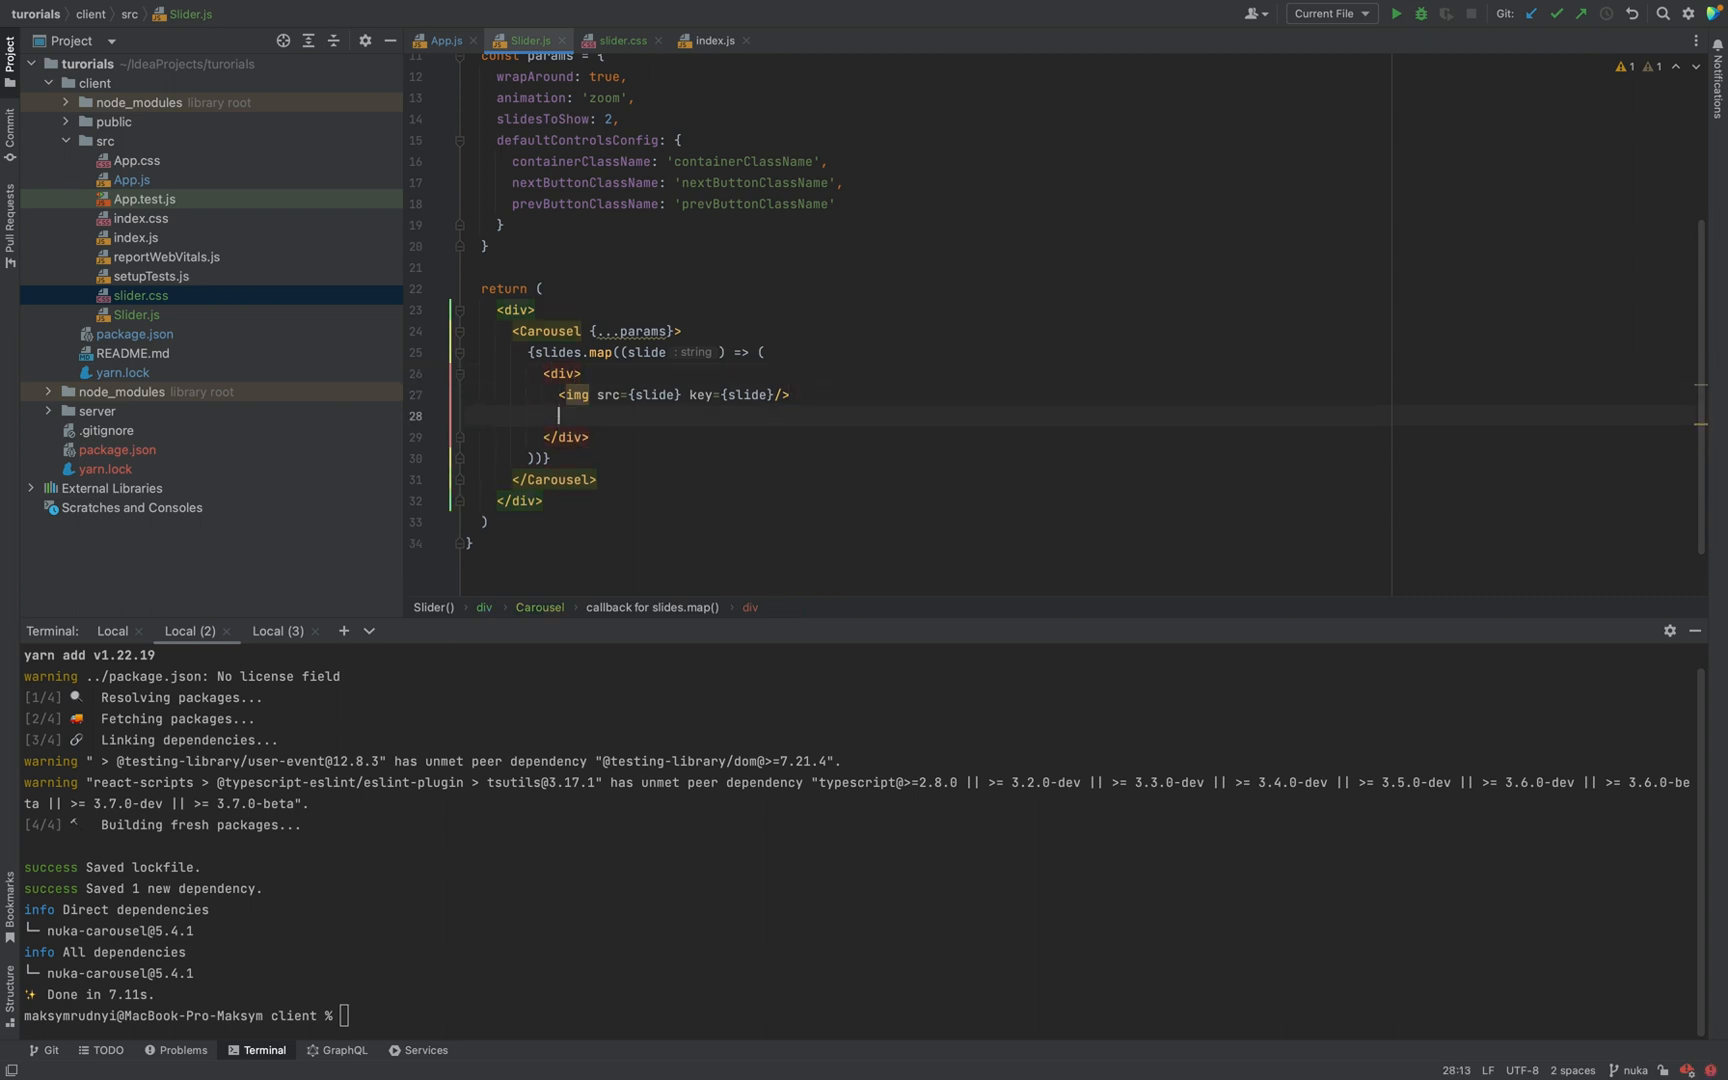
{"action": "type", "text": "<h1"}
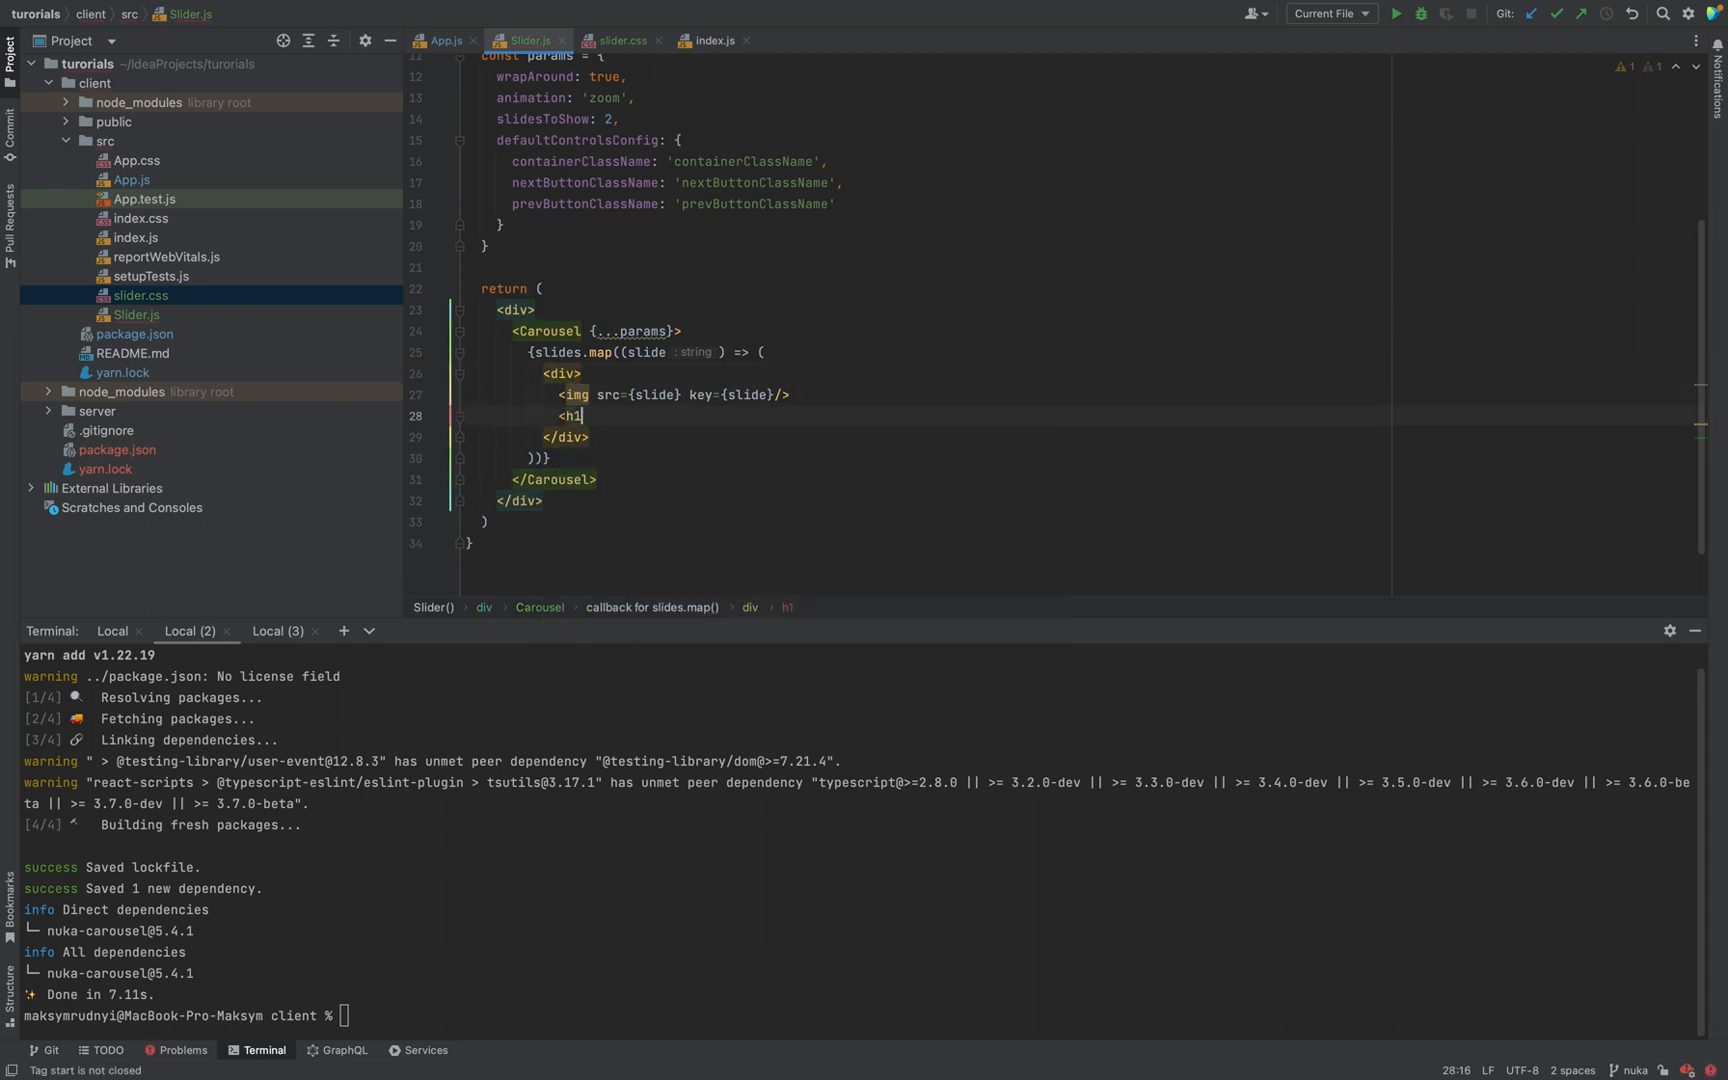
{"action": "type", "text": ">Title: </h1>"}
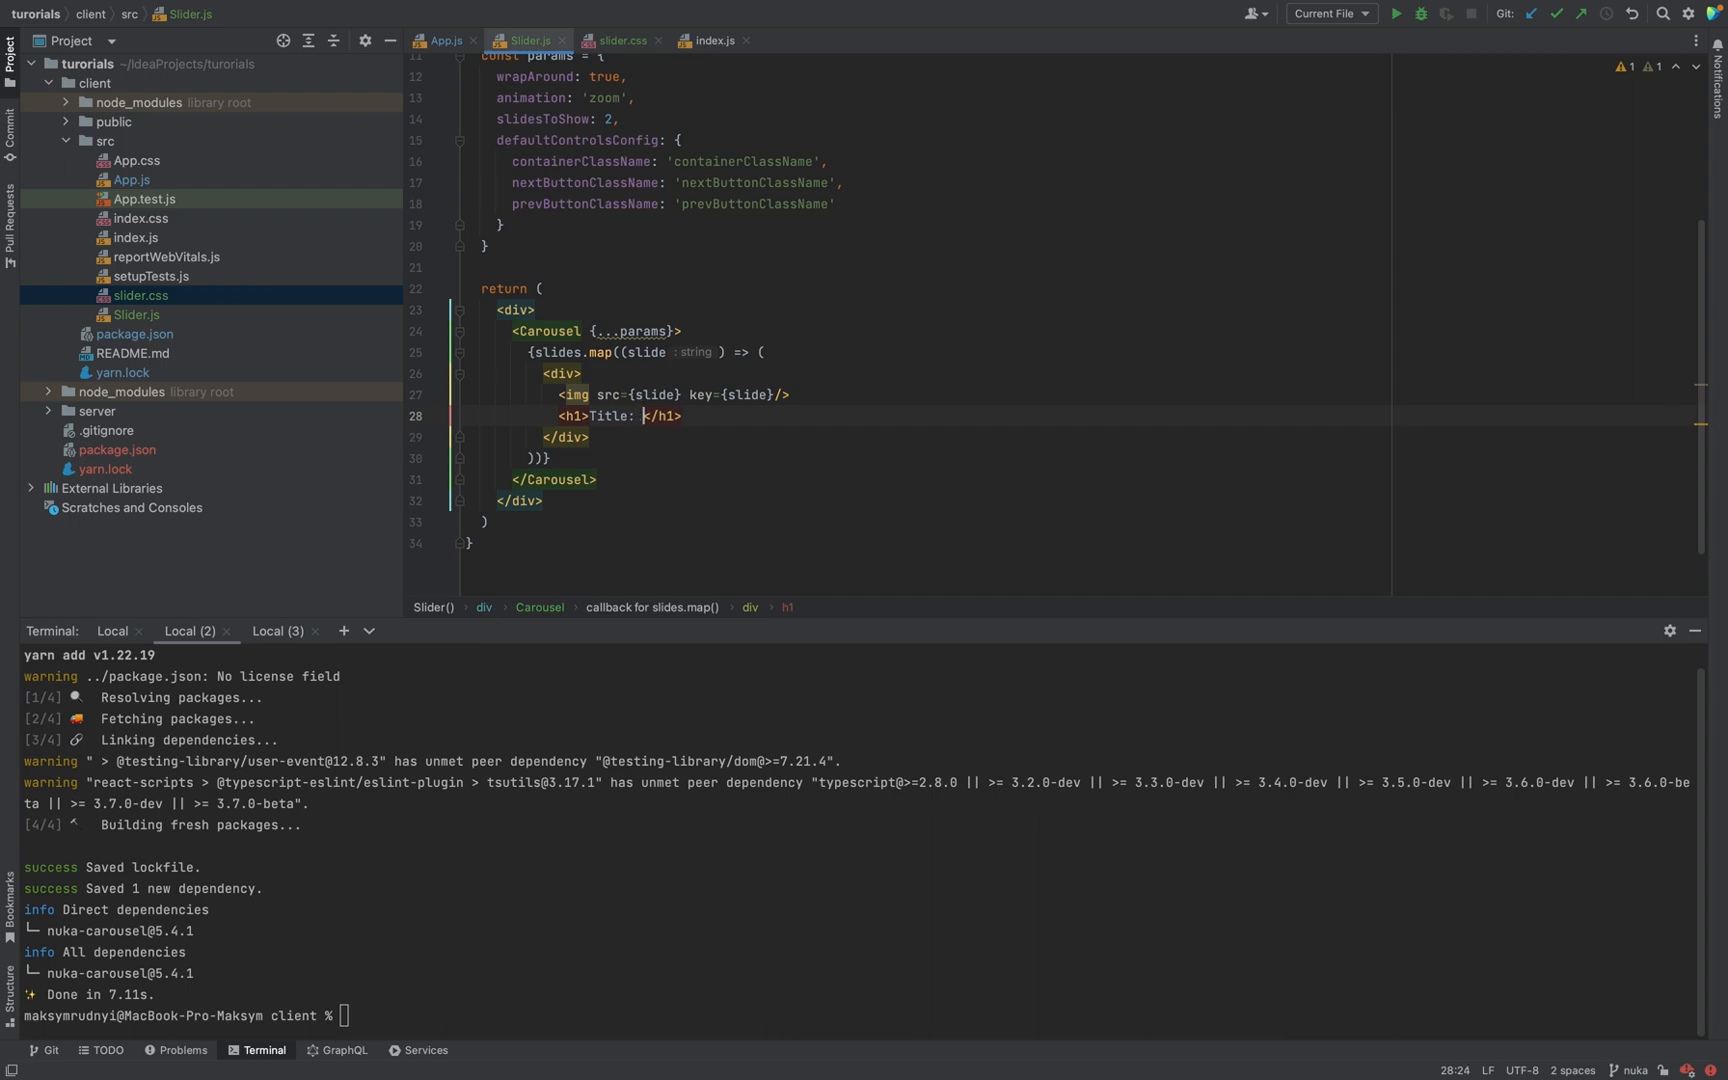
{"action": "type", "text": "{slide"}
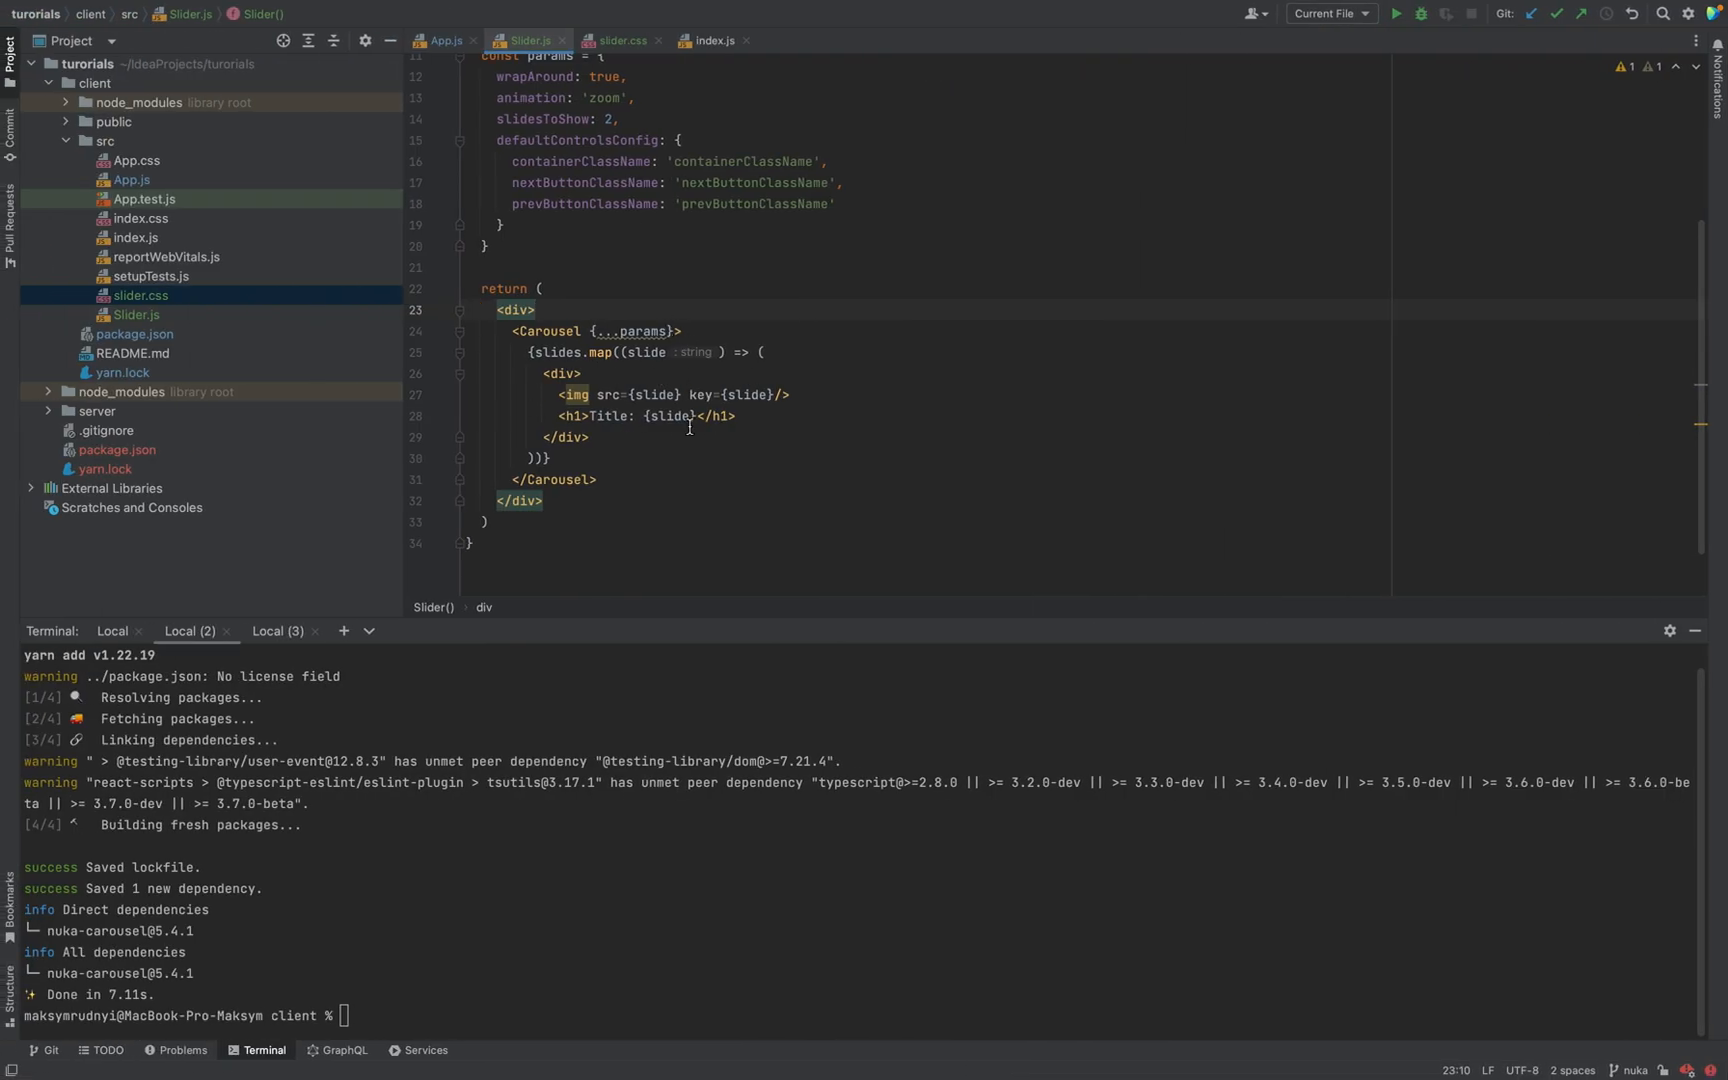
{"action": "double_click", "coordinate": [669, 415]}
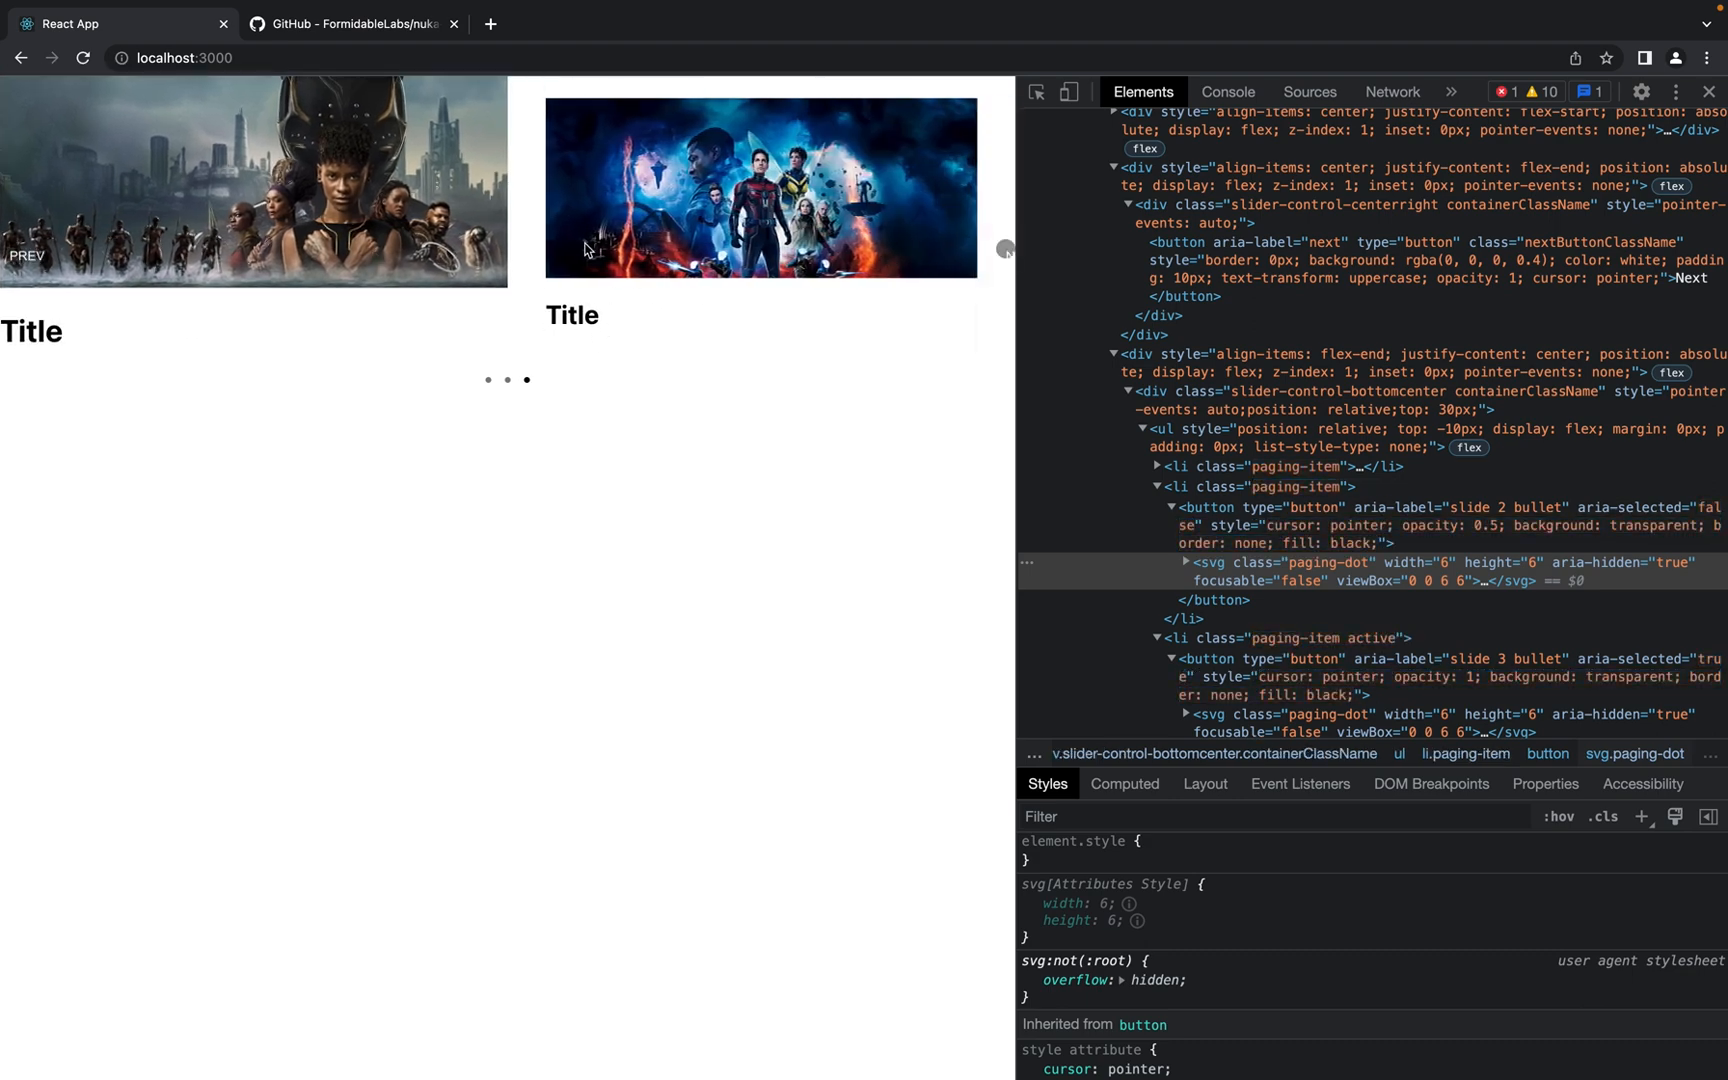
{"action": "mouse_move", "coordinate": [683, 231]}
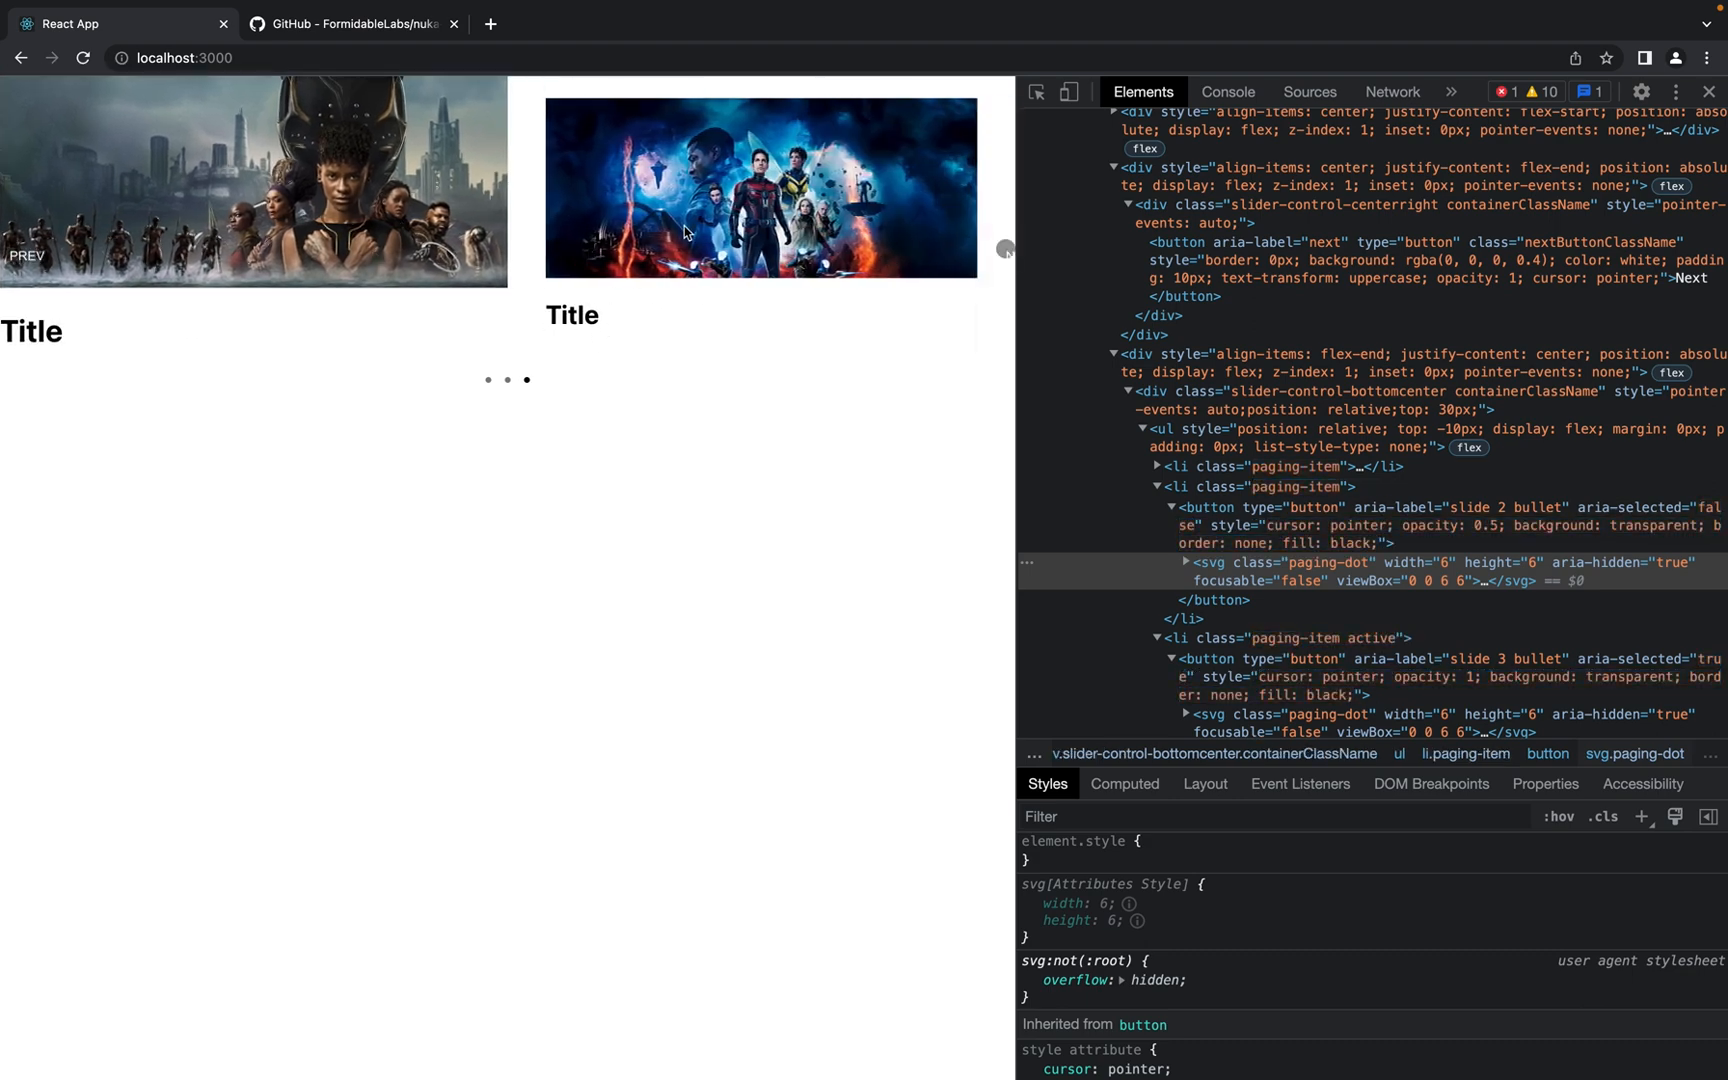
{"action": "mouse_move", "coordinate": [1005, 281]}
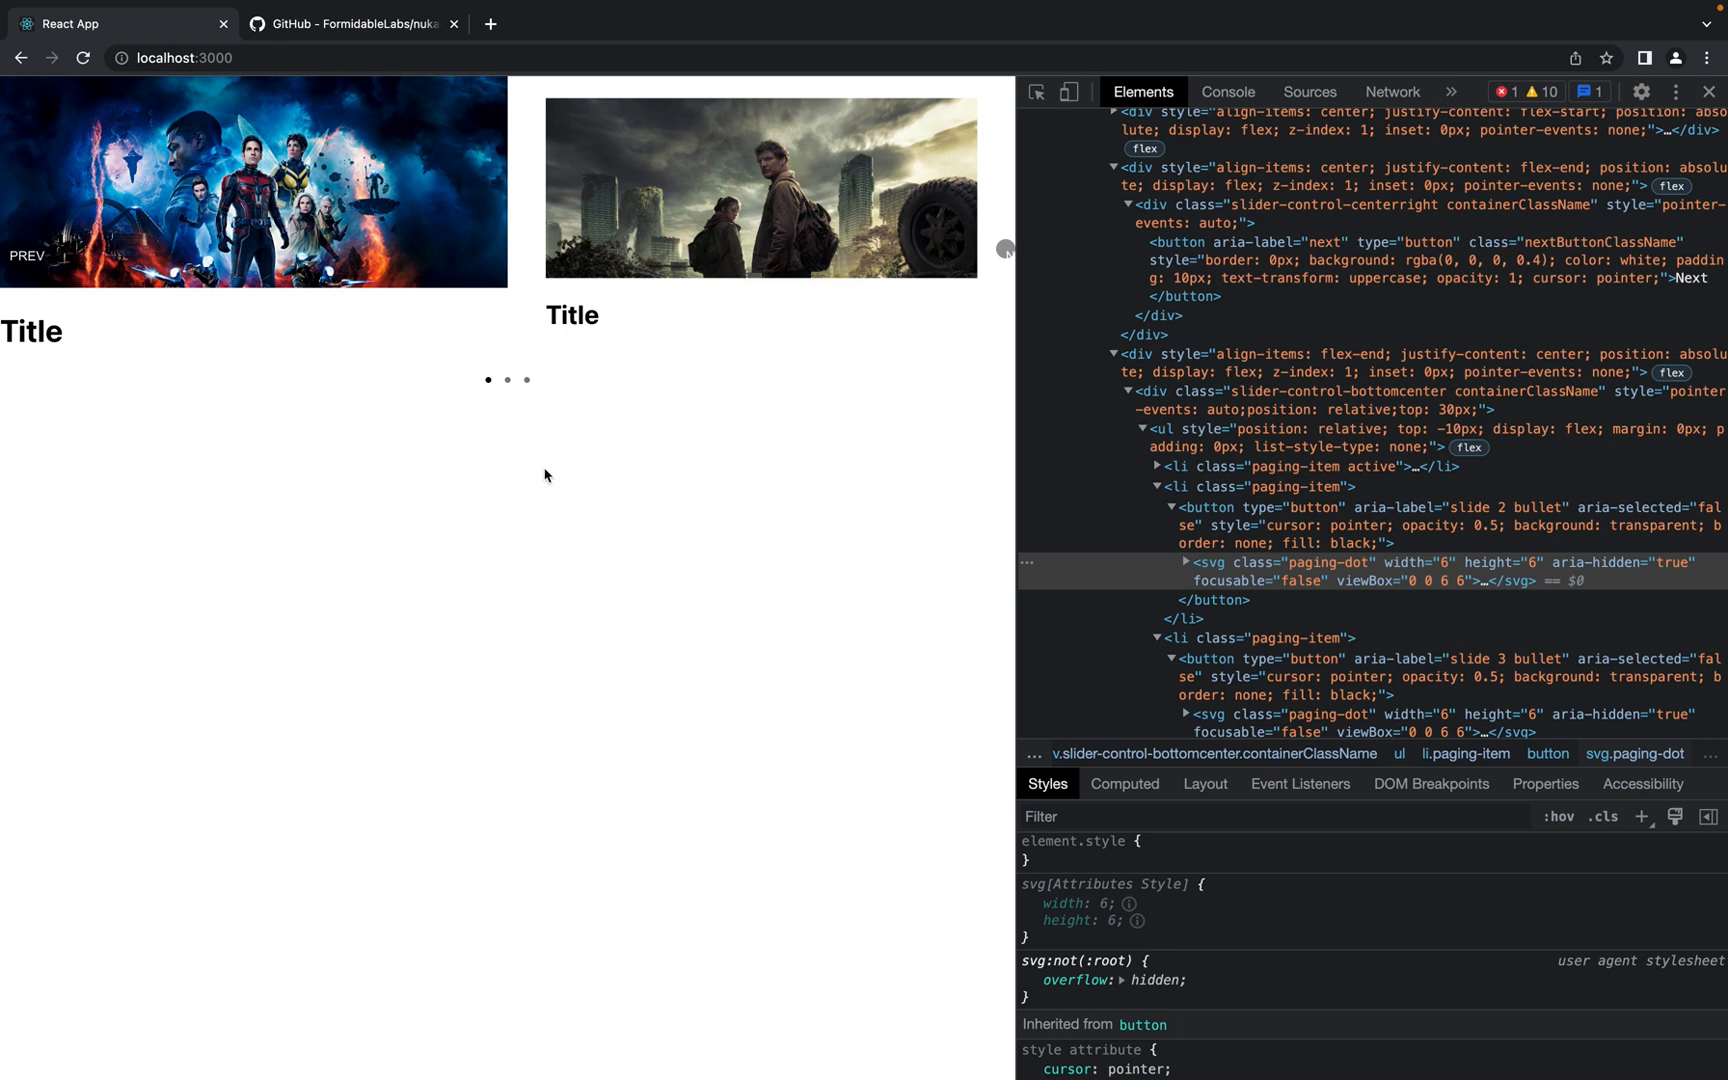
{"action": "mouse_move", "coordinate": [565, 428]}
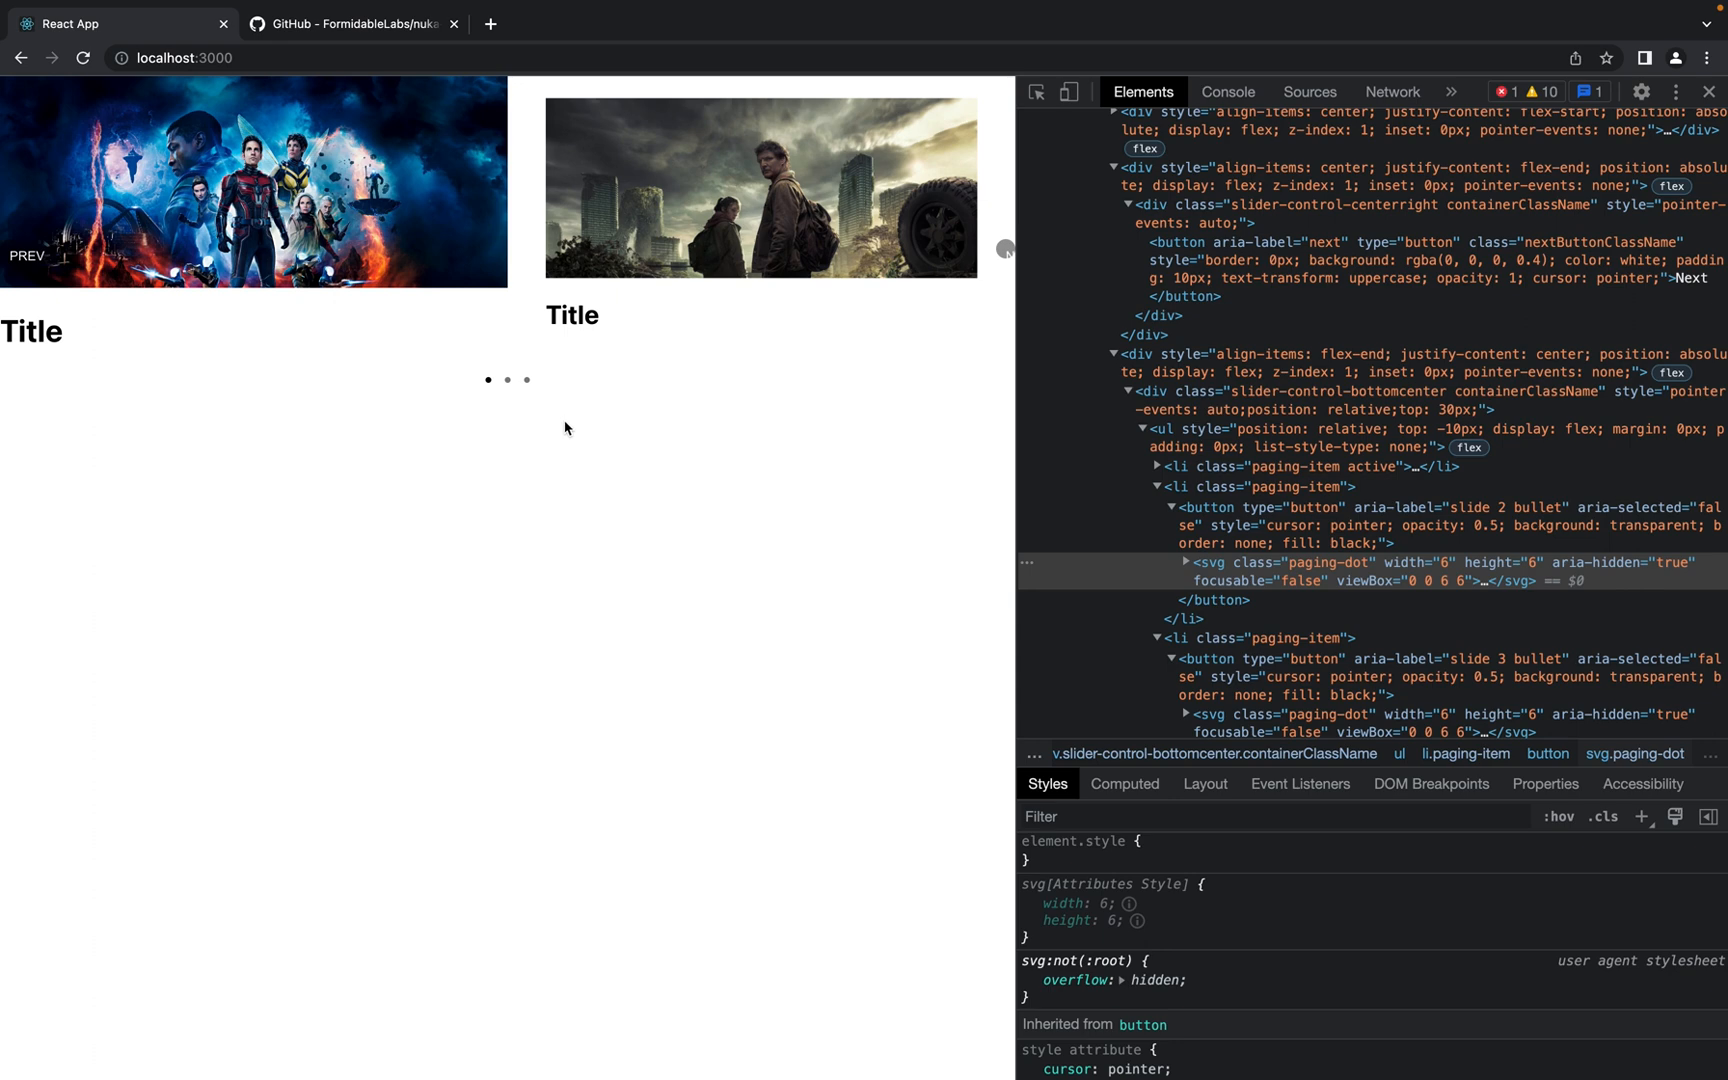
{"action": "mouse_move", "coordinate": [550, 365]}
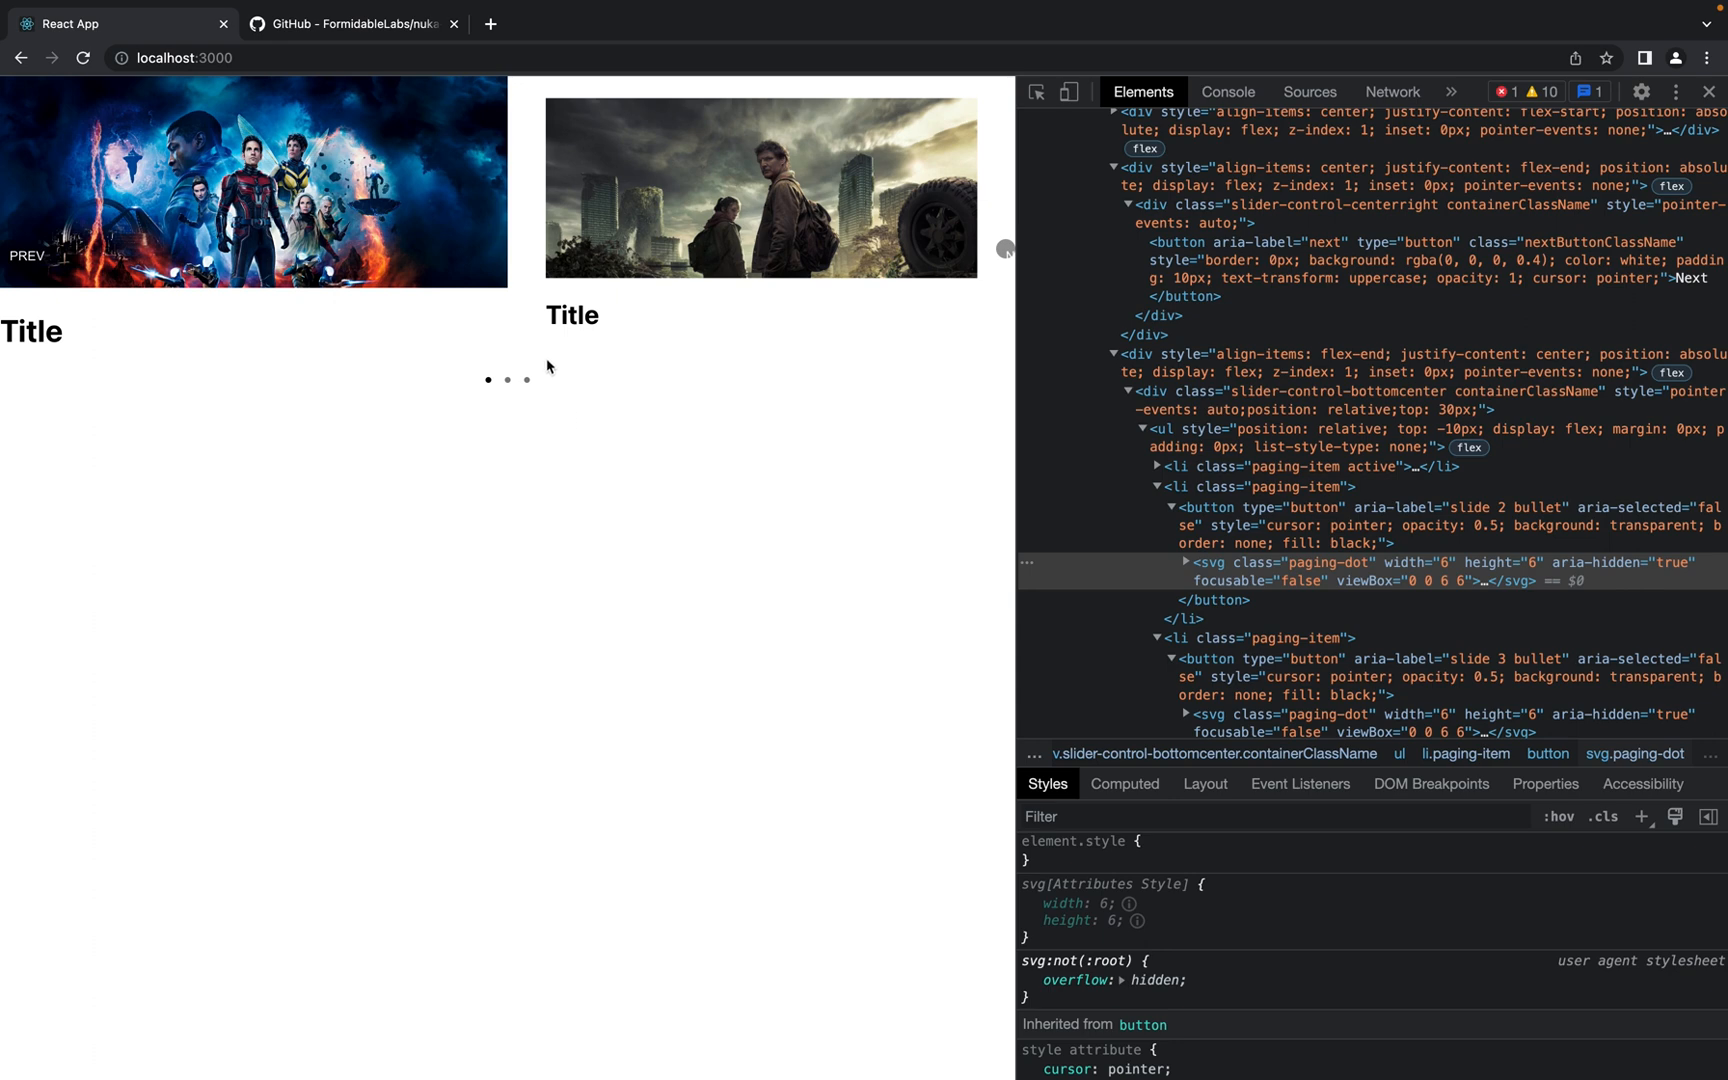